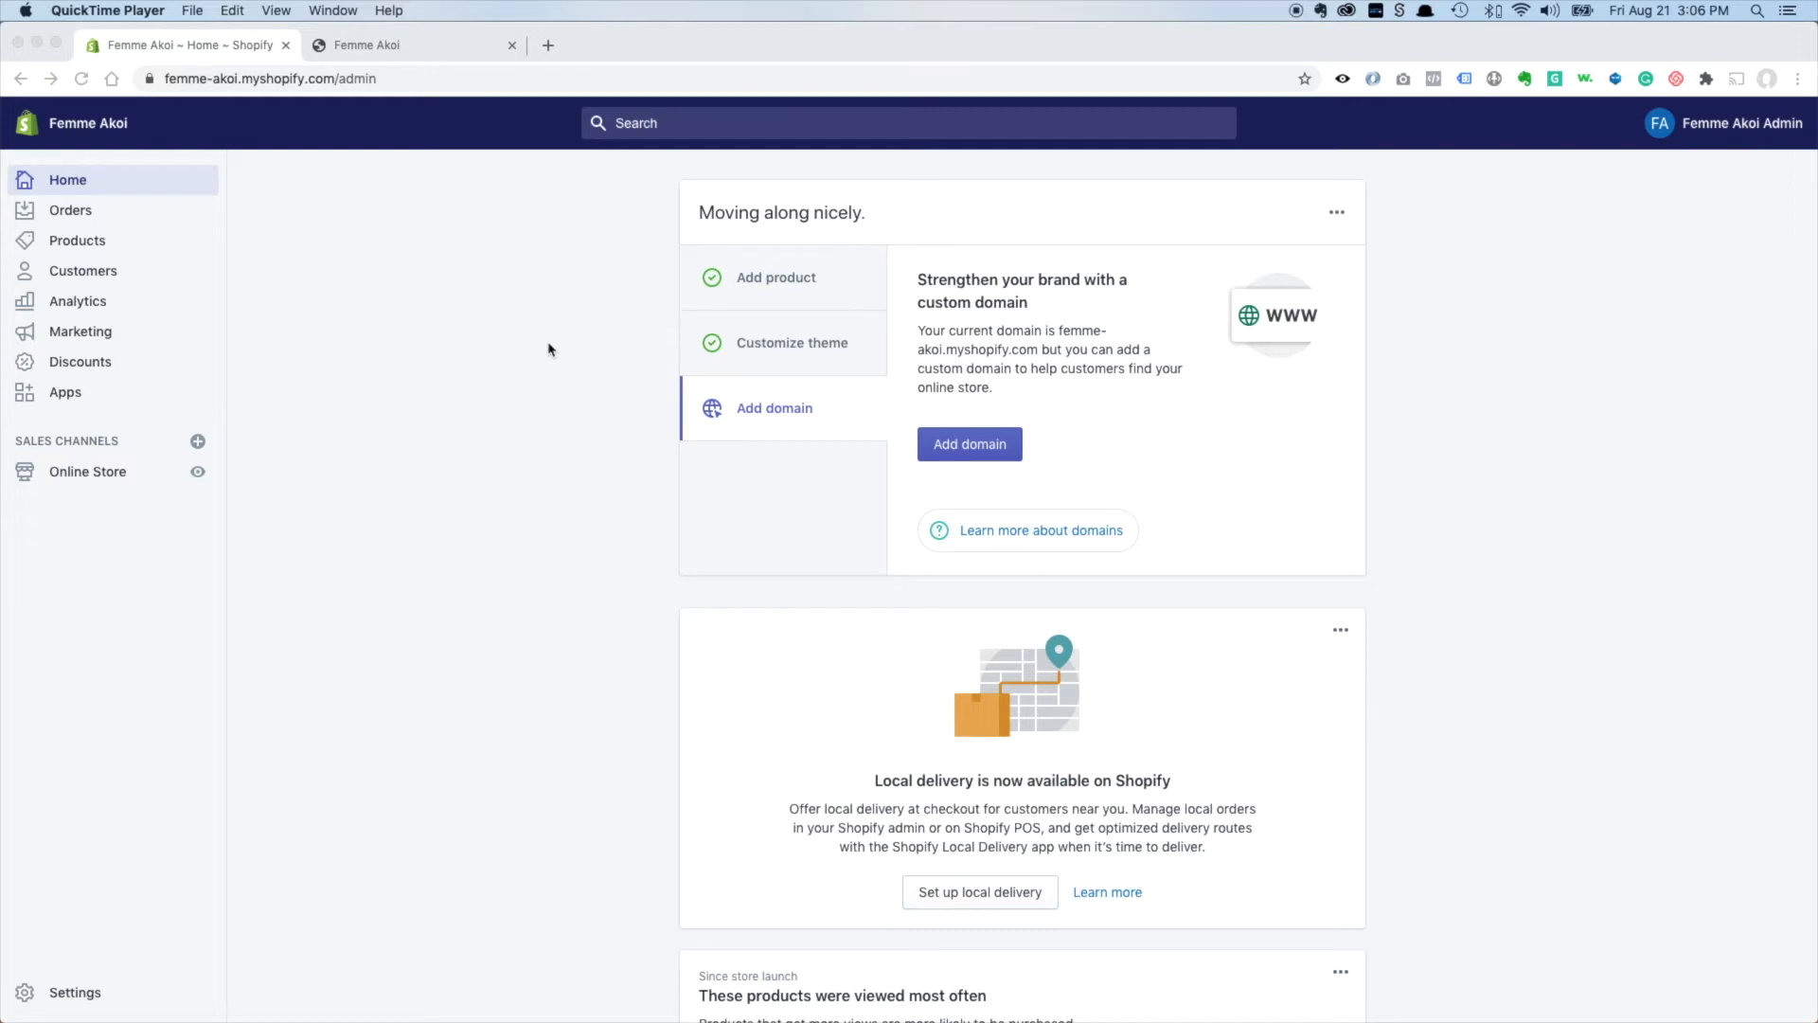
pyautogui.moveTo(474, 523)
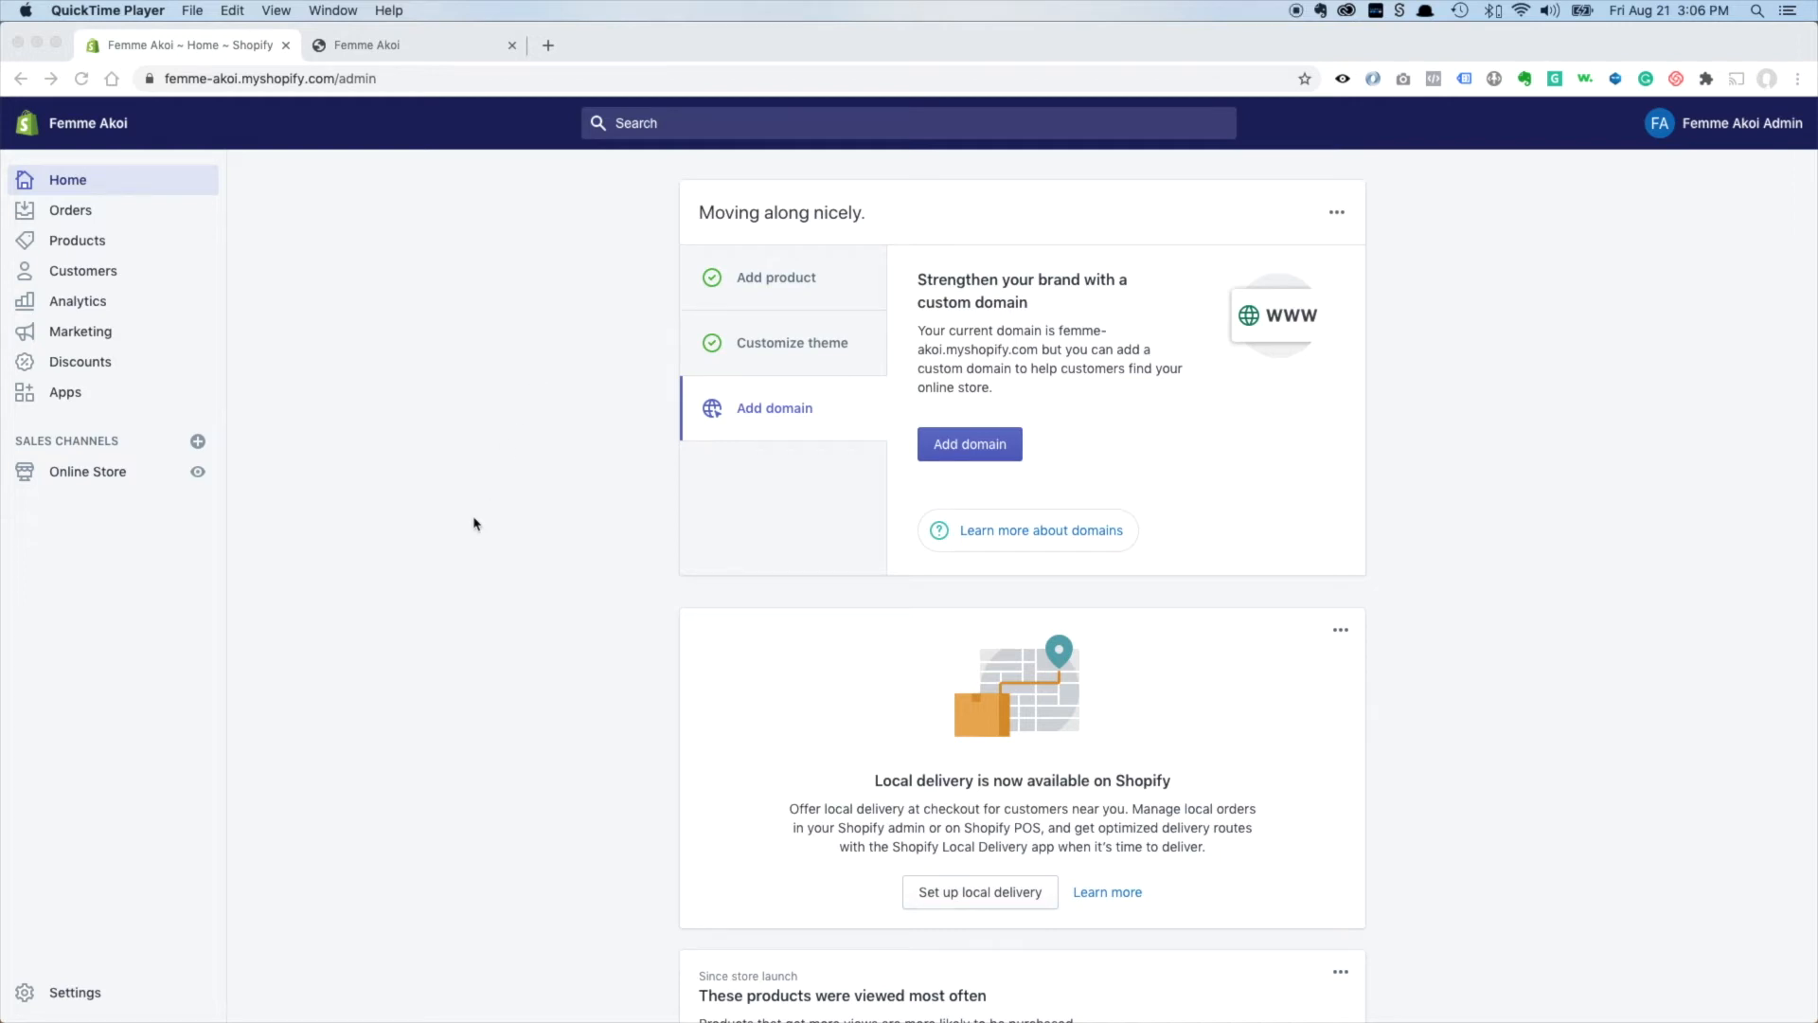
pyautogui.moveTo(77, 917)
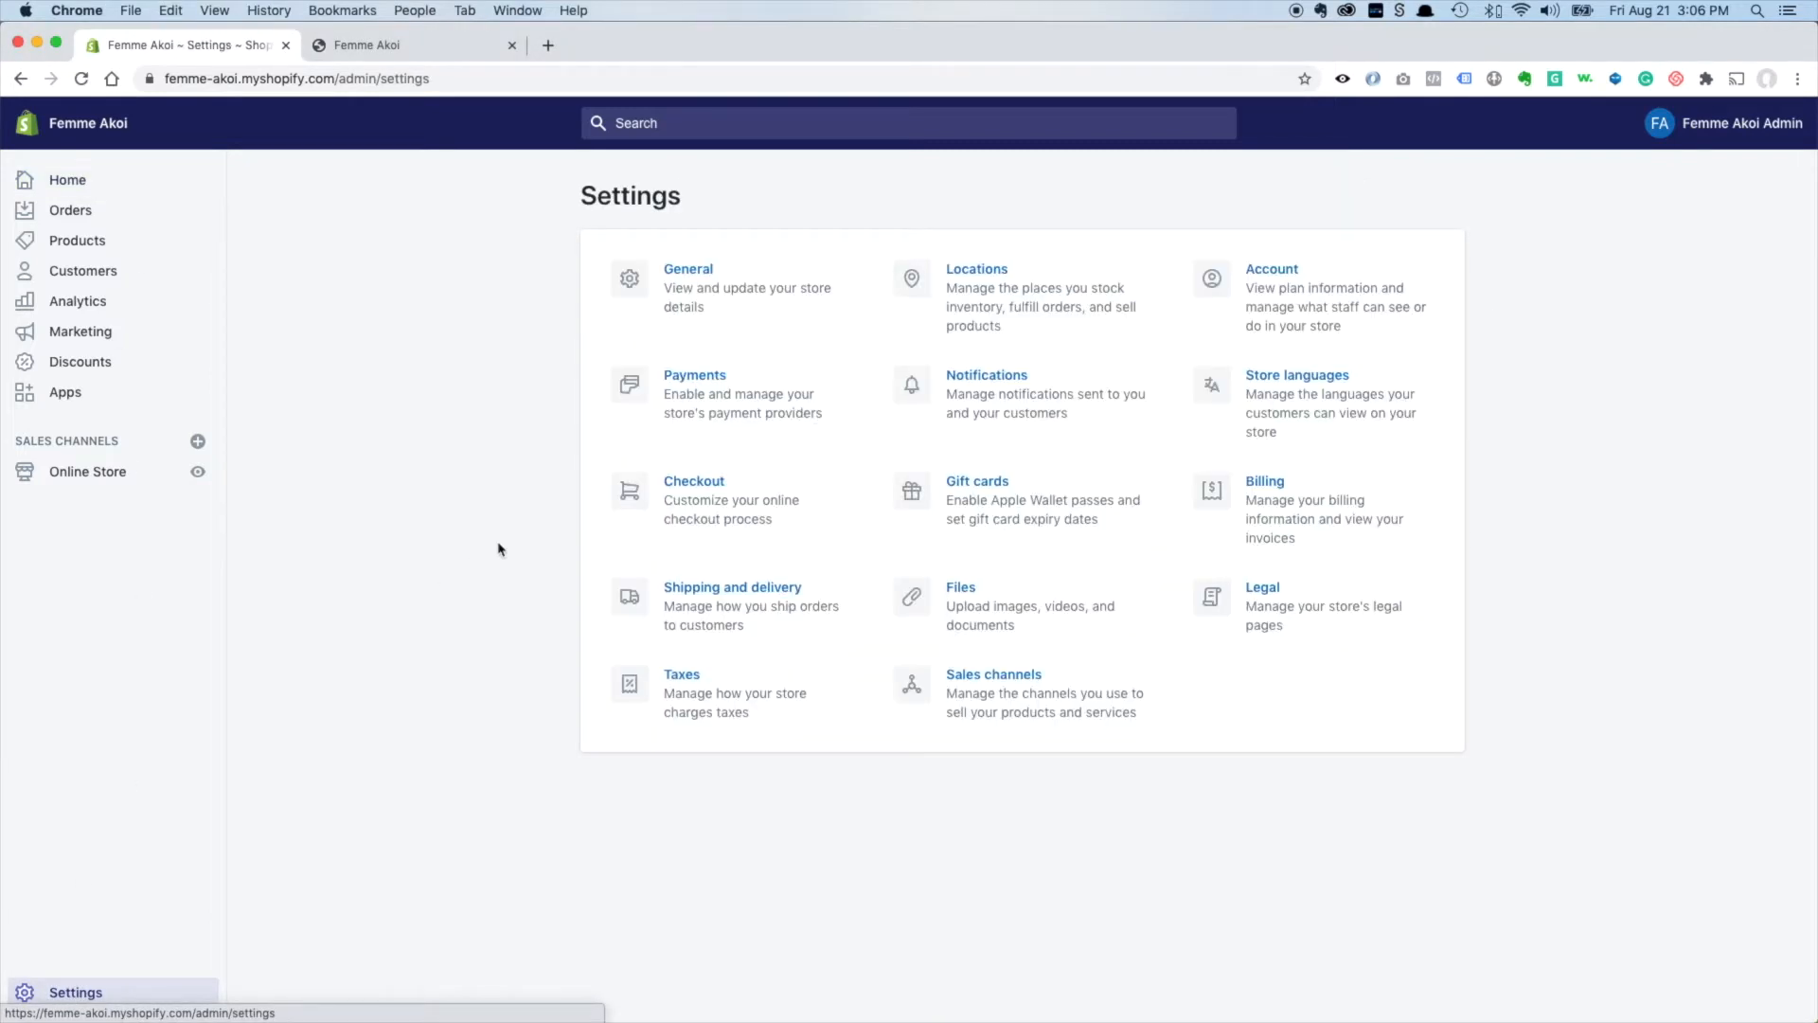
pyautogui.moveTo(505, 557)
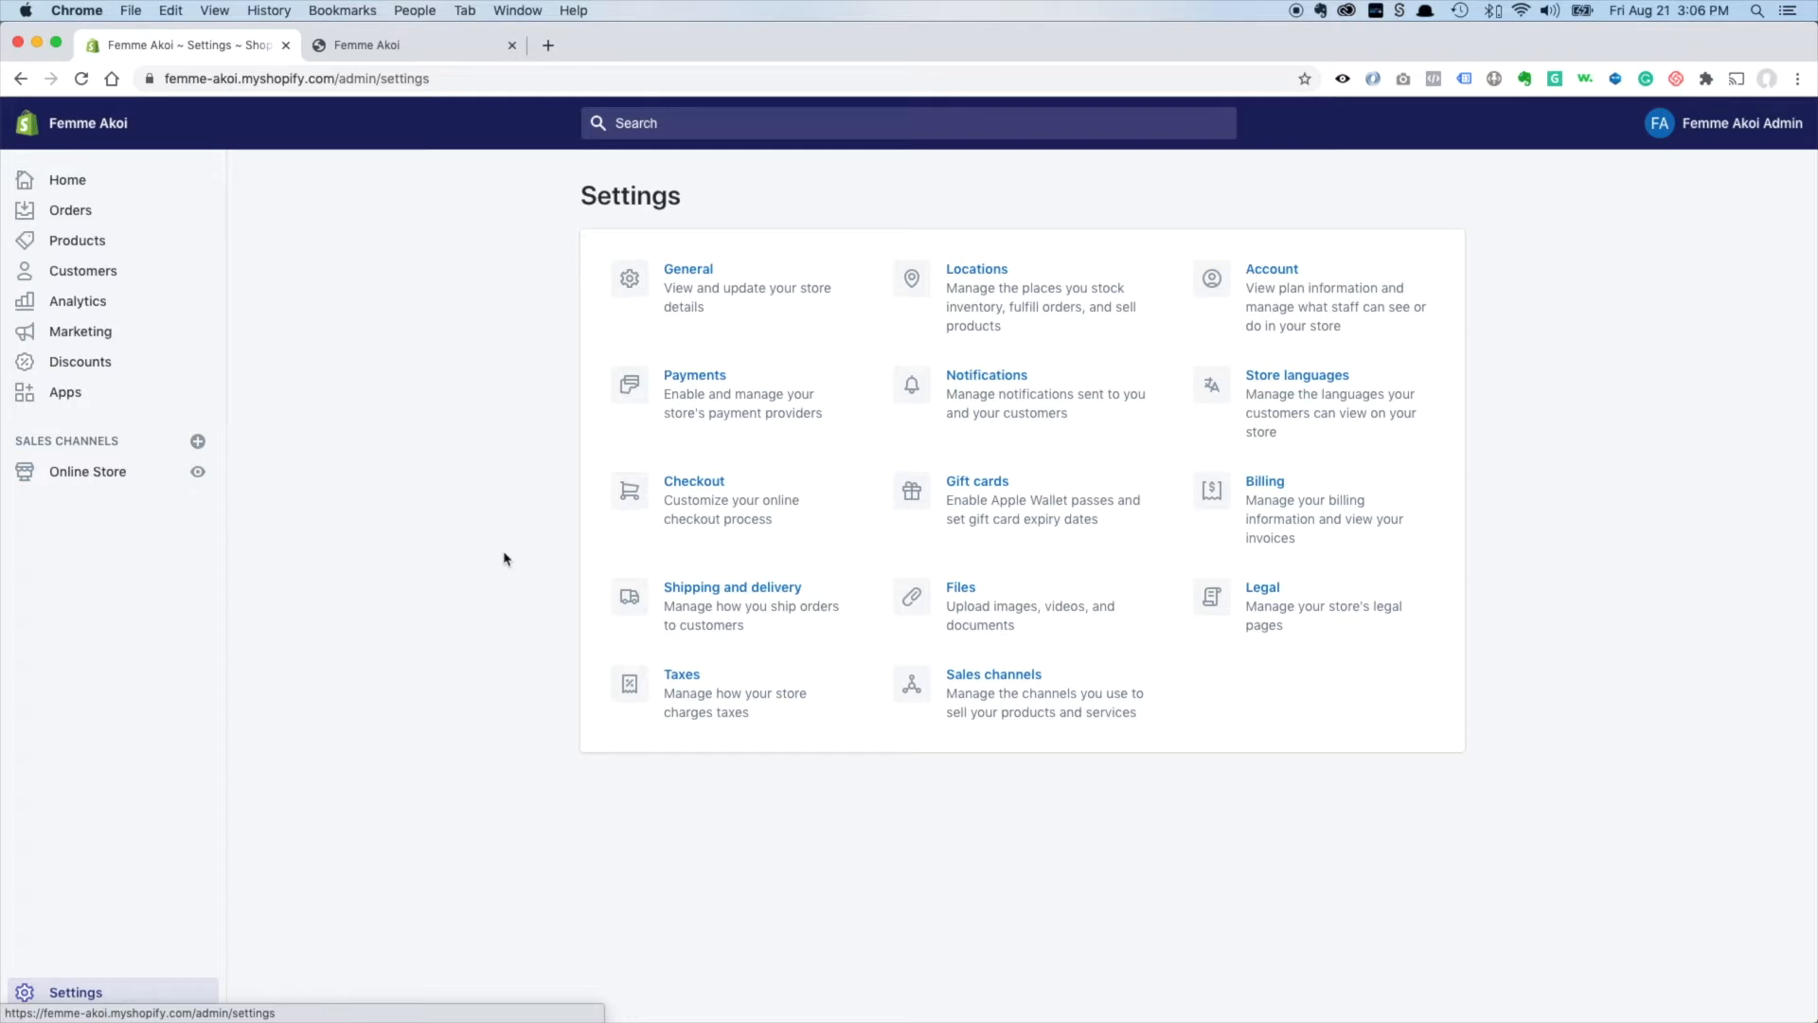
pyautogui.moveTo(514, 578)
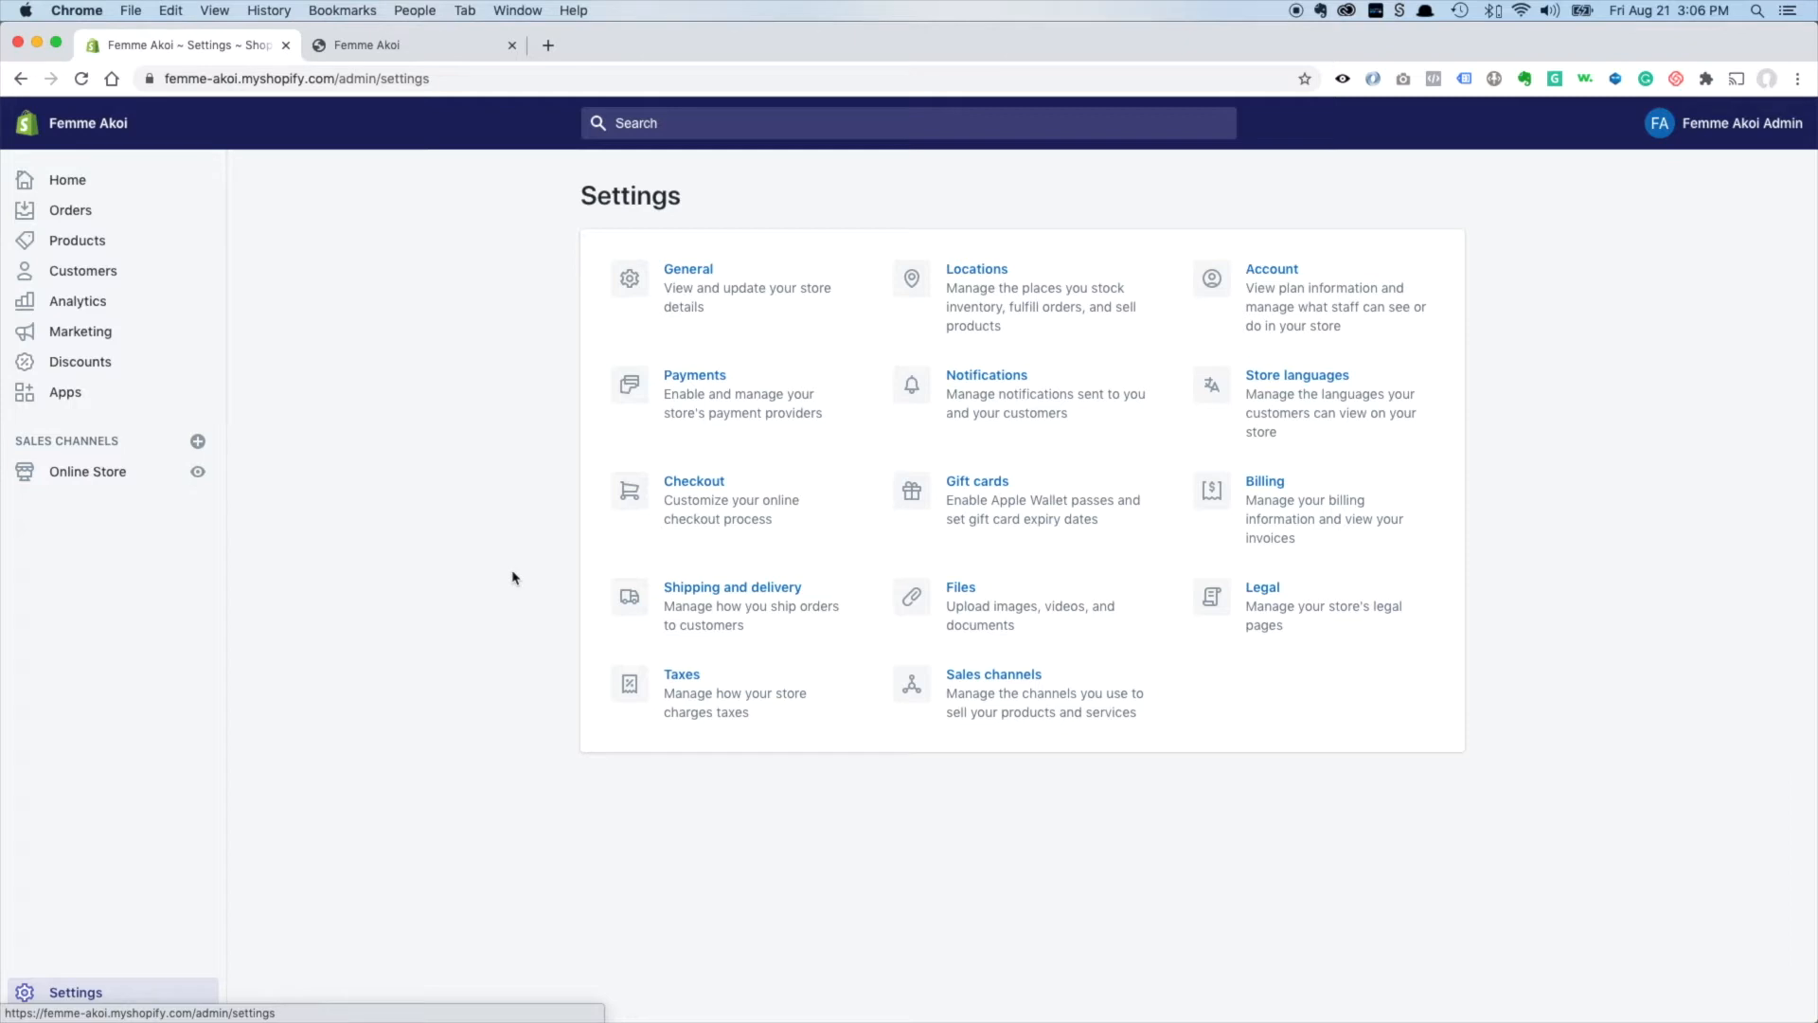
pyautogui.moveTo(517, 579)
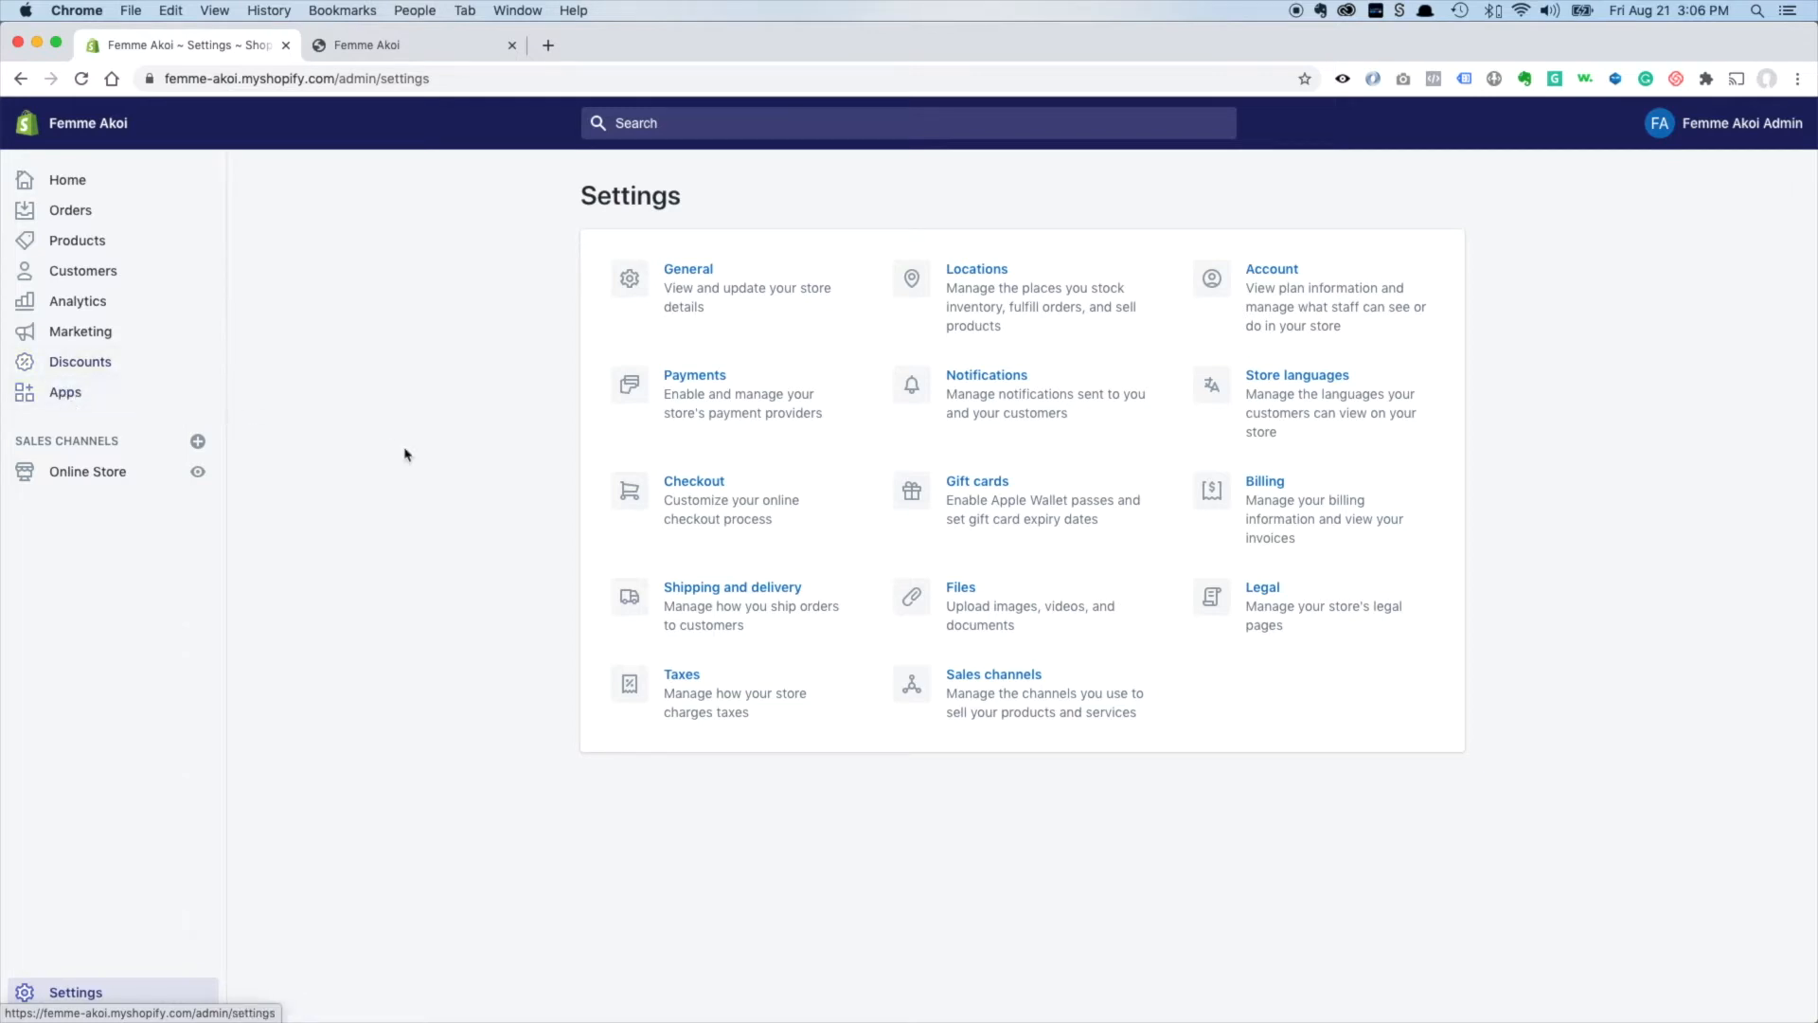
pyautogui.moveTo(458, 526)
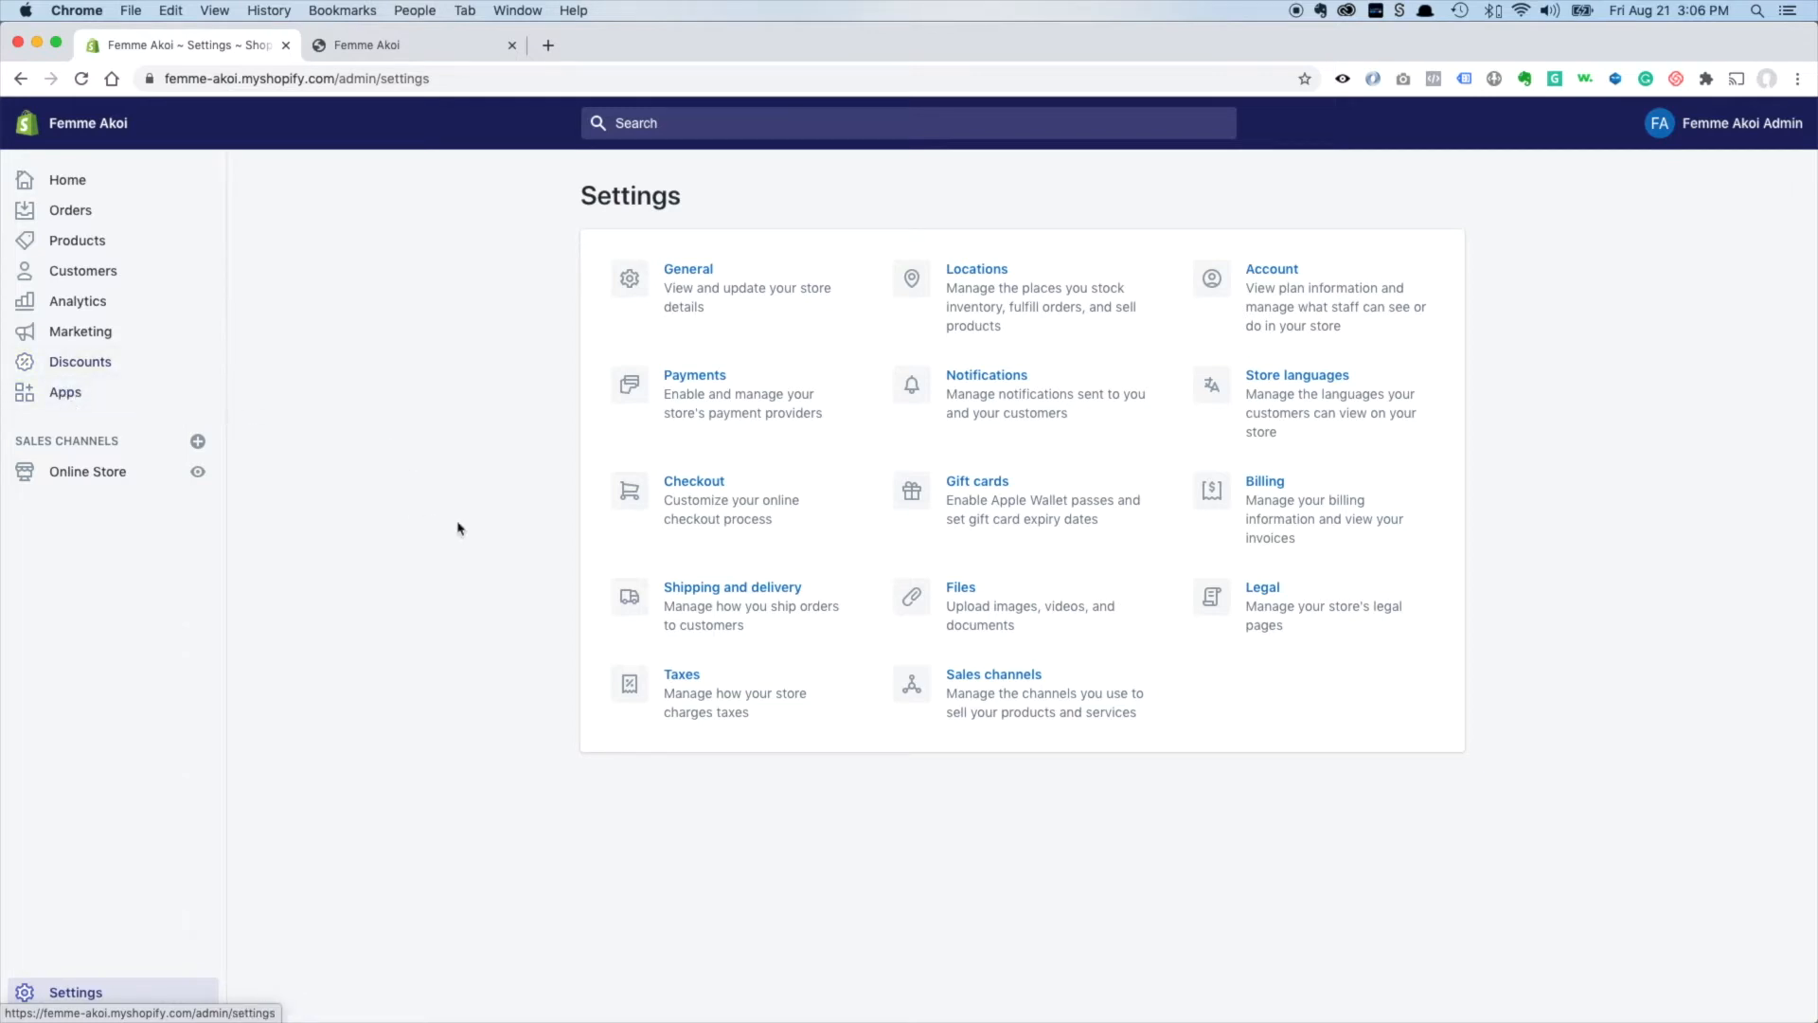
pyautogui.moveTo(486, 589)
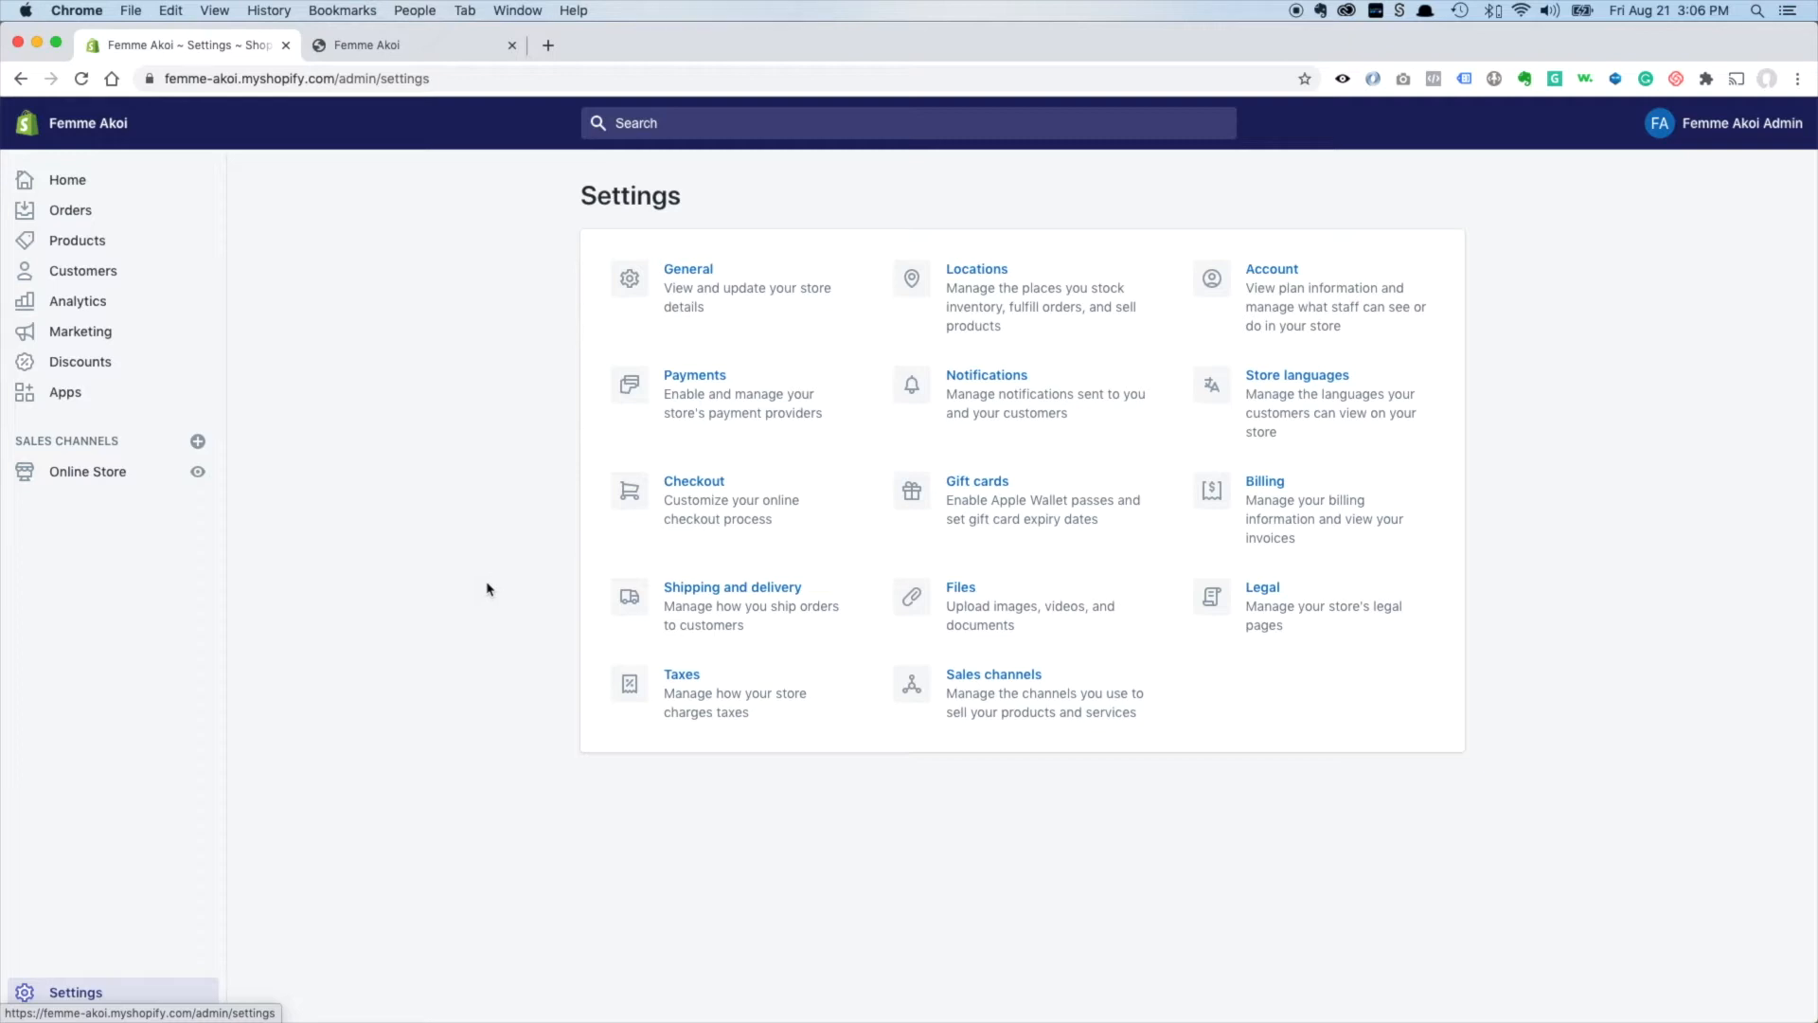
pyautogui.moveTo(511, 644)
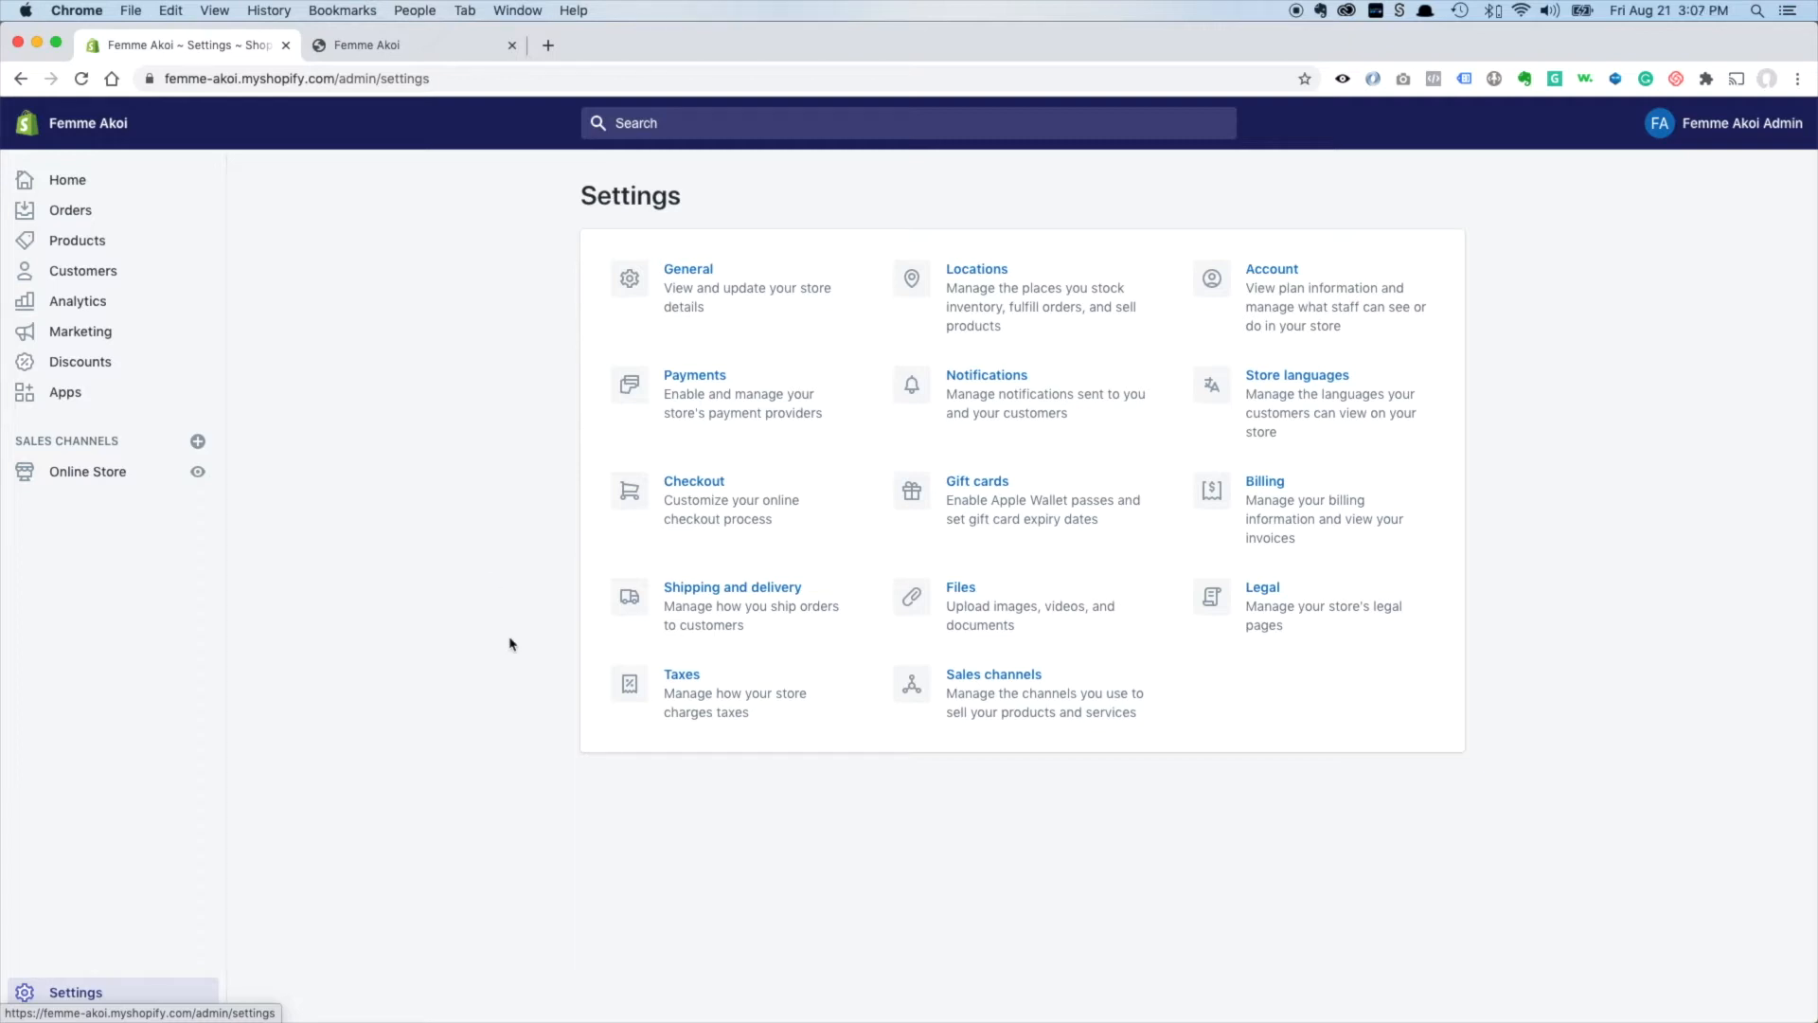
pyautogui.moveTo(572, 646)
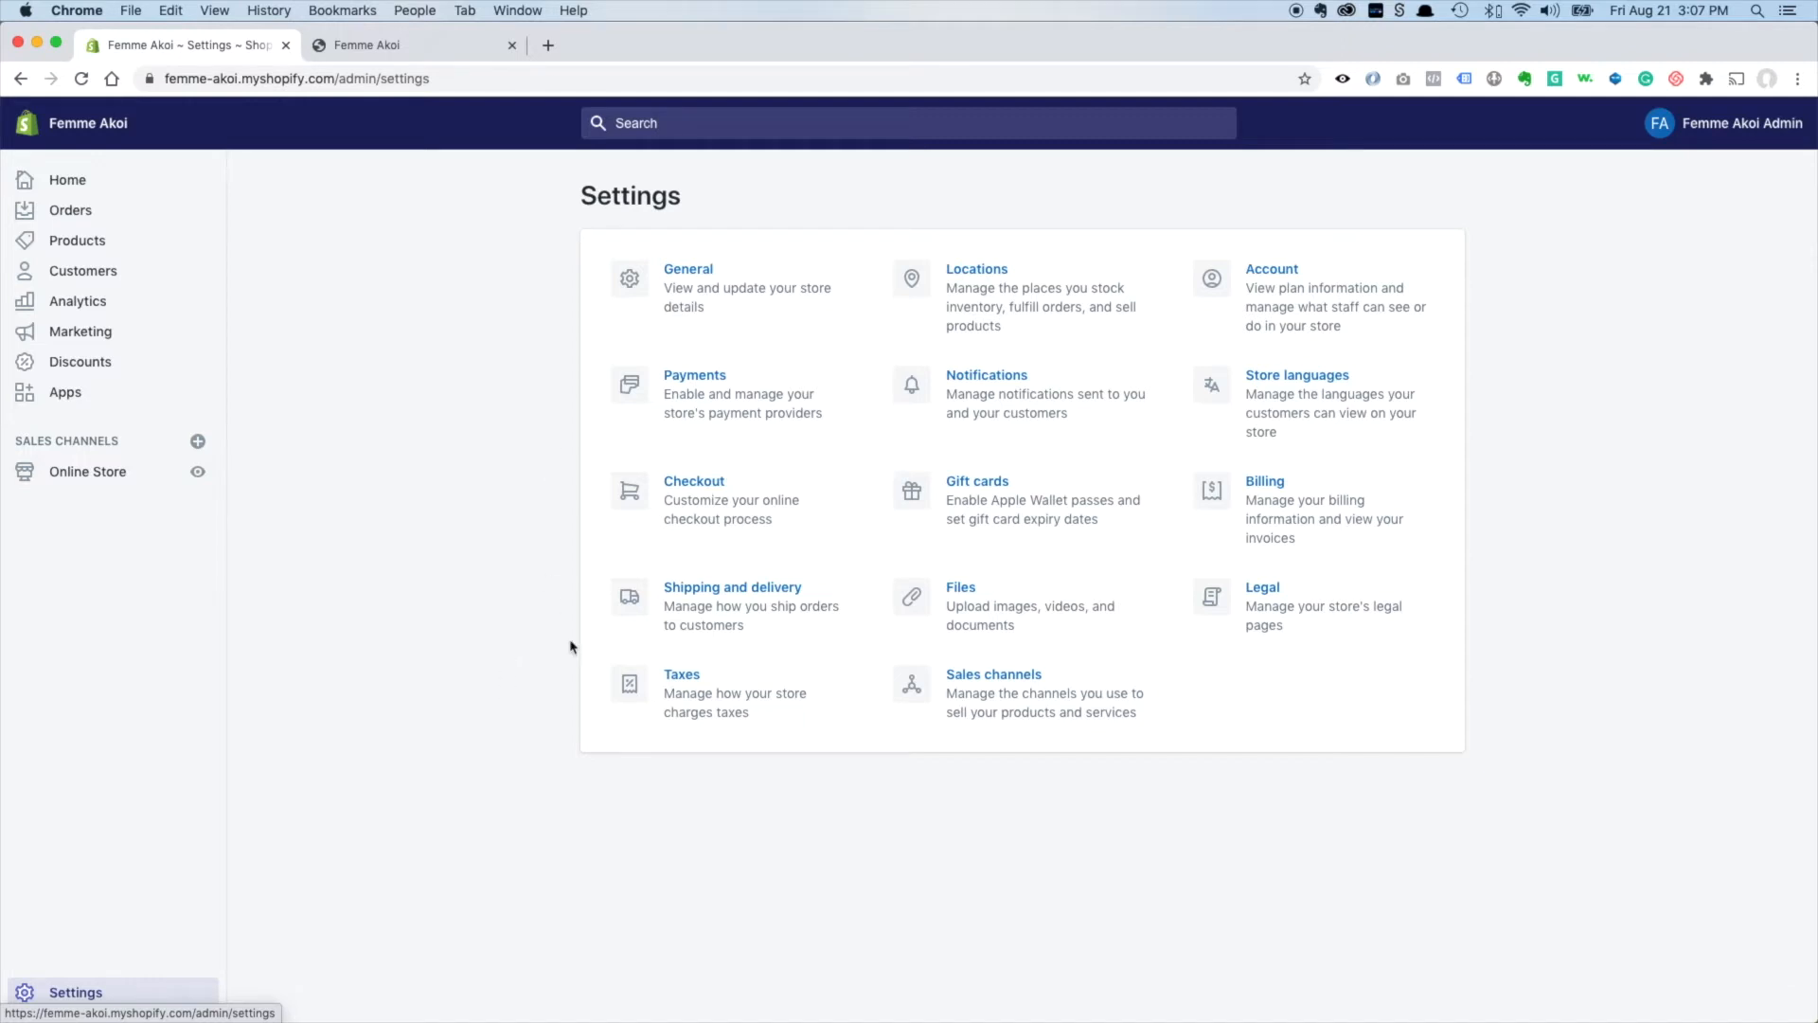
pyautogui.moveTo(791, 617)
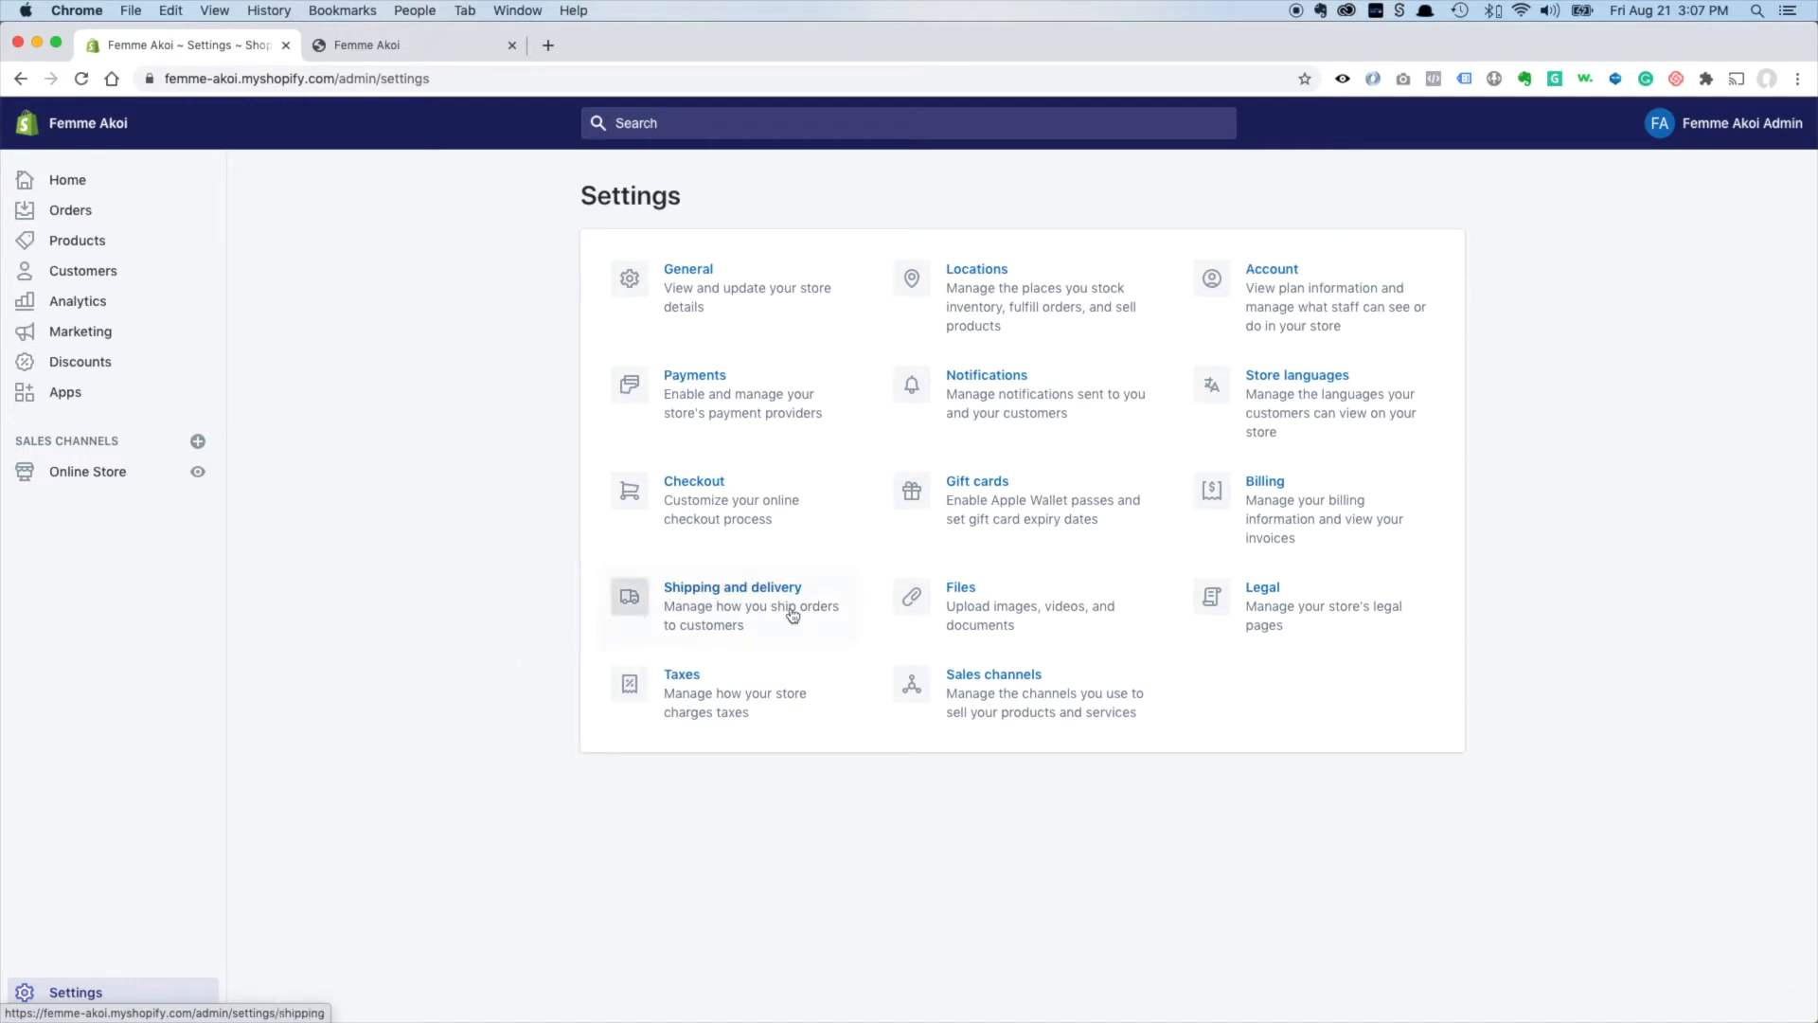
pyautogui.moveTo(790, 625)
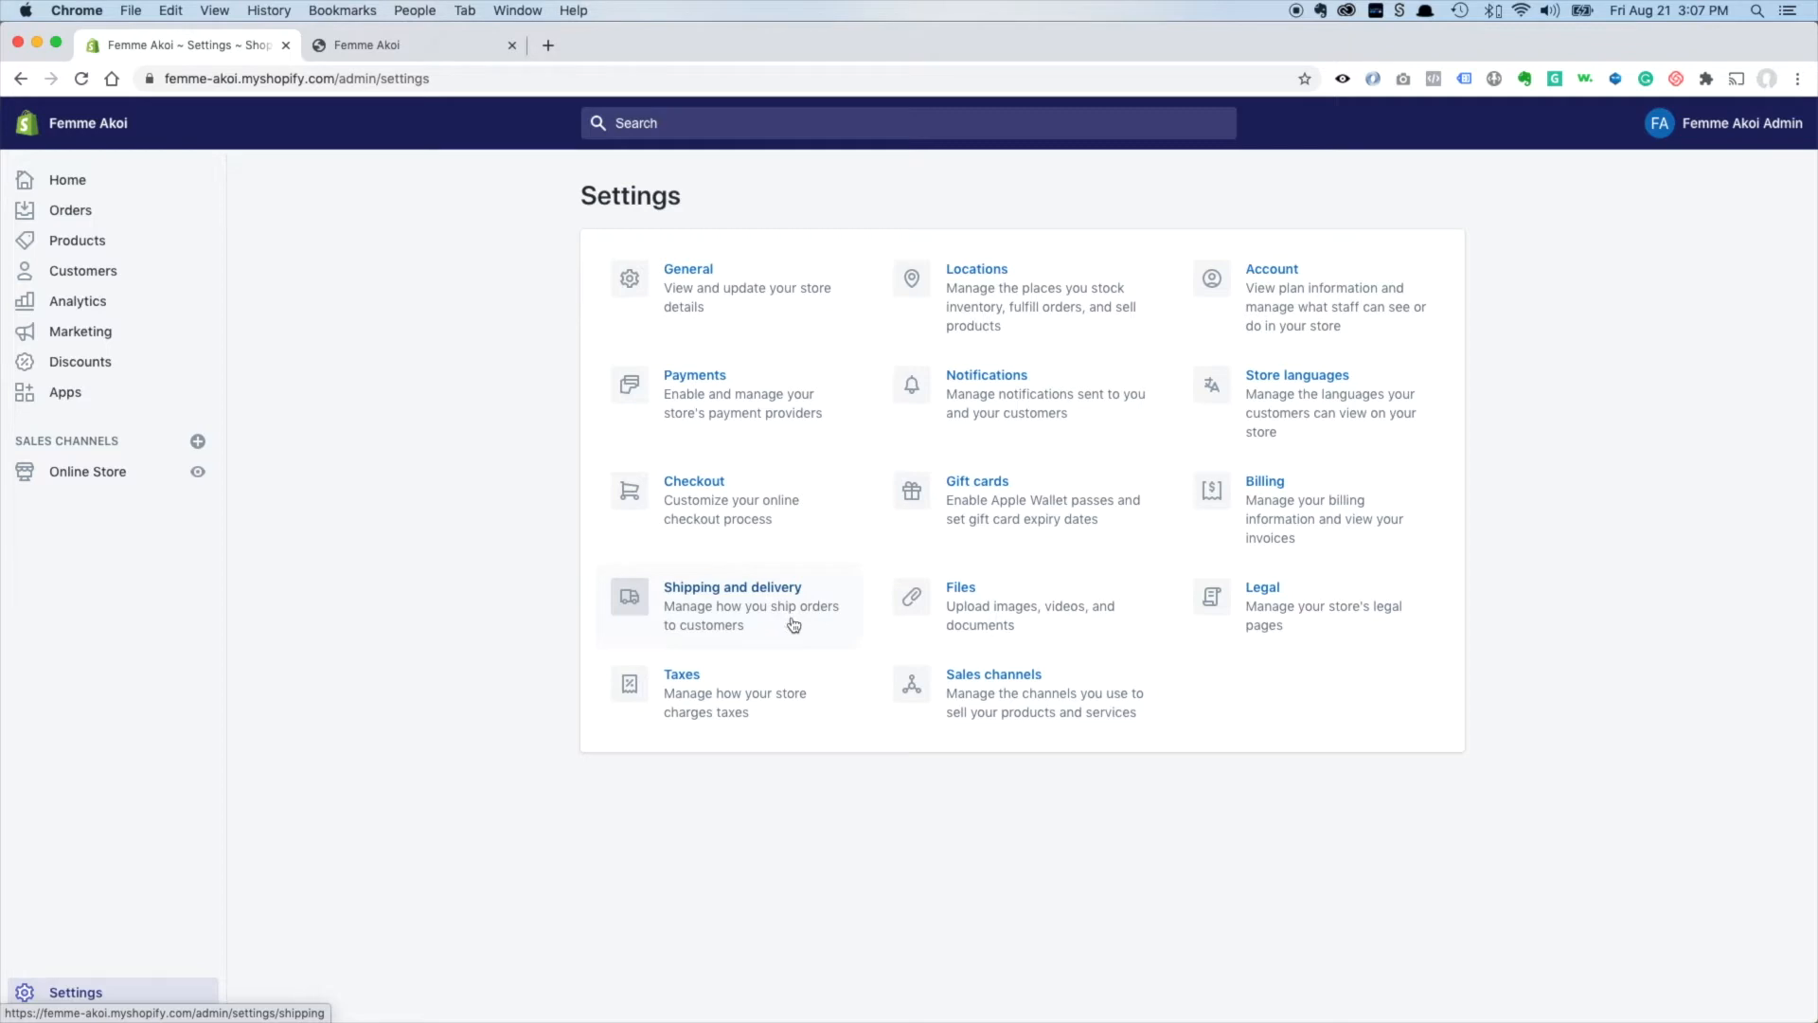
# Choose Shipping and delivery on the store's Settings page.
pyautogui.click(743, 598)
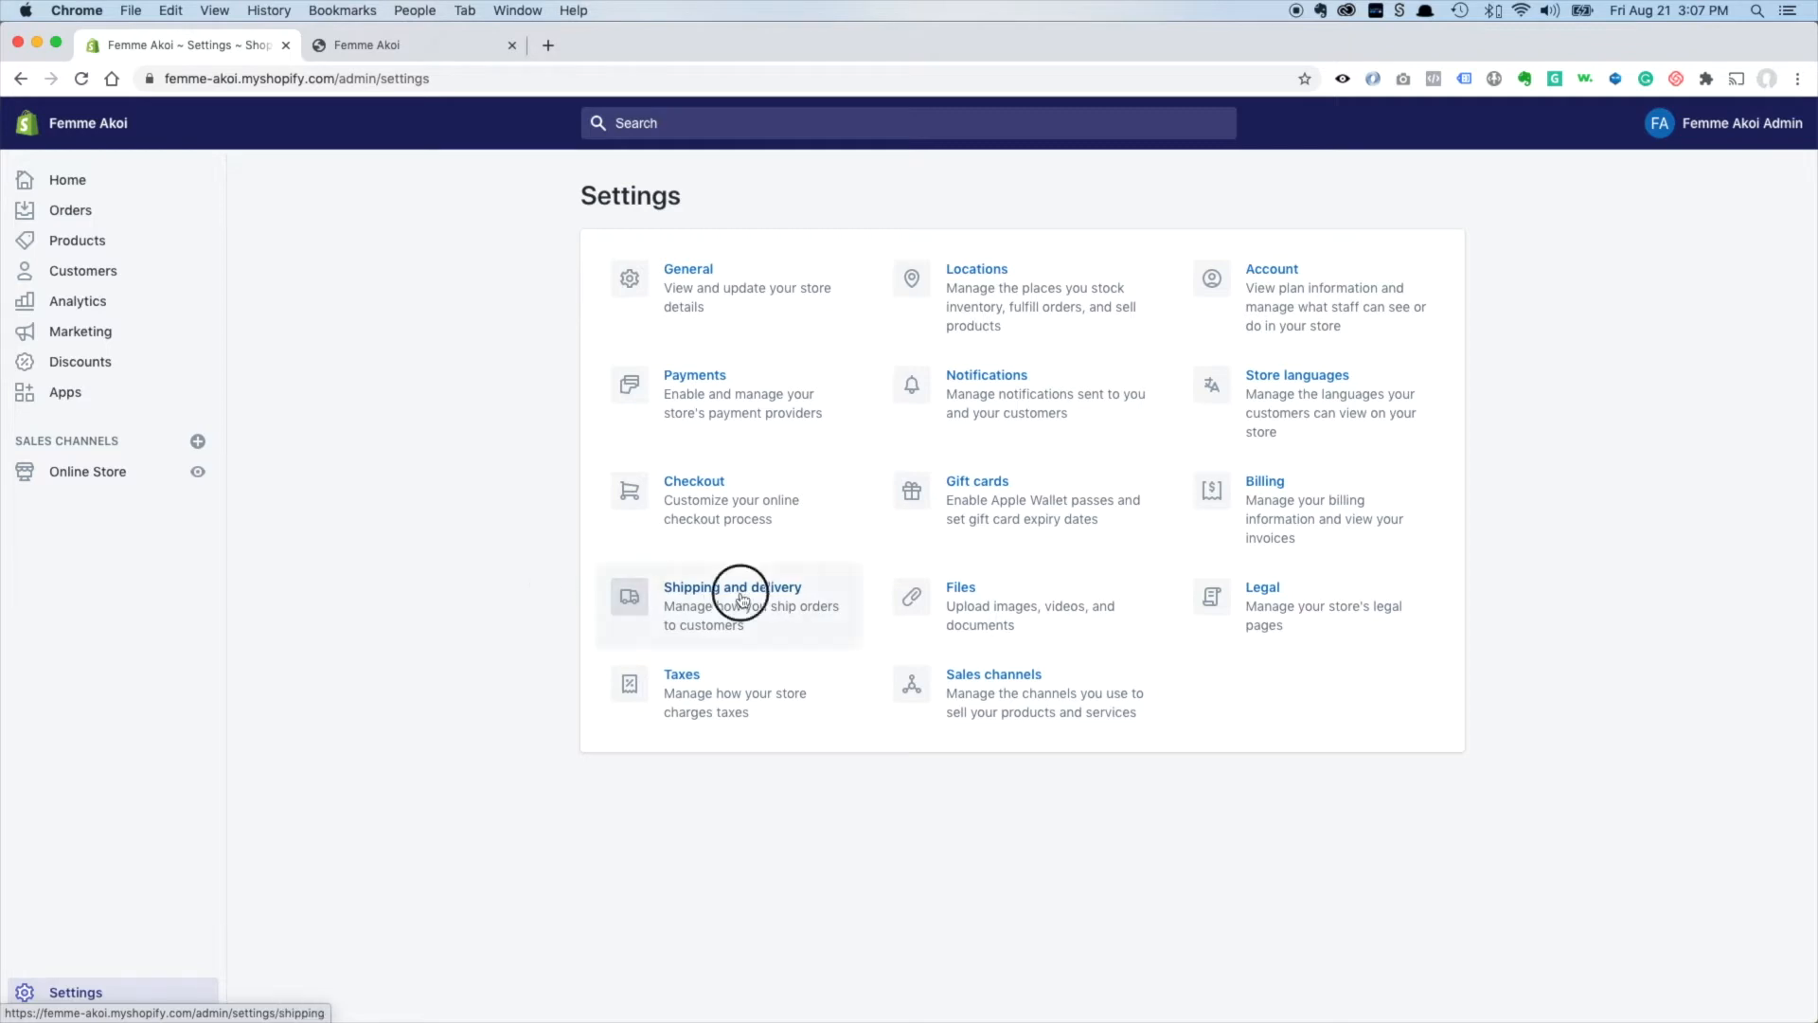
# Open Shipping and delivery and note the General rates cover All products.
pyautogui.click(733, 601)
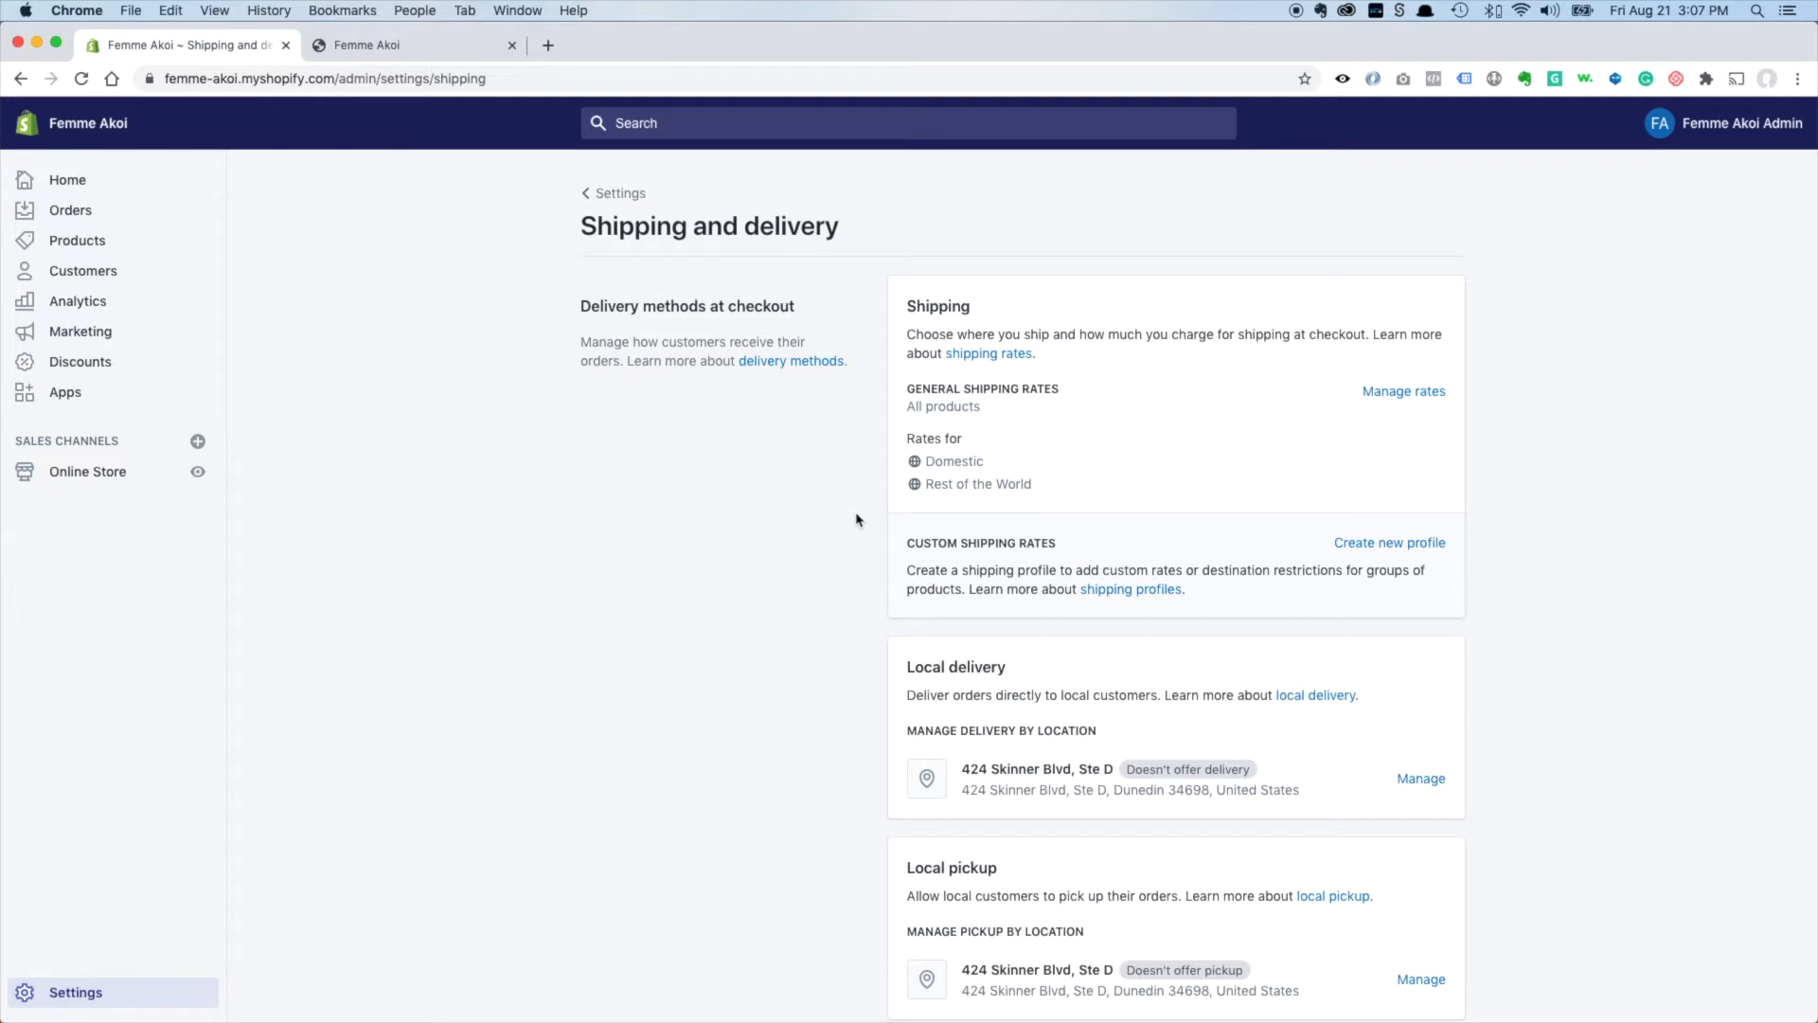
pyautogui.moveTo(860, 522)
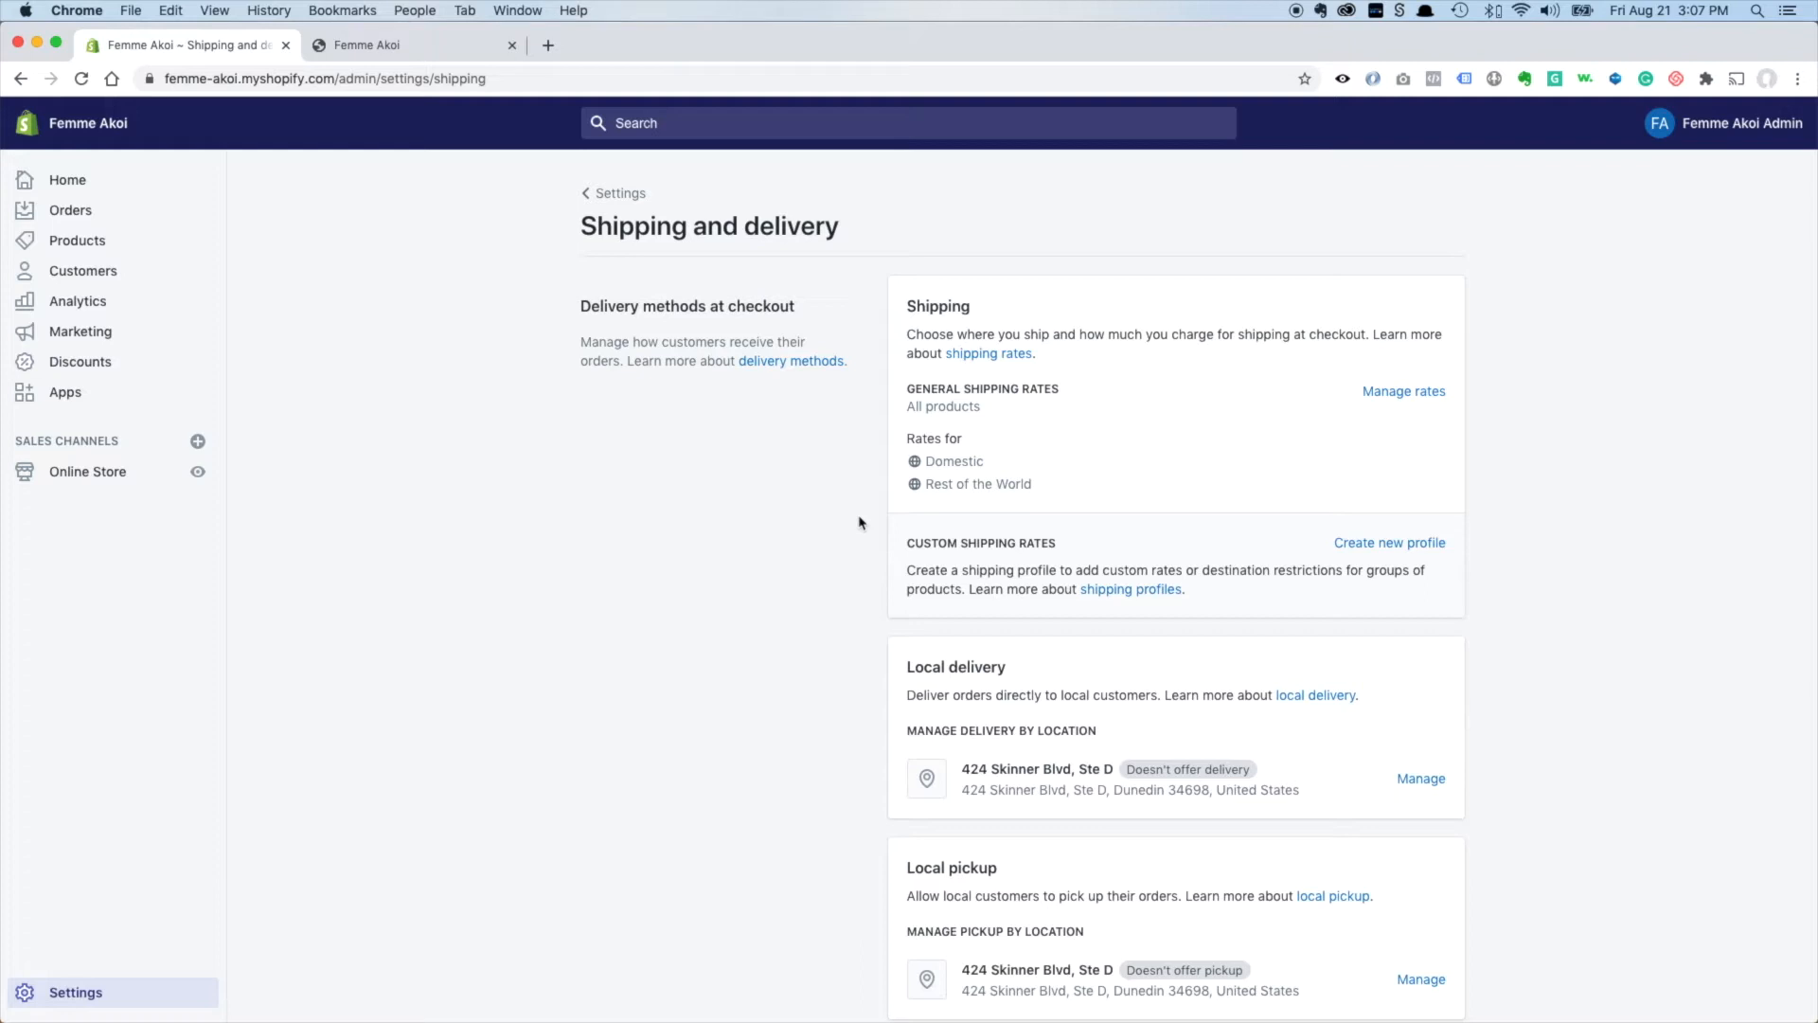
pyautogui.moveTo(1039, 504)
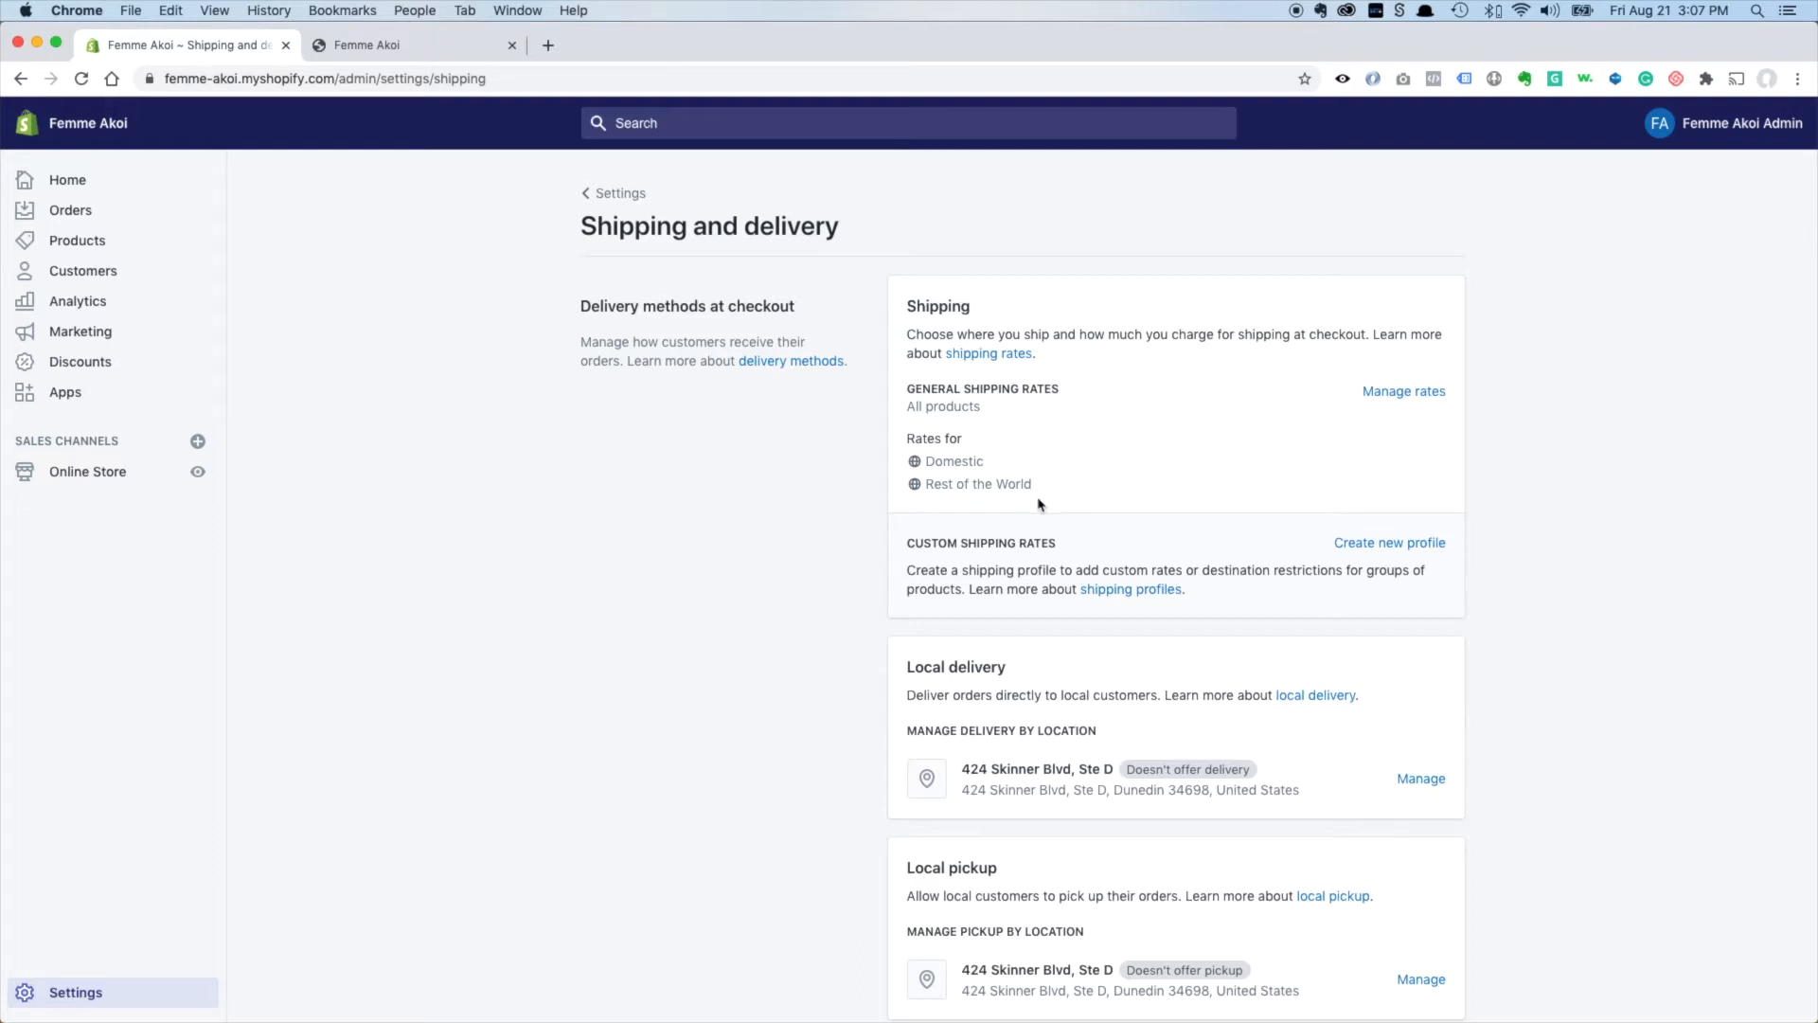
pyautogui.moveTo(881, 338)
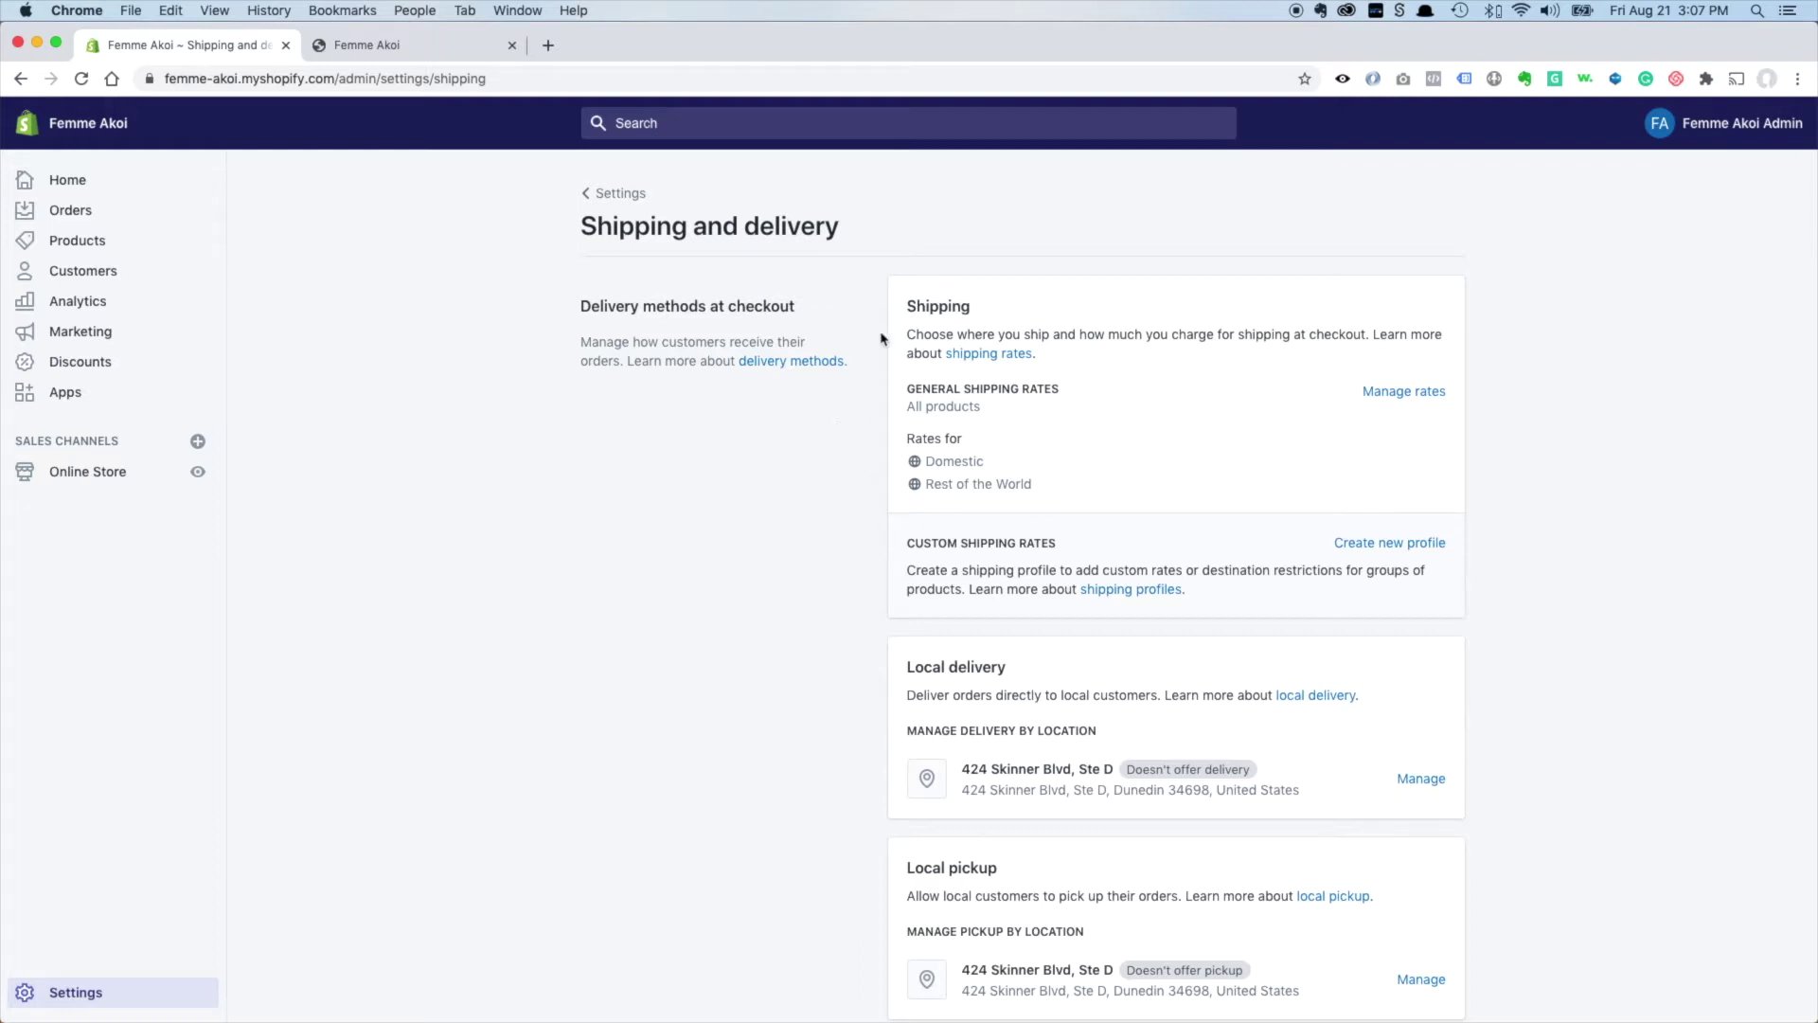
pyautogui.moveTo(912, 502)
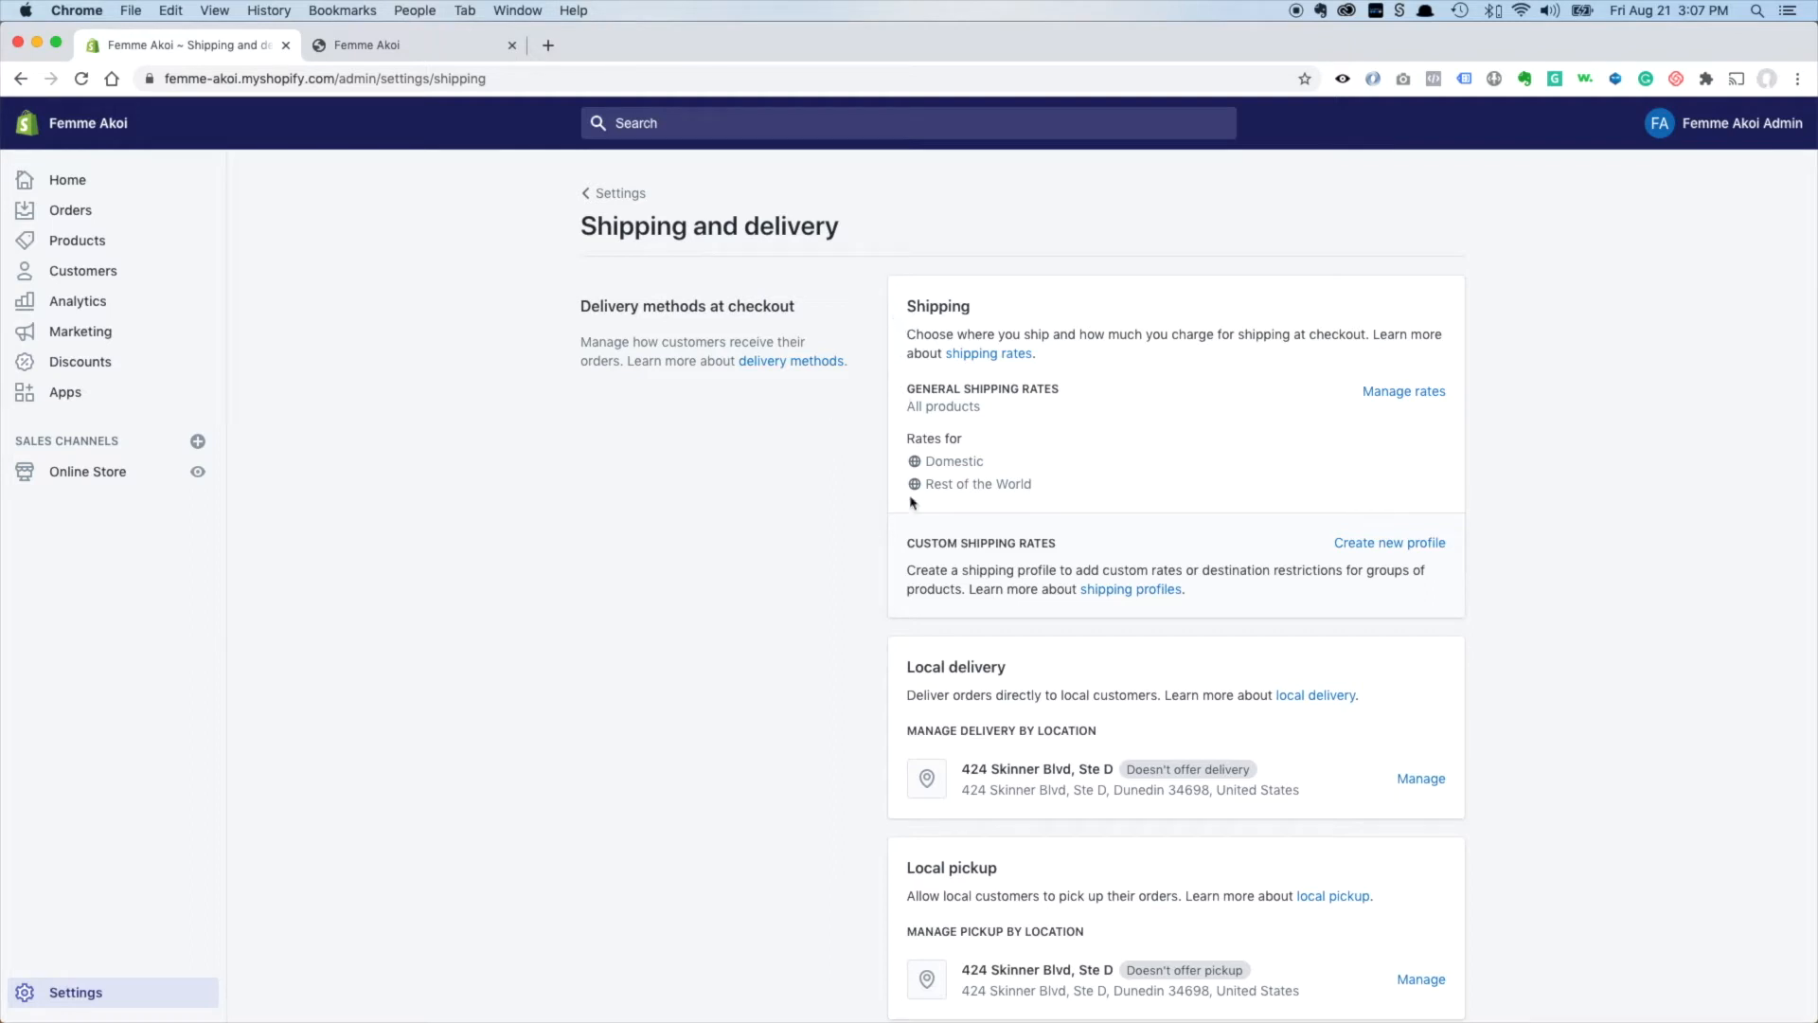
pyautogui.moveTo(938, 285)
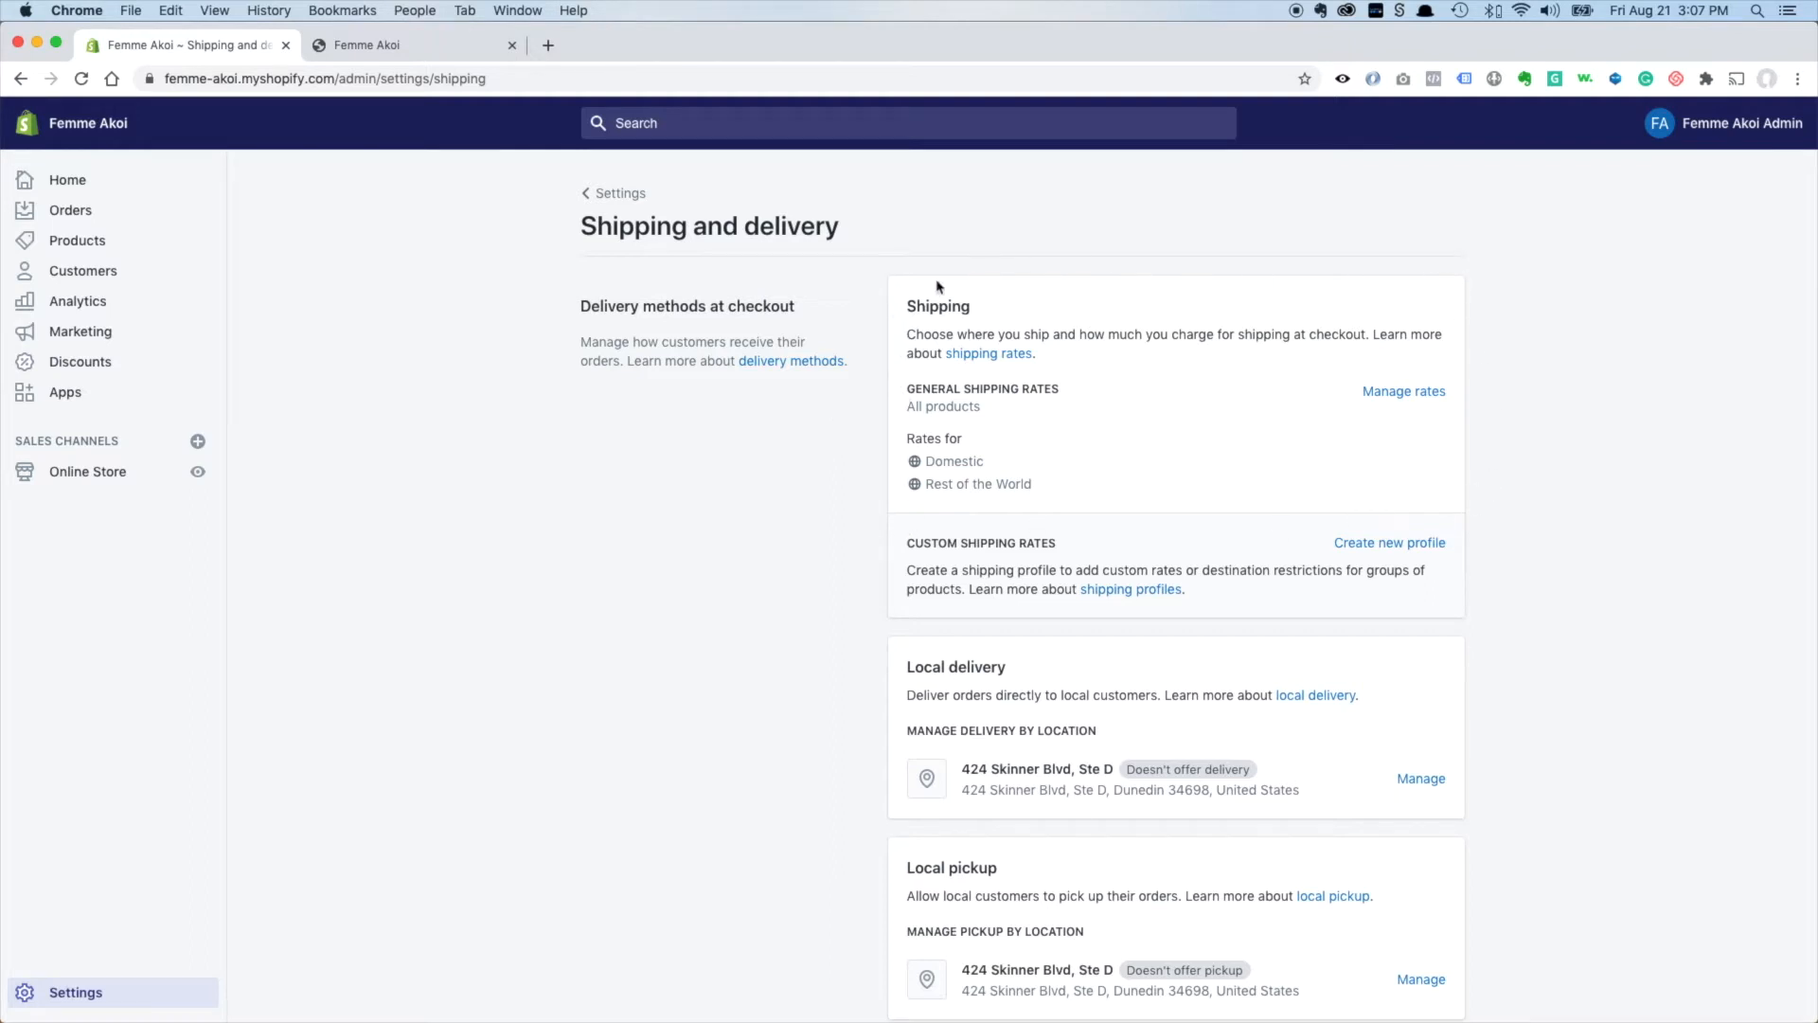
pyautogui.moveTo(1433, 292)
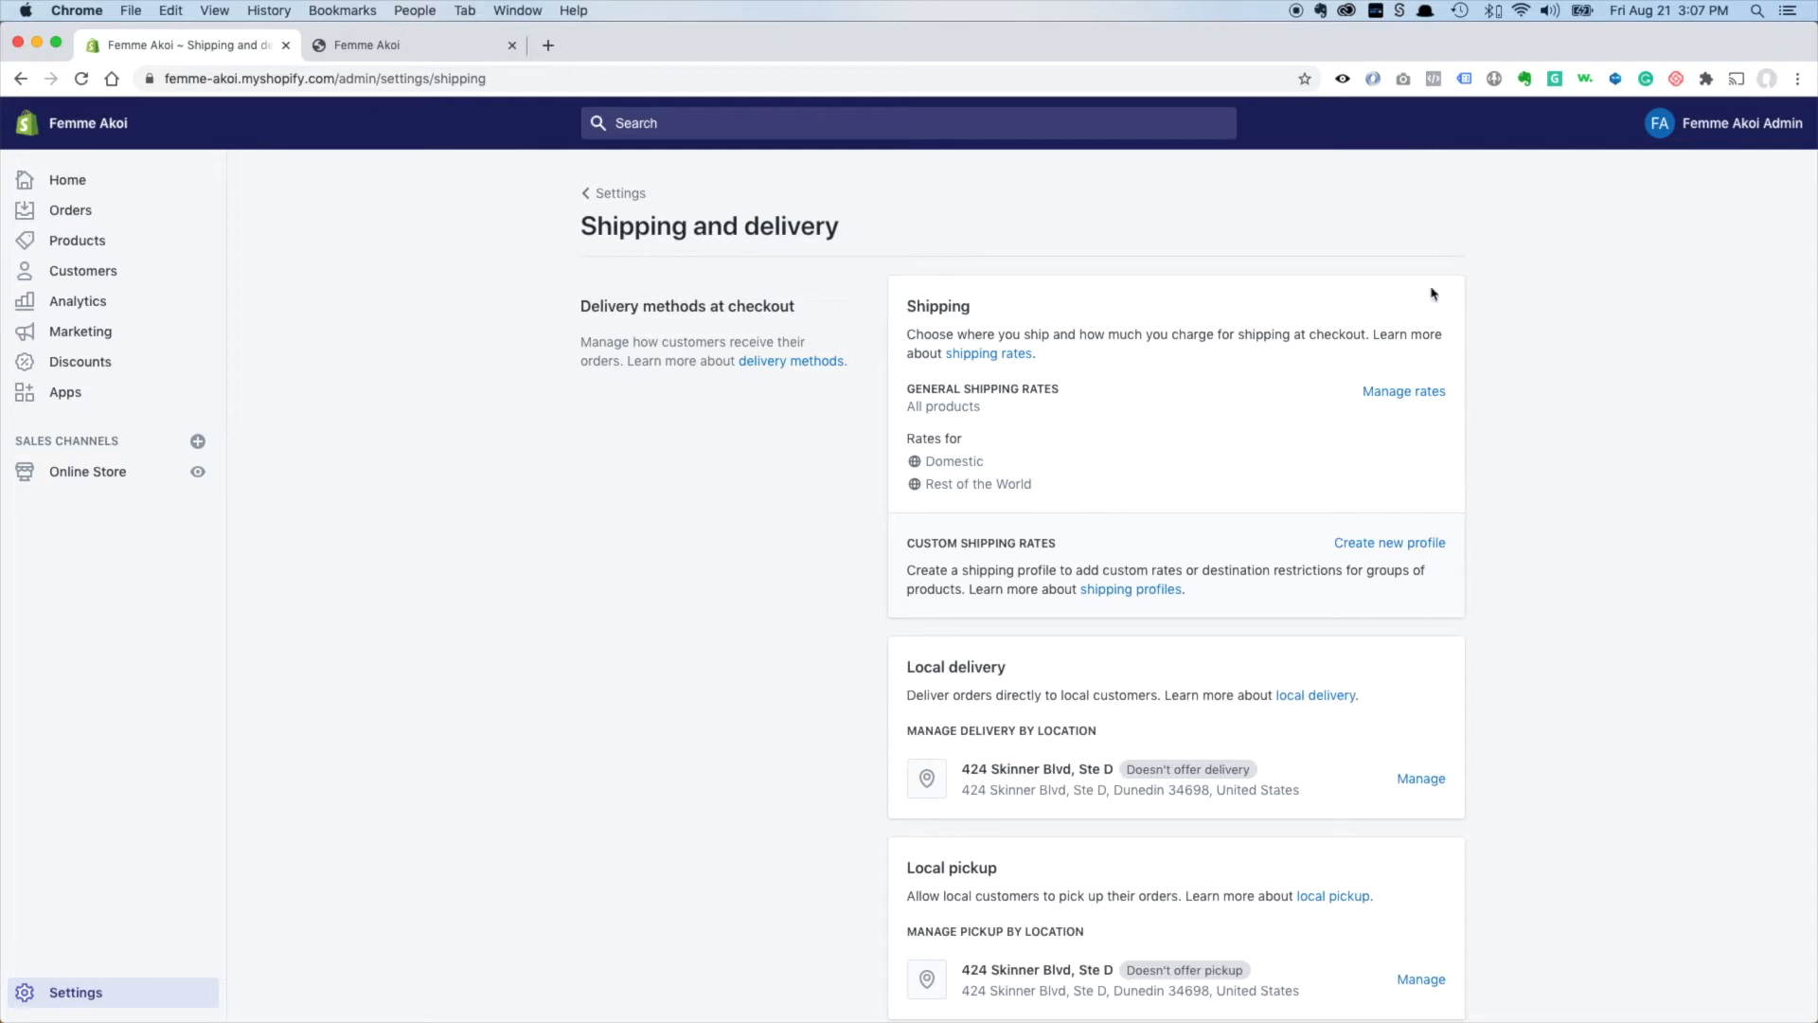
pyautogui.moveTo(1000, 442)
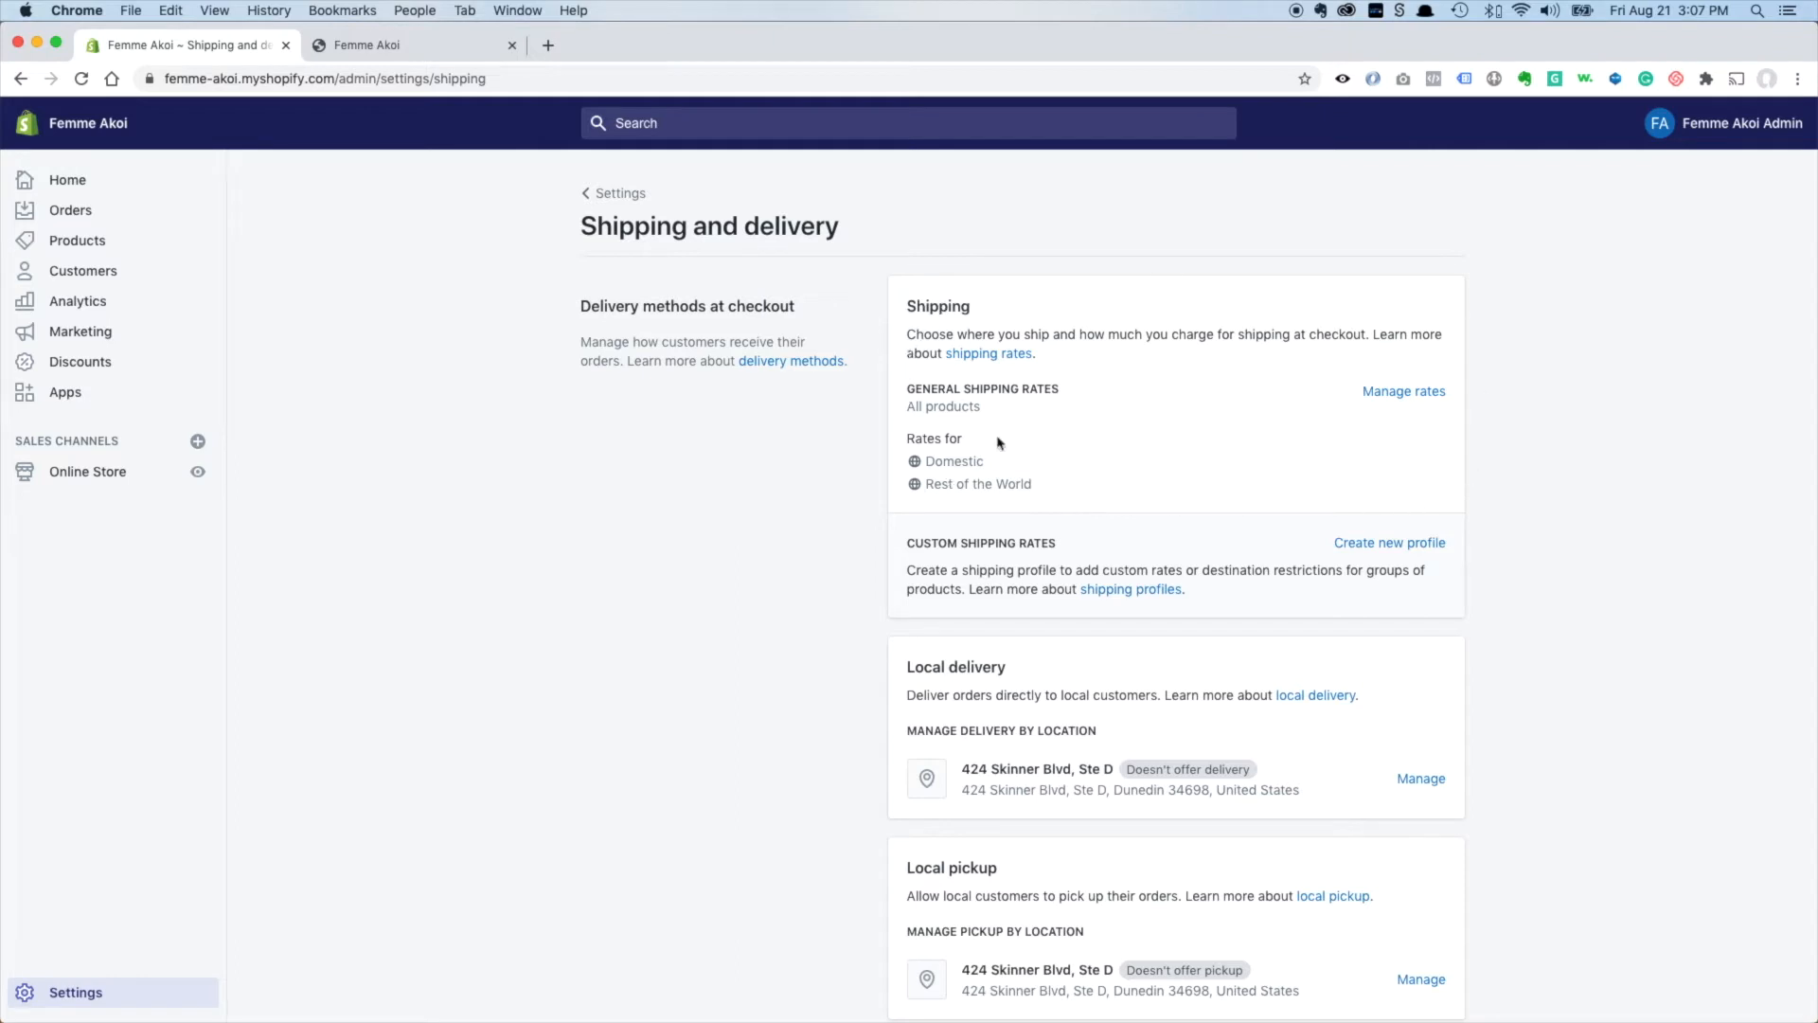
pyautogui.doubleClick(941, 407)
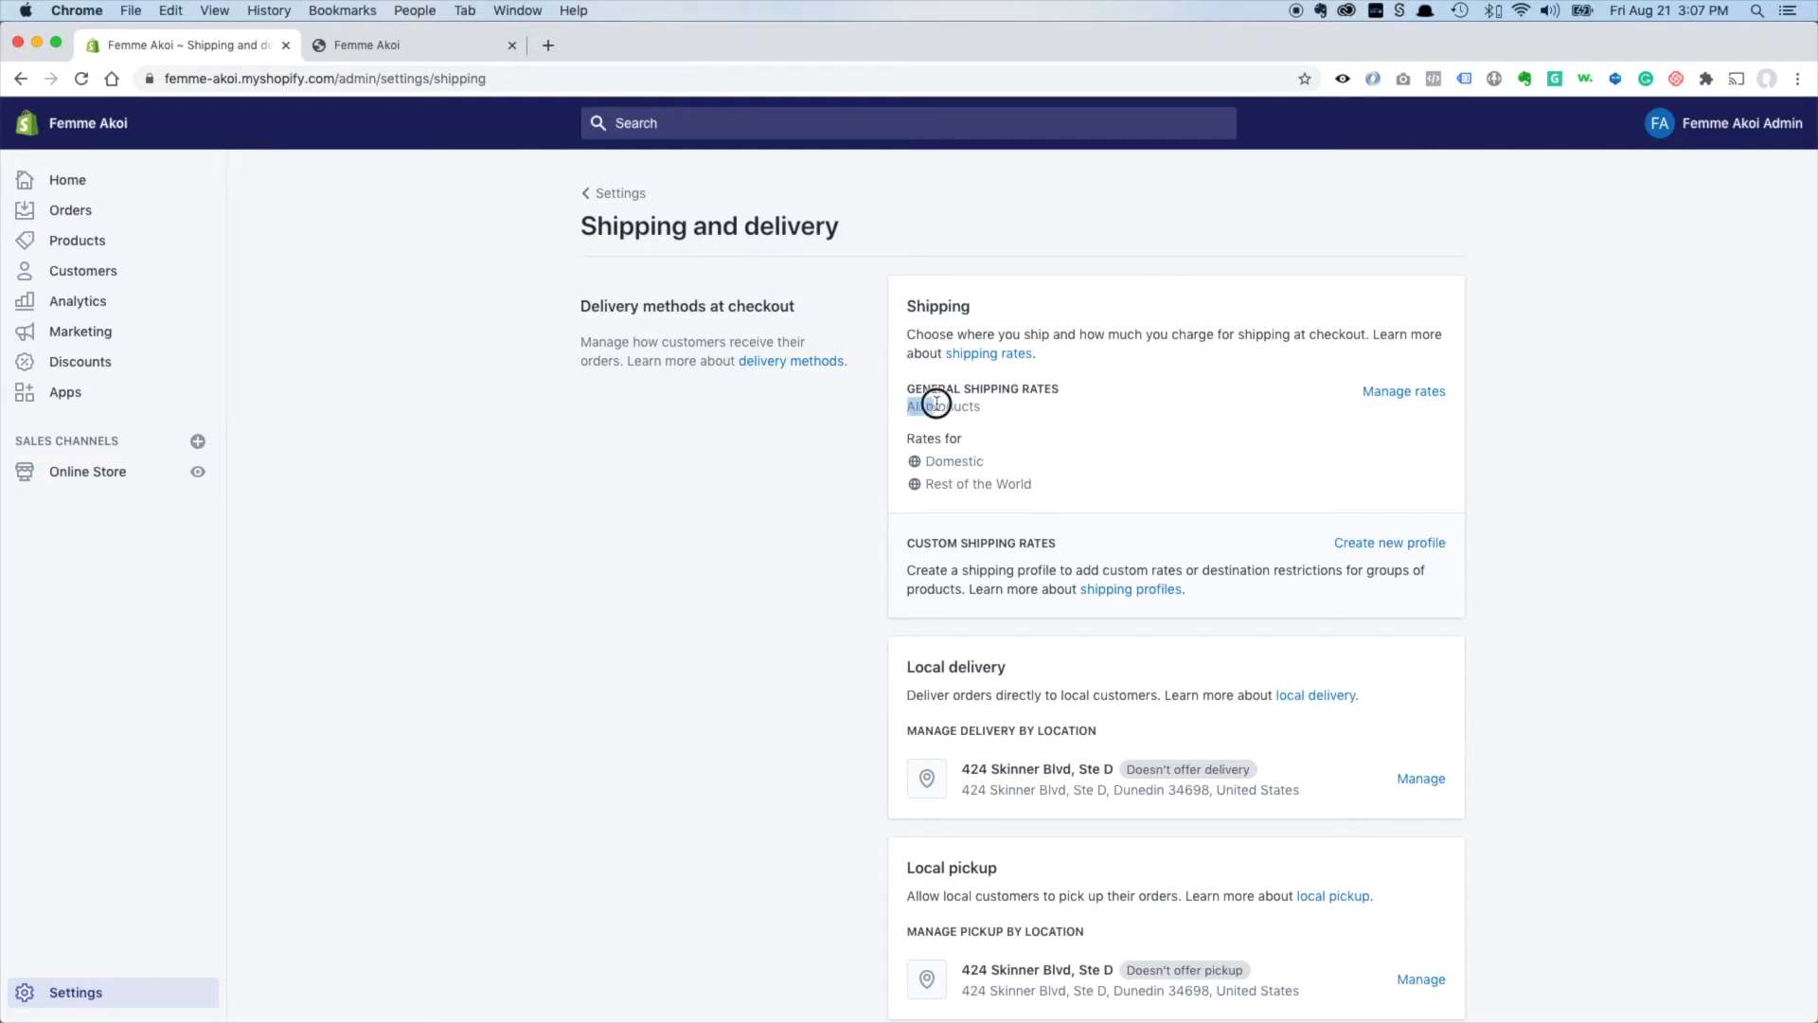
pyautogui.doubleClick(943, 406)
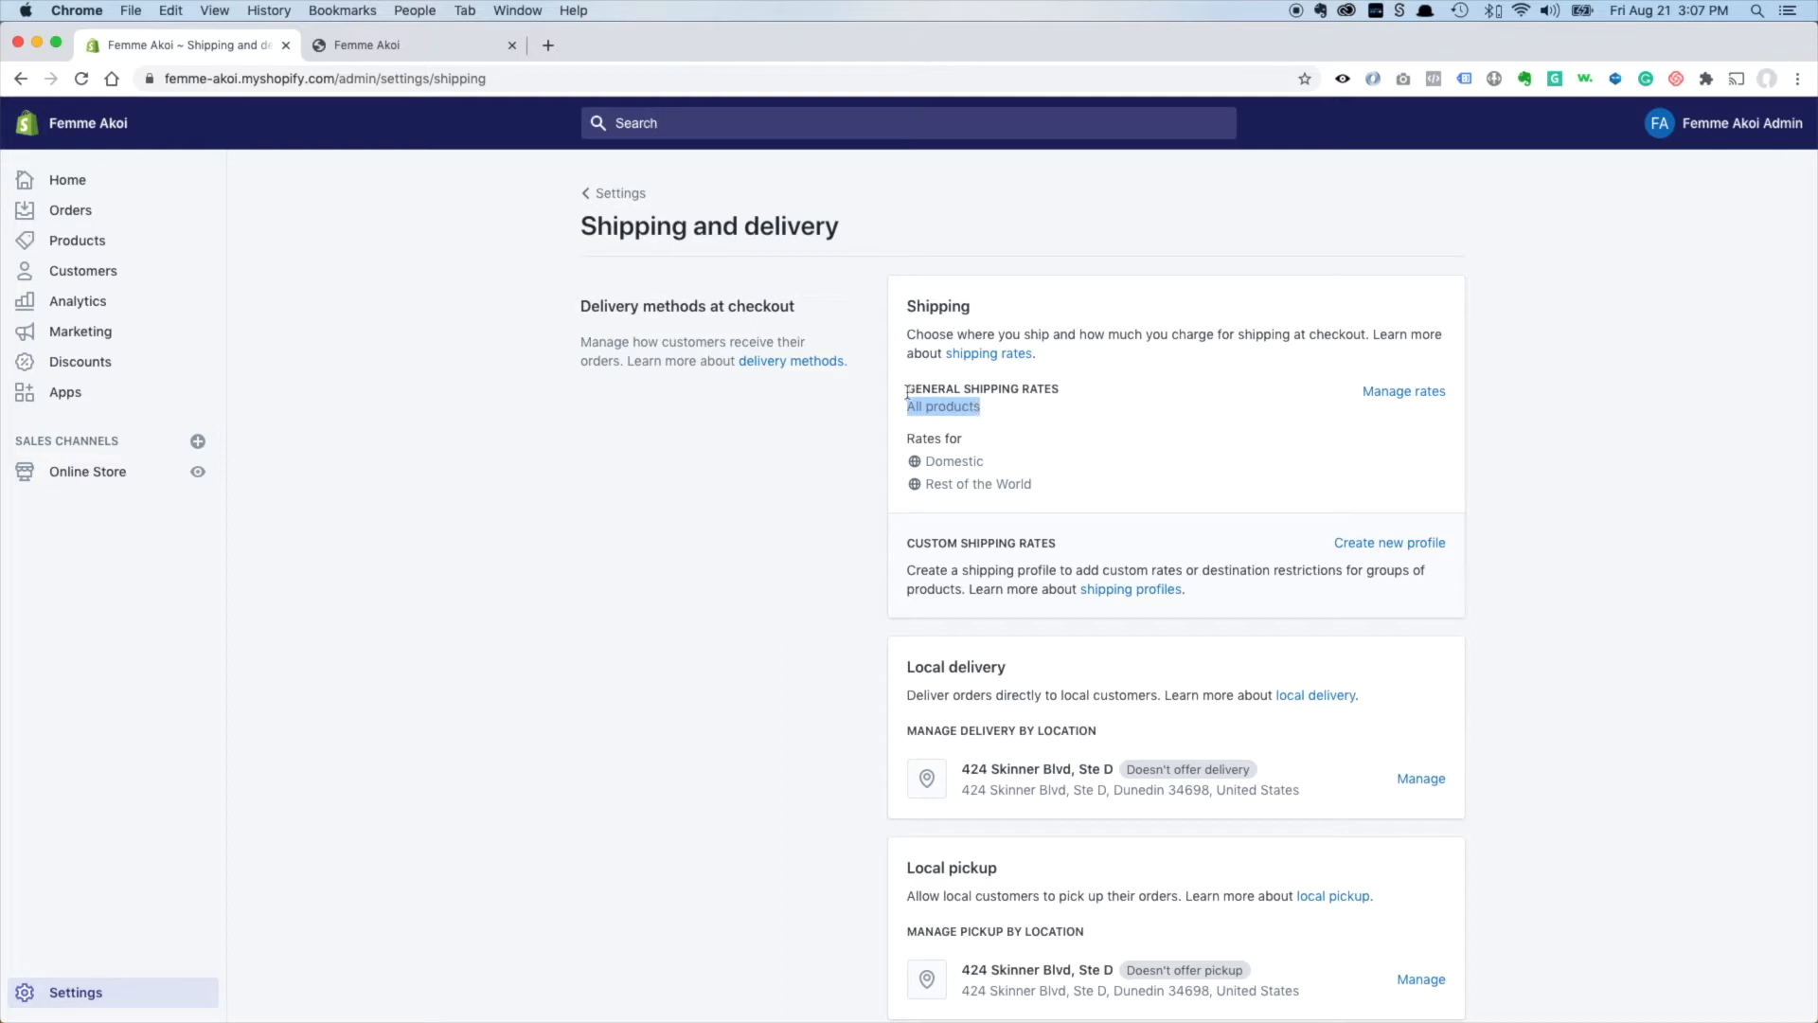
pyautogui.moveTo(996, 484)
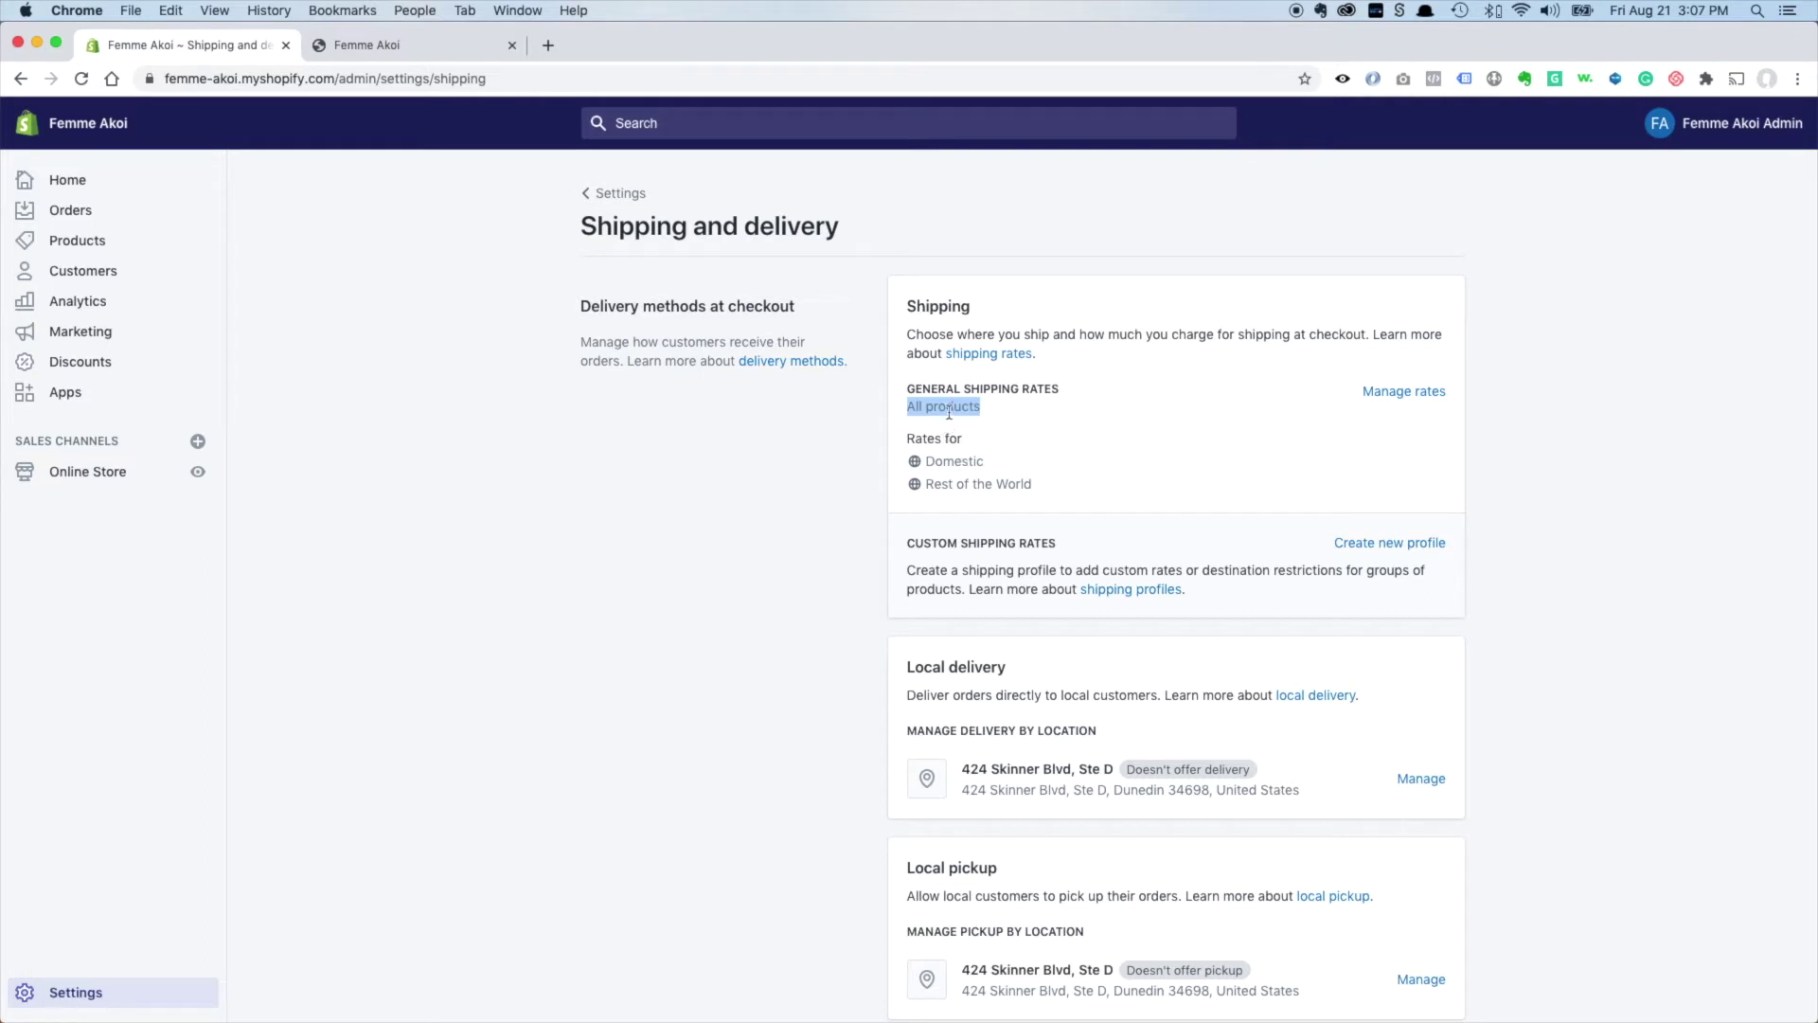
pyautogui.moveTo(1376, 411)
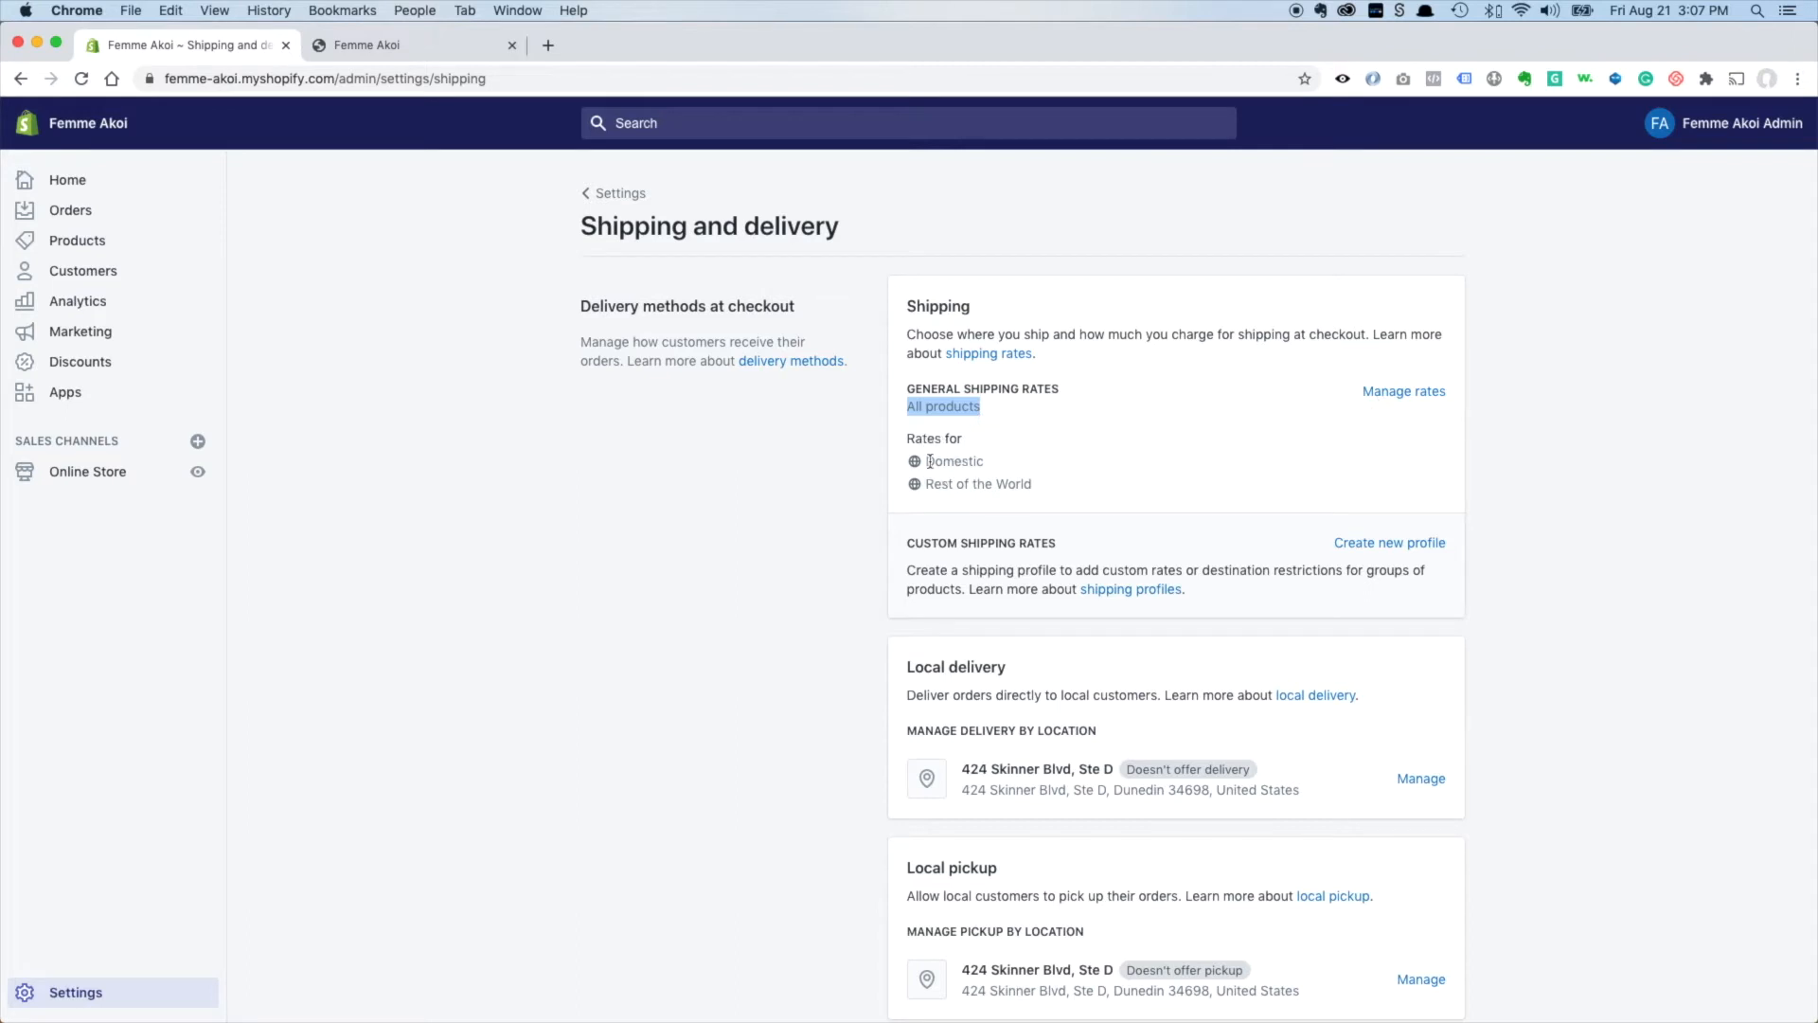
pyautogui.moveTo(1222, 486)
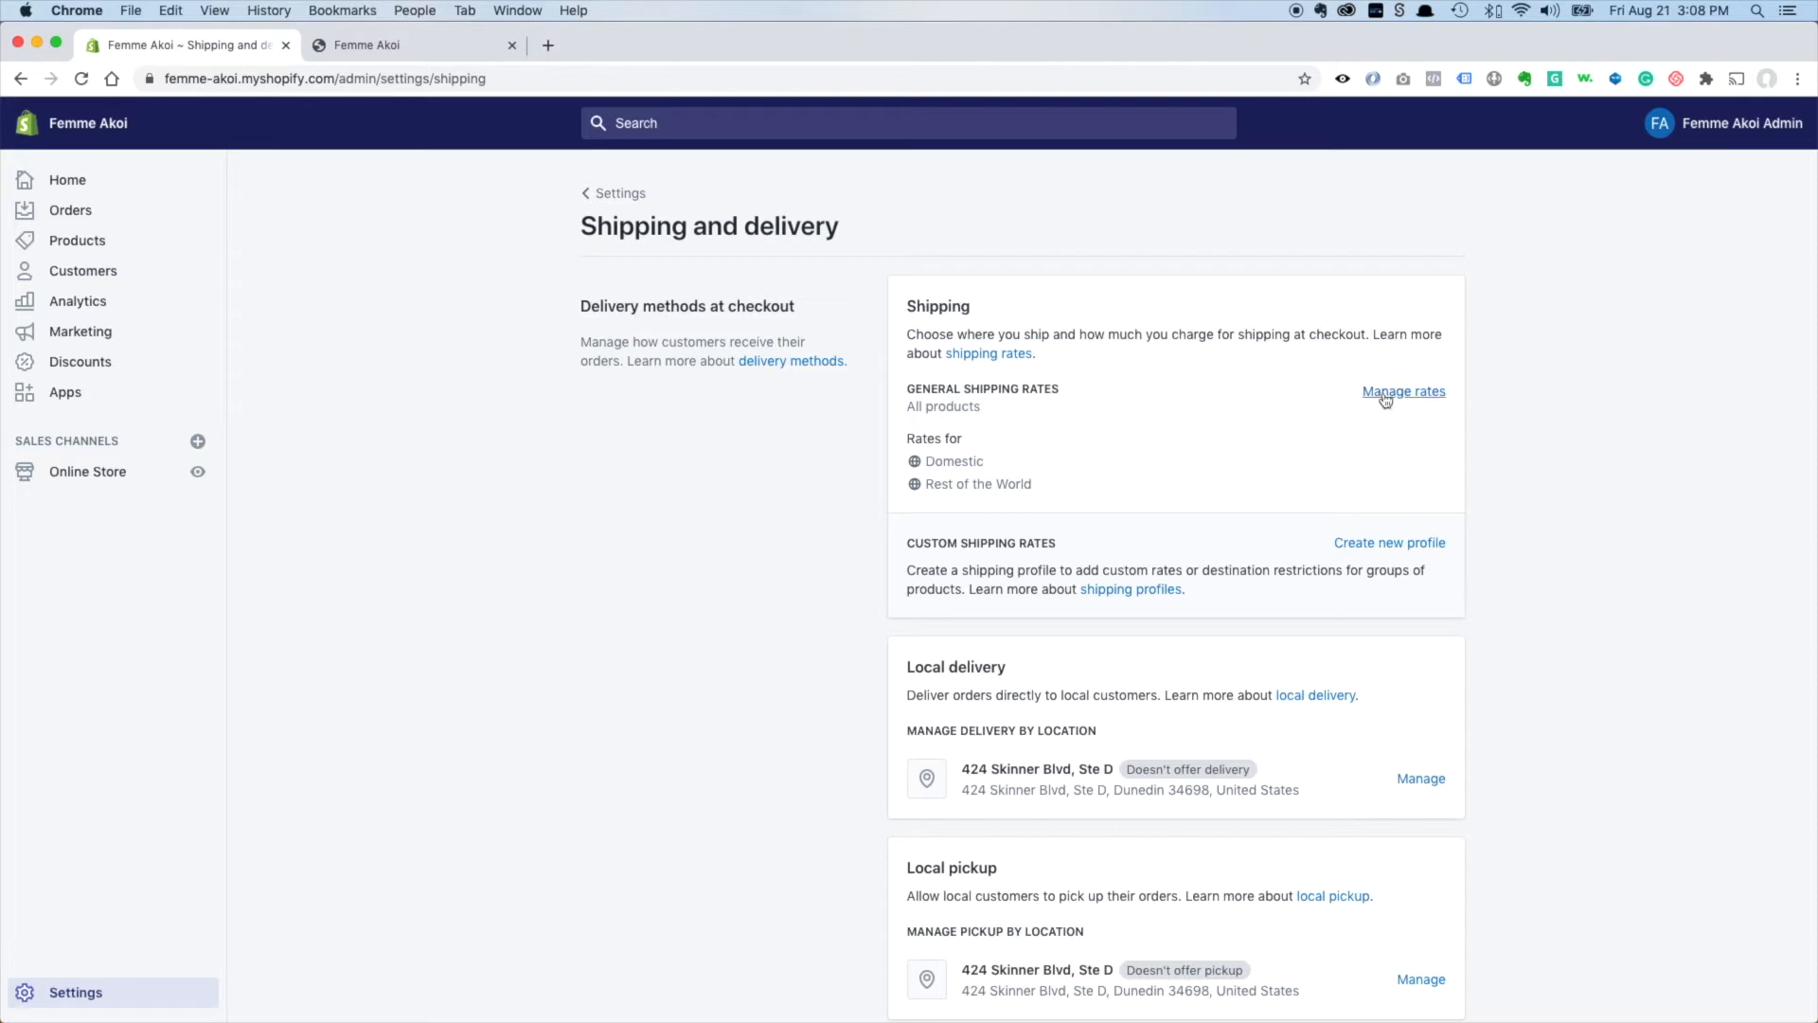
pyautogui.click(1403, 391)
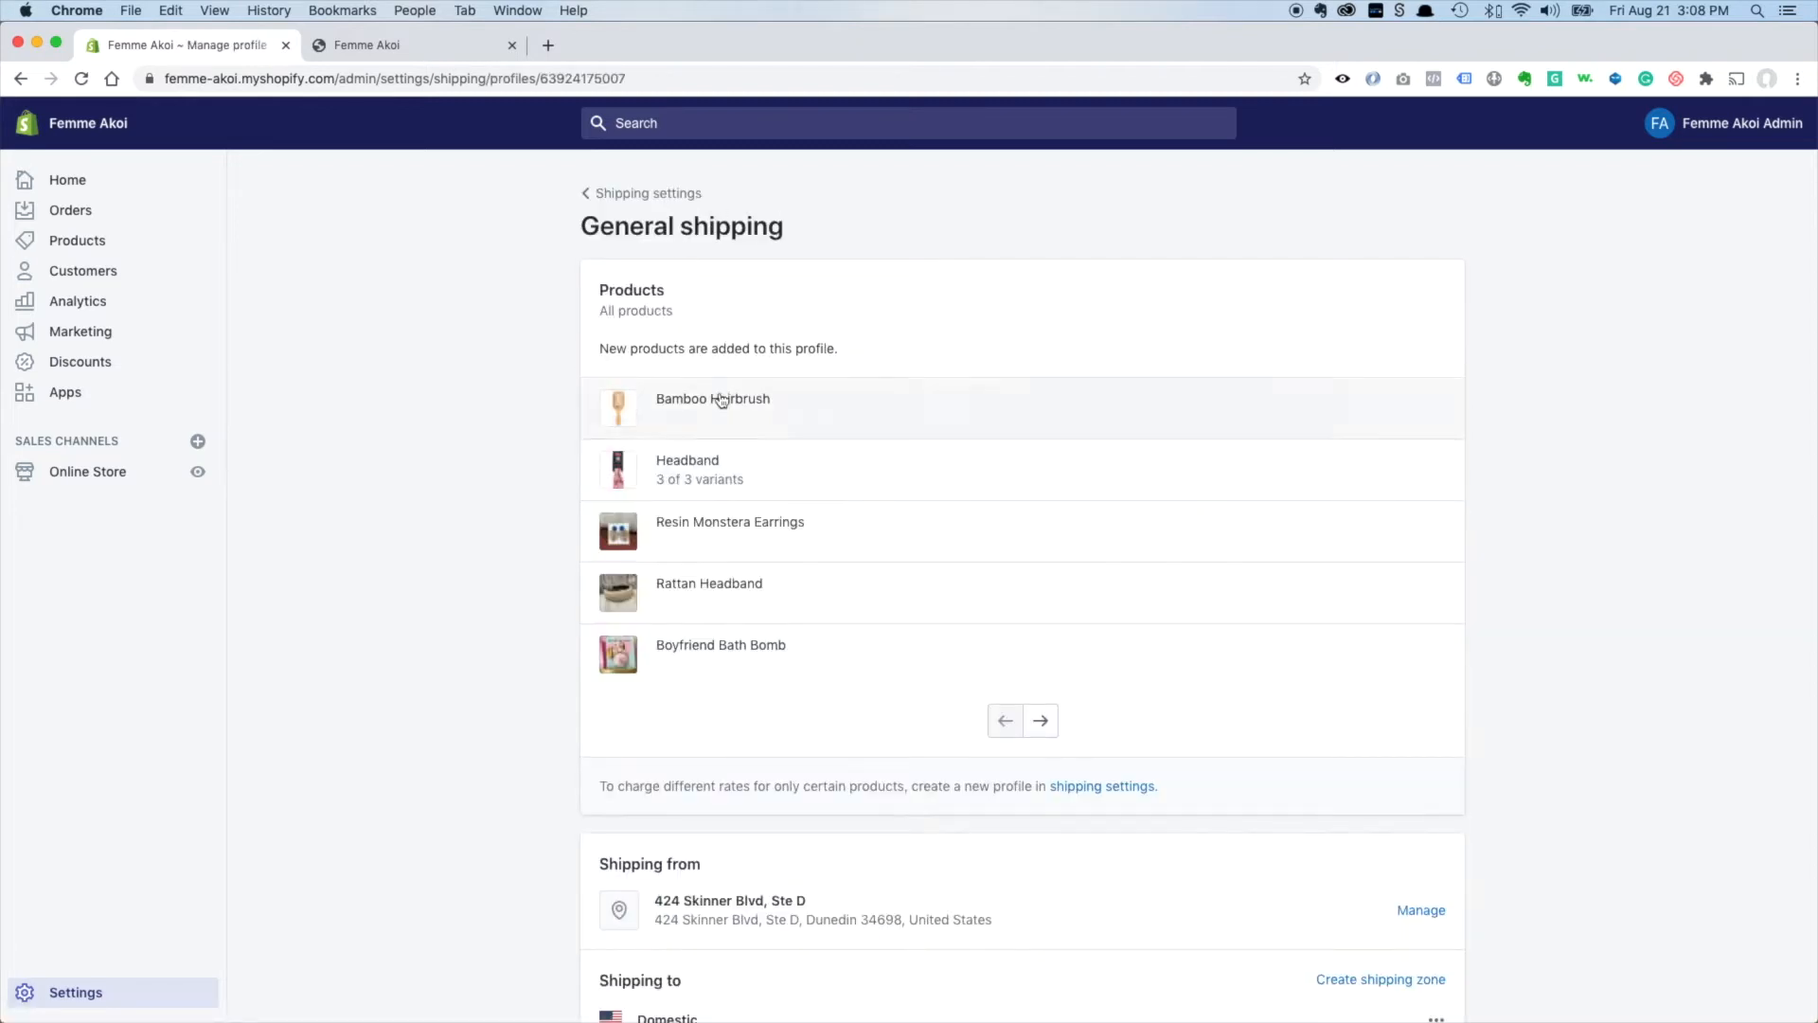
pyautogui.moveTo(766, 429)
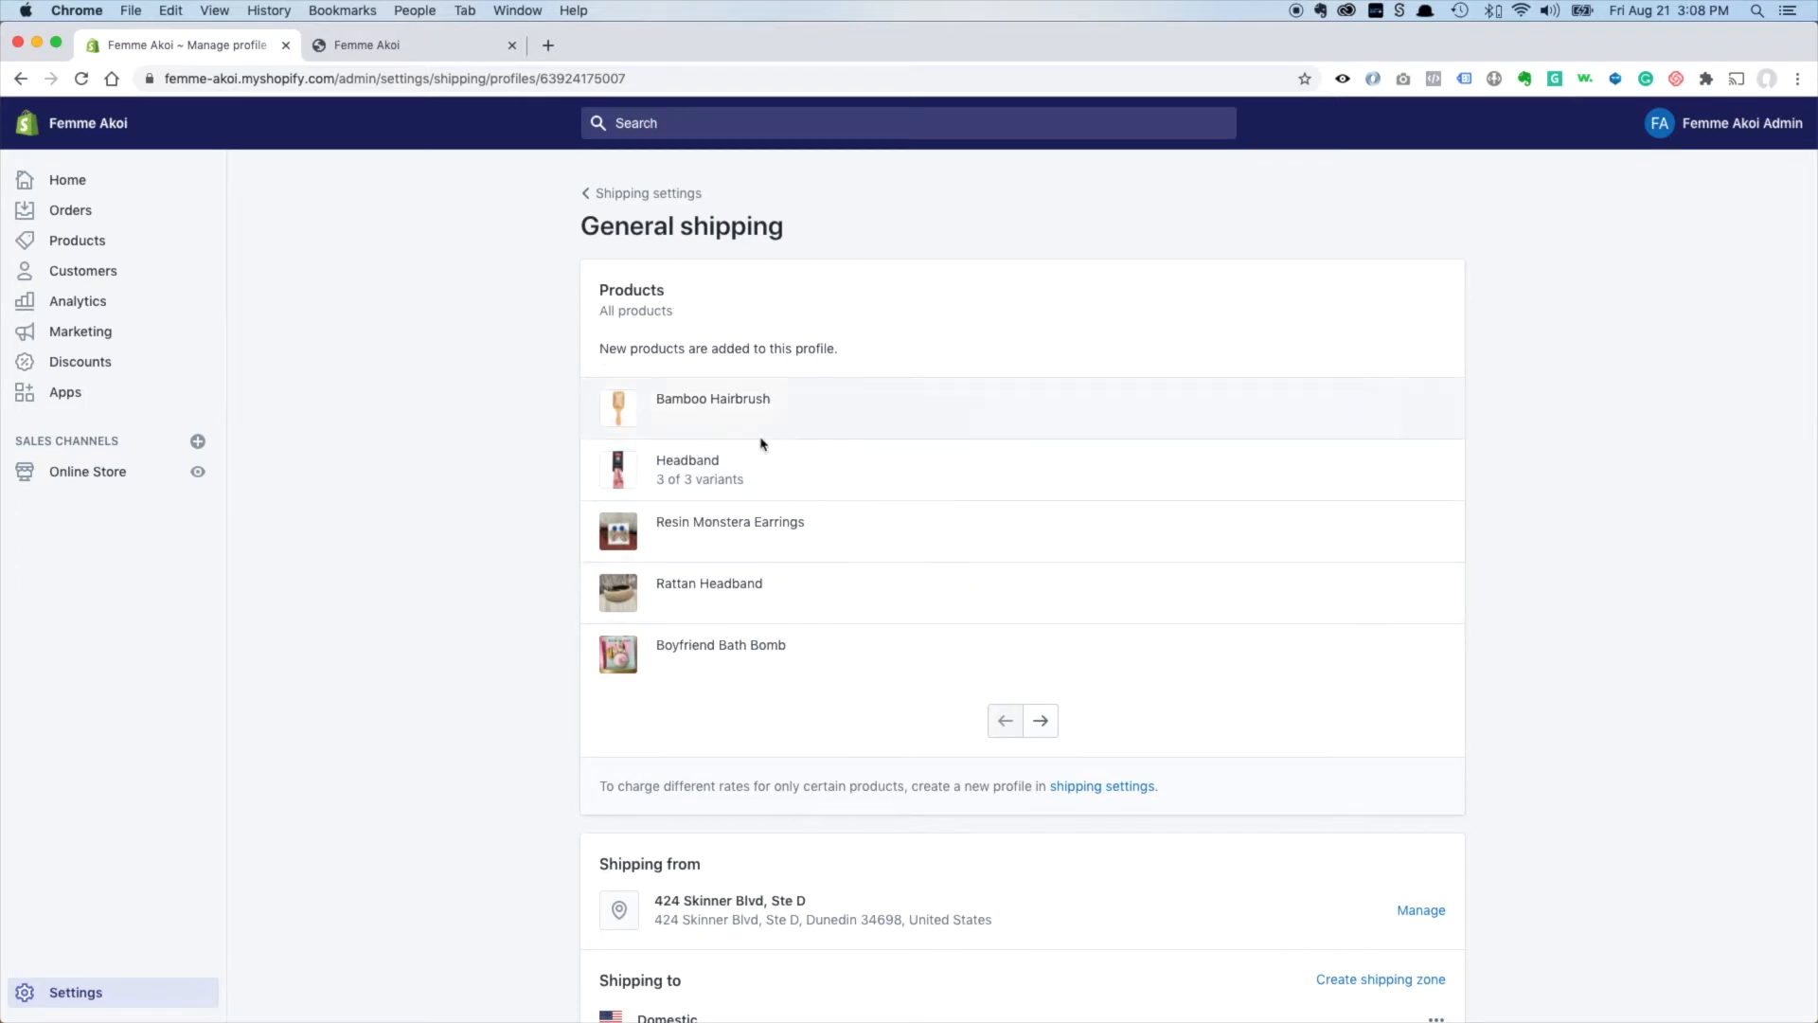
pyautogui.scroll(-3)
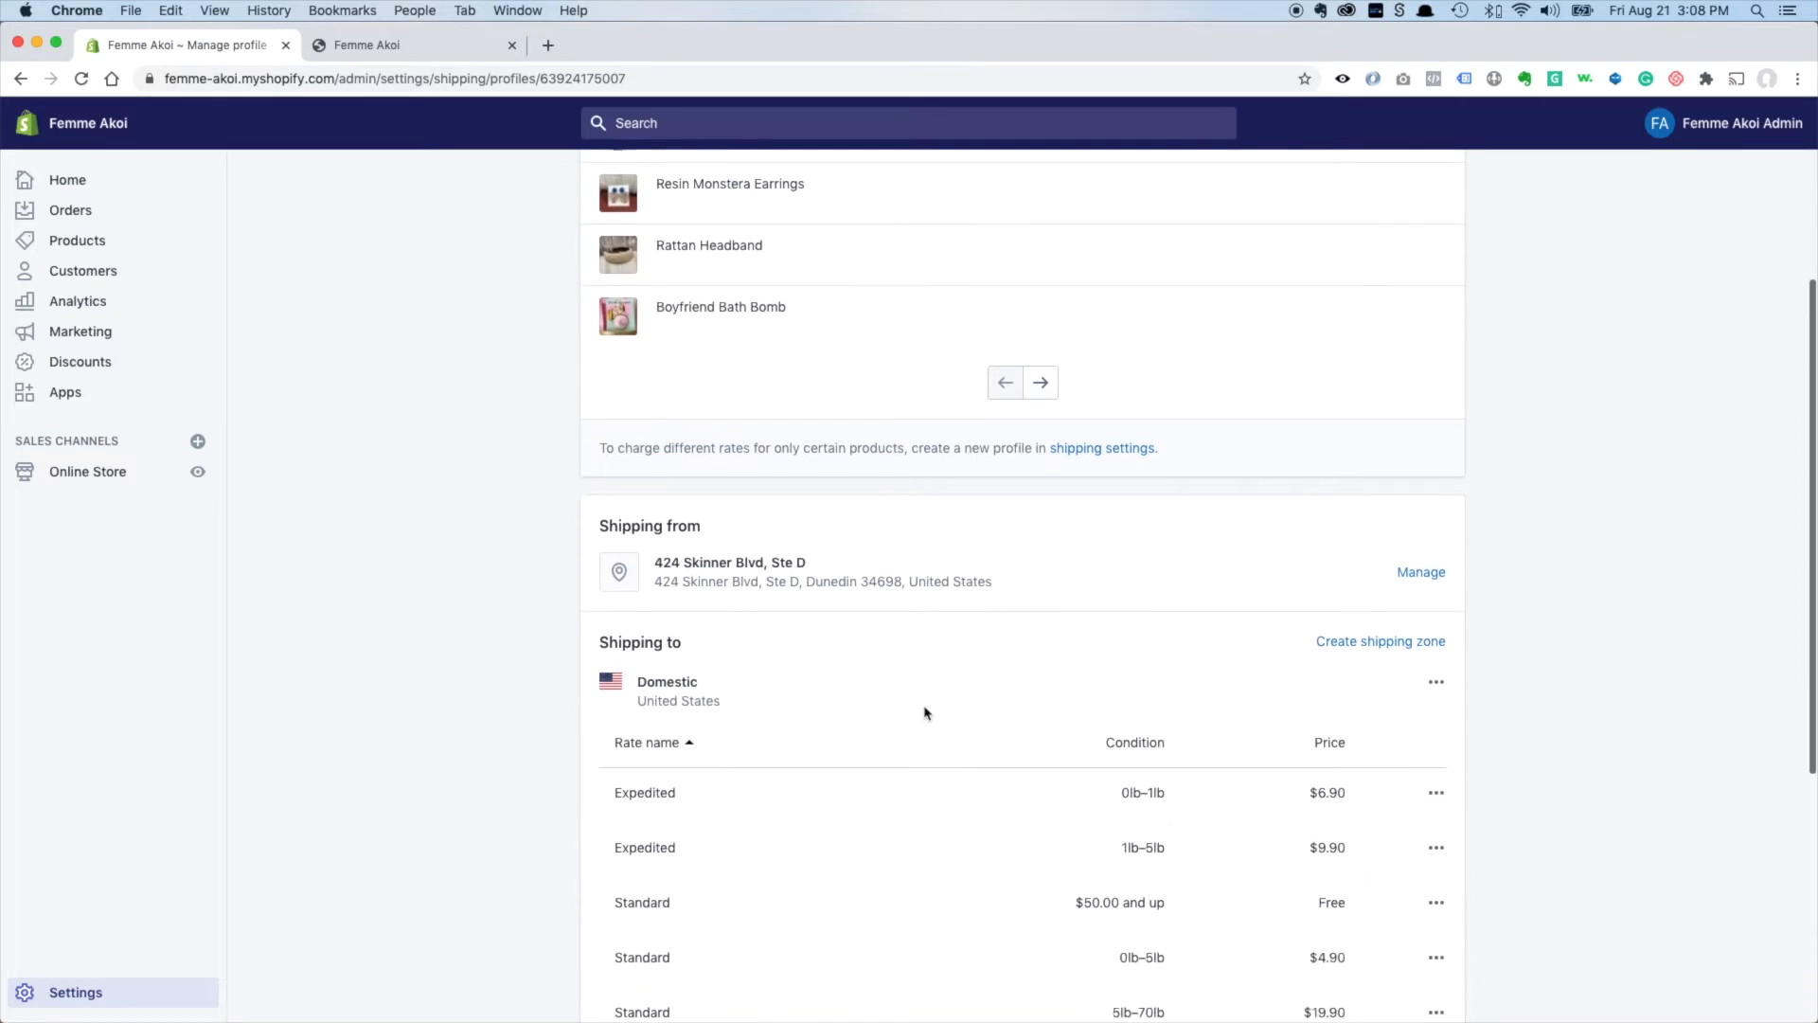
pyautogui.scroll(-3)
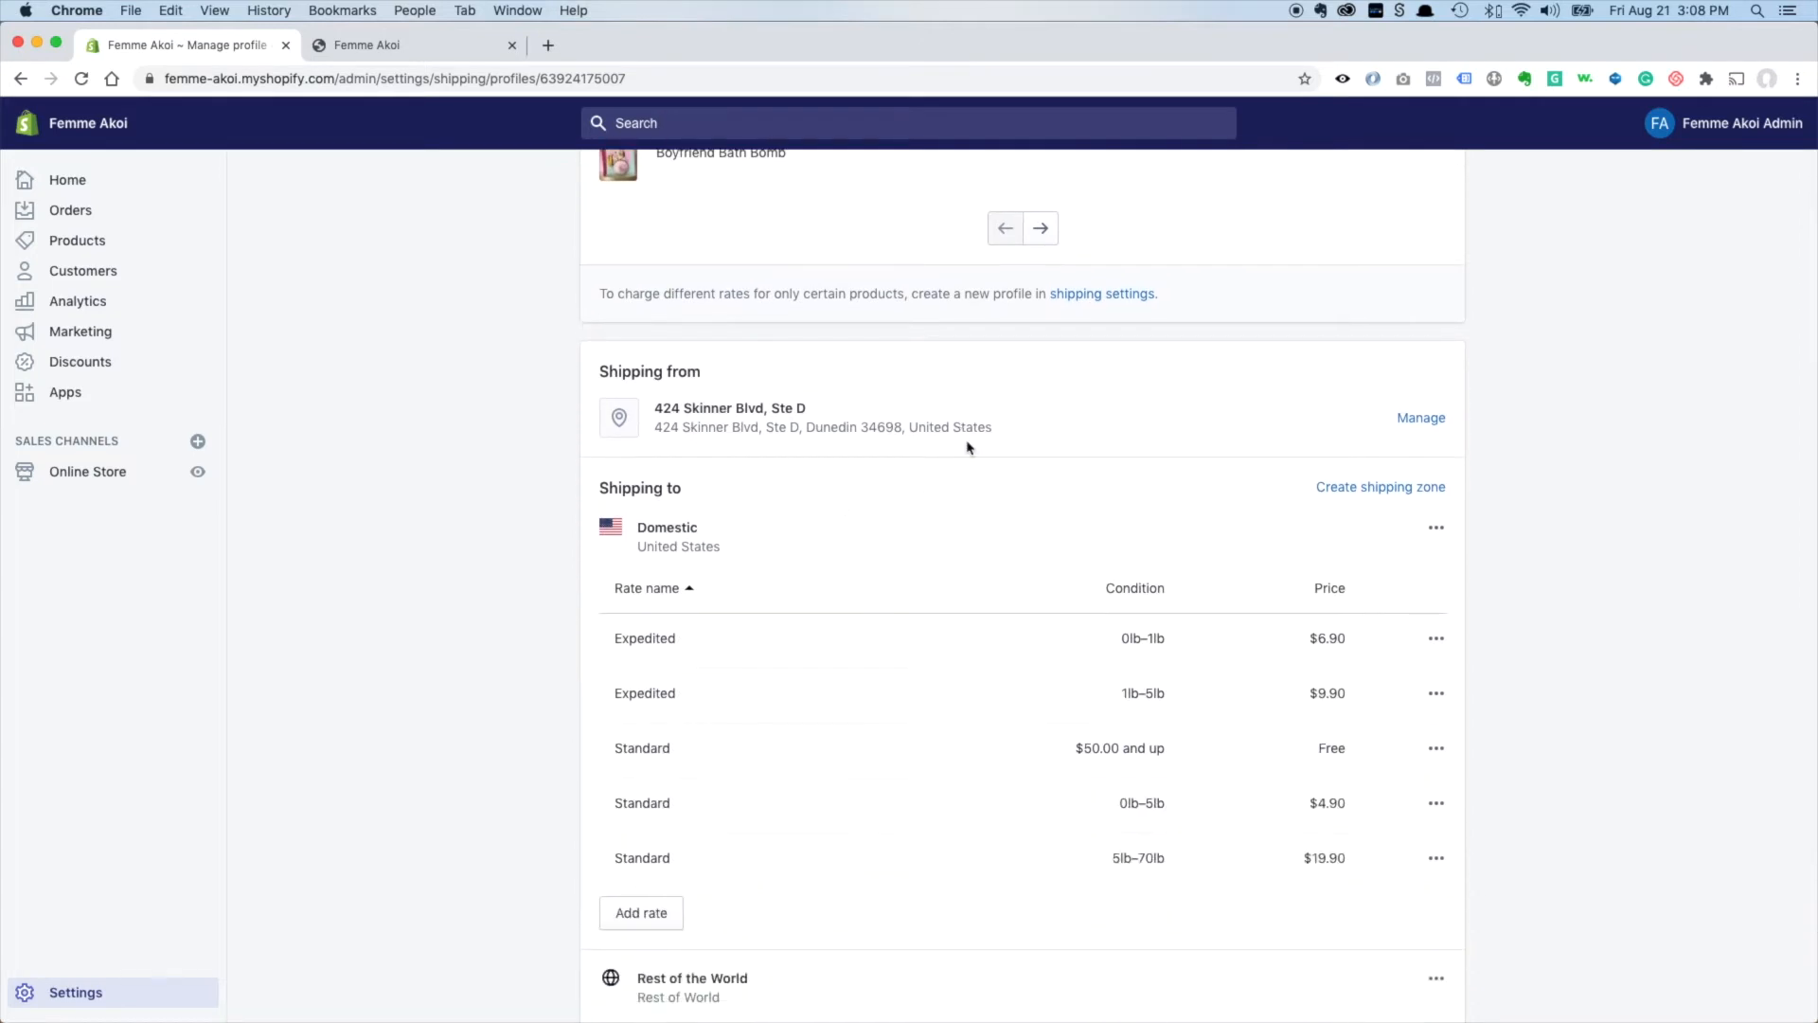
pyautogui.scroll(-3)
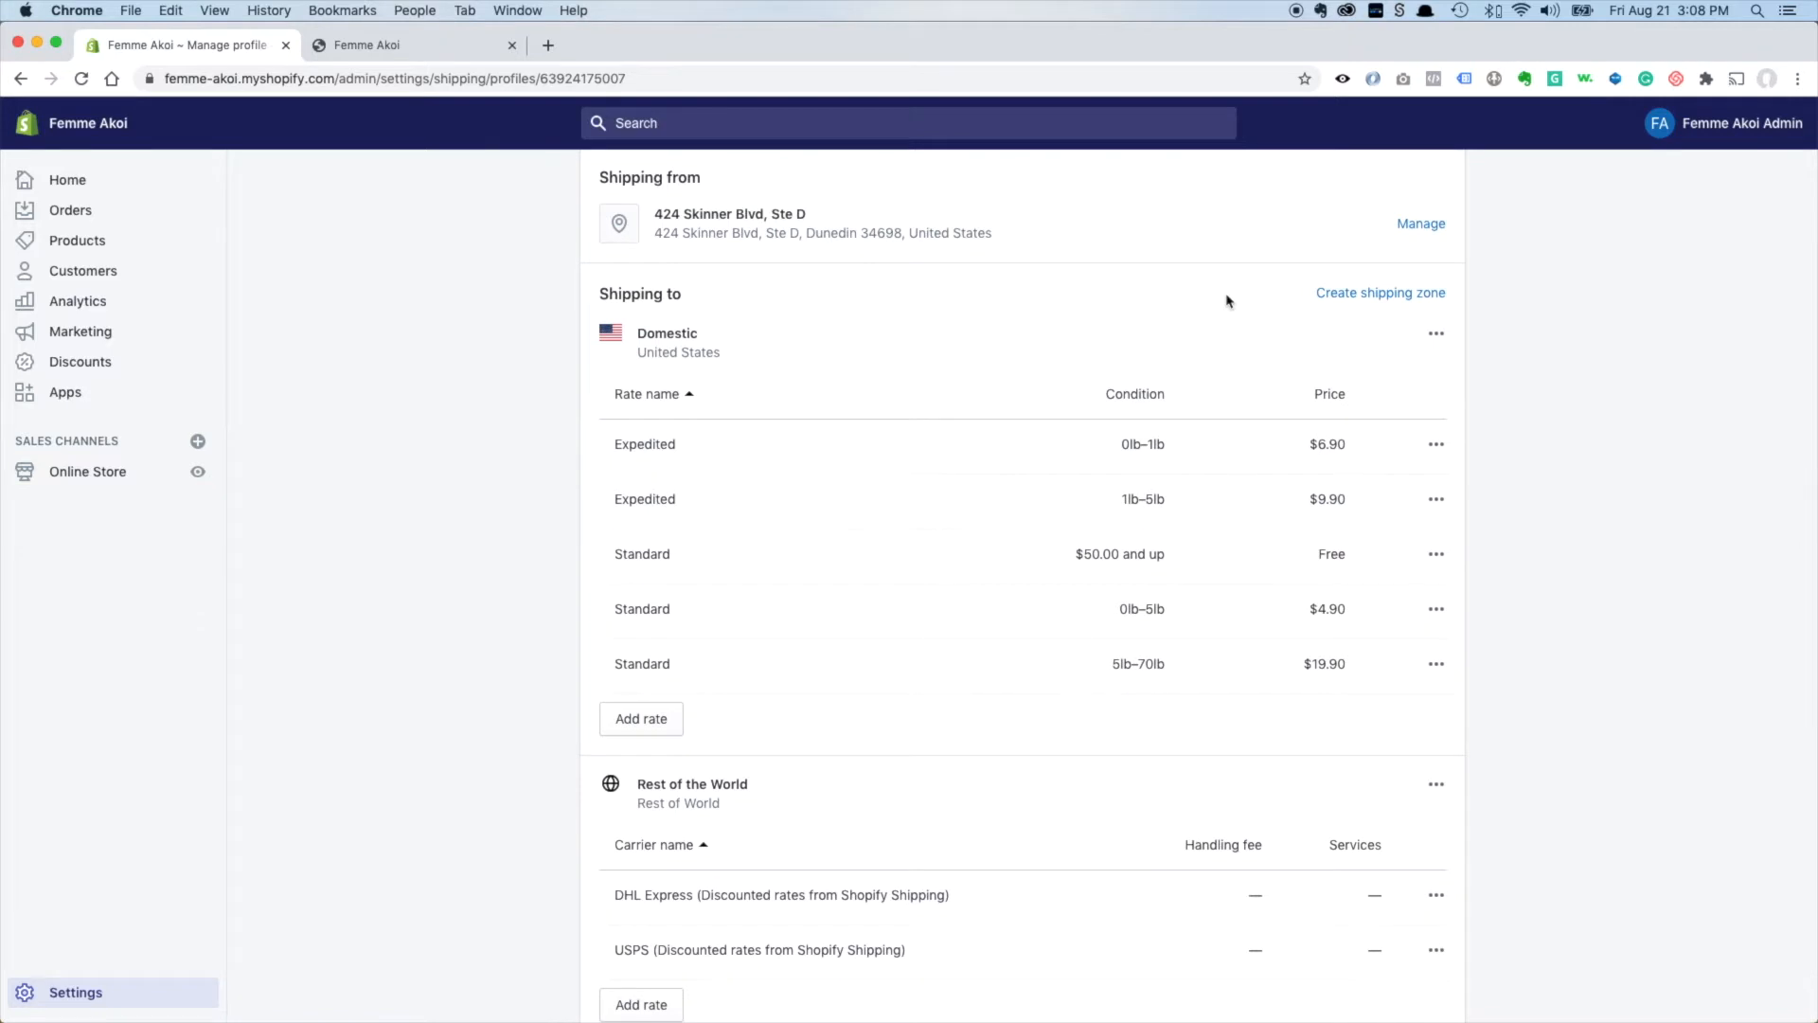
pyautogui.scroll(-3)
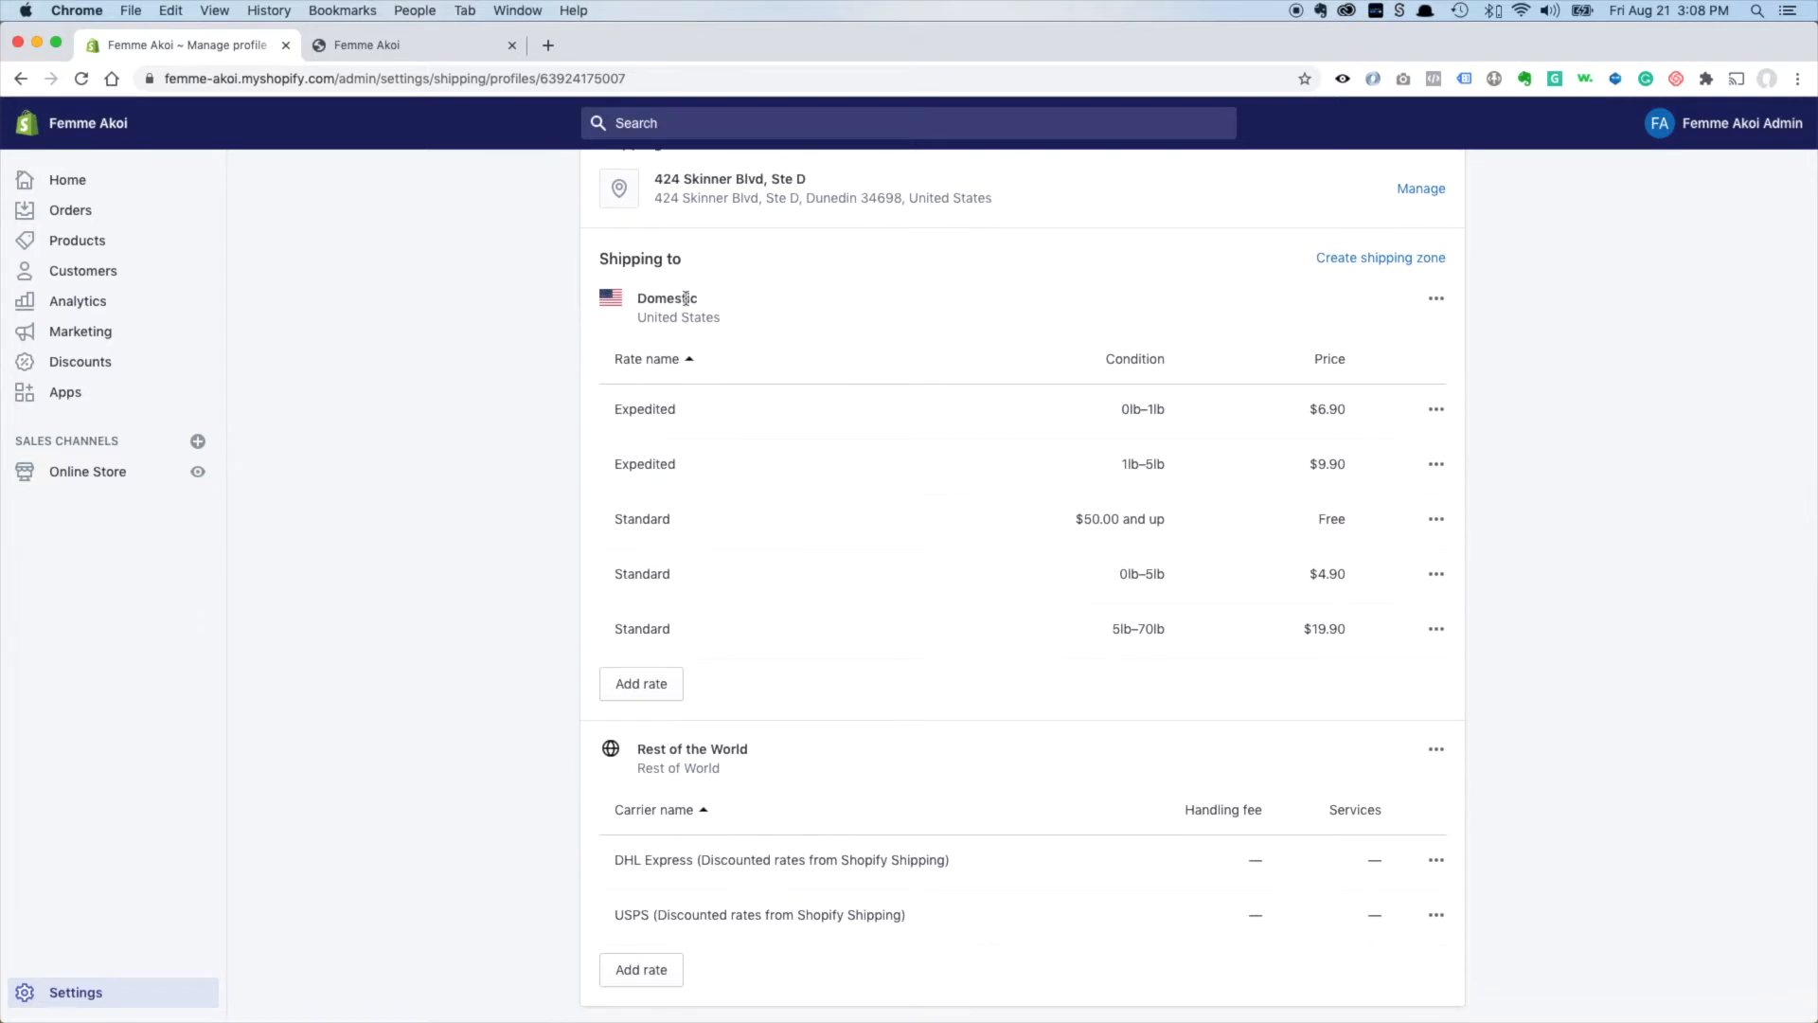
pyautogui.moveTo(802, 331)
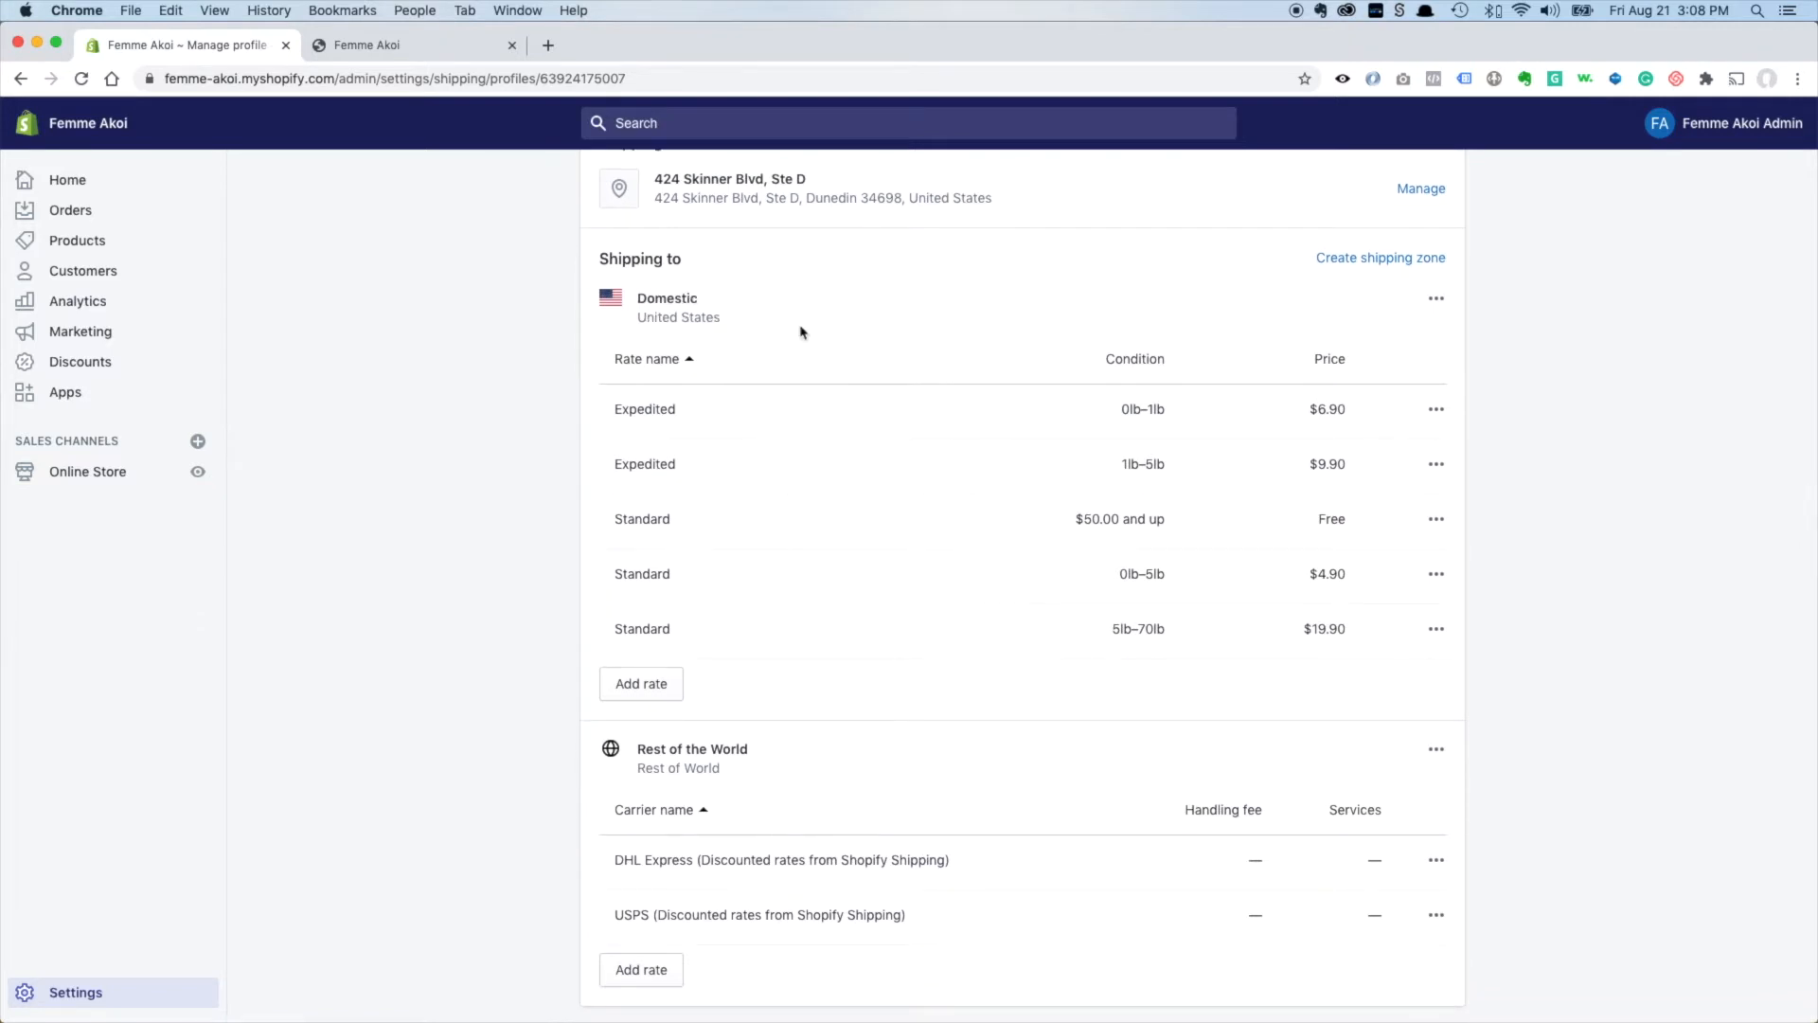
pyautogui.scroll(-3)
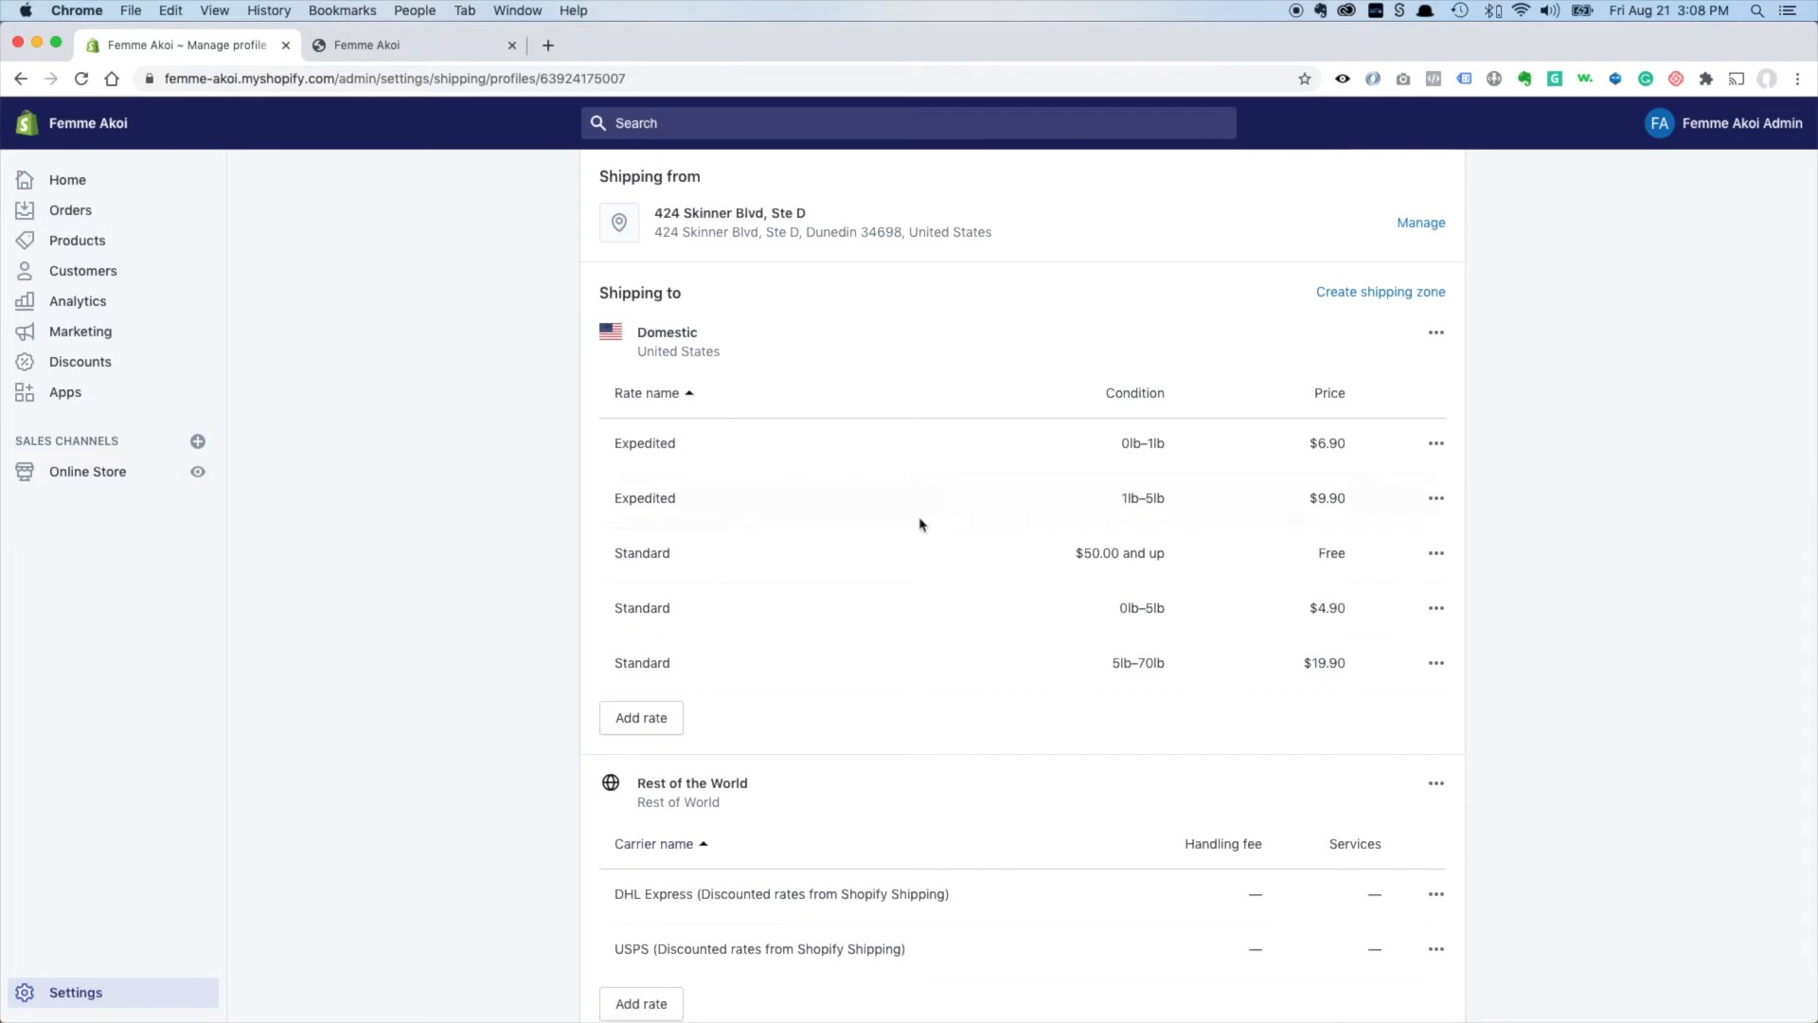
pyautogui.moveTo(1230, 464)
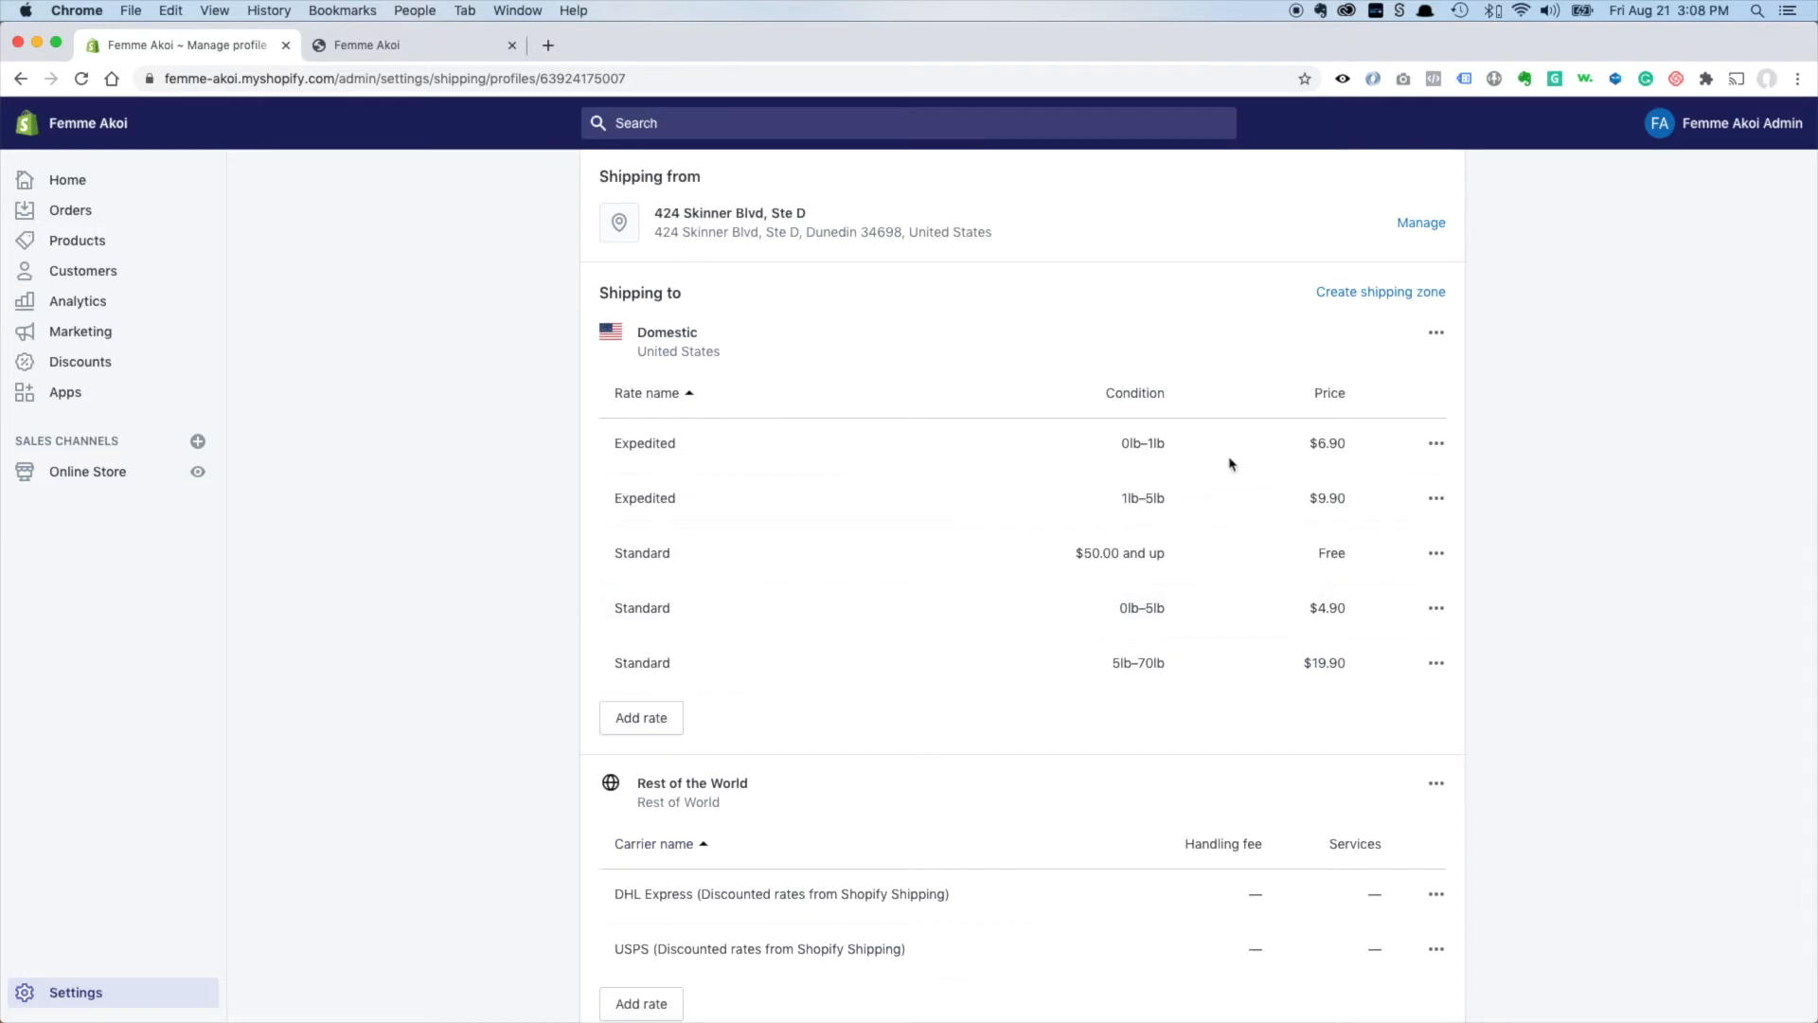
pyautogui.moveTo(1433, 567)
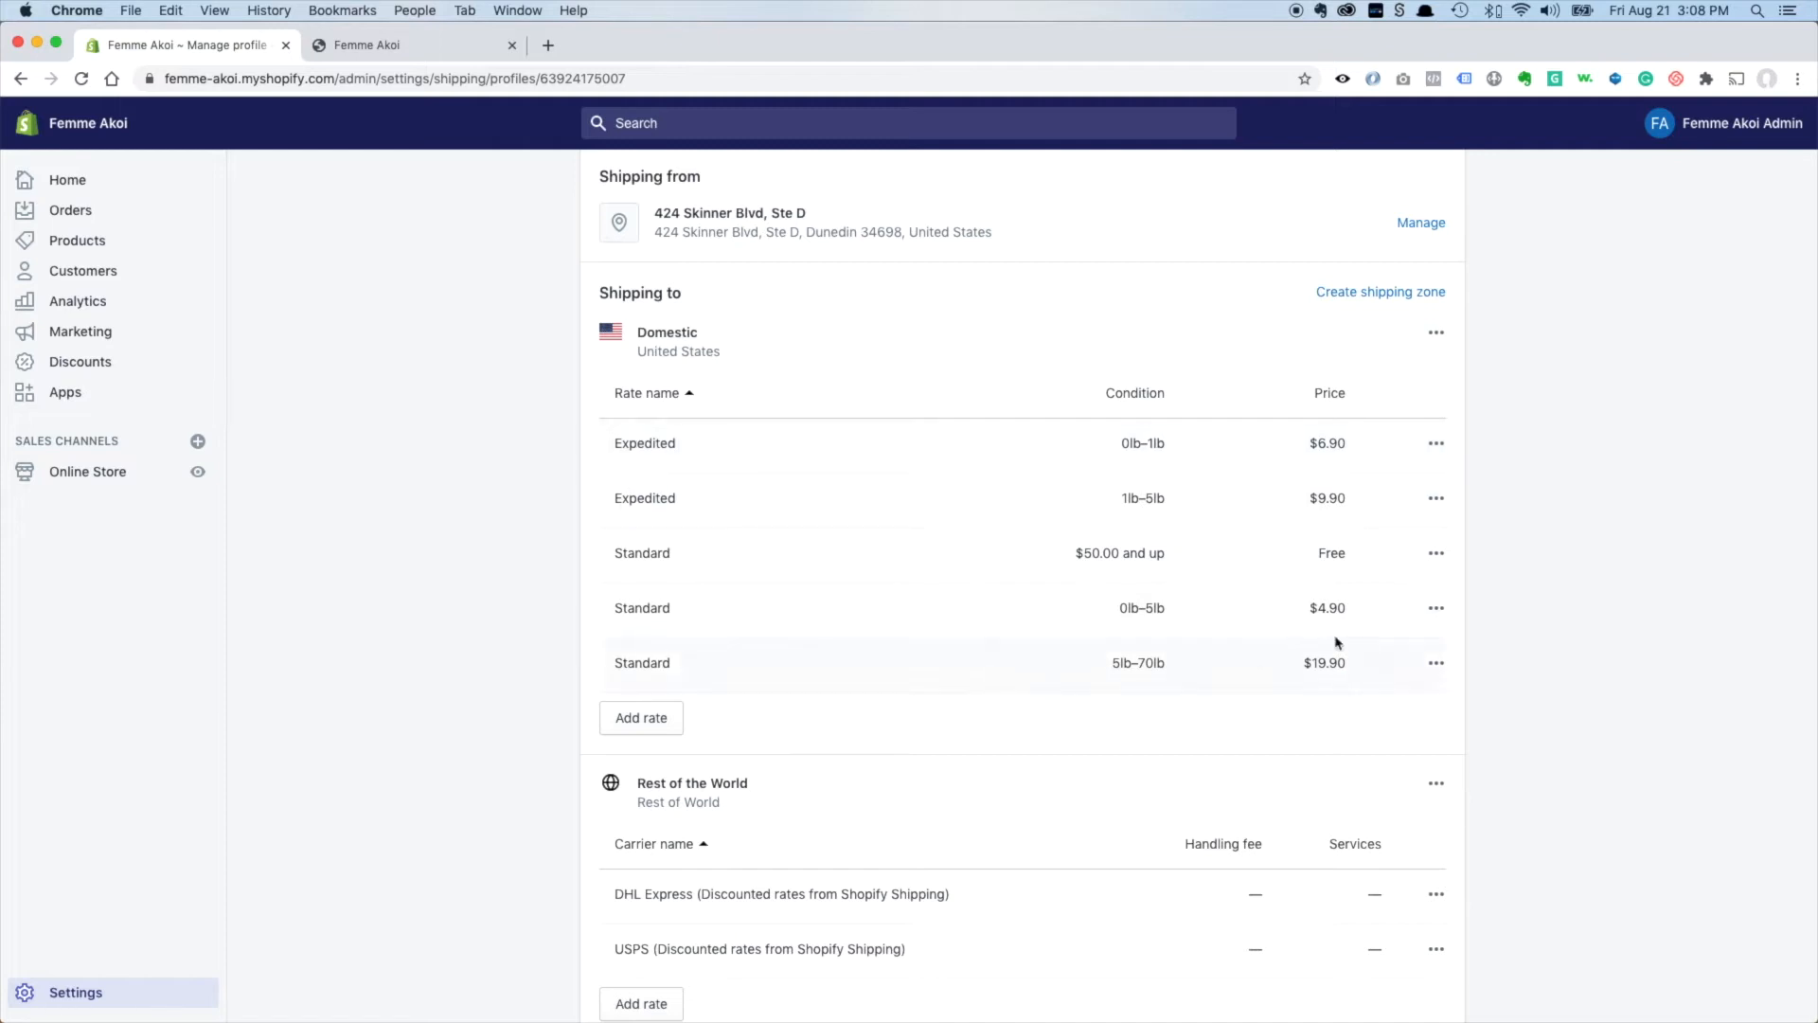
pyautogui.moveTo(934, 644)
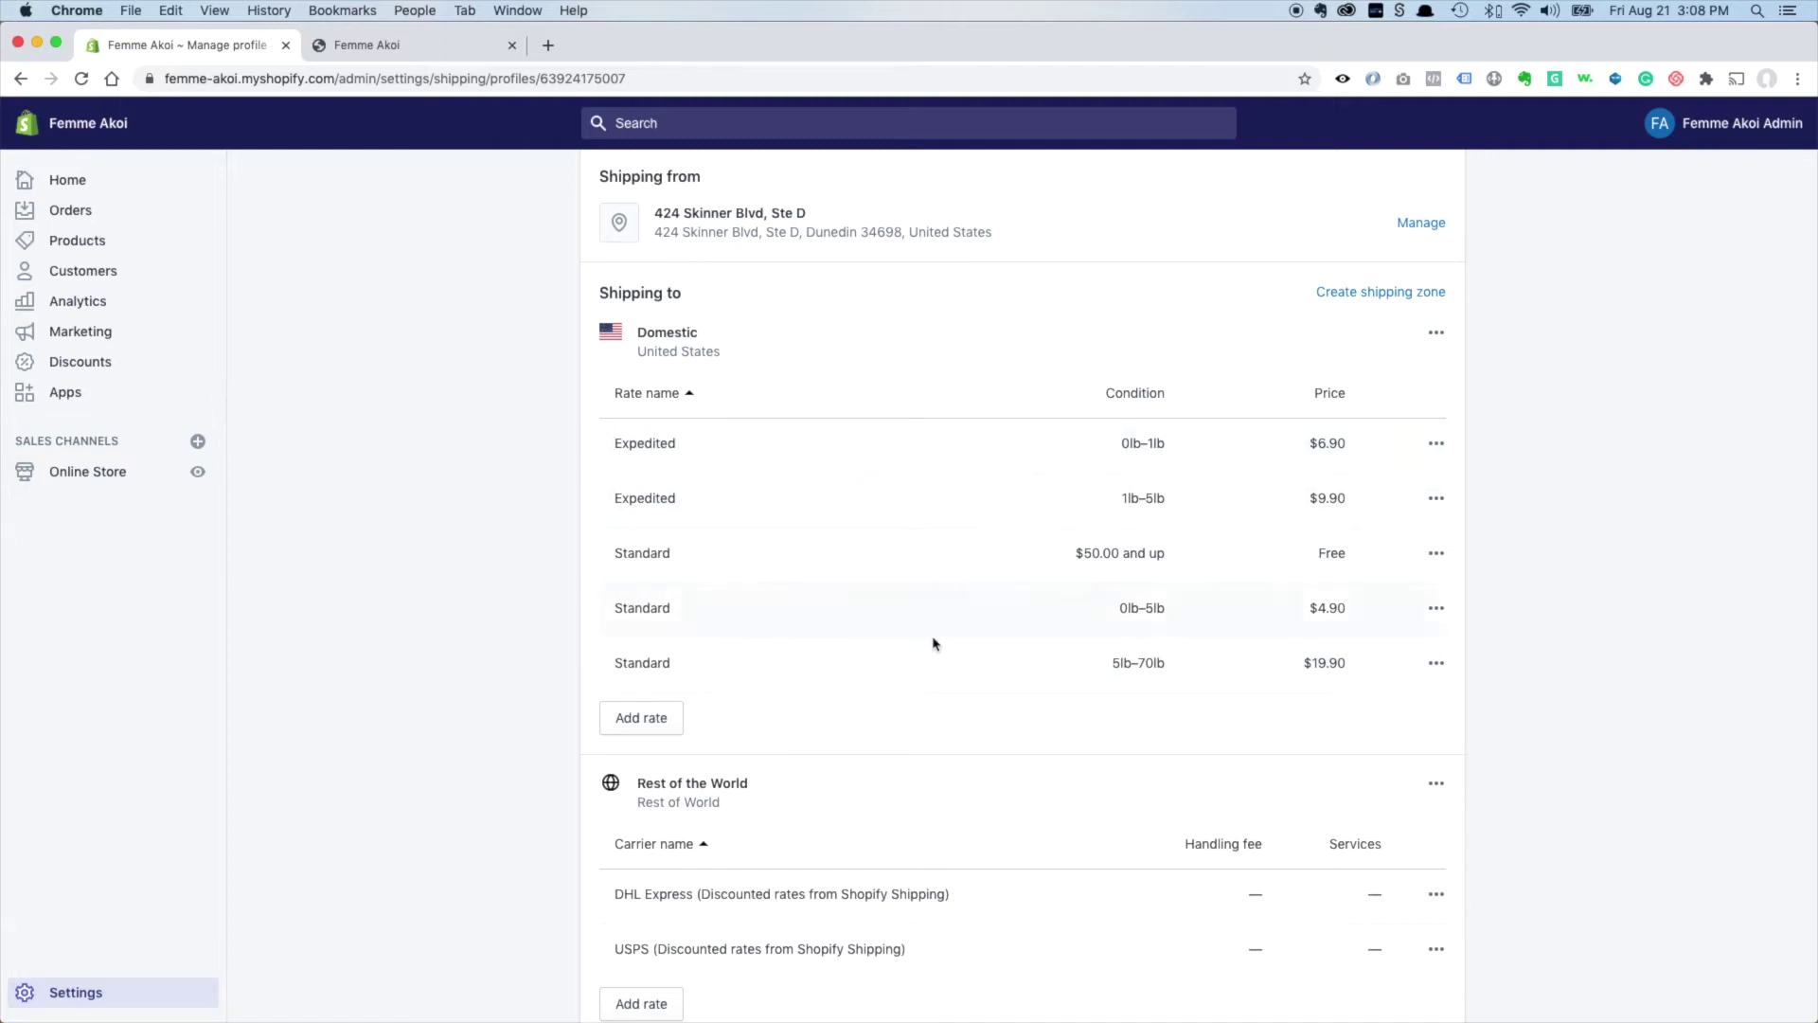
pyautogui.moveTo(1016, 660)
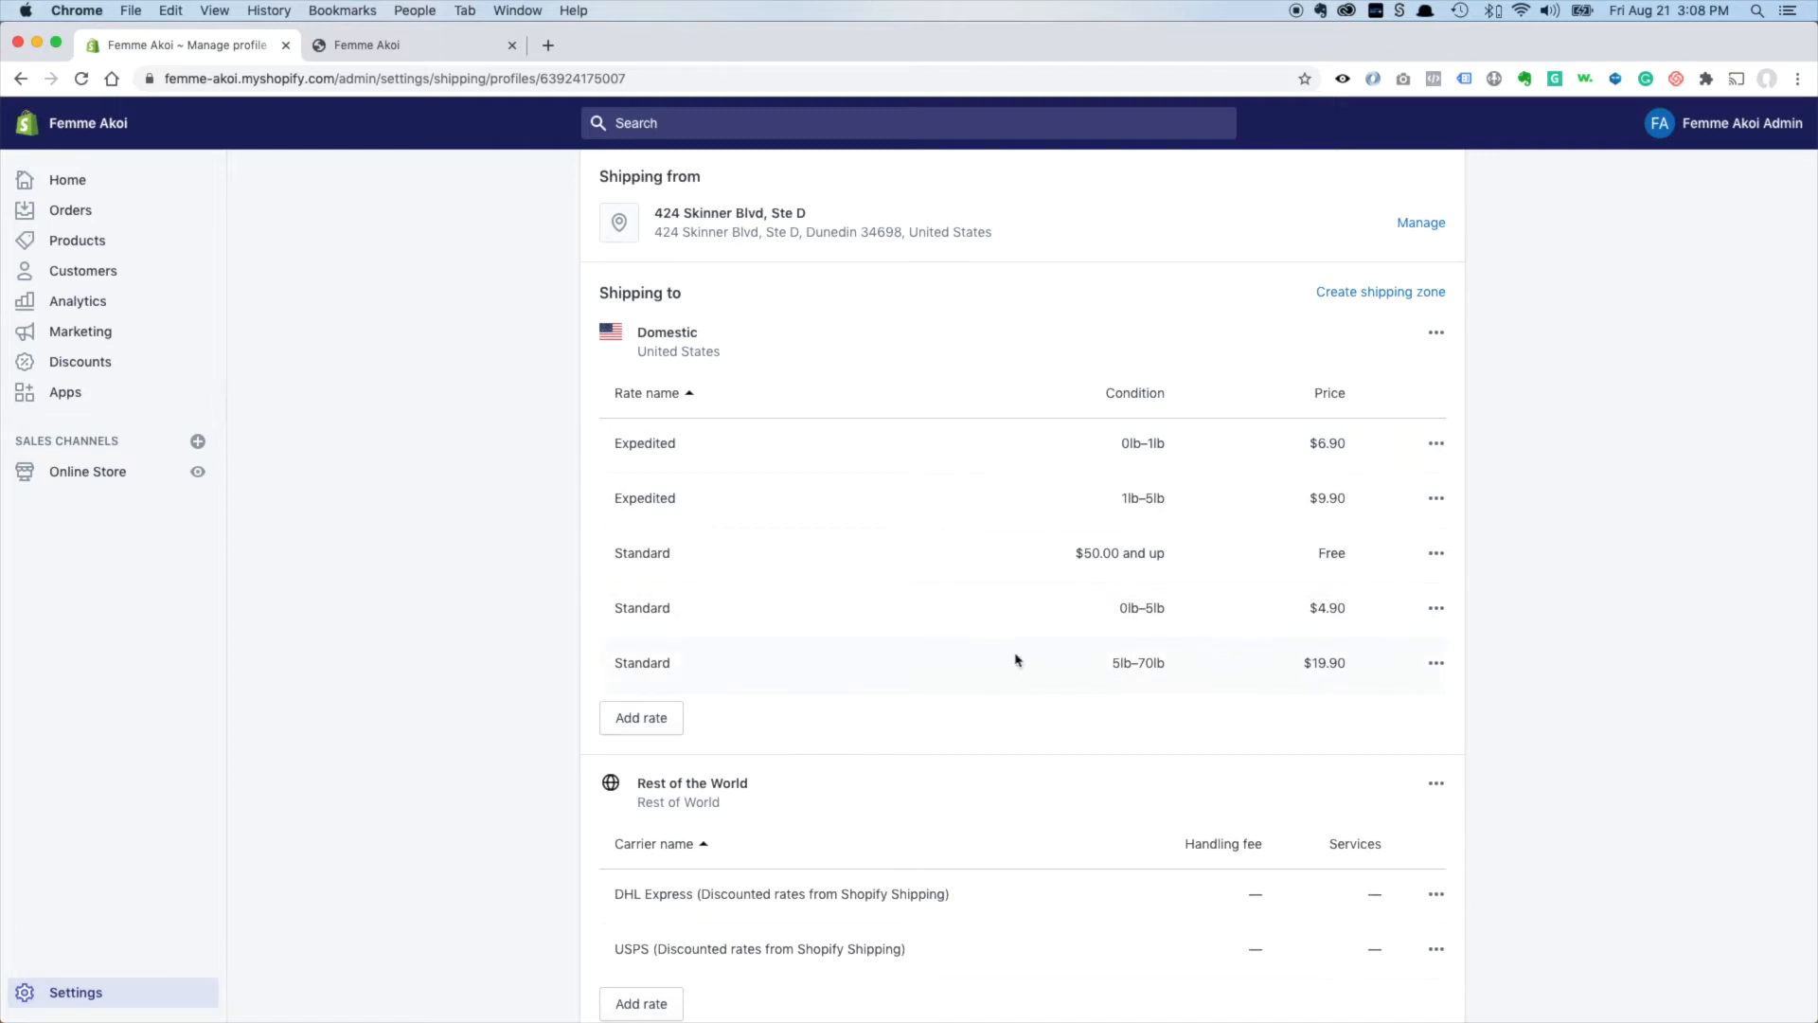
pyautogui.moveTo(957, 666)
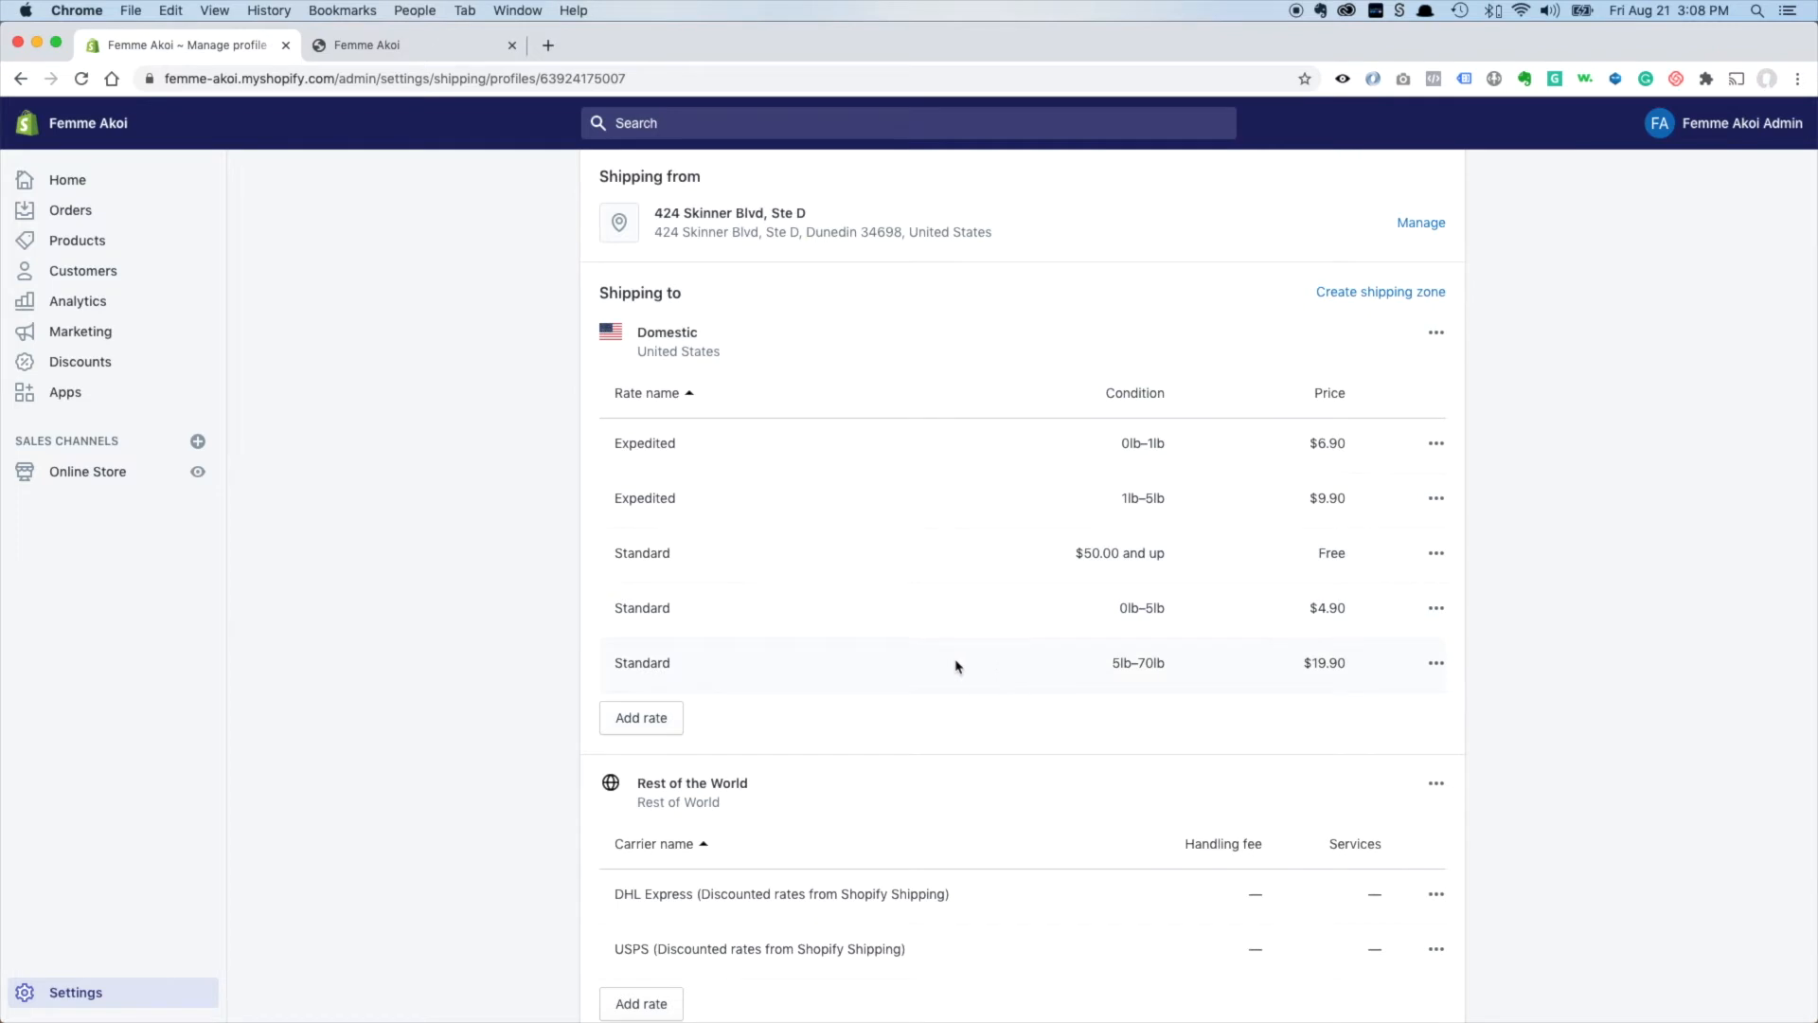
pyautogui.moveTo(1156, 443)
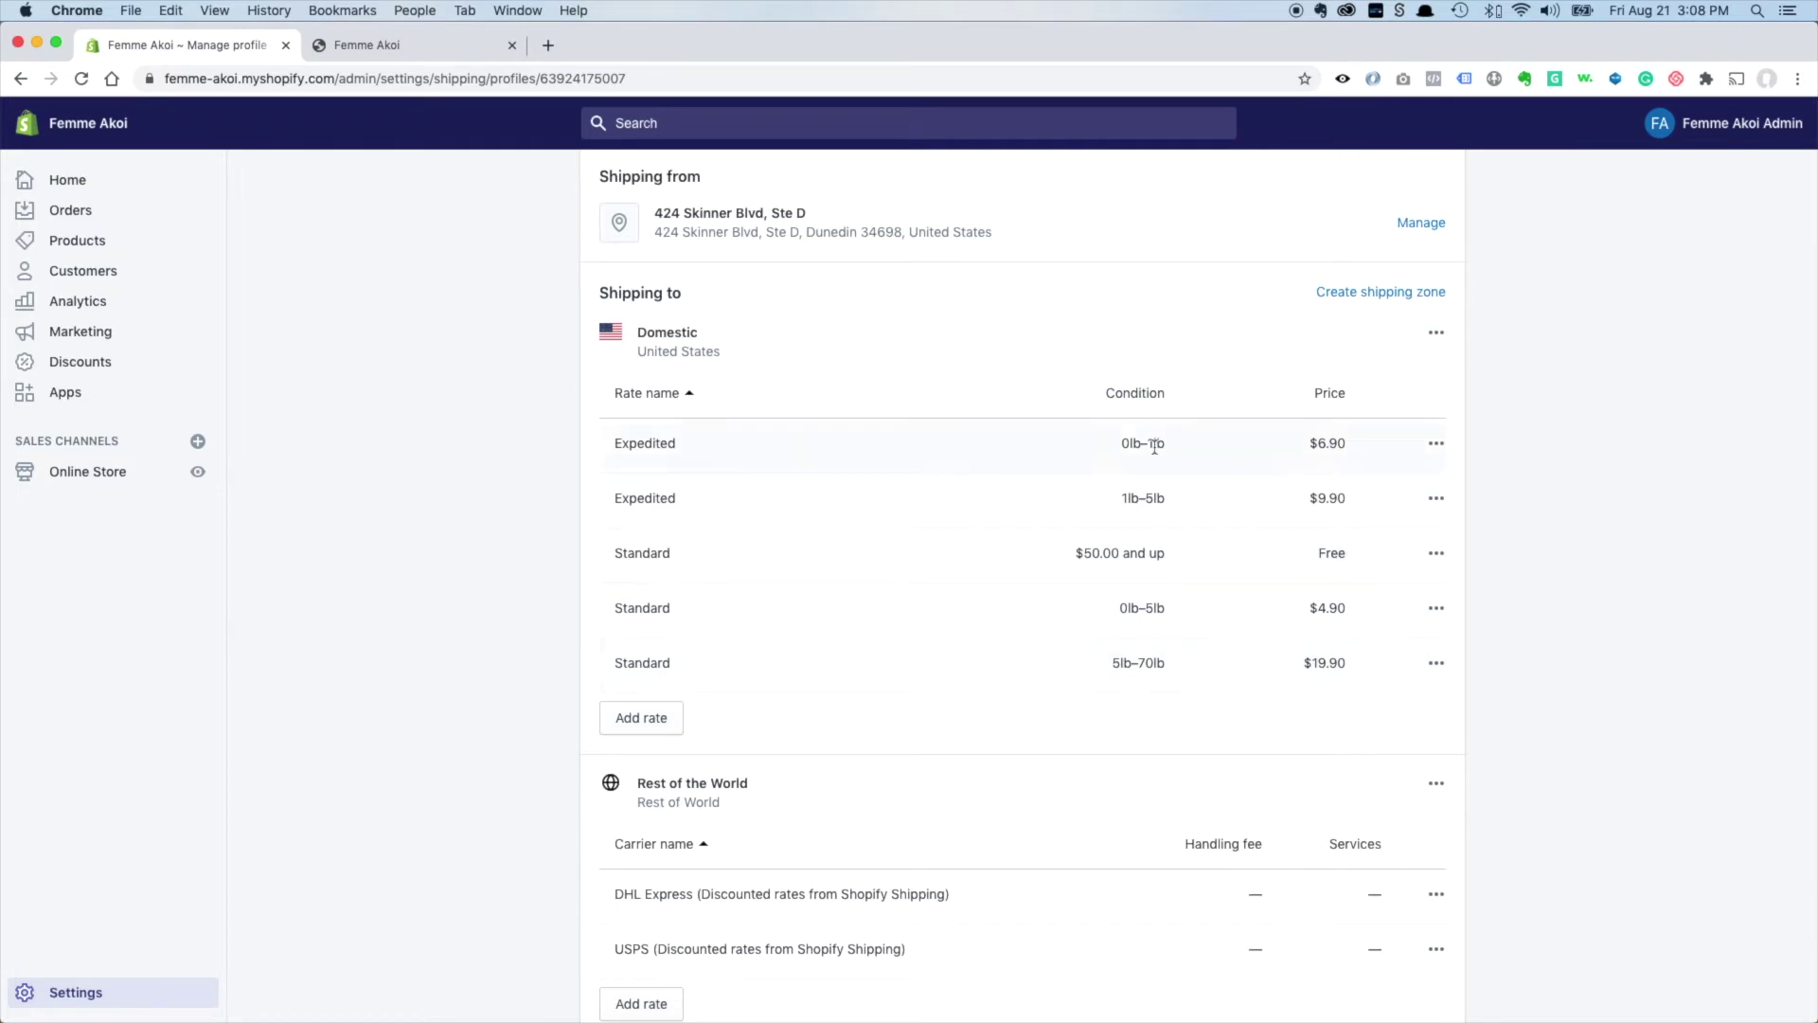
pyautogui.moveTo(1135, 457)
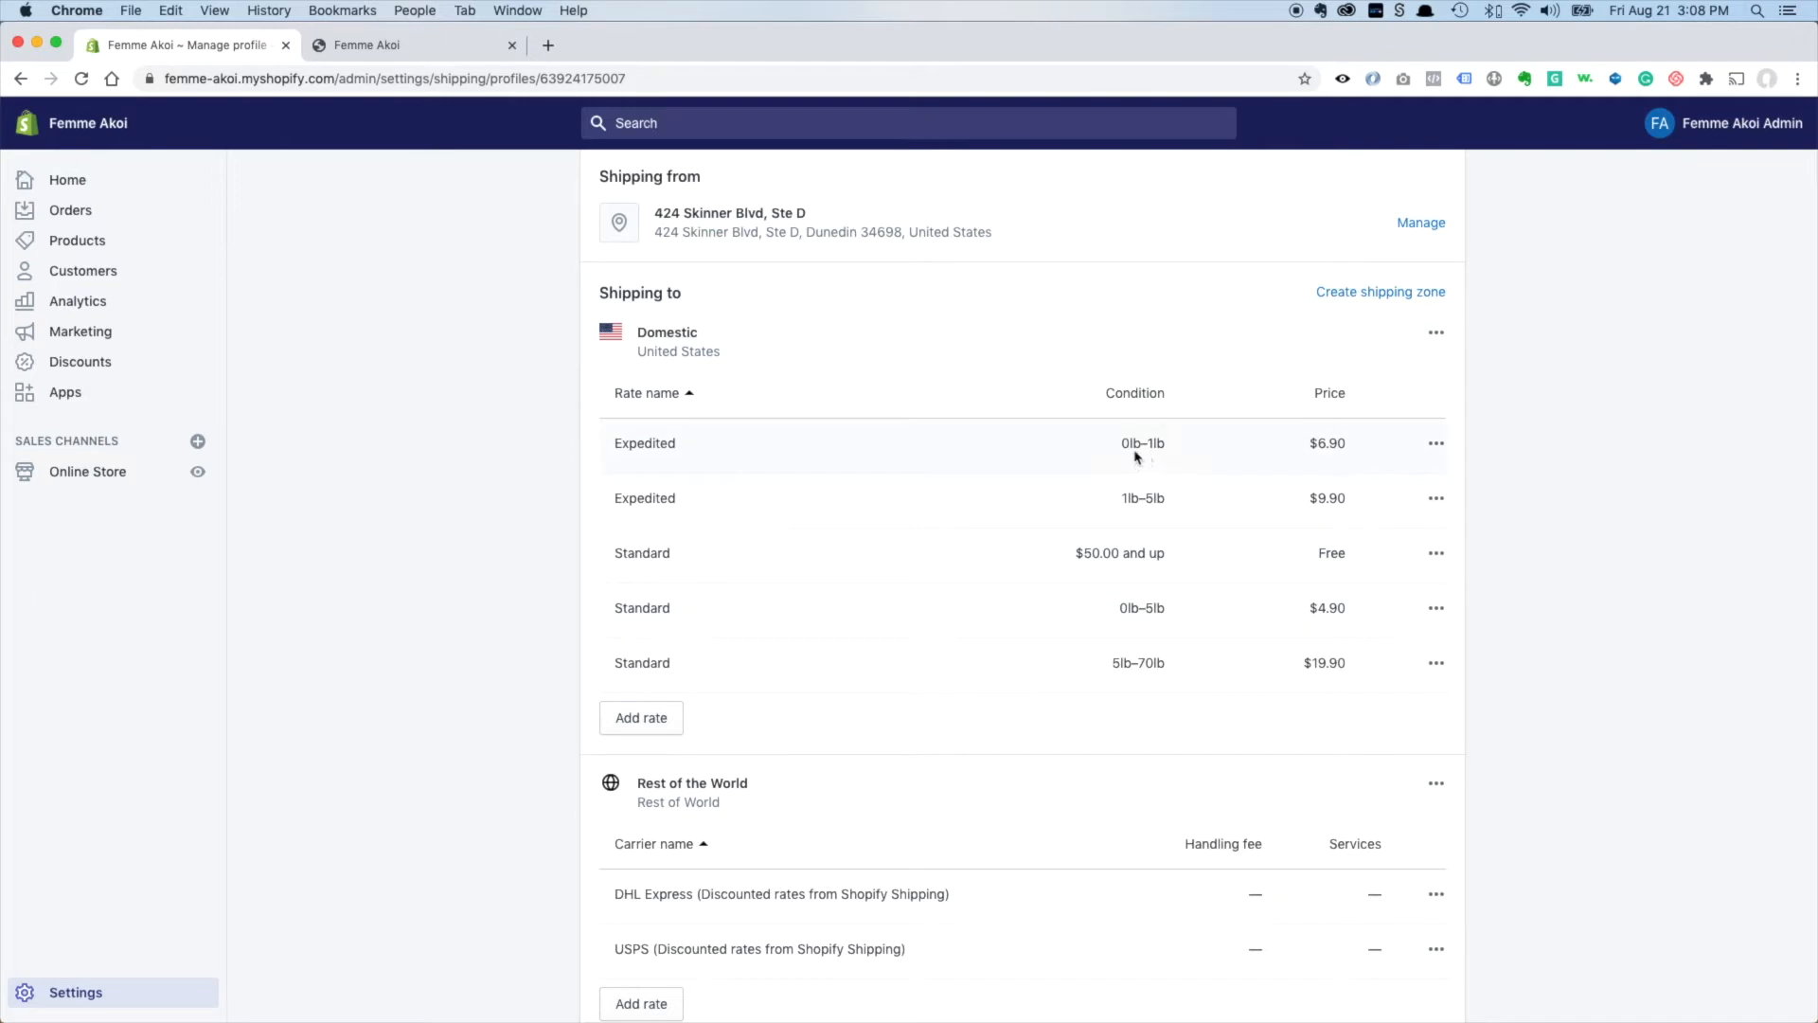
pyautogui.moveTo(1140, 526)
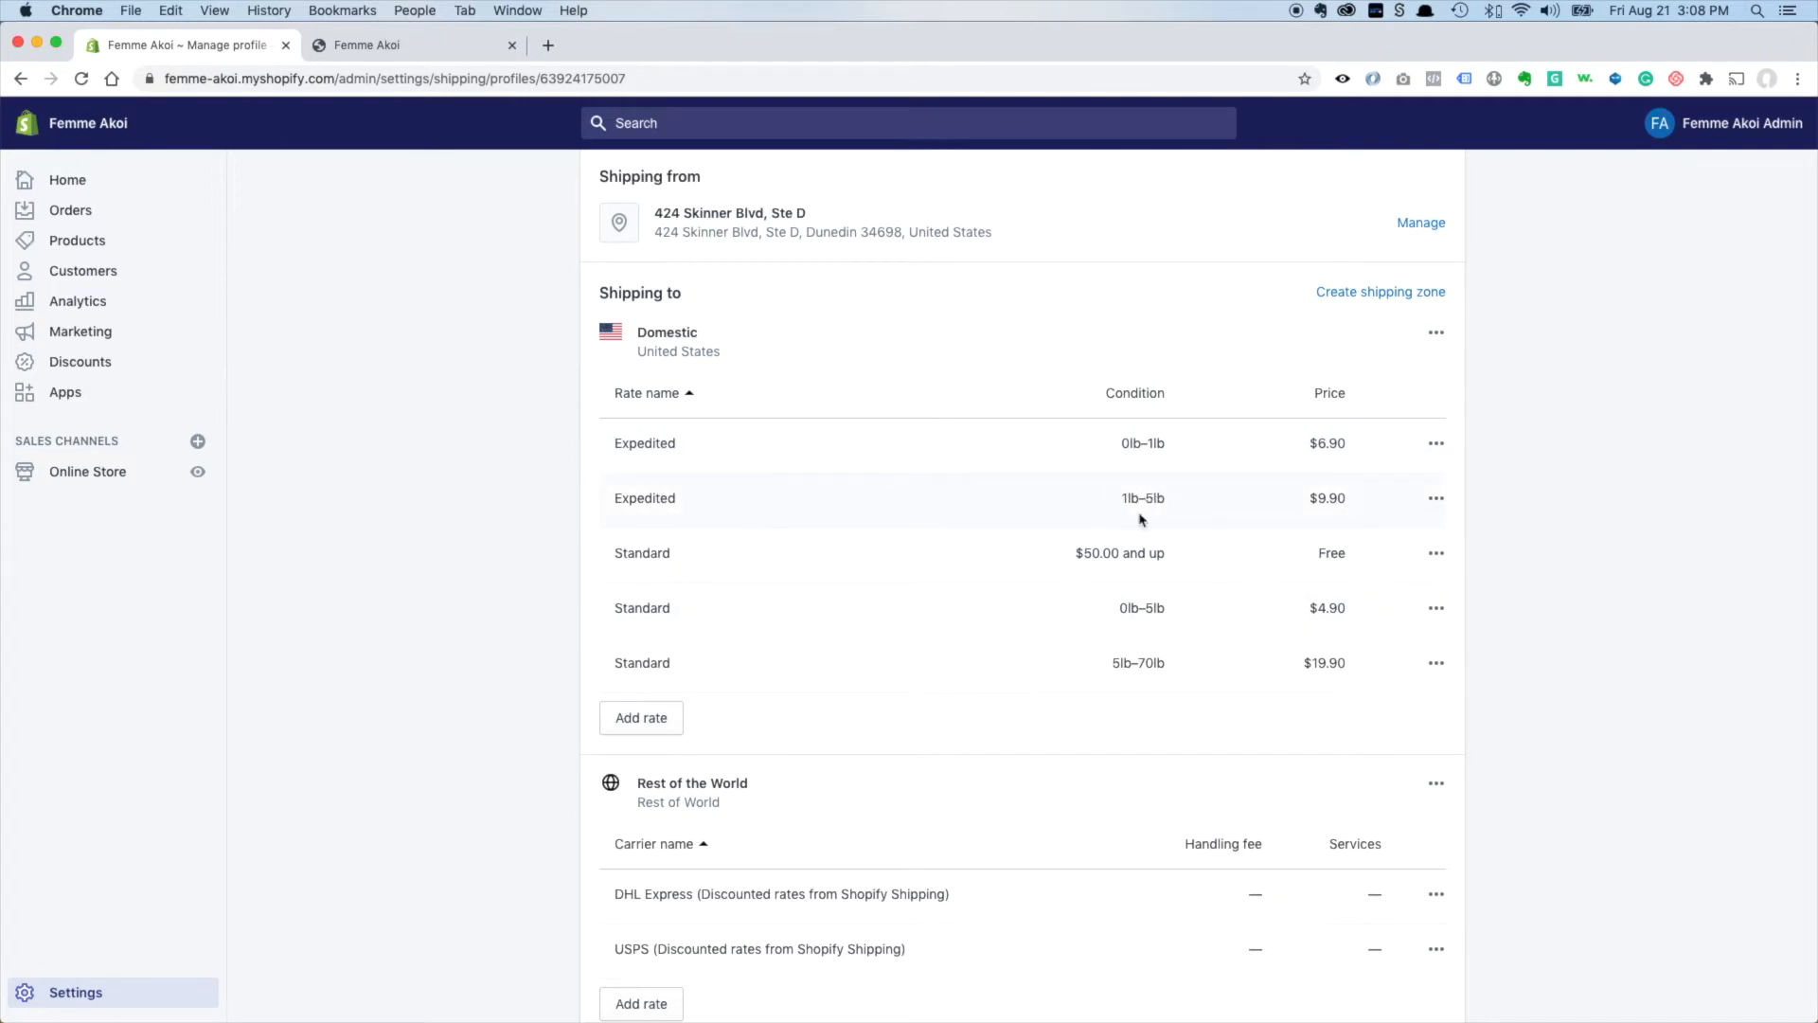
pyautogui.moveTo(1163, 509)
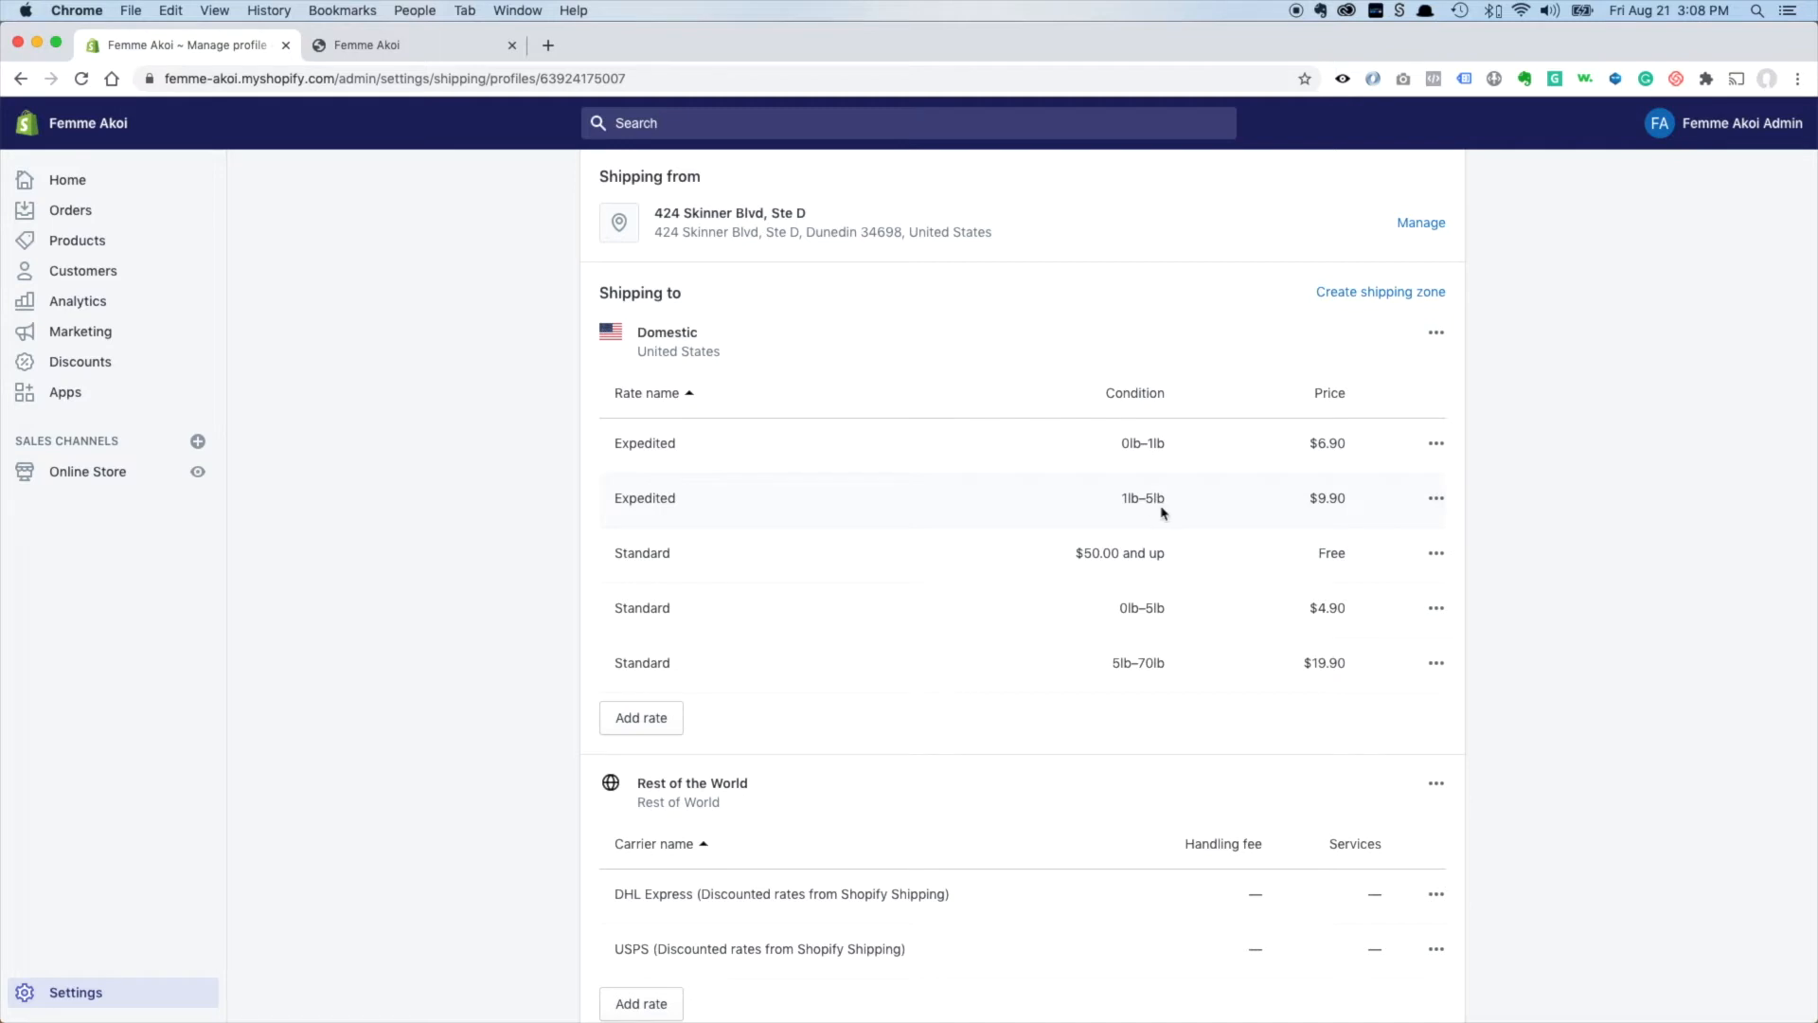
pyautogui.moveTo(1294, 460)
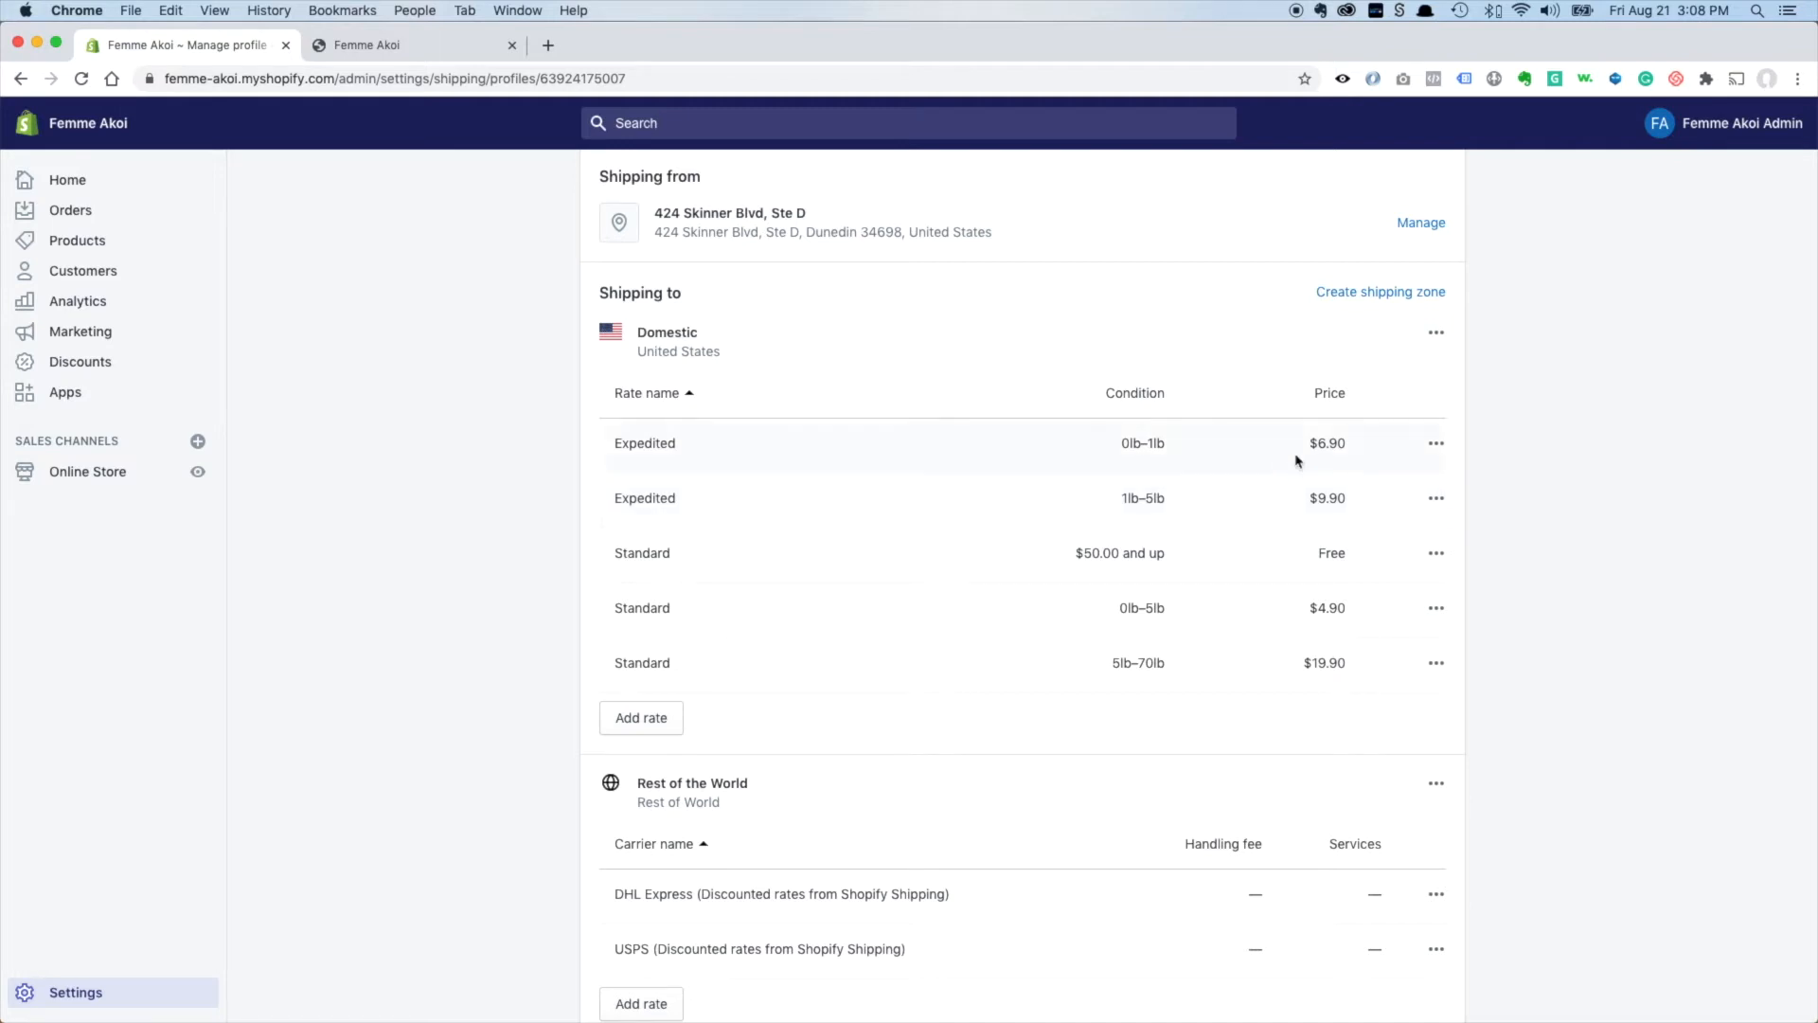
pyautogui.moveTo(1072, 565)
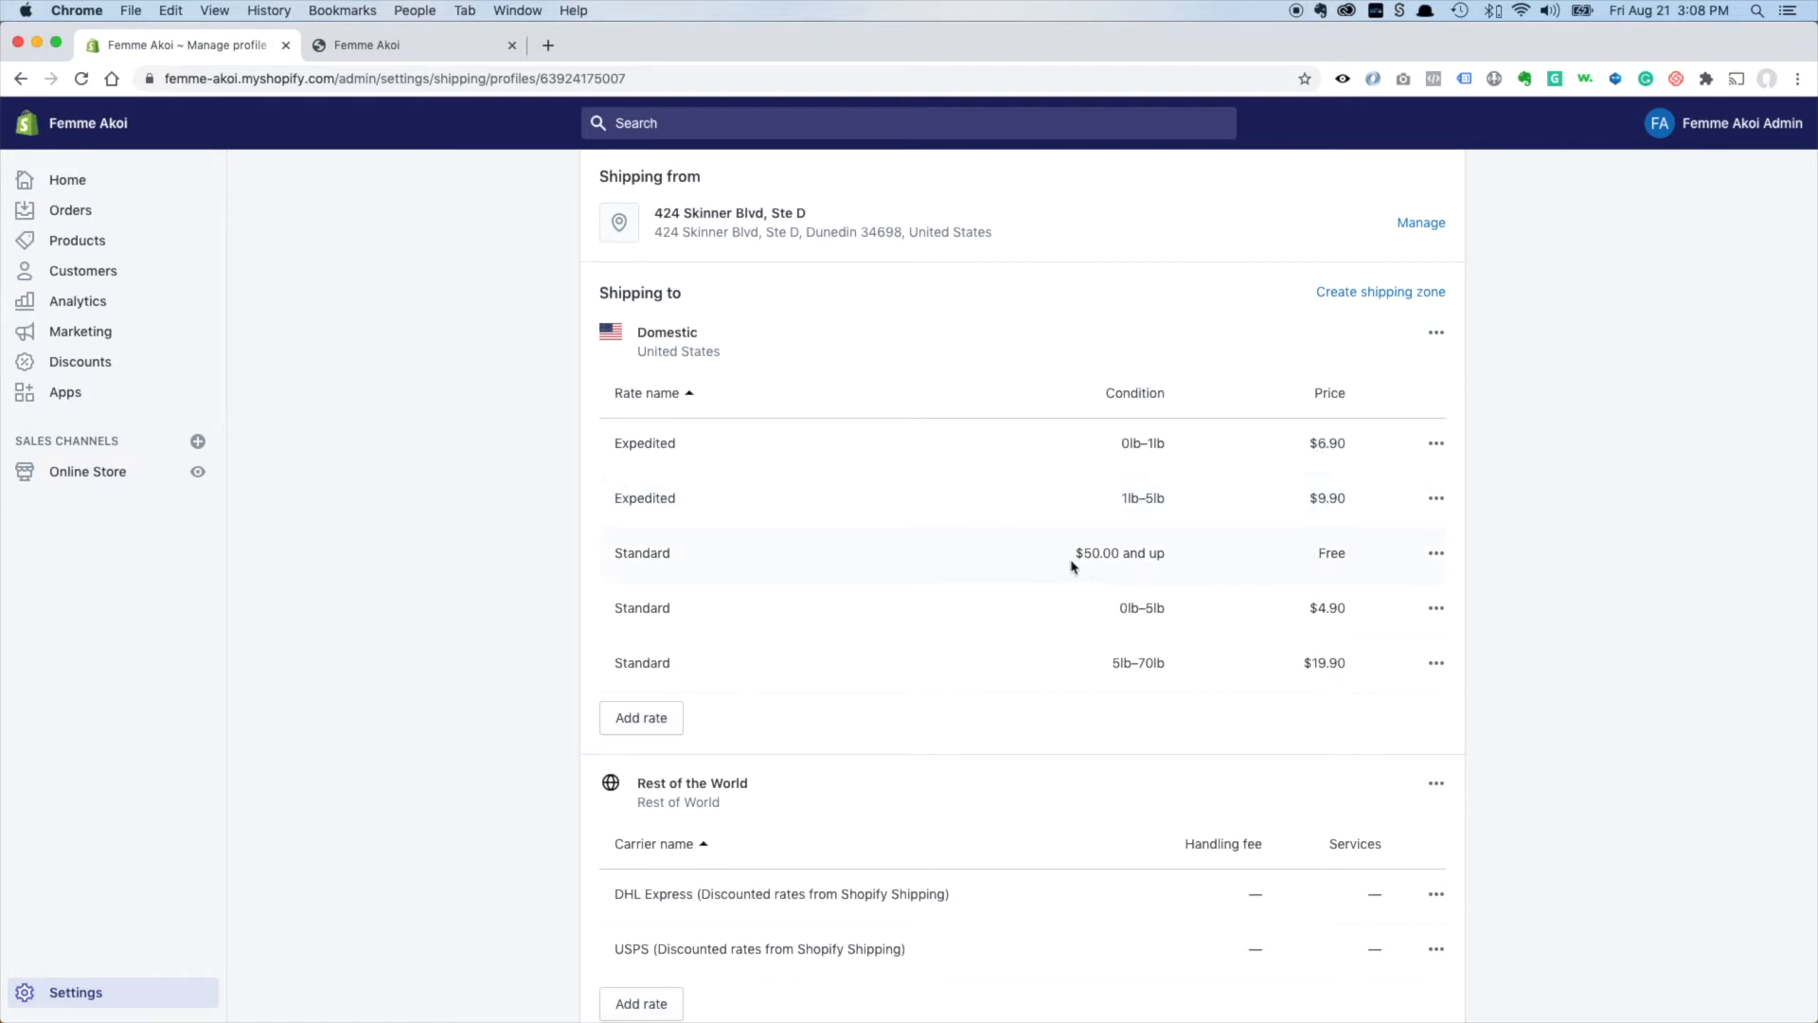
pyautogui.moveTo(853, 566)
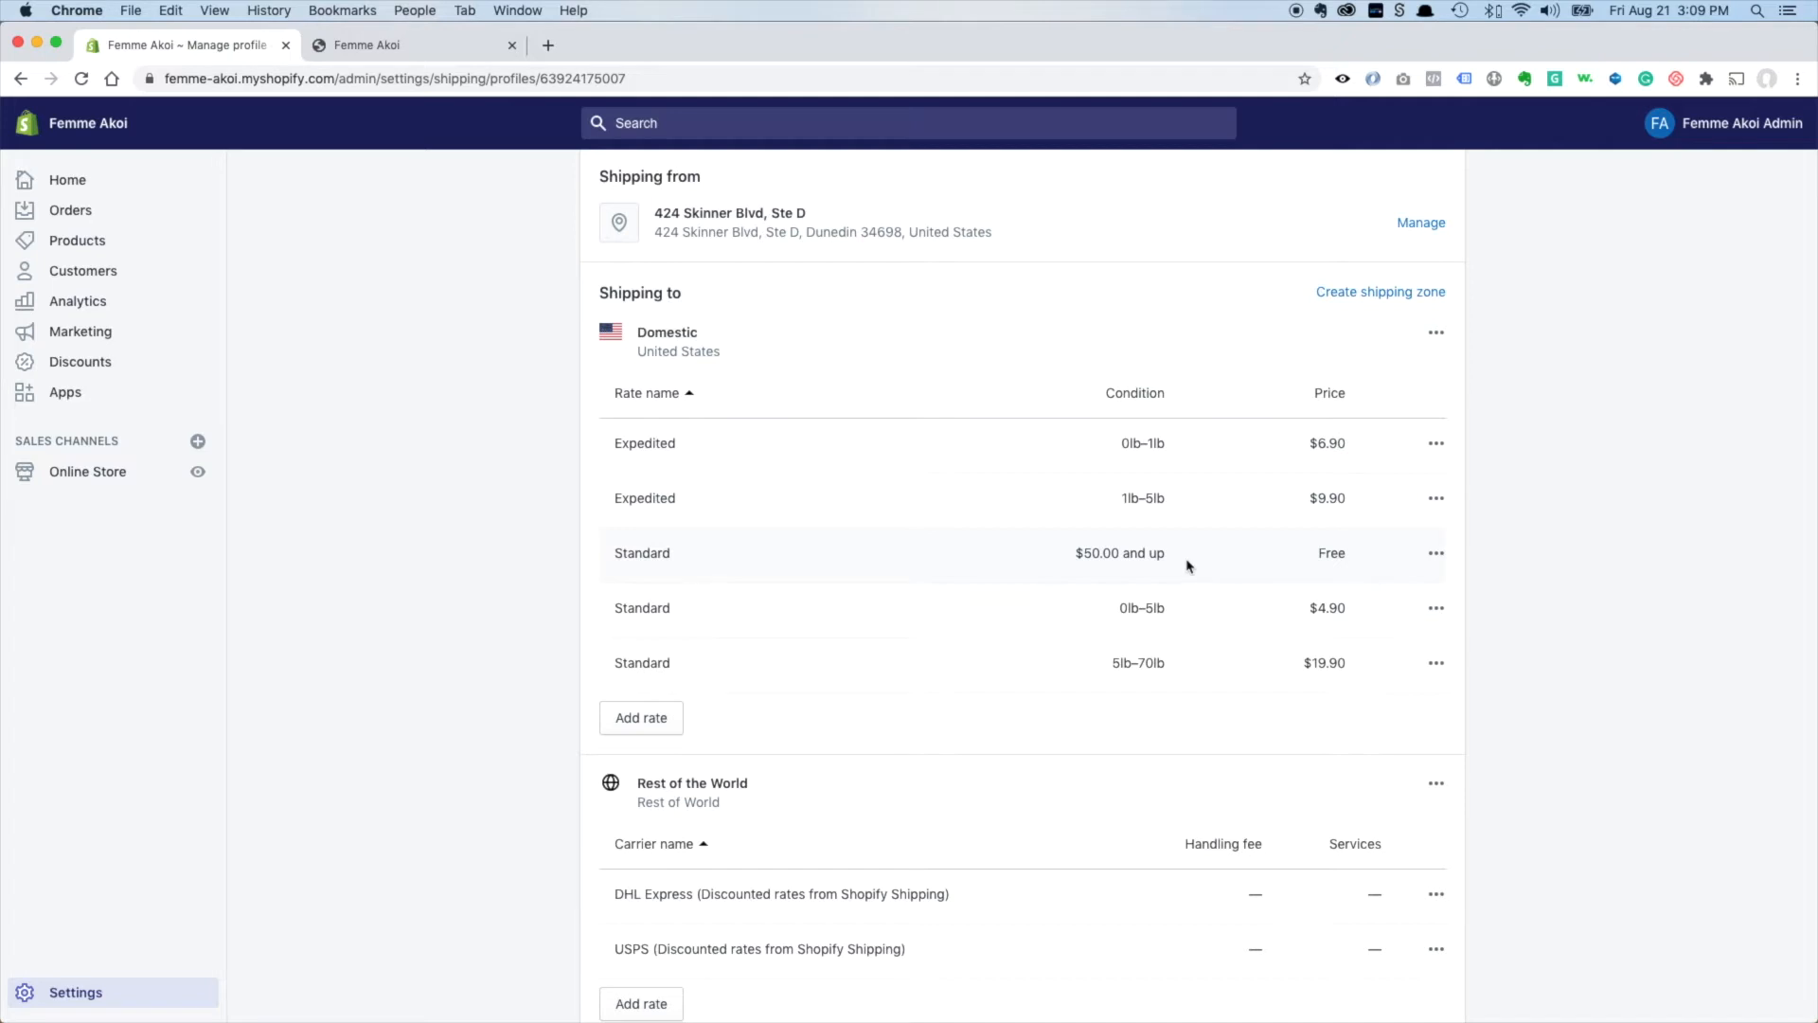
pyautogui.moveTo(1032, 658)
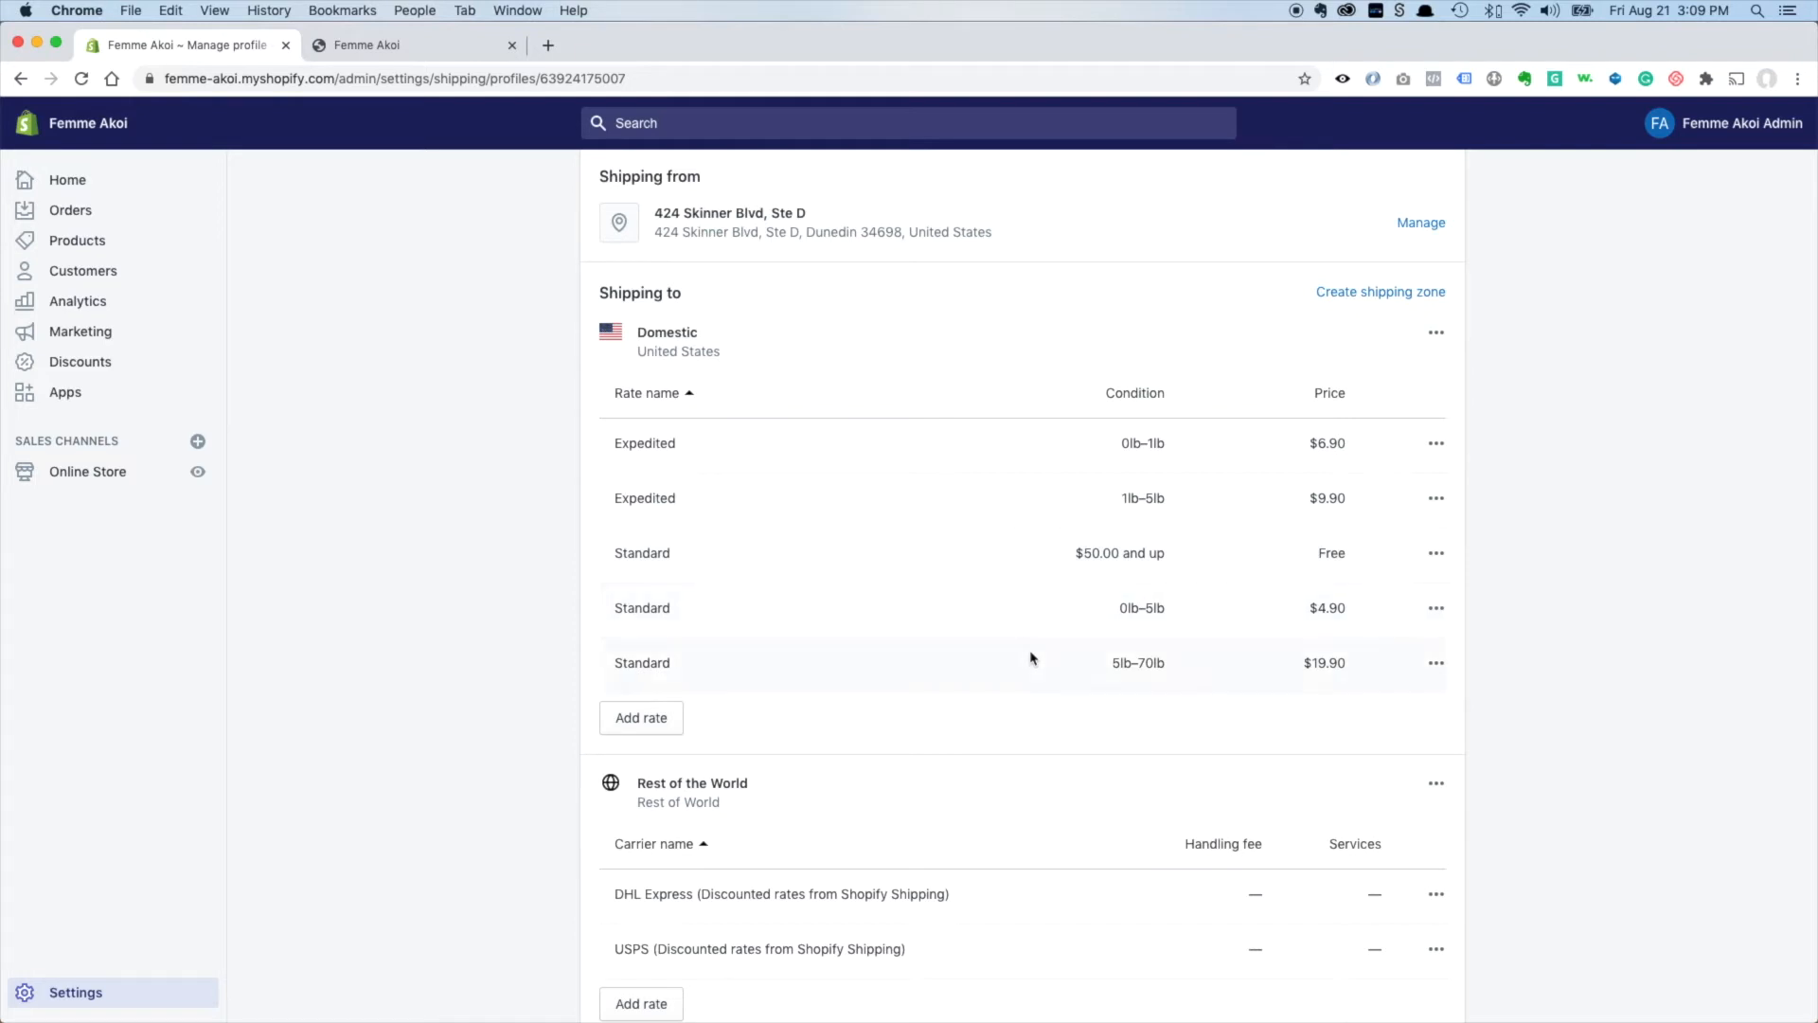
pyautogui.moveTo(1274, 401)
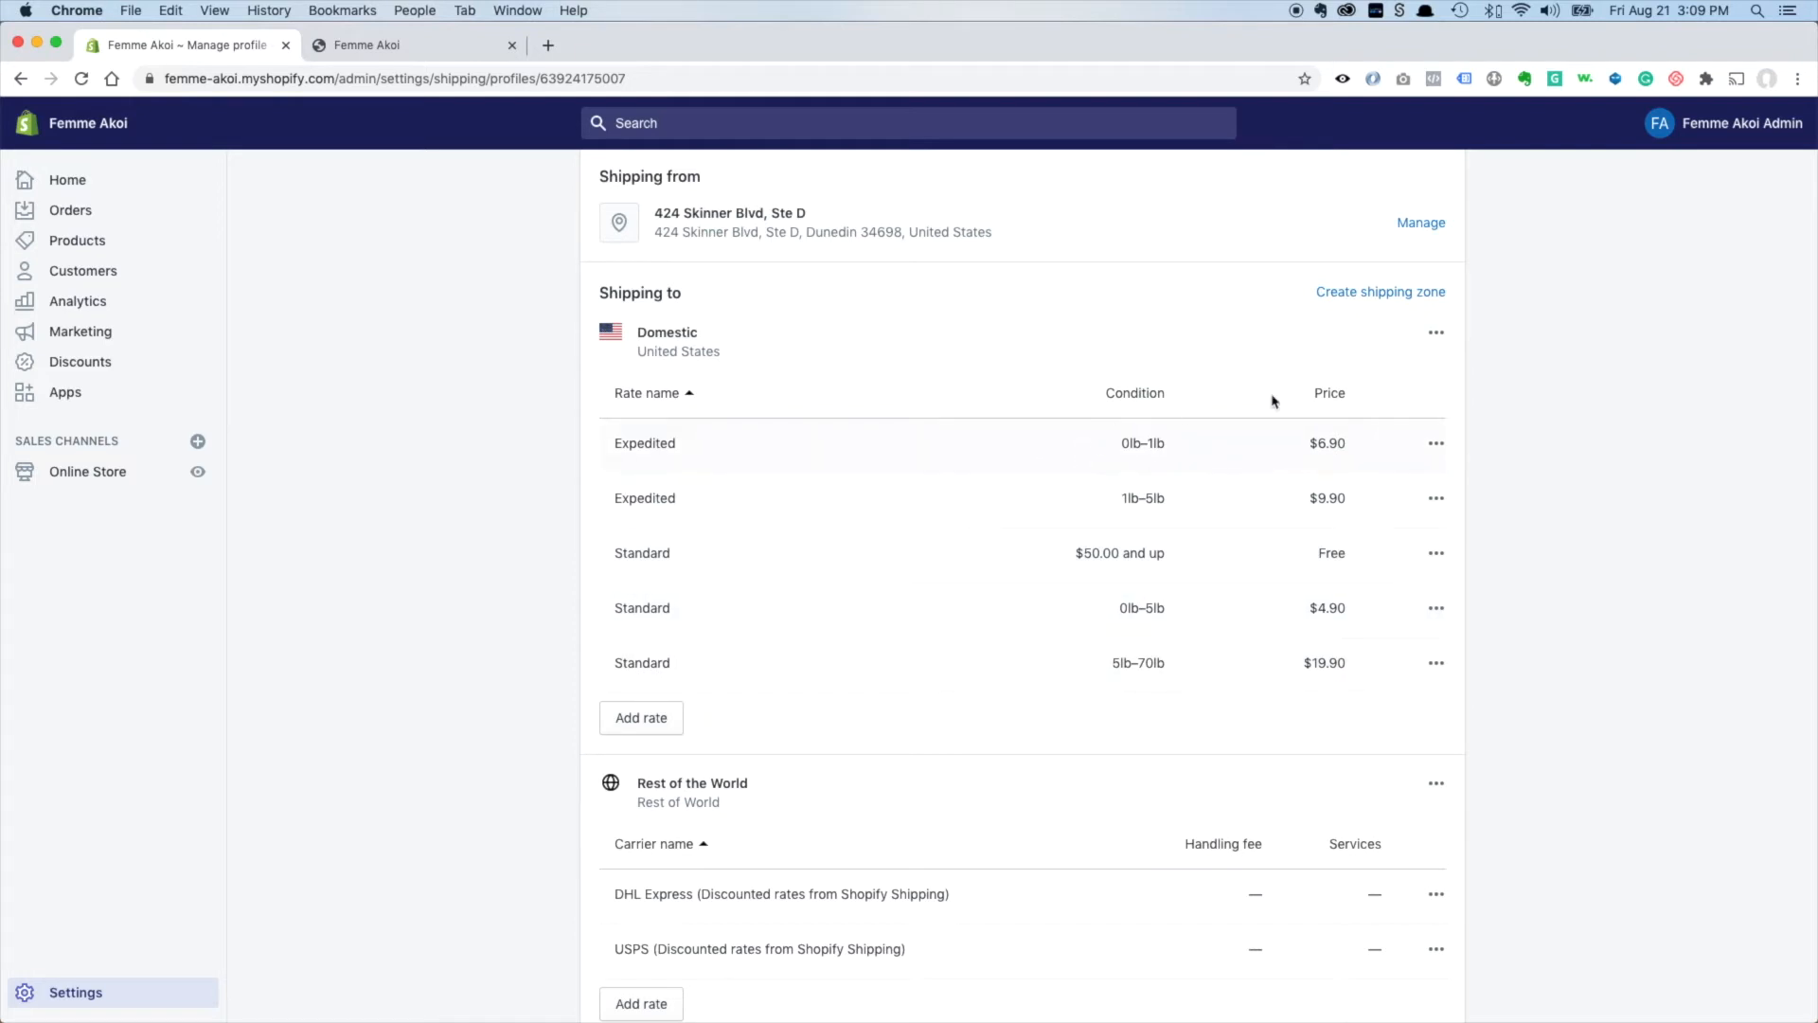
pyautogui.moveTo(1234, 380)
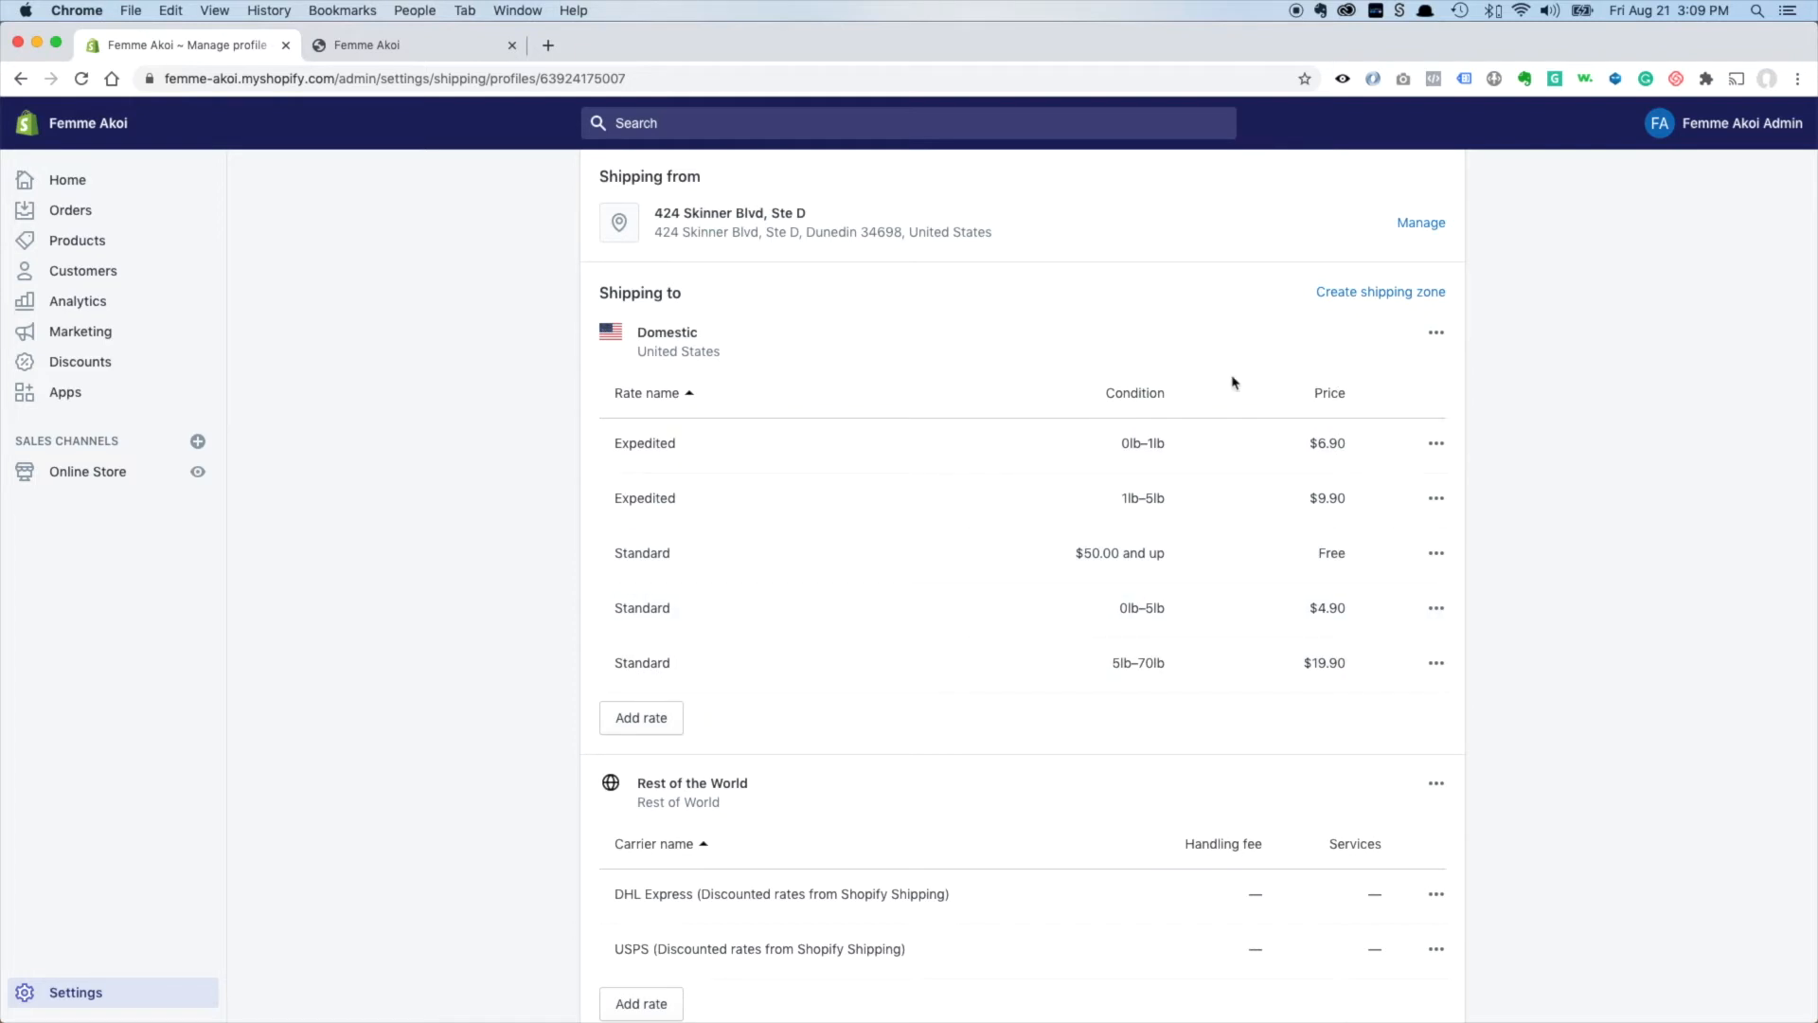
pyautogui.moveTo(1041, 347)
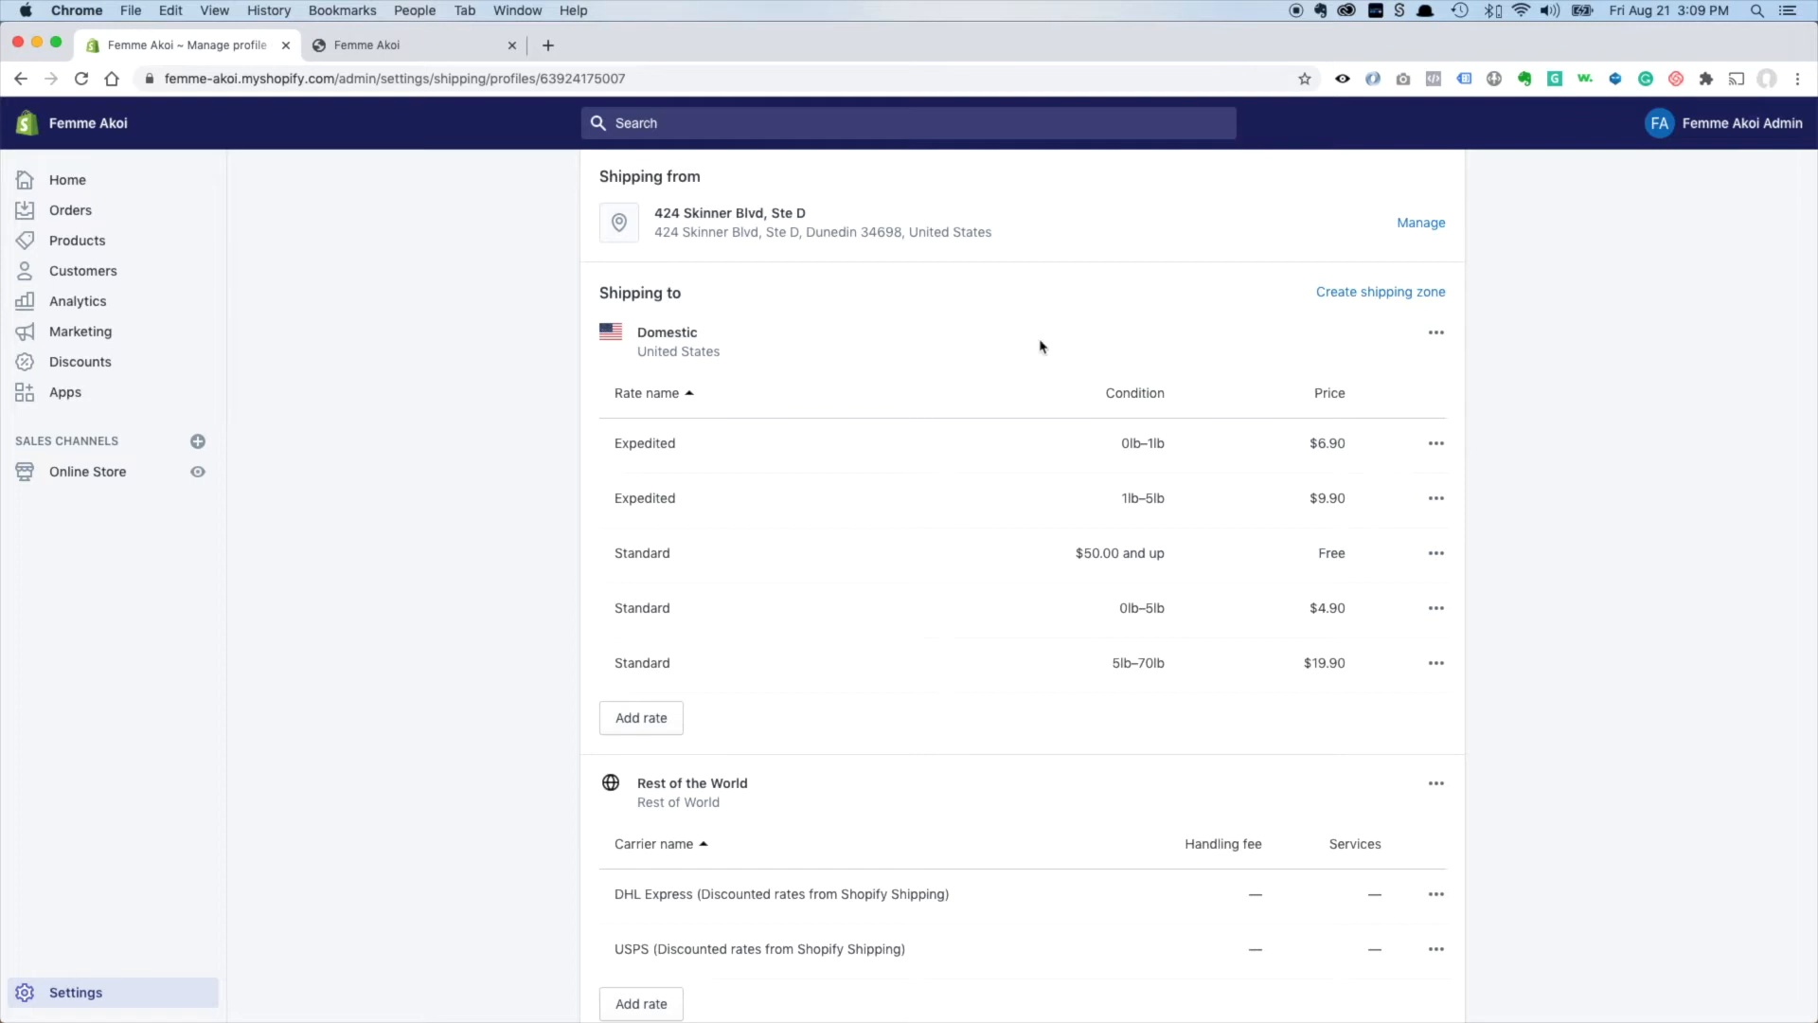
pyautogui.moveTo(739, 356)
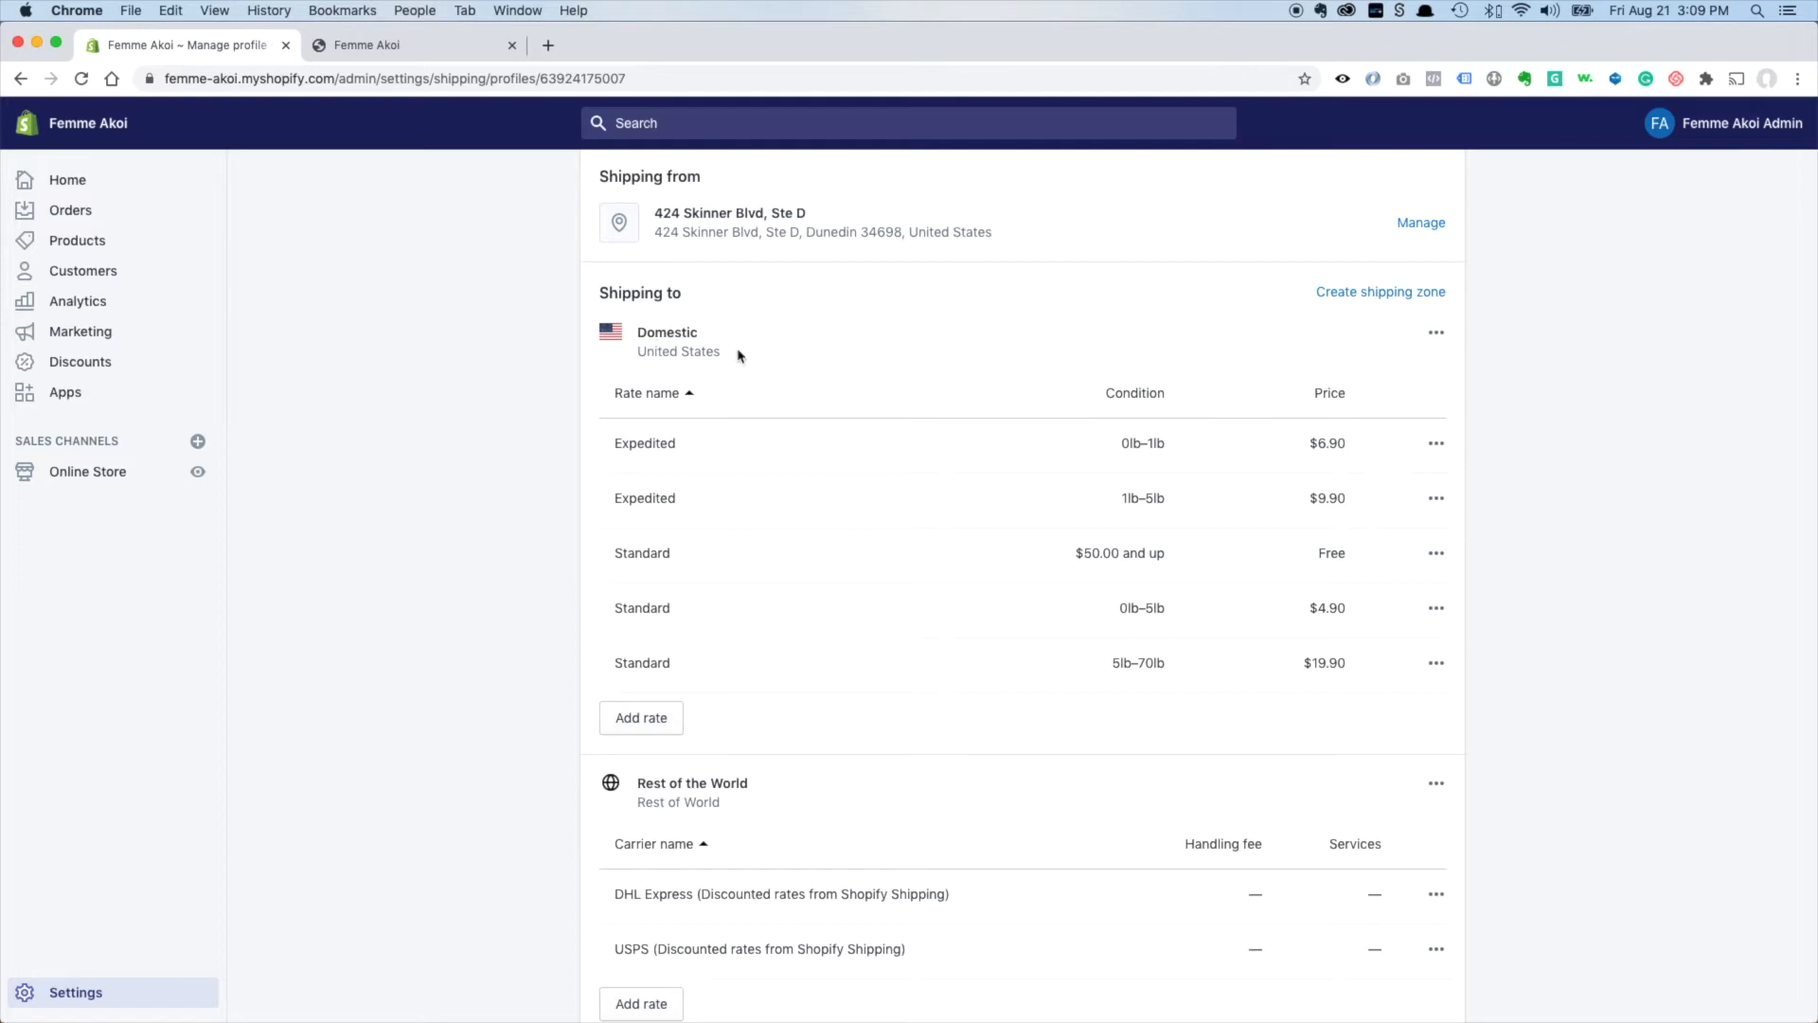
pyautogui.moveTo(1353, 350)
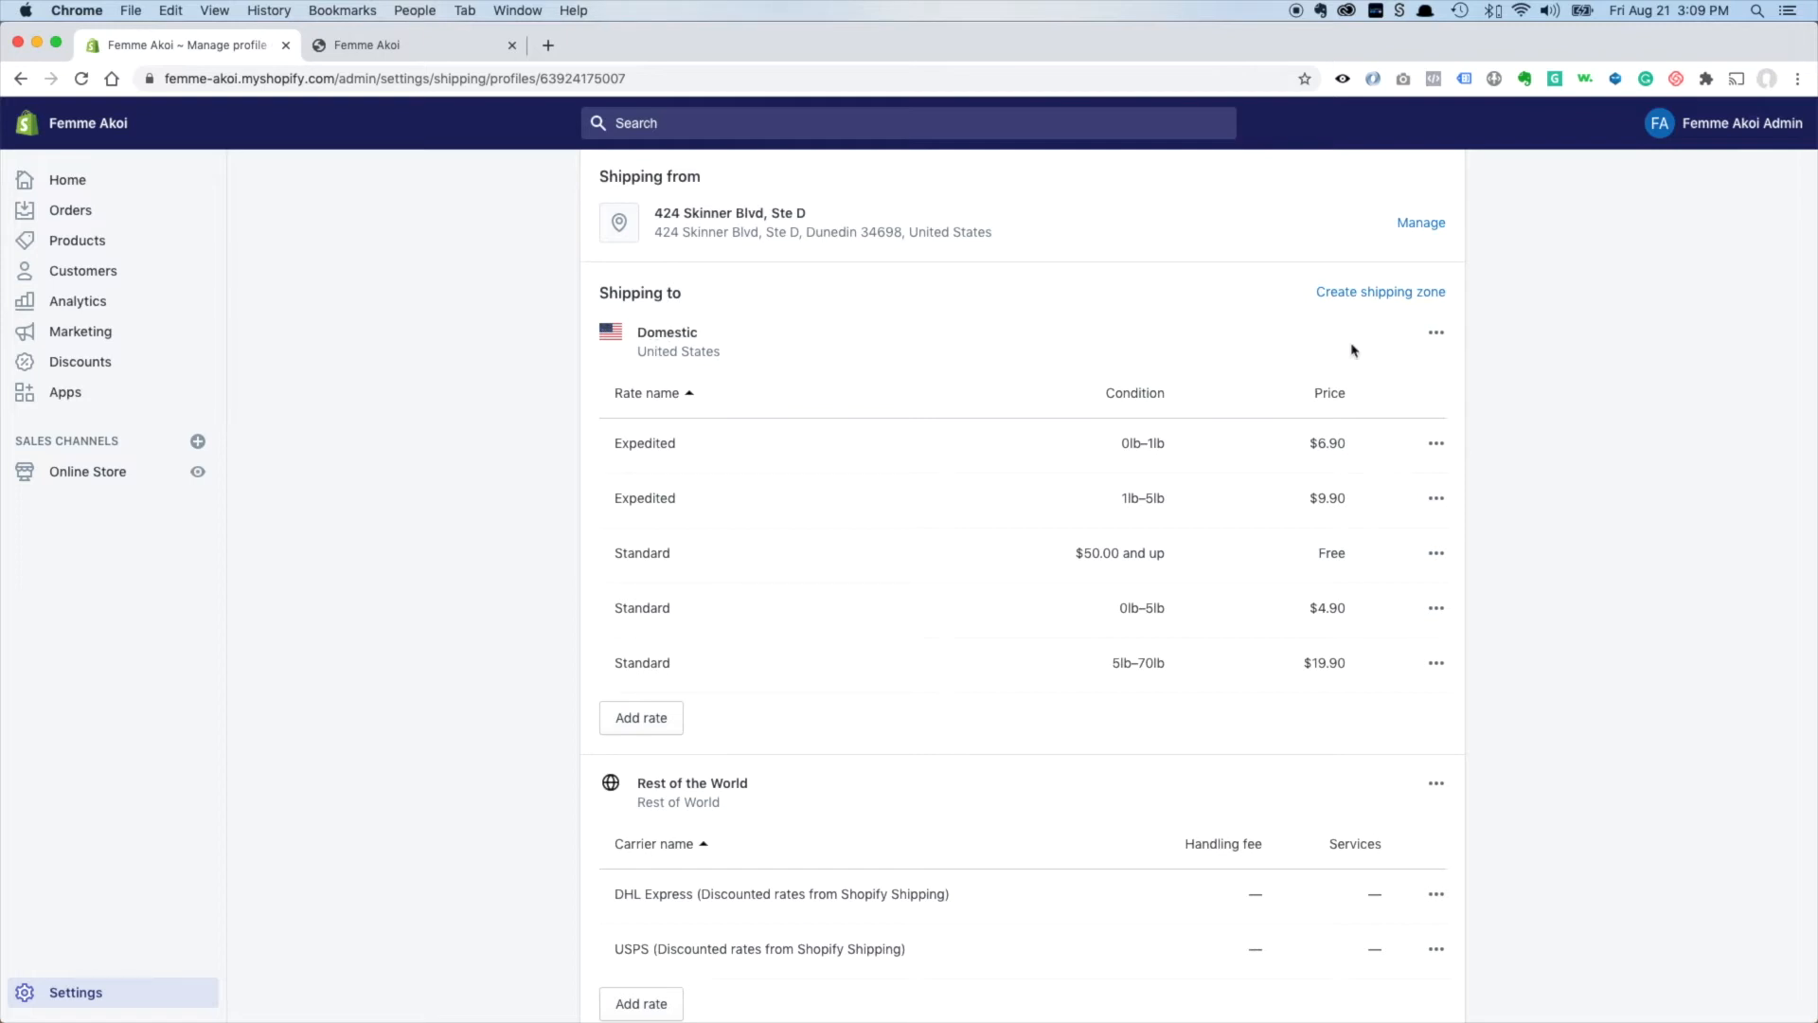
pyautogui.moveTo(1259, 353)
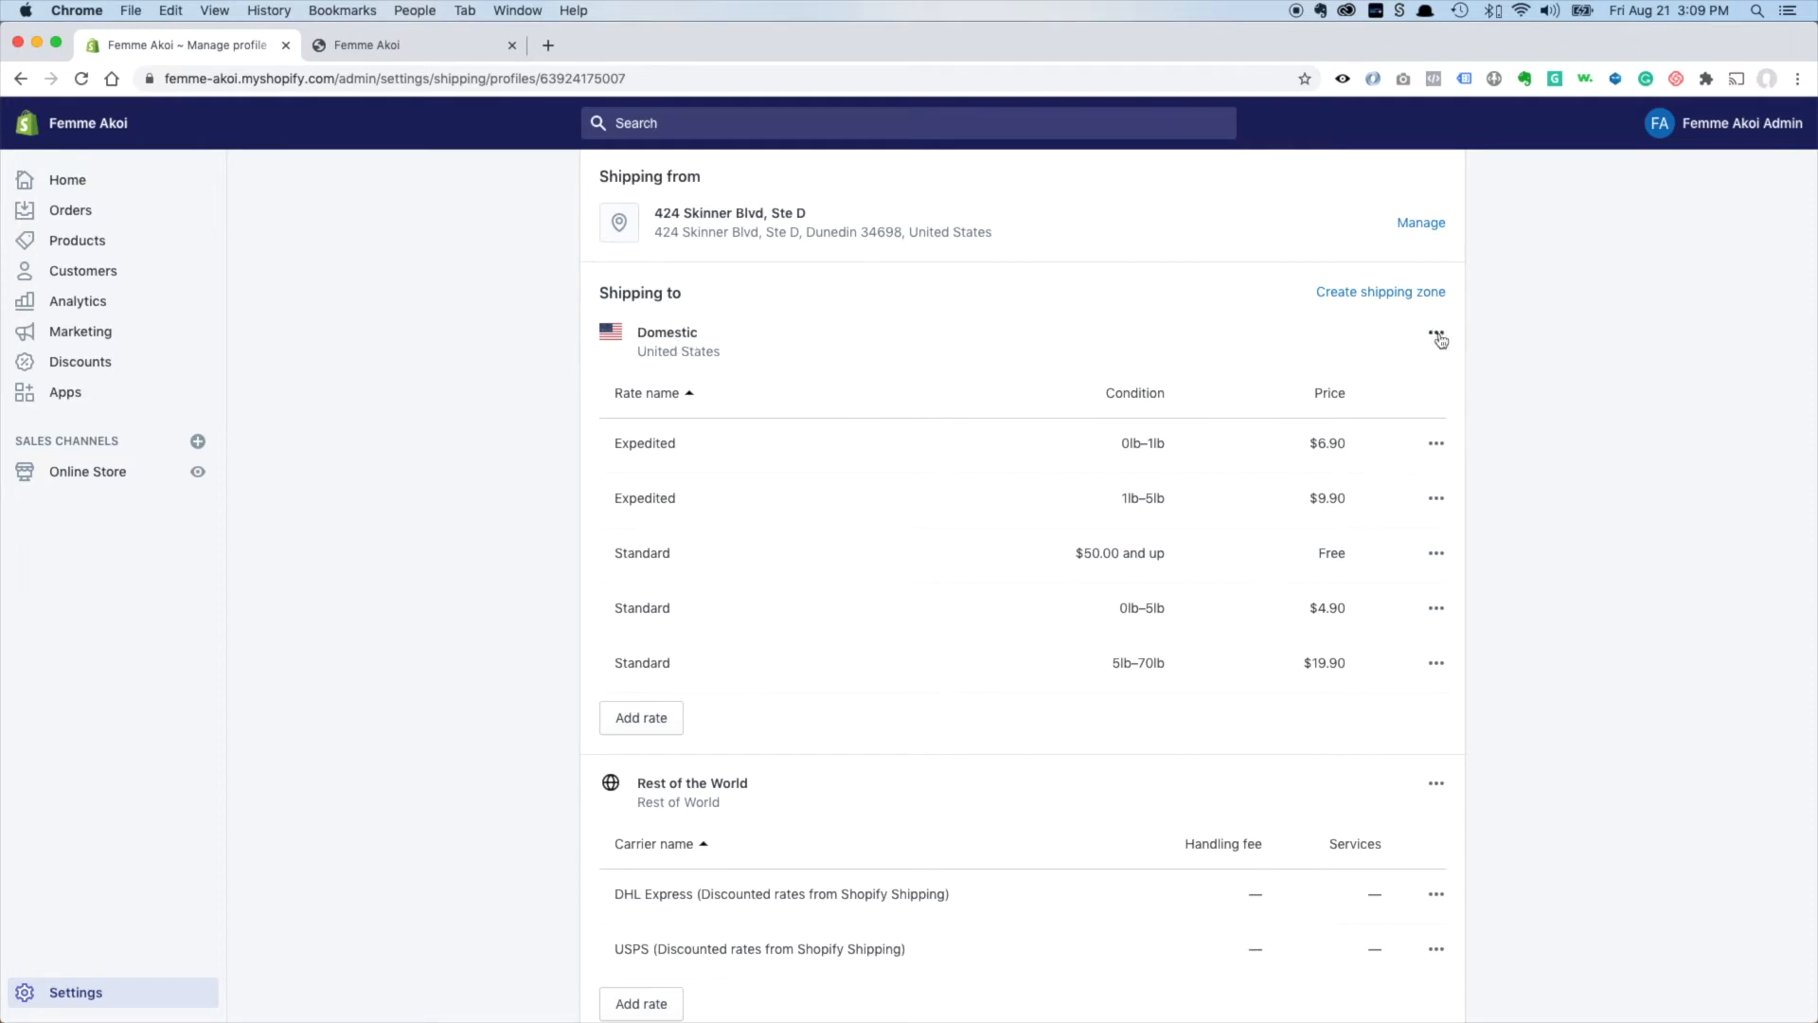
# Edit the Domestic zone, search 'united' and expand the United States states list.
pyautogui.click(1437, 336)
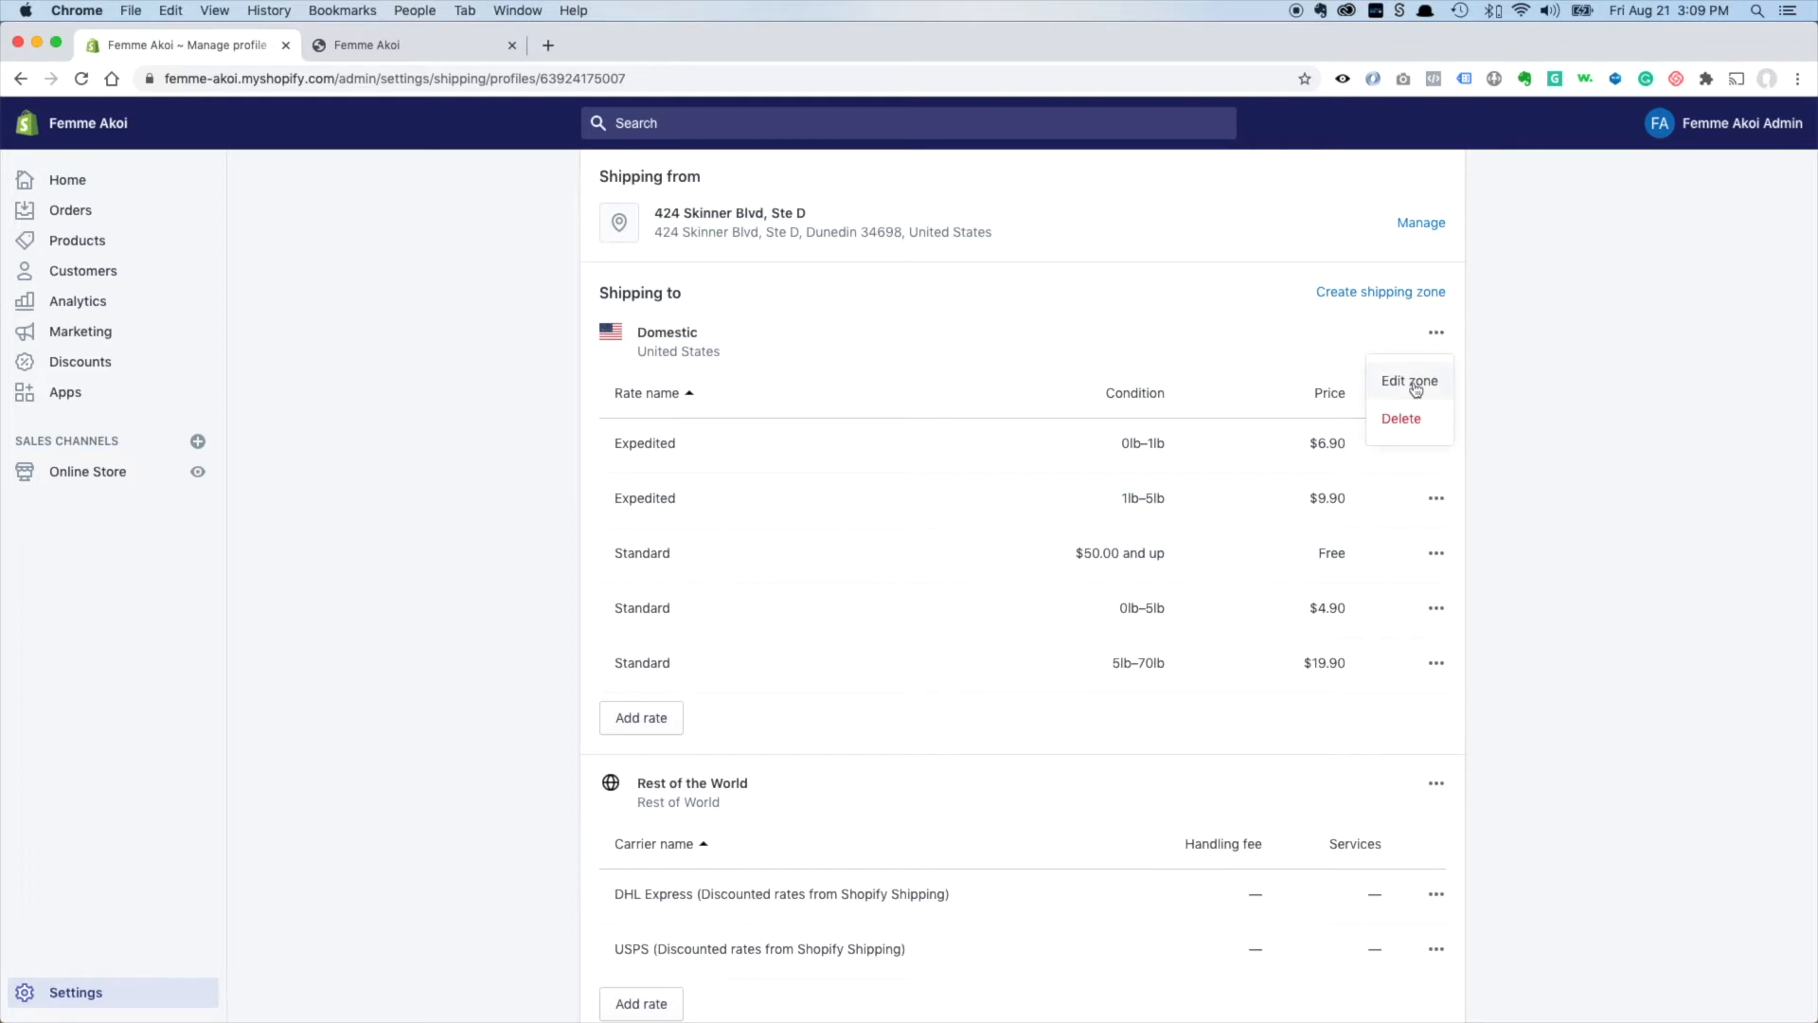
pyautogui.click(1409, 381)
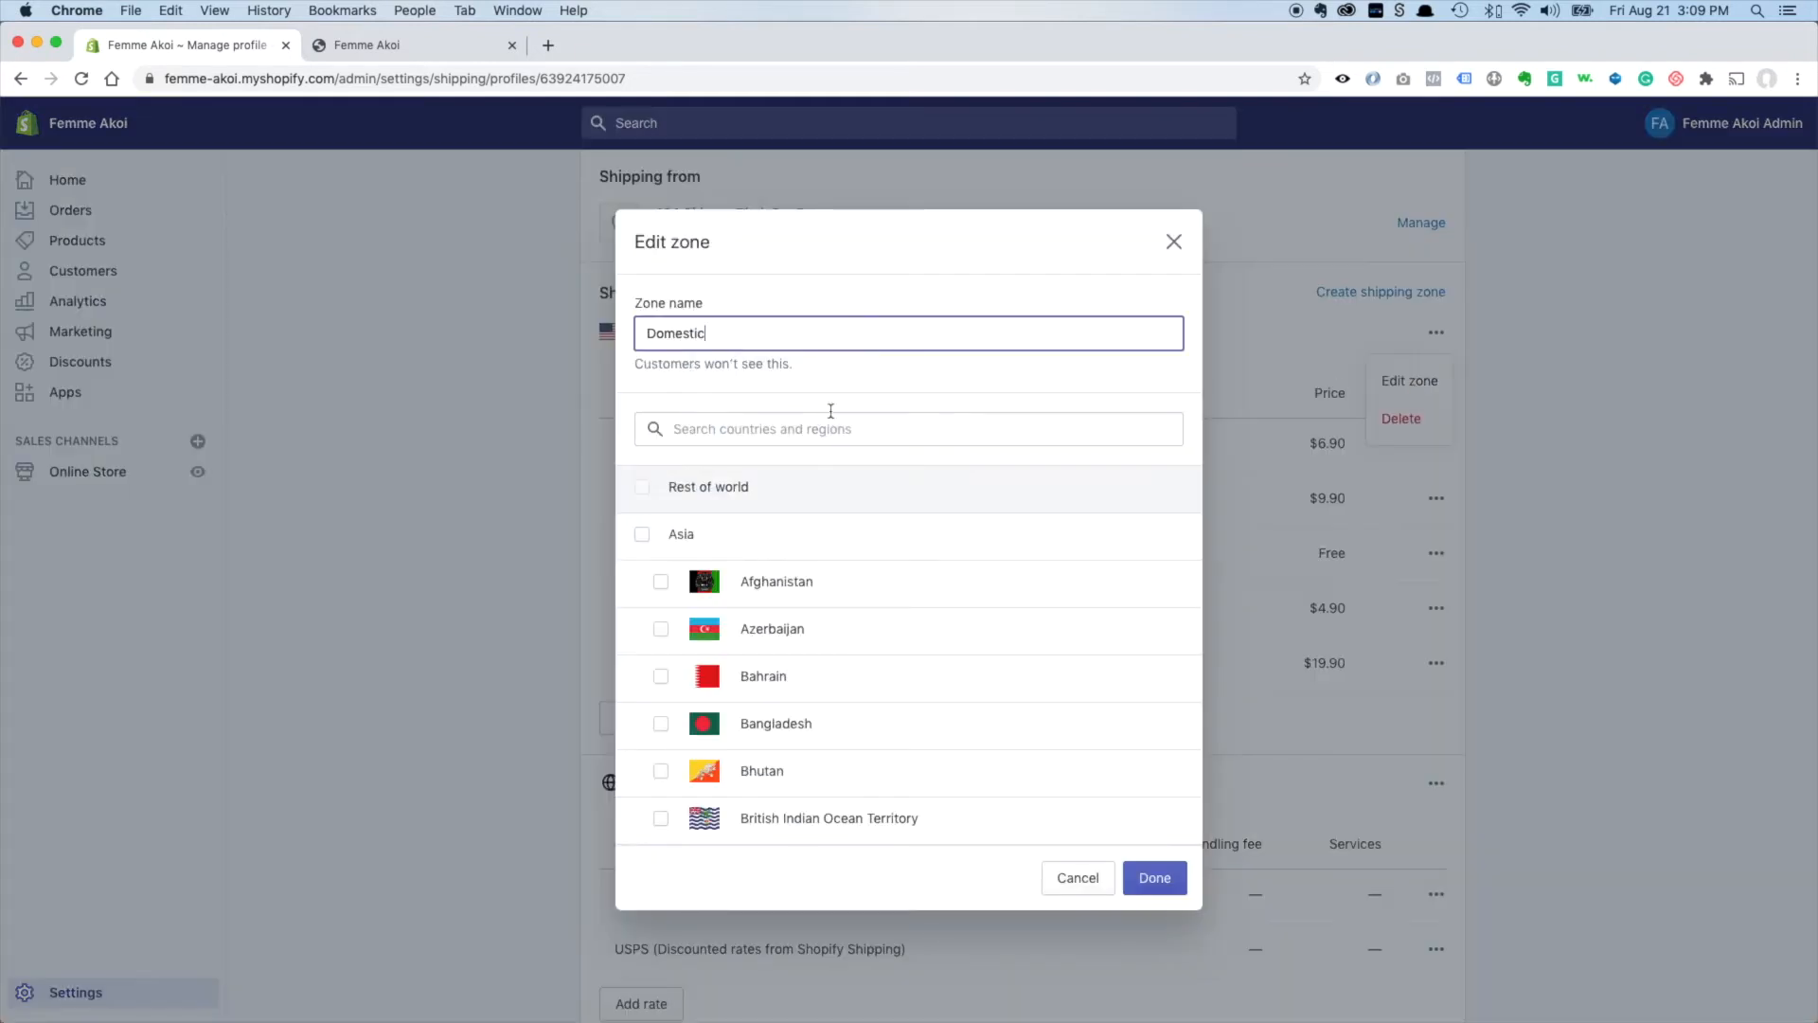
pyautogui.click(907, 429)
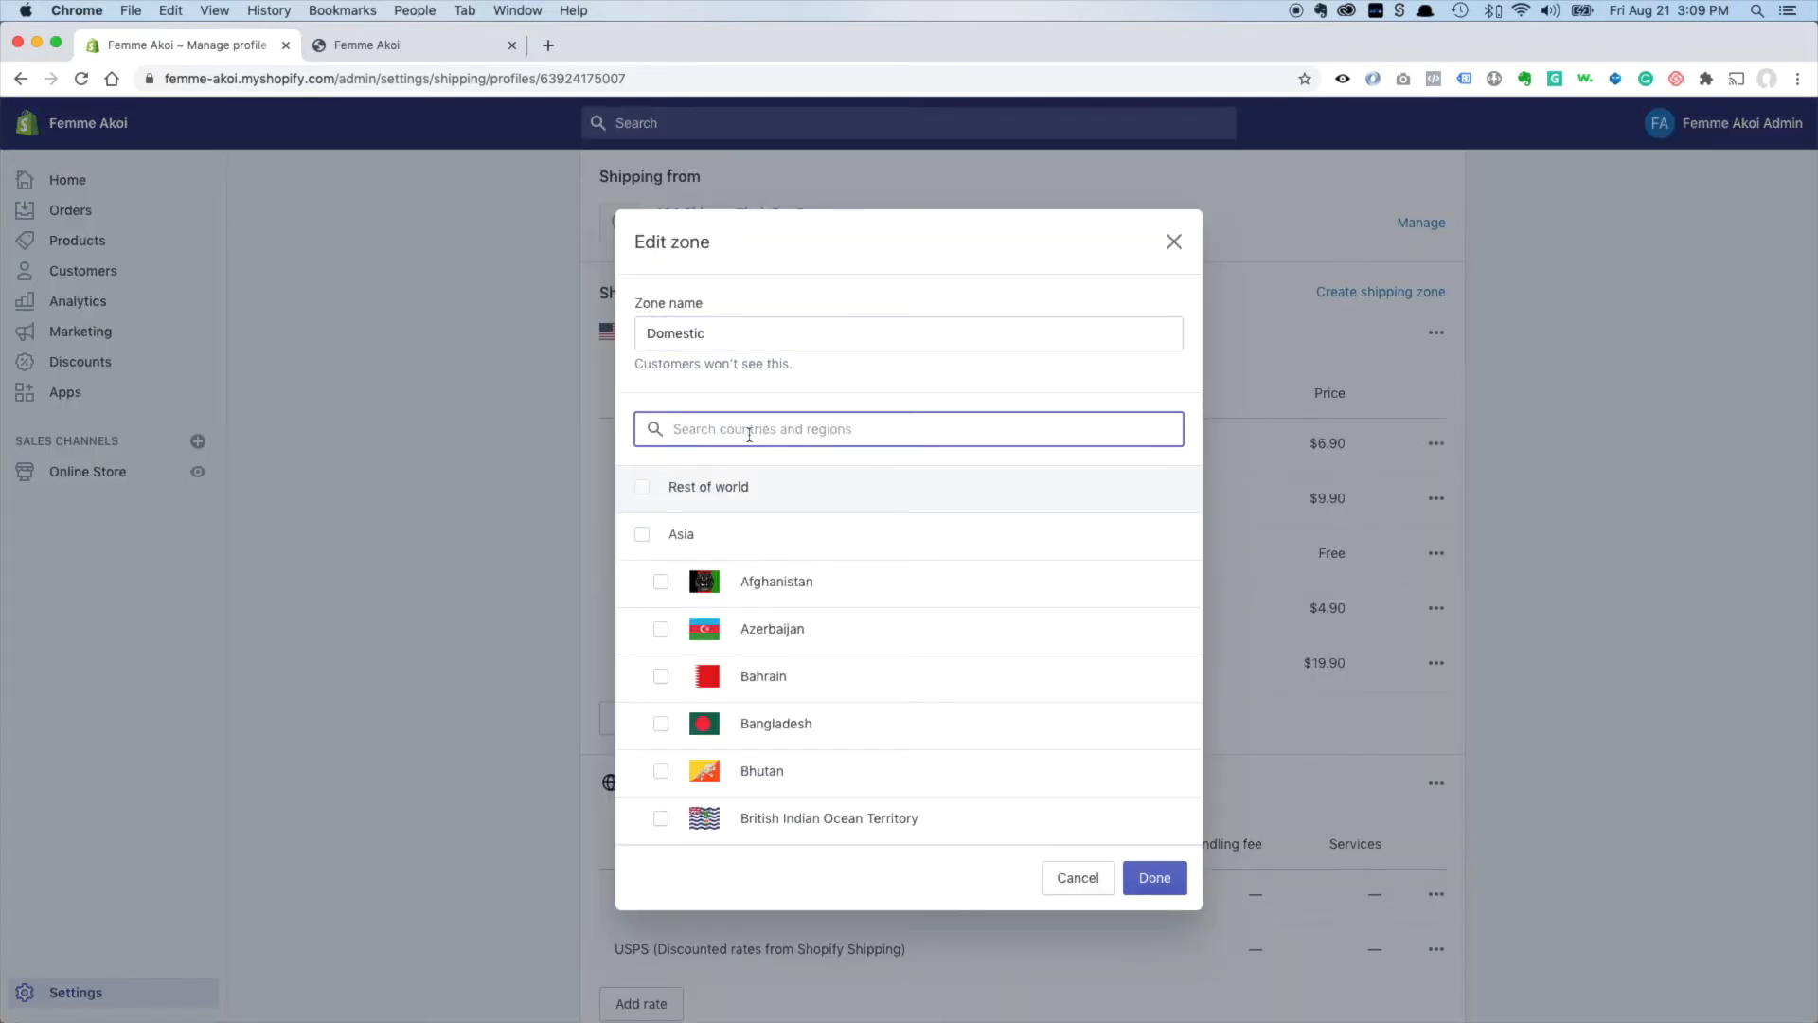
pyautogui.write('united')
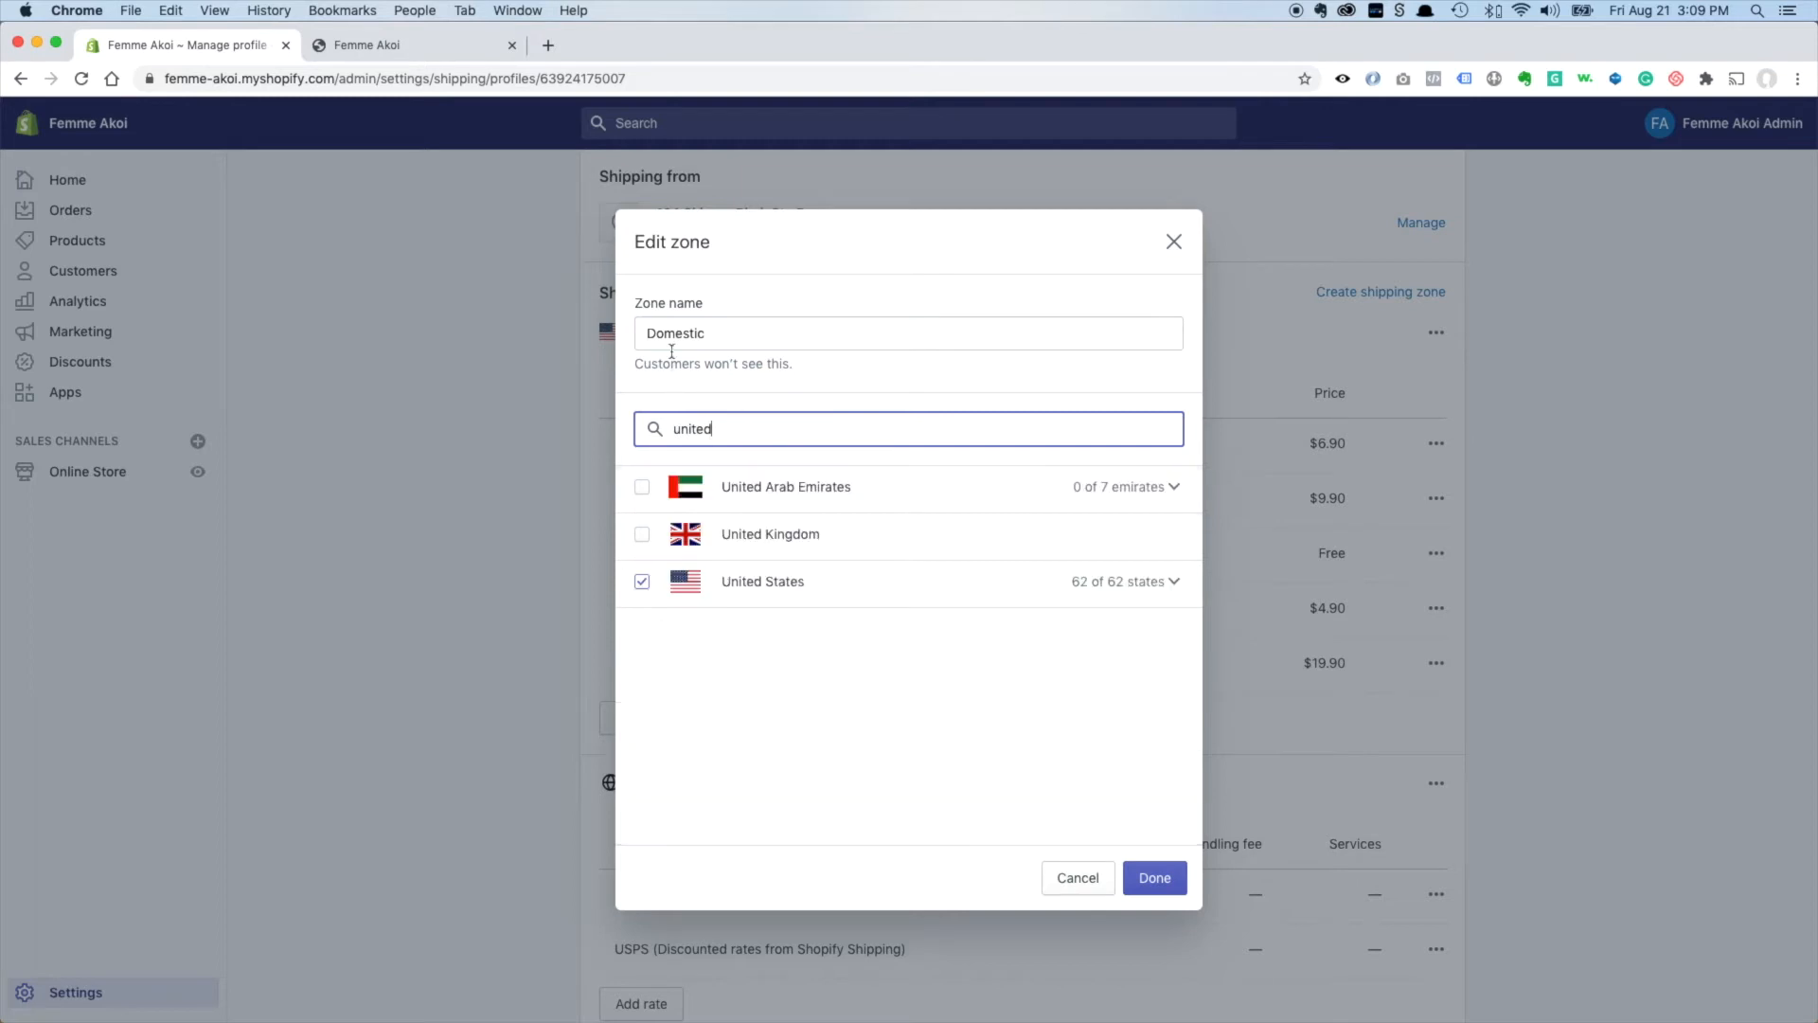
pyautogui.moveTo(836, 437)
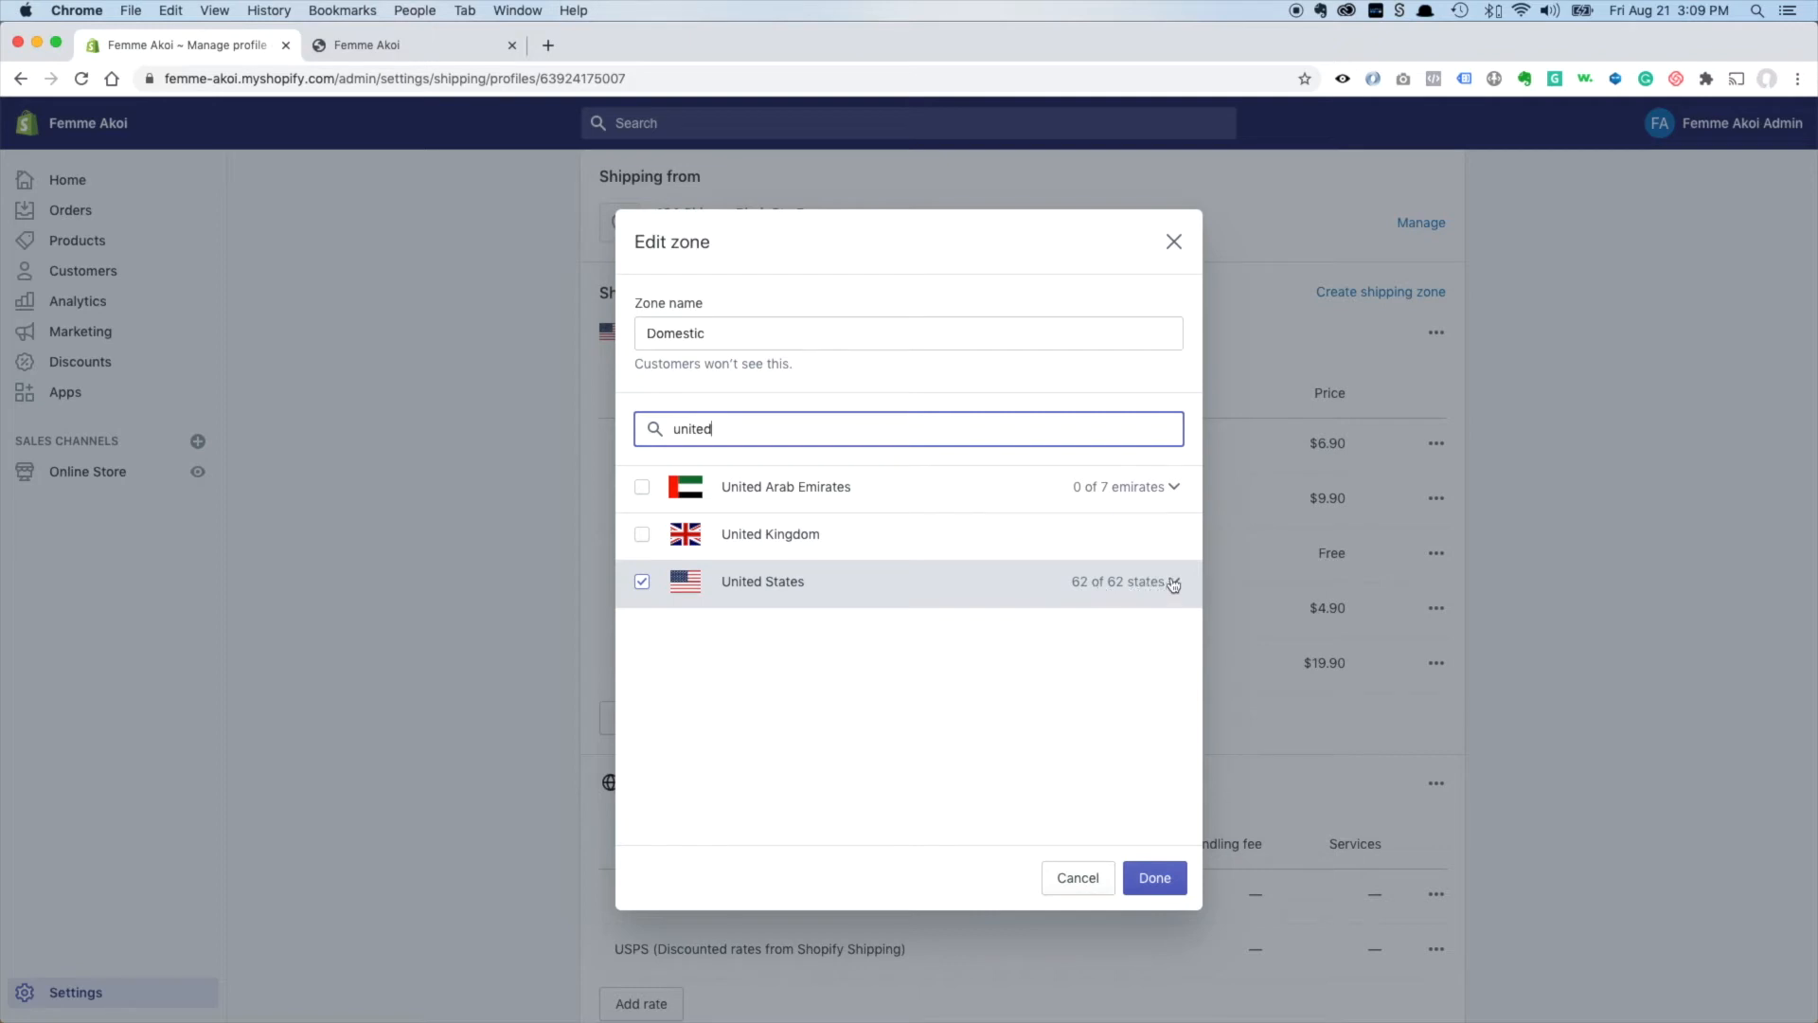
pyautogui.click(1173, 581)
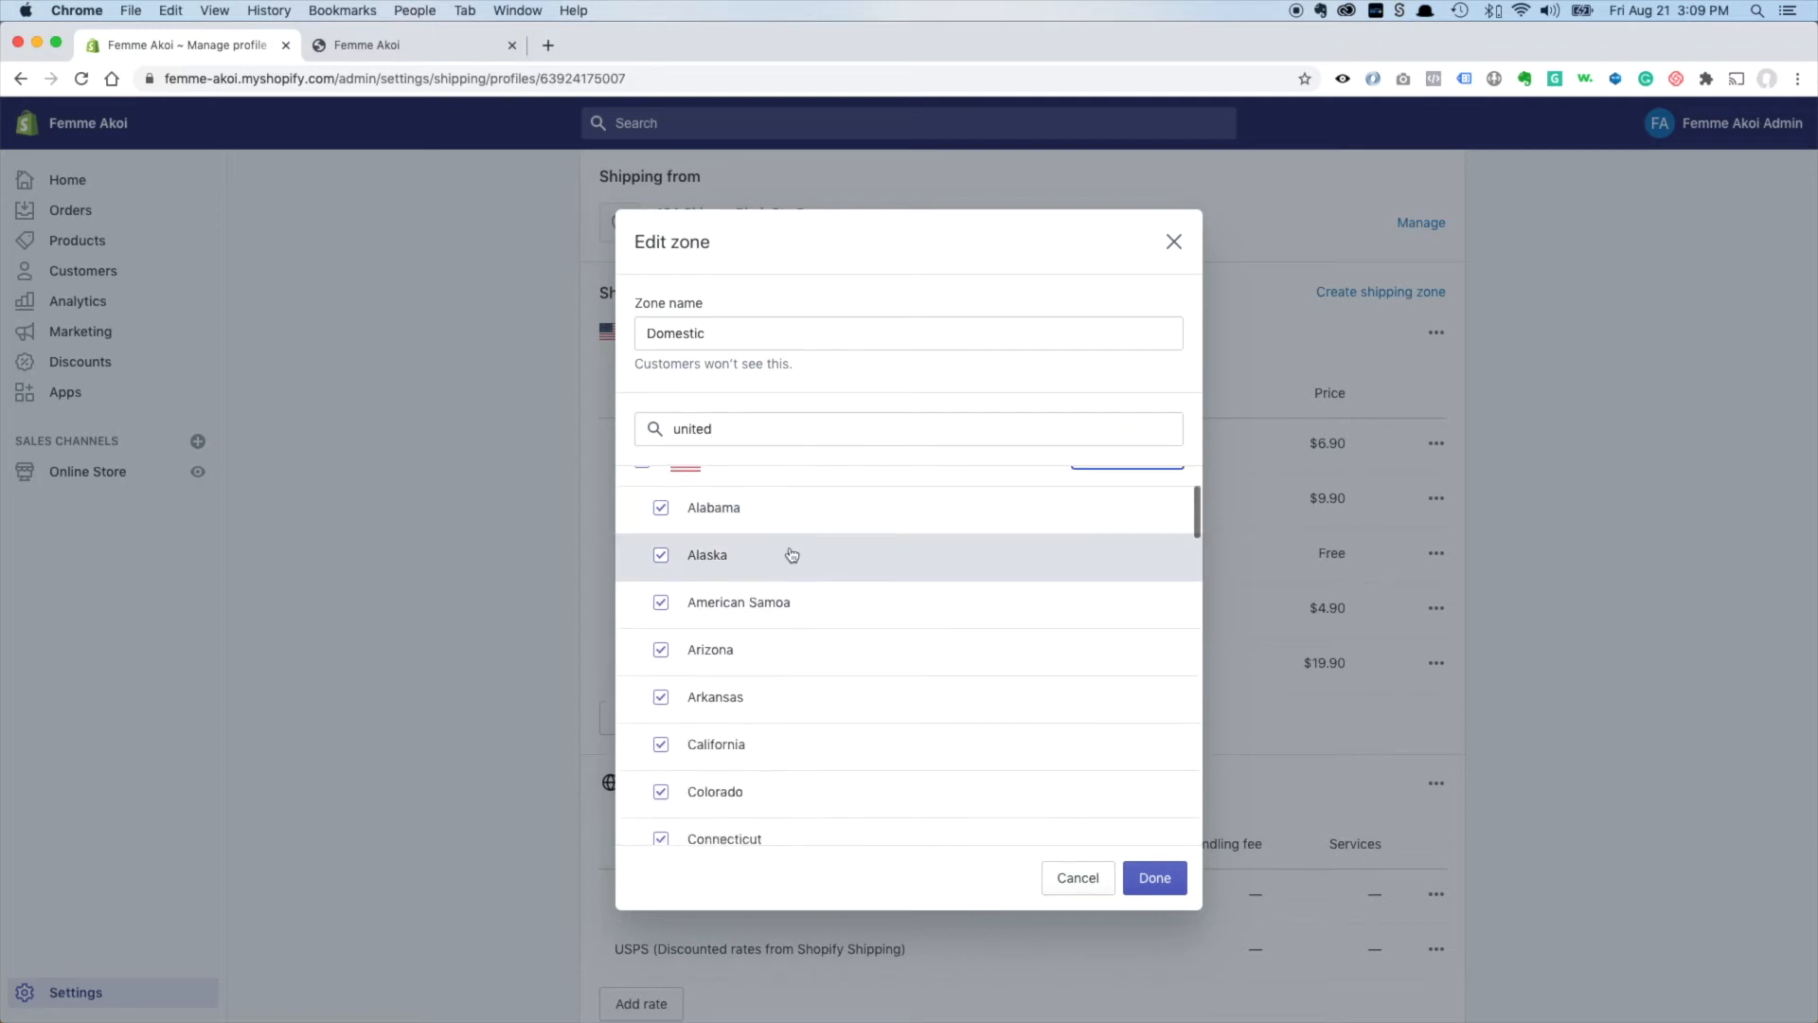
pyautogui.moveTo(746, 606)
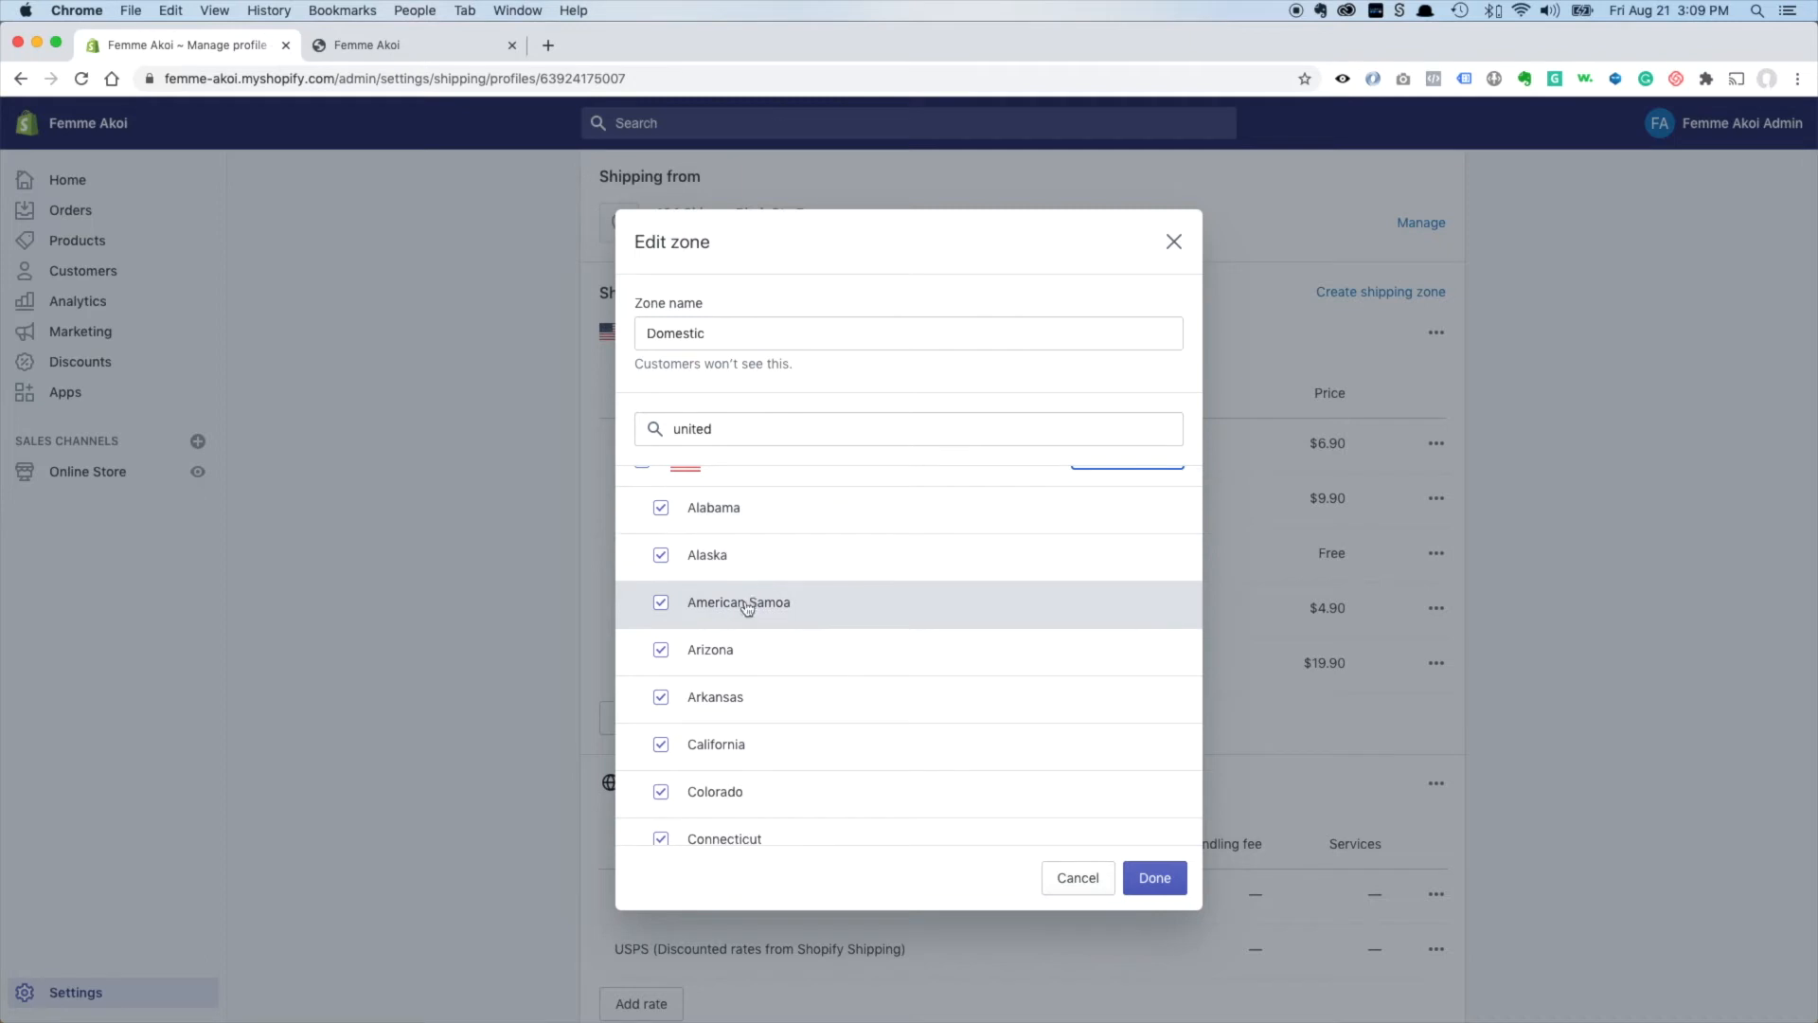
# Exclude American Samoa, Guam, Hawaii, Palau and Puerto Rico, leaving 50 of 62 regions, and apply.
pyautogui.click(660, 602)
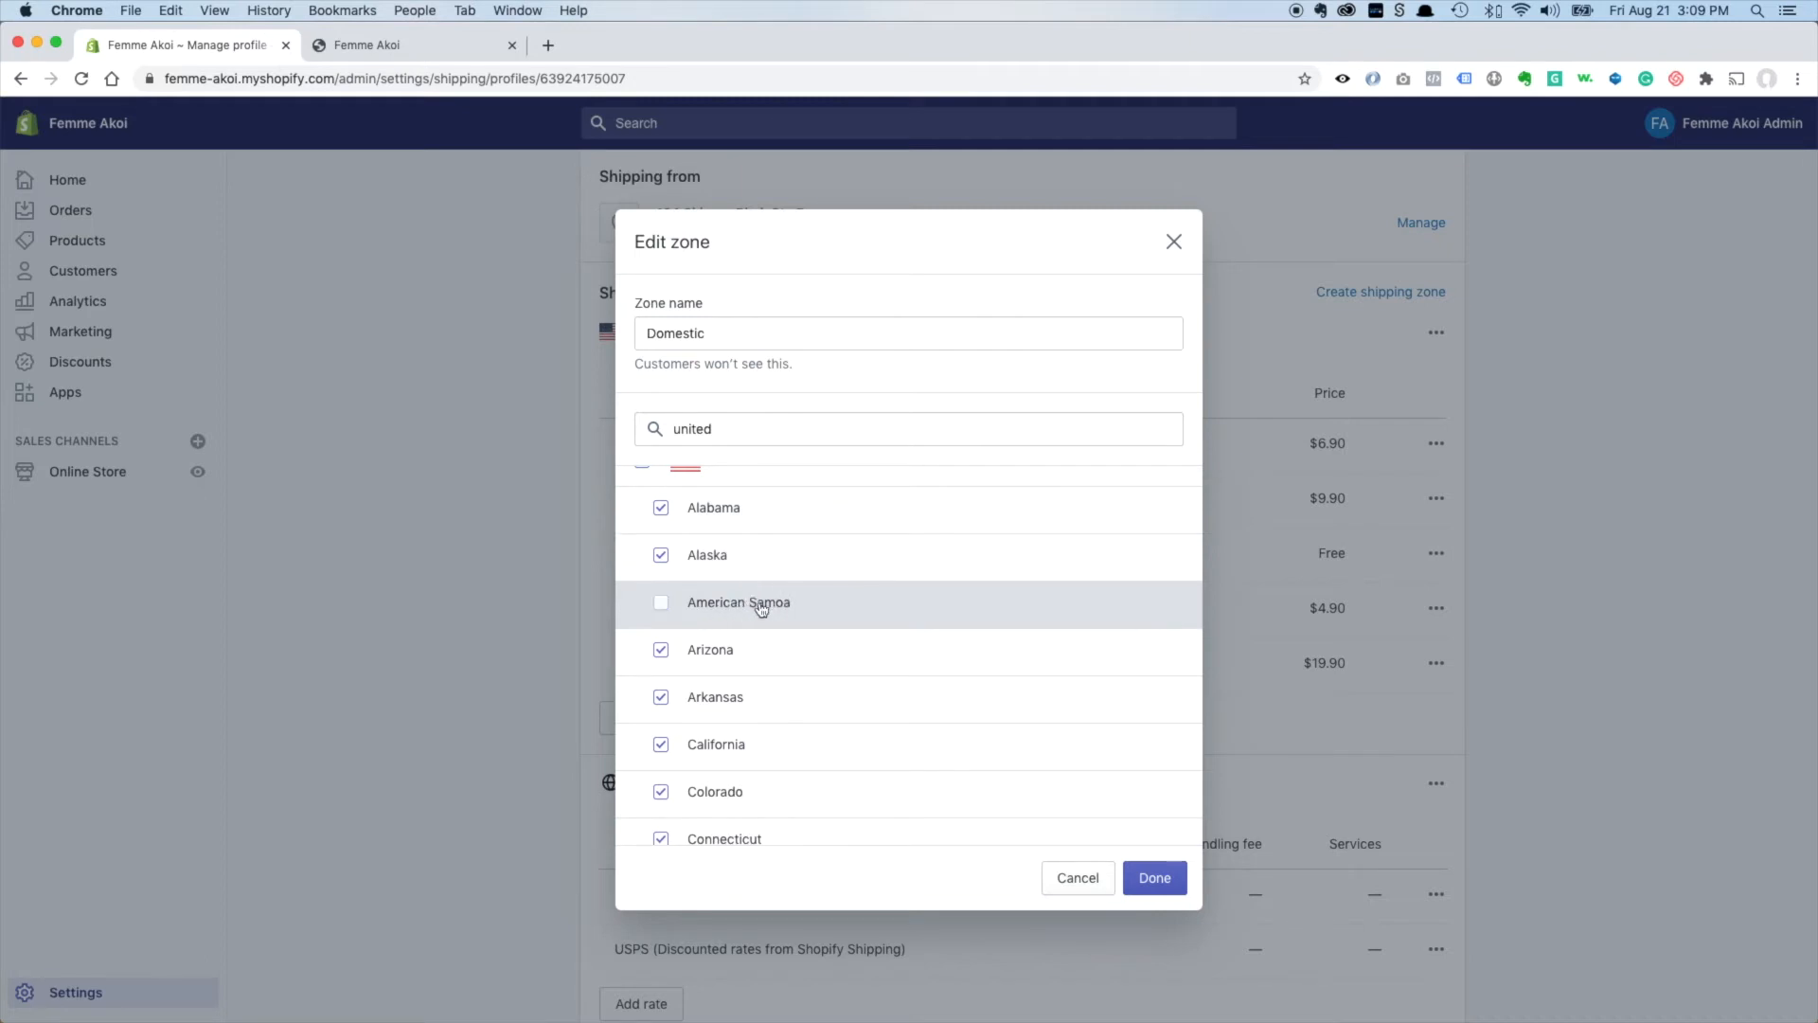
pyautogui.scroll(-3)
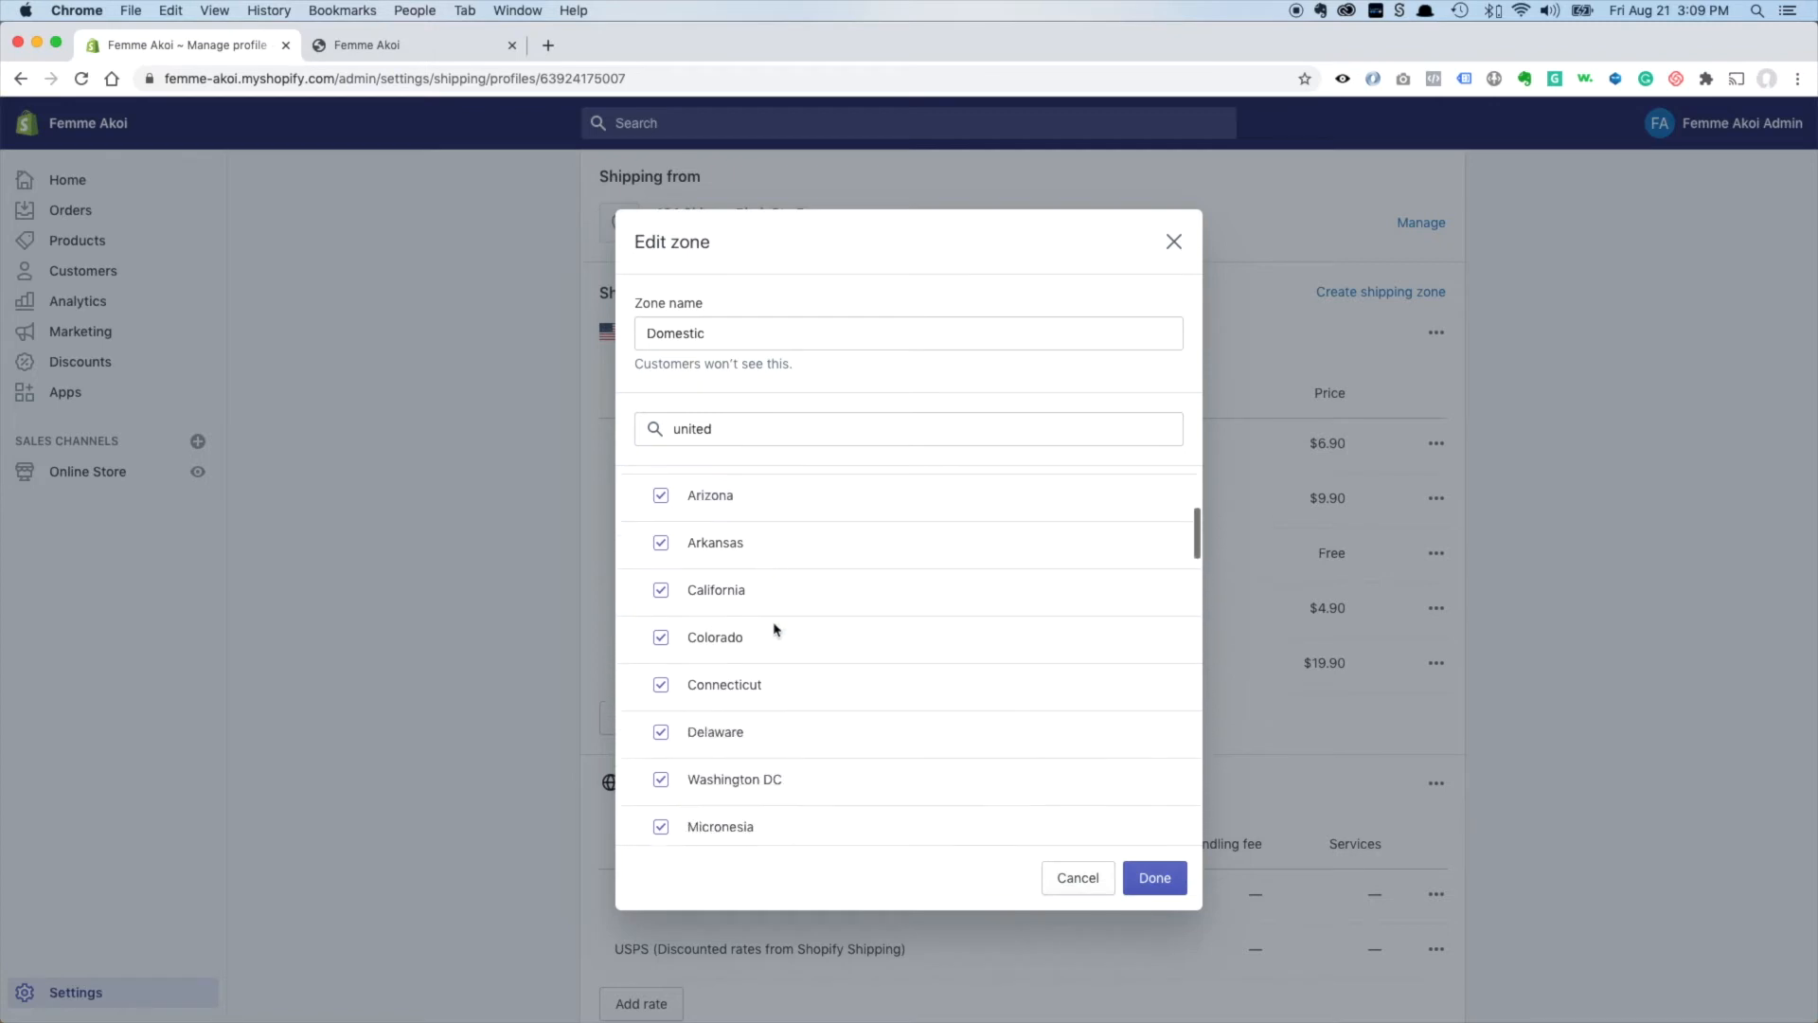
pyautogui.click(660, 595)
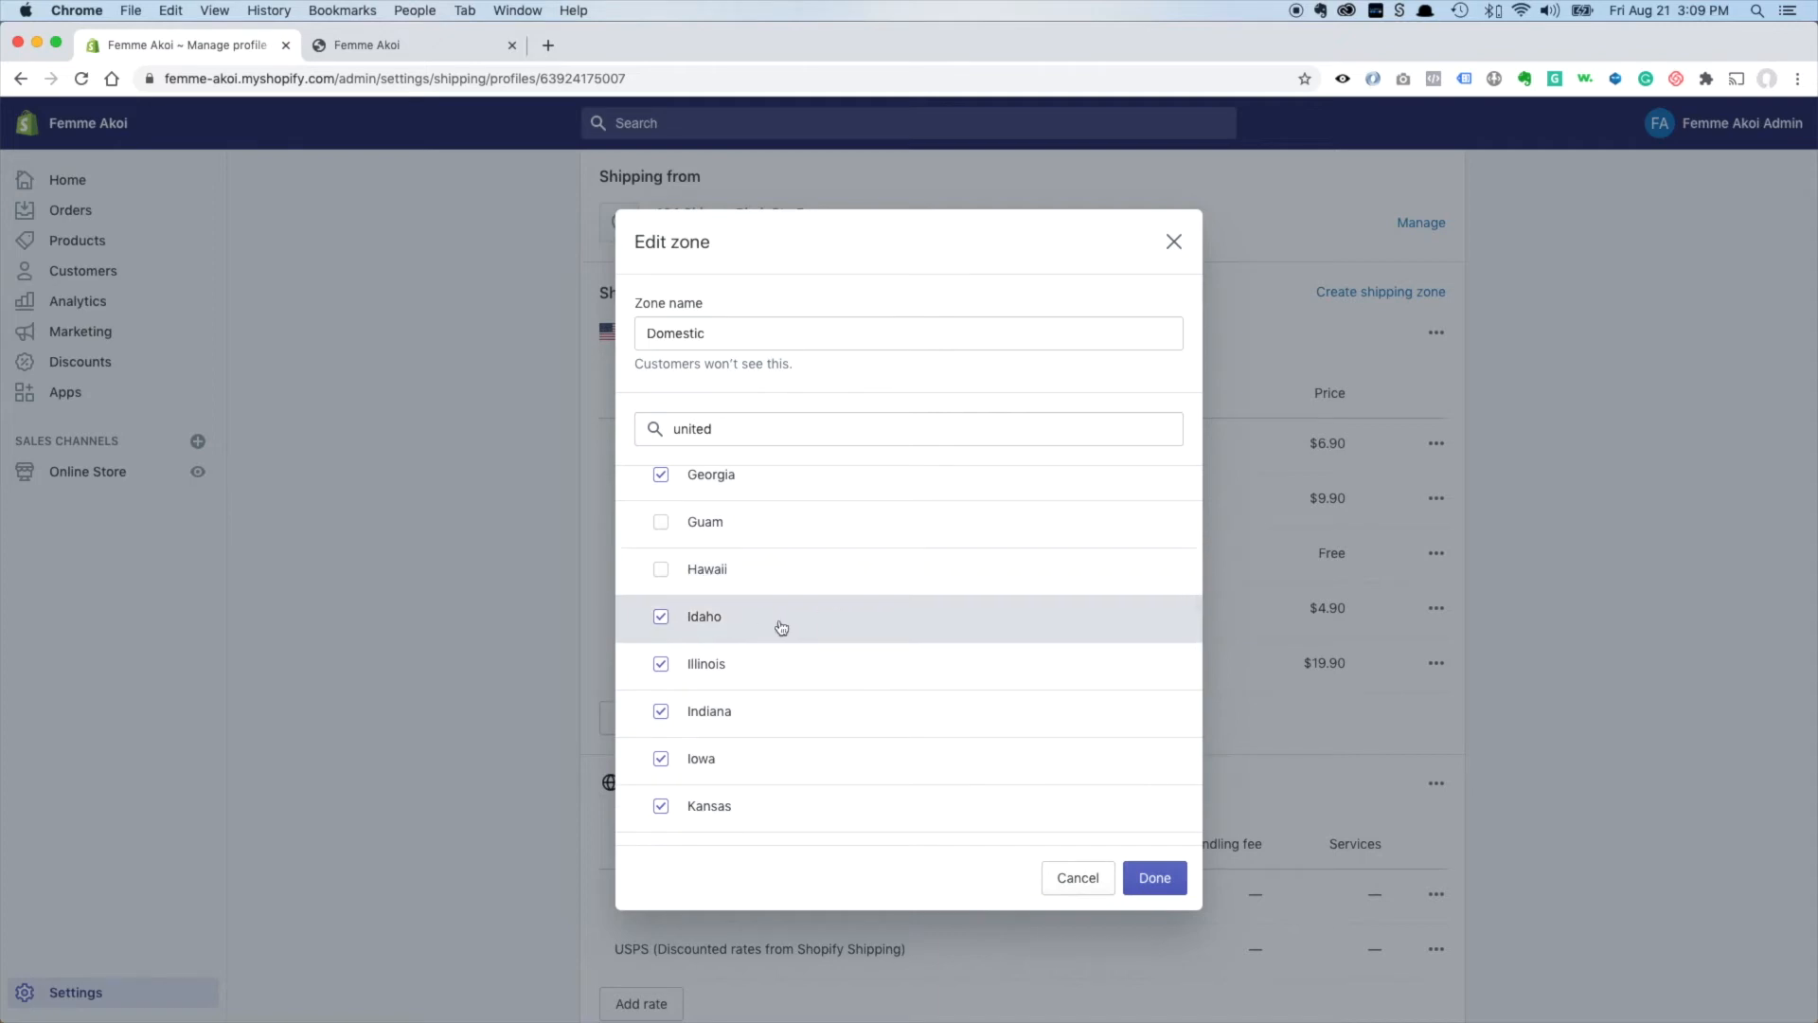
pyautogui.scroll(-3)
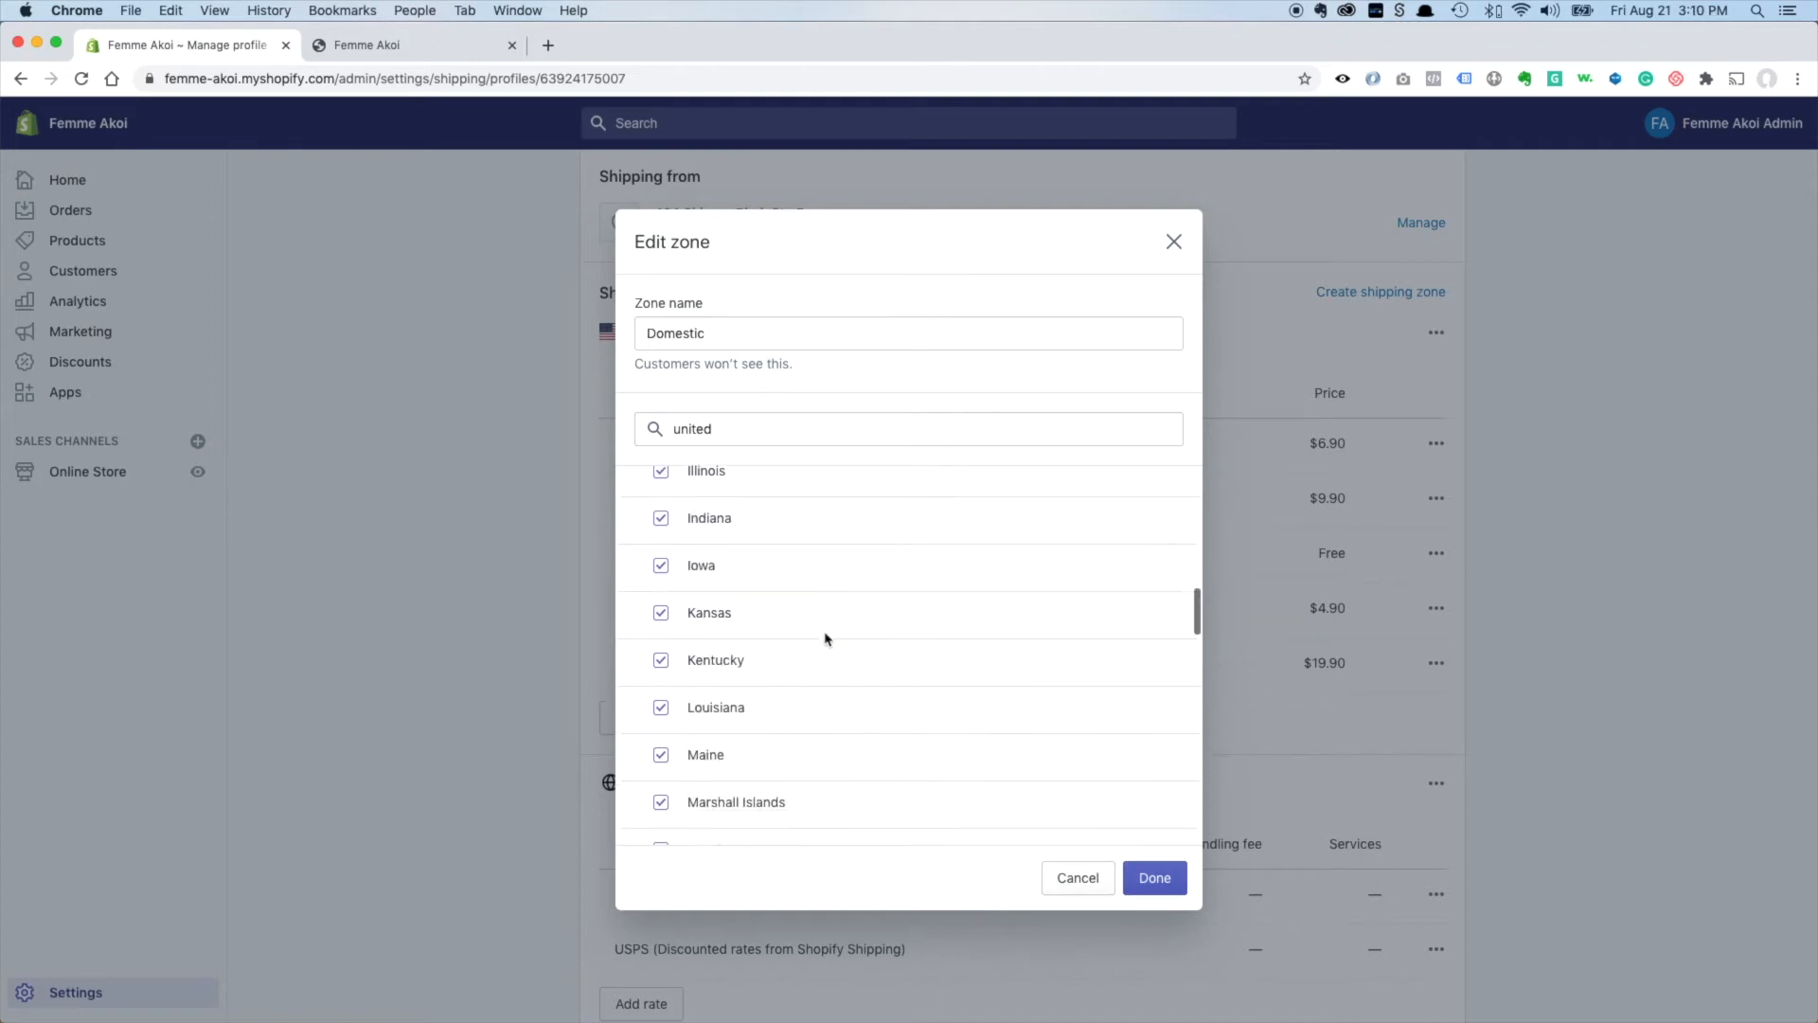
pyautogui.scroll(-3)
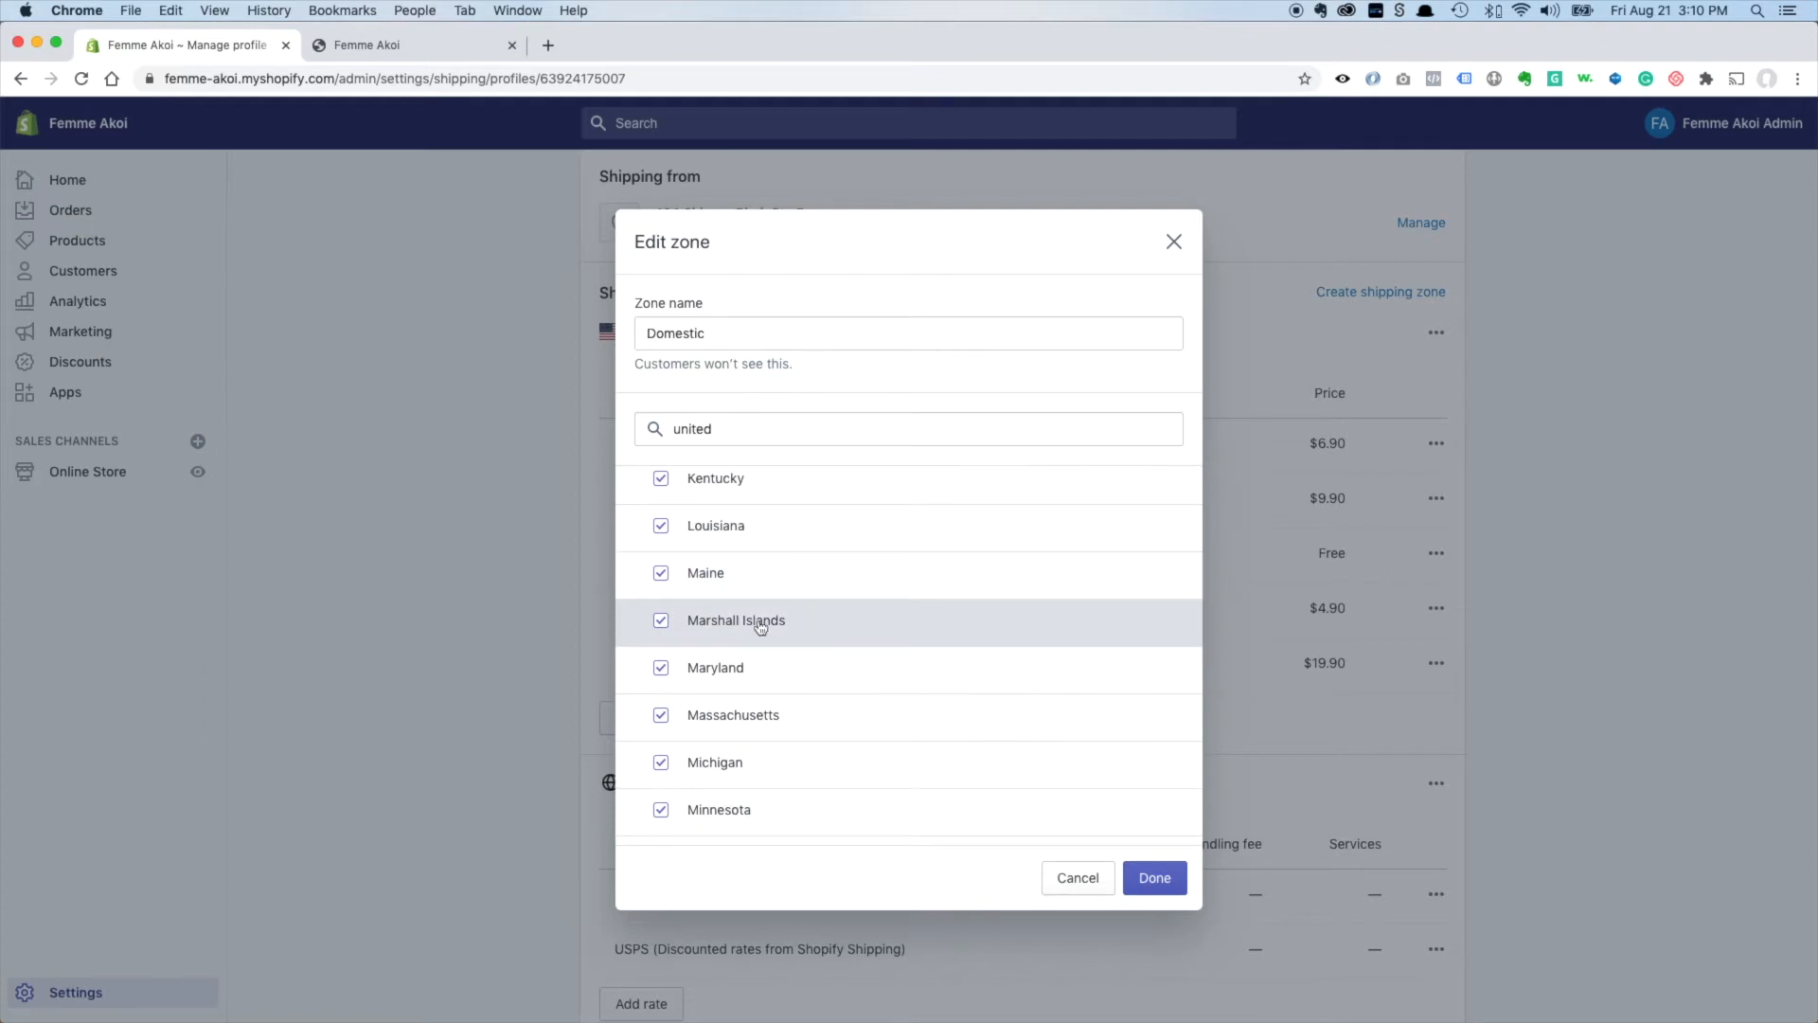
pyautogui.scroll(-3)
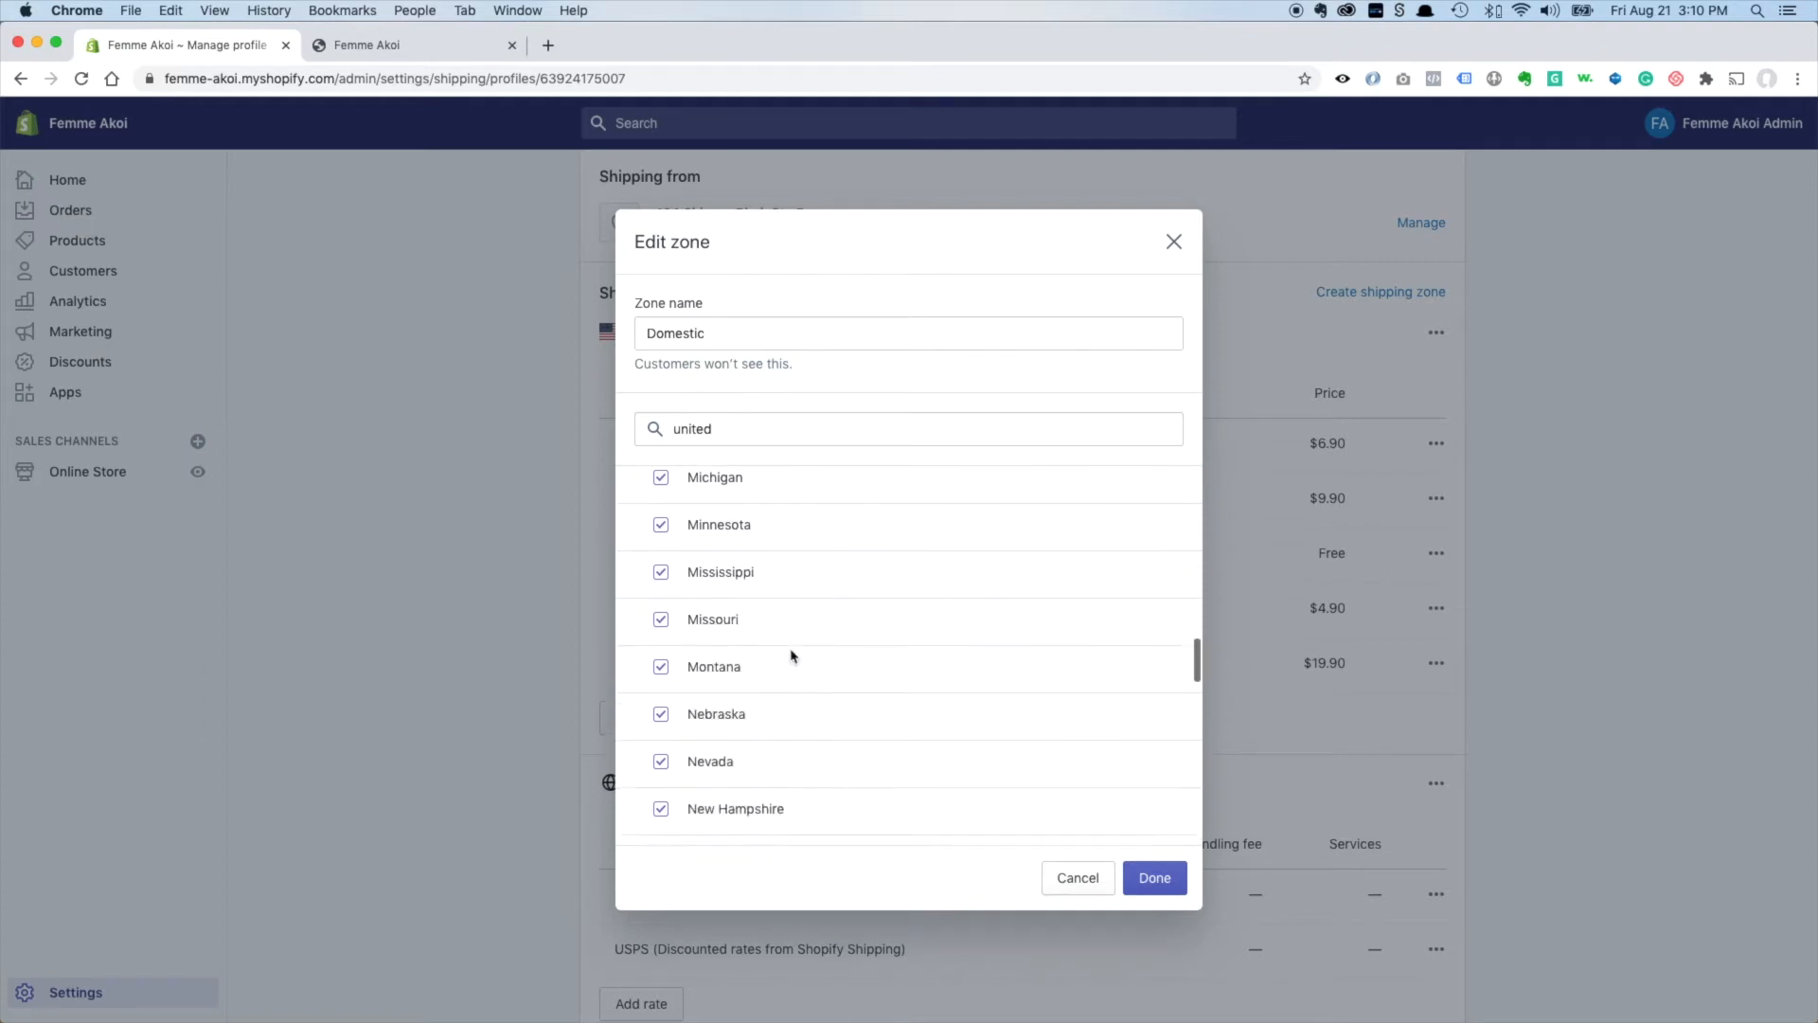
pyautogui.scroll(-3)
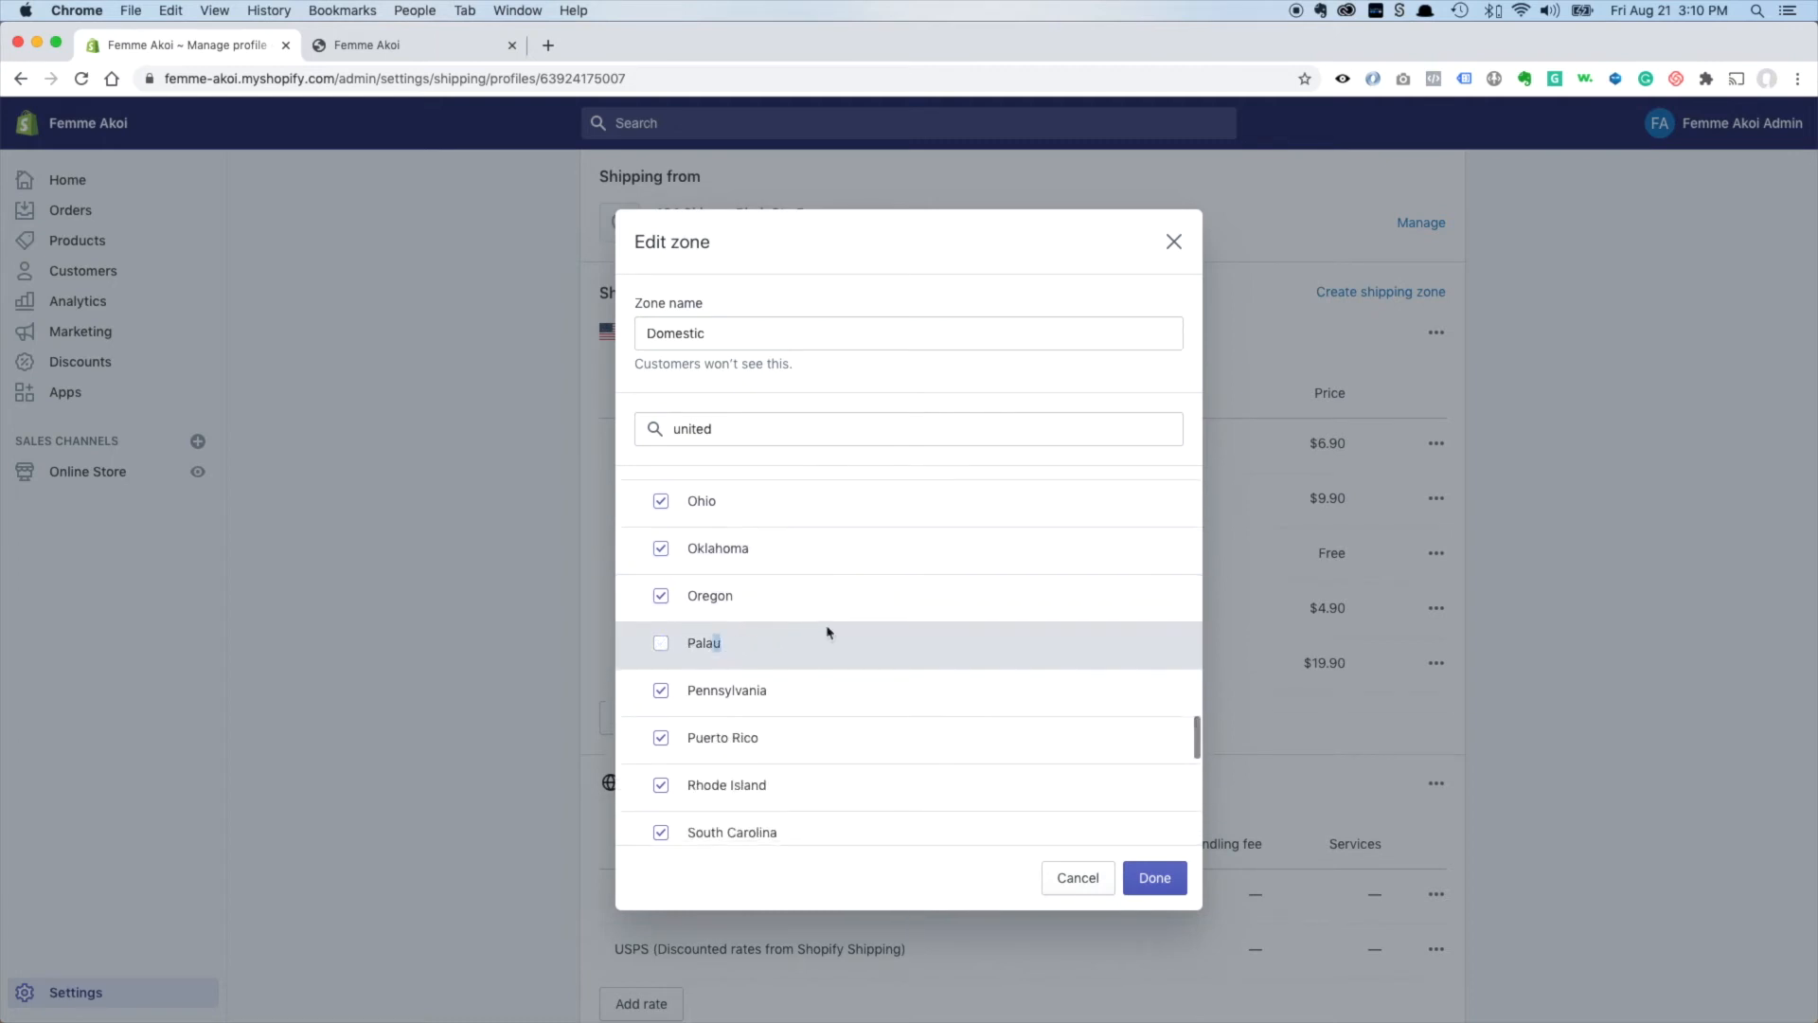
pyautogui.scroll(-3)
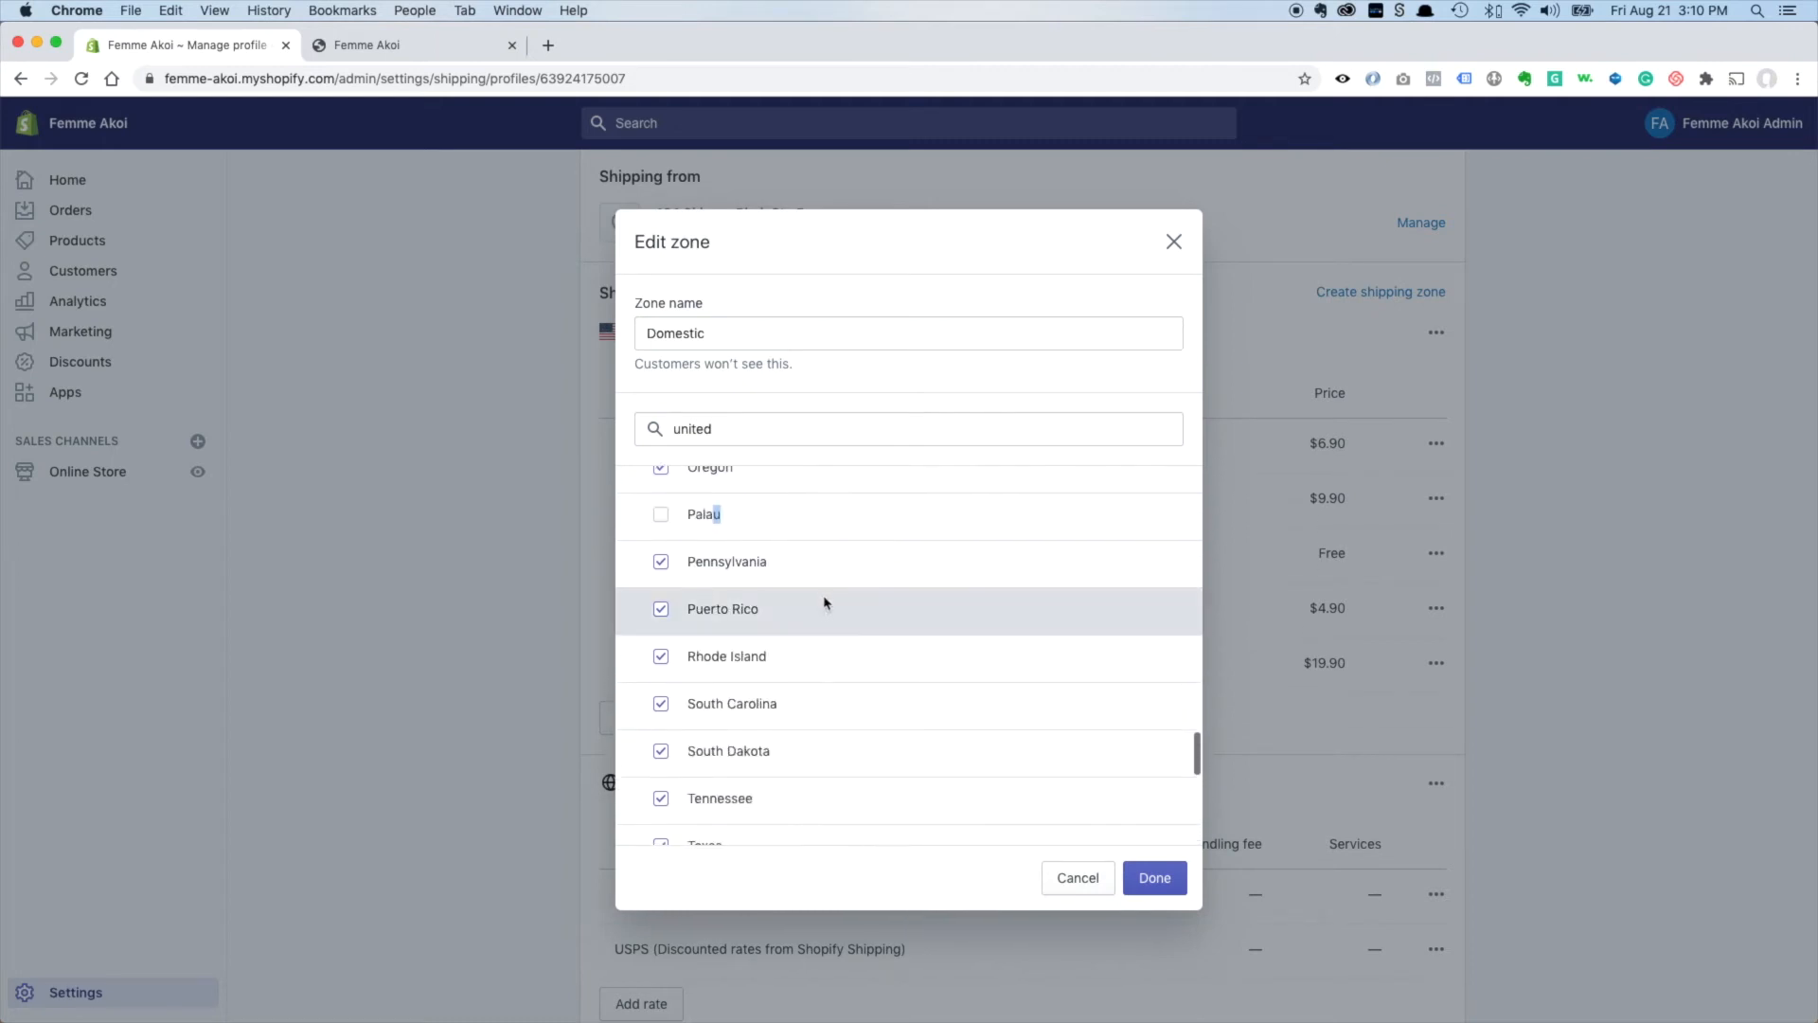
pyautogui.scroll(-3)
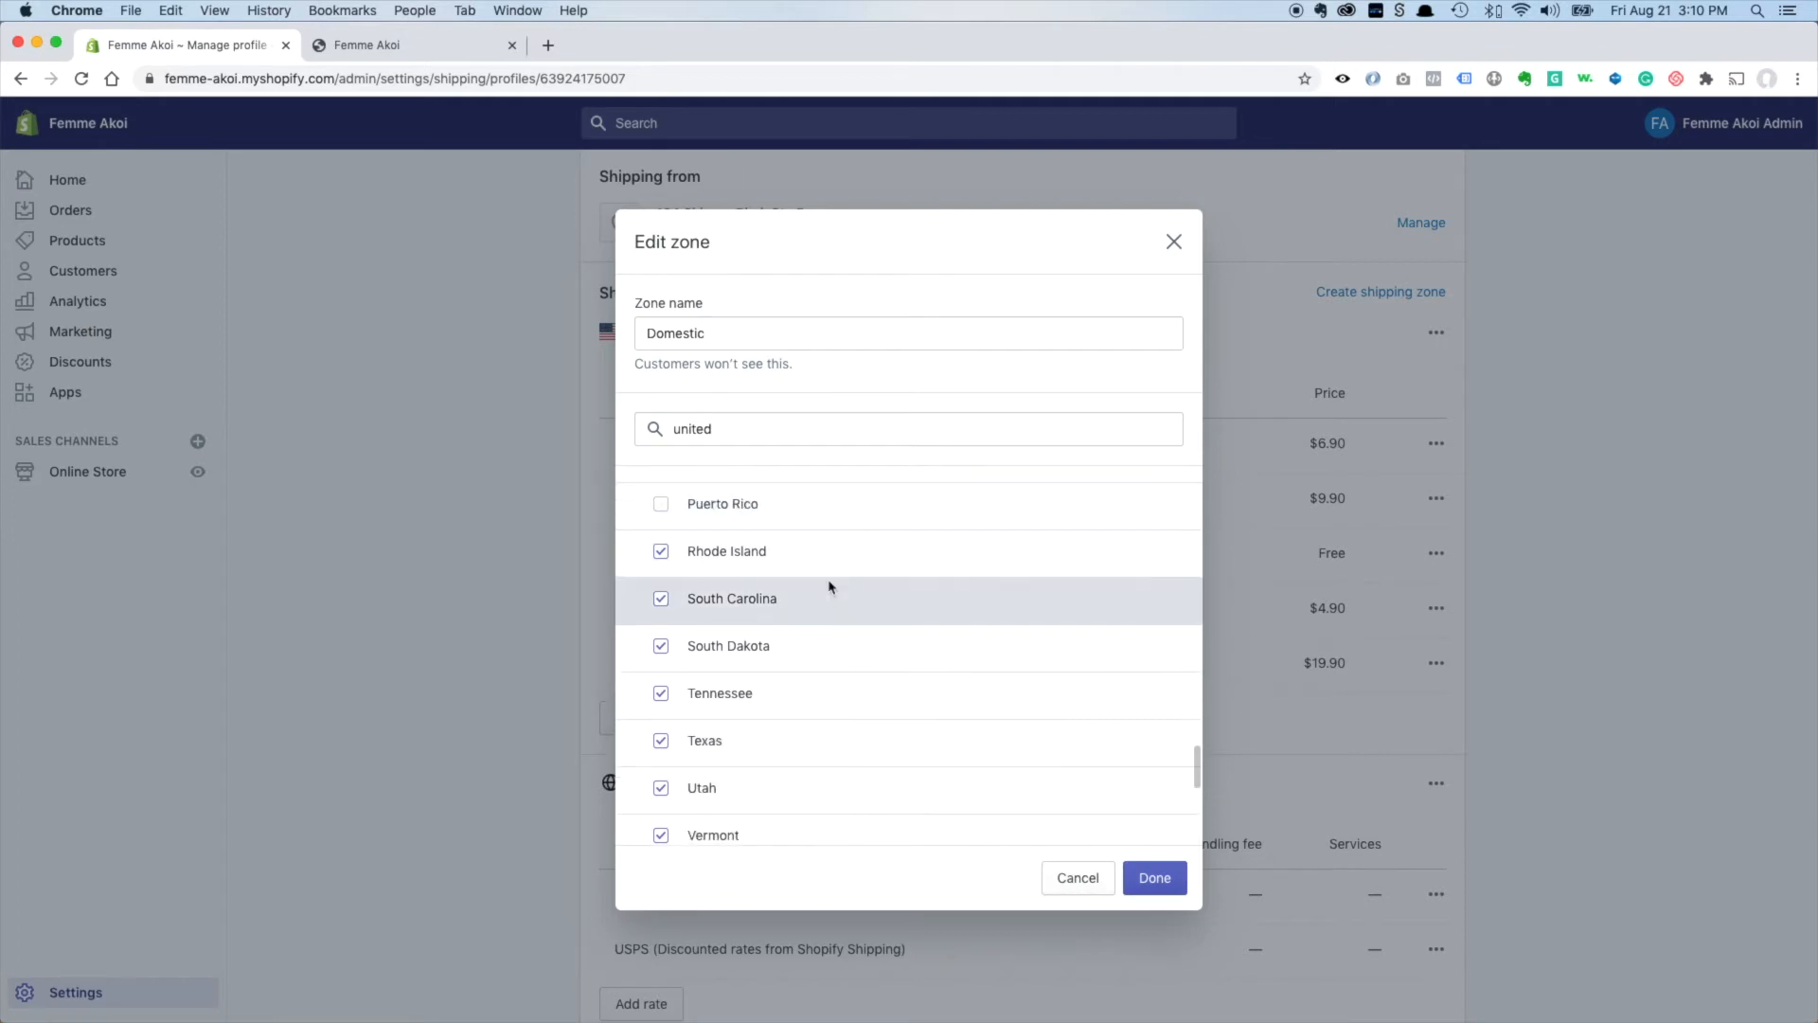
pyautogui.scroll(-3)
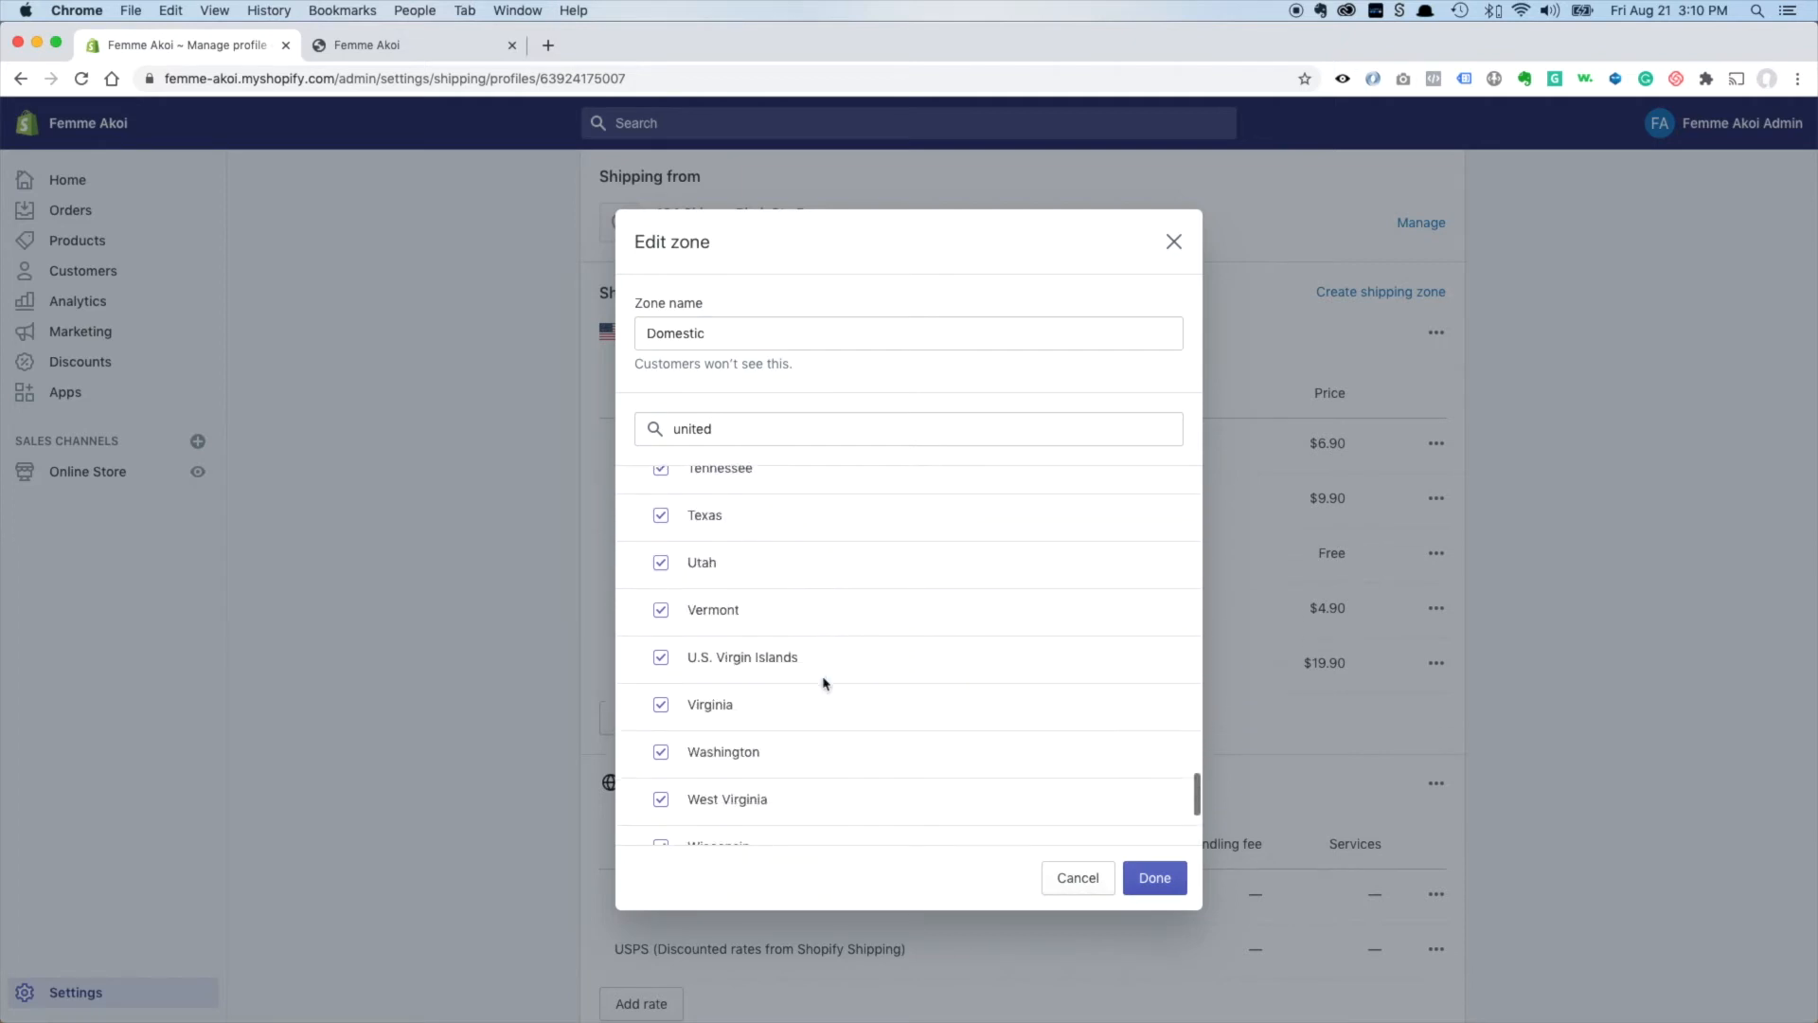
pyautogui.scroll(-3)
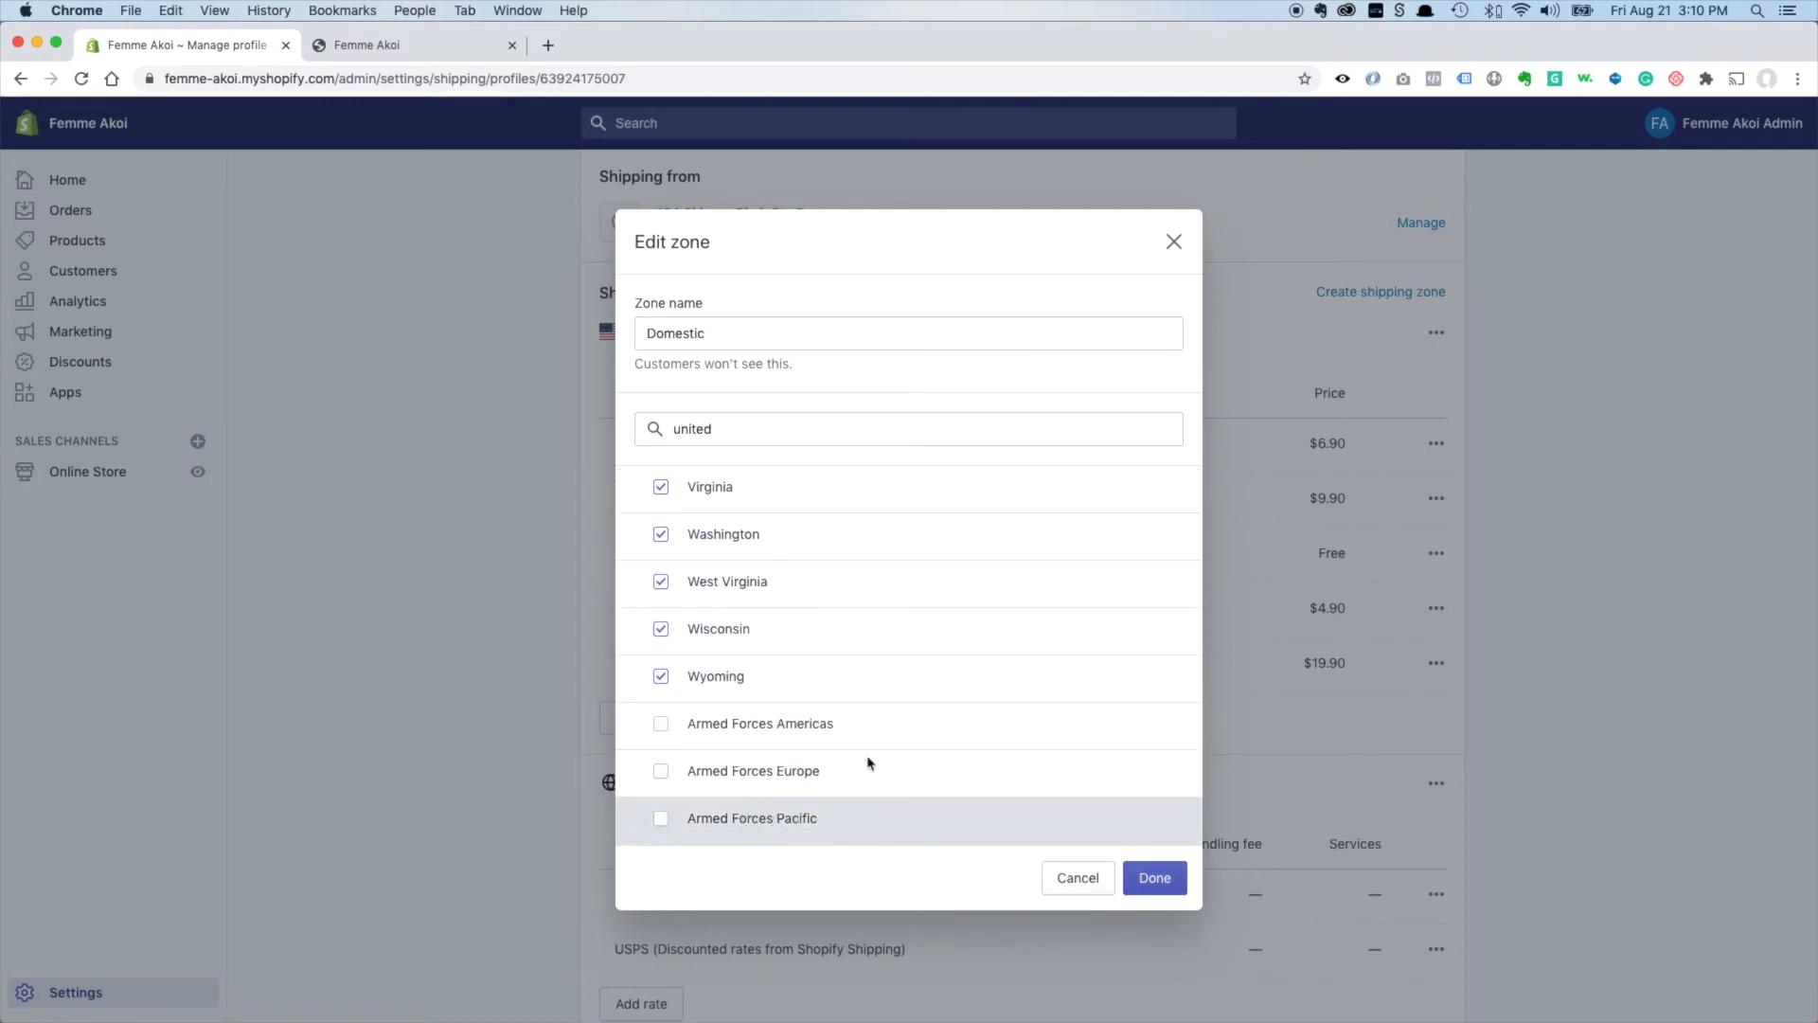
pyautogui.moveTo(1160, 884)
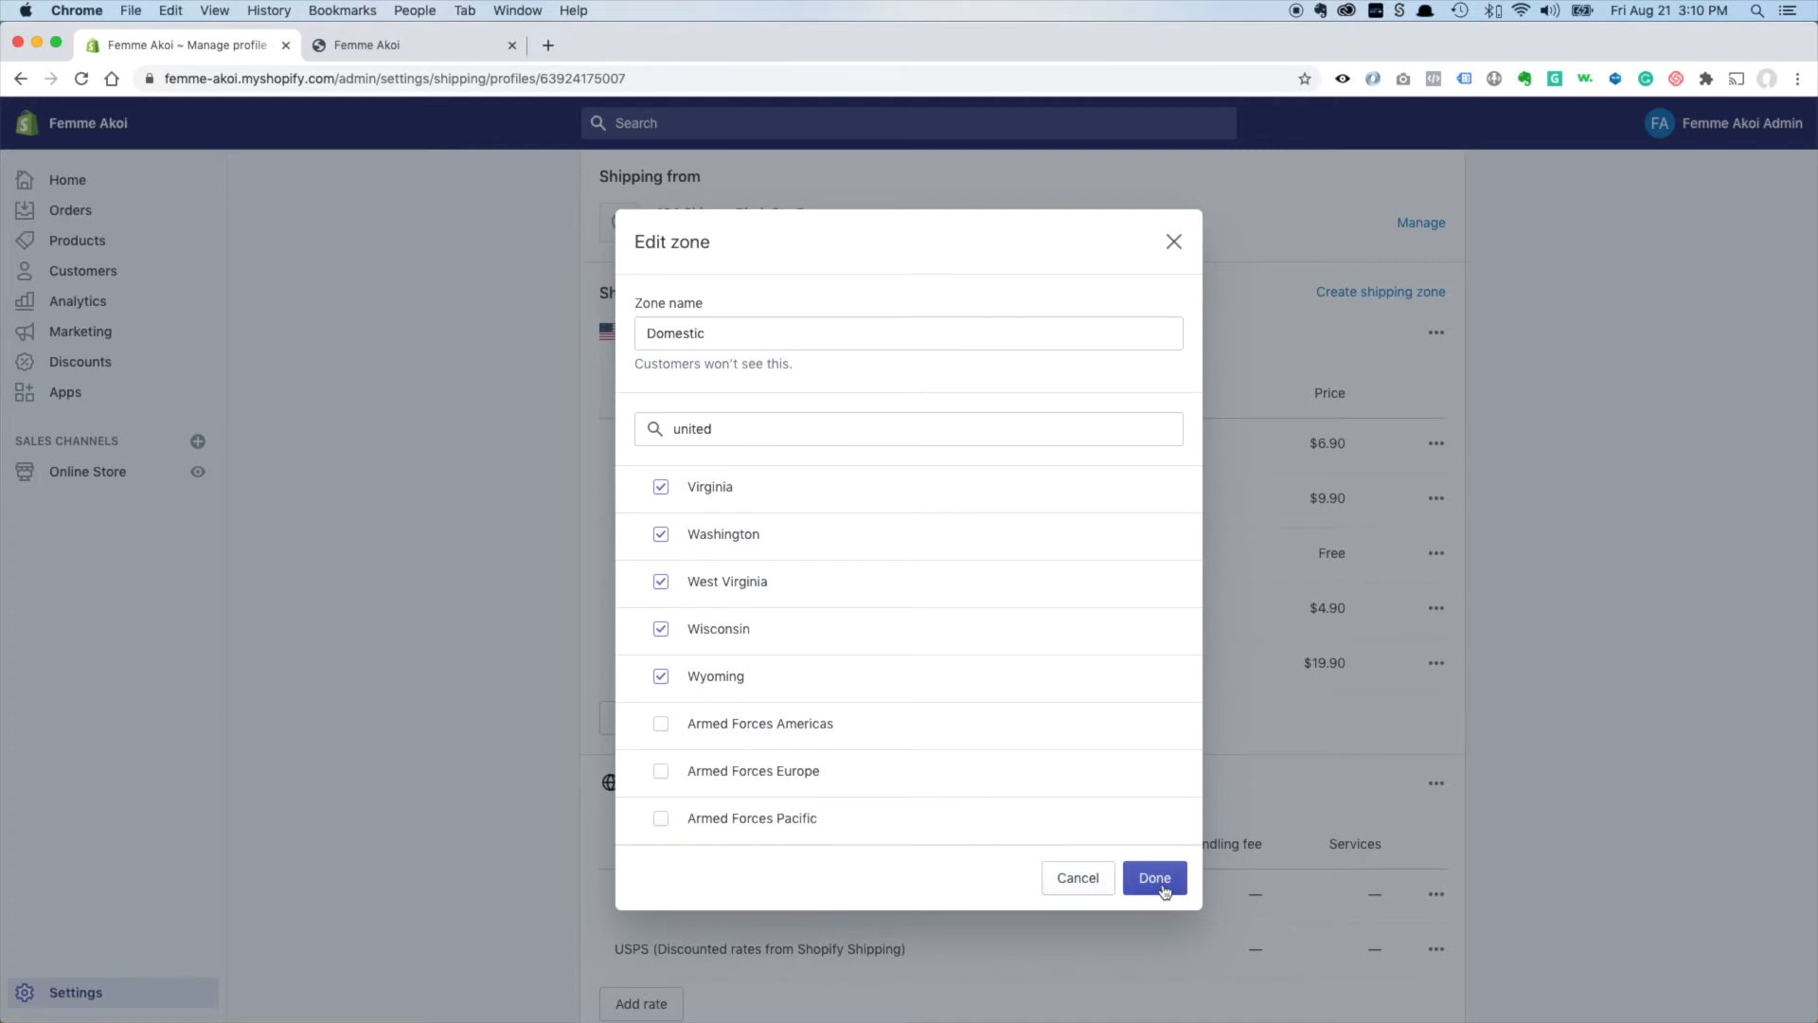
pyautogui.click(1154, 877)
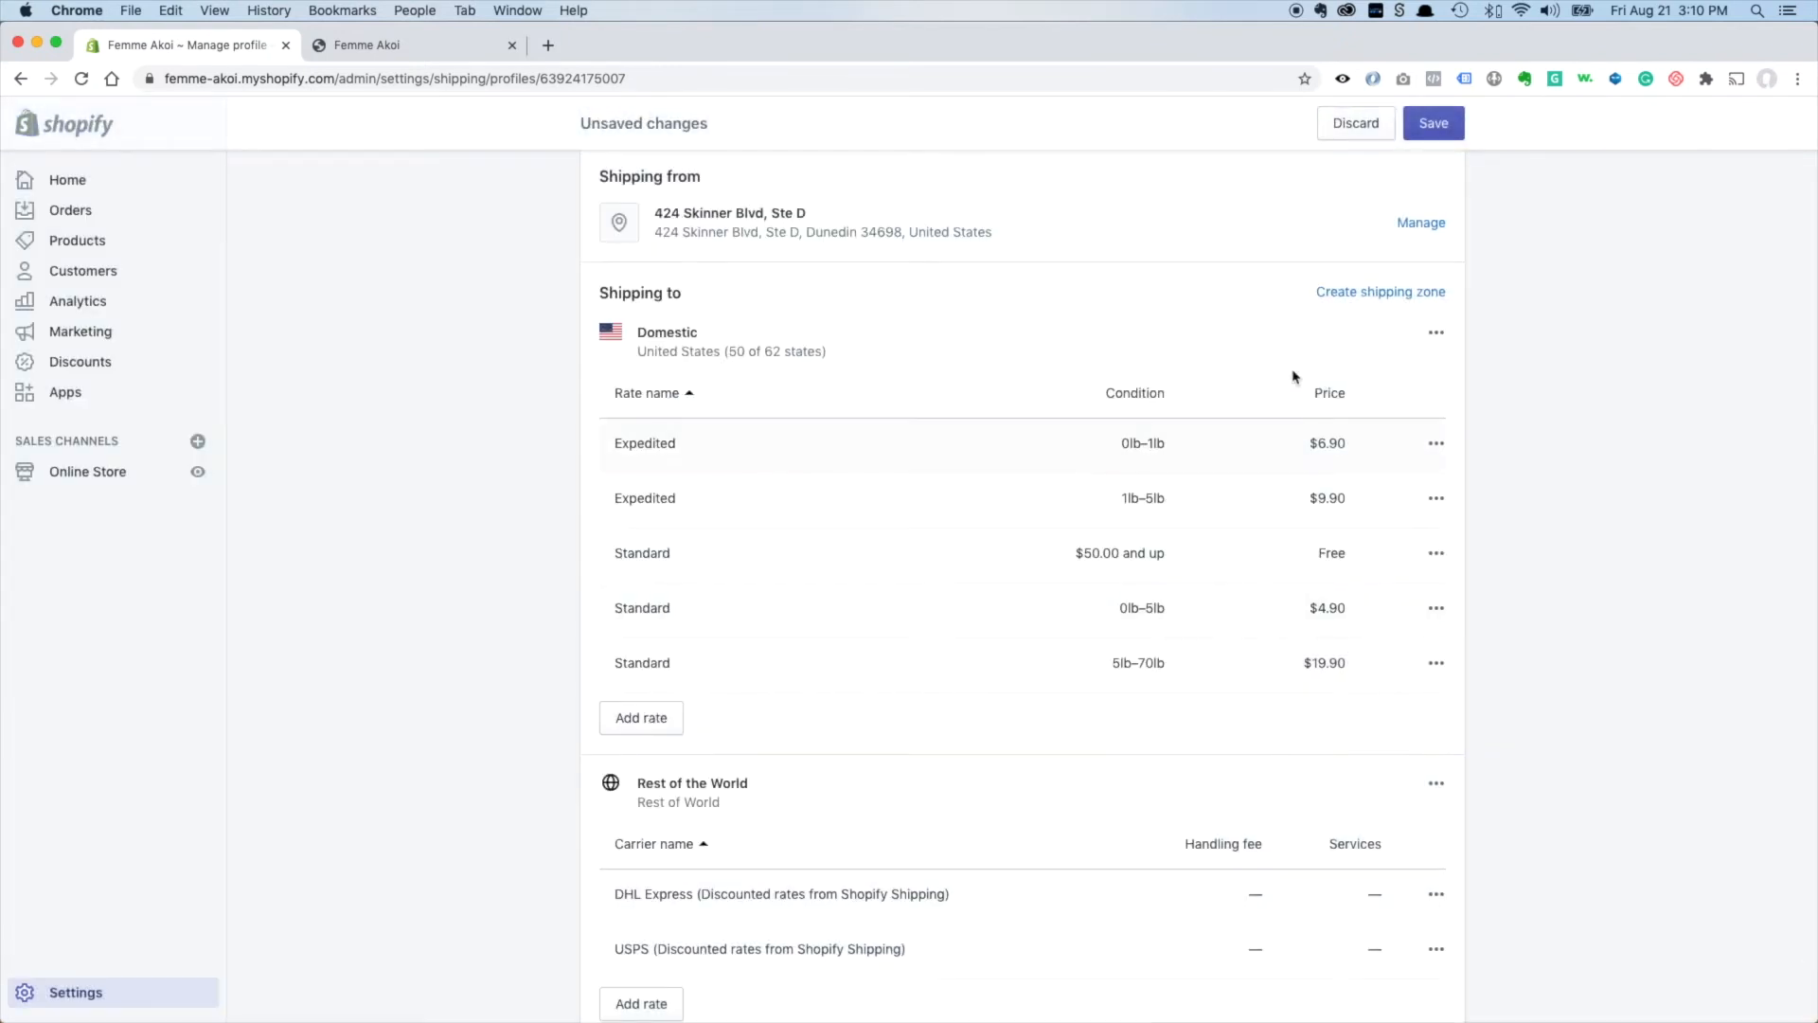
pyautogui.moveTo(862, 355)
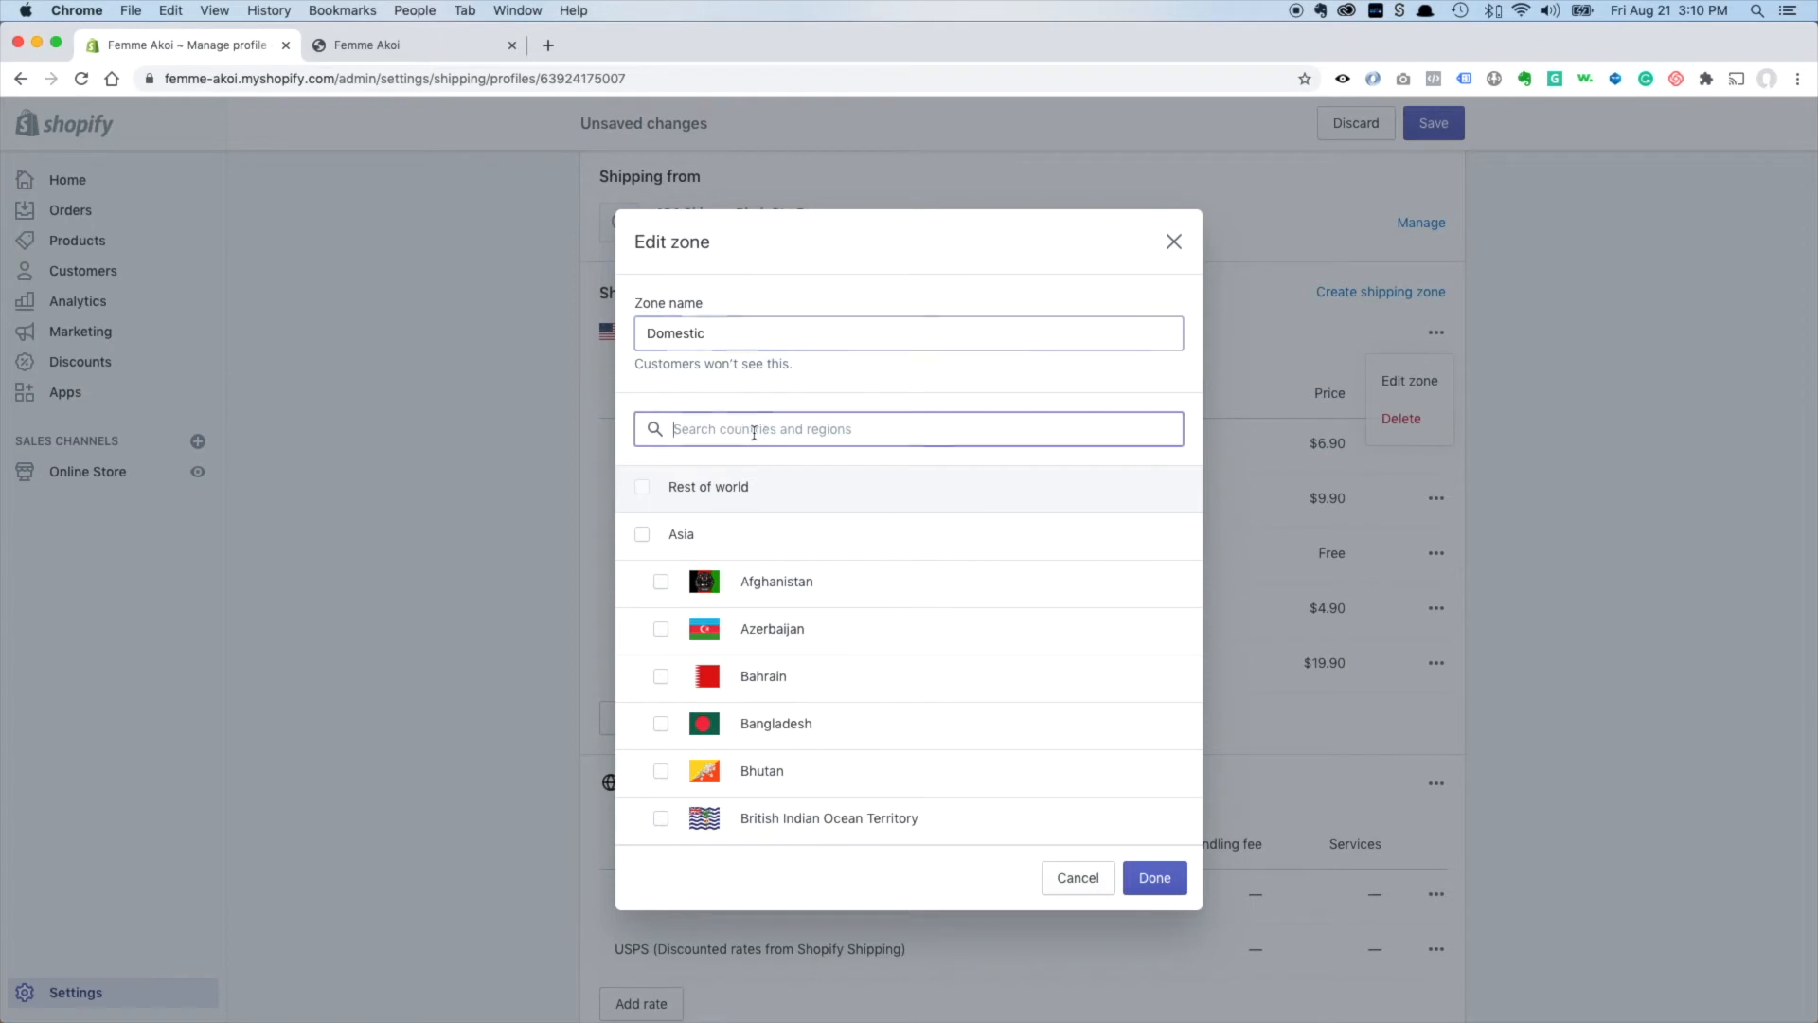
# Search 'united' again, exclude Alaska so Domestic covers 49 of 62 states, and apply.
pyautogui.write('united')
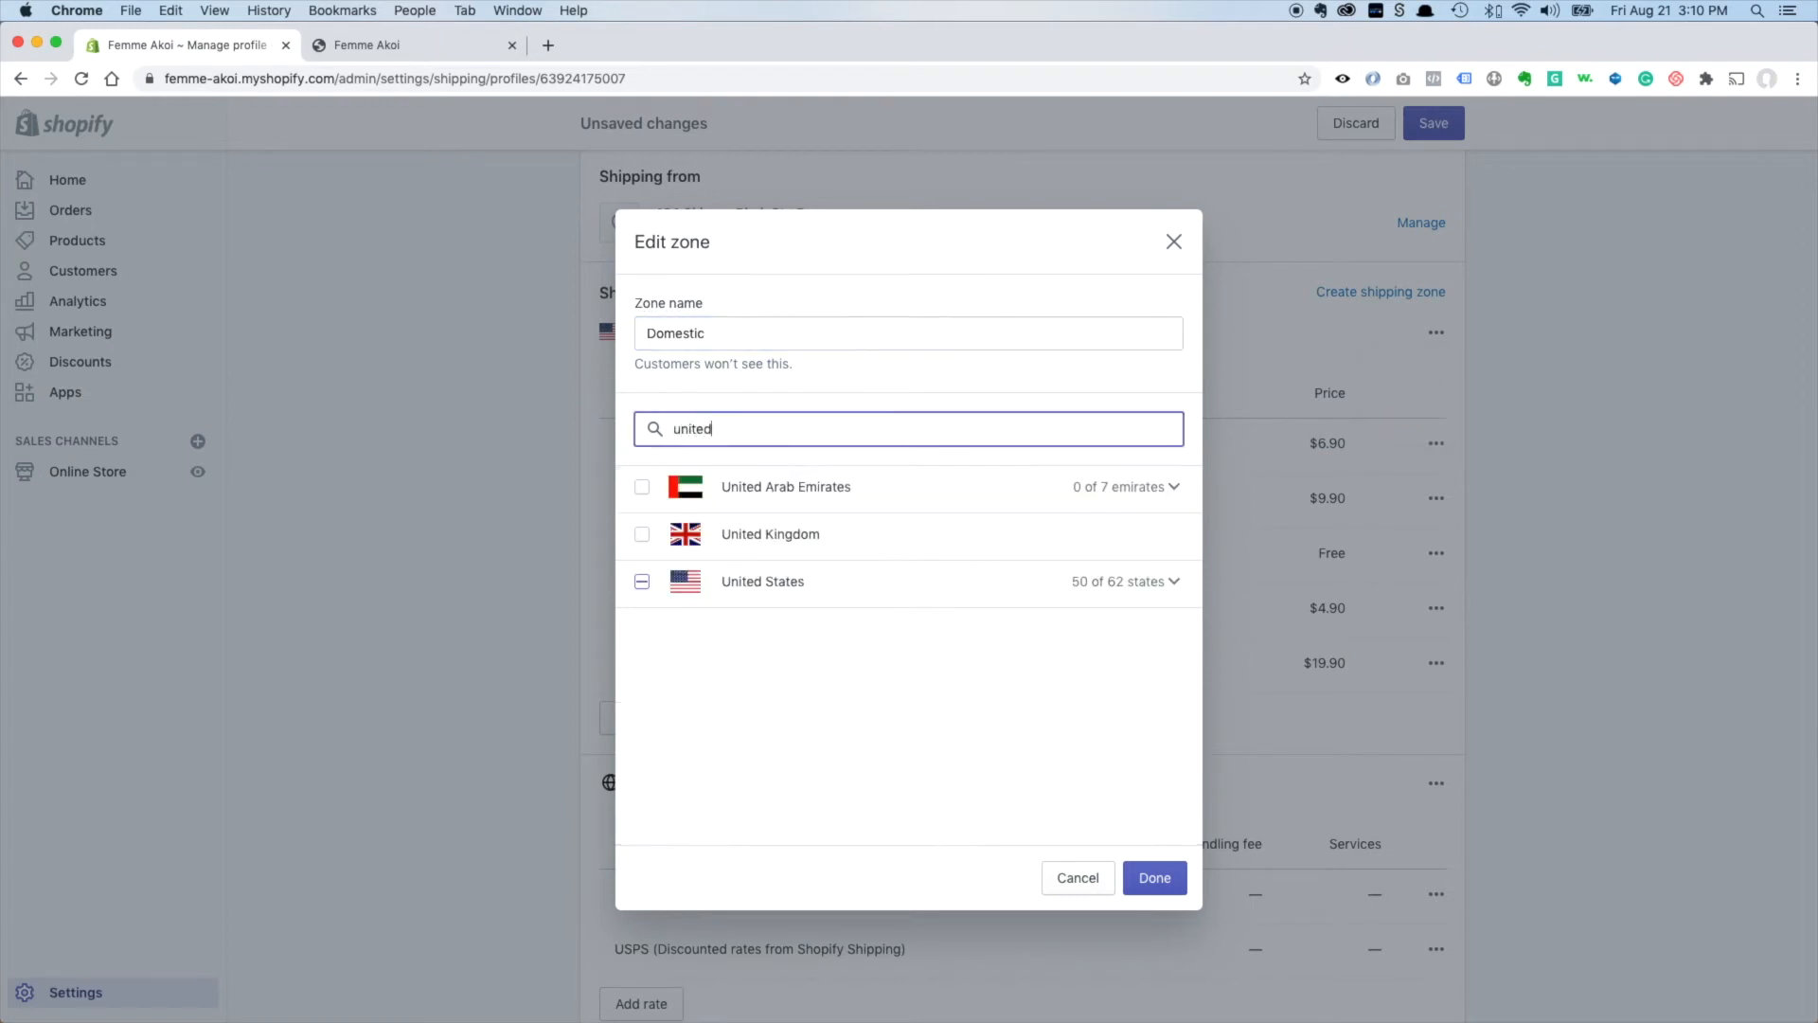
pyautogui.click(1127, 582)
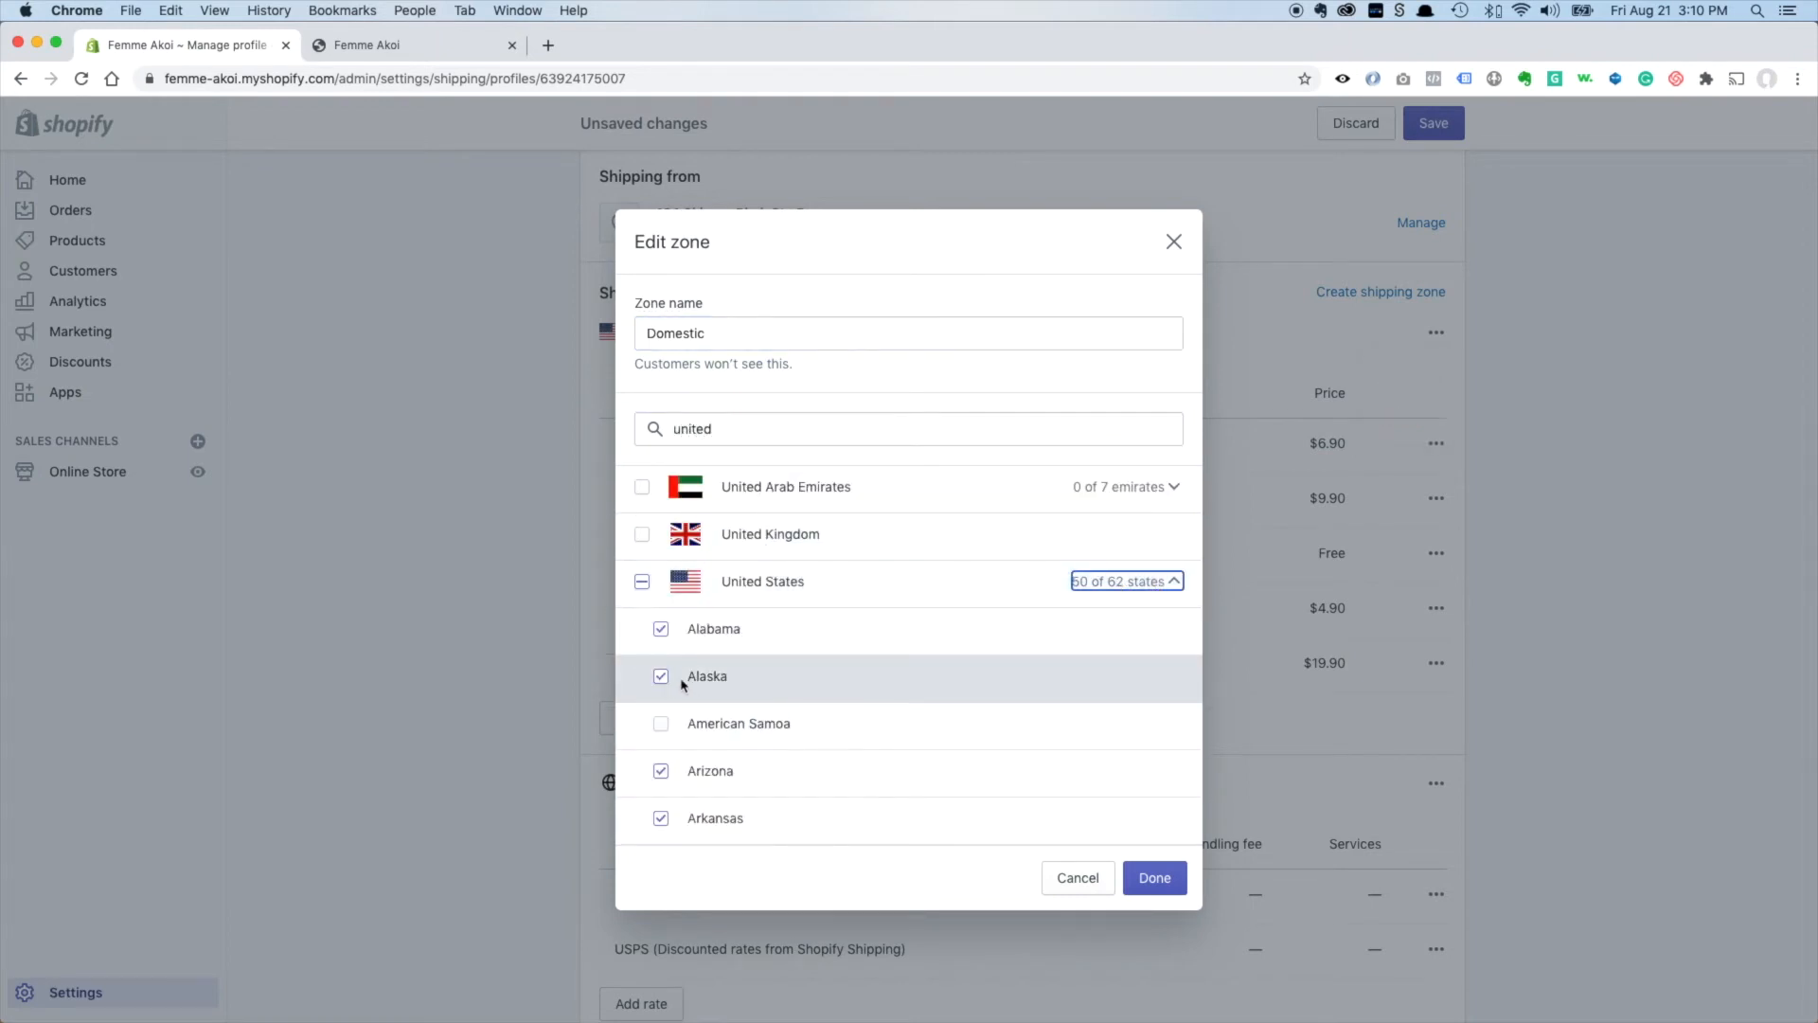
pyautogui.click(660, 676)
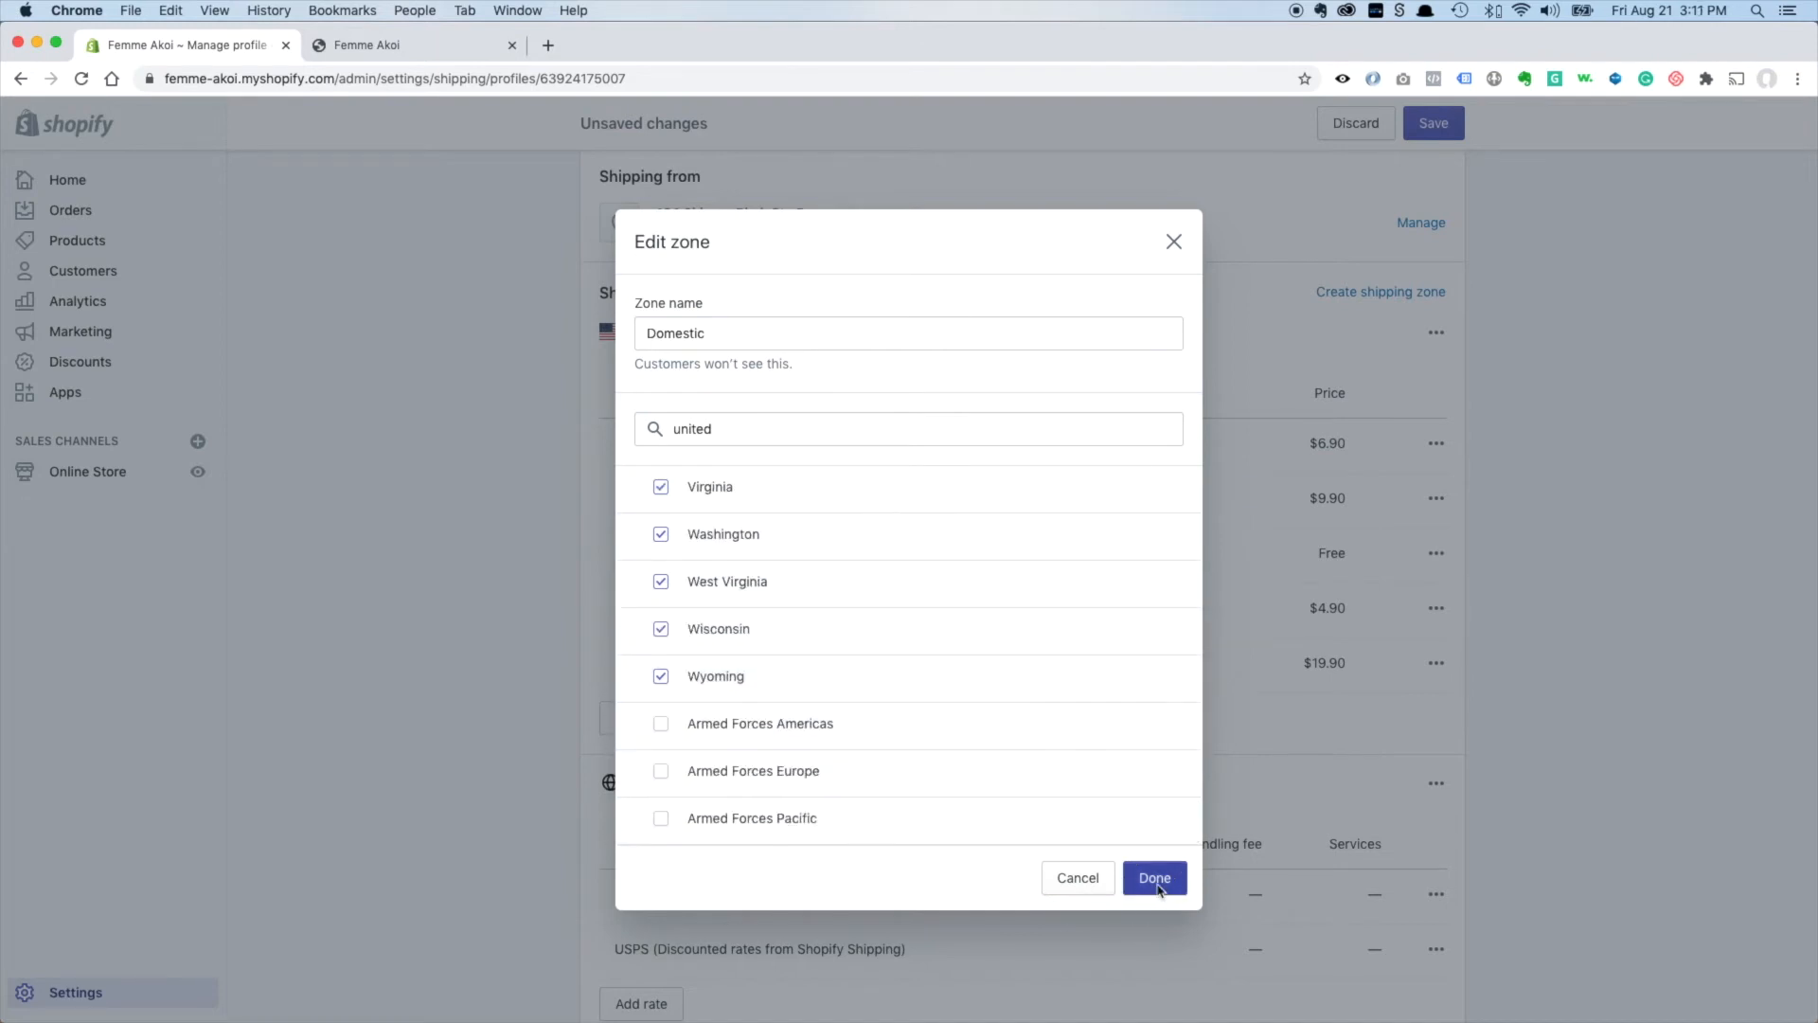
pyautogui.click(1154, 878)
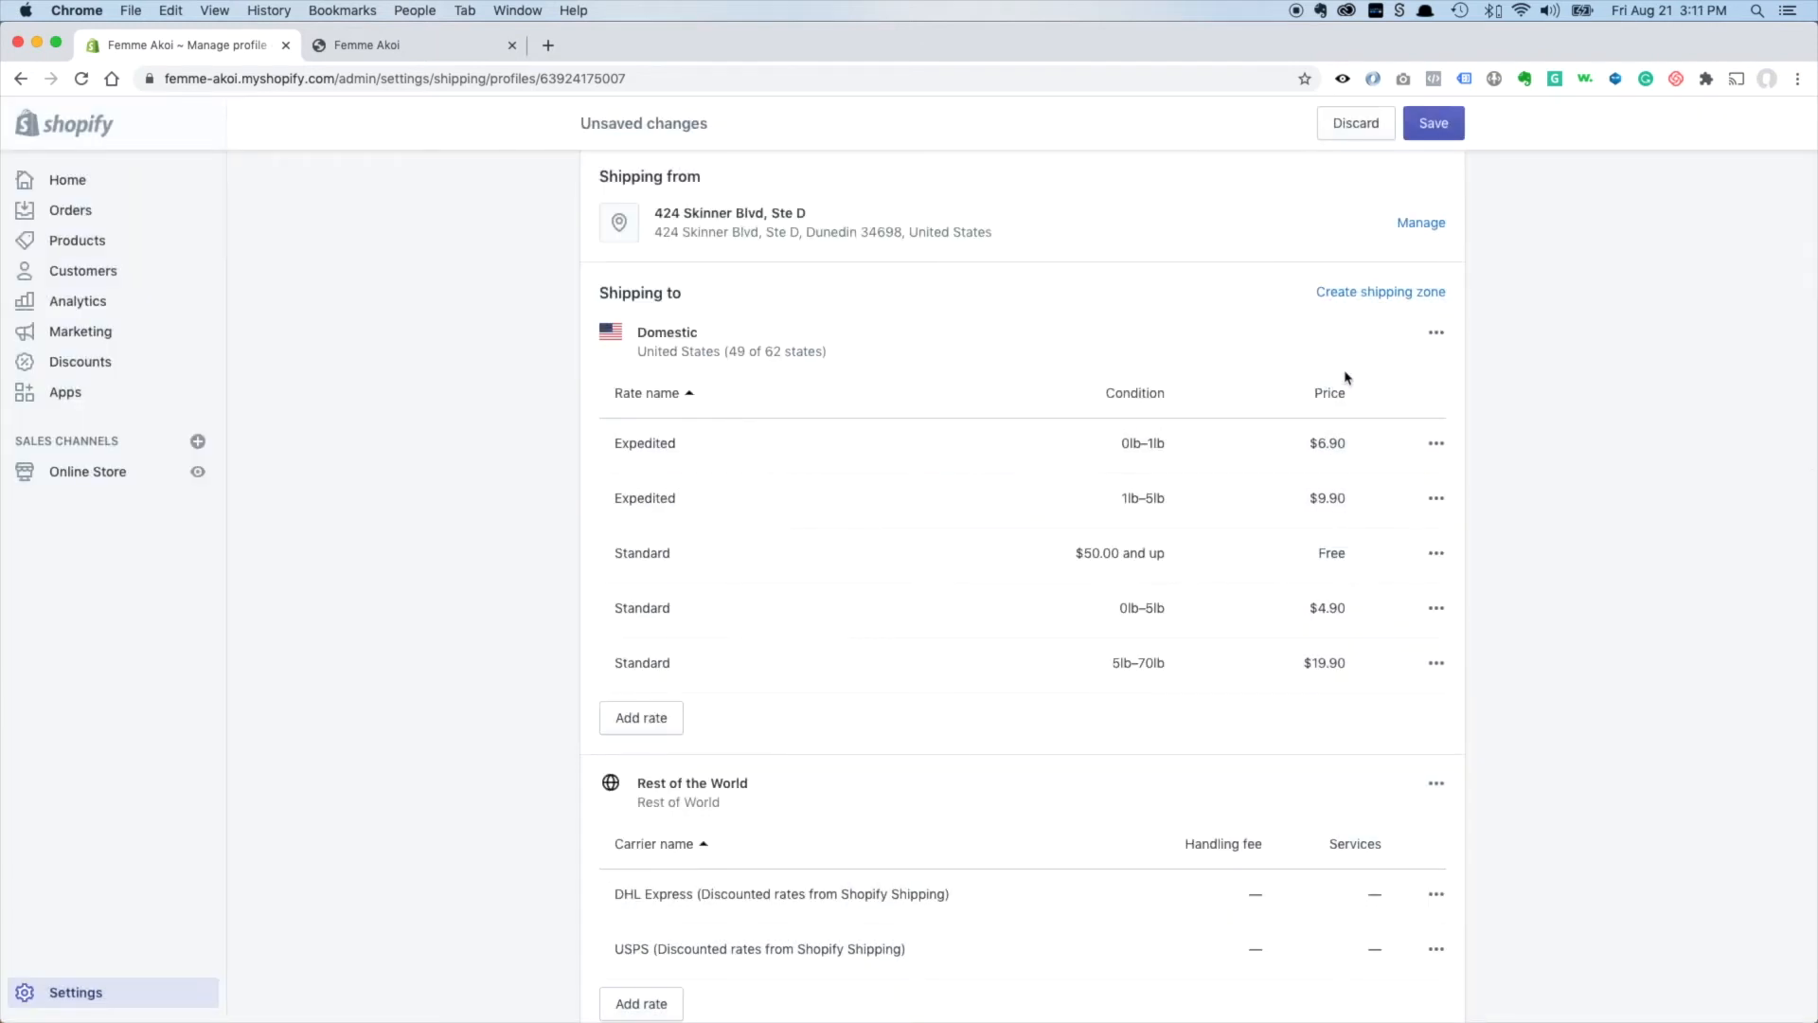
pyautogui.moveTo(1447, 363)
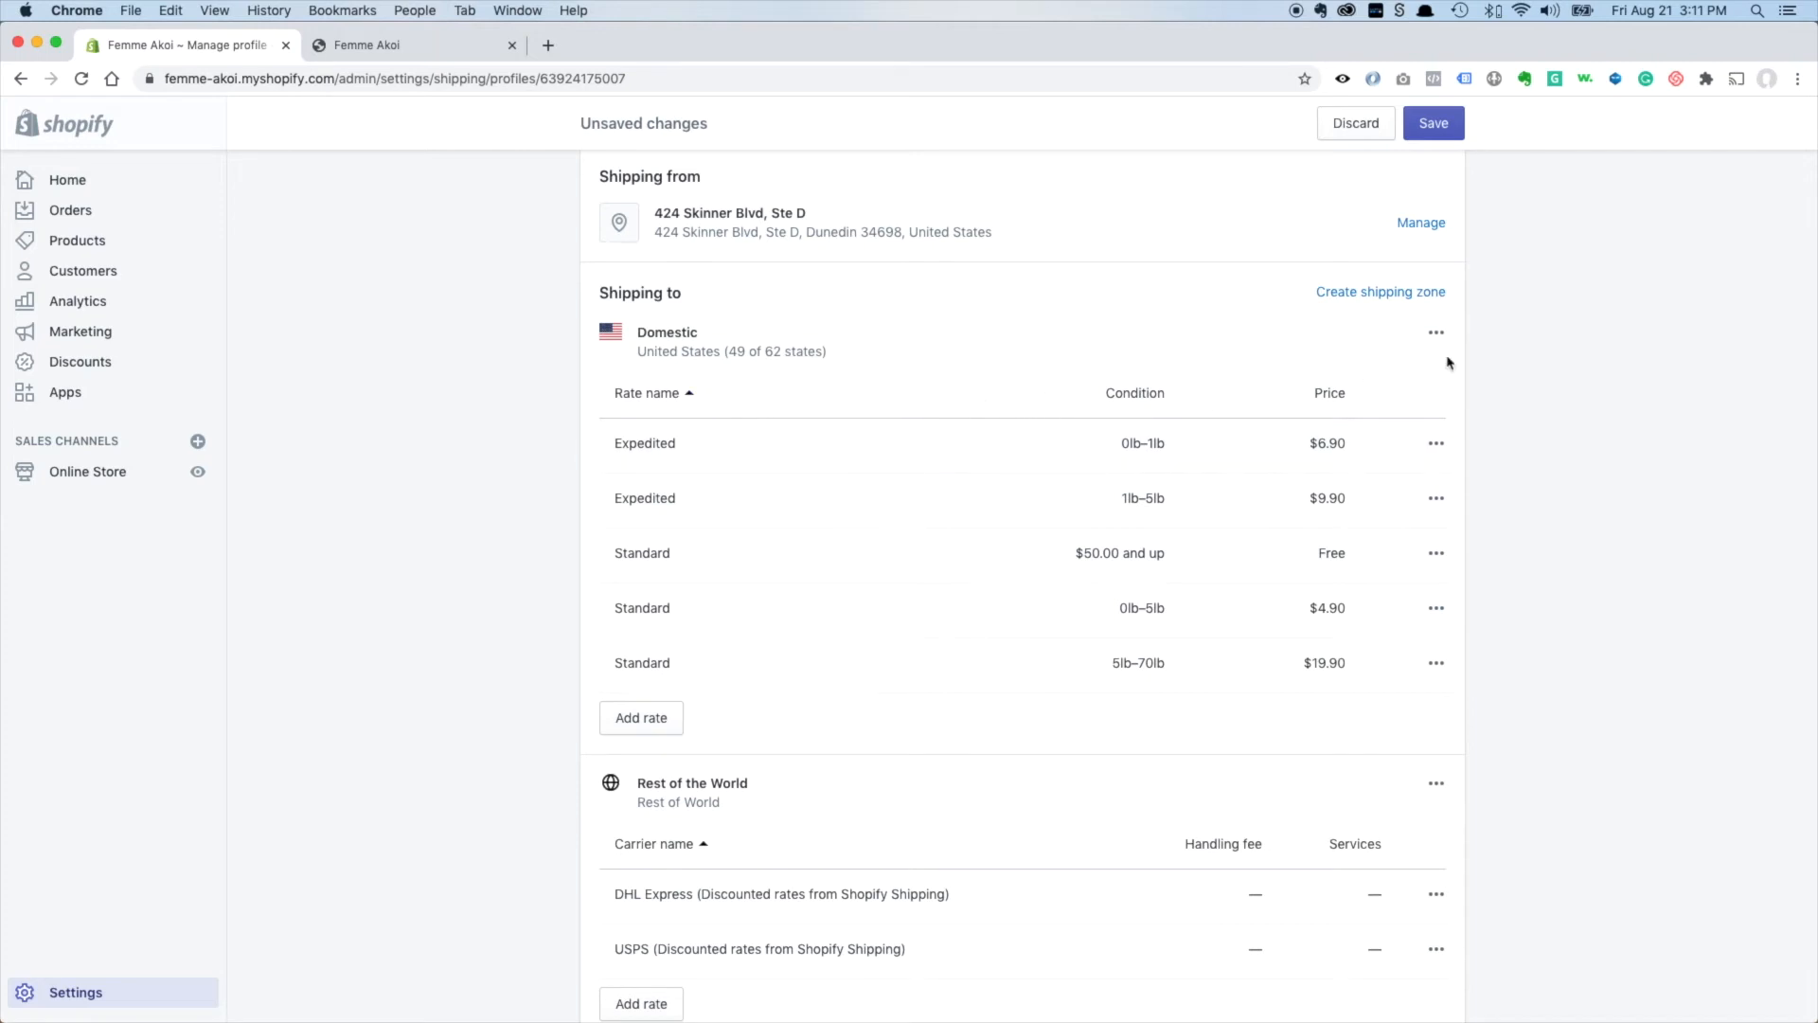
pyautogui.moveTo(1106, 459)
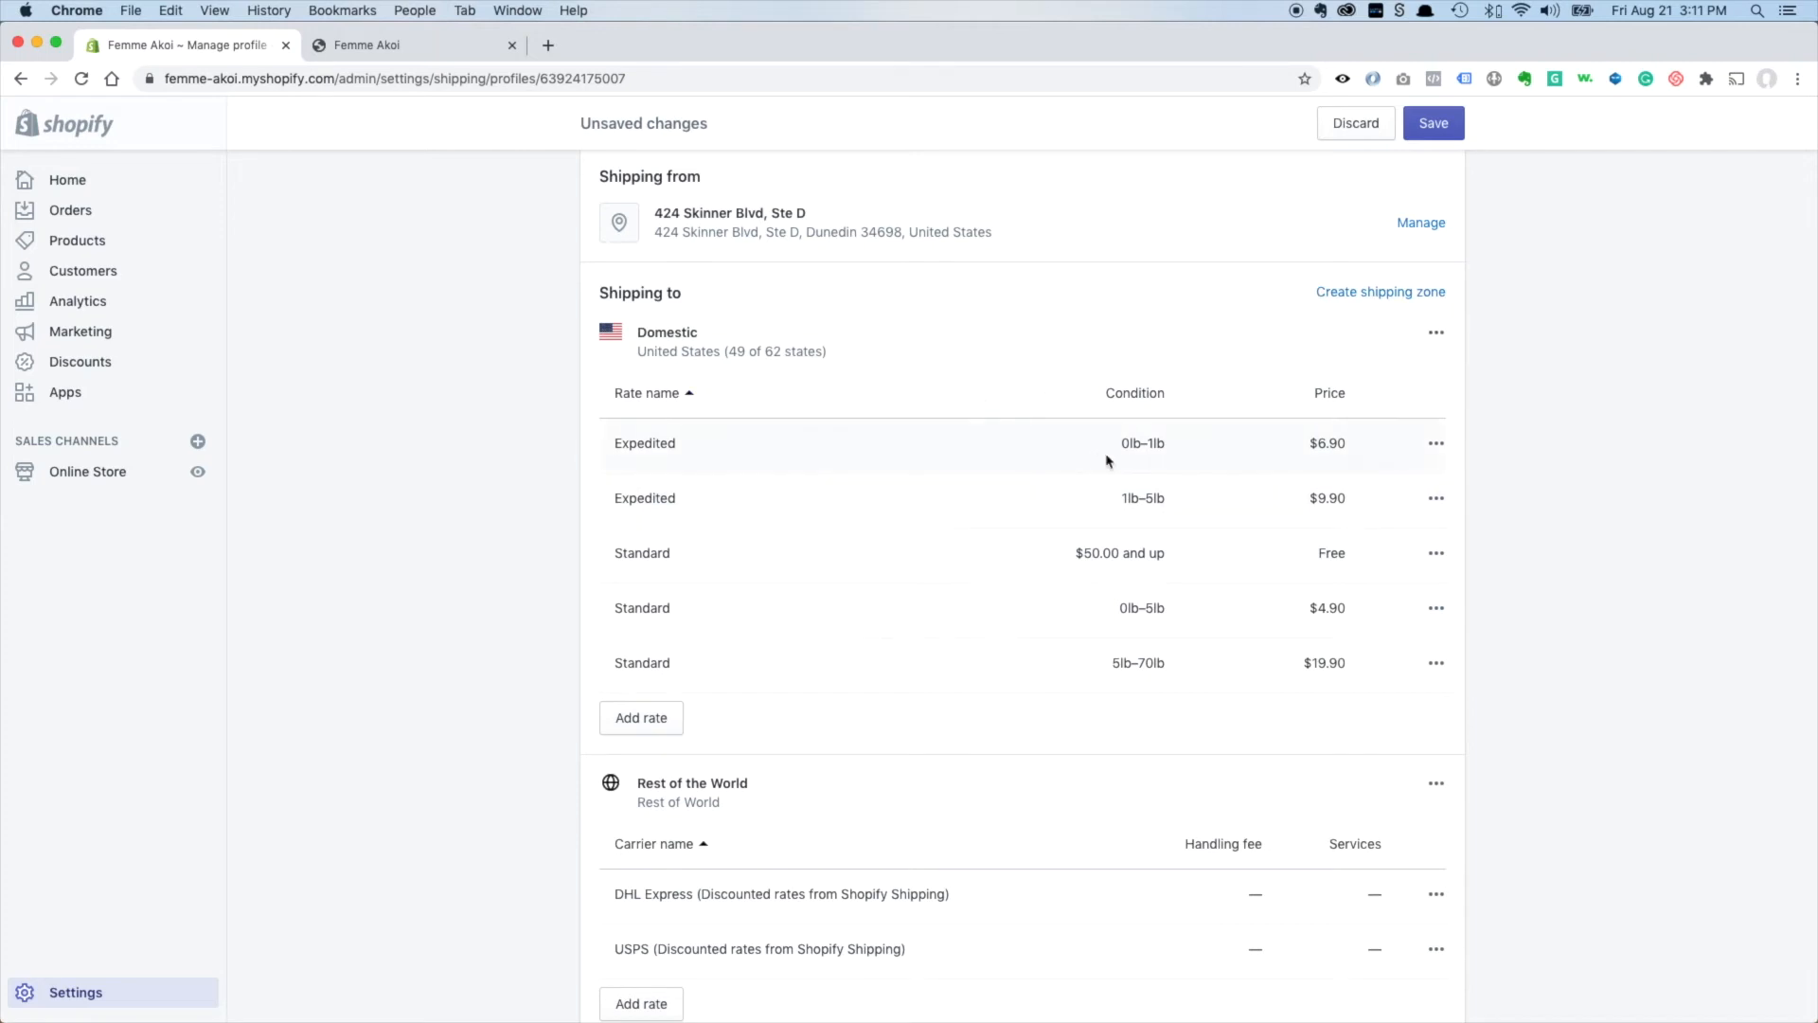
pyautogui.moveTo(1150, 514)
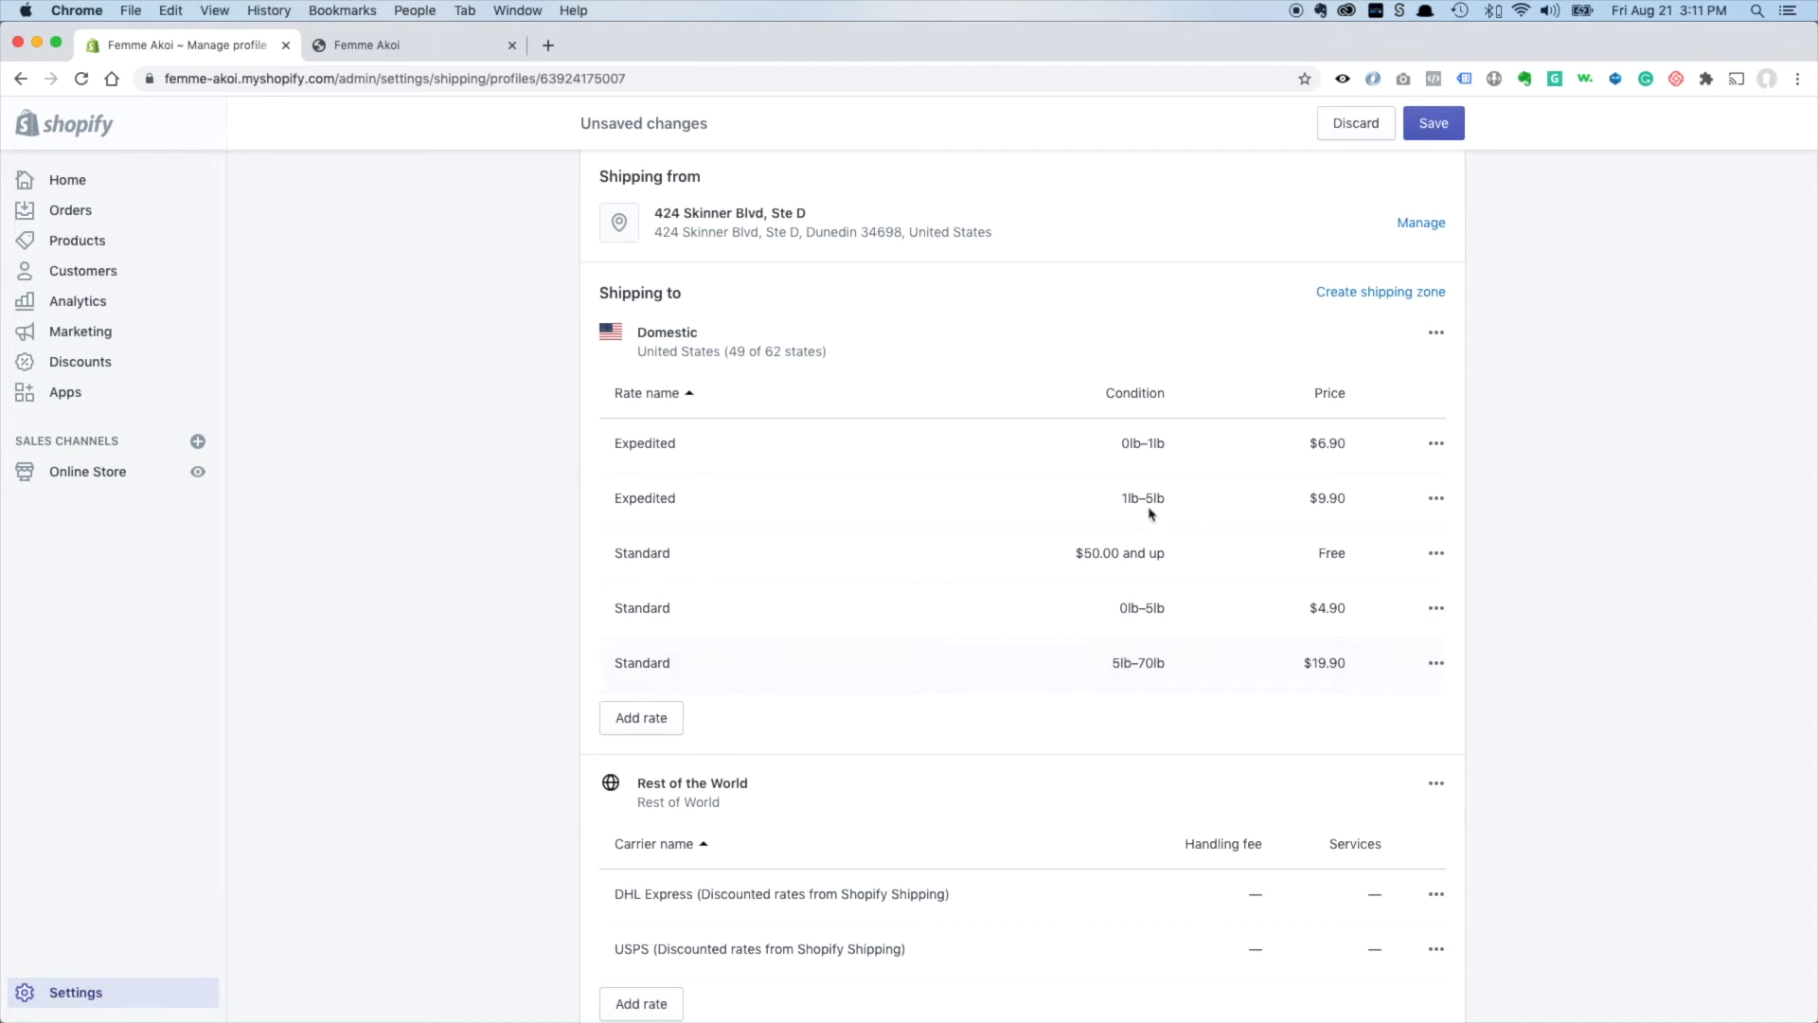
# Delete the Expedited 0lb–1lb and Standard 0lb–5lb Domestic rates, then begin a new rate.
pyautogui.click(1437, 443)
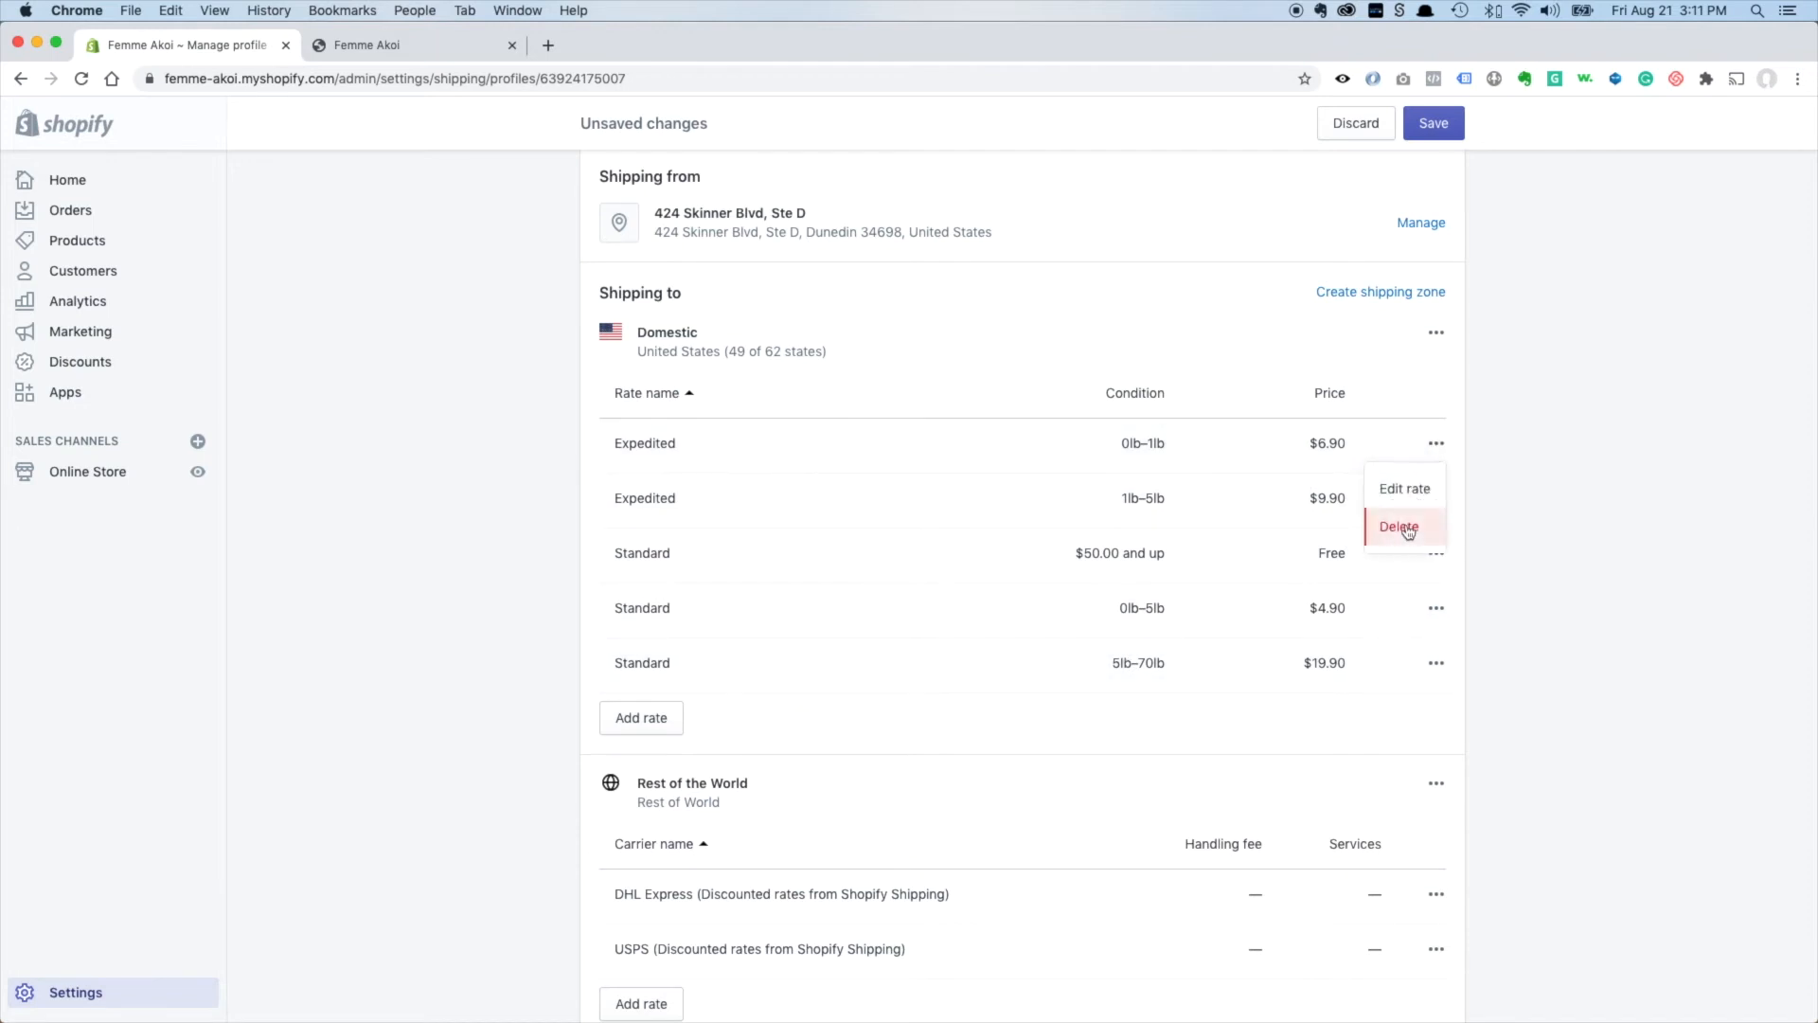
pyautogui.click(1399, 526)
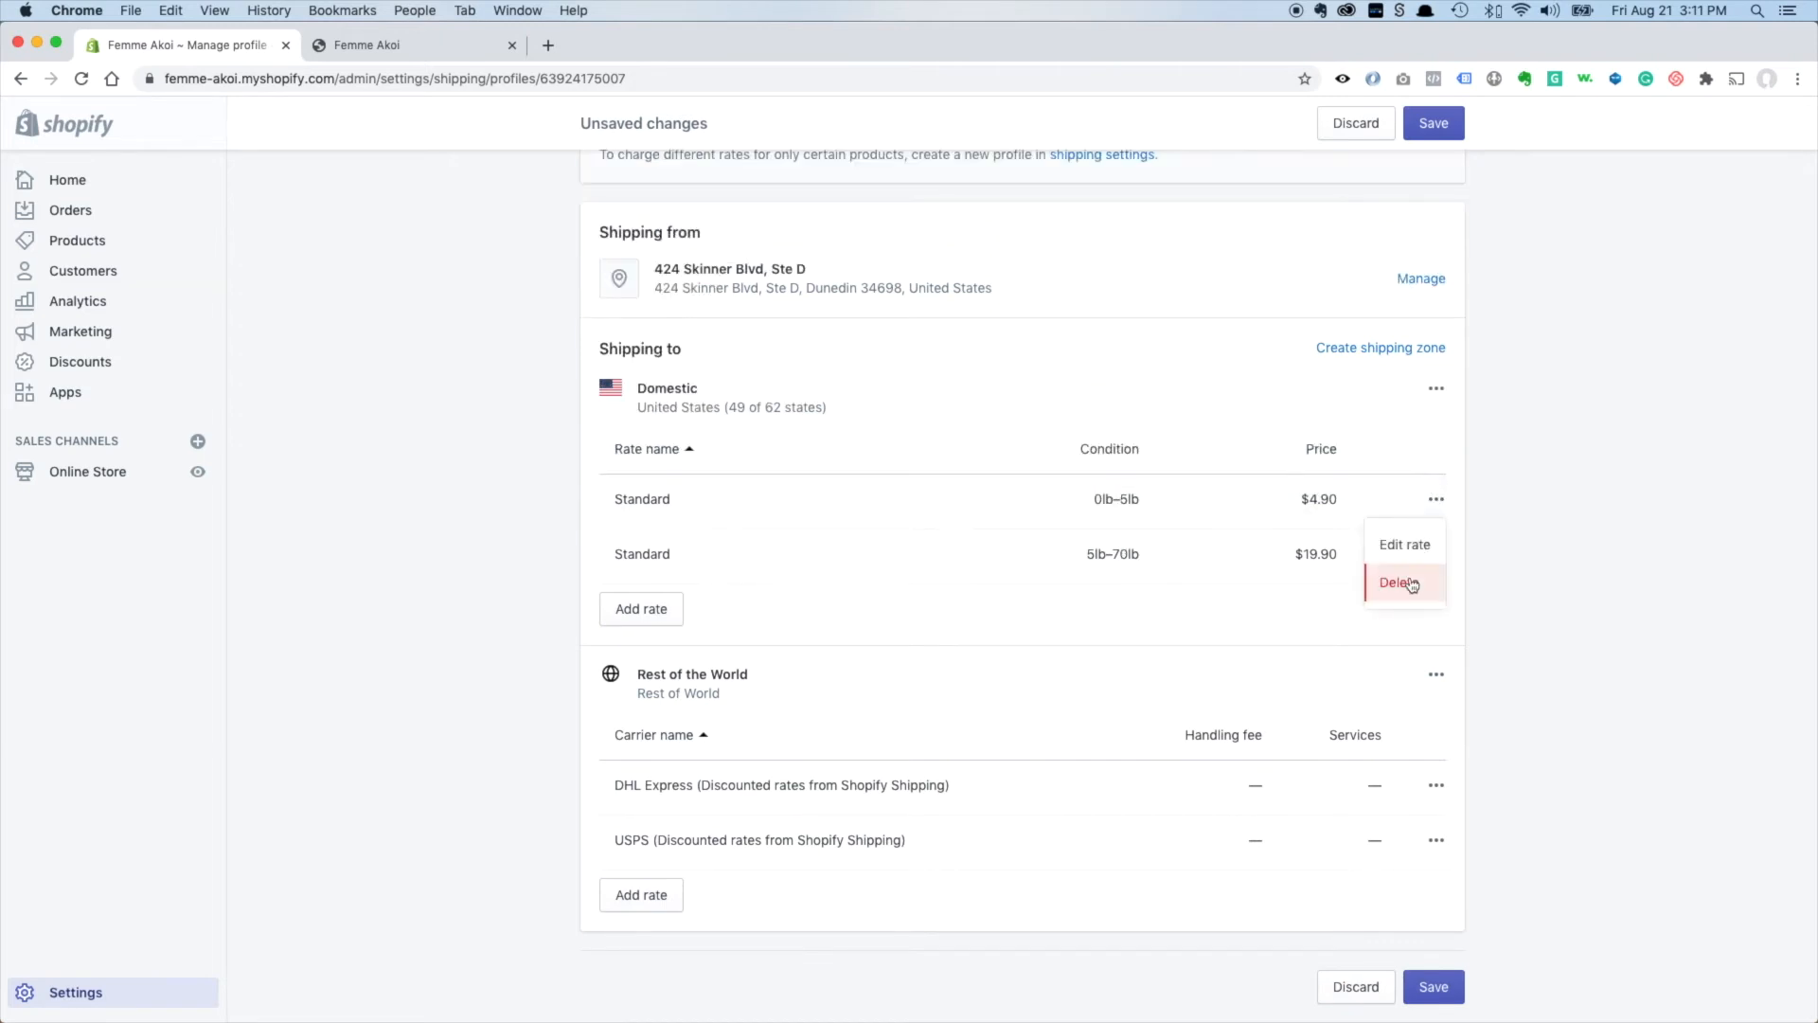
pyautogui.click(1400, 582)
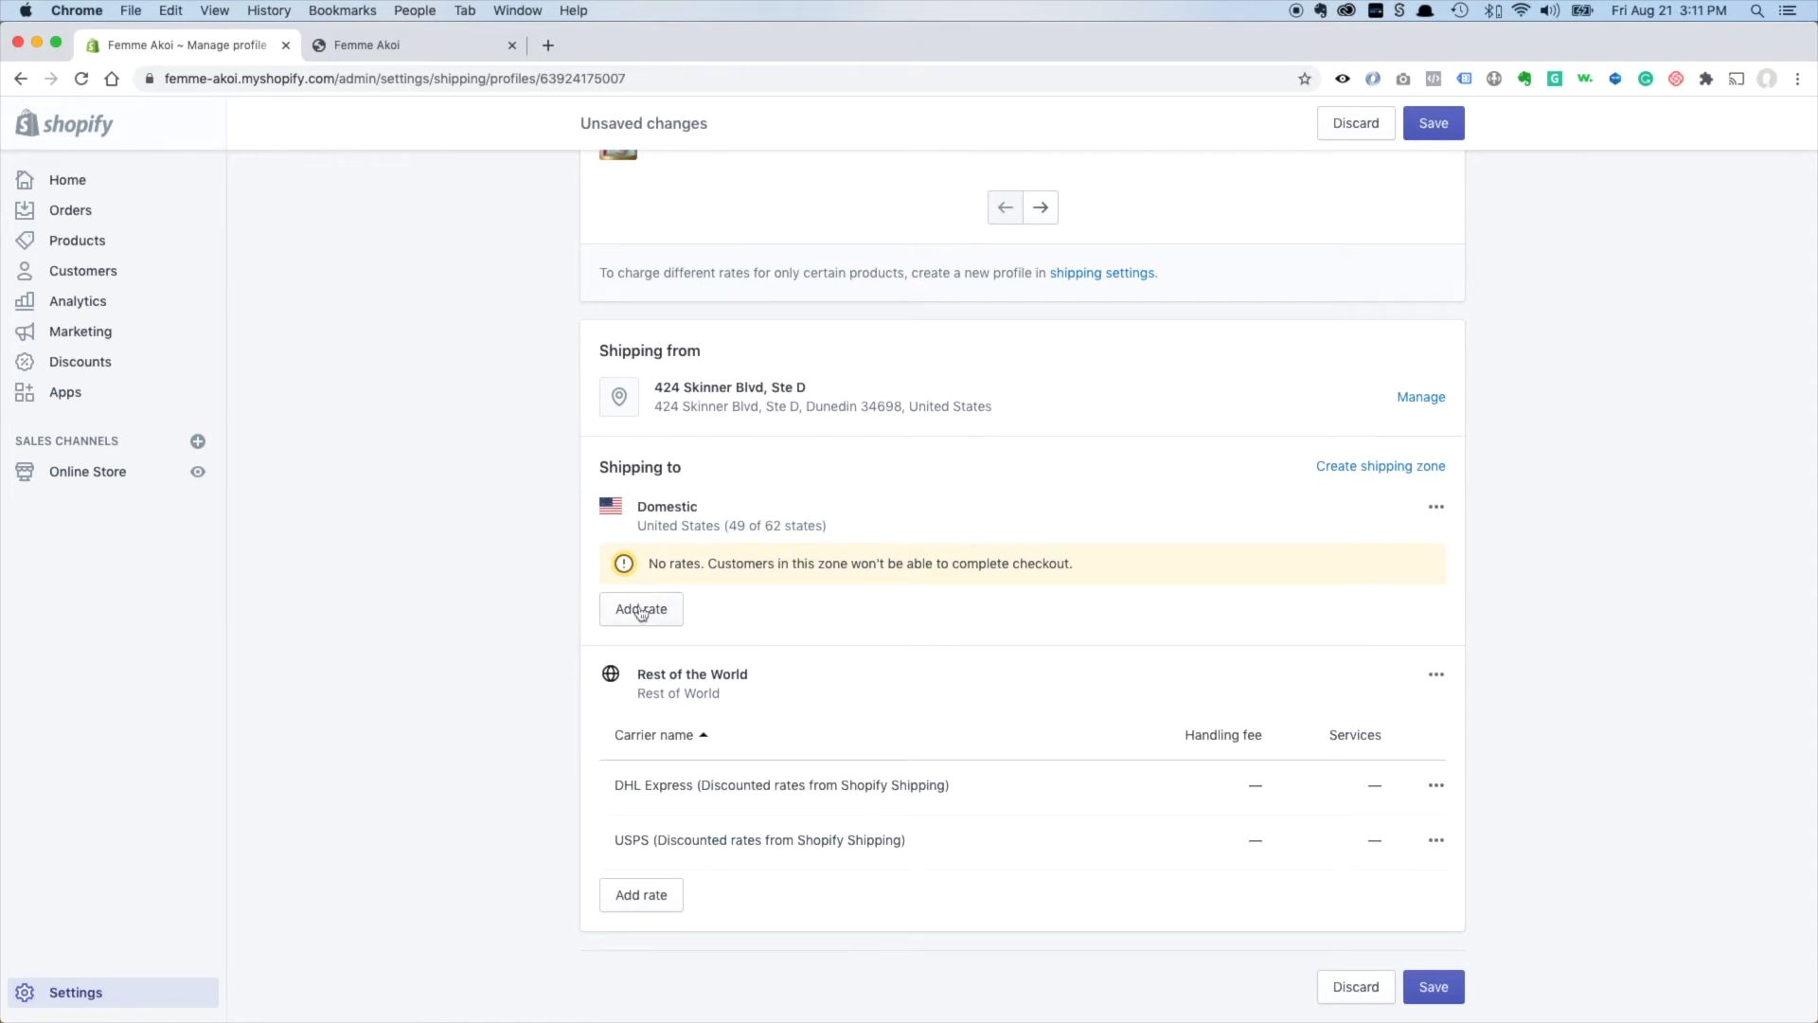
pyautogui.moveTo(996, 568)
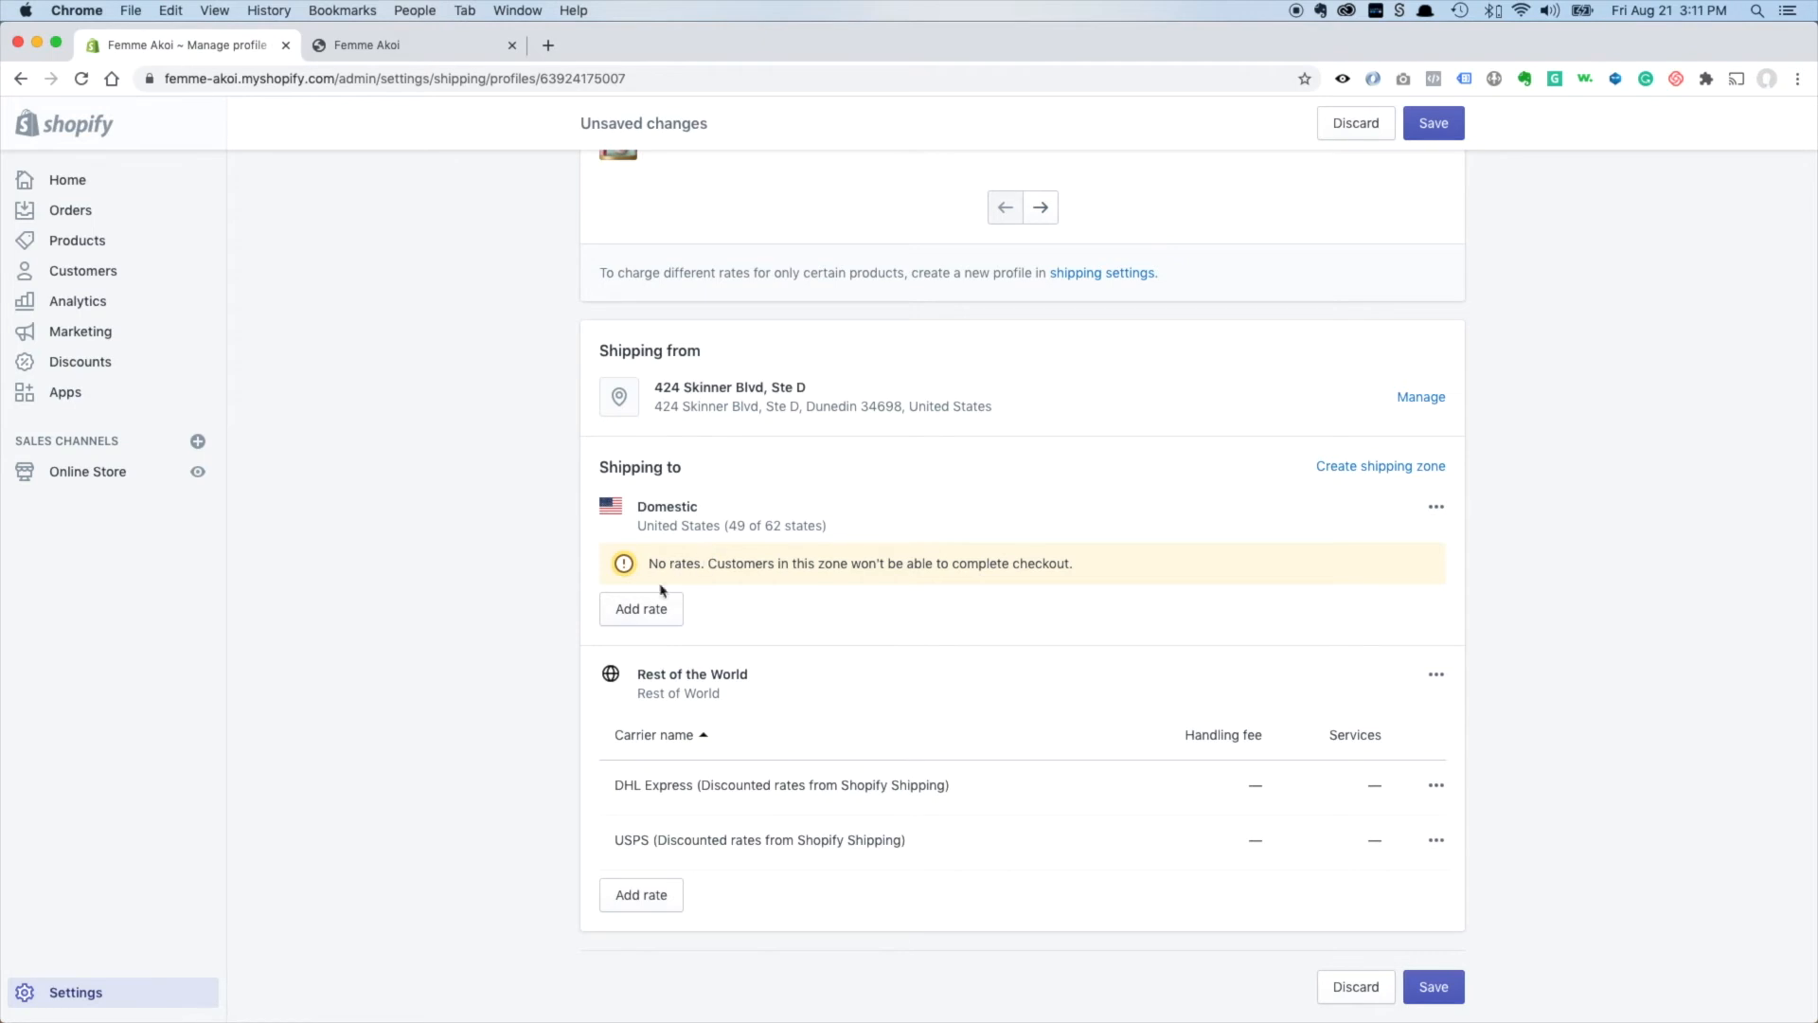
pyautogui.click(641, 608)
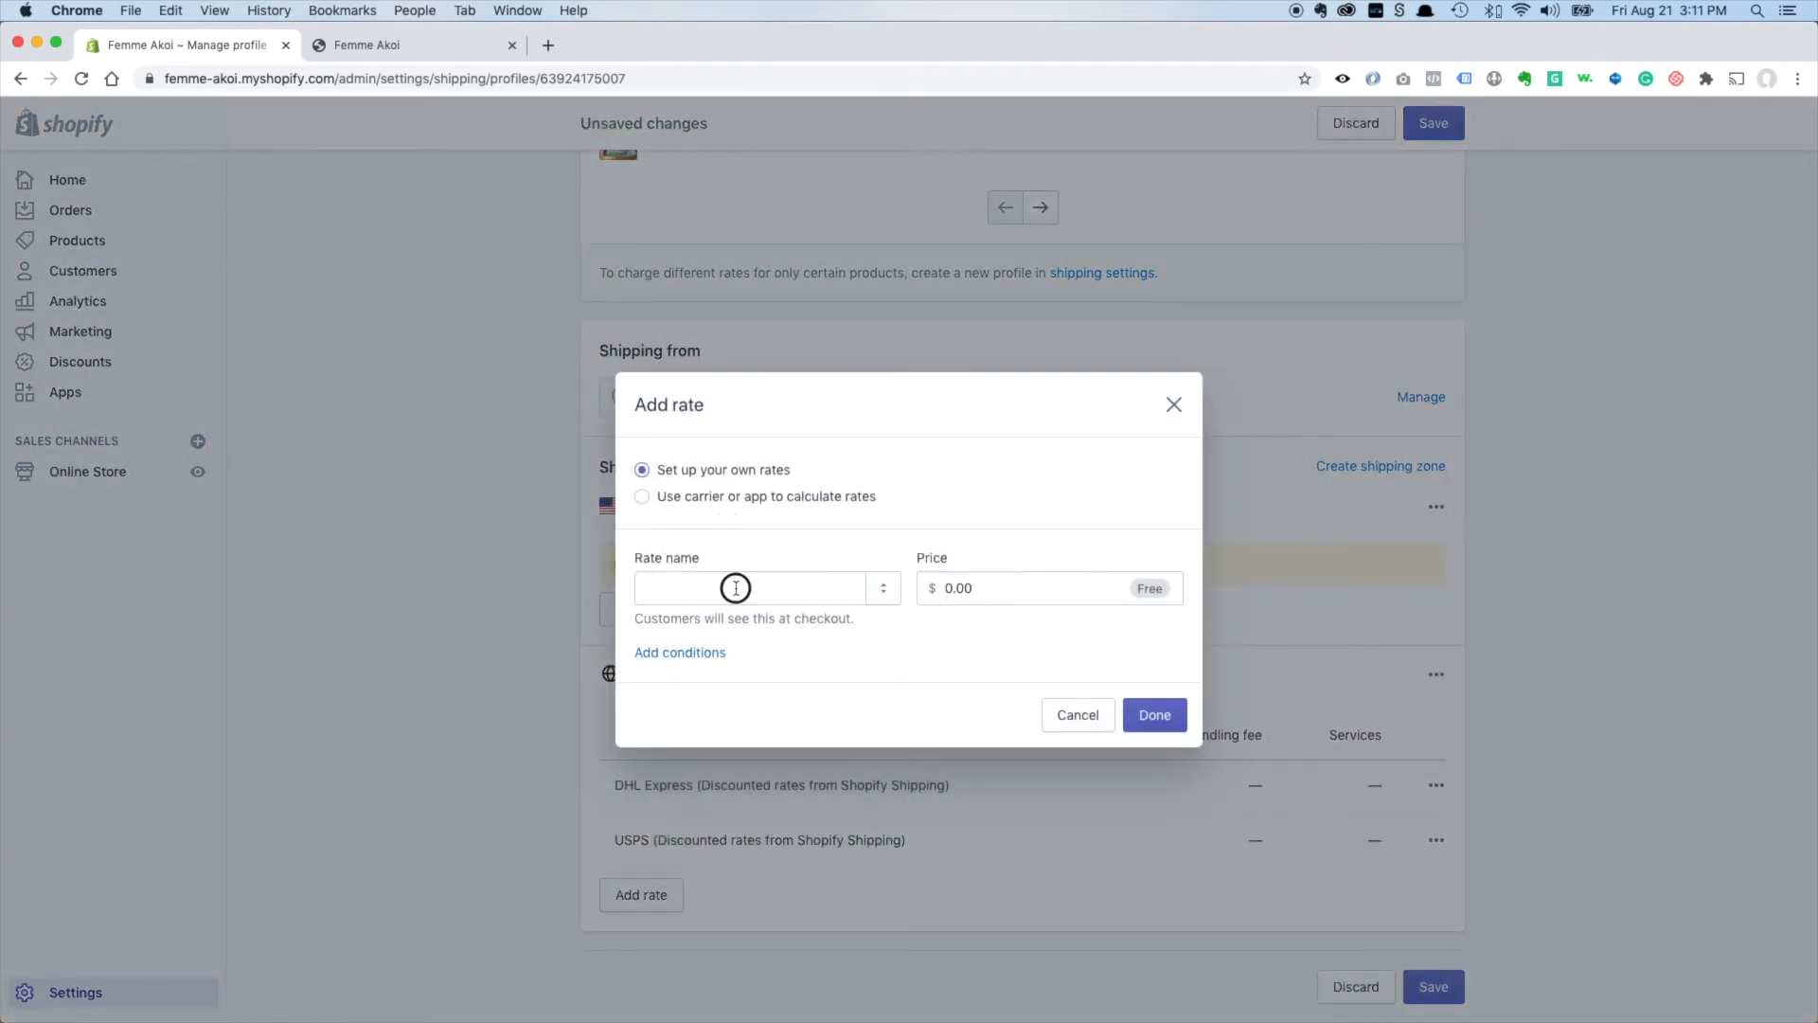
pyautogui.click(748, 588)
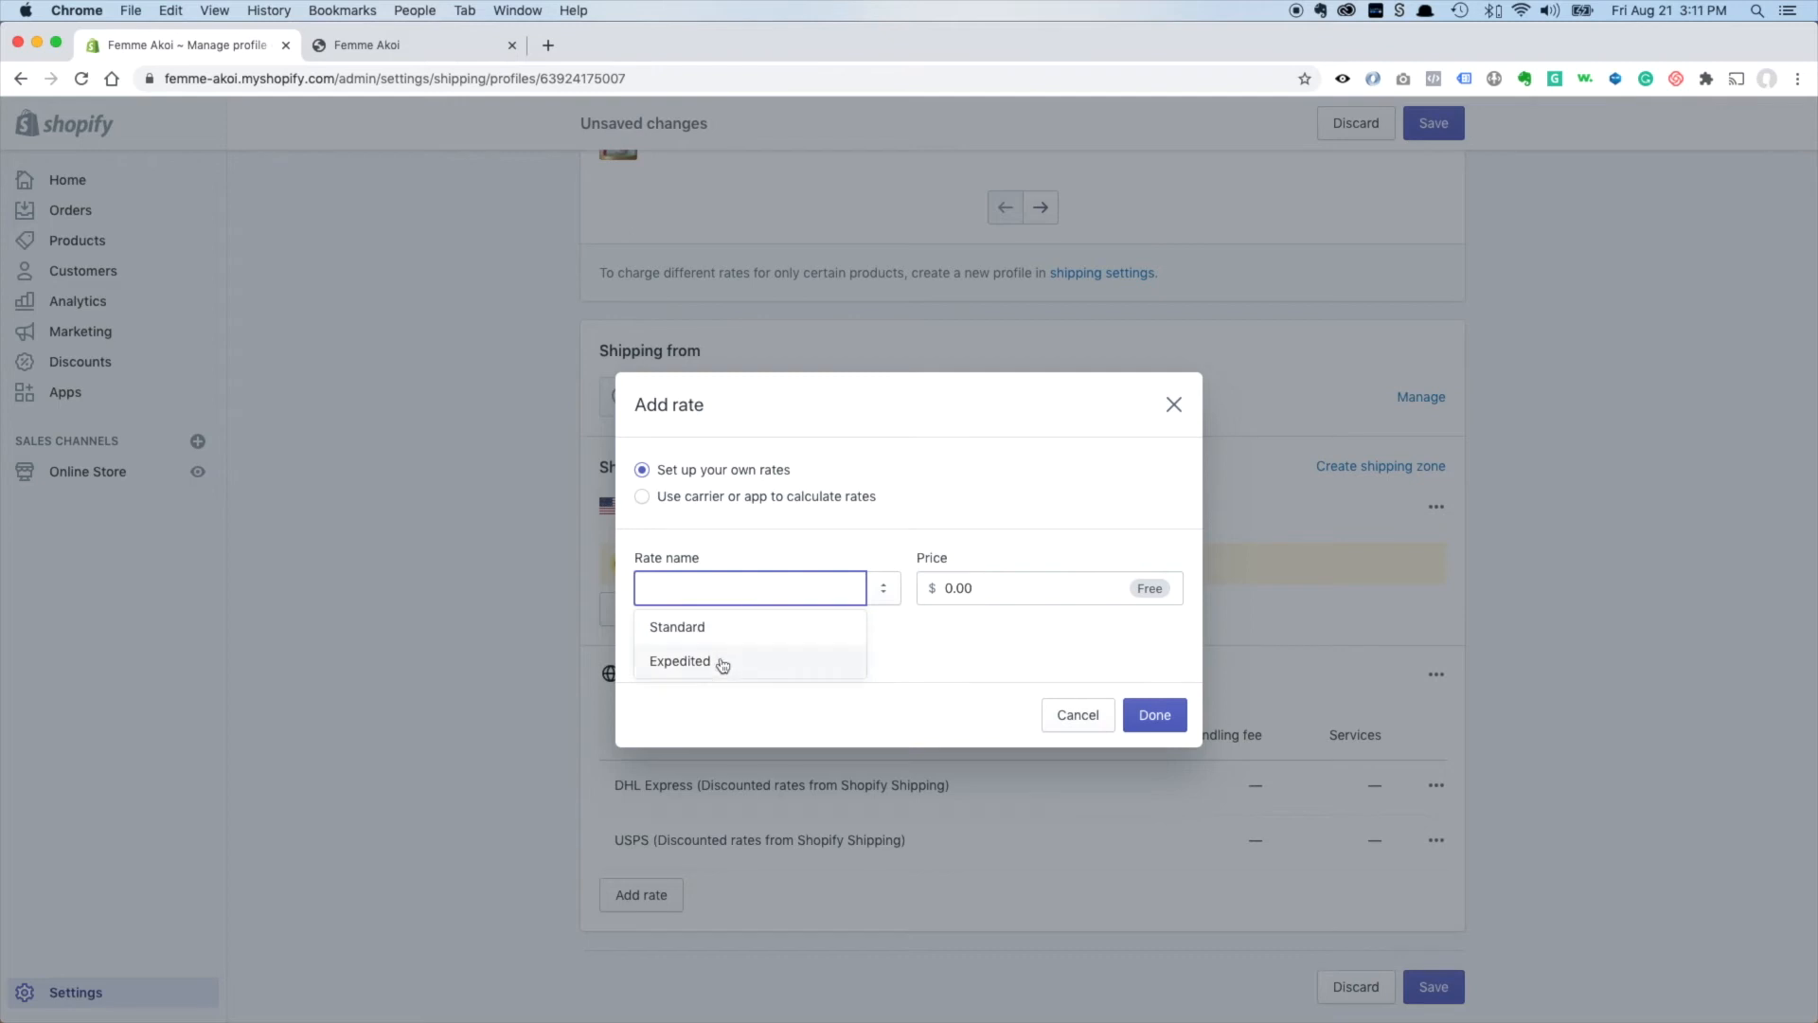
pyautogui.moveTo(799, 594)
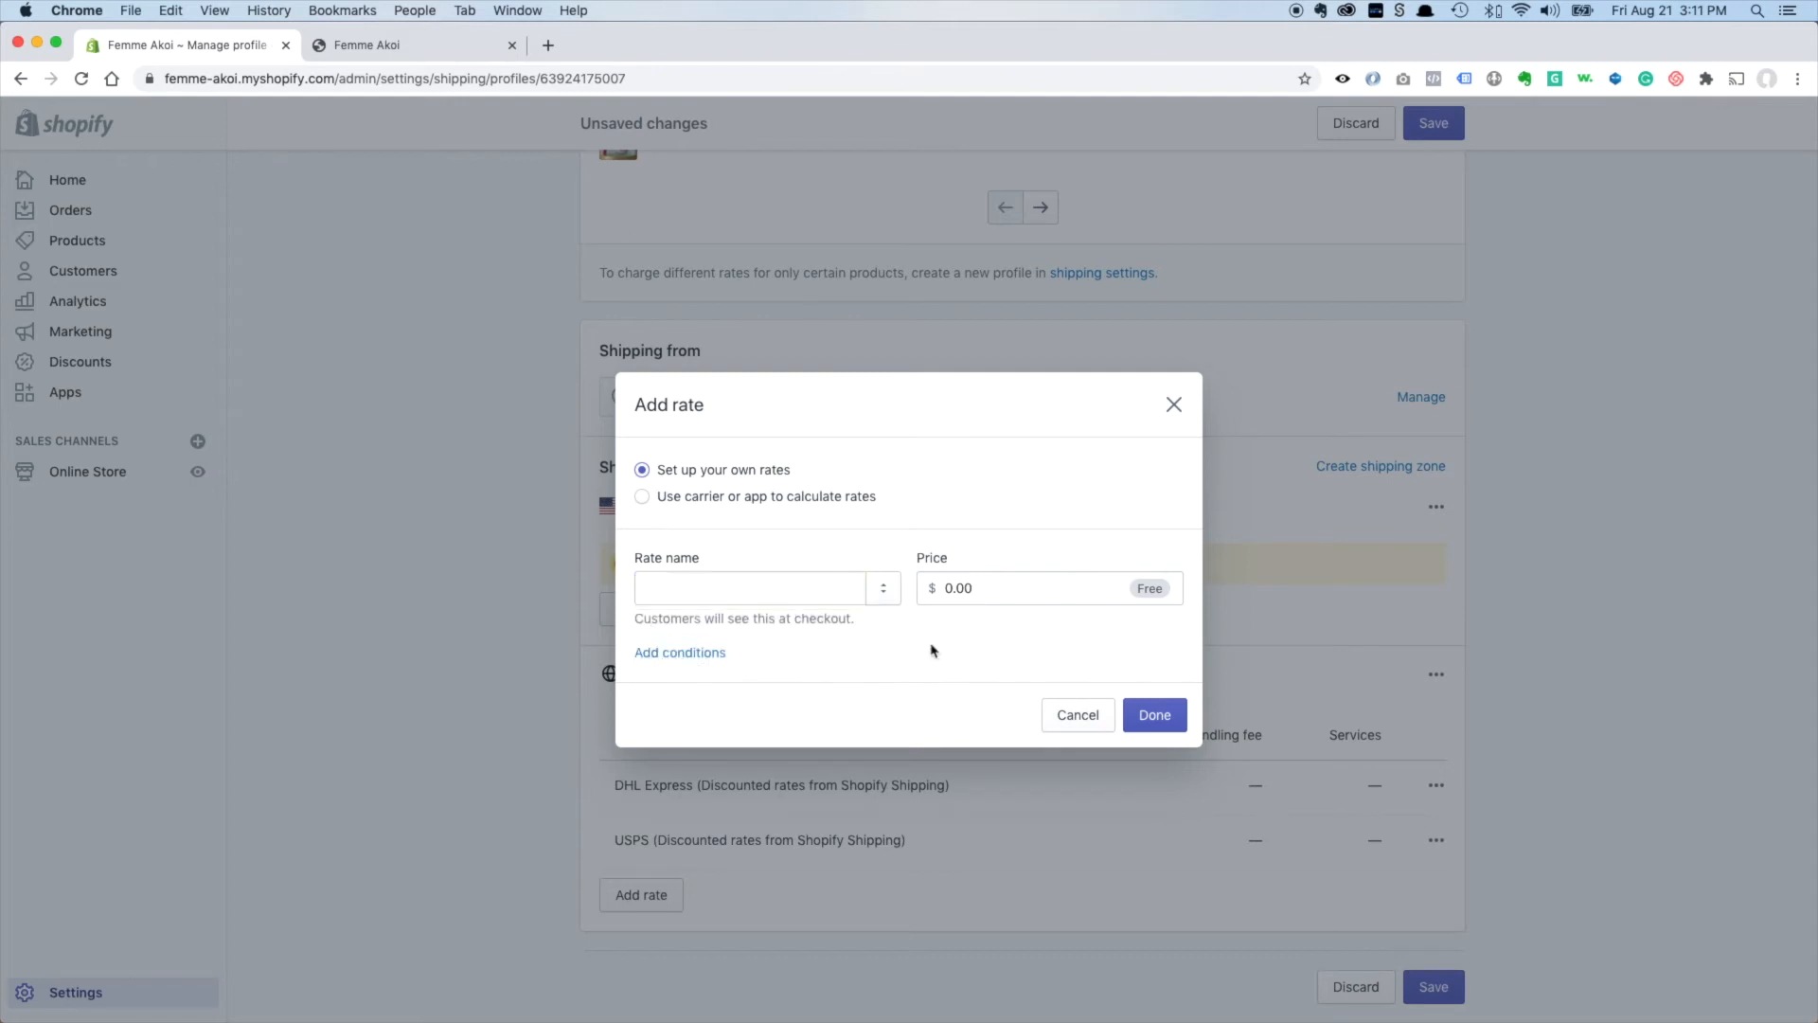
pyautogui.click(680, 653)
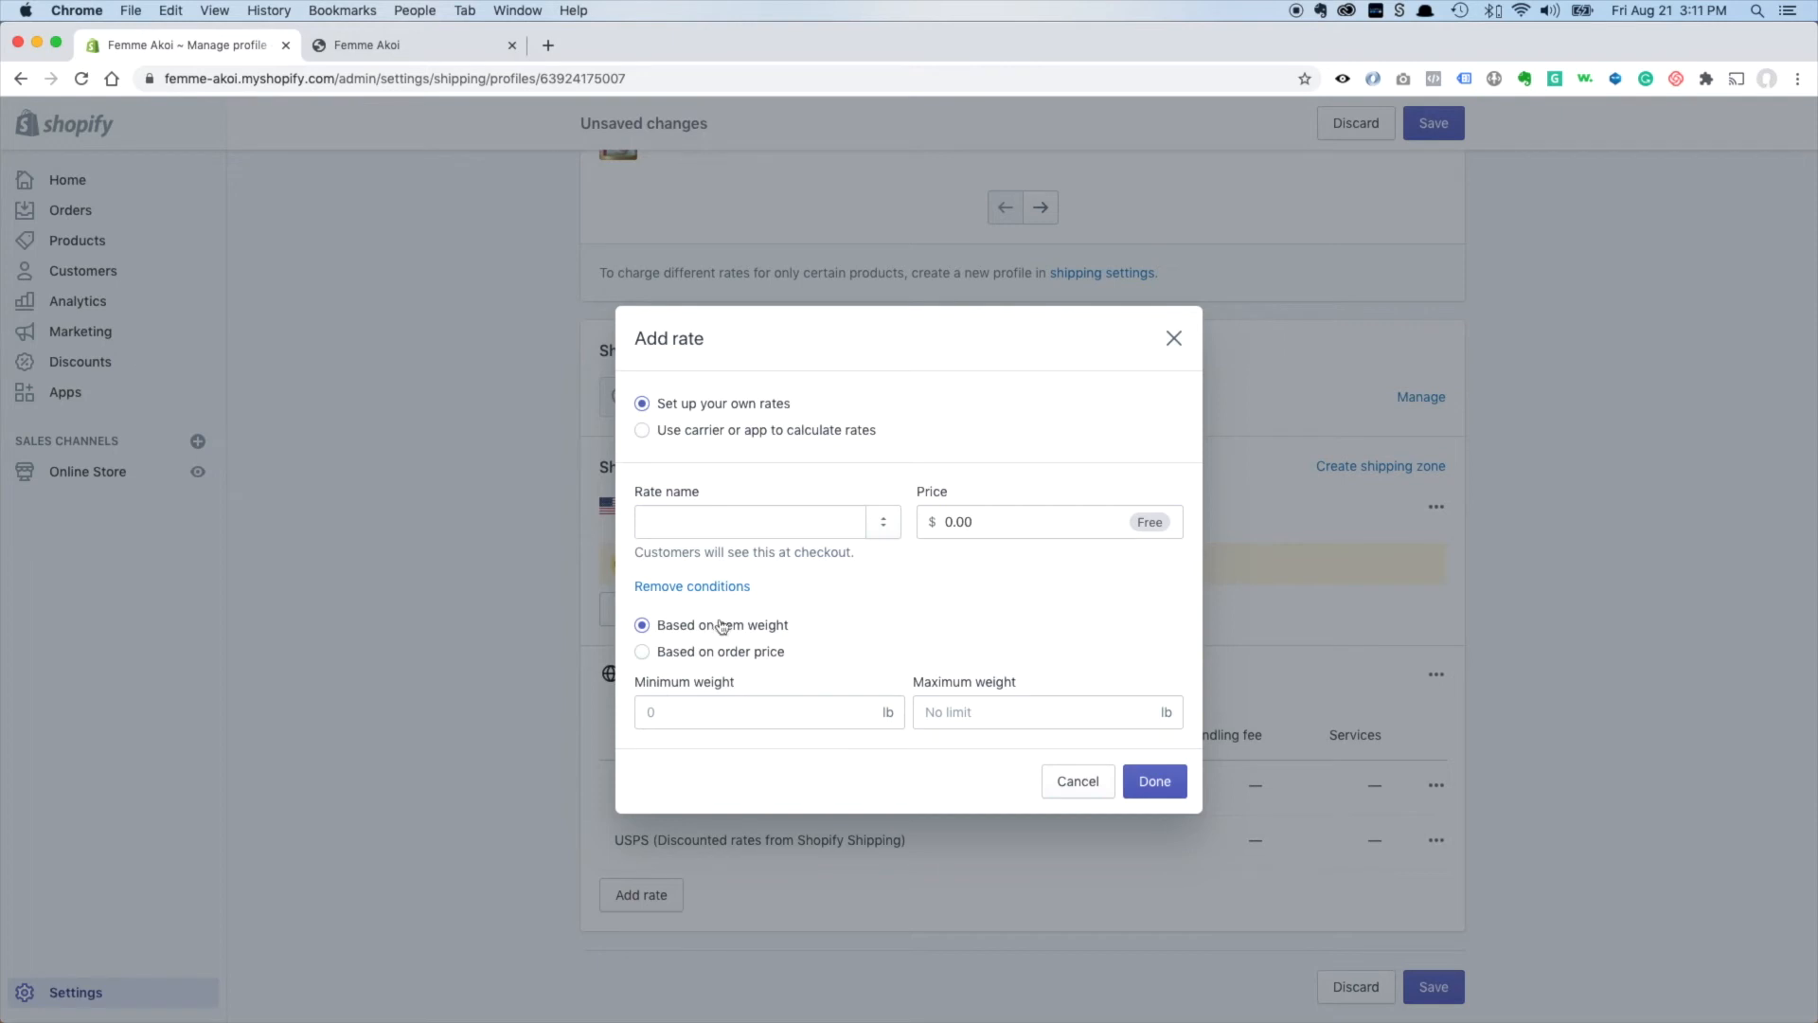
pyautogui.click(642, 651)
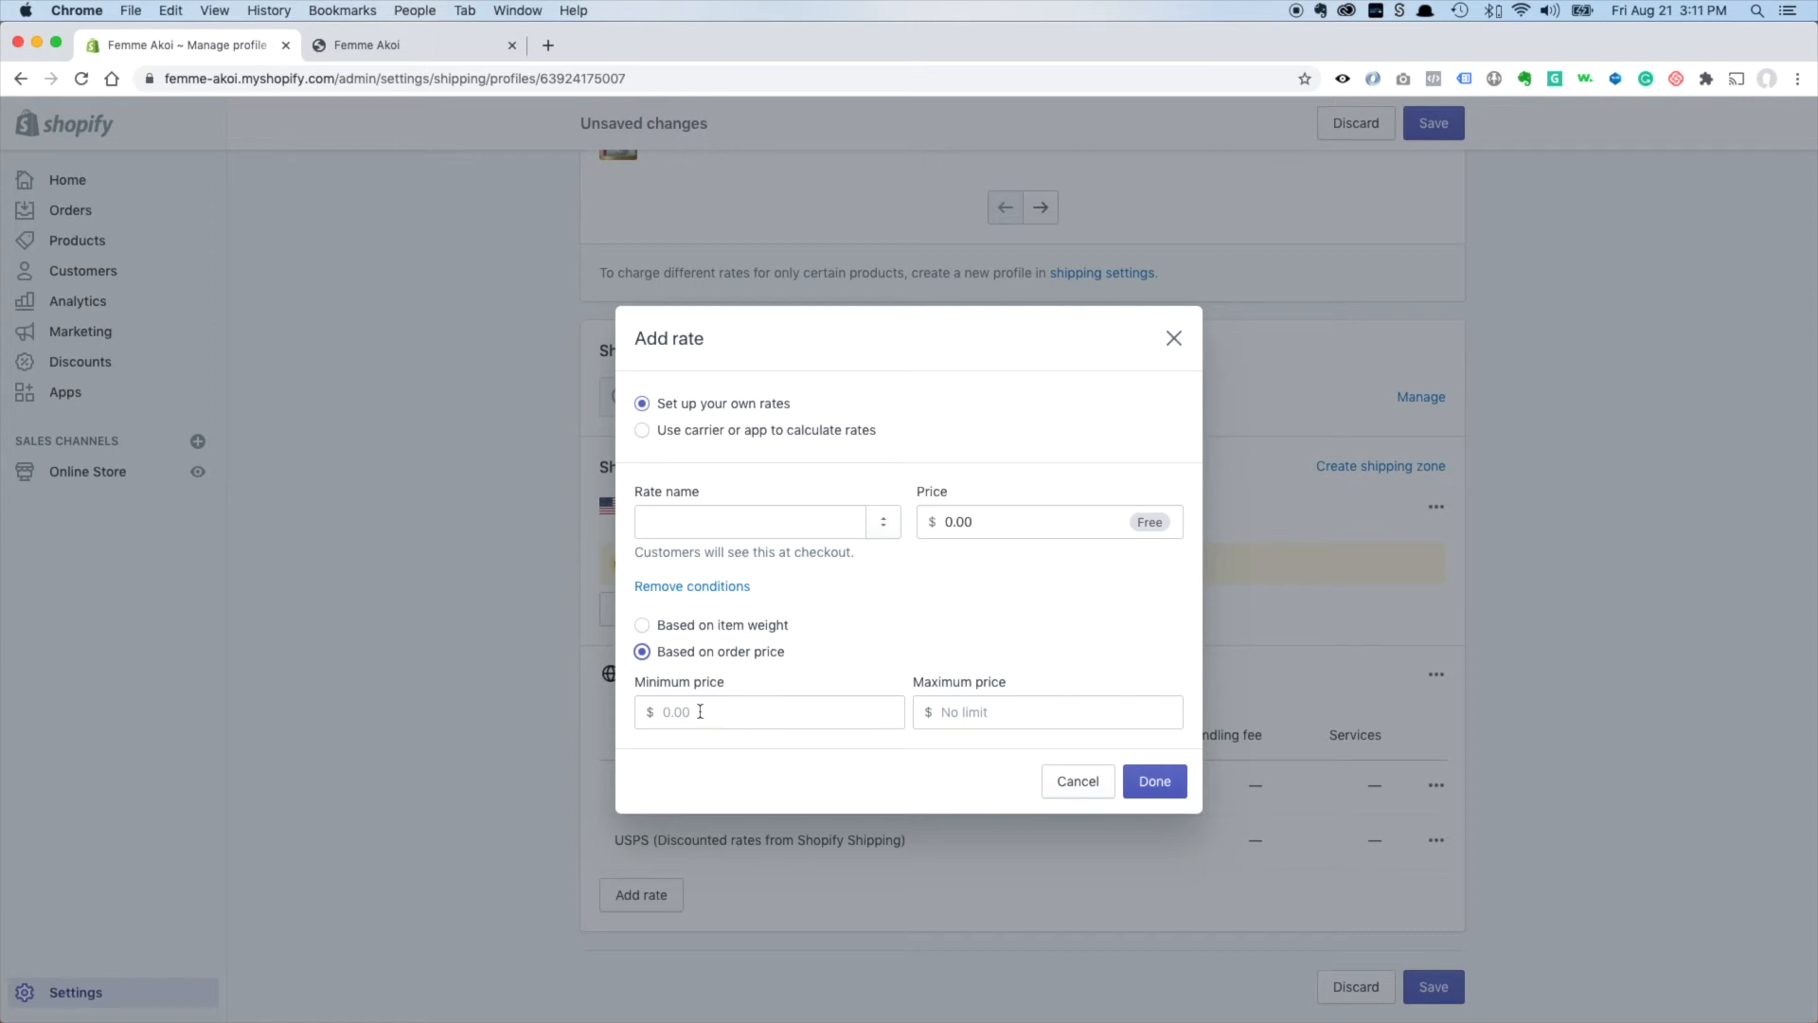
pyautogui.moveTo(769, 542)
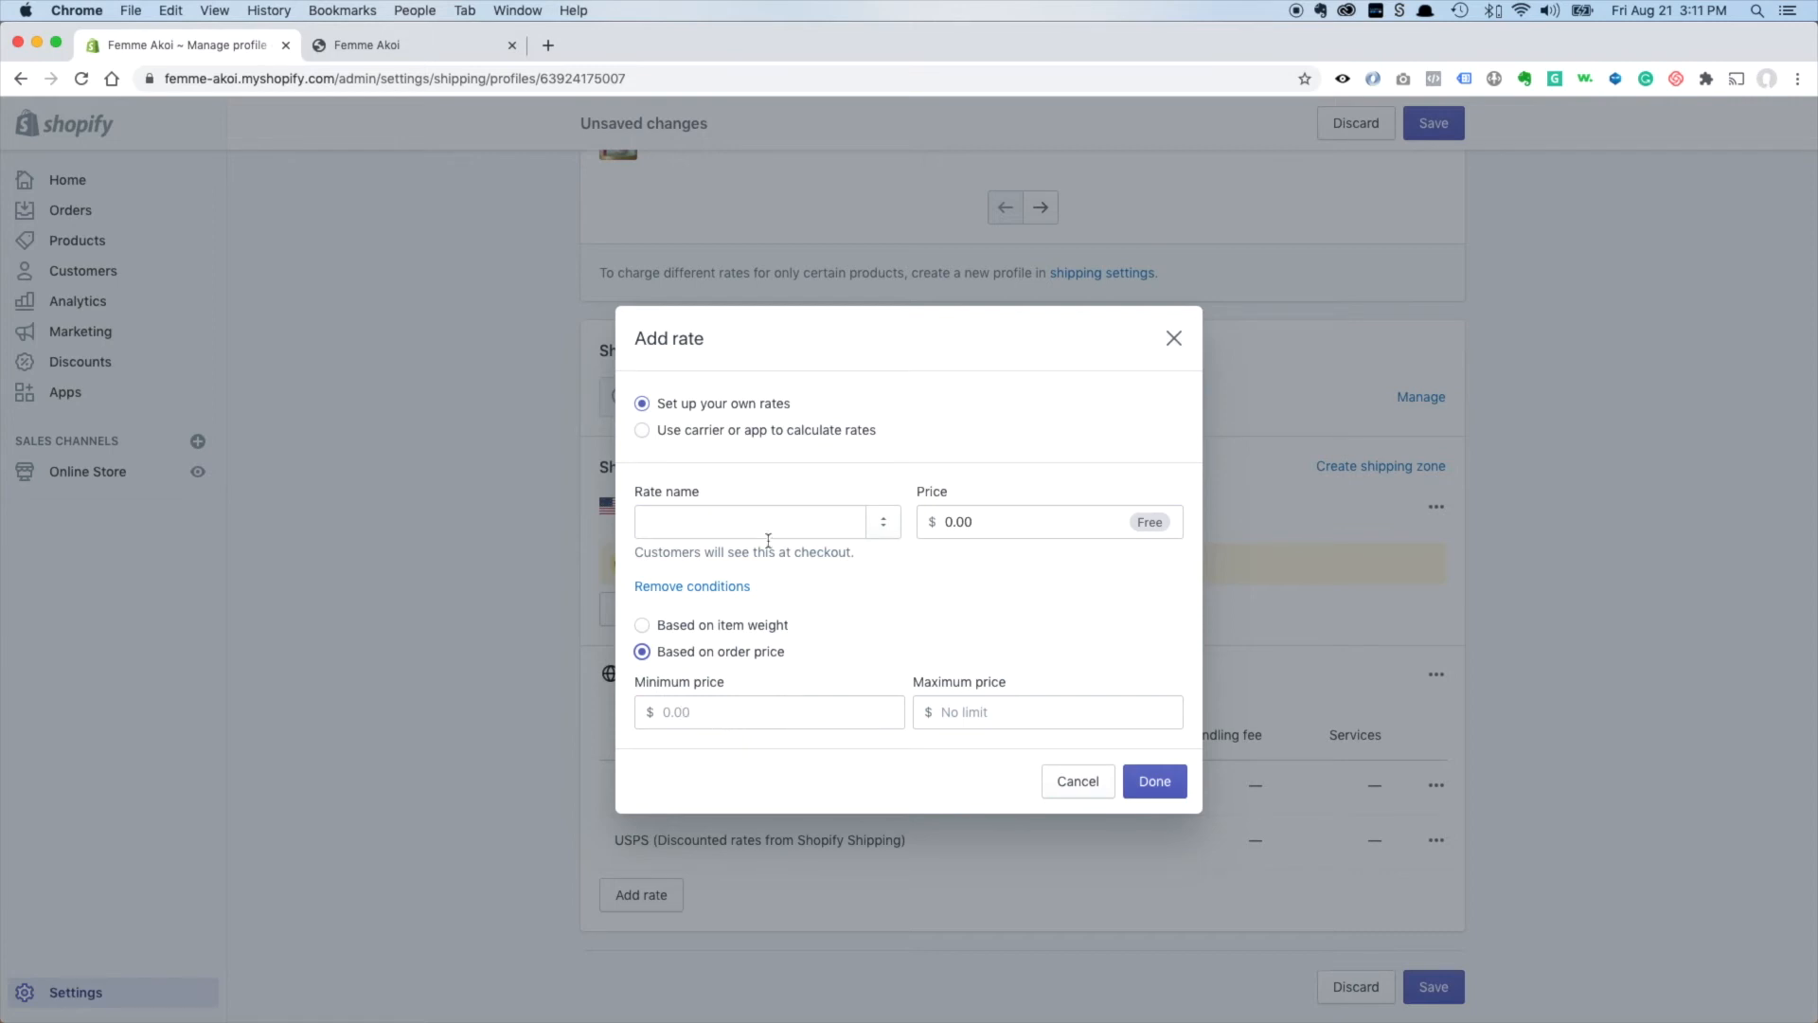
pyautogui.moveTo(891, 740)
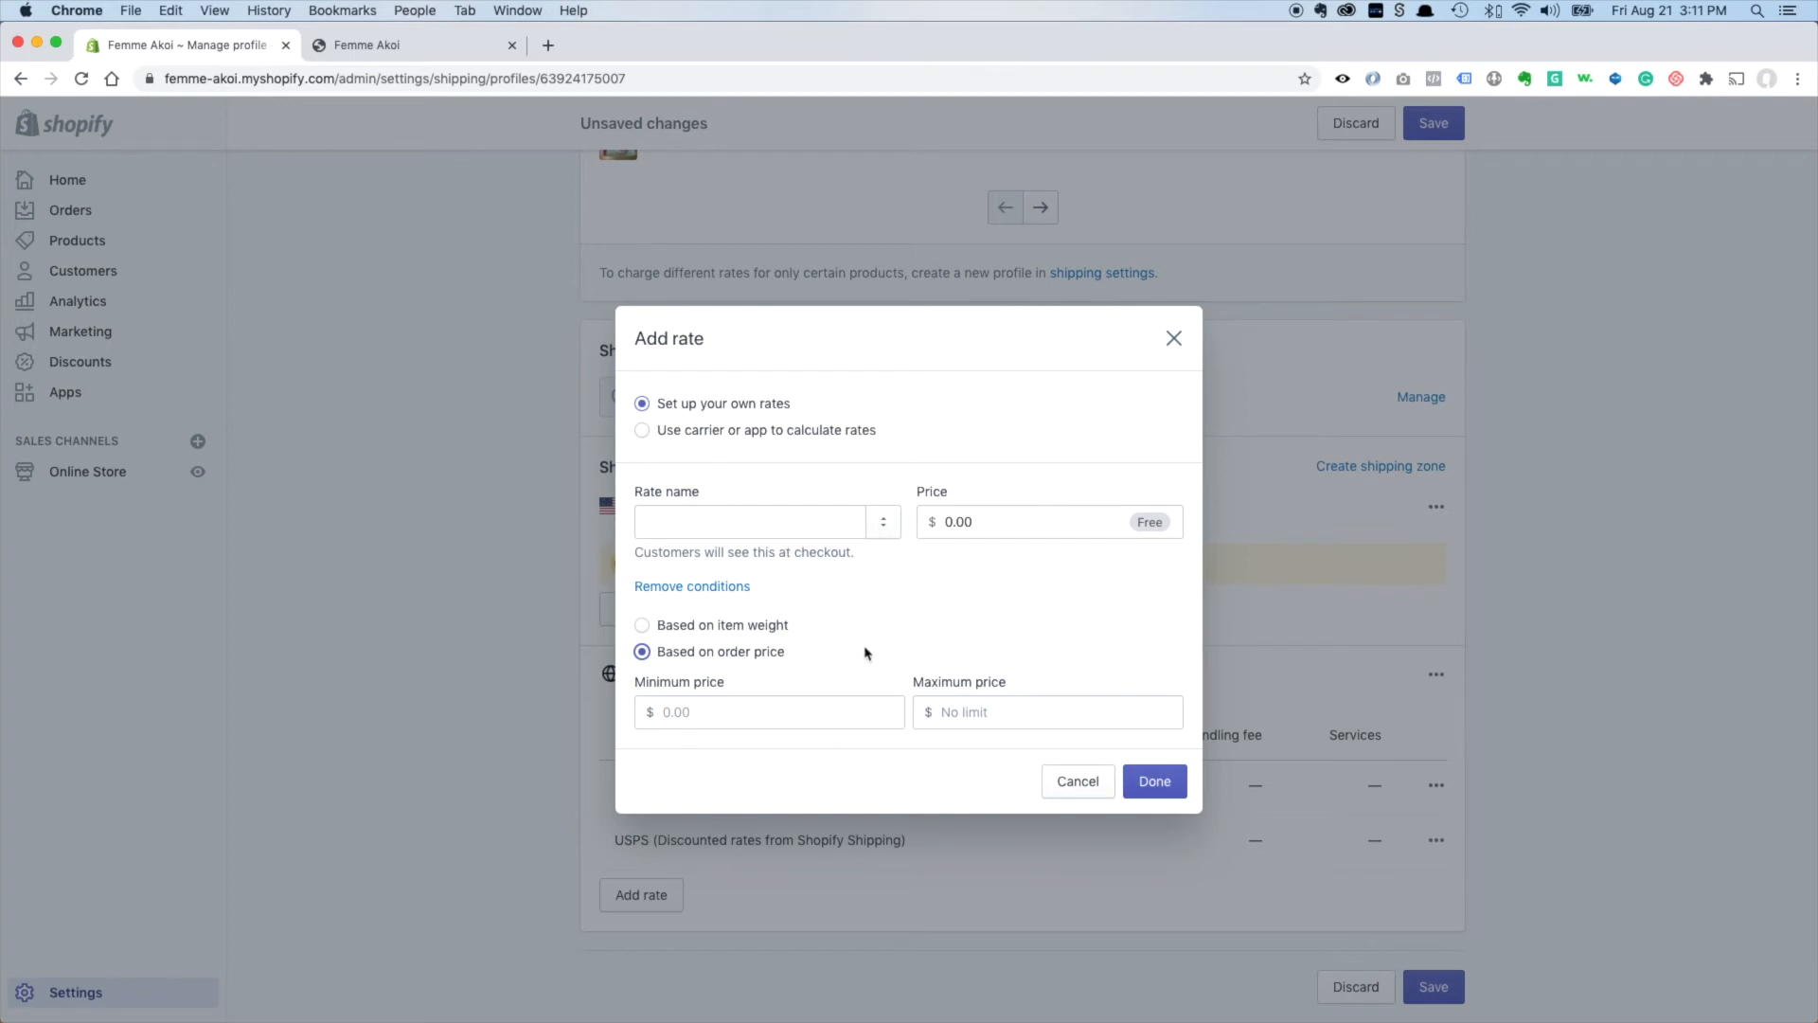
pyautogui.moveTo(685, 555)
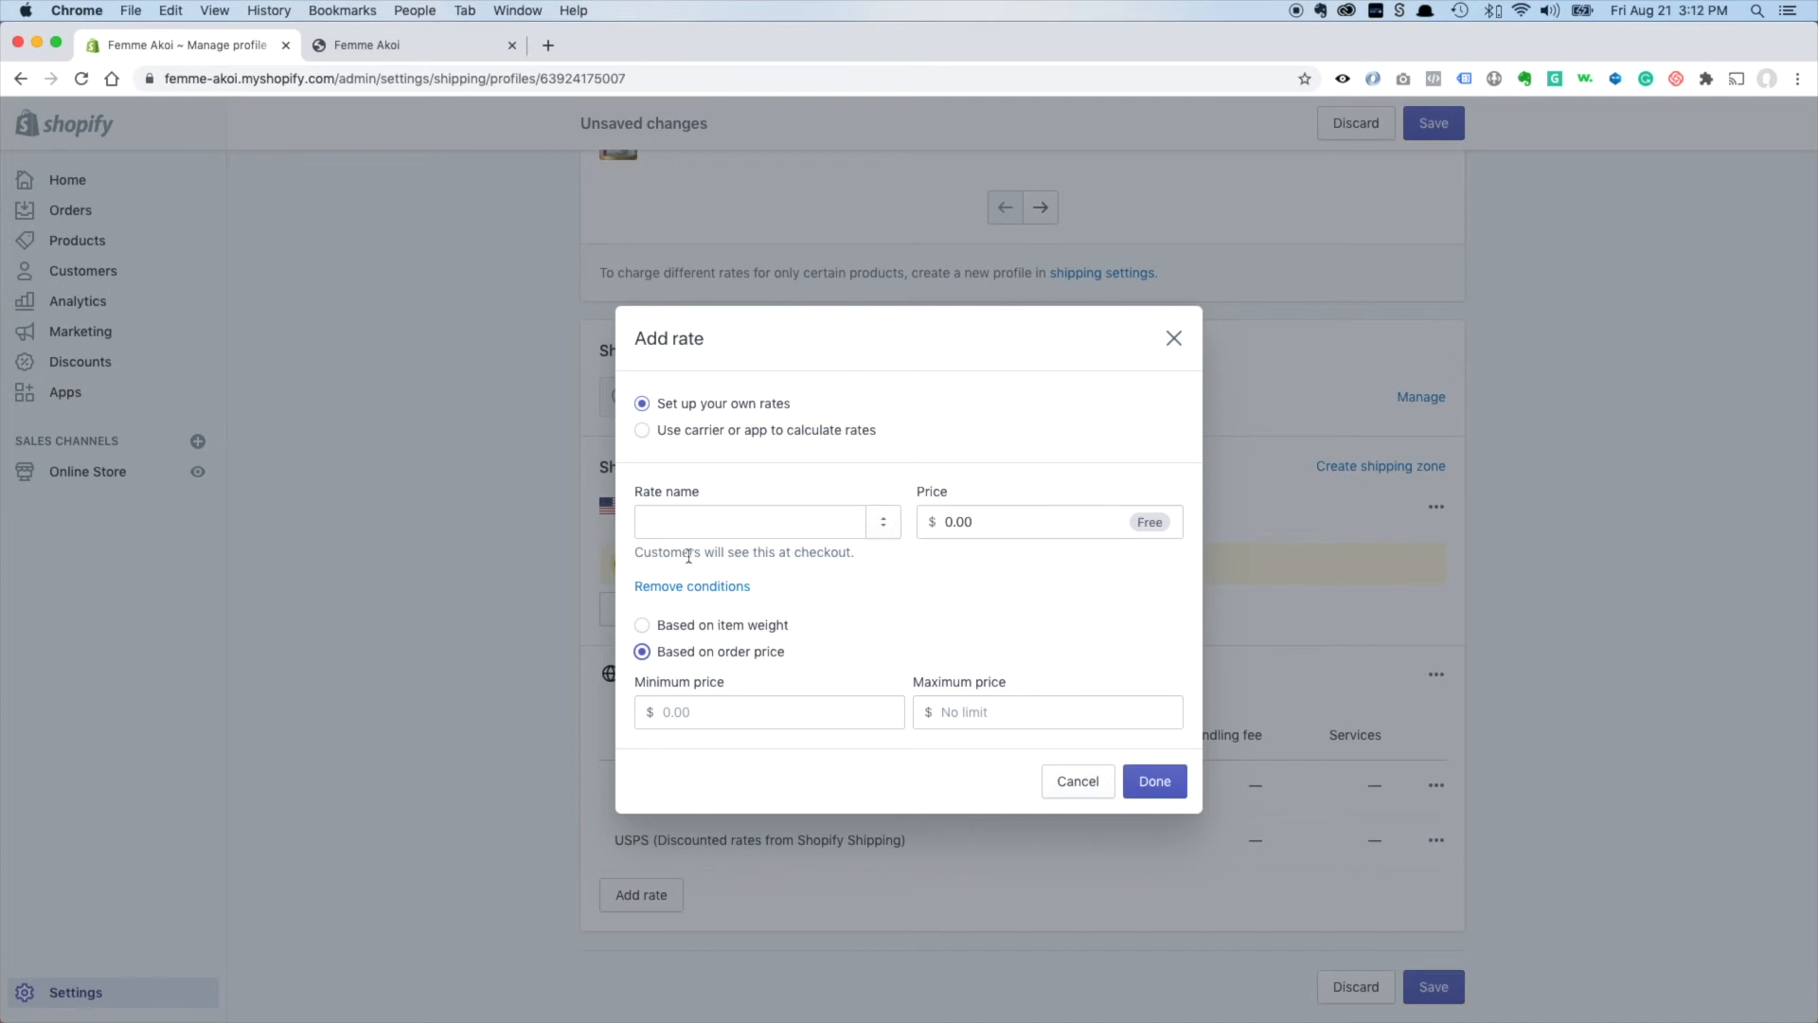
pyautogui.click(691, 586)
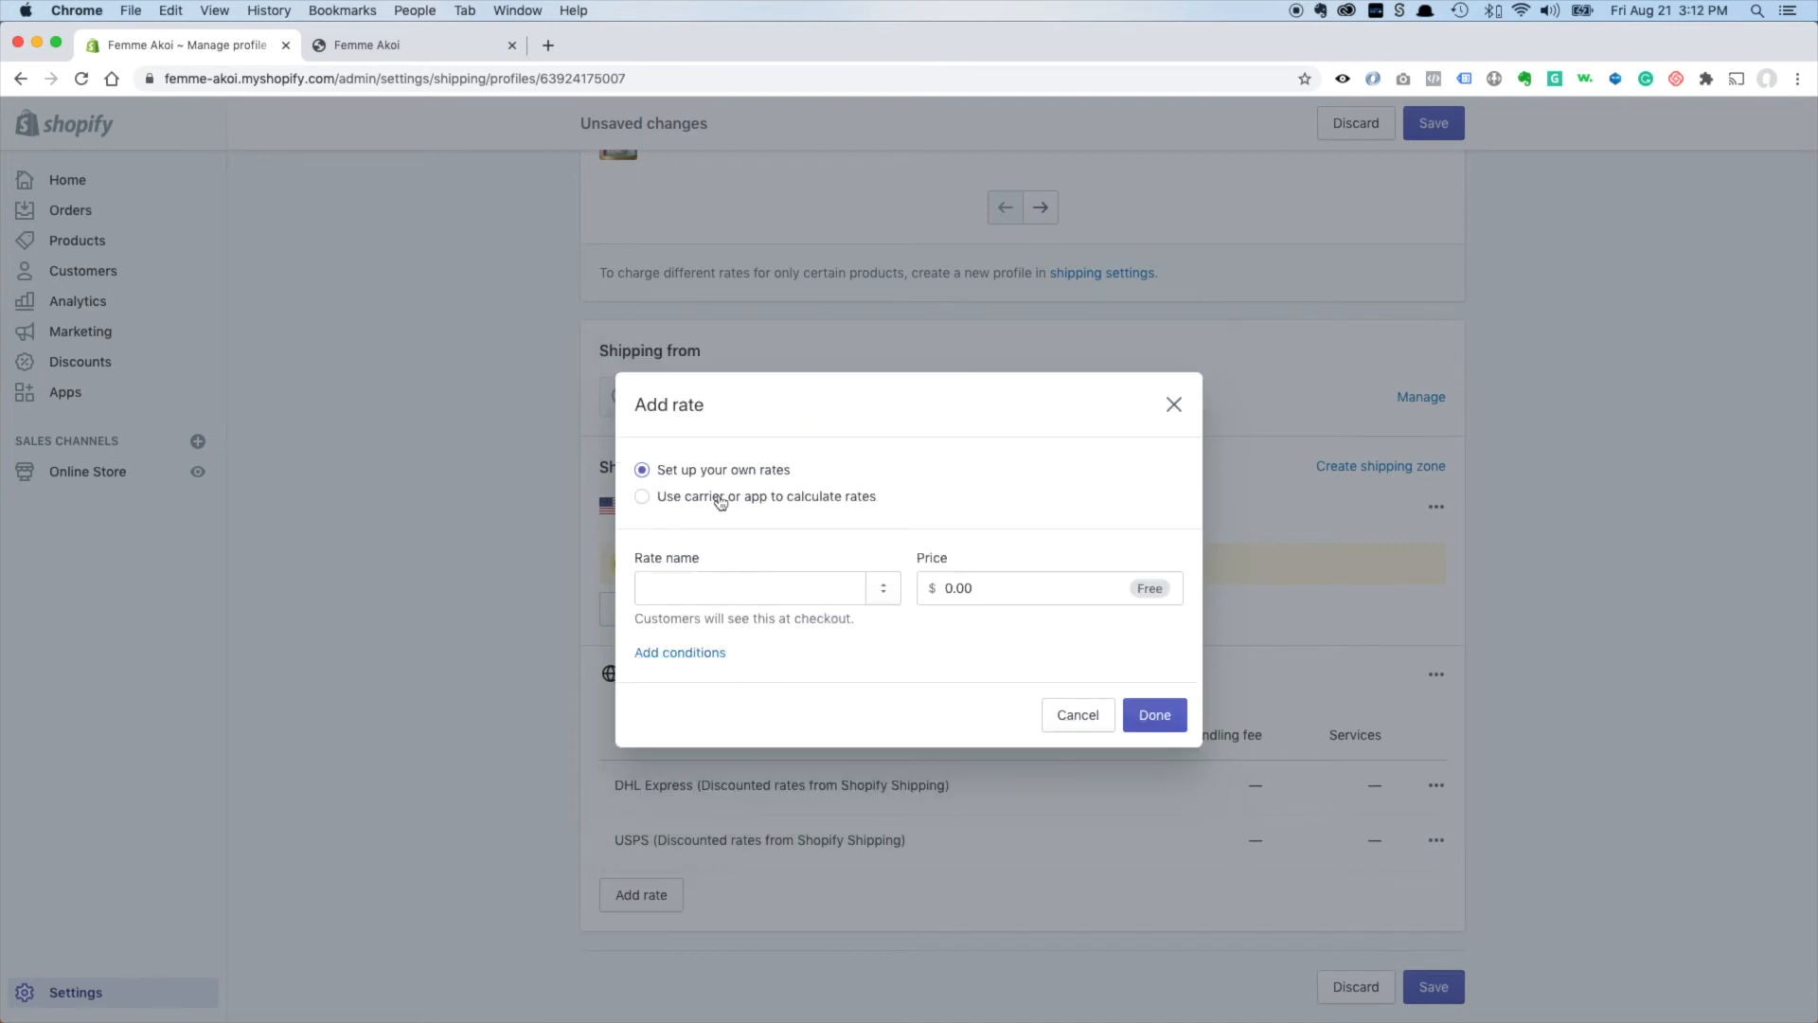
# Add a USPS carrier-calculated rate offering First Class Package and Priority Mail.
pyautogui.click(642, 496)
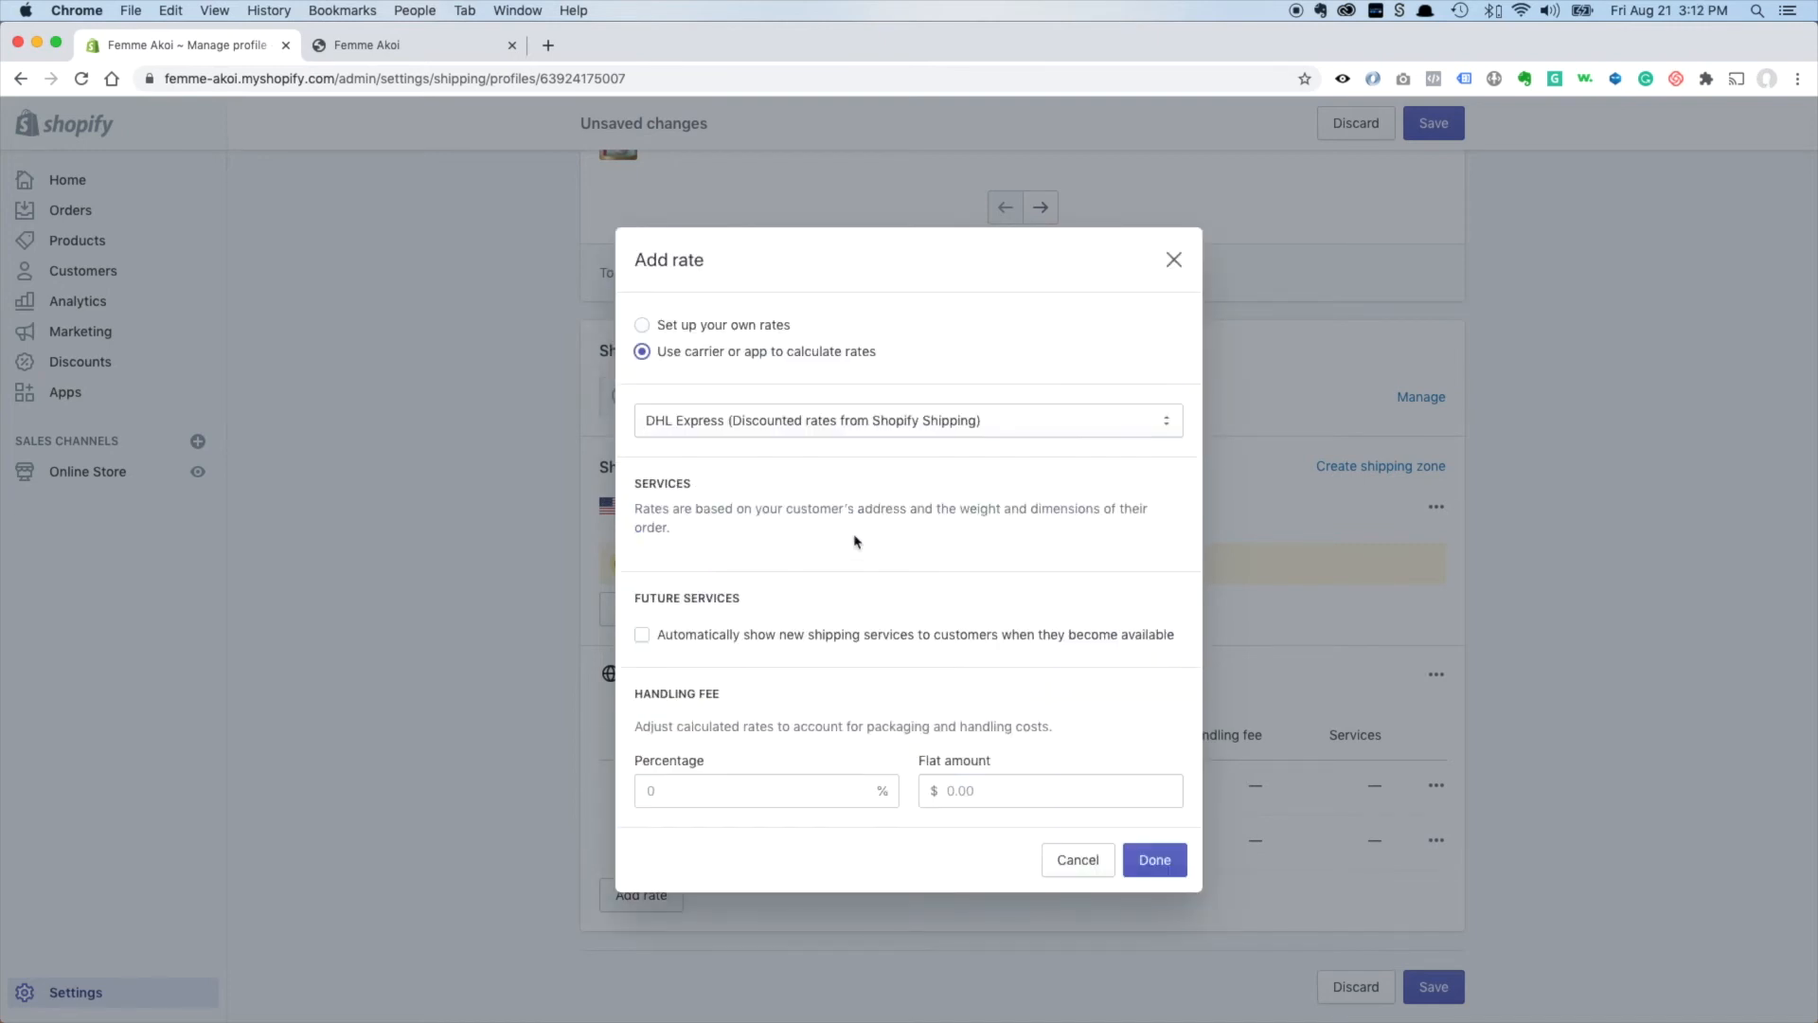
pyautogui.click(907, 421)
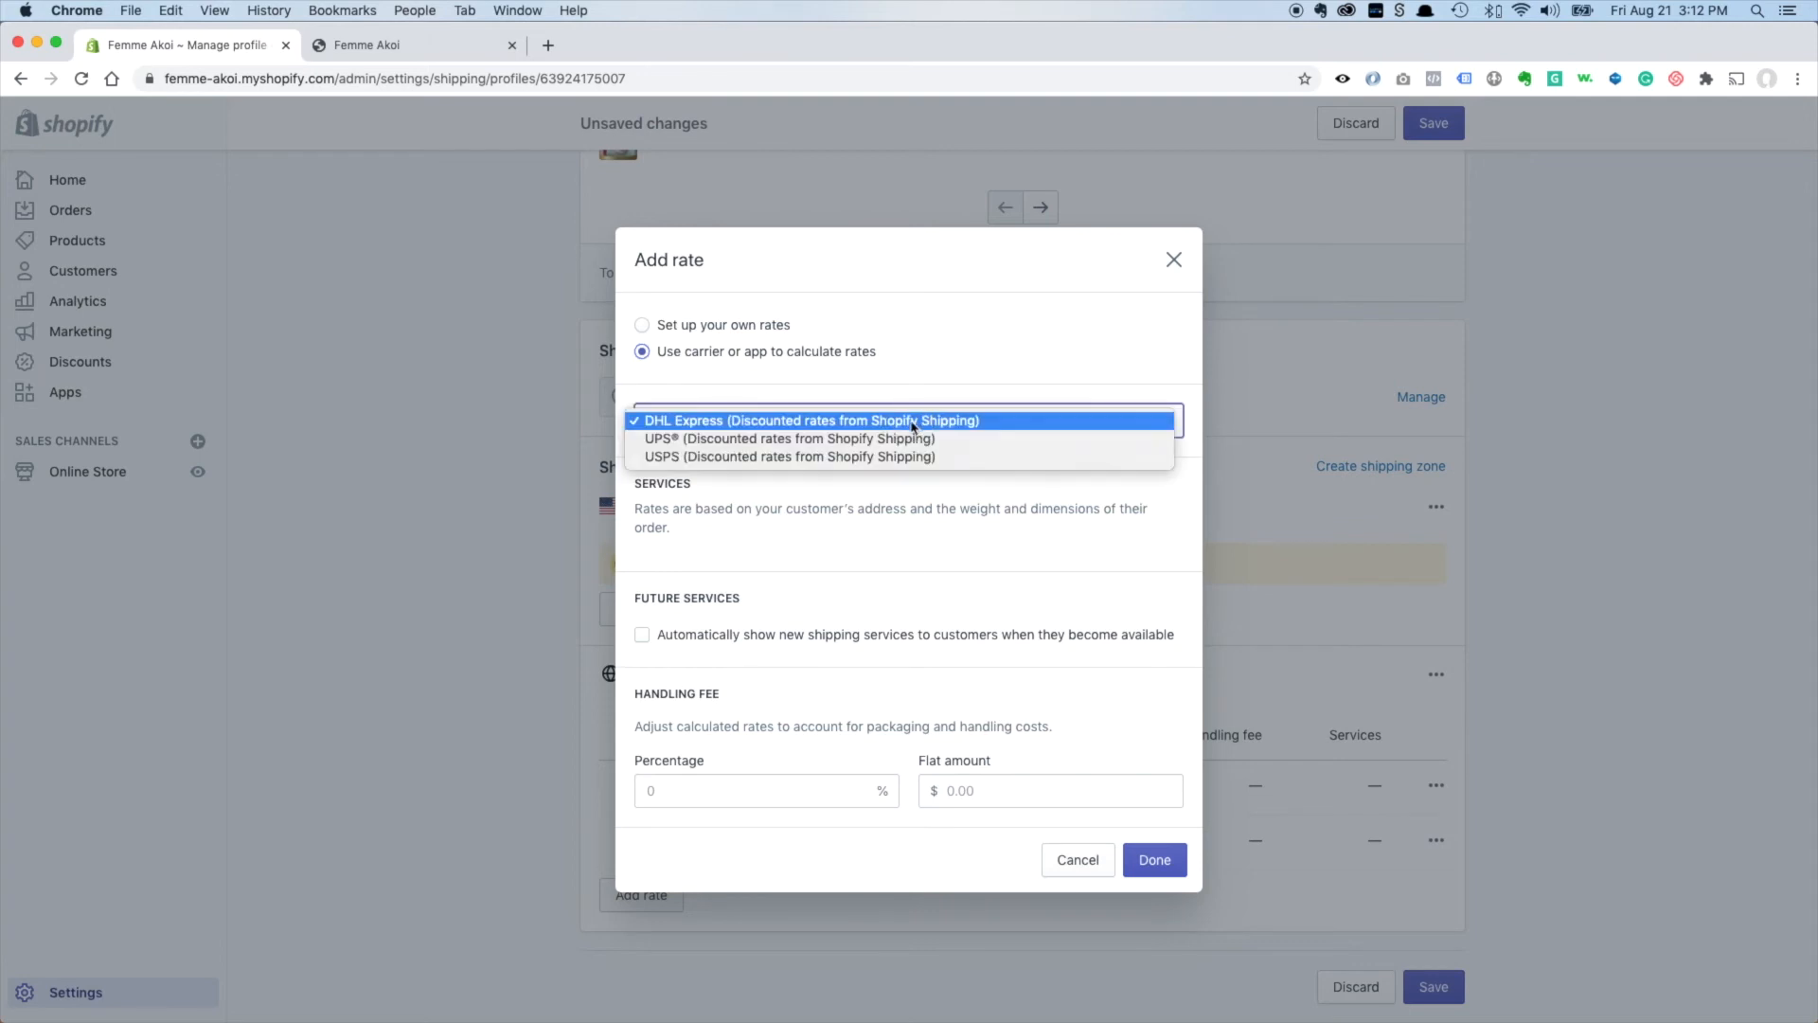
pyautogui.click(789, 456)
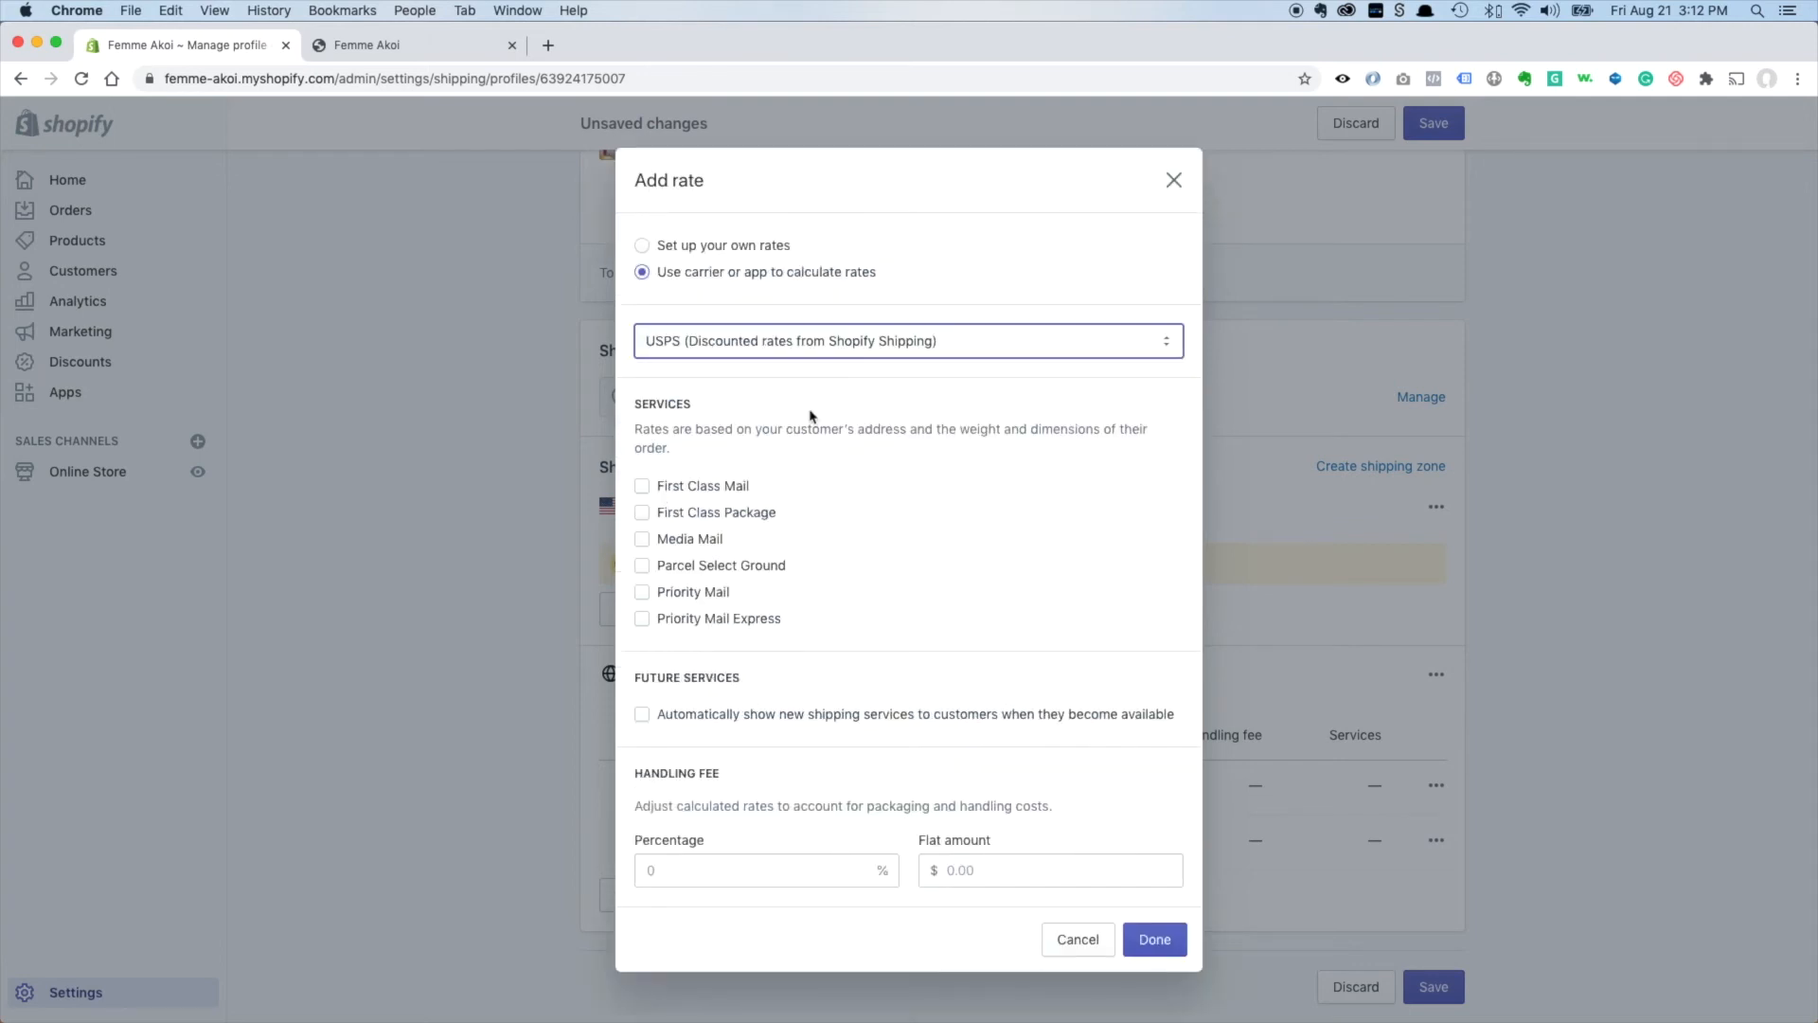
pyautogui.click(641, 511)
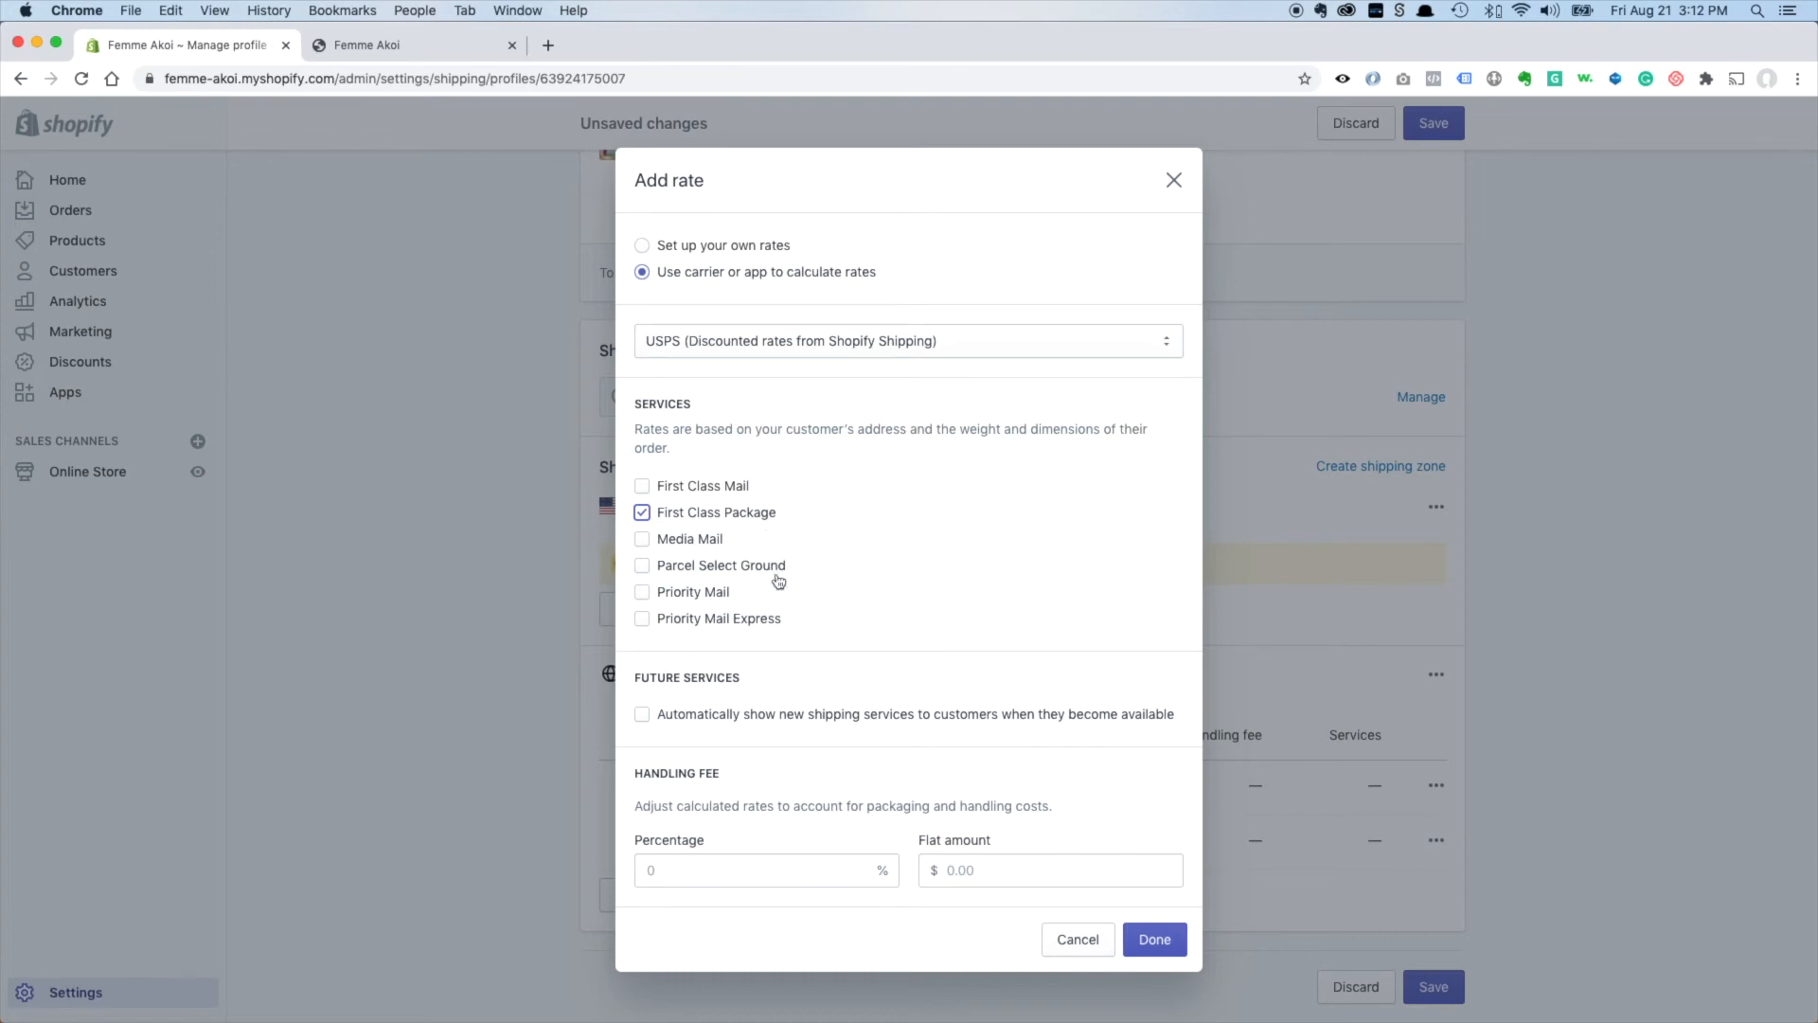
pyautogui.click(642, 592)
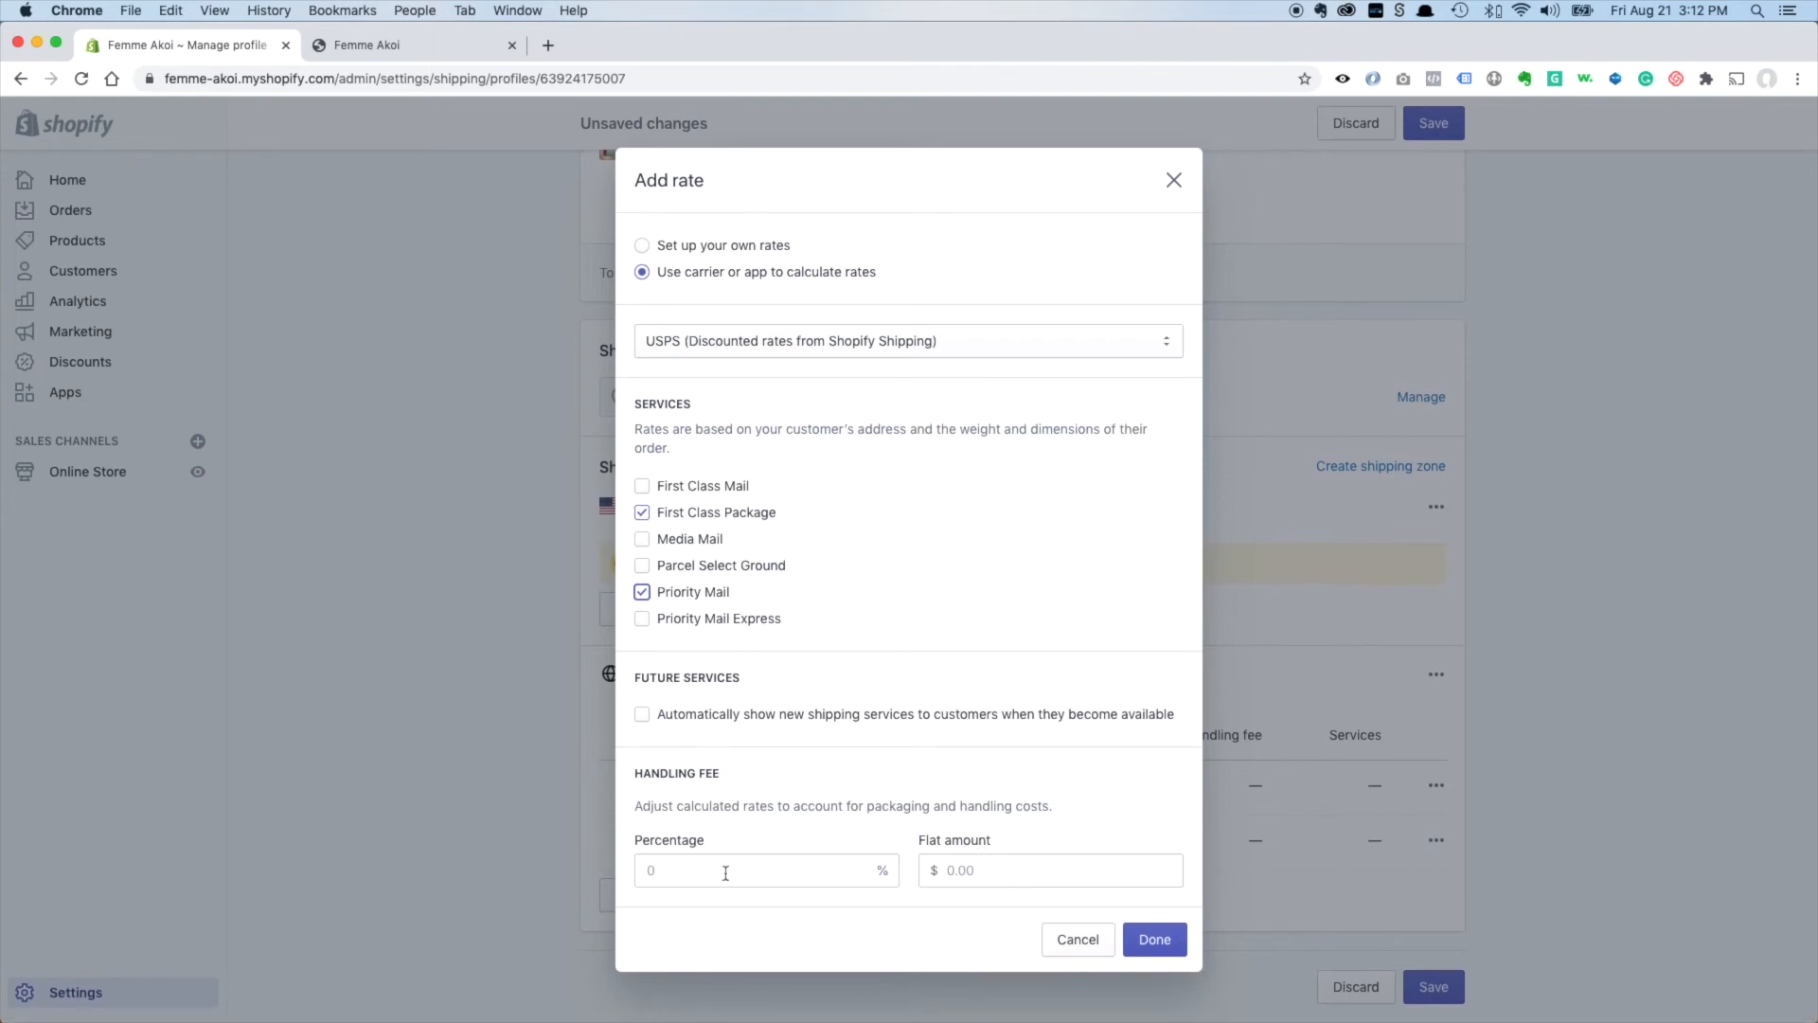
pyautogui.moveTo(782, 879)
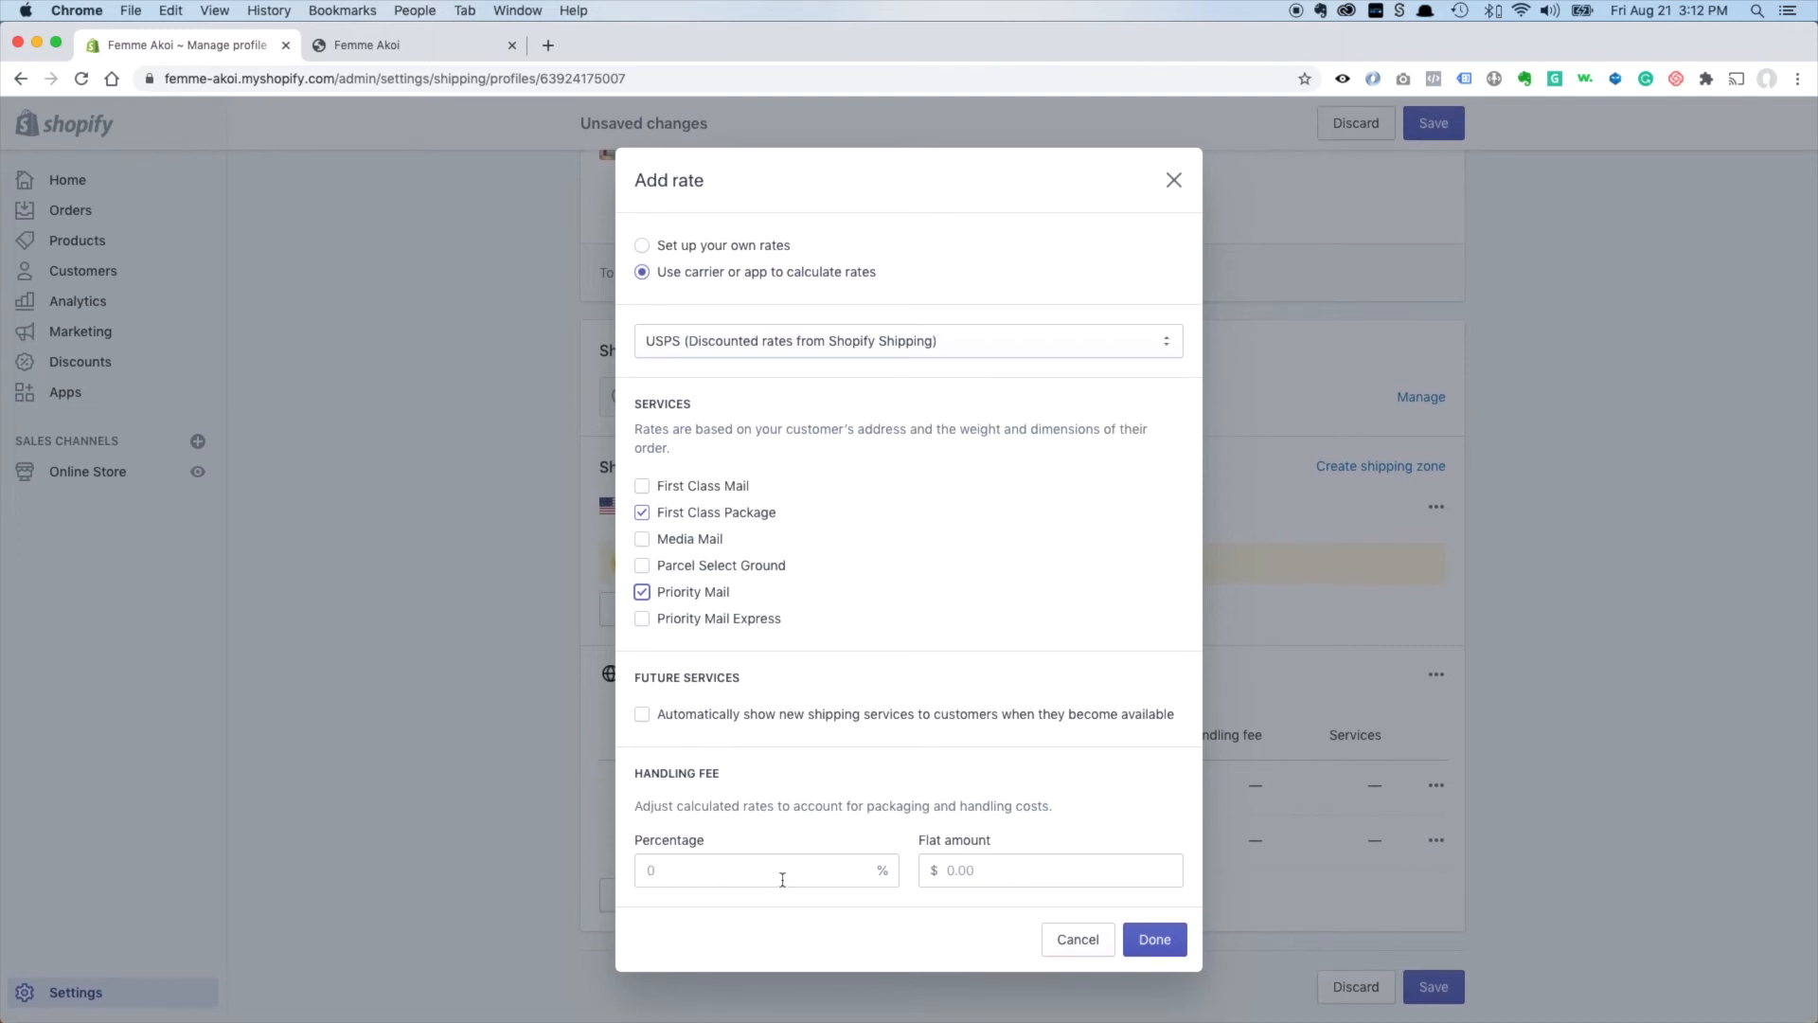
pyautogui.click(1154, 939)
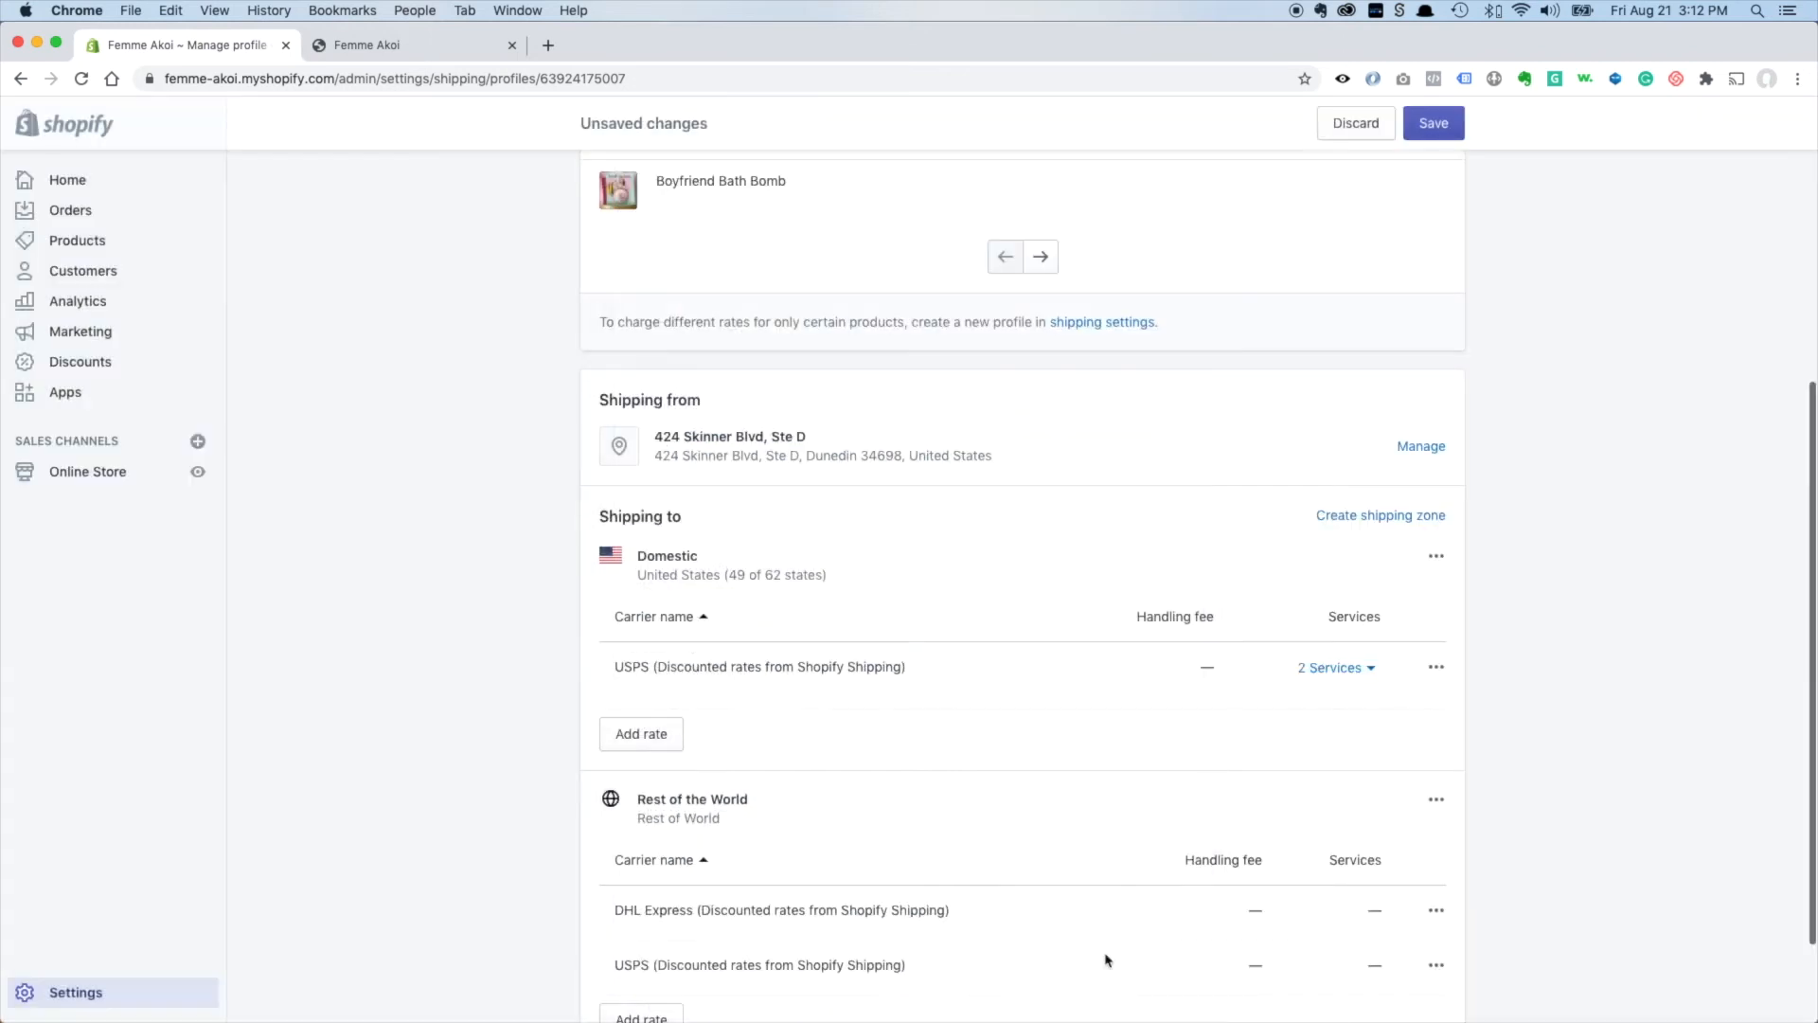
pyautogui.moveTo(852, 667)
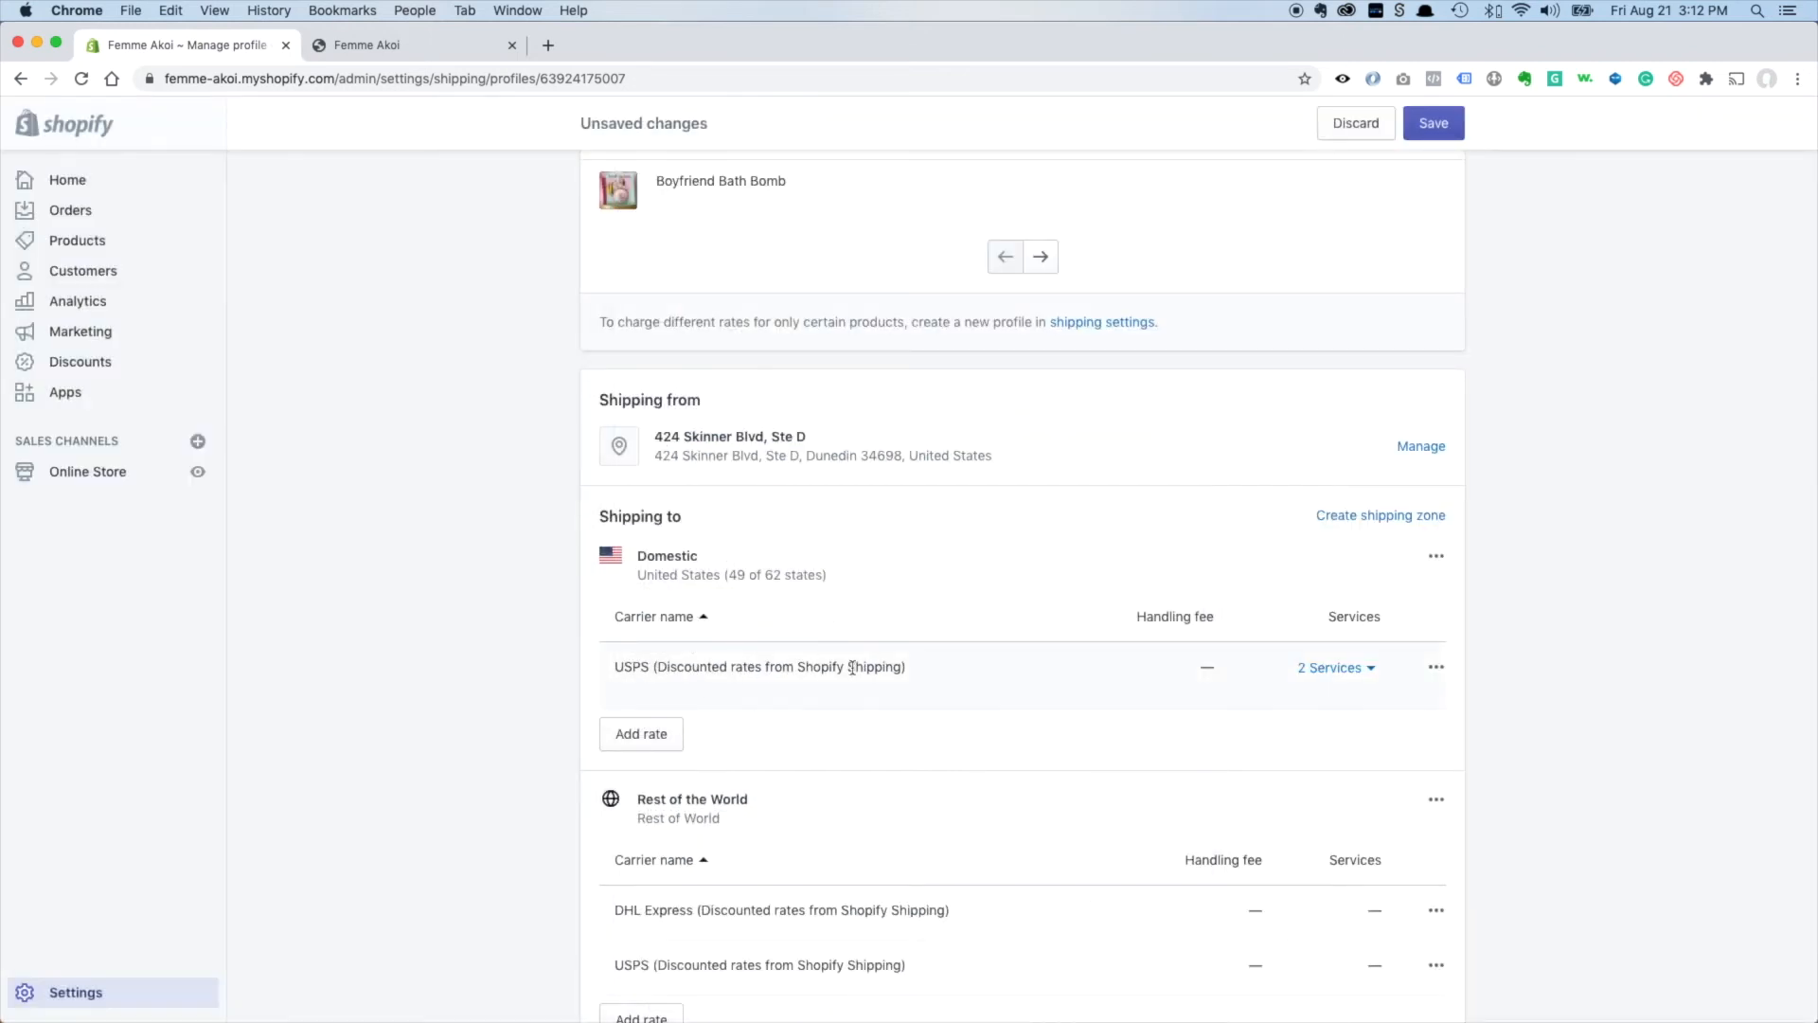
pyautogui.moveTo(954, 696)
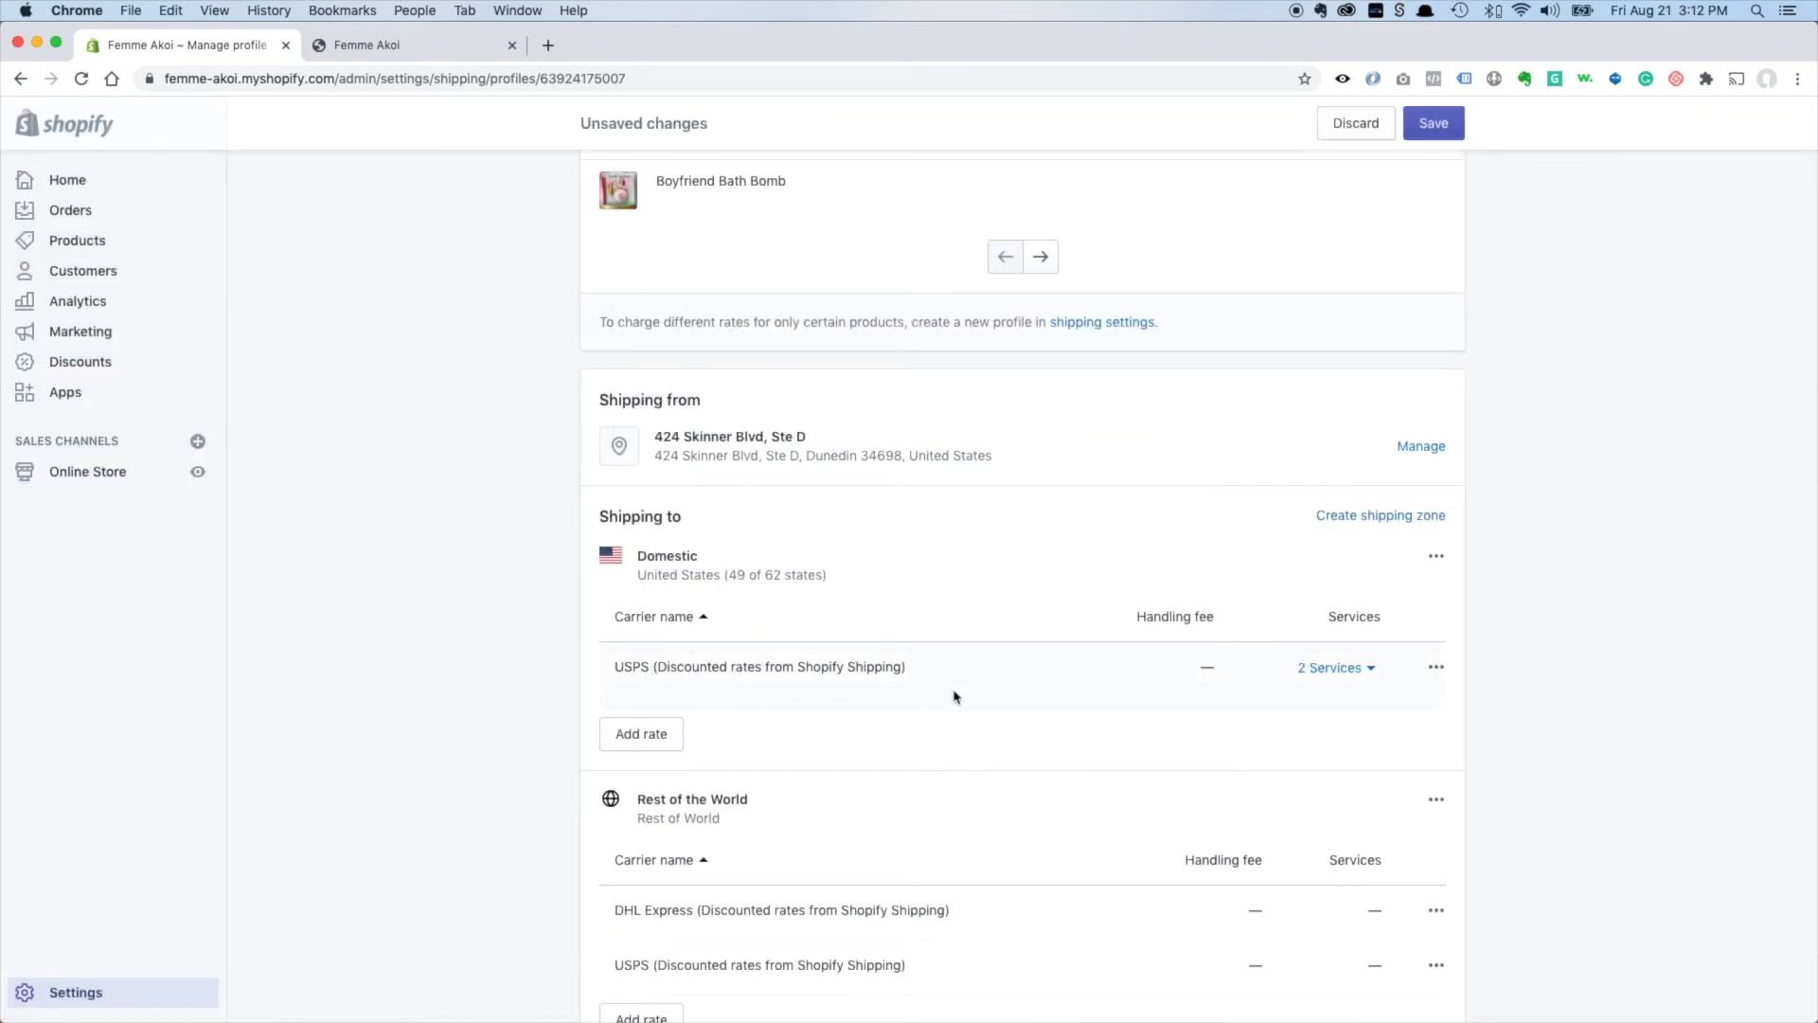
pyautogui.moveTo(1191, 679)
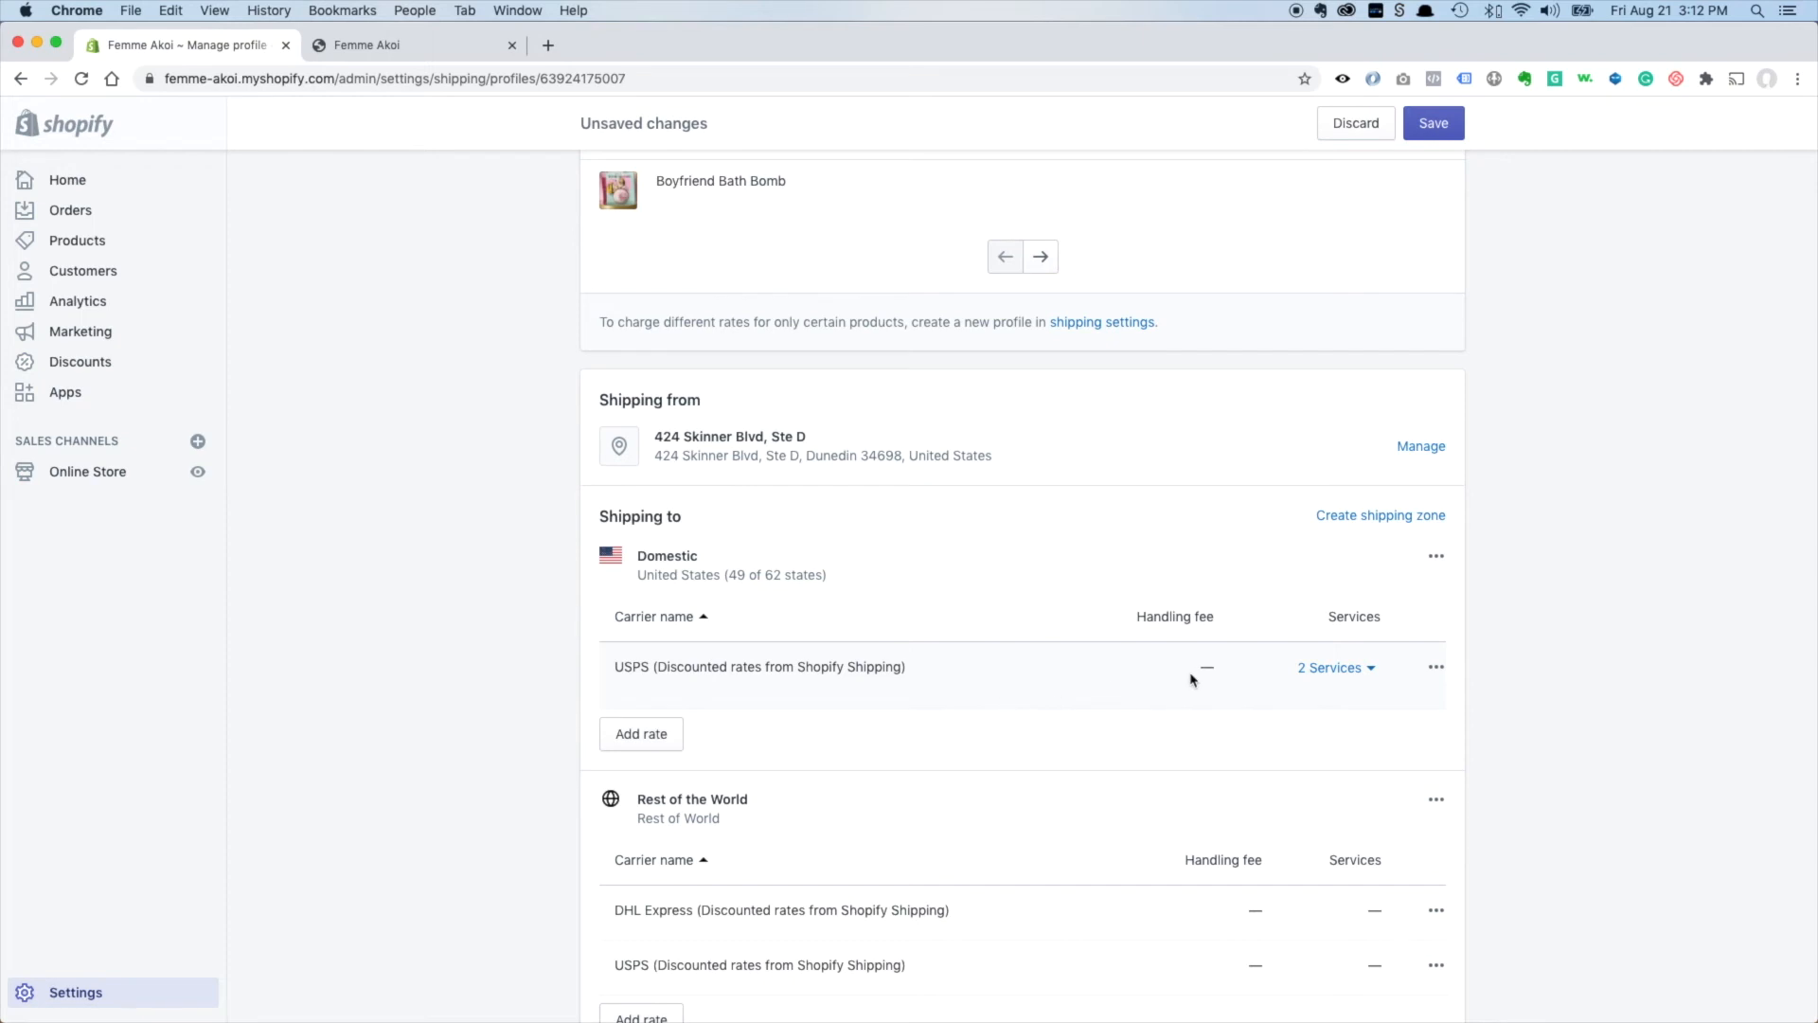
pyautogui.moveTo(1430, 670)
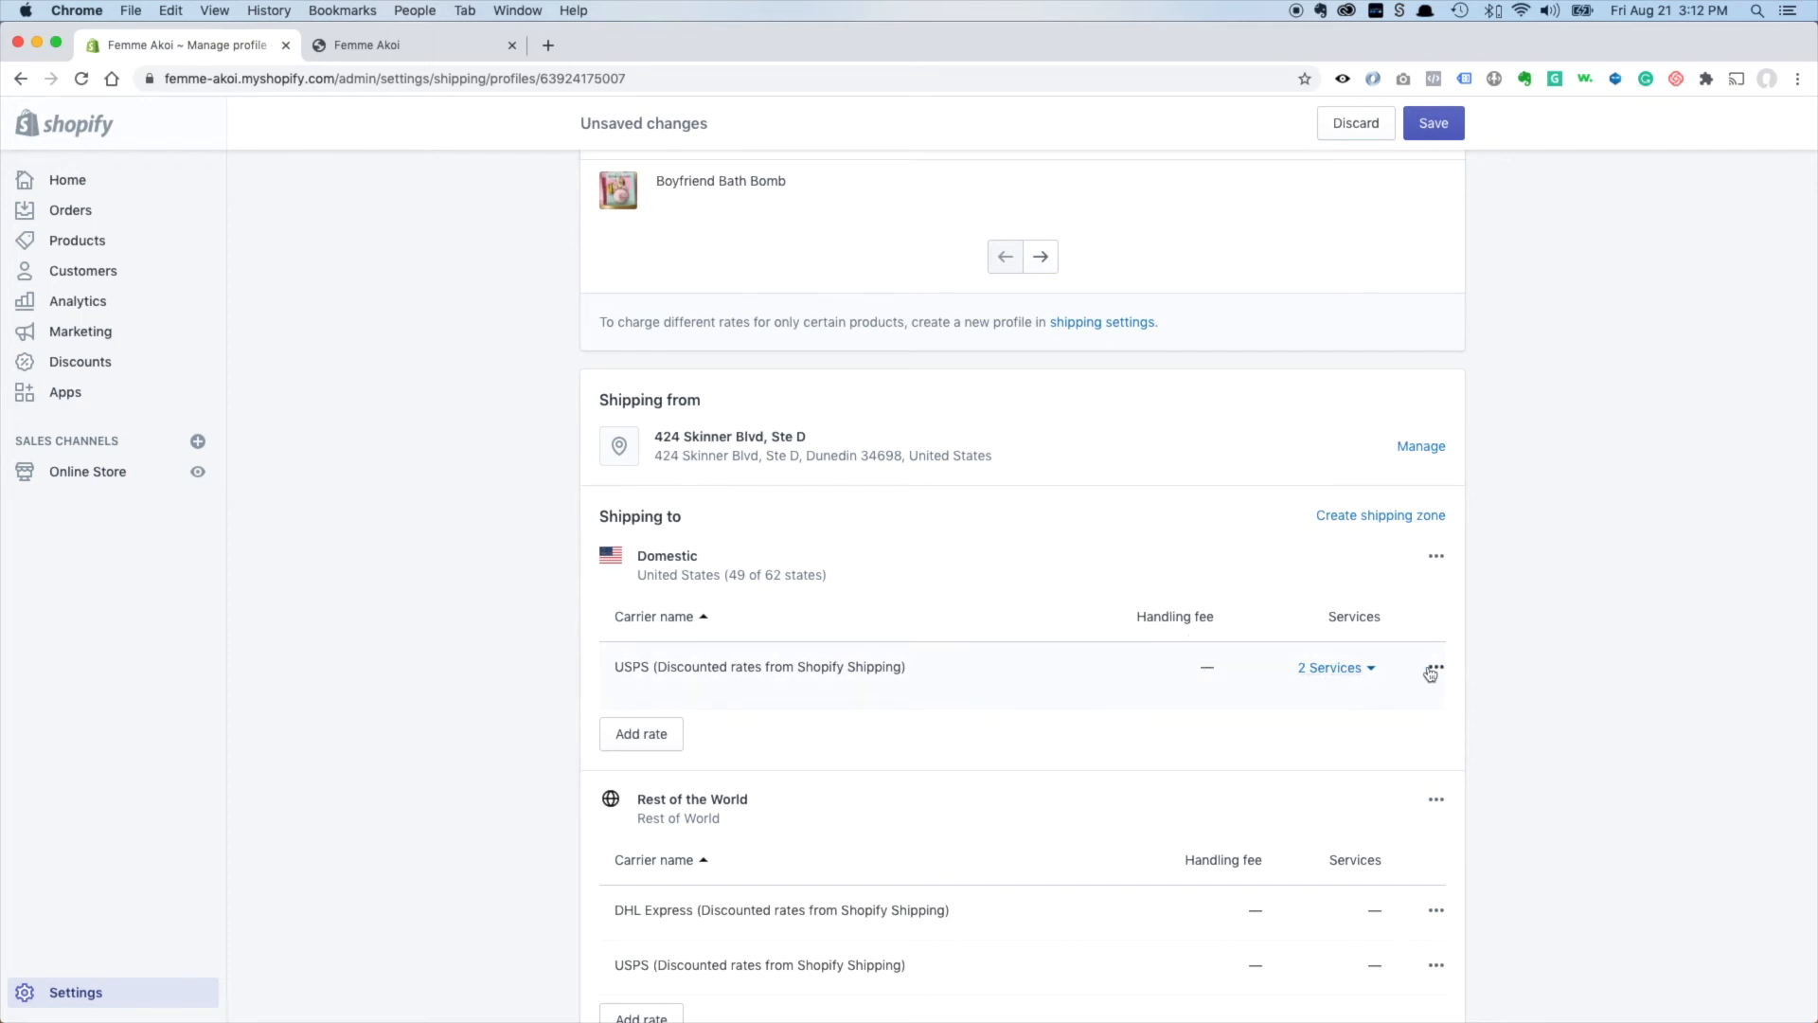
# Save the General shipping profile with the Rest of the World rates removed.
pyautogui.scroll(-3)
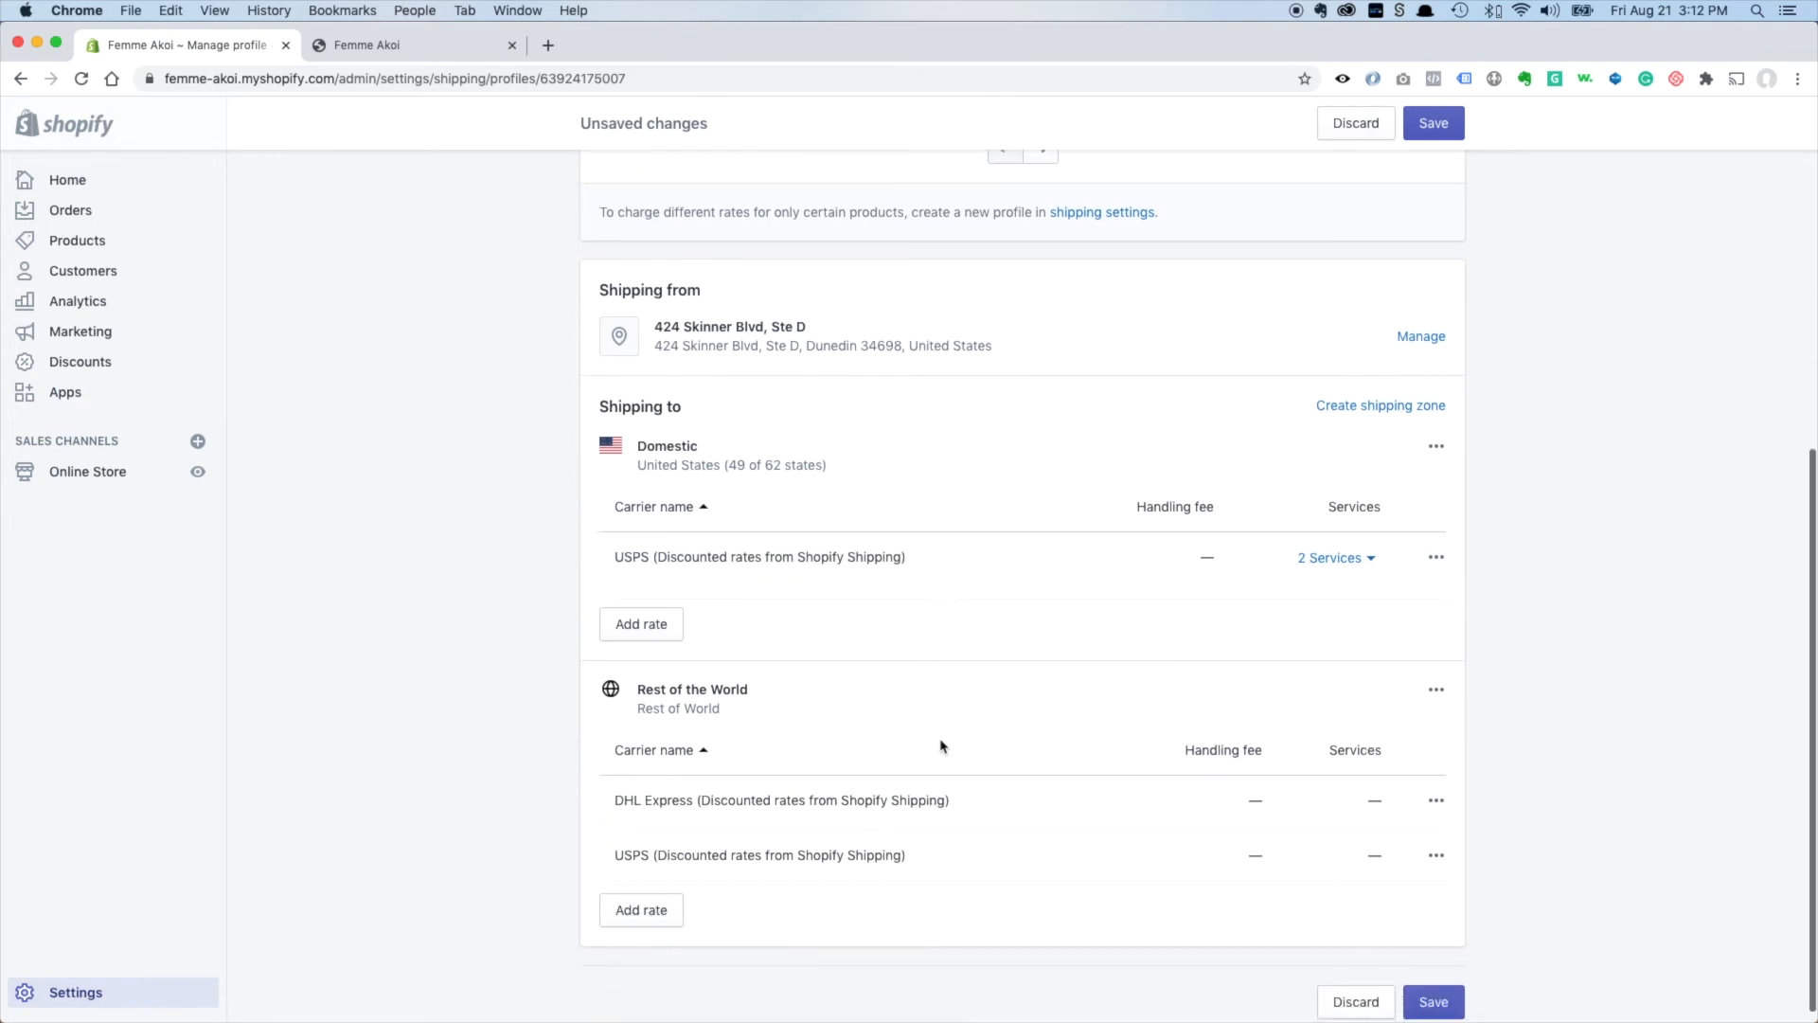
pyautogui.scroll(-3)
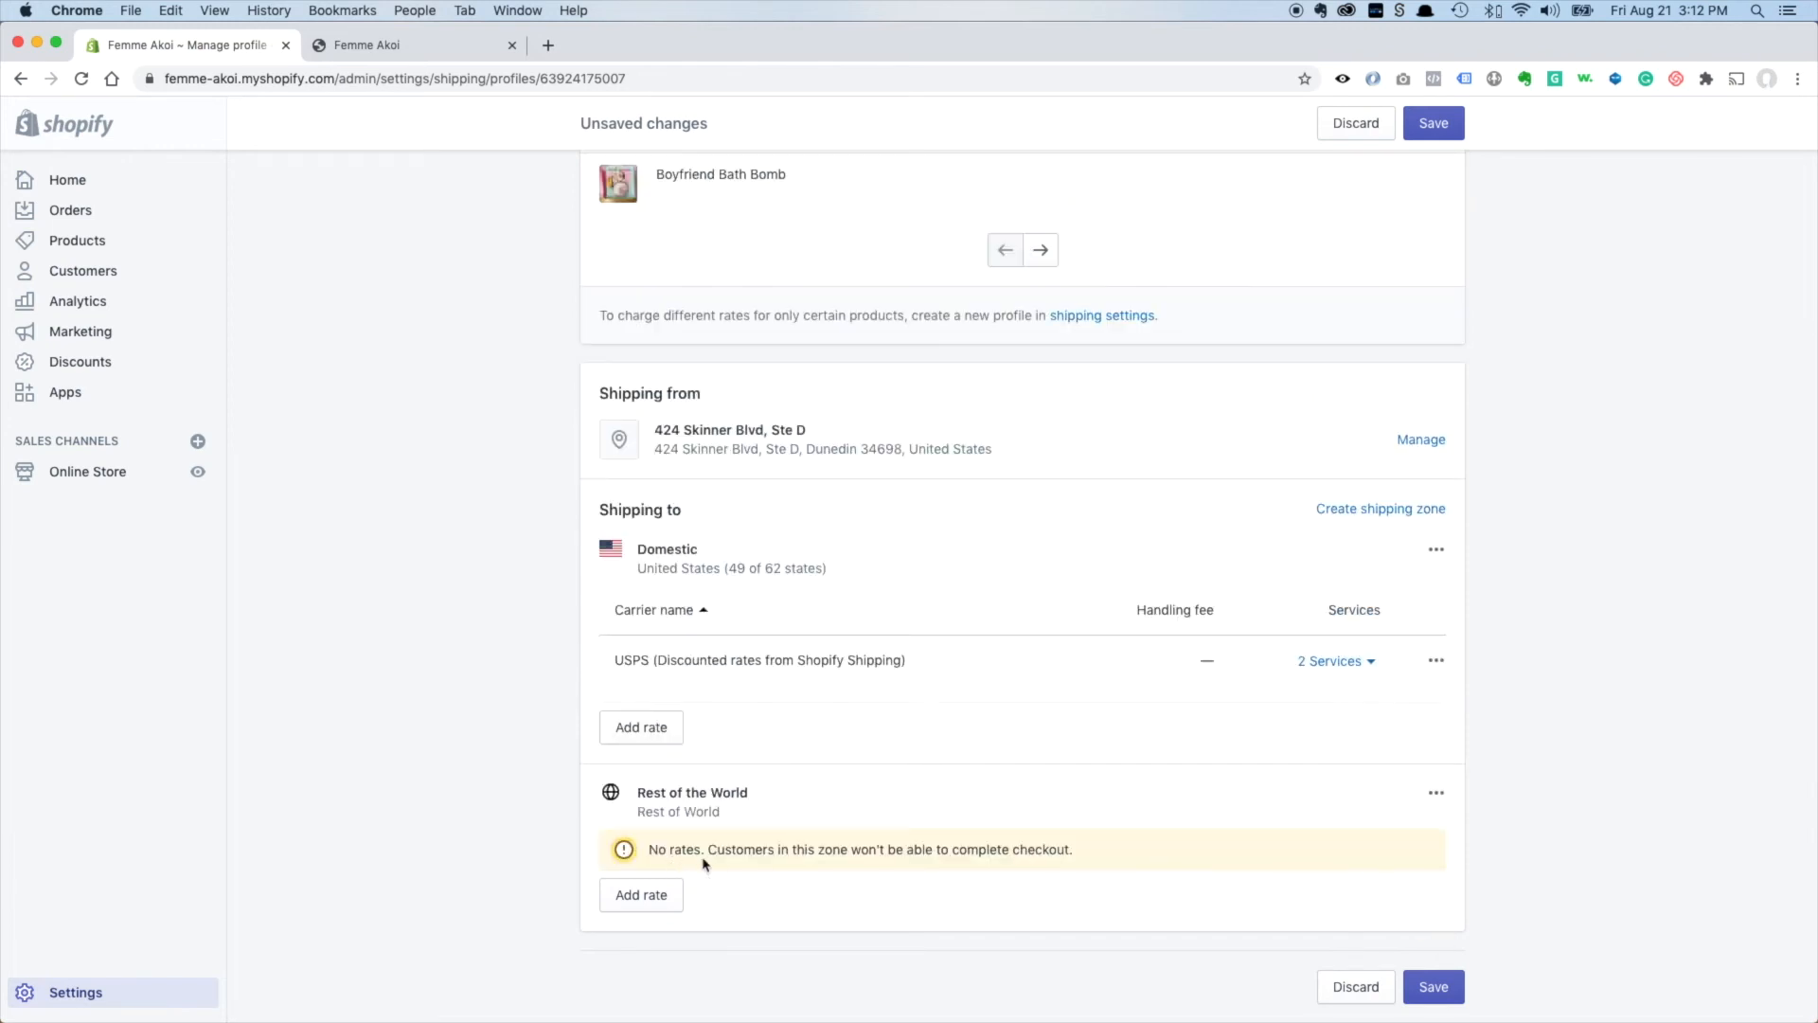
pyautogui.moveTo(958, 891)
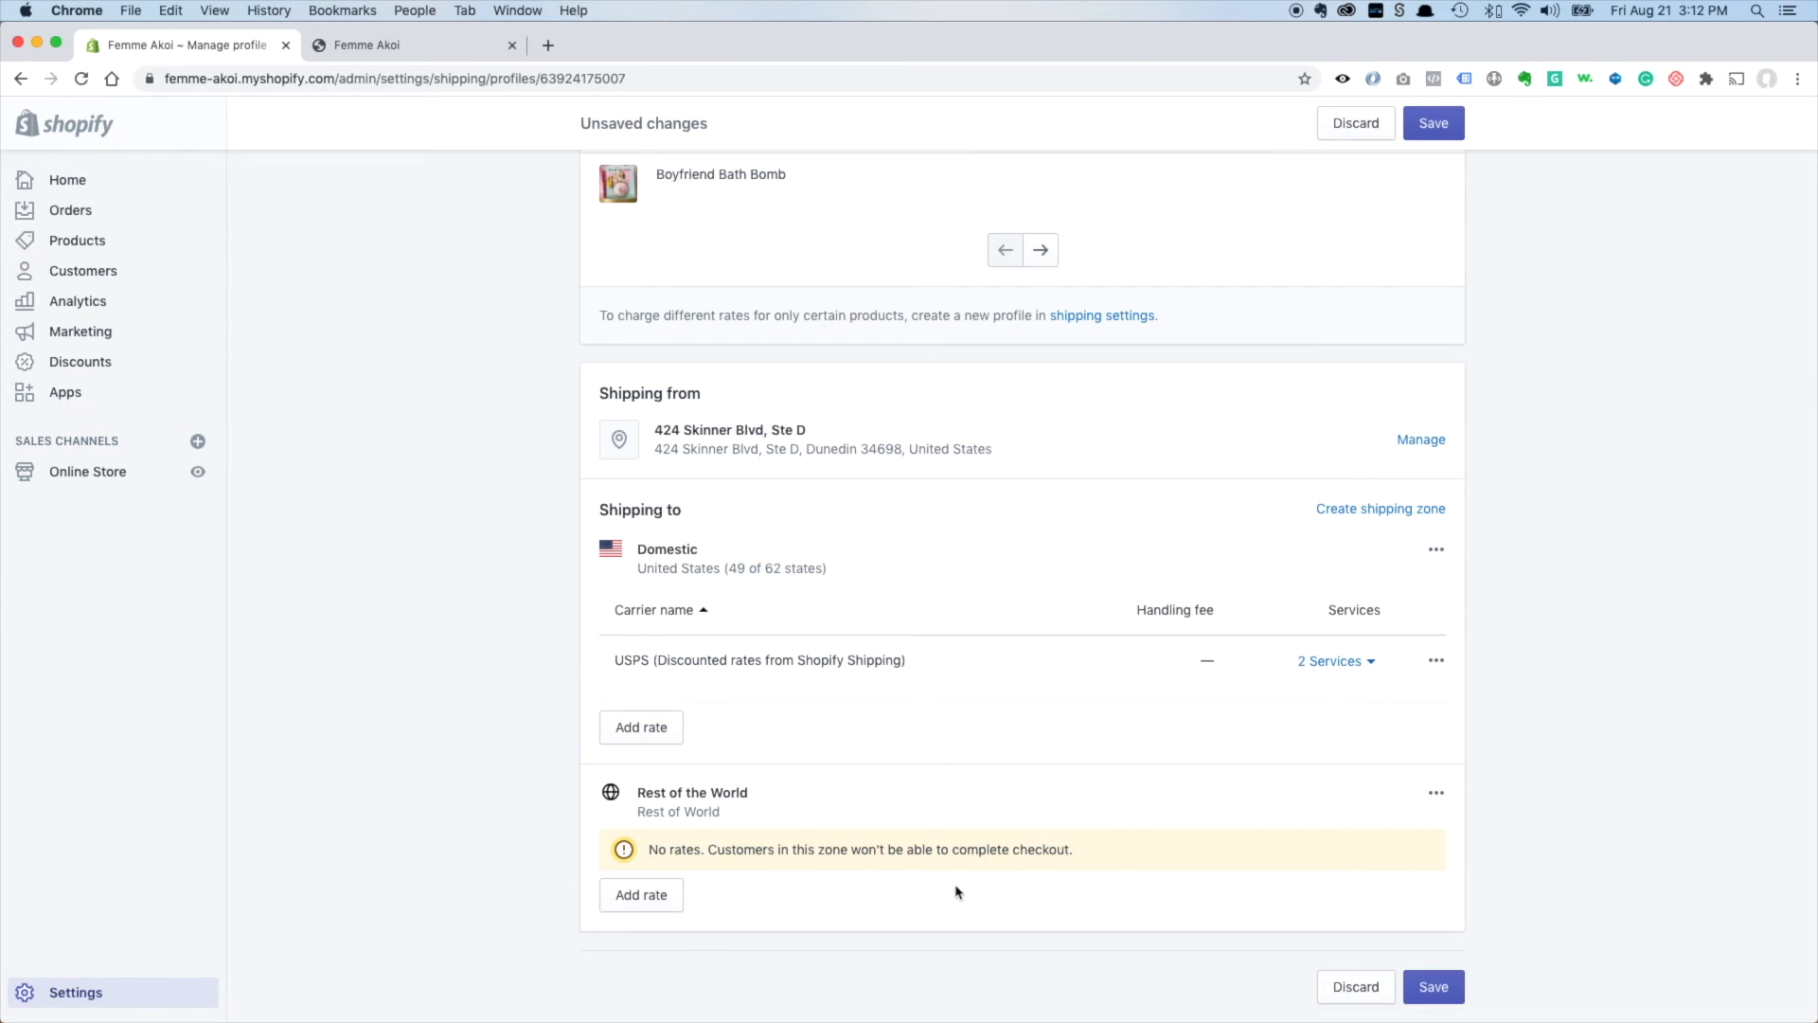
pyautogui.moveTo(862, 466)
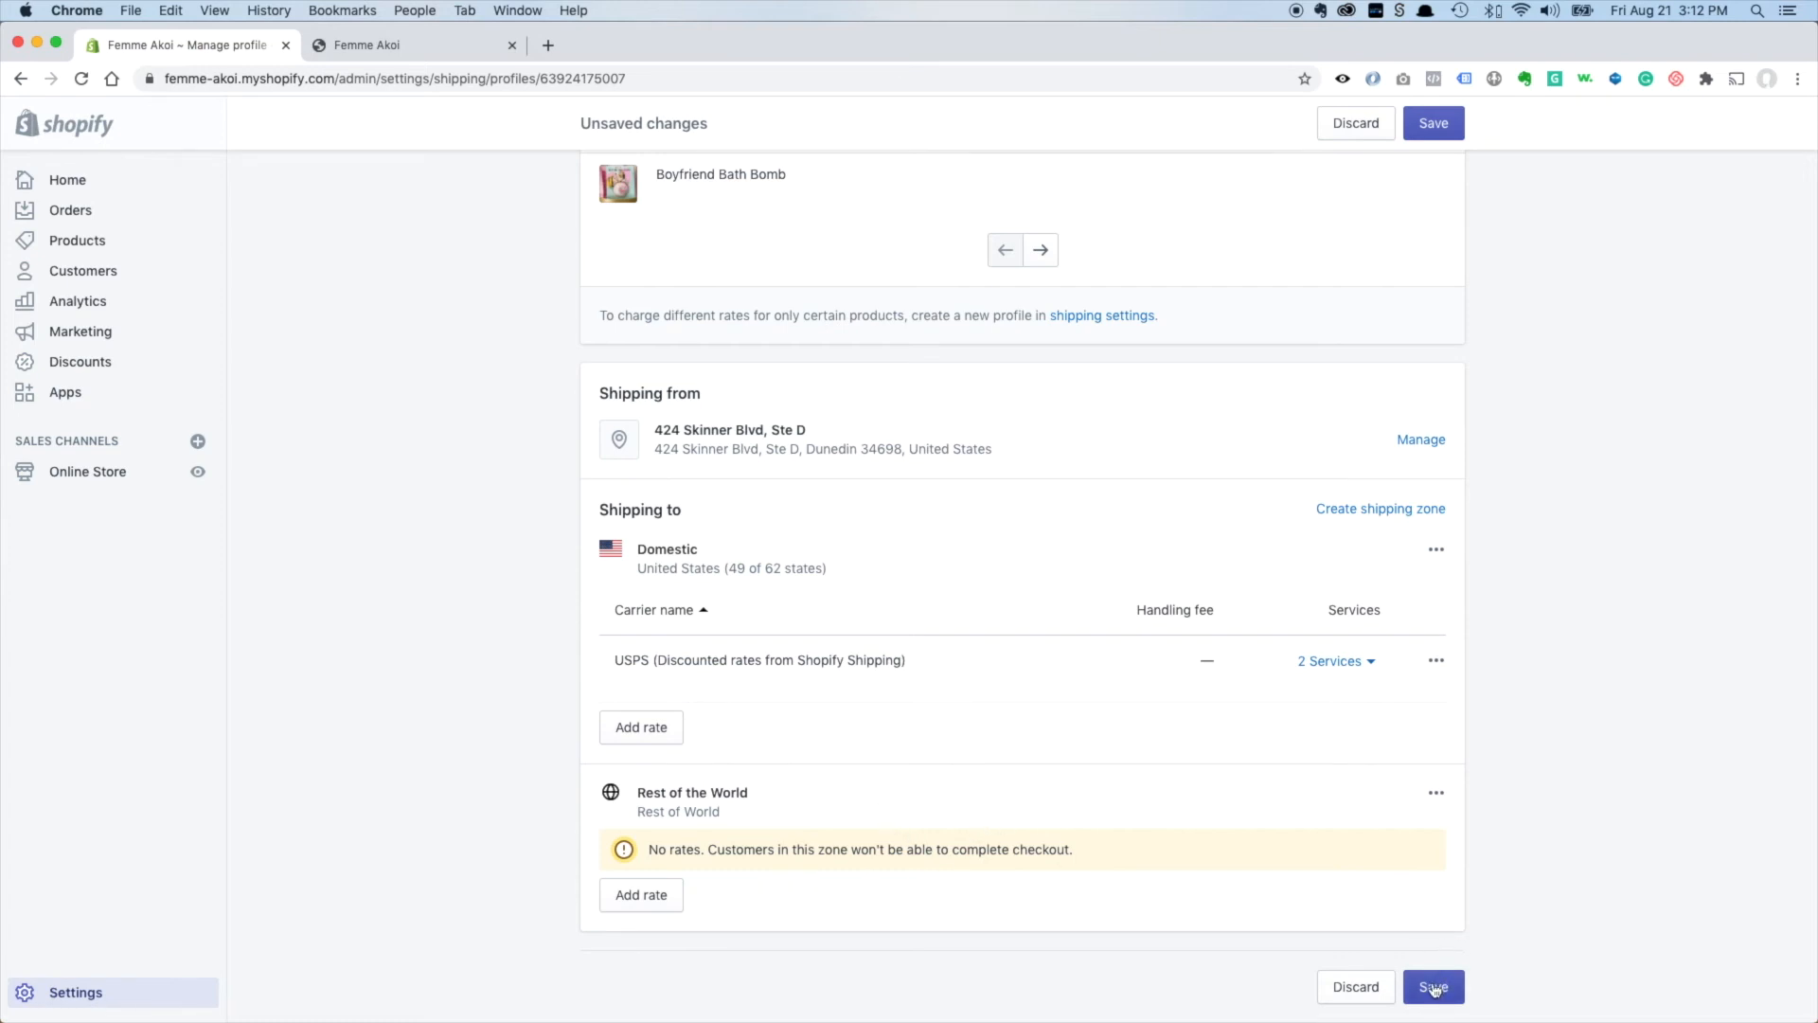
pyautogui.click(1433, 986)
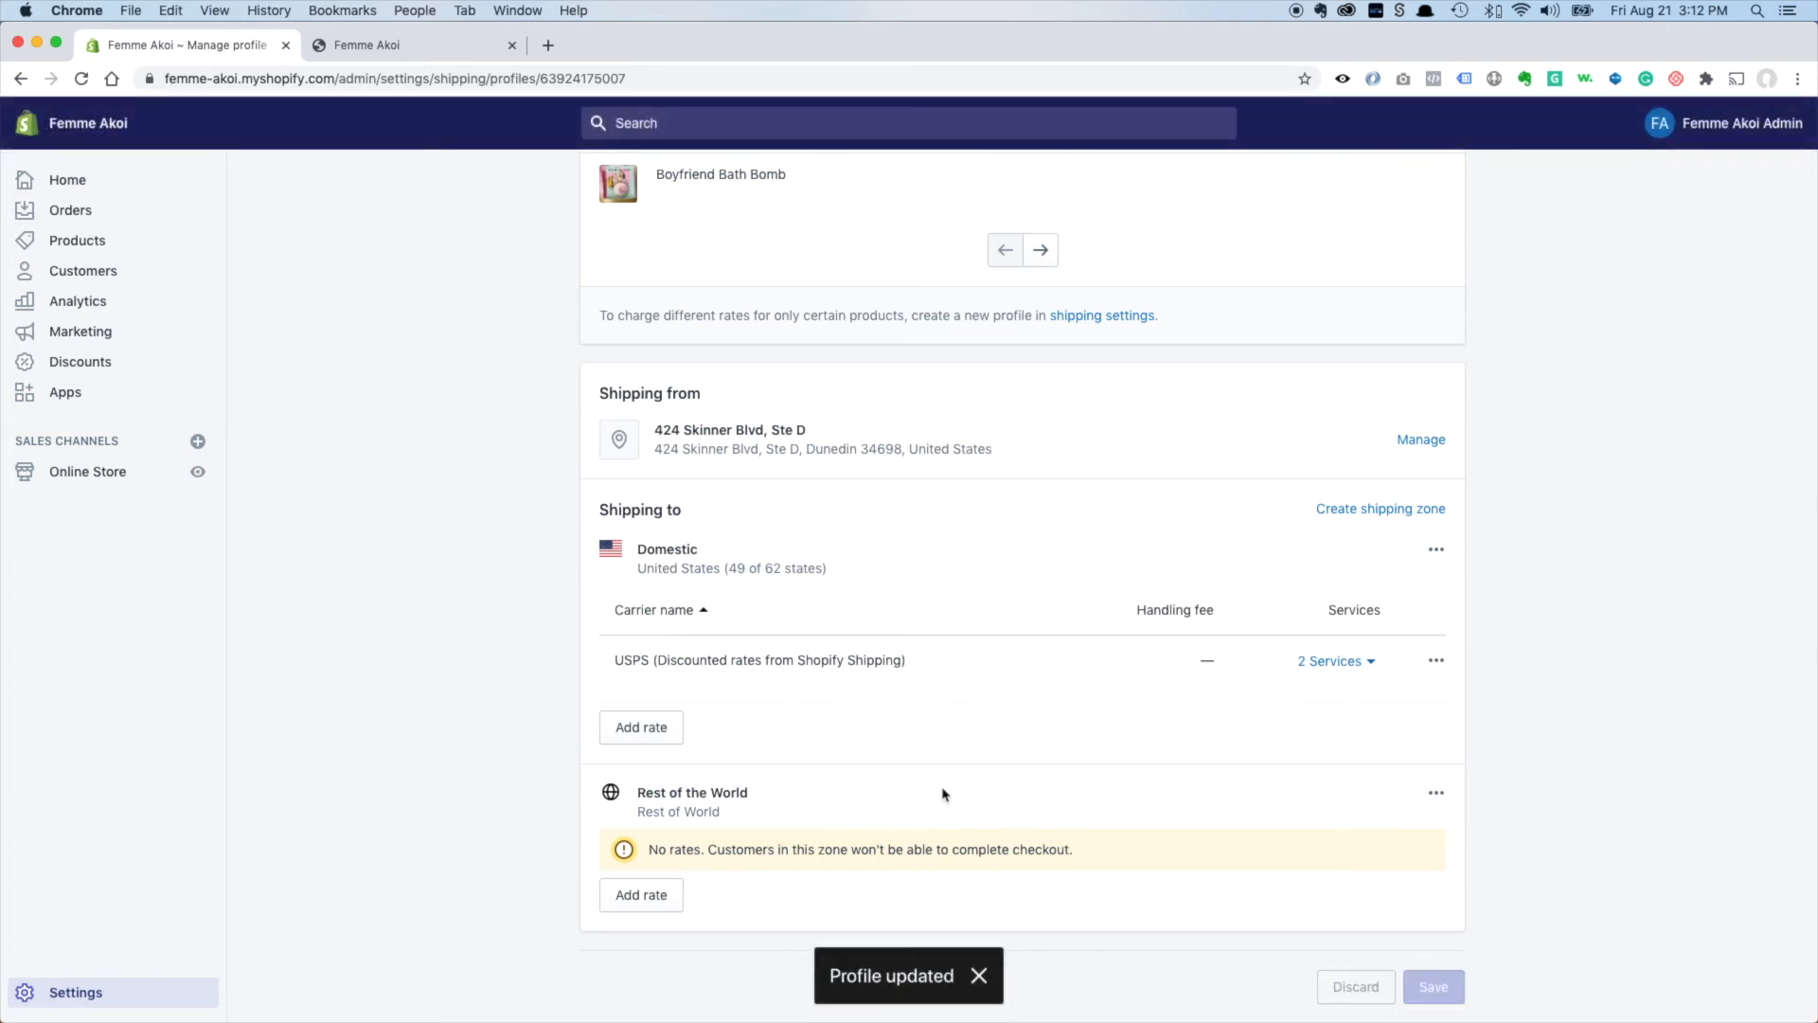
pyautogui.scroll(3)
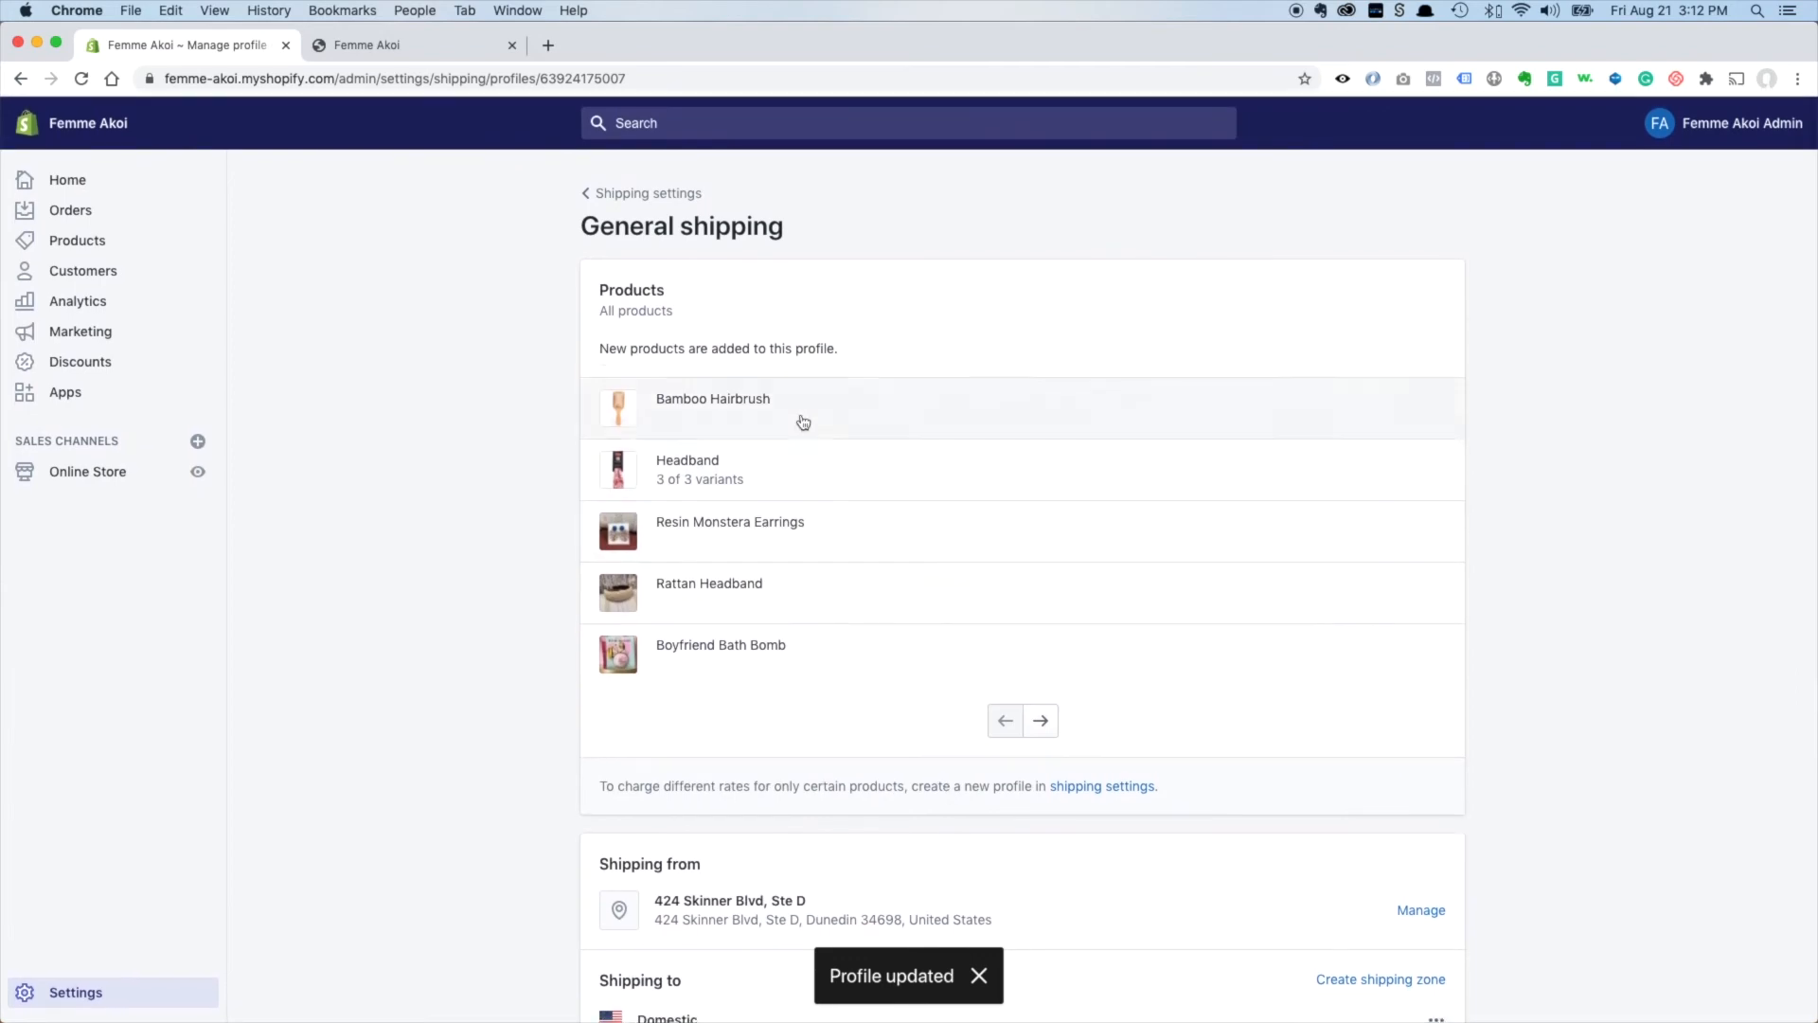
# Return to Shipping and delivery and scroll down to the Packages section with Sample box.
pyautogui.click(648, 193)
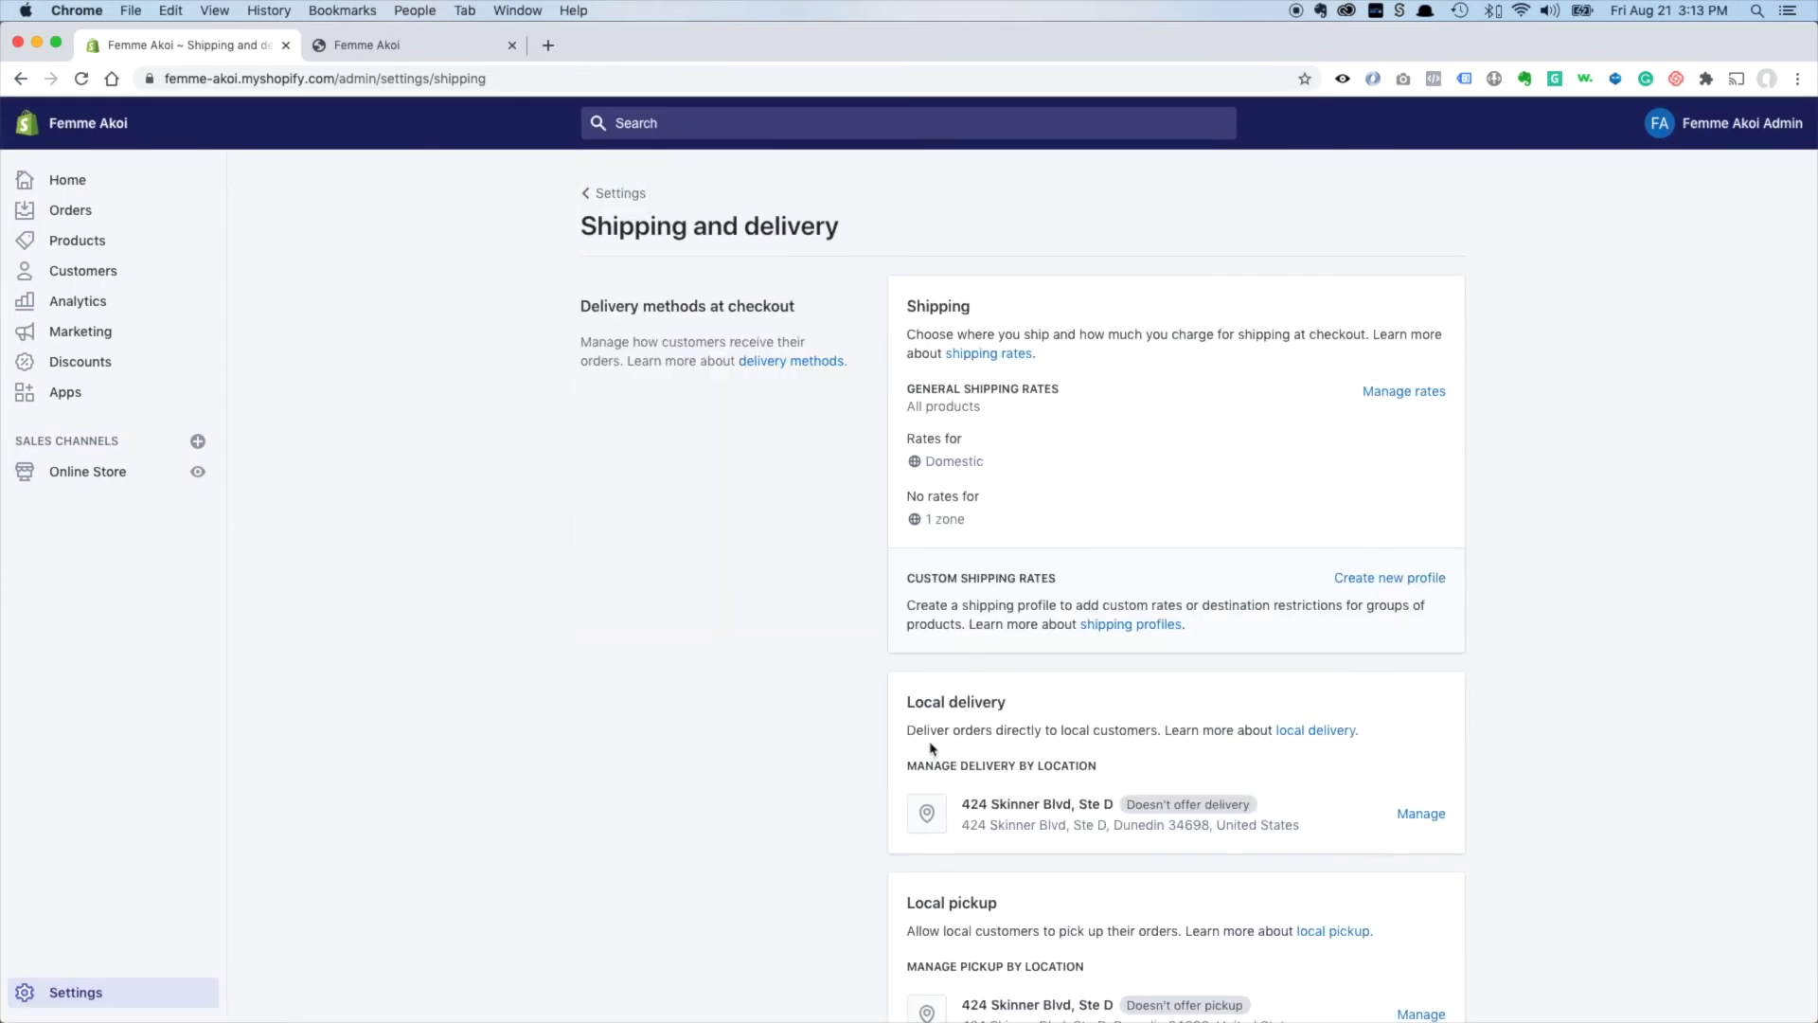
pyautogui.scroll(-3)
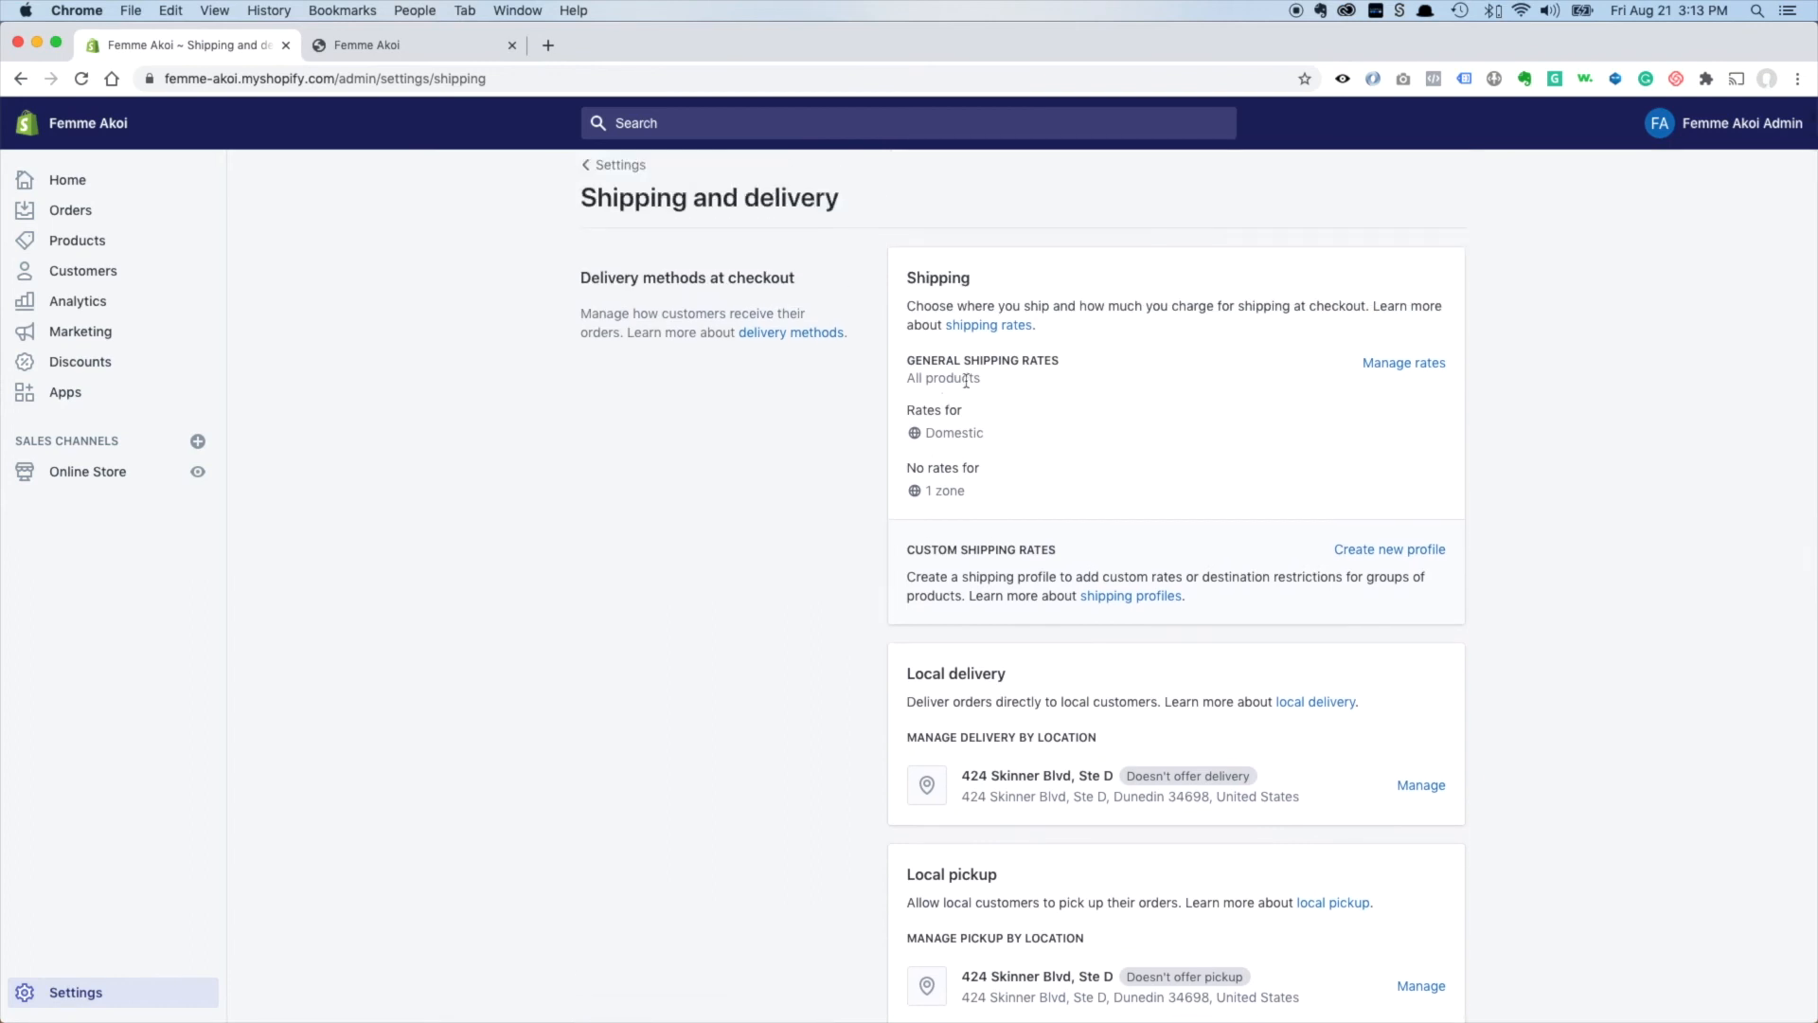
pyautogui.scroll(-3)
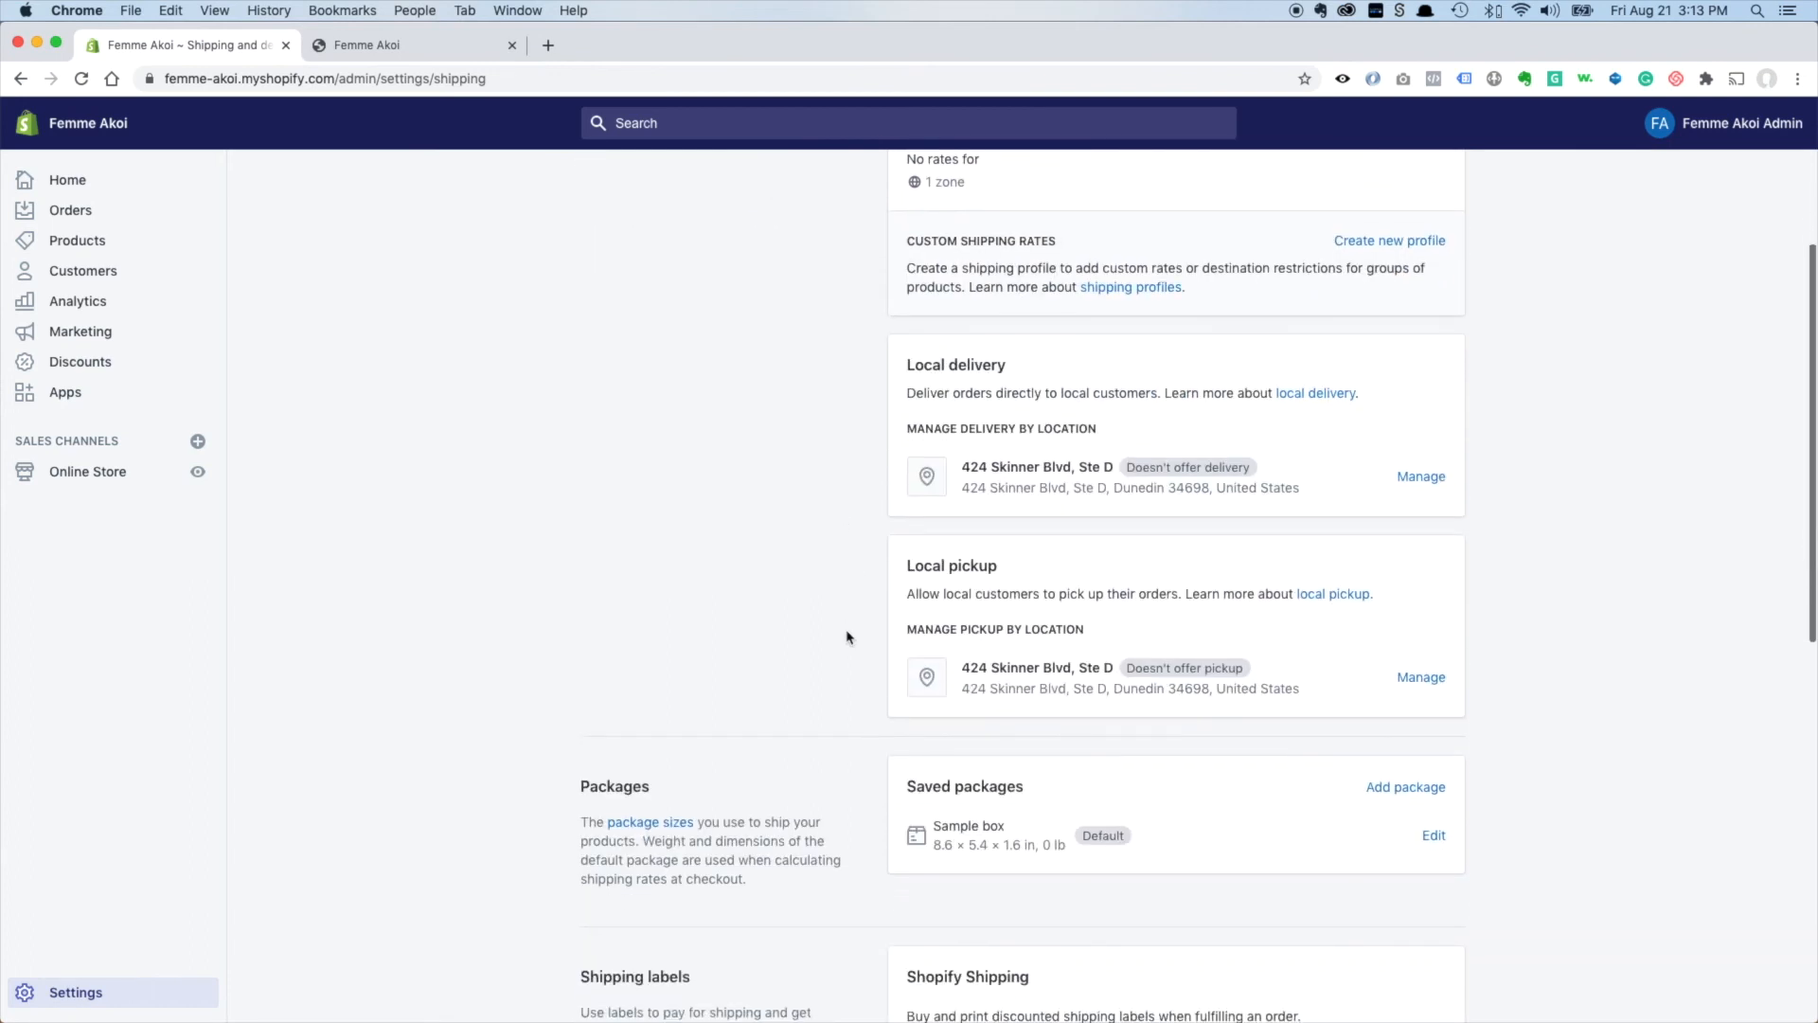
pyautogui.scroll(-3)
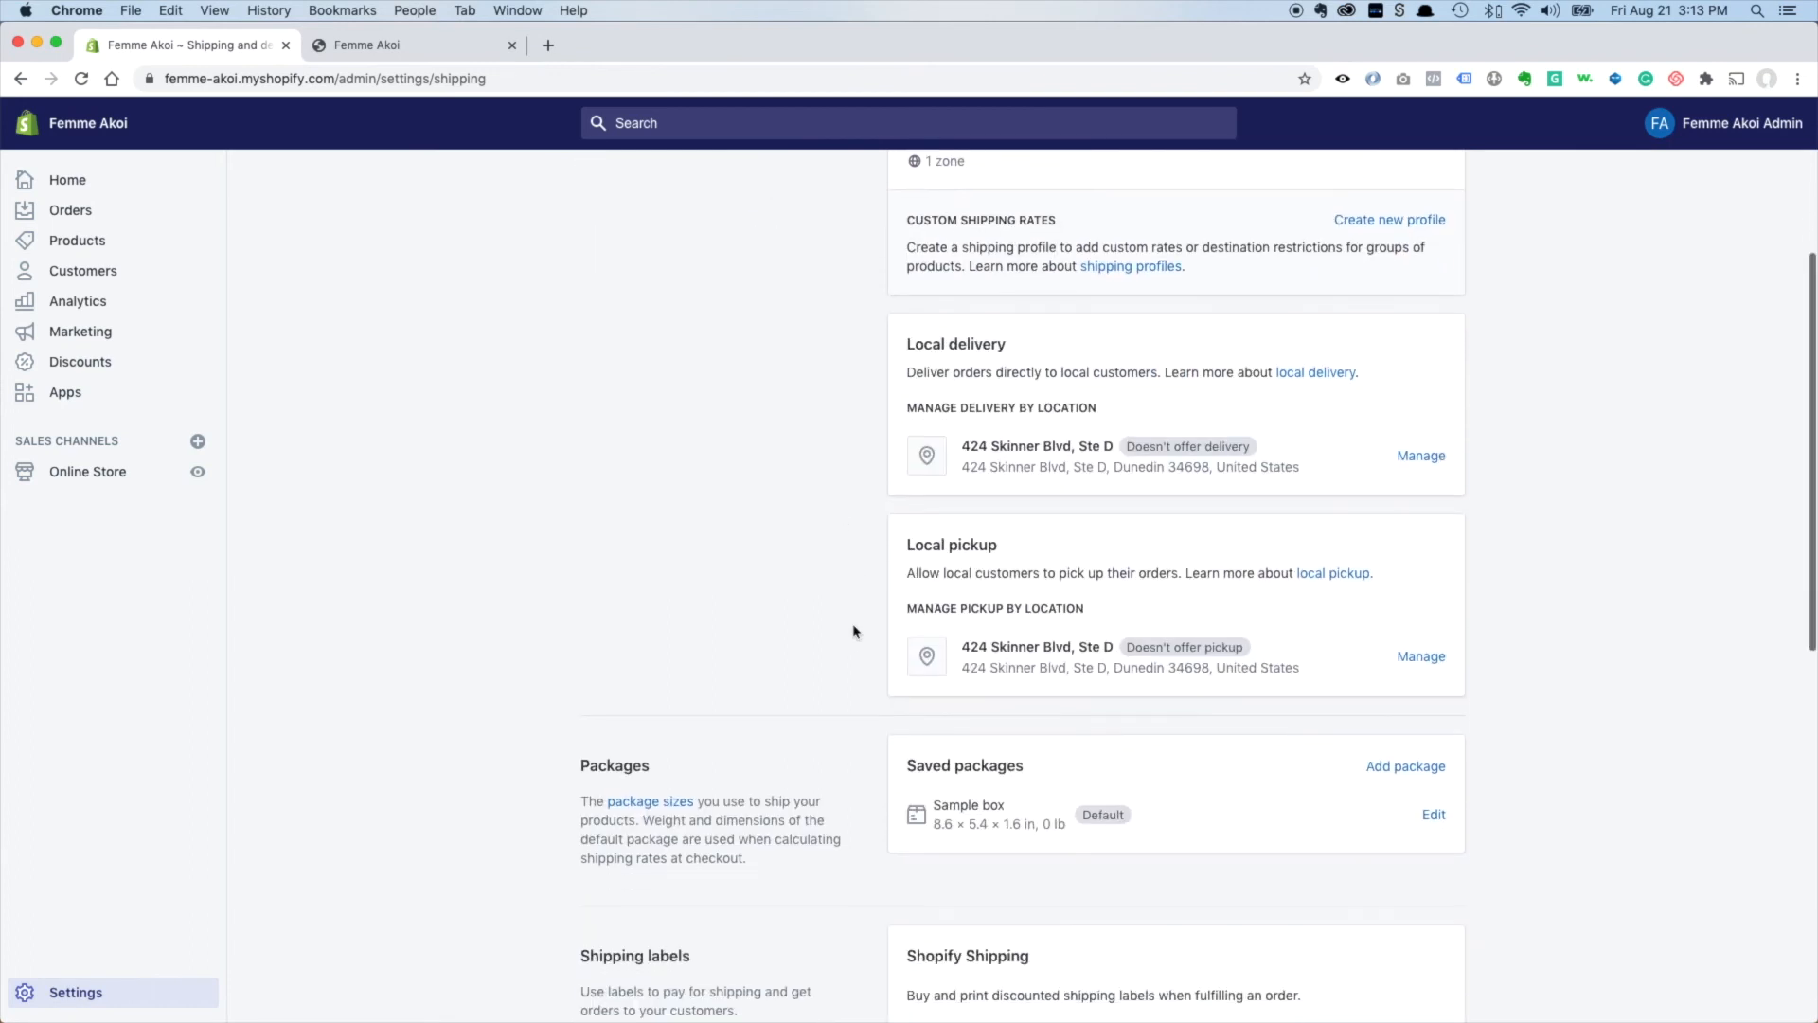
pyautogui.scroll(-3)
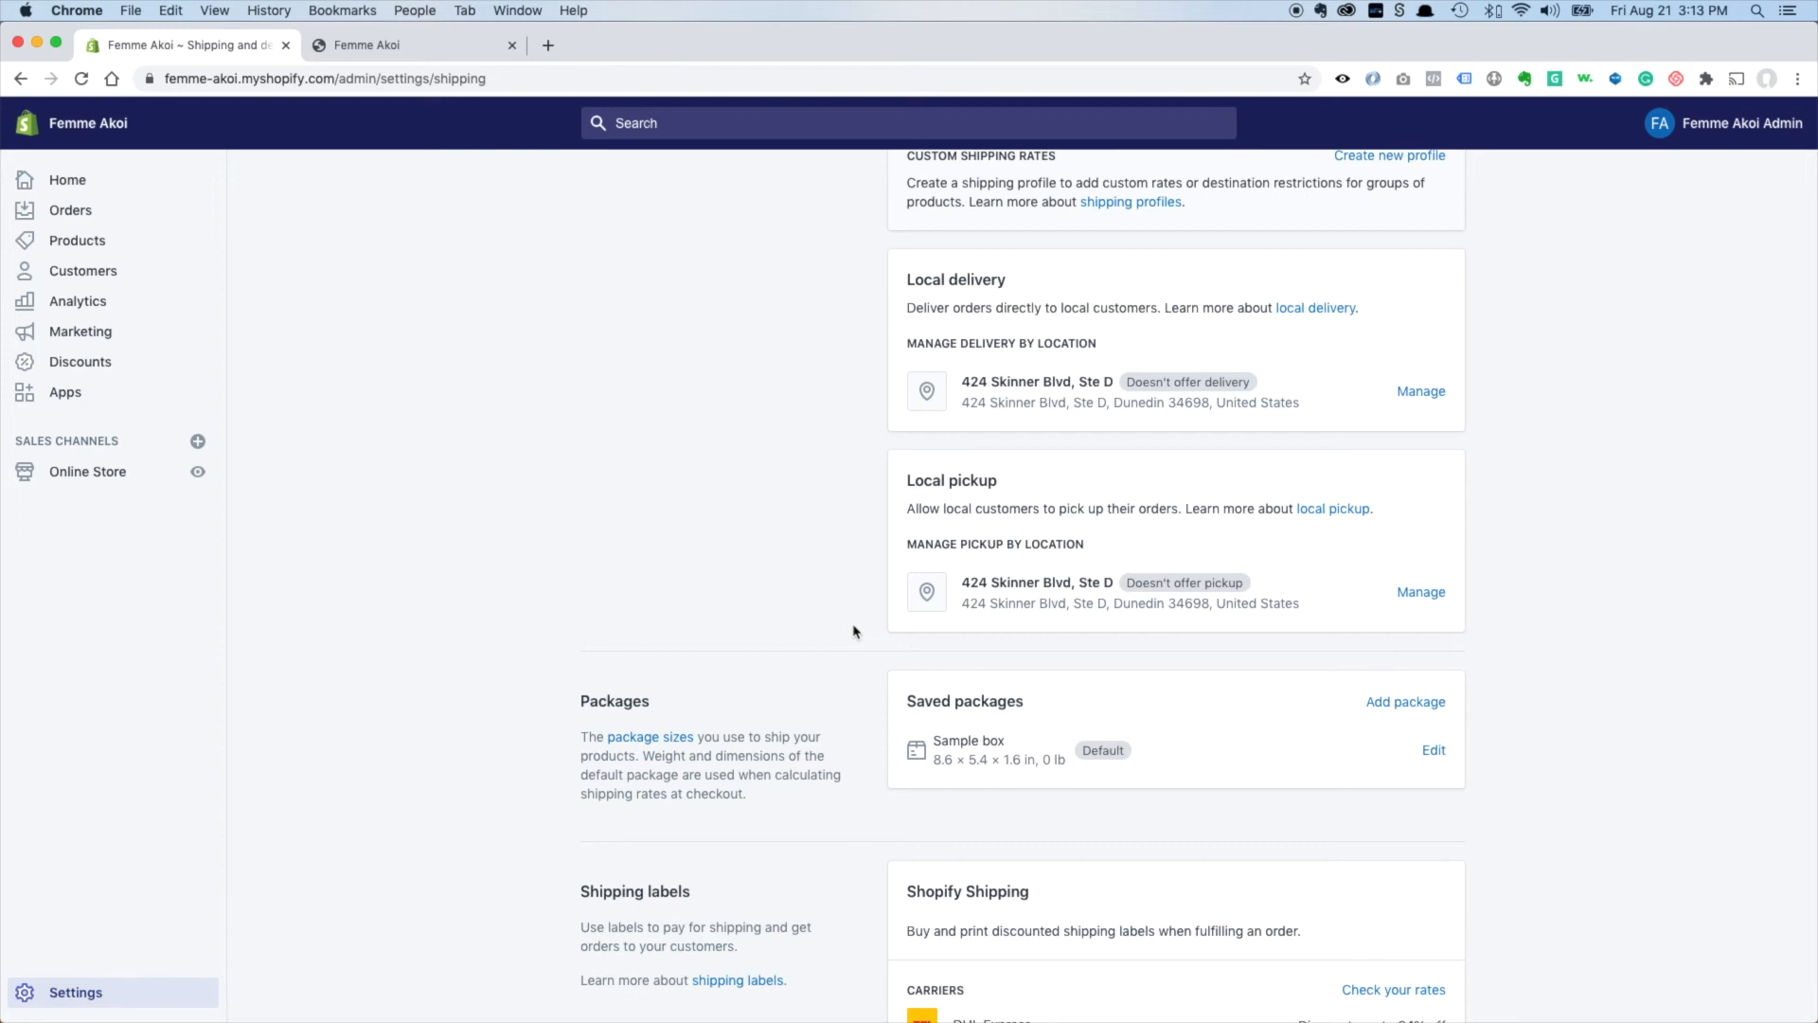
pyautogui.moveTo(702, 610)
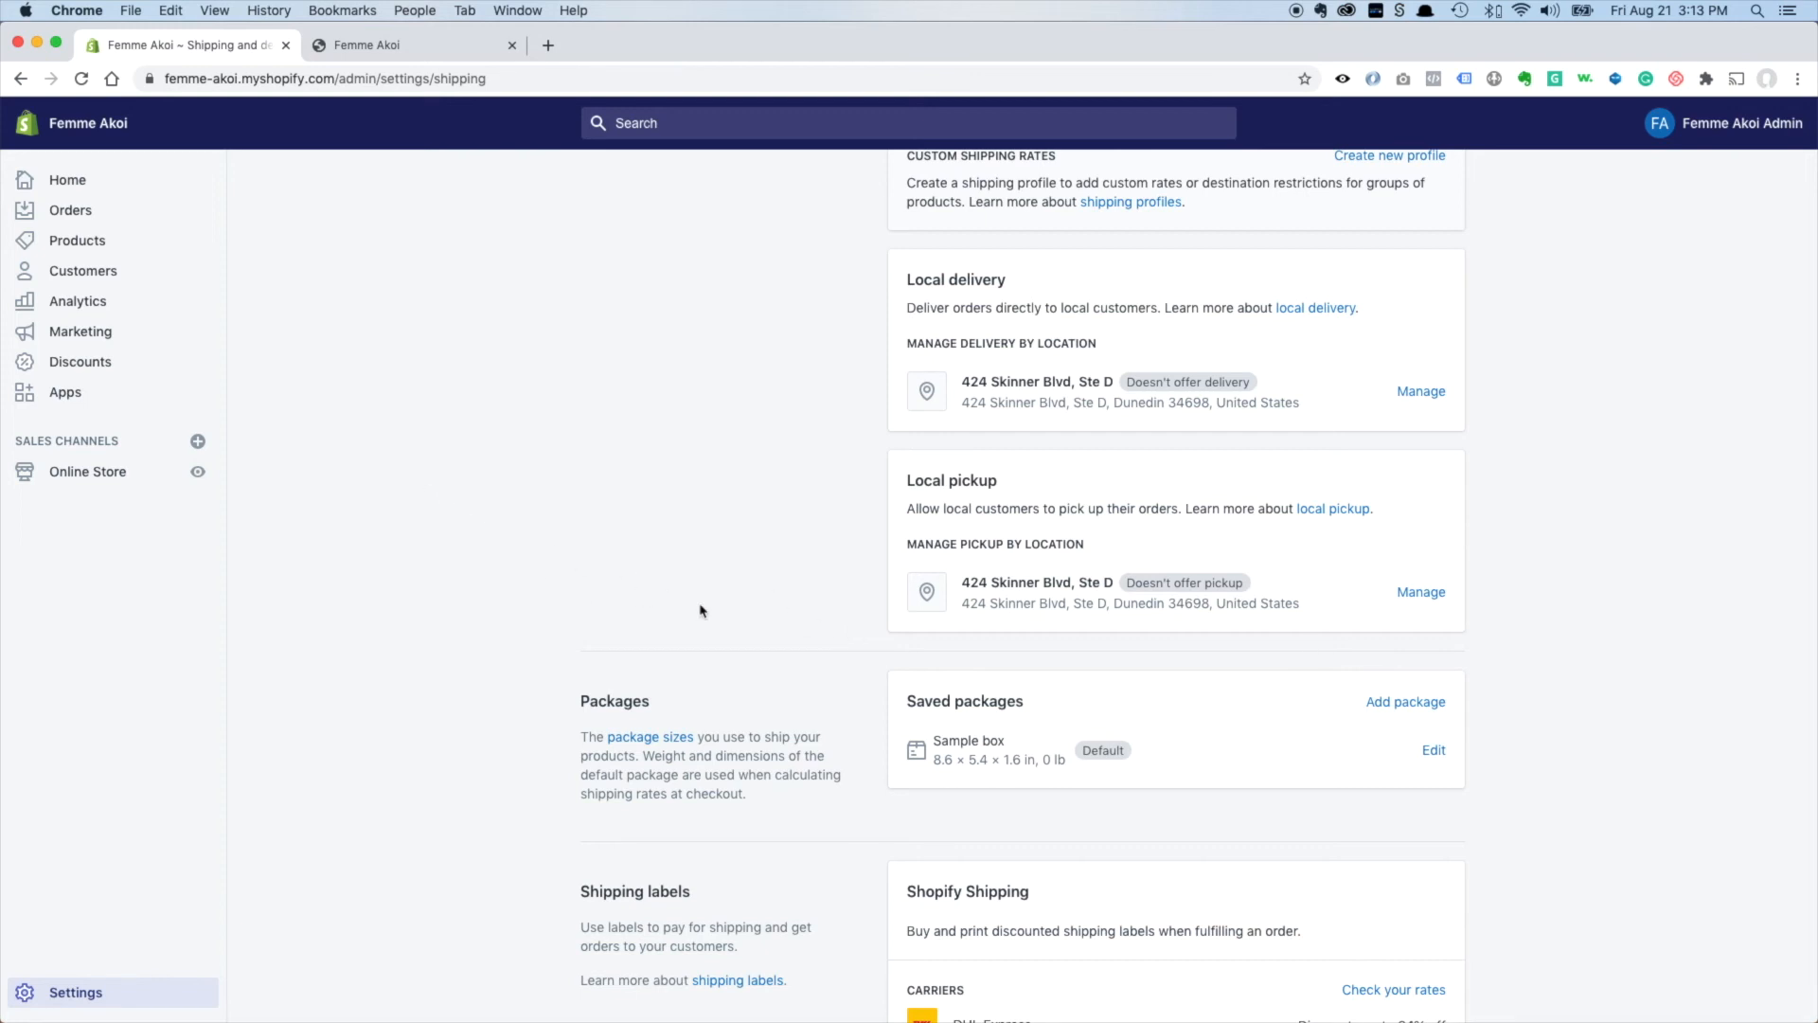
pyautogui.moveTo(846, 635)
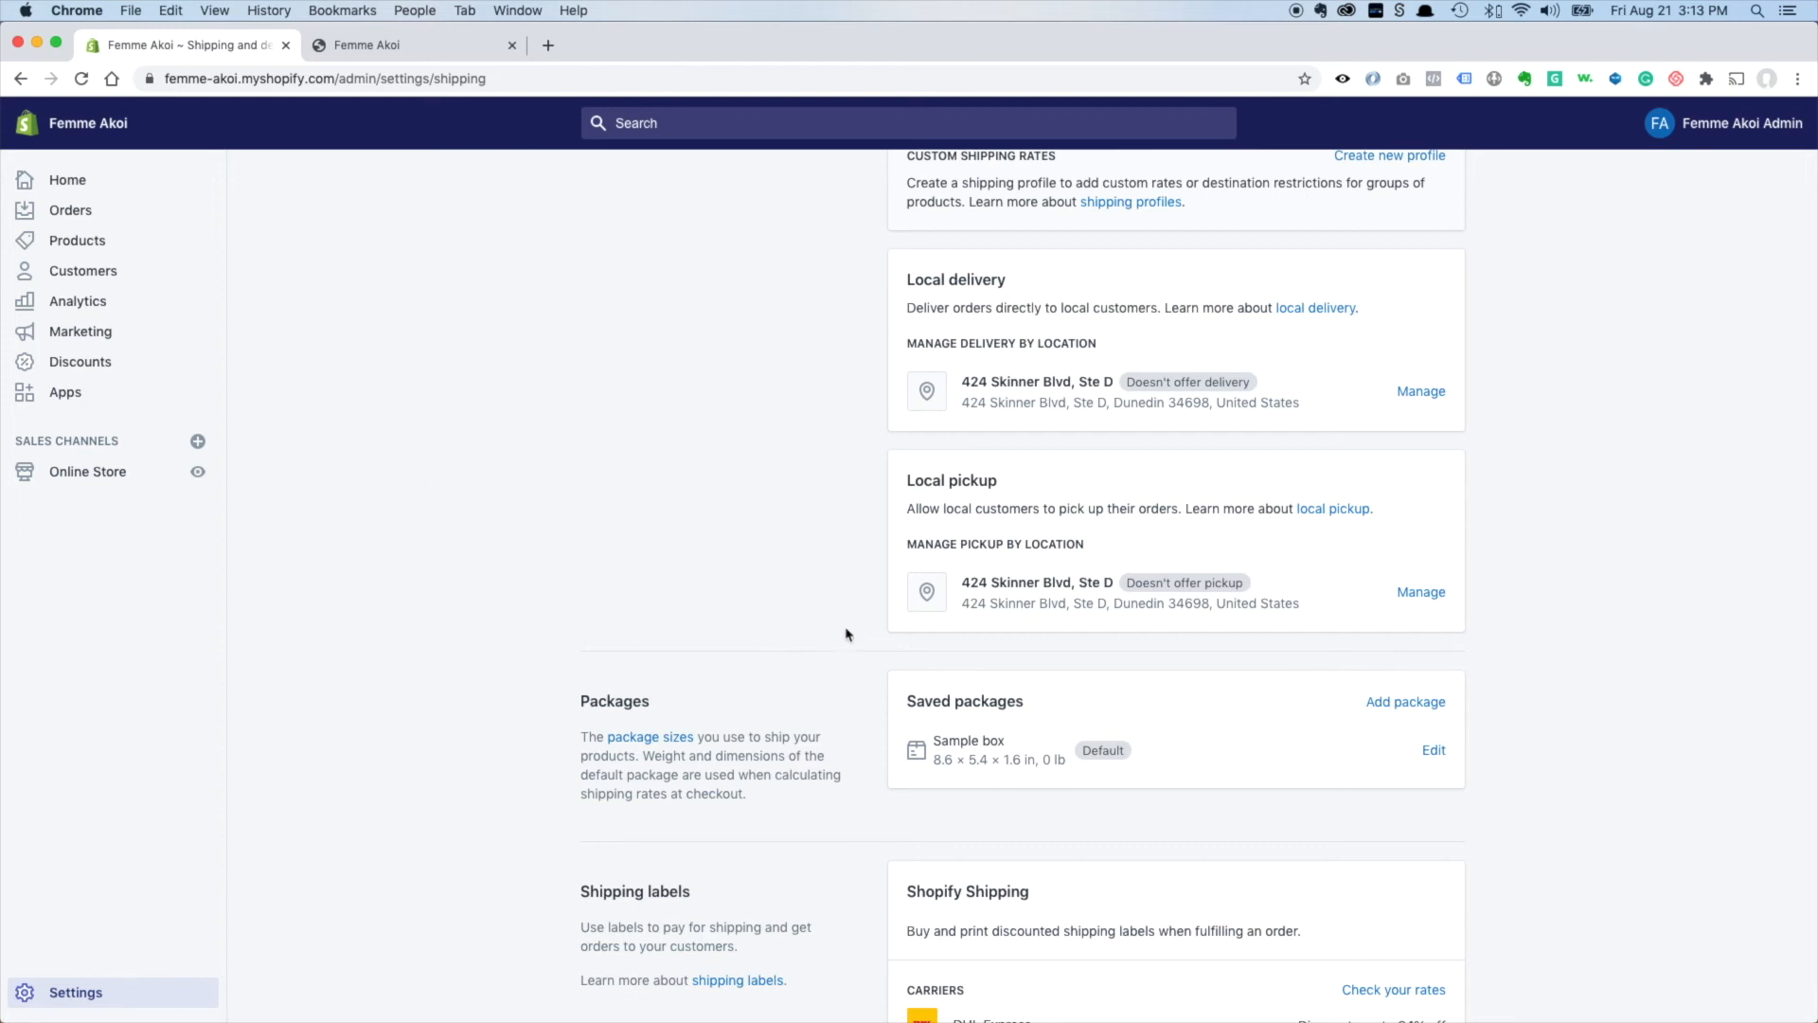
pyautogui.scroll(-3)
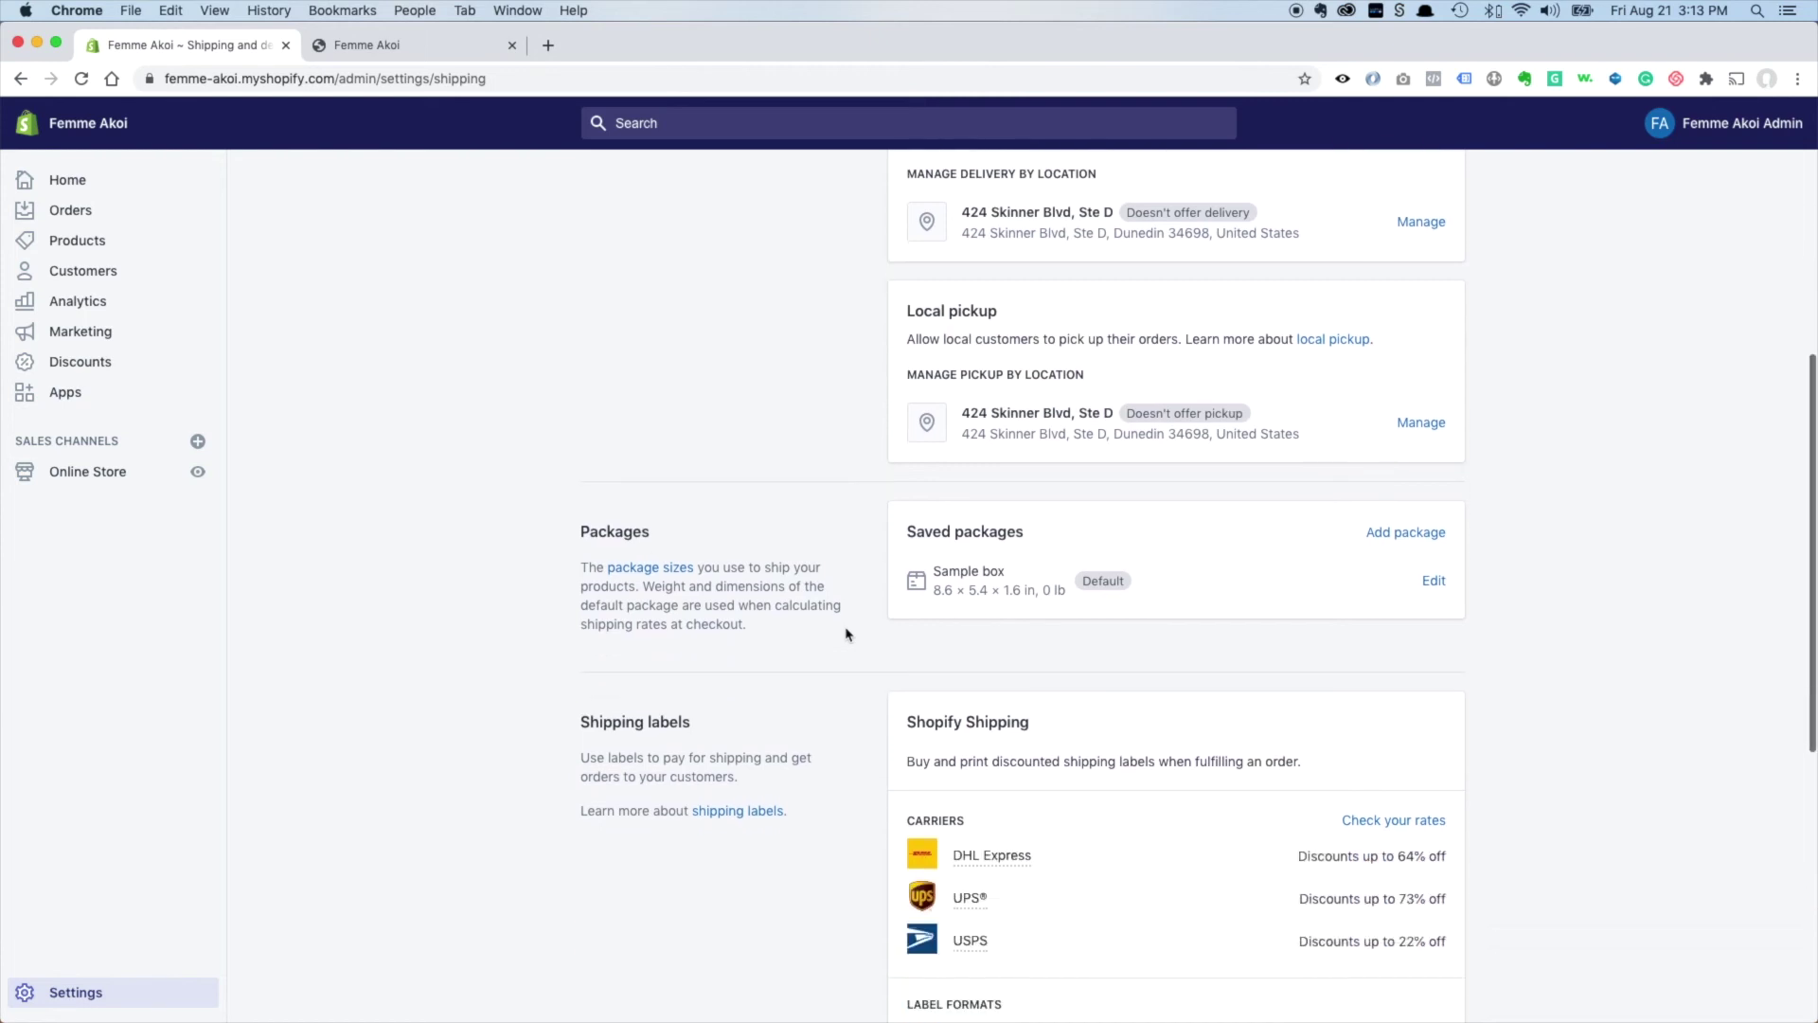
pyautogui.scroll(-3)
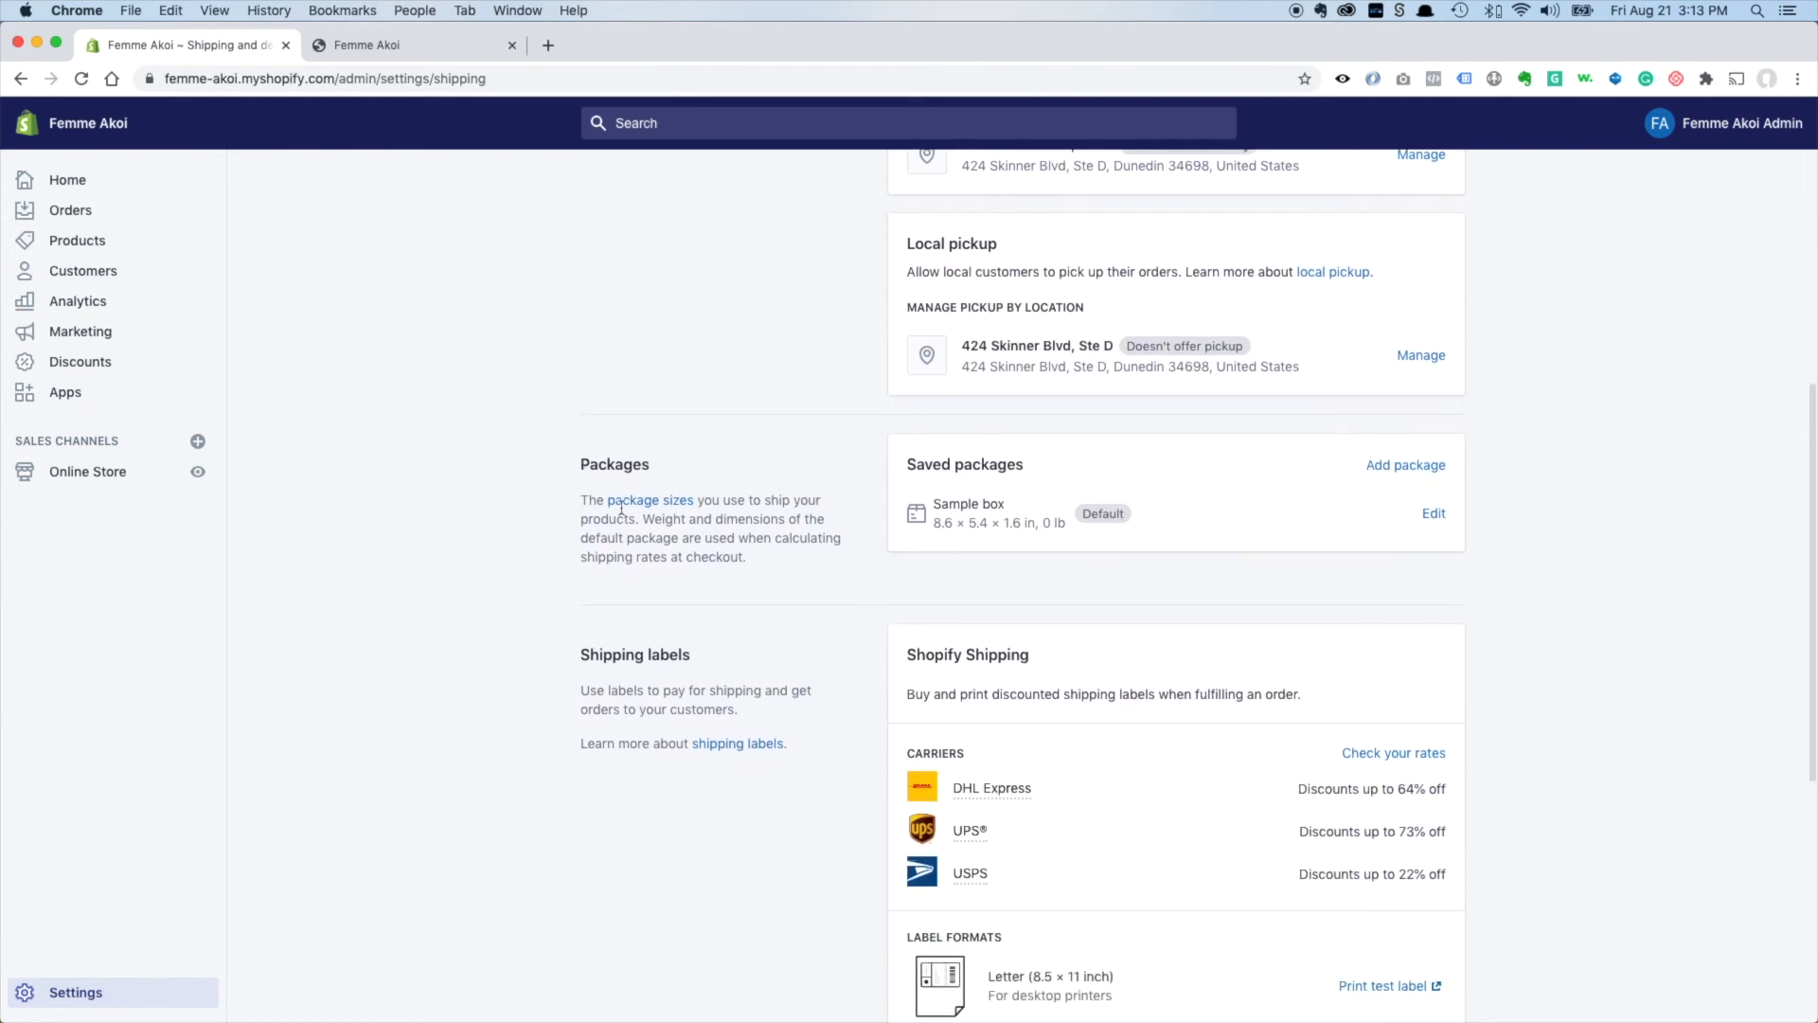
pyautogui.scroll(3)
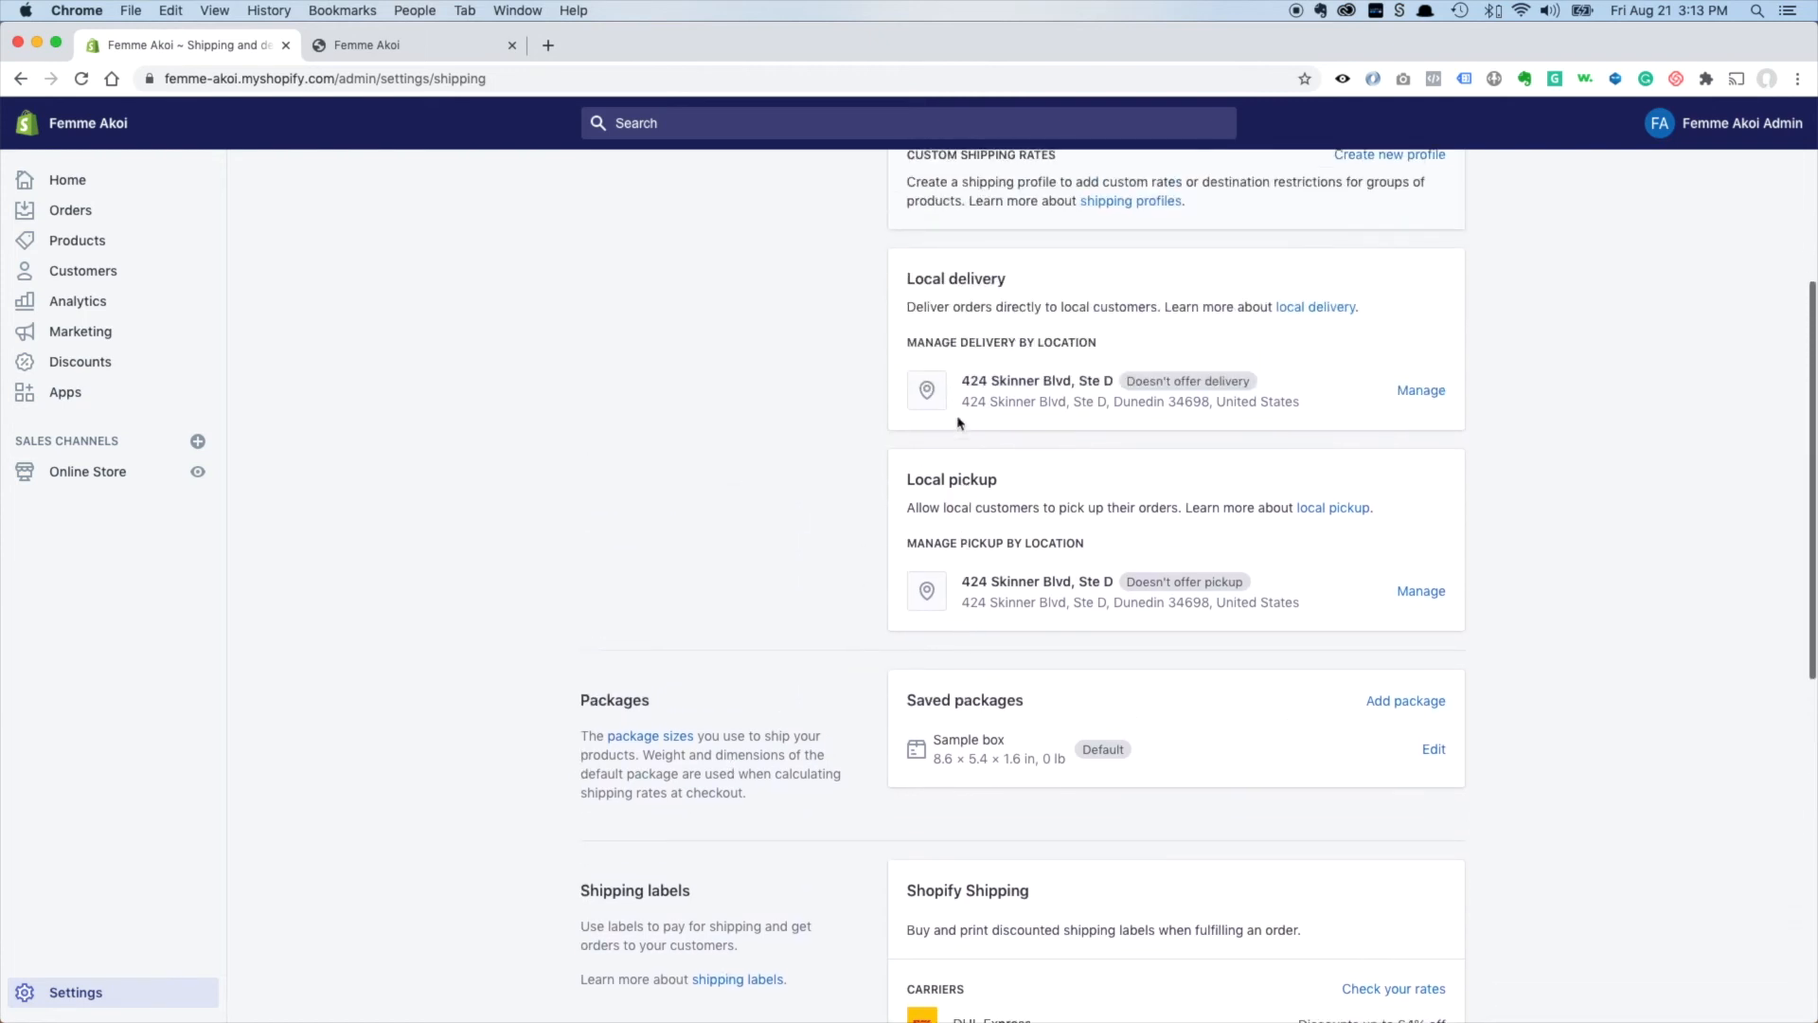
pyautogui.scroll(-3)
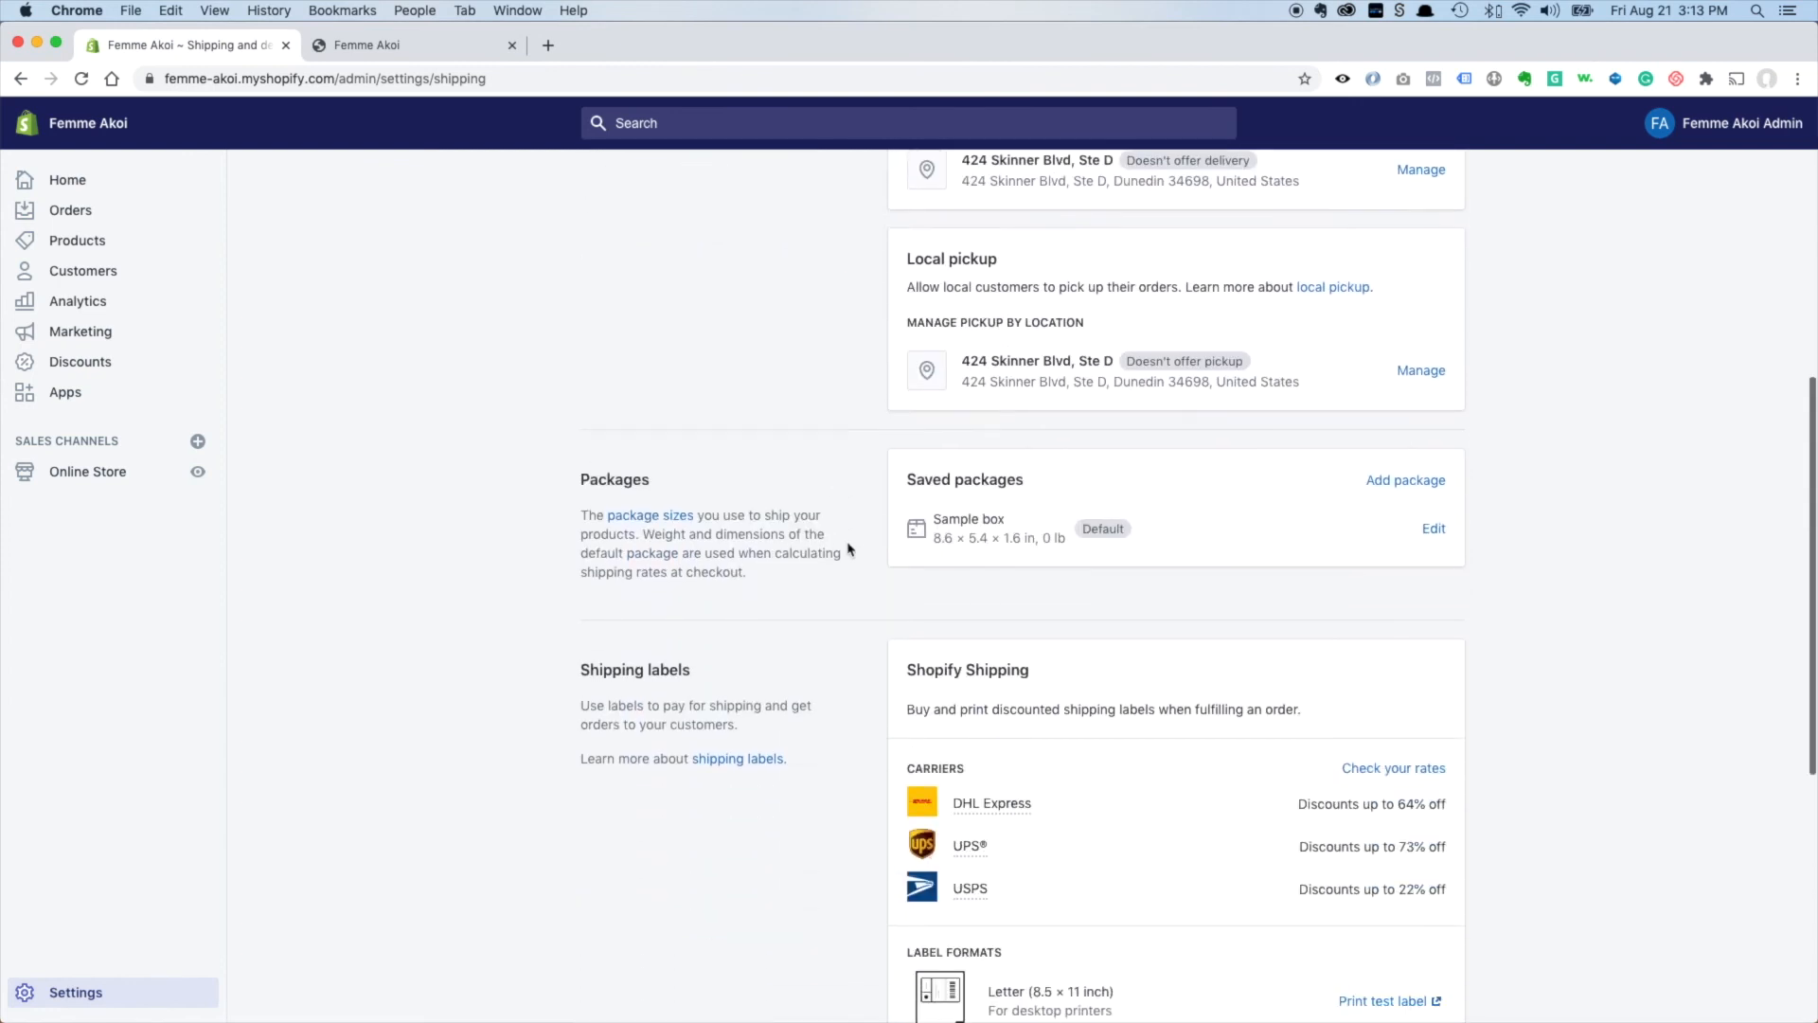
pyautogui.scroll(-3)
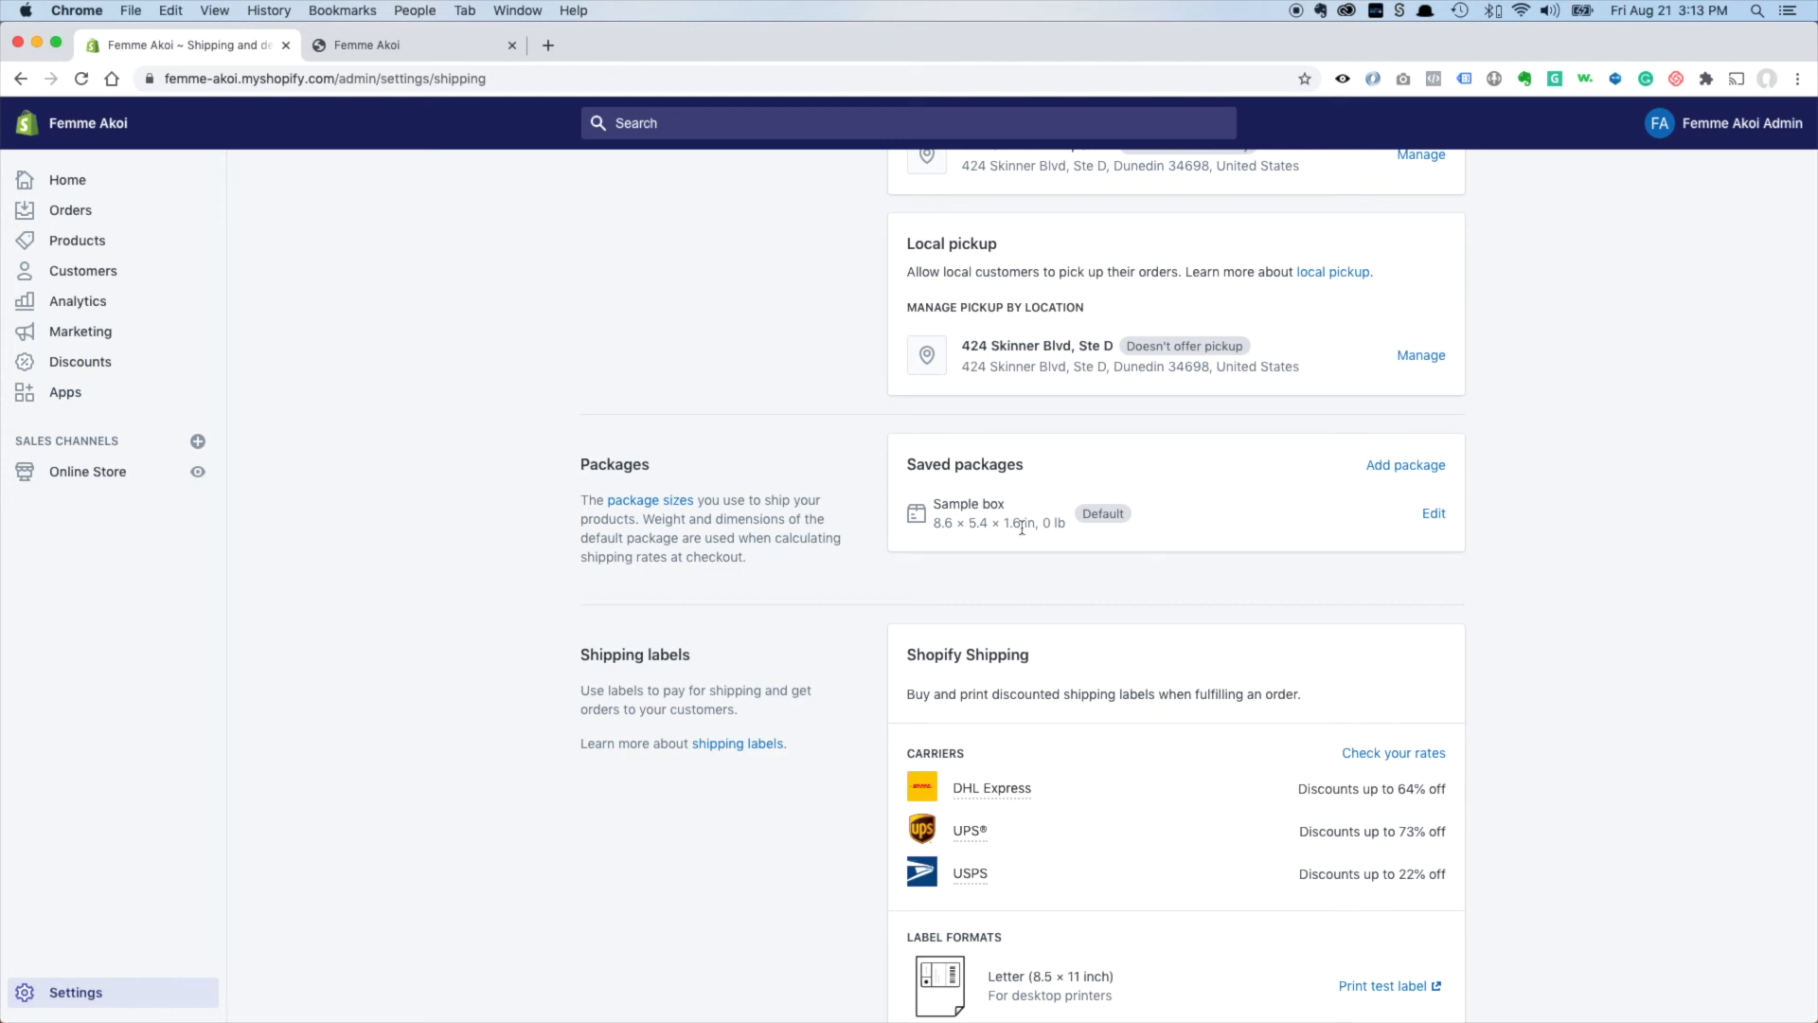
pyautogui.moveTo(1234, 539)
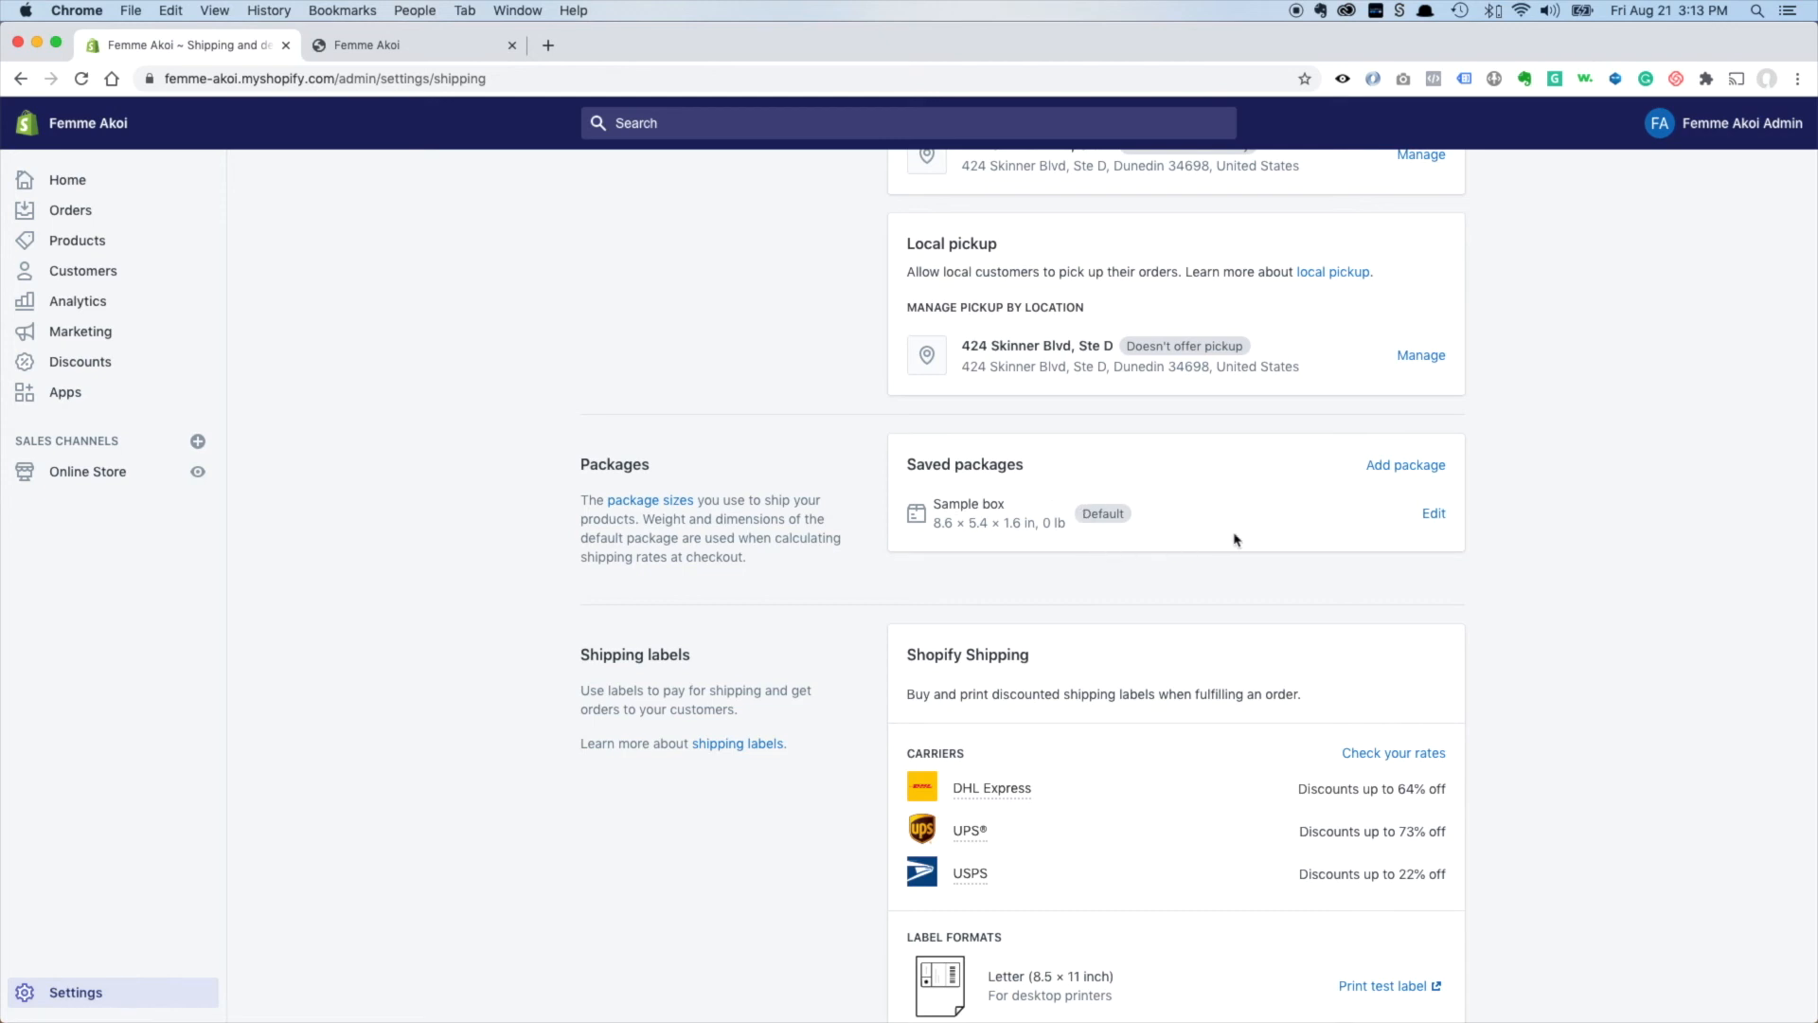
pyautogui.moveTo(1435, 517)
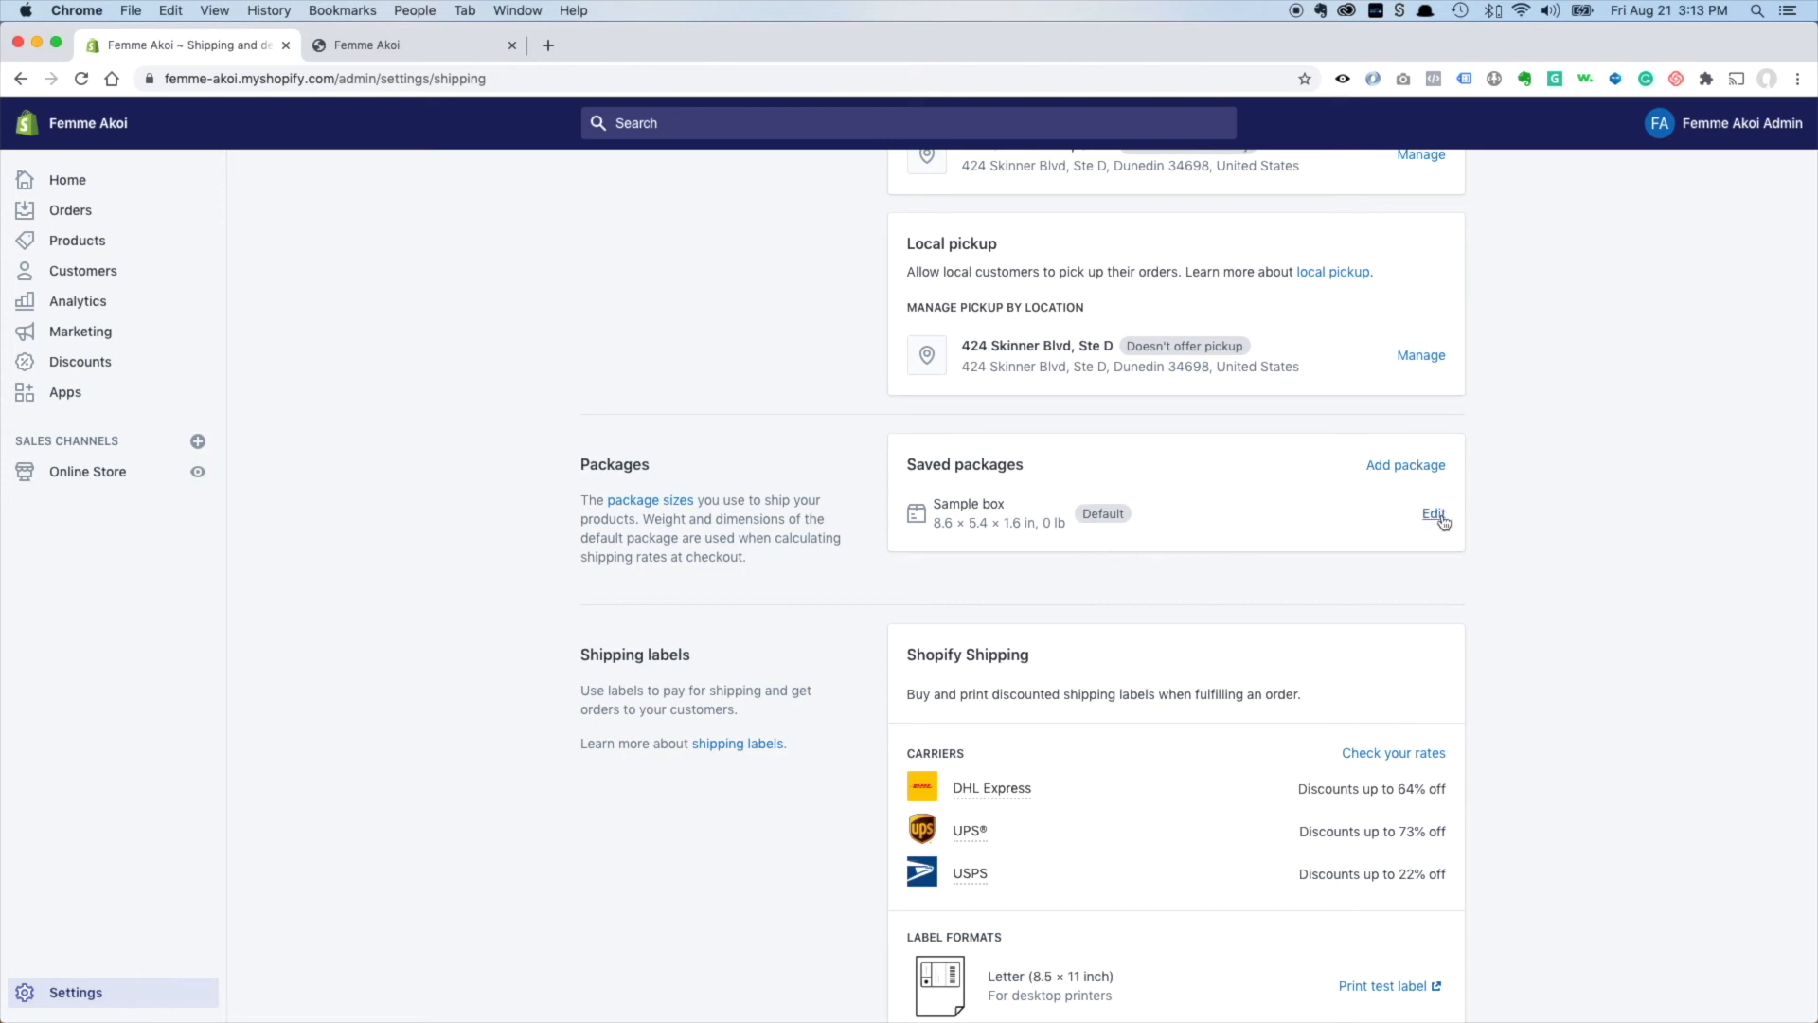
pyautogui.moveTo(1408, 473)
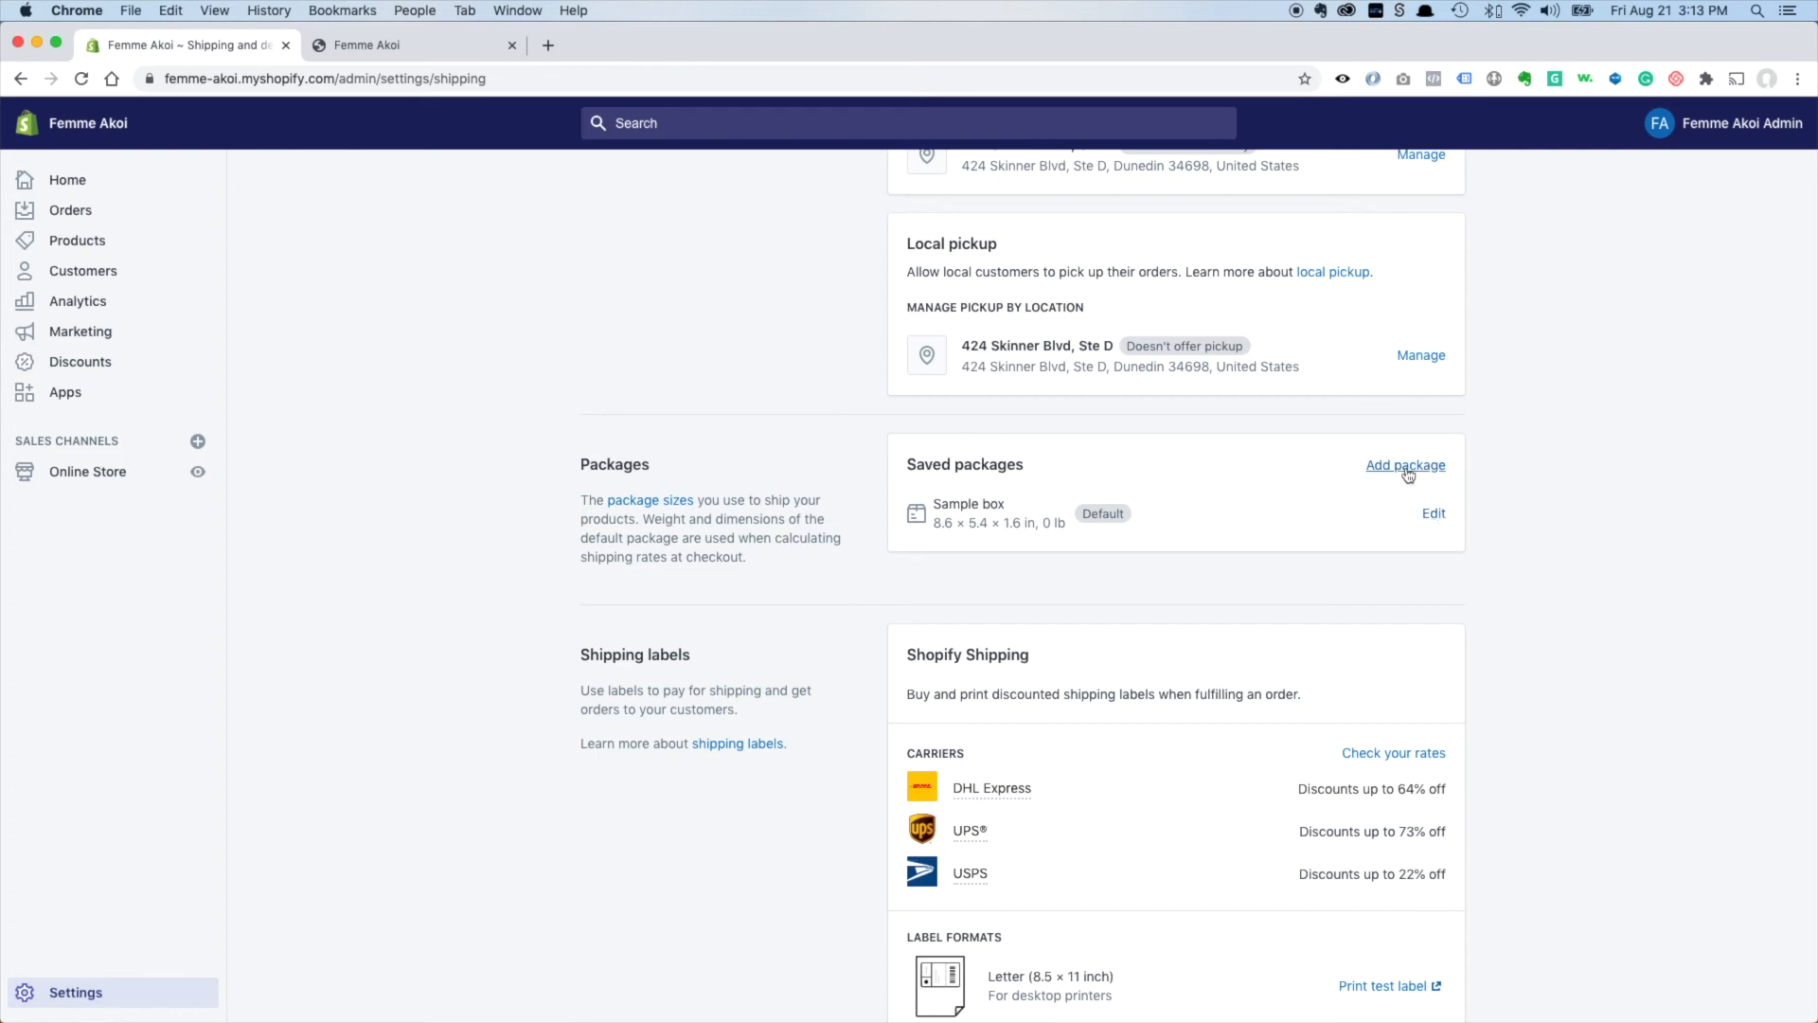
# Start a new soft package/satchel after browsing the USPS carrier packaging options.
pyautogui.click(1405, 465)
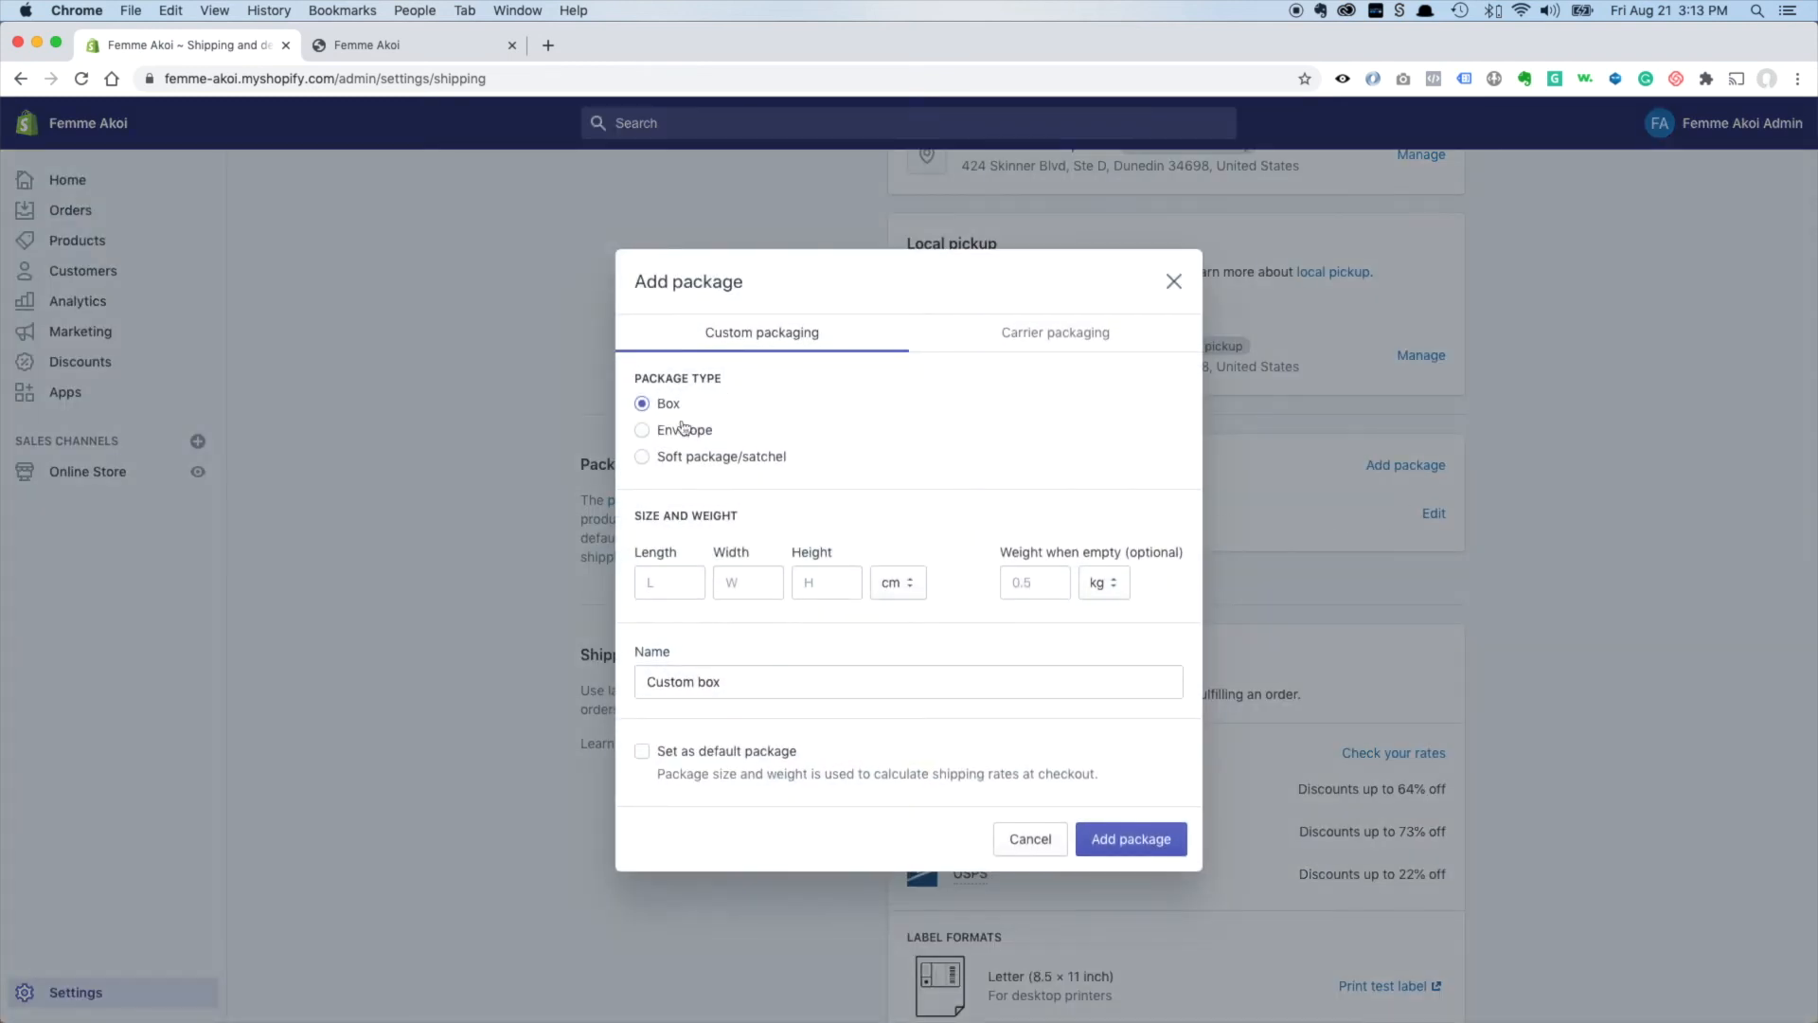
pyautogui.click(642, 456)
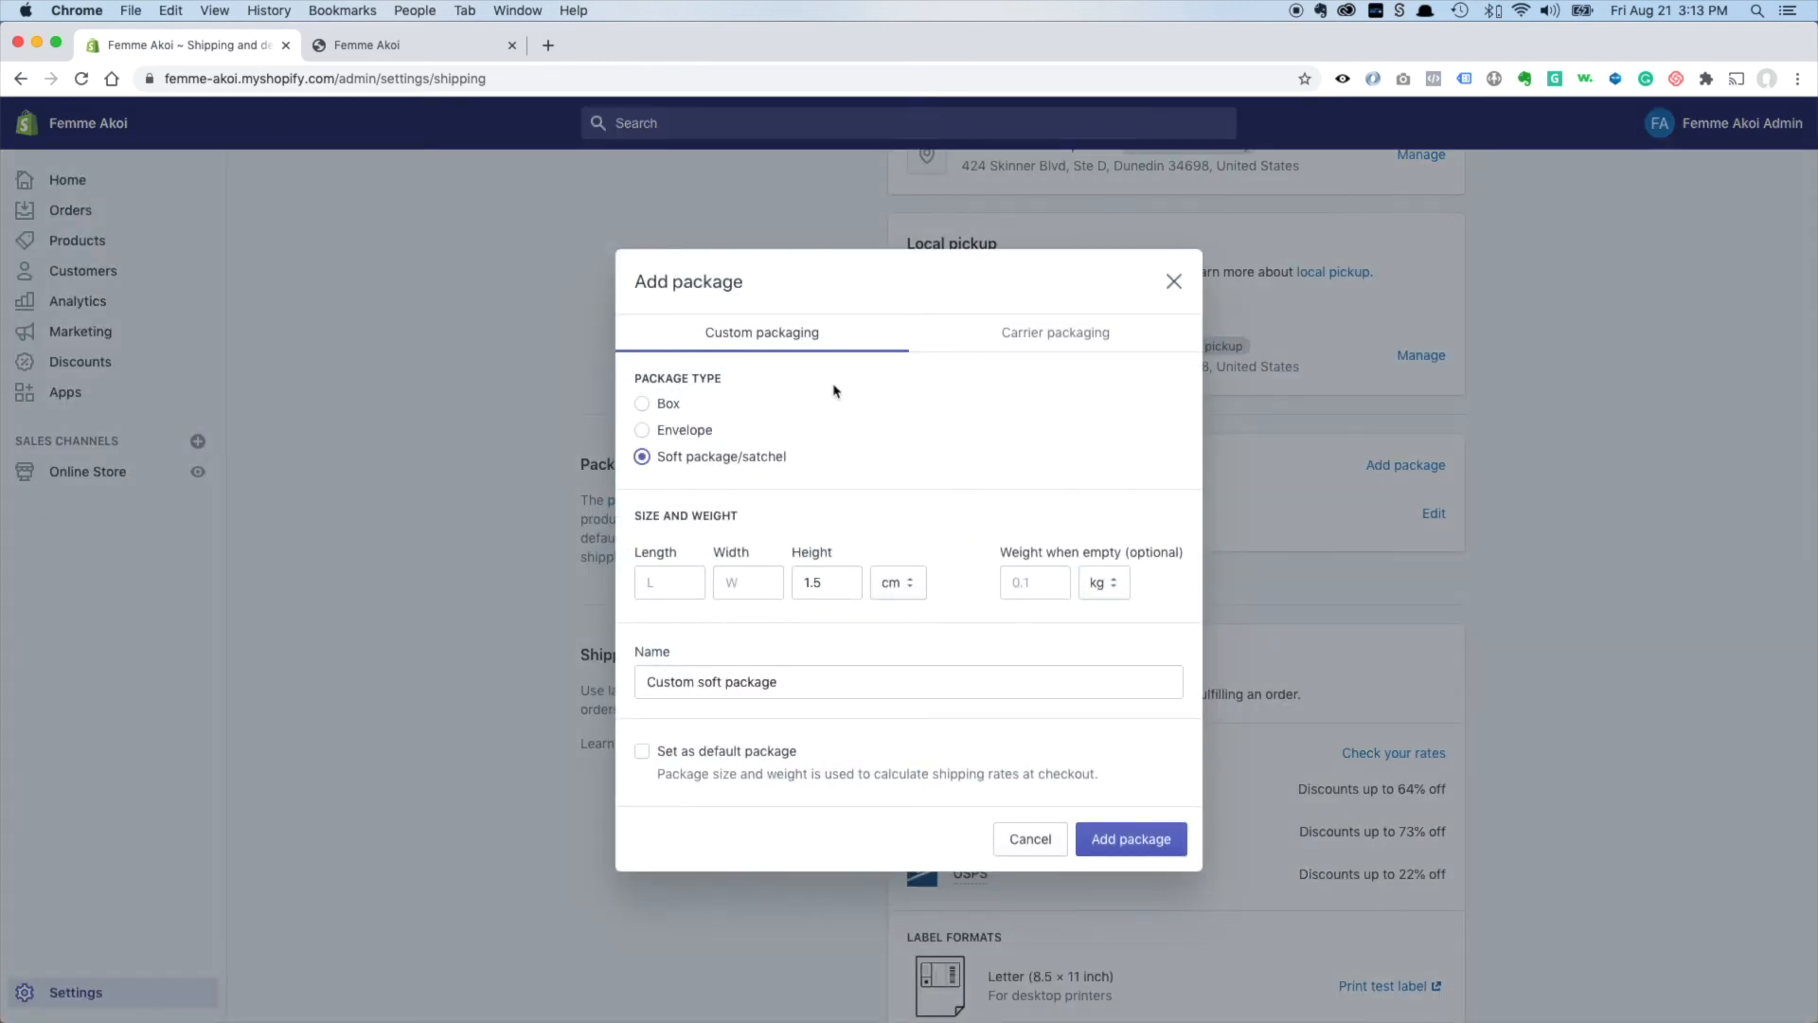
pyautogui.moveTo(930, 410)
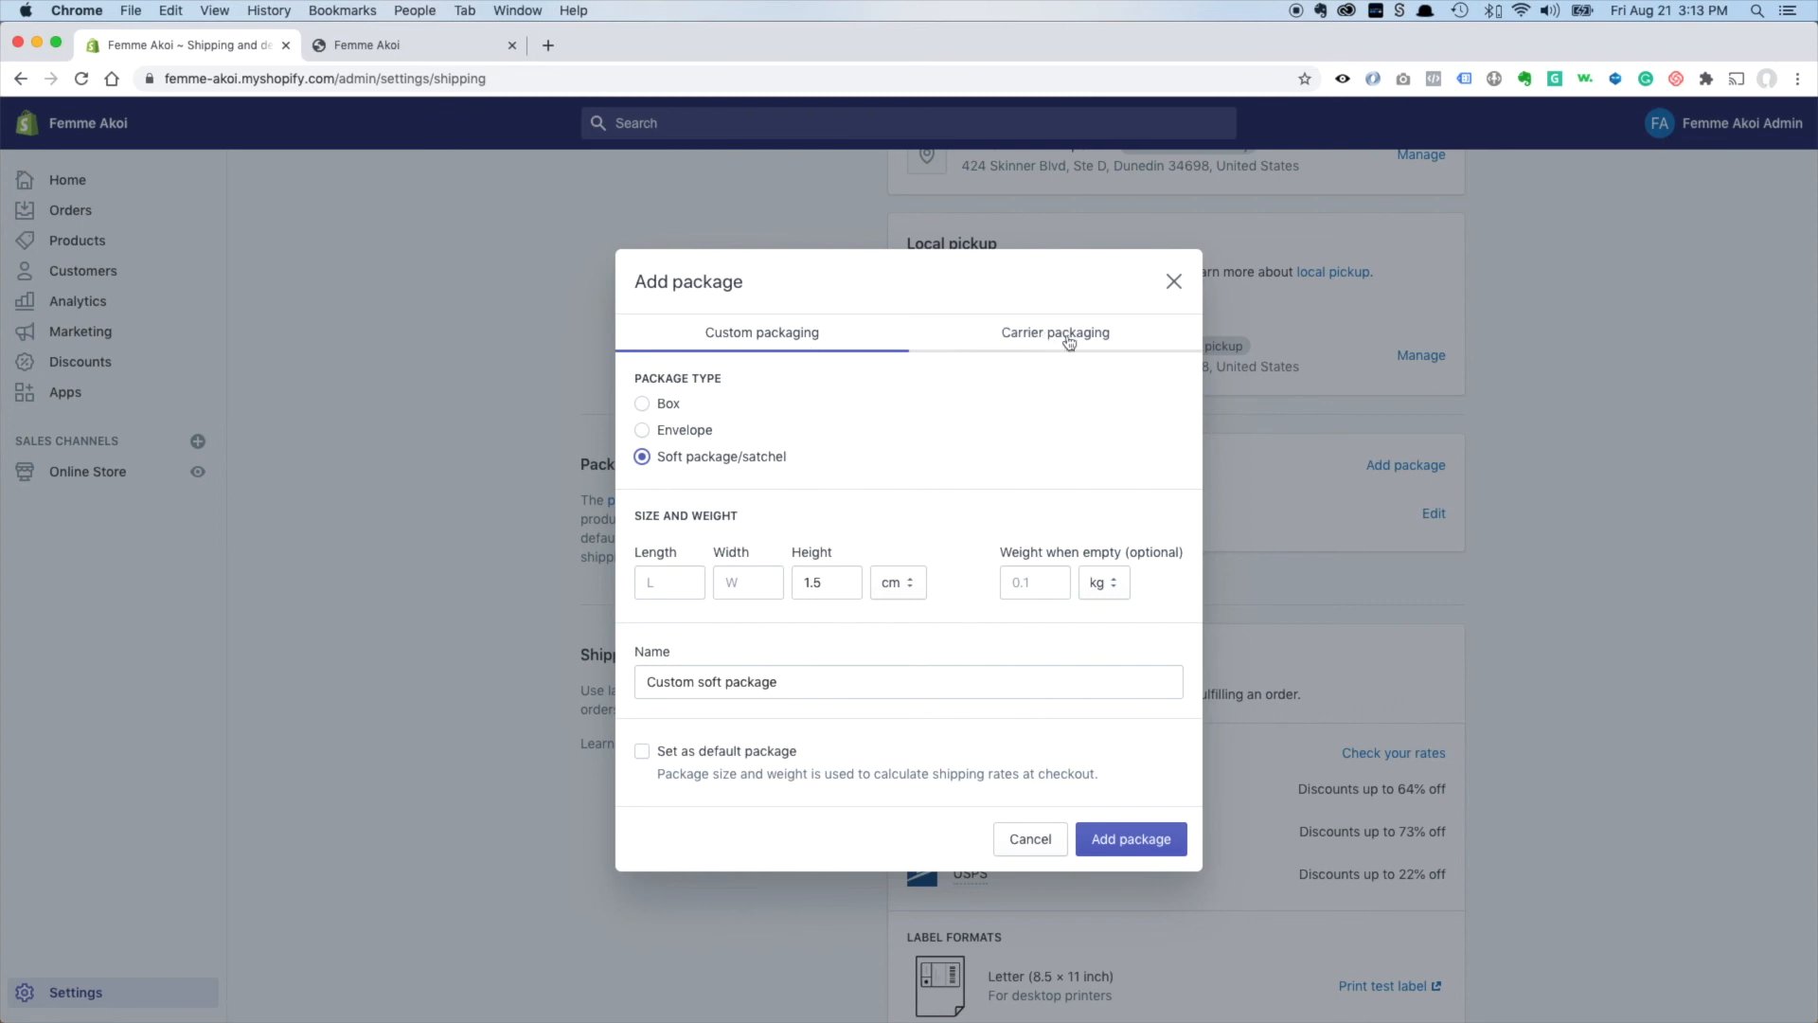
pyautogui.click(1055, 333)
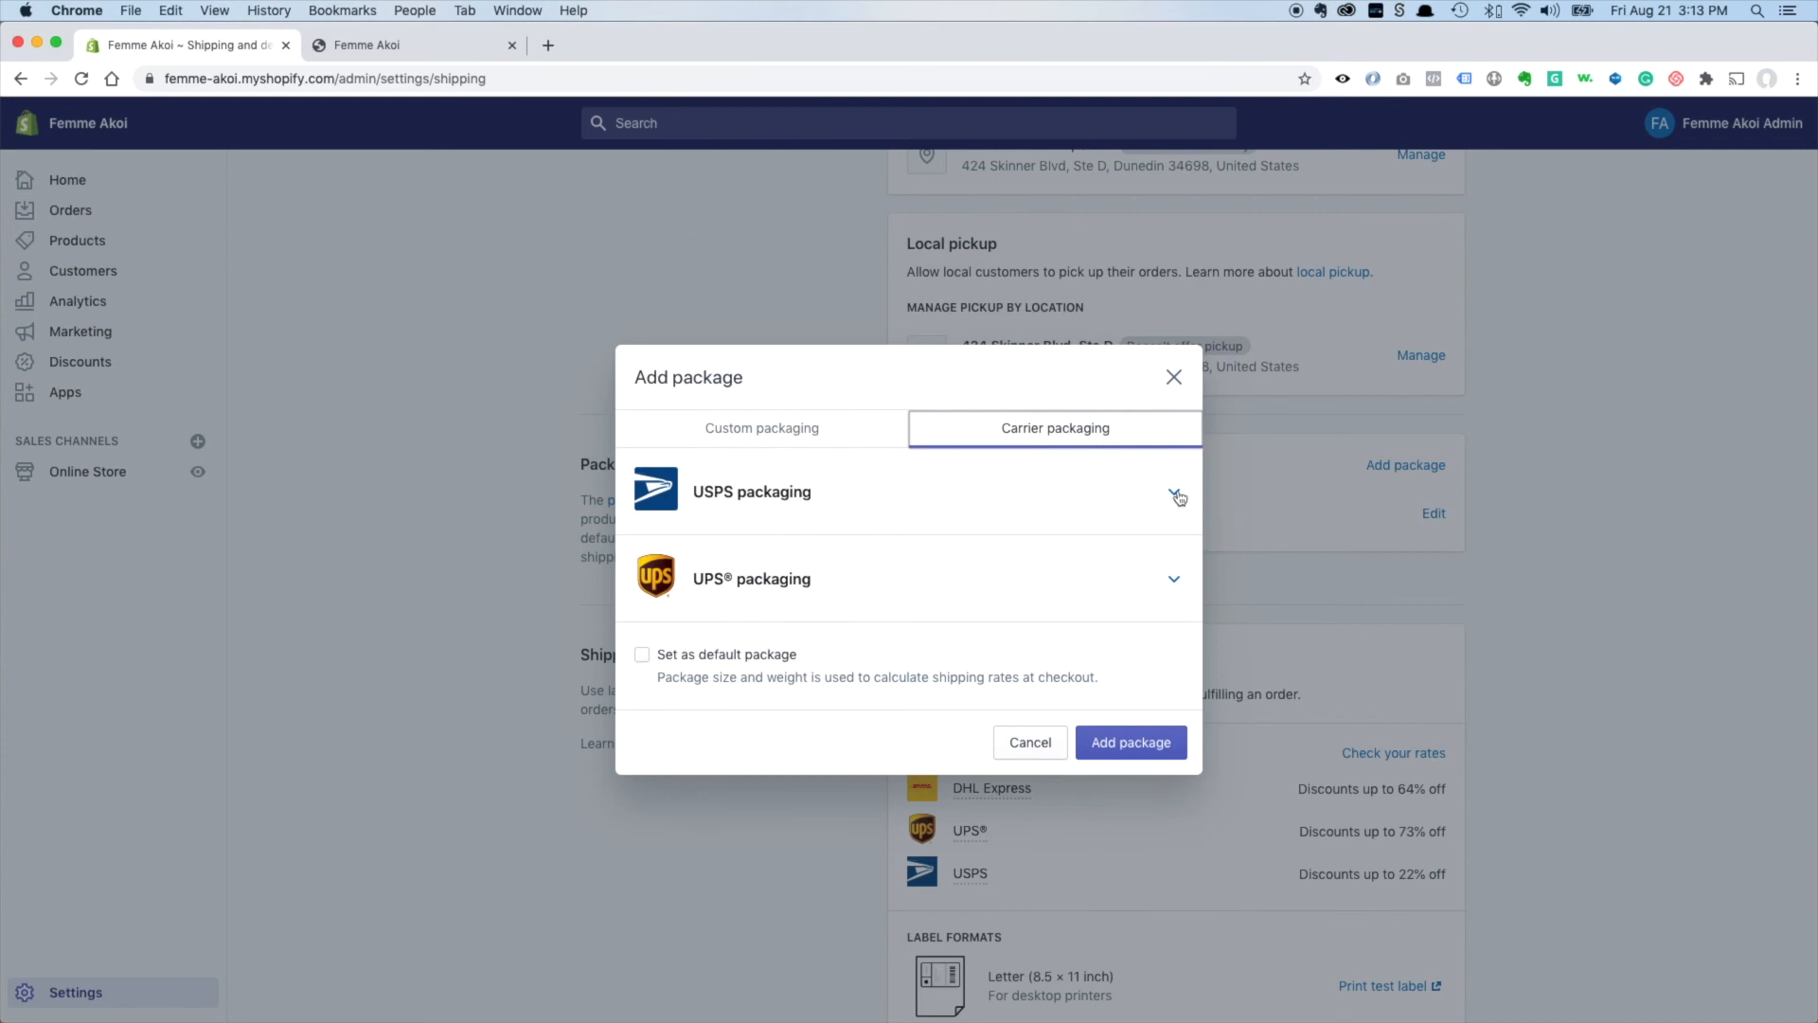
pyautogui.click(1174, 496)
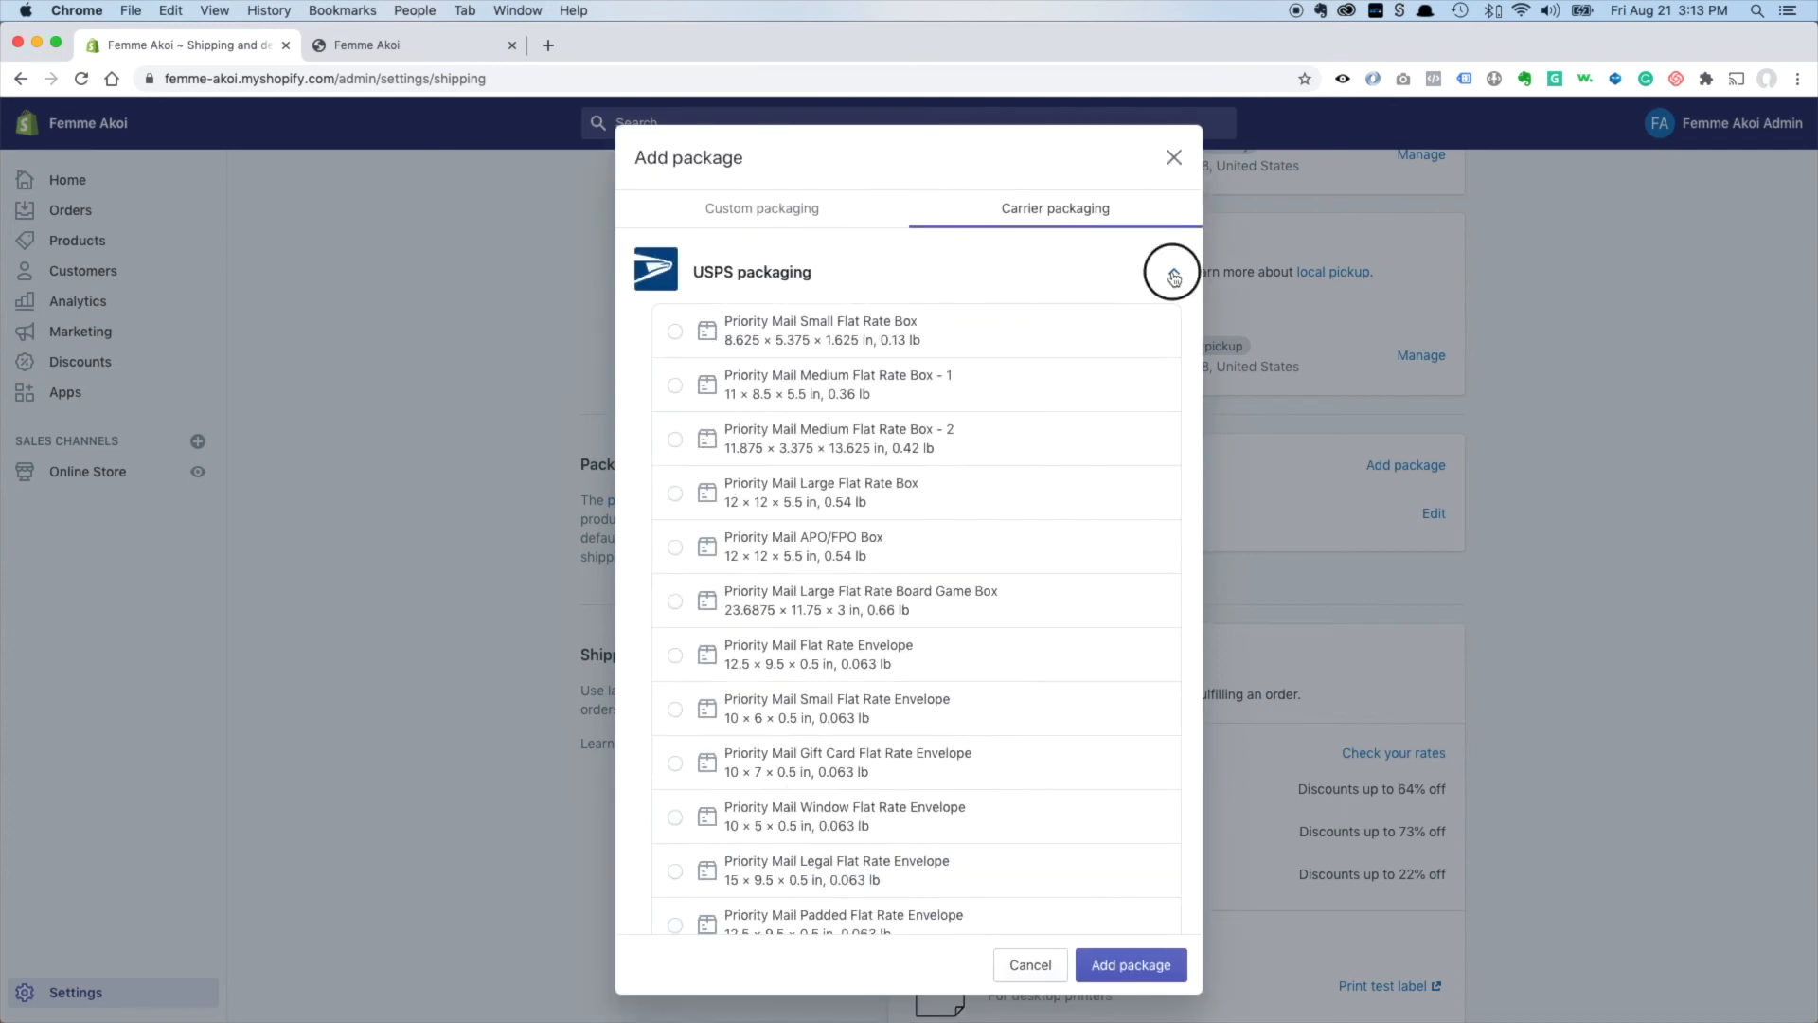
pyautogui.click(762, 208)
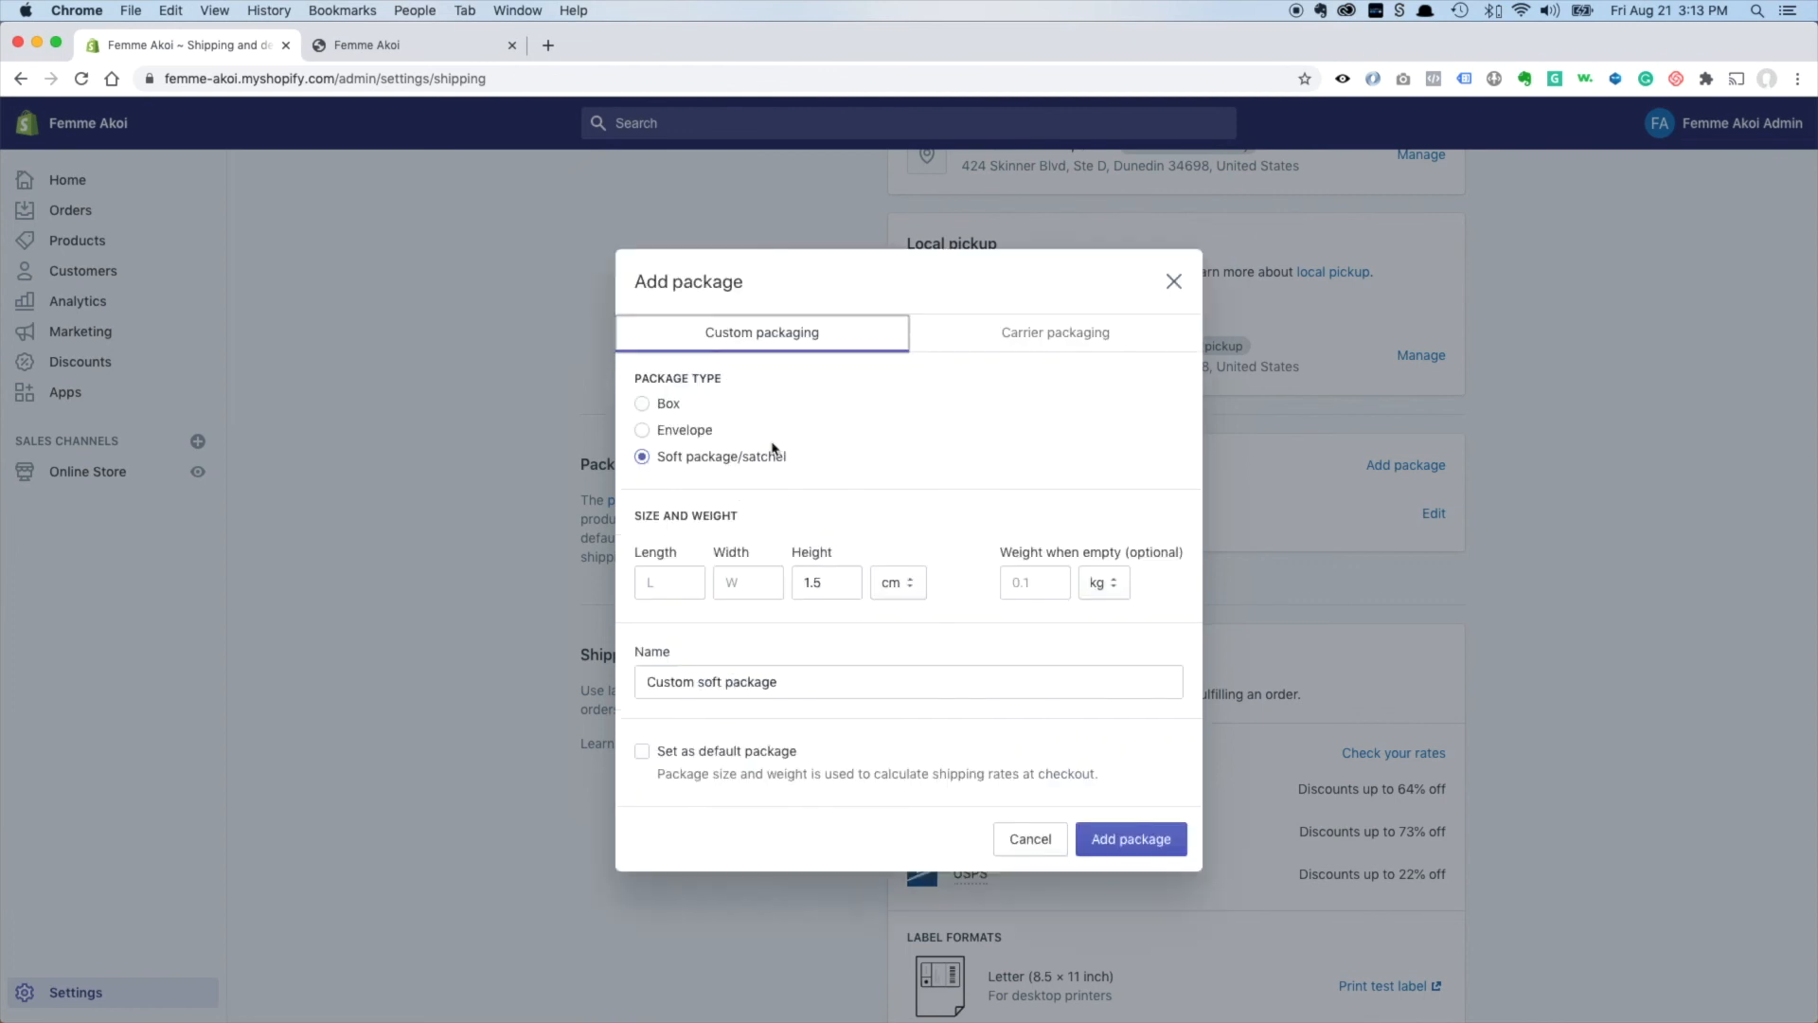
# Enter 10 × 12 × 0.5 in, 0.1 lb, set it as the default package and add it.
pyautogui.click(670, 581)
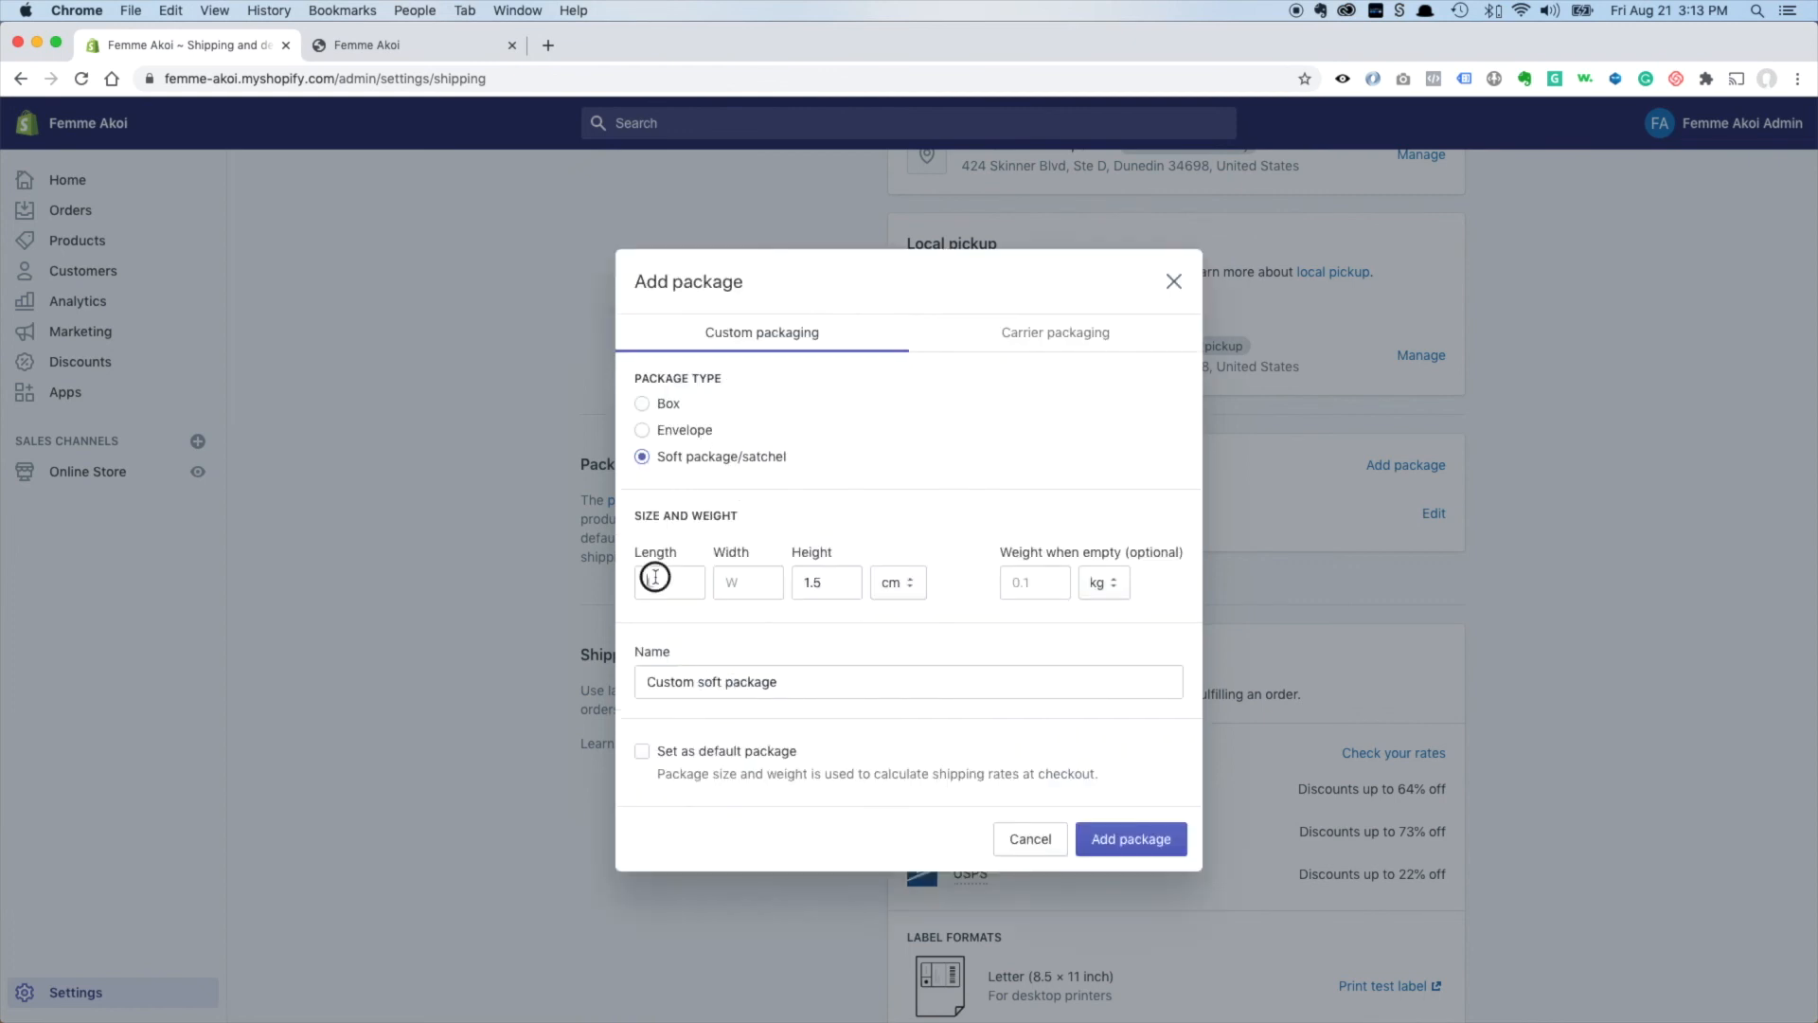
pyautogui.write('10')
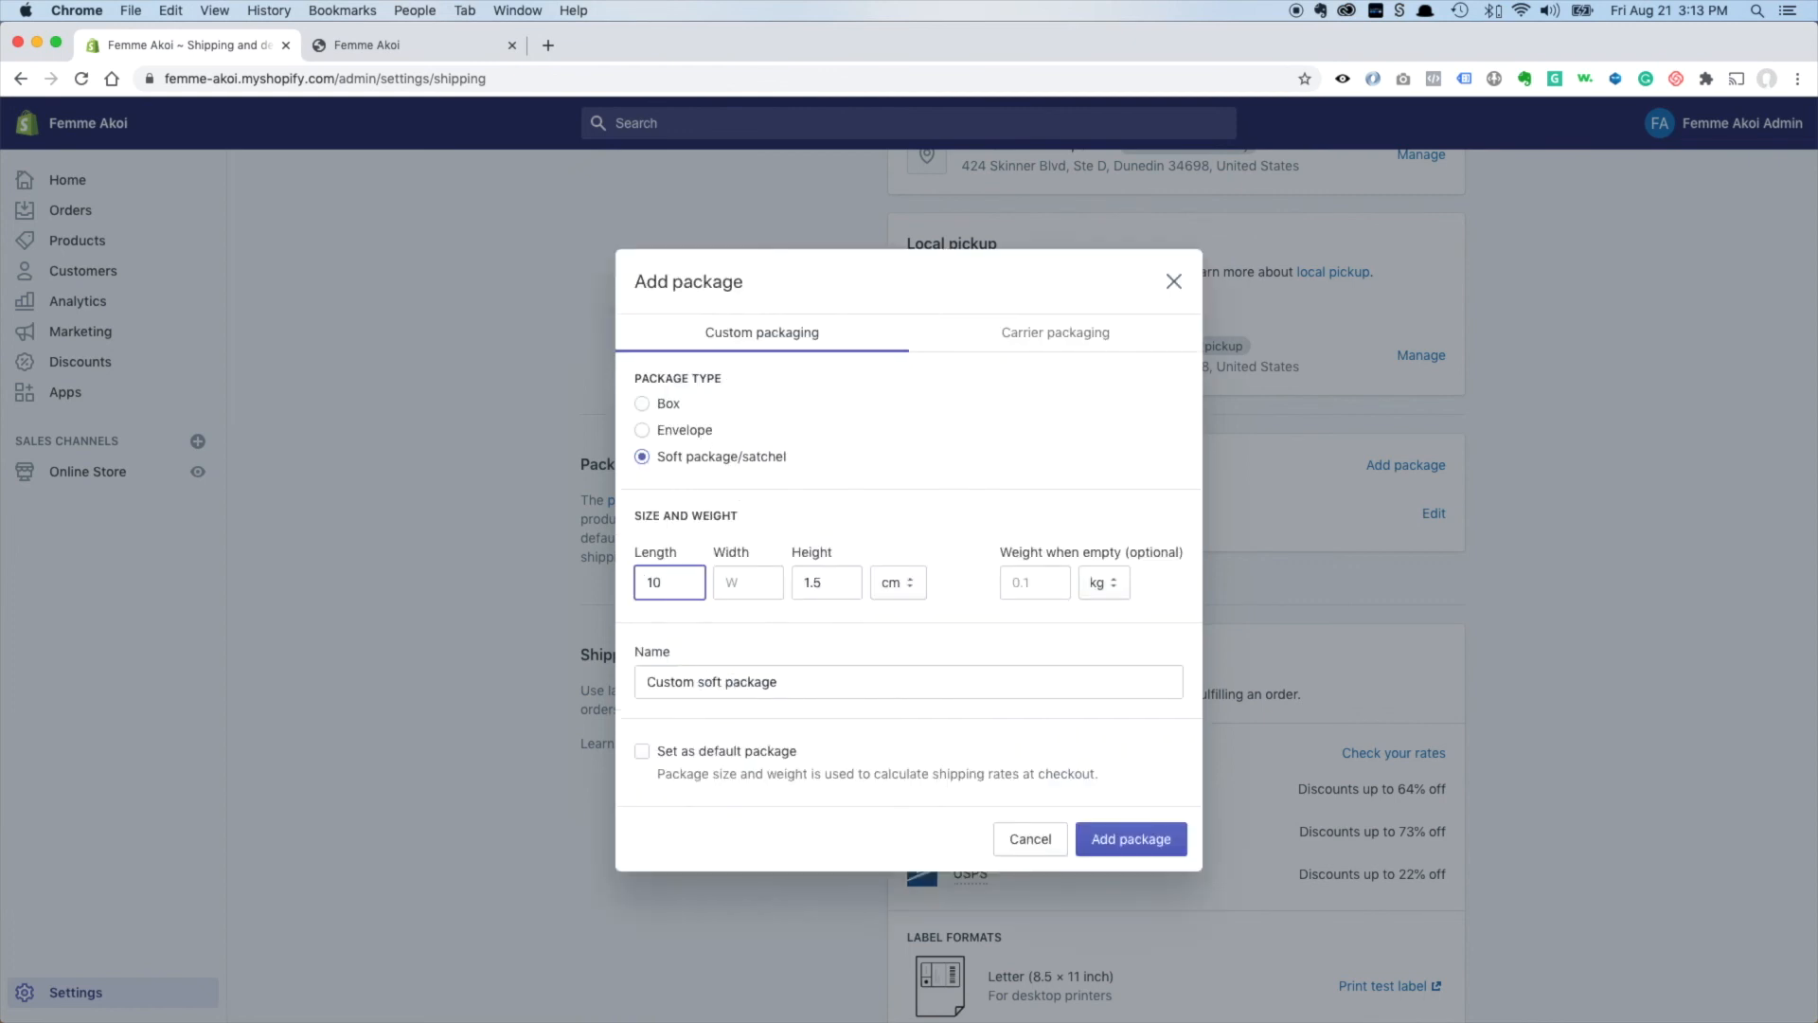
pyautogui.write('12')
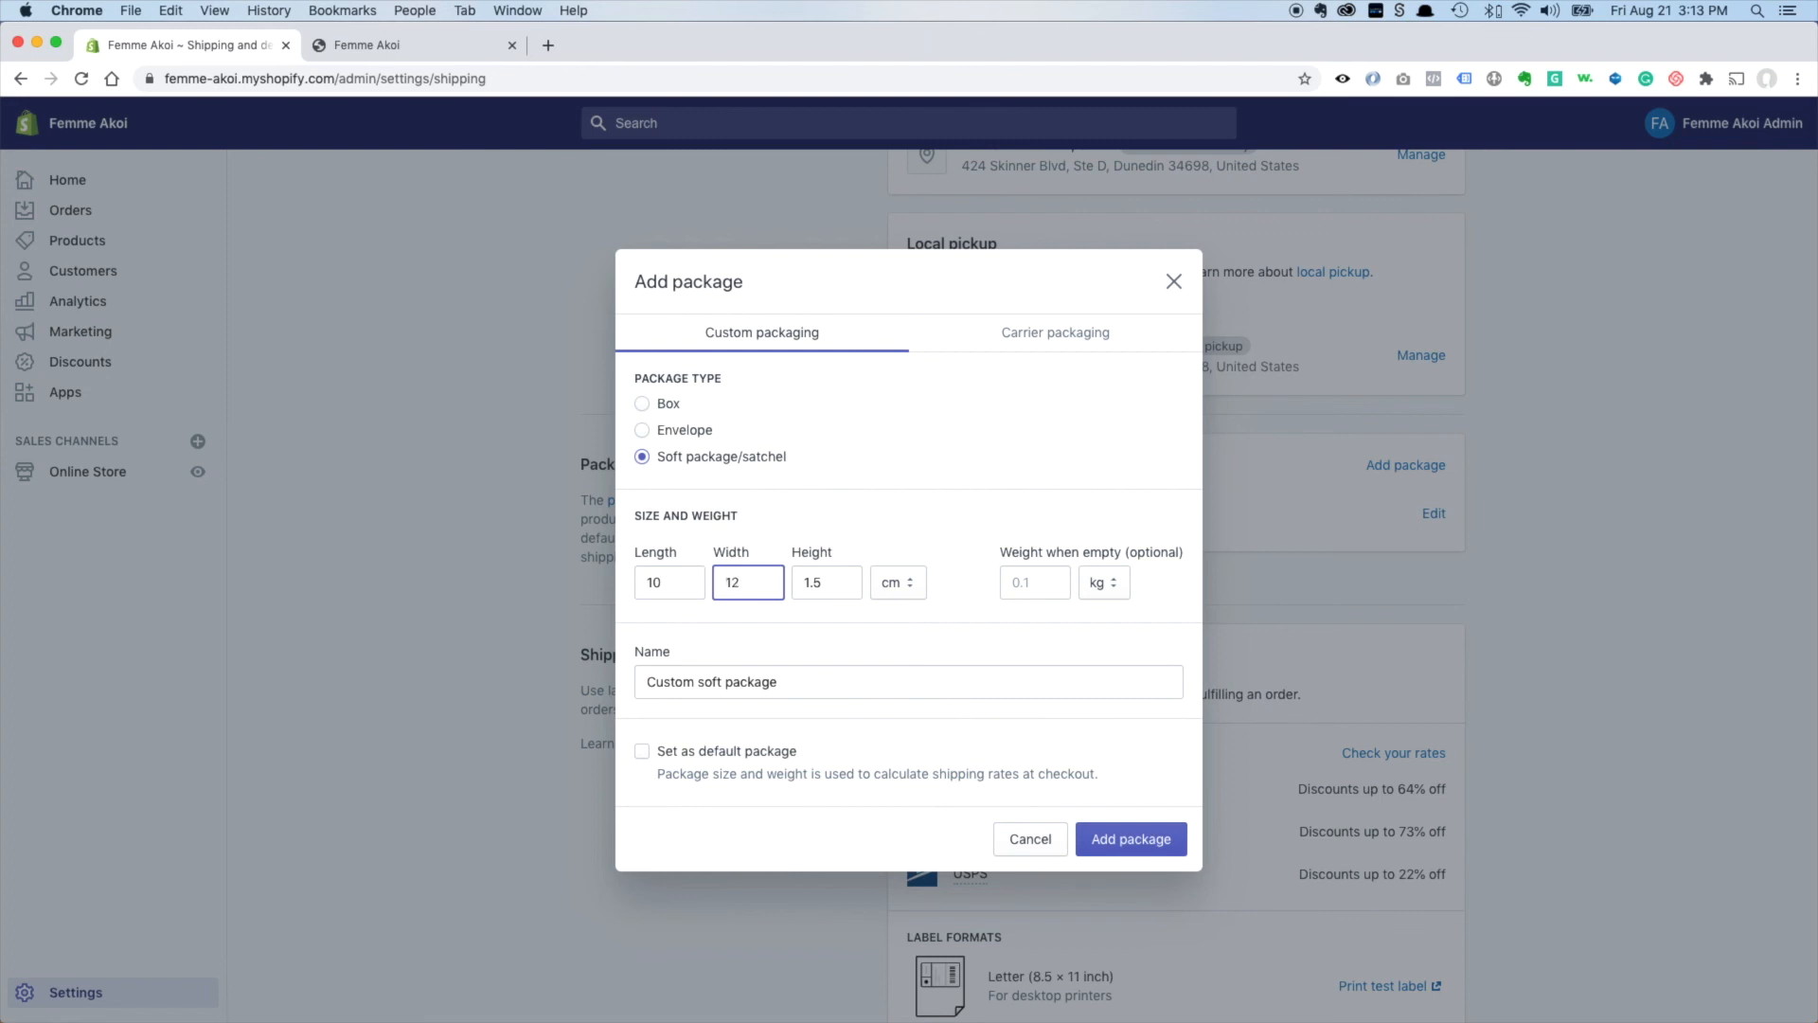
pyautogui.click(826, 582)
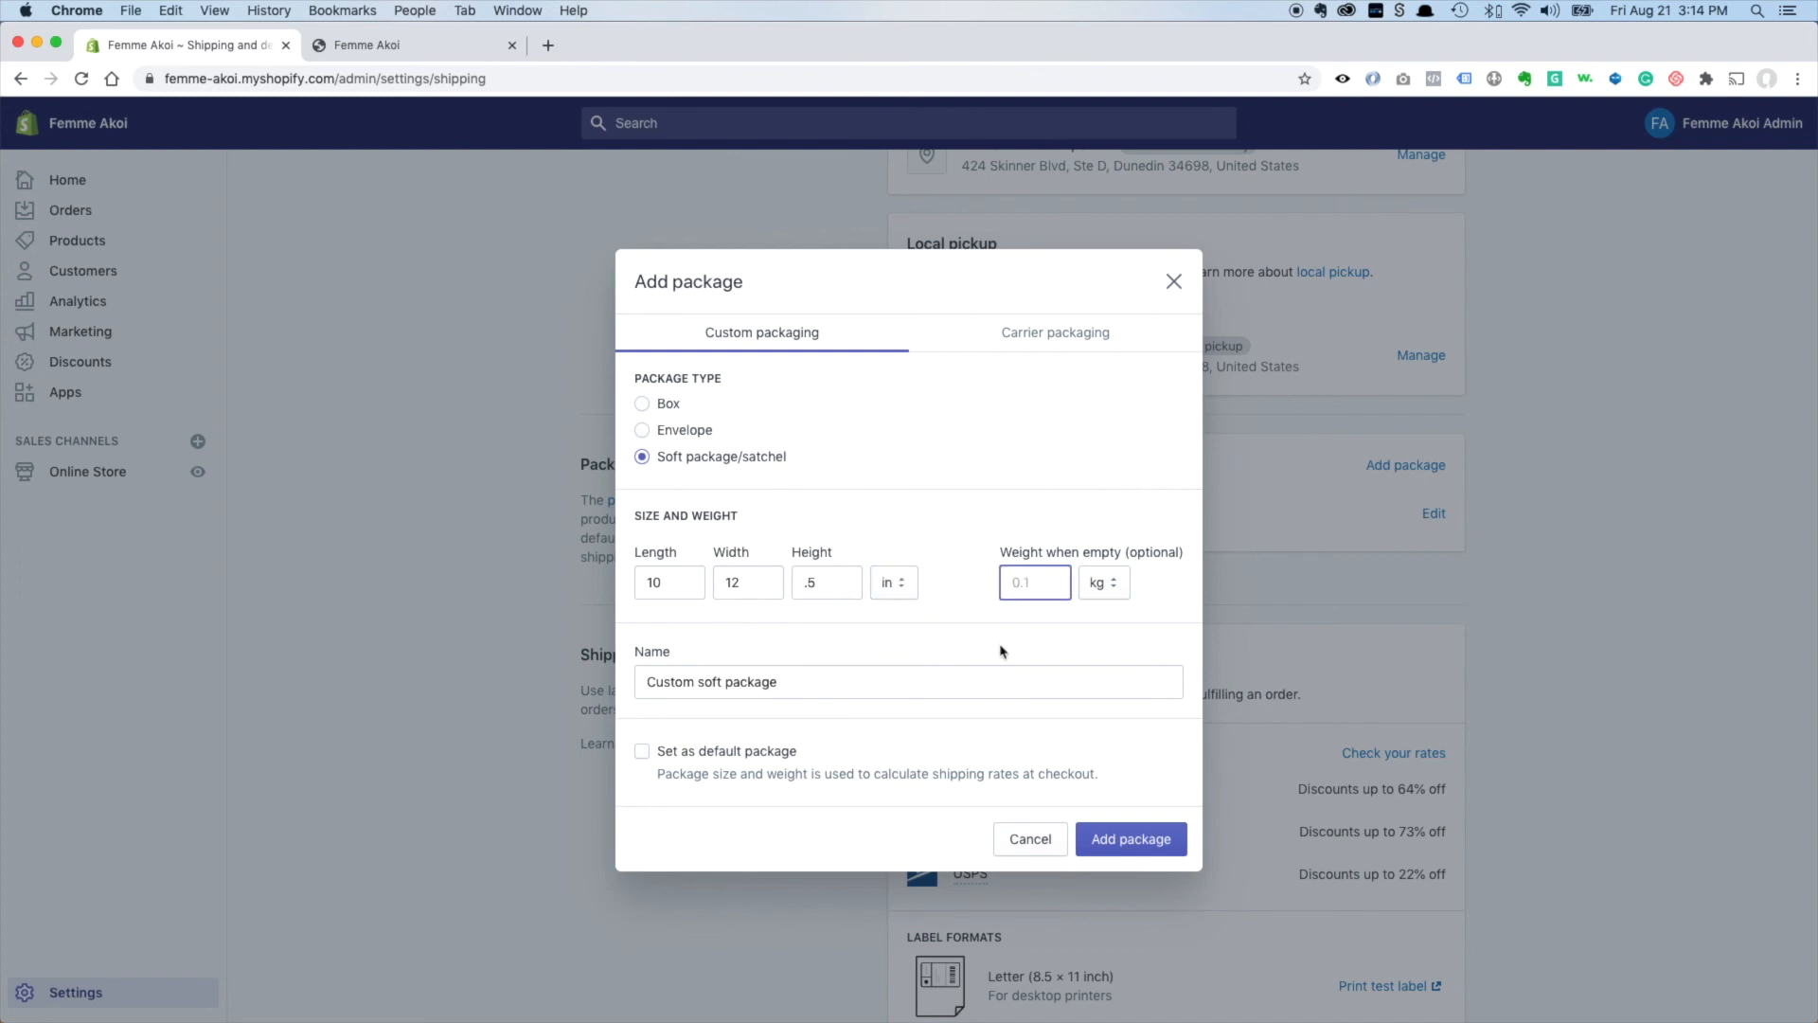
pyautogui.write('.1')
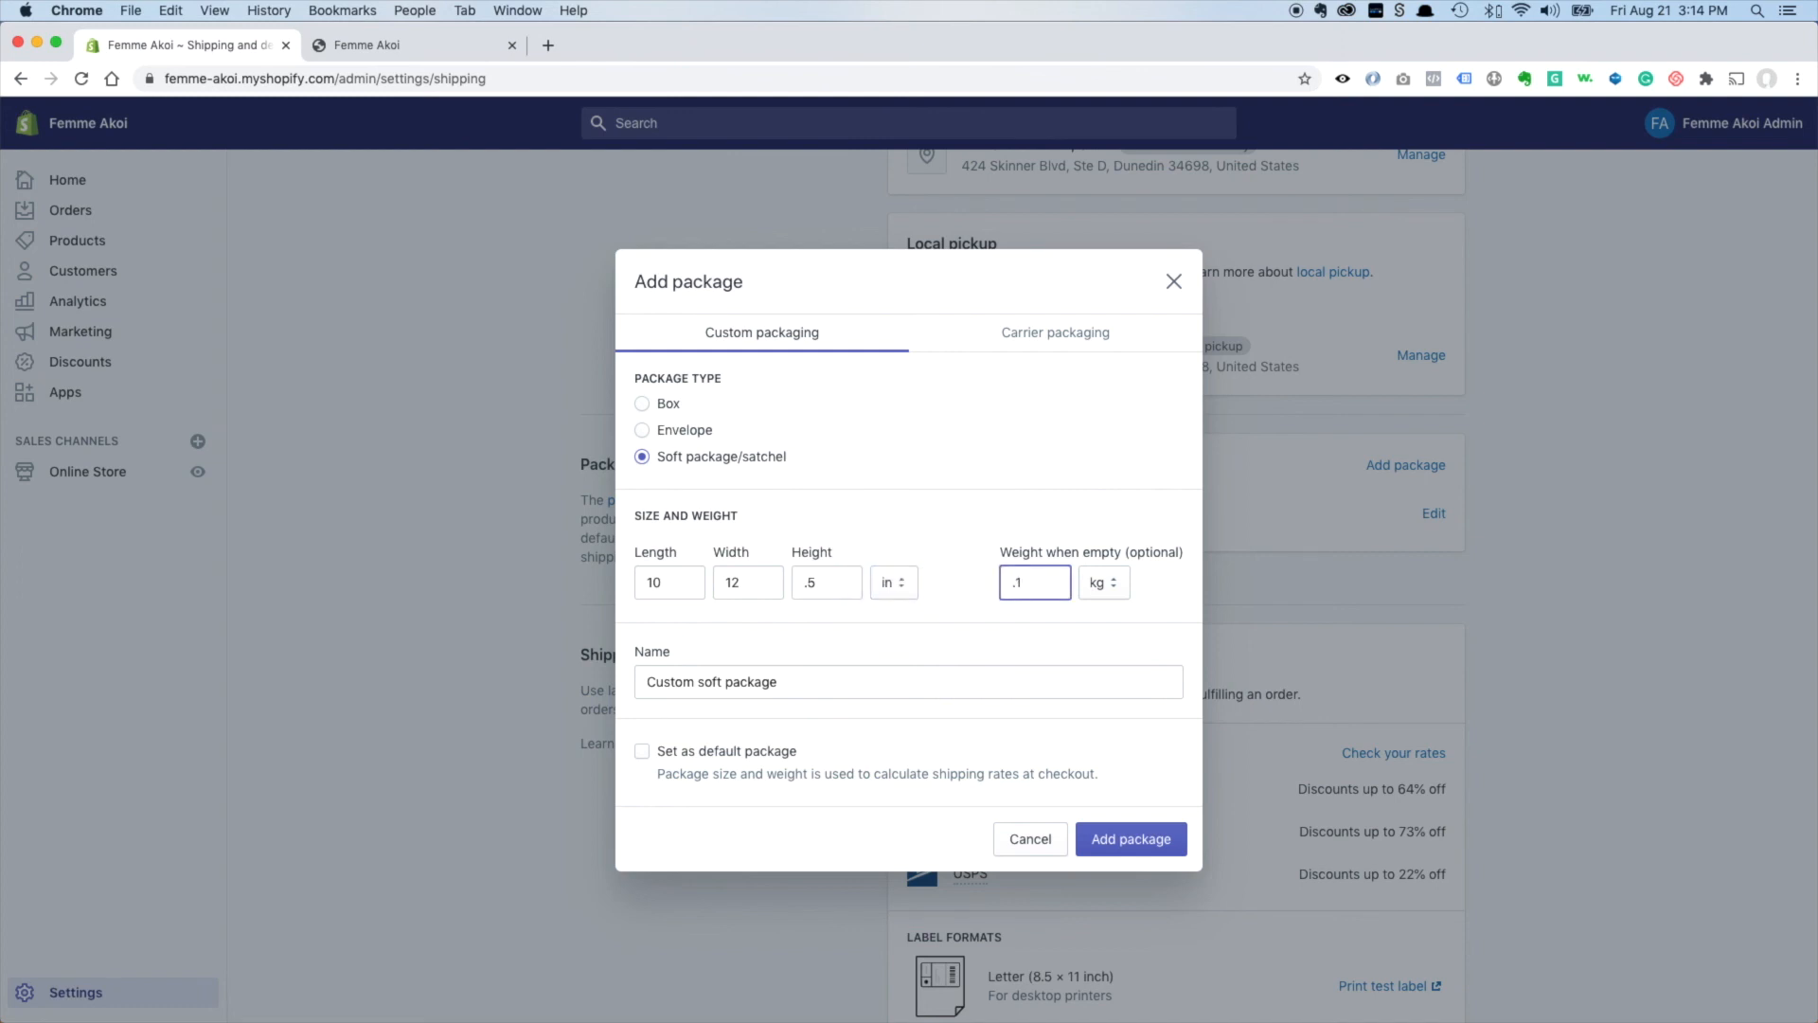
pyautogui.click(1103, 582)
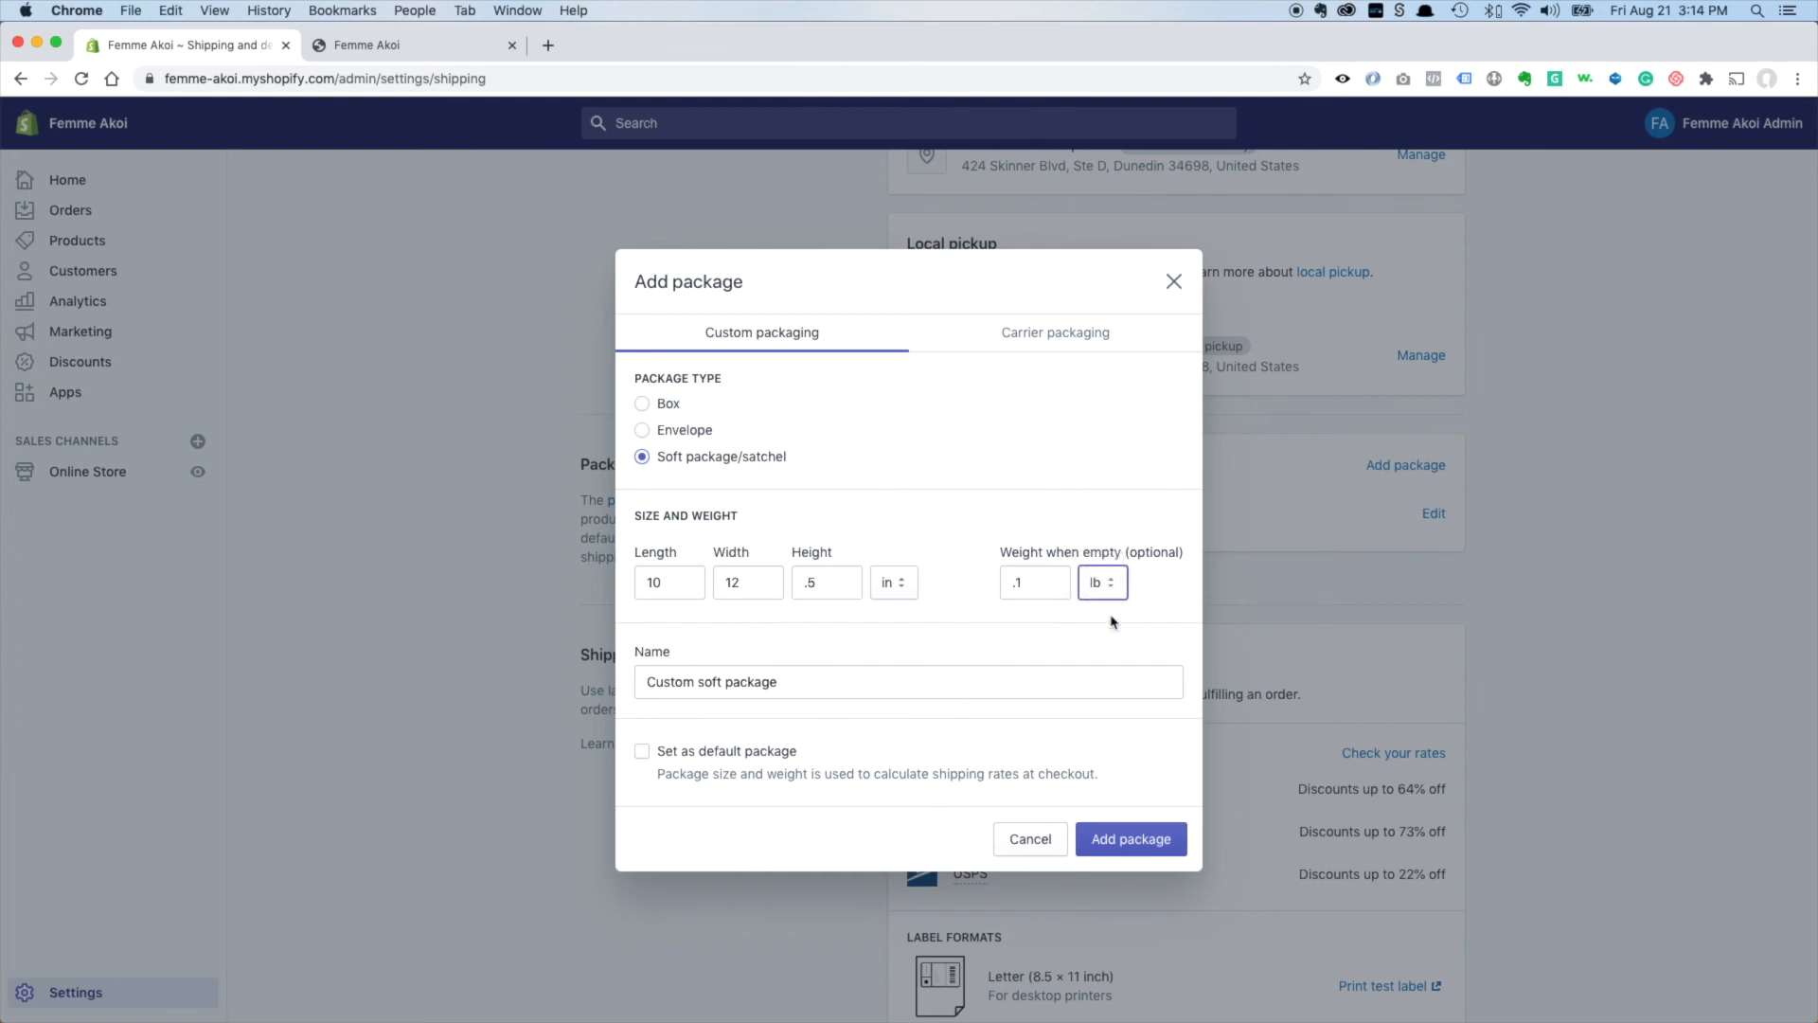
pyautogui.click(641, 750)
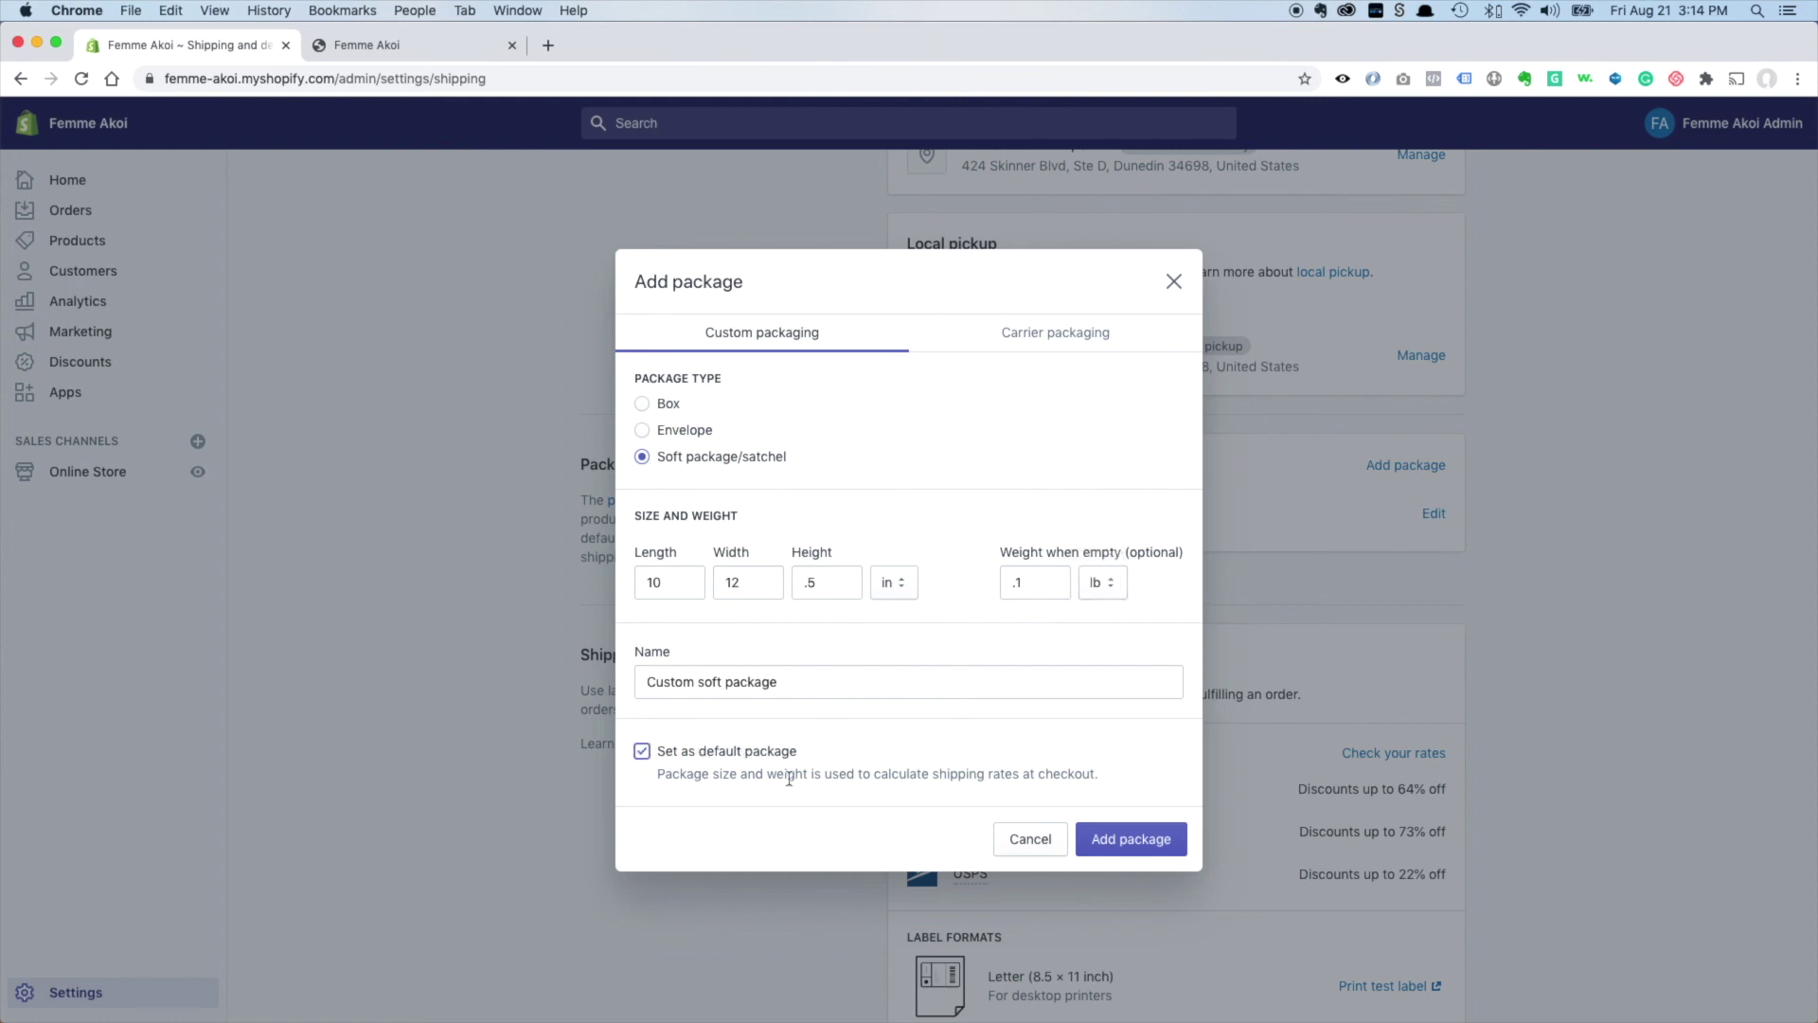
pyautogui.moveTo(917, 825)
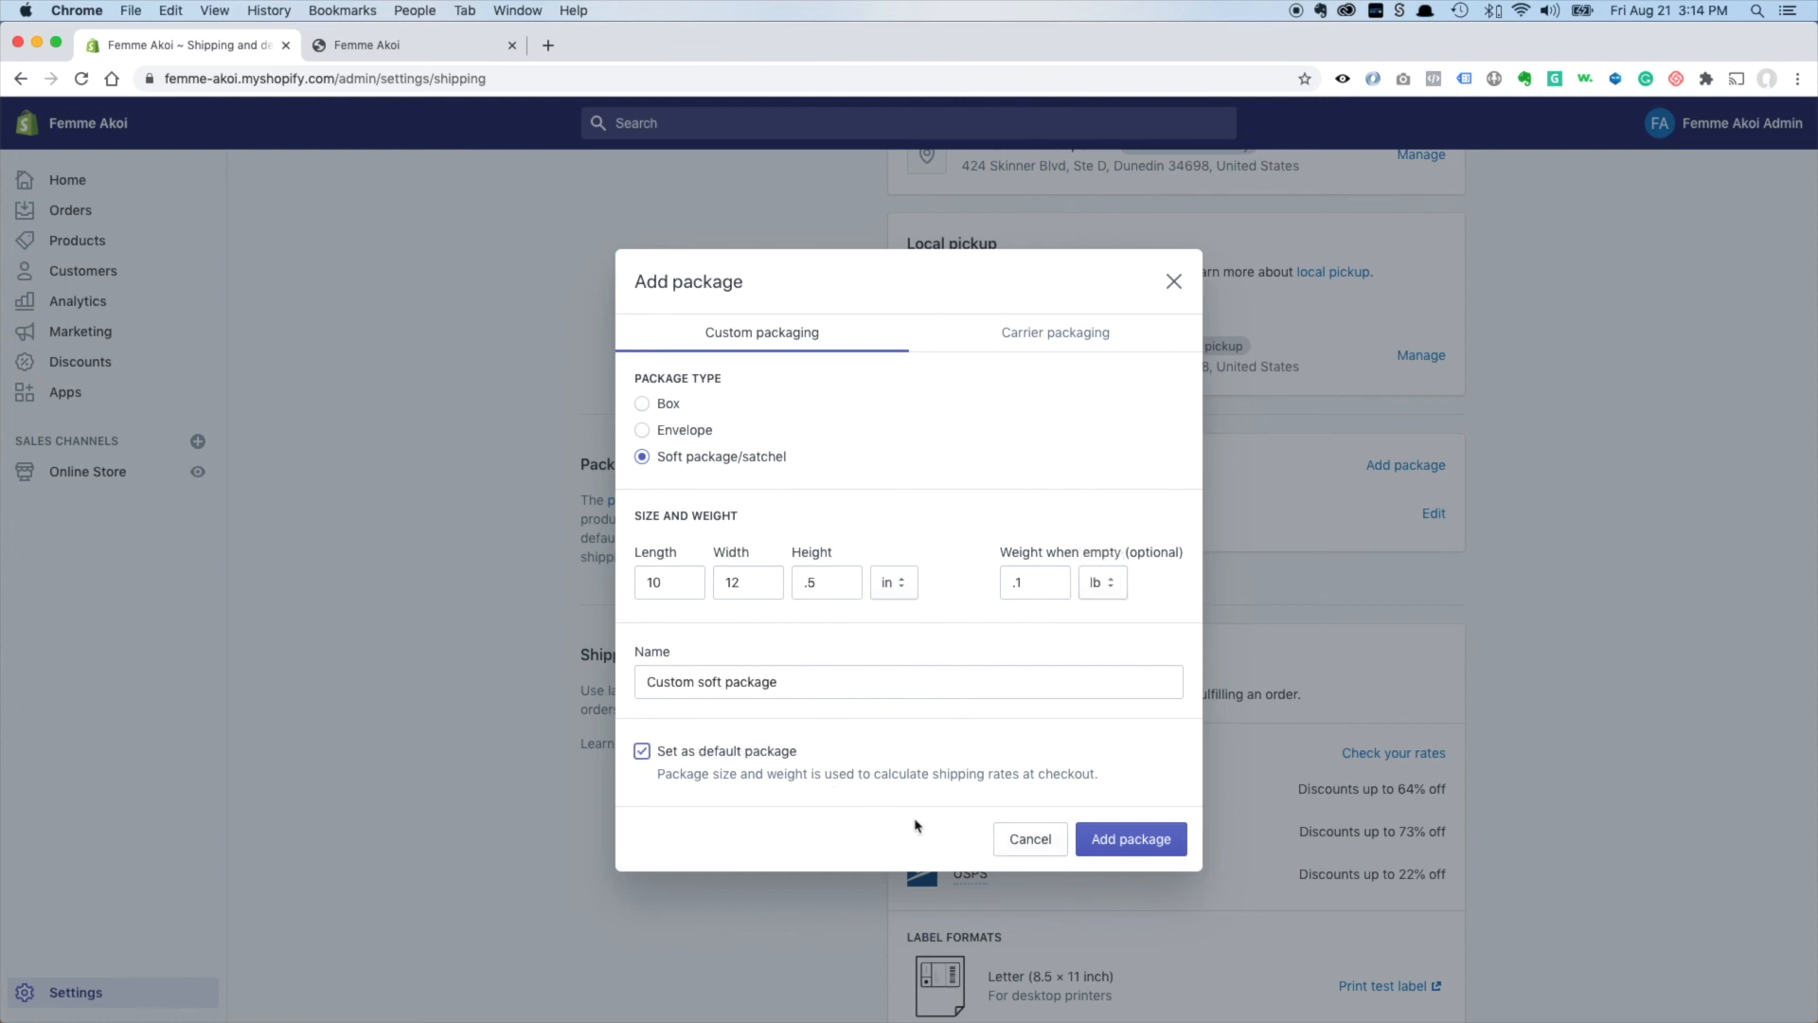
pyautogui.moveTo(1055, 807)
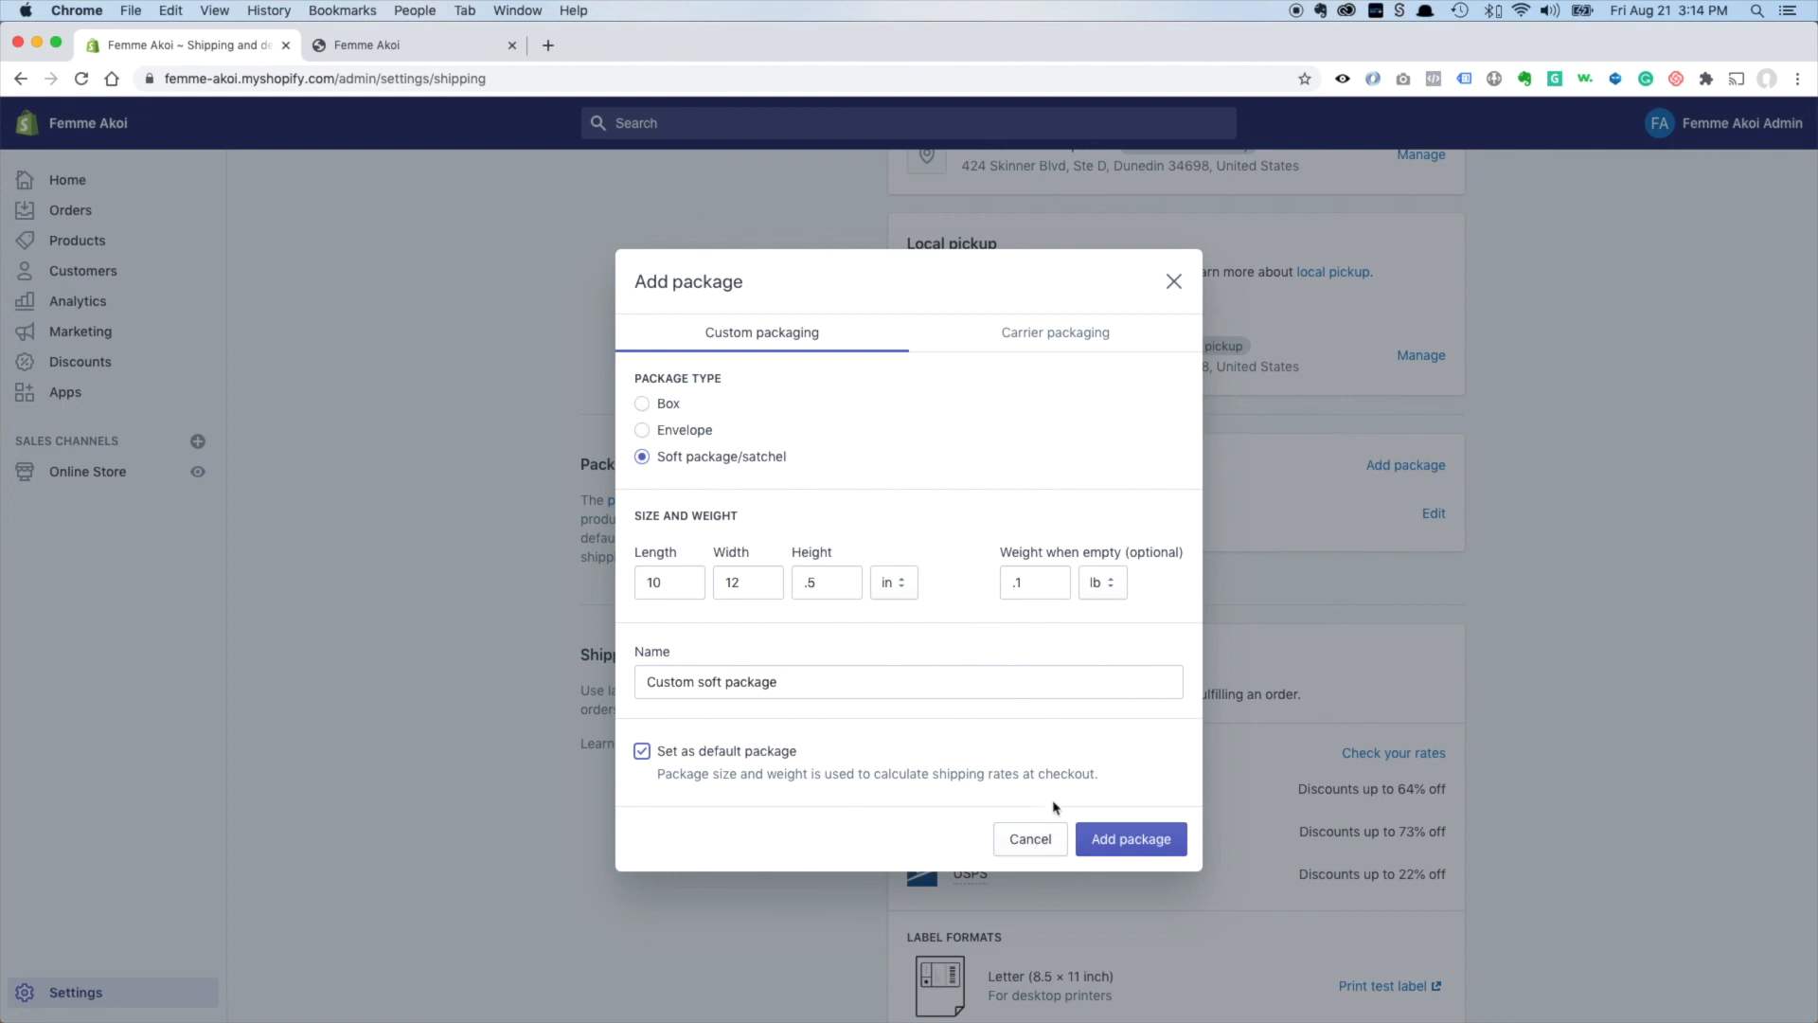
pyautogui.click(1131, 838)
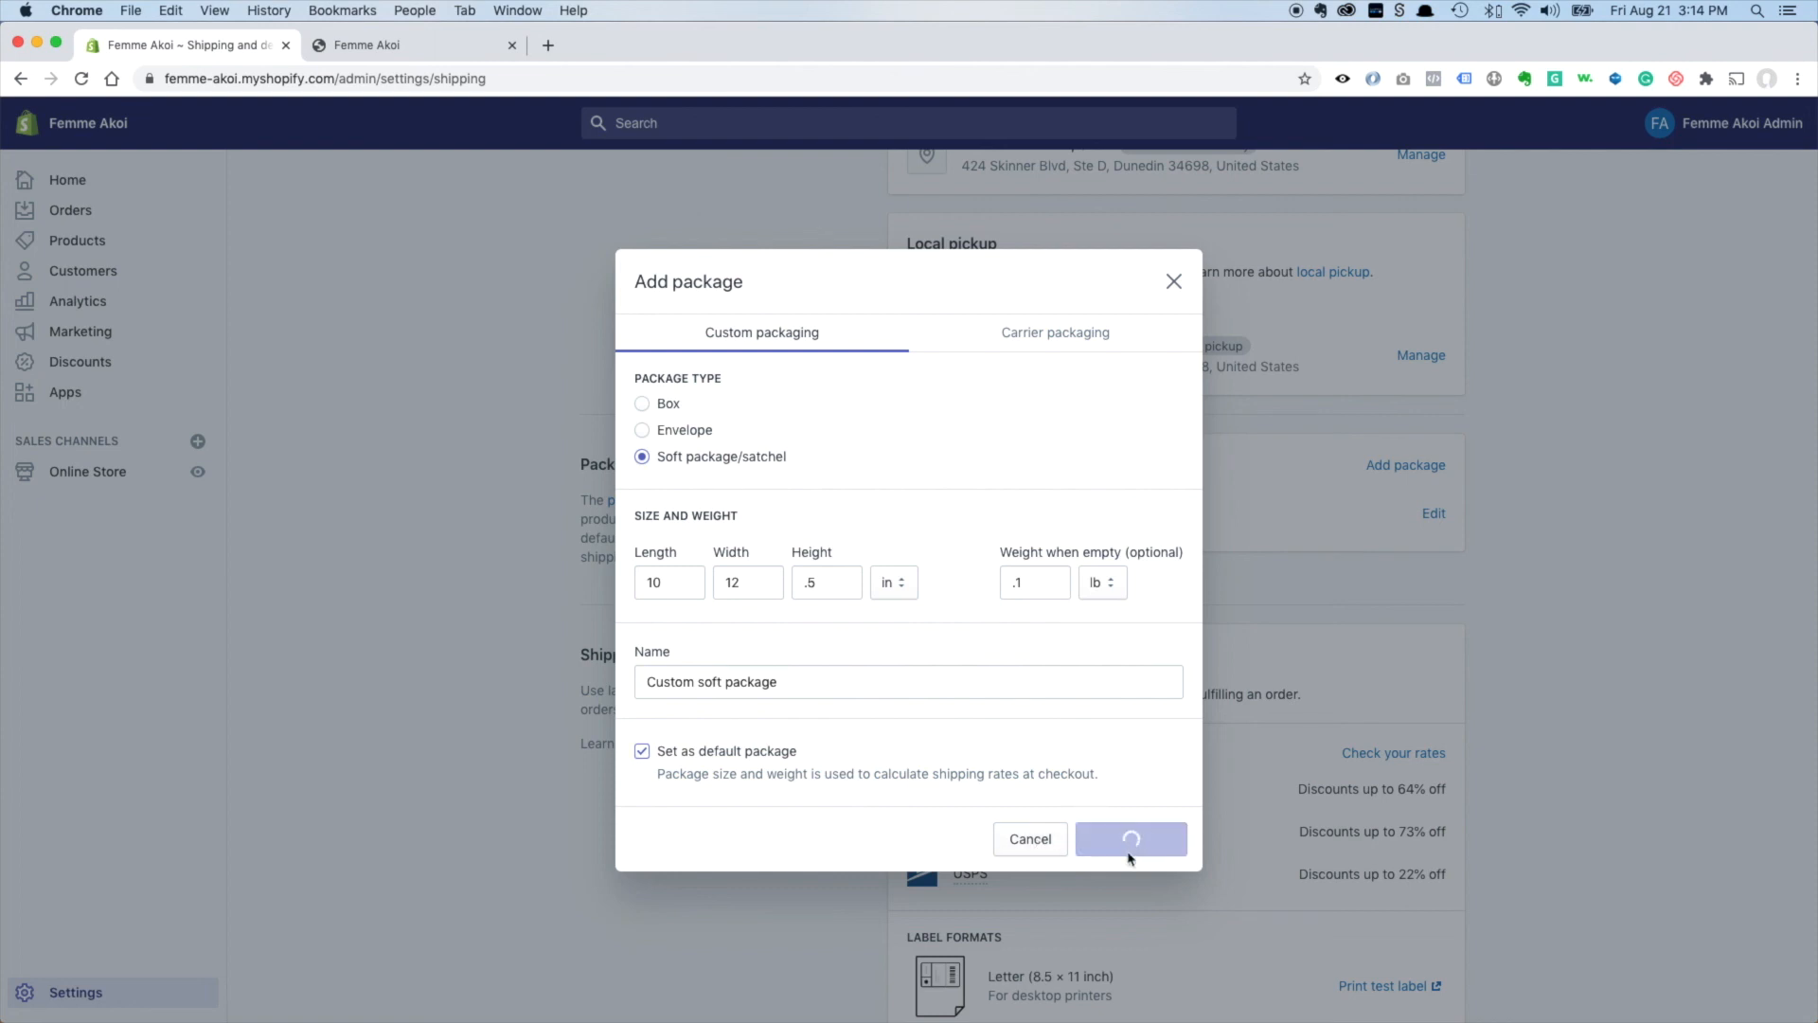
# Confirm Custom soft package shows as Default and review the settings down to packing slips.
pyautogui.click(1131, 838)
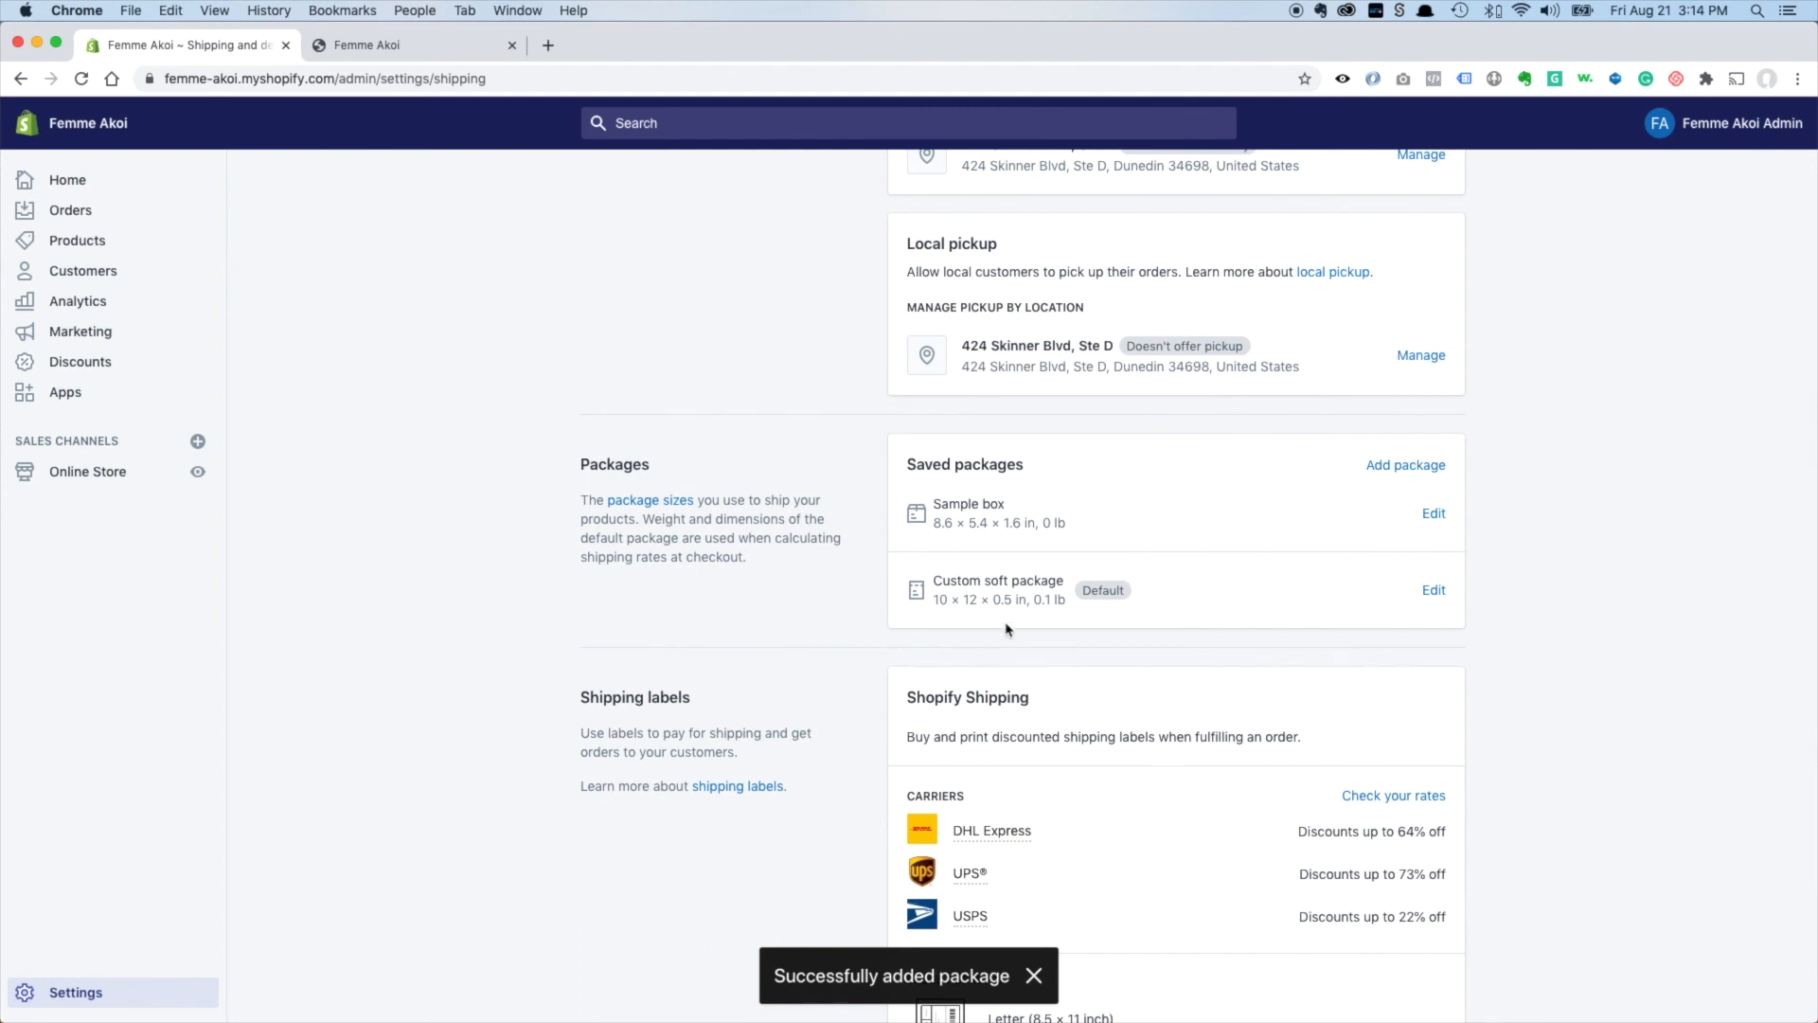
pyautogui.scroll(-3)
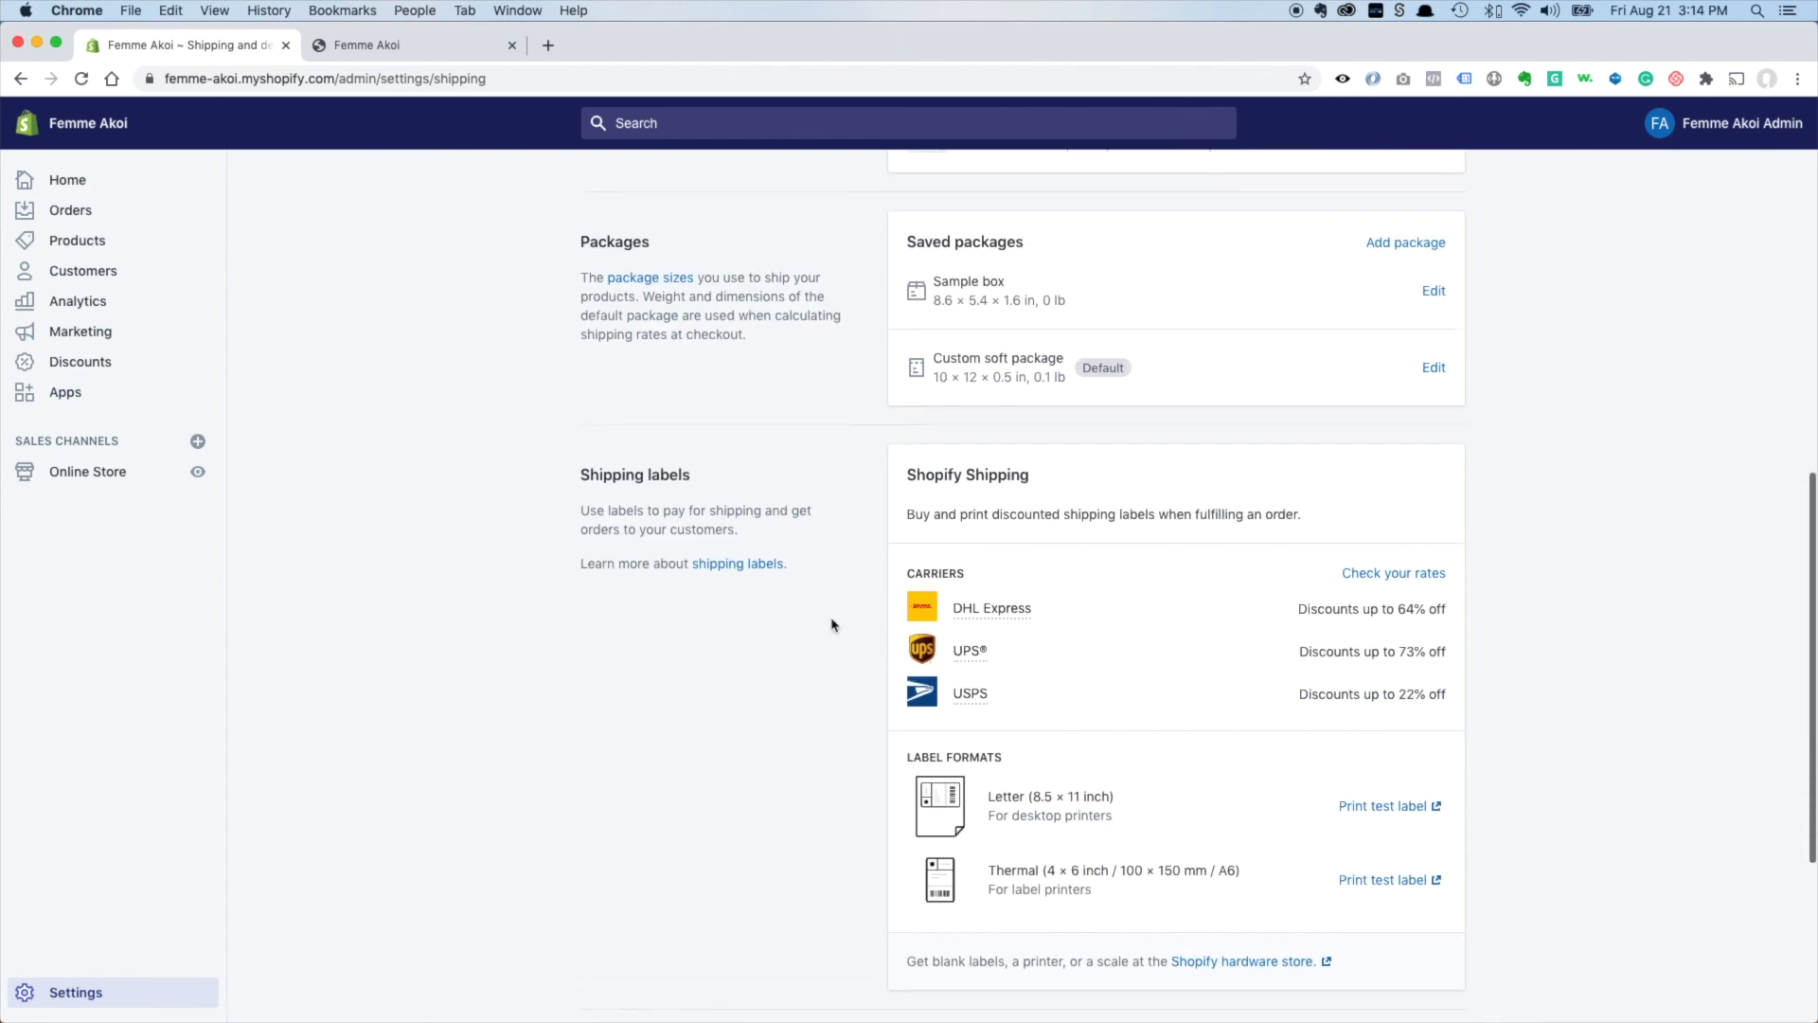
pyautogui.scroll(-3)
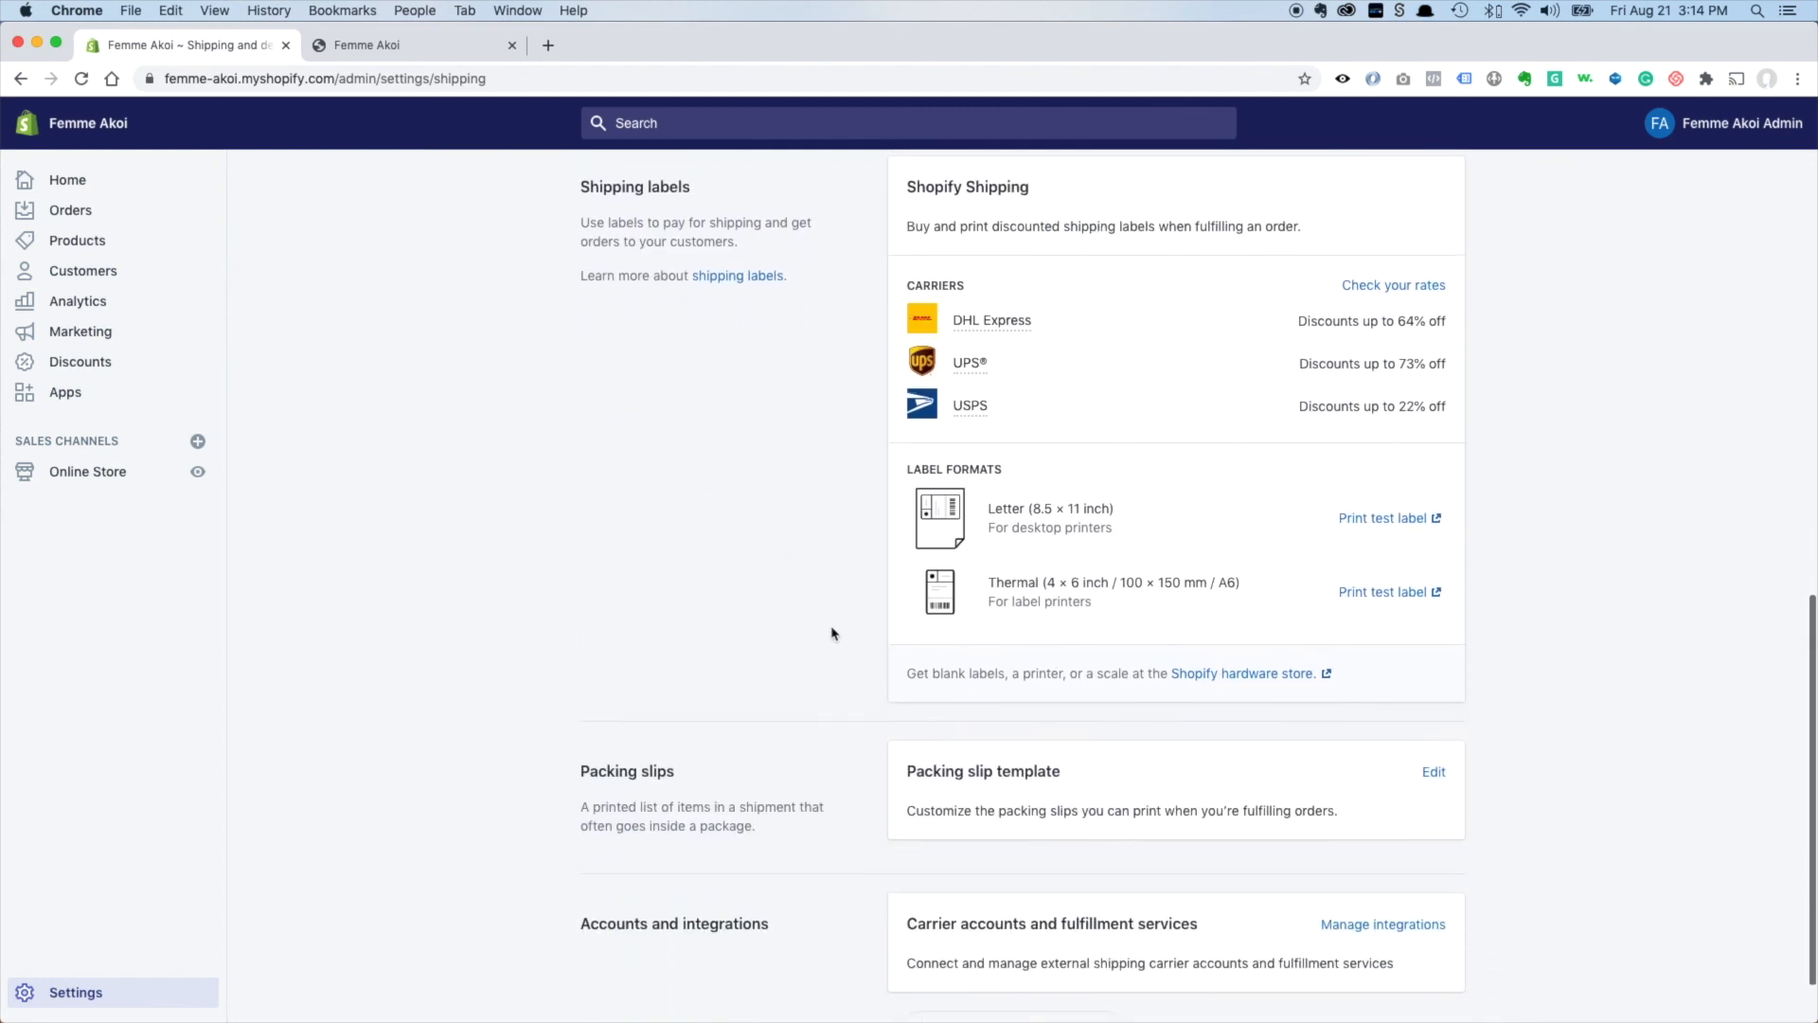
pyautogui.scroll(-3)
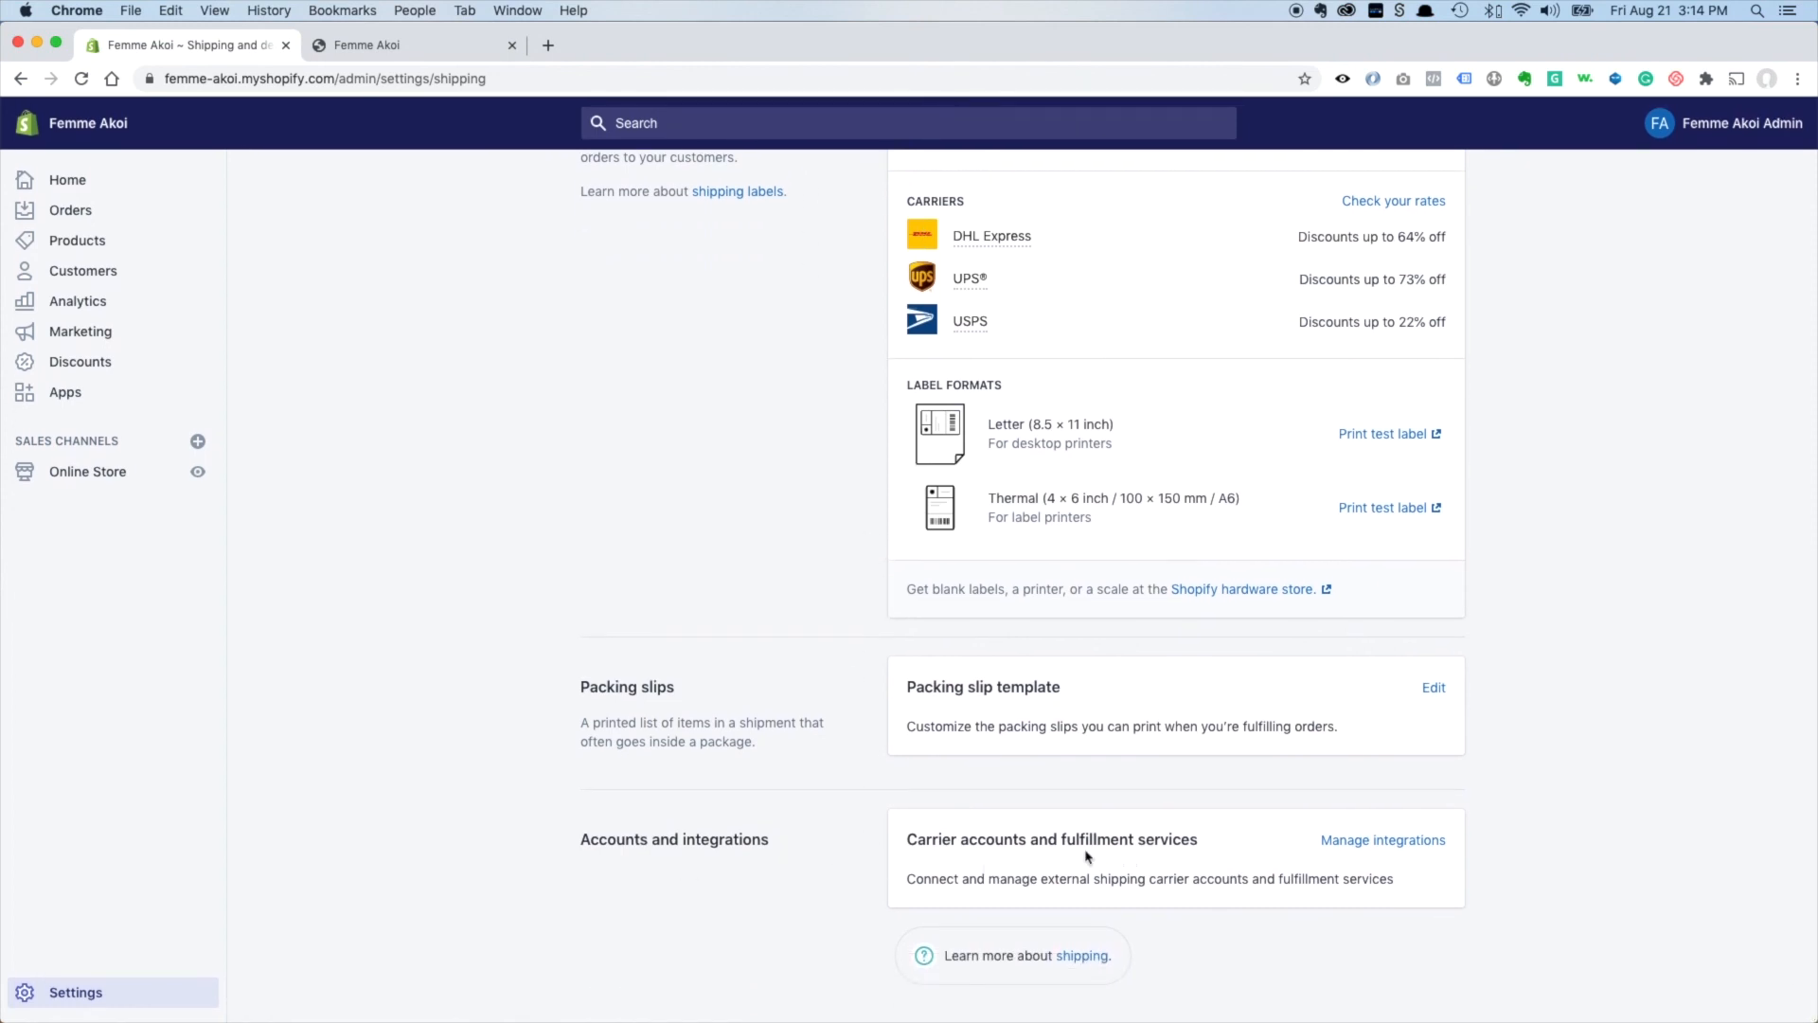
pyautogui.moveTo(1010, 863)
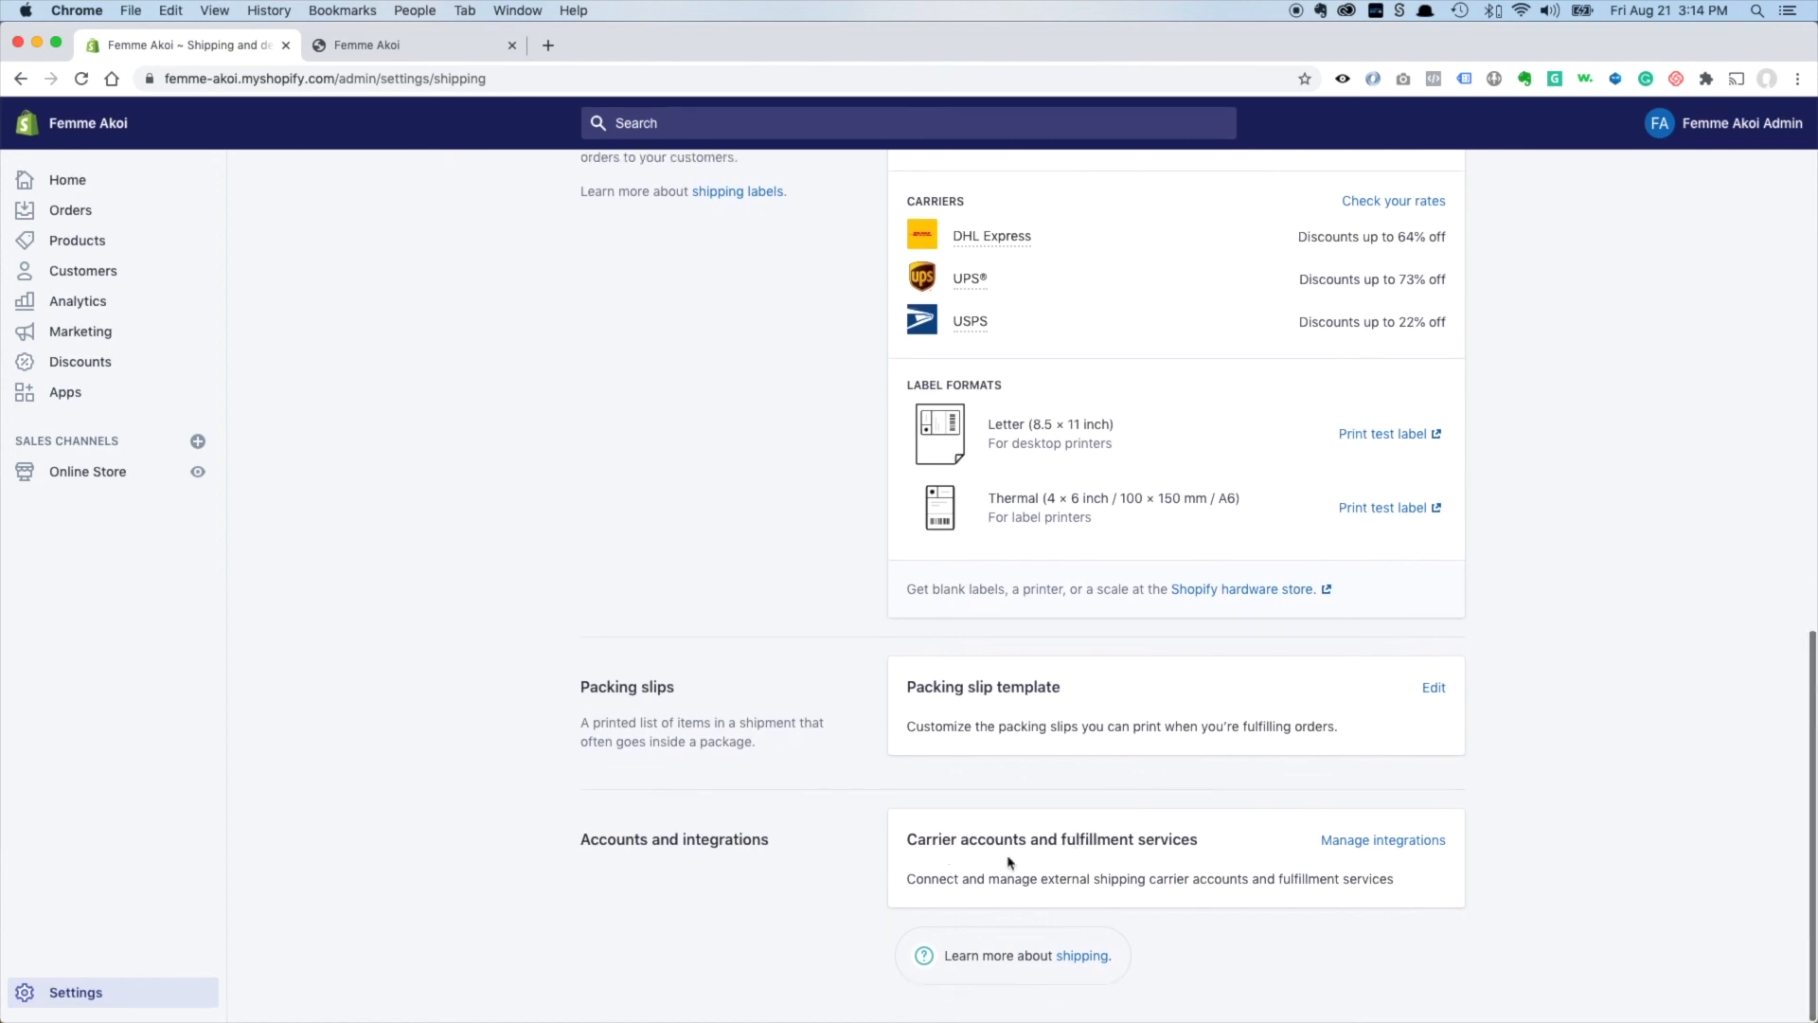
pyautogui.scroll(3)
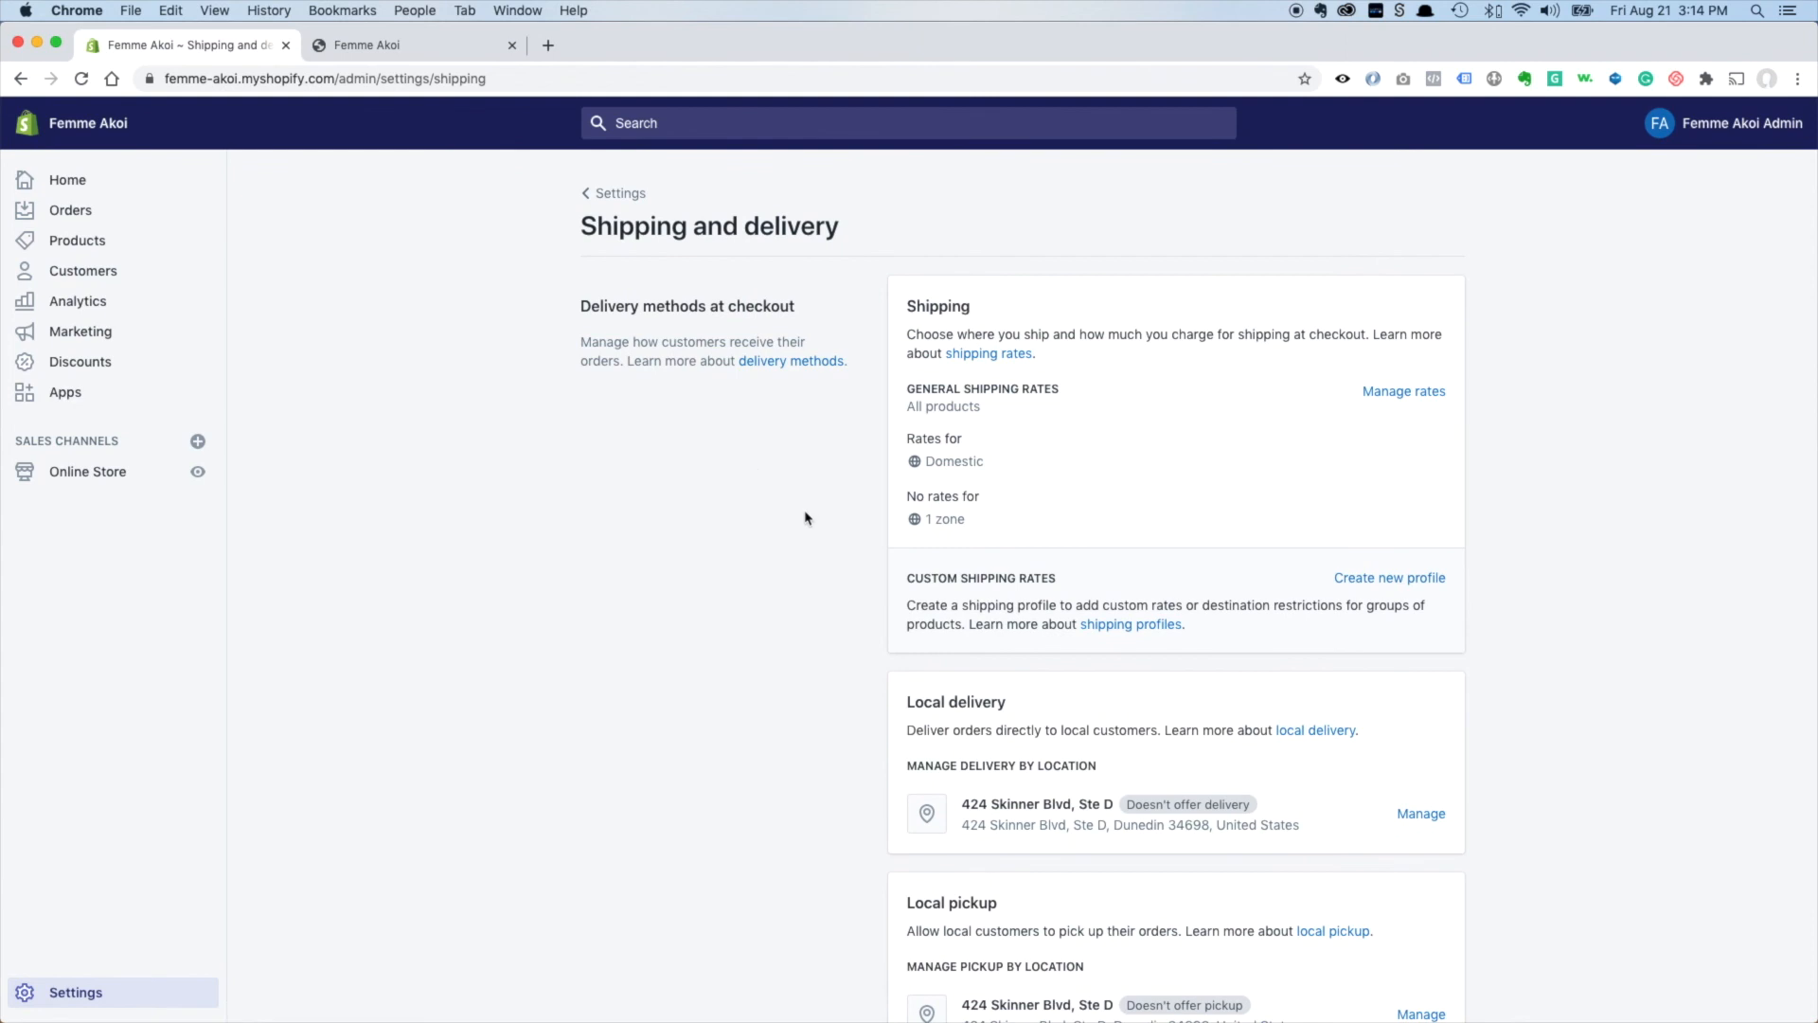
pyautogui.moveTo(857, 419)
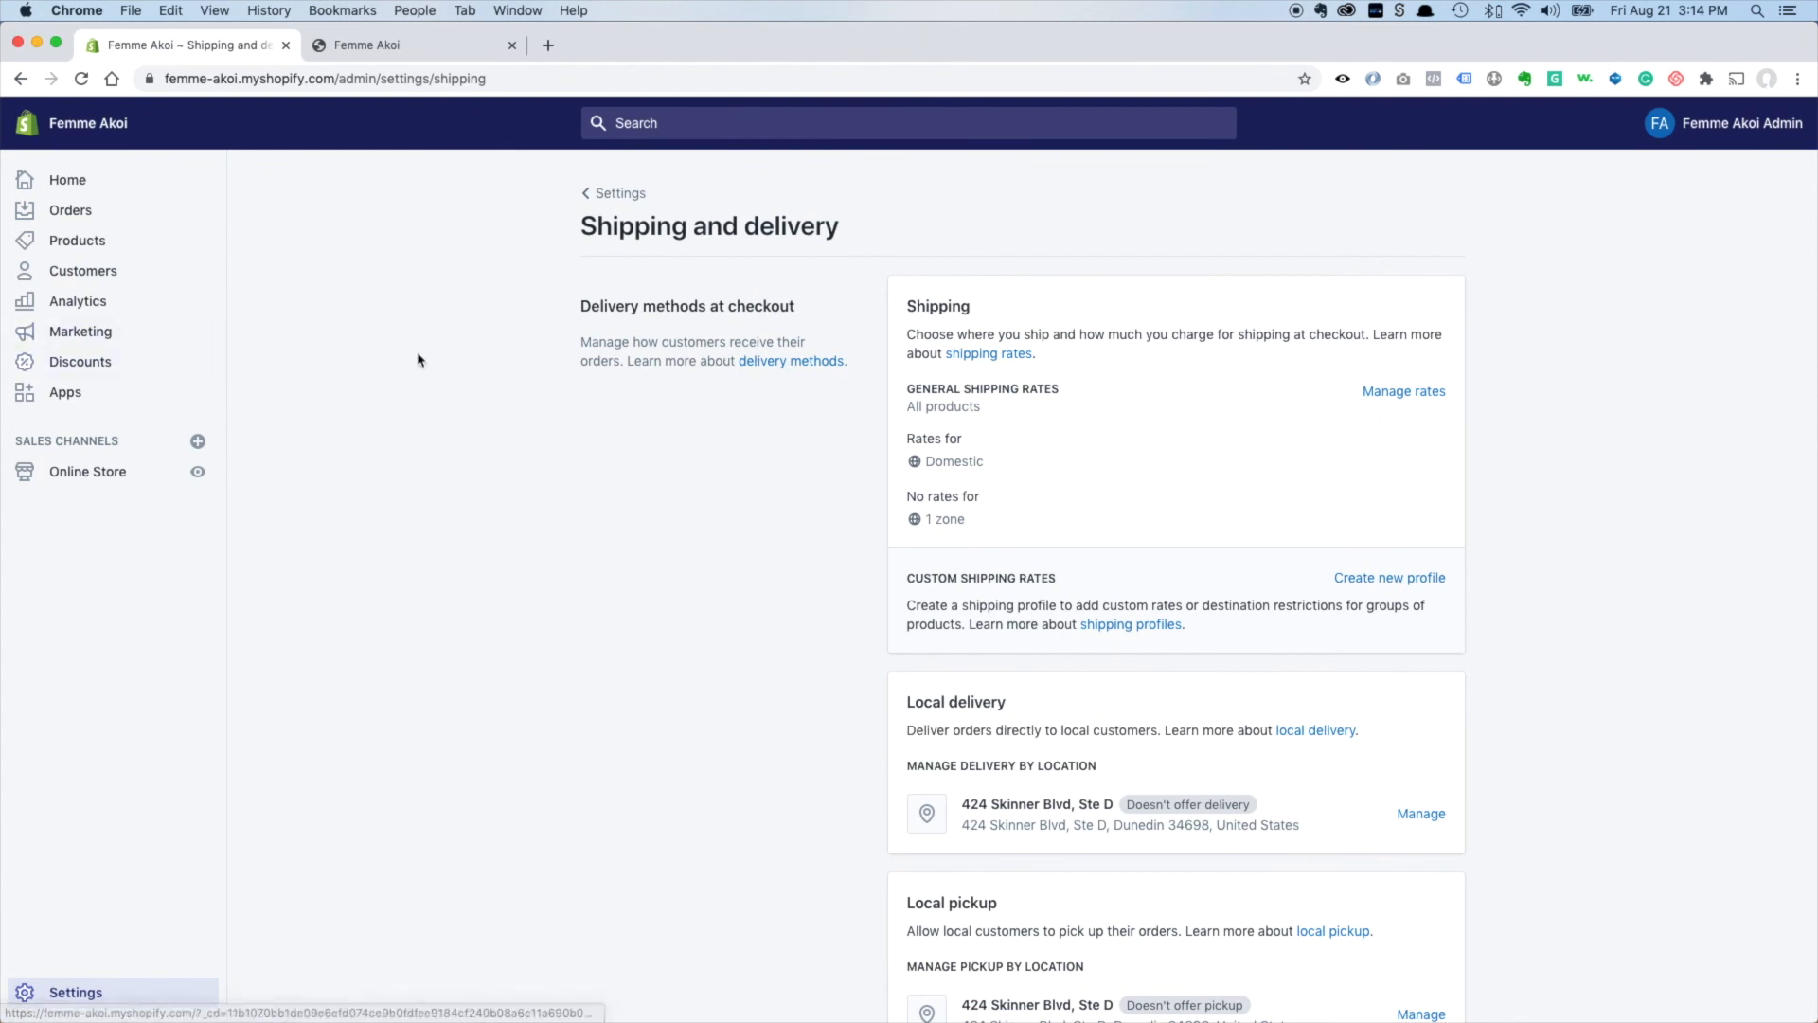
pyautogui.moveTo(124, 736)
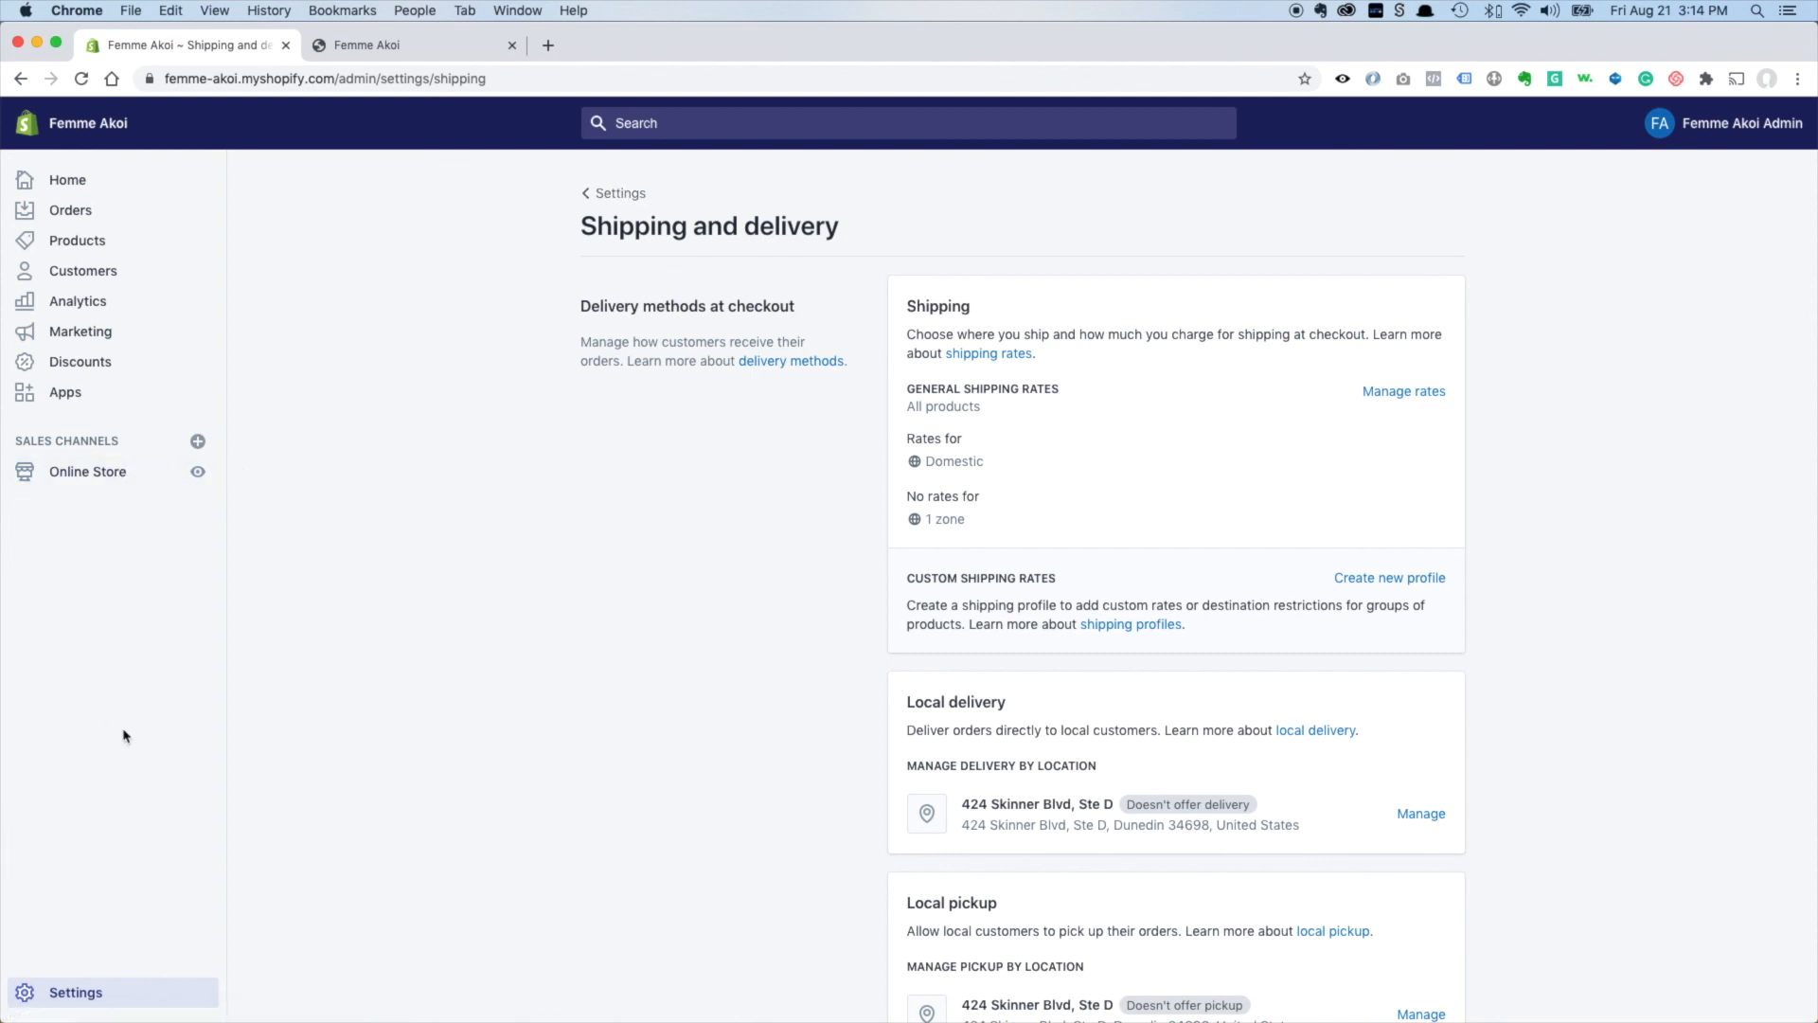
# Add one Unicorn Snot Lip Glitter ($15.00) to the storefront cart and view the cart.
pyautogui.click(383, 45)
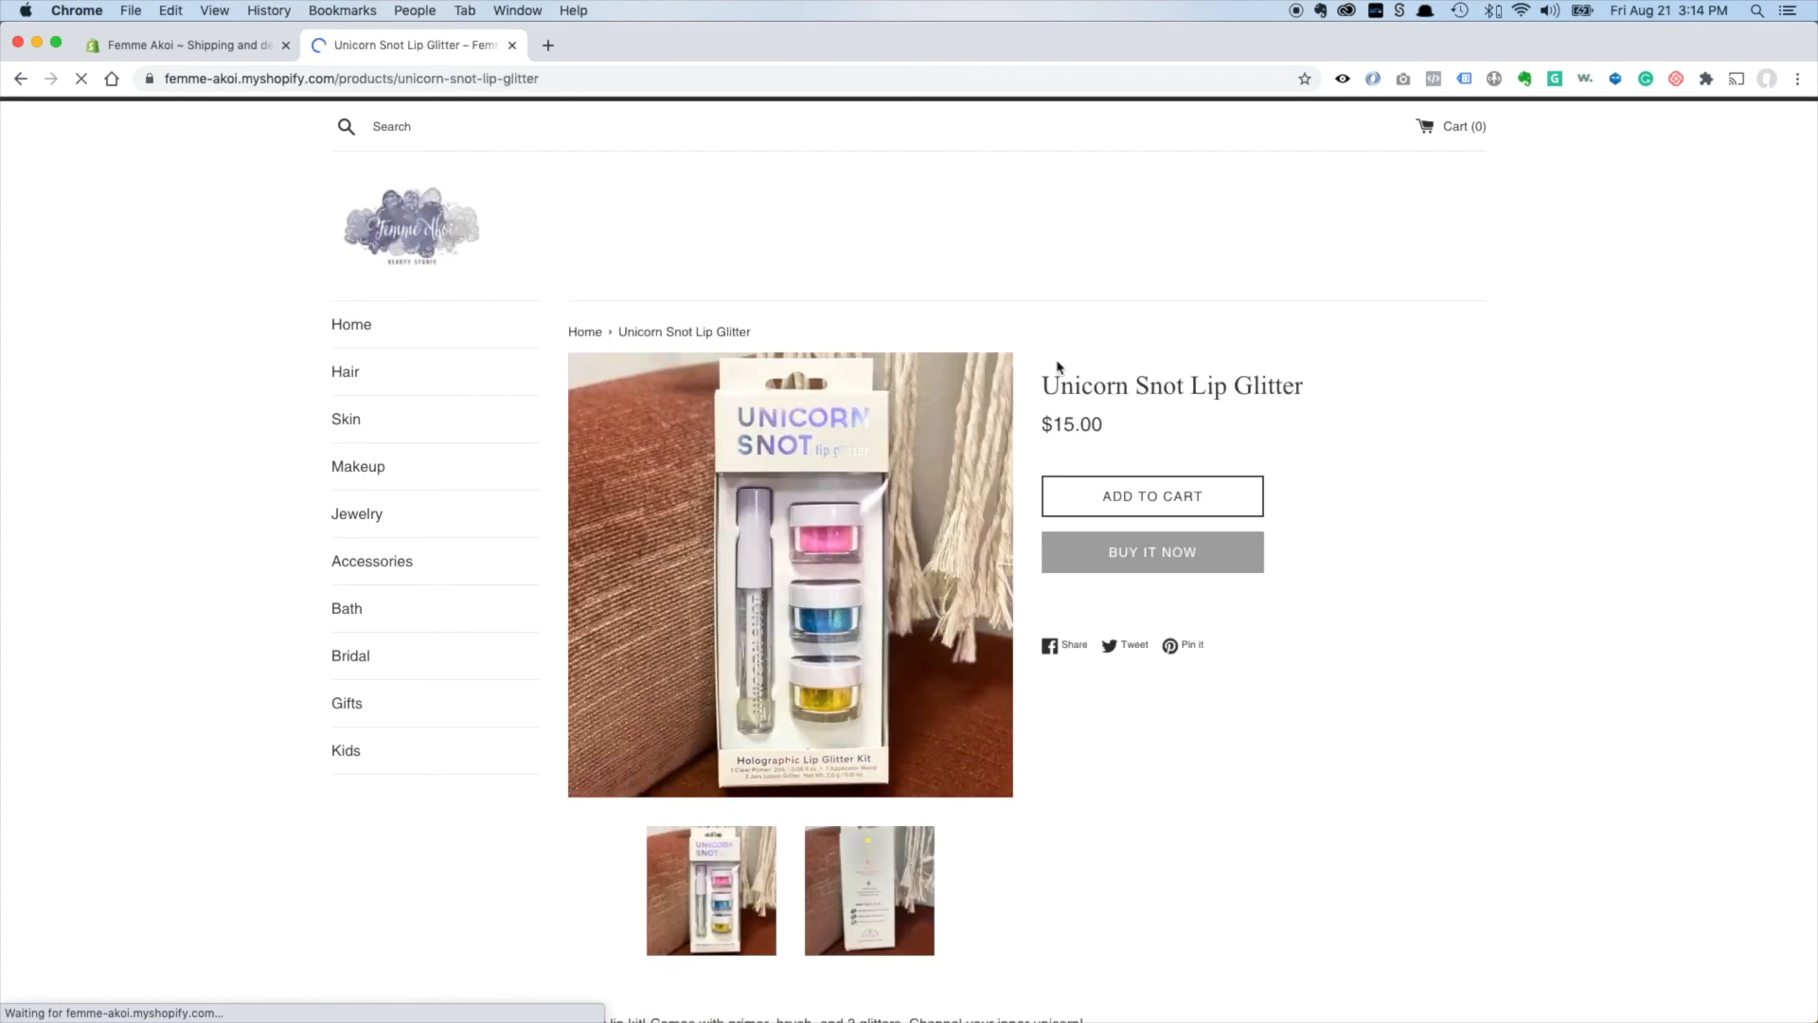
pyautogui.click(1153, 497)
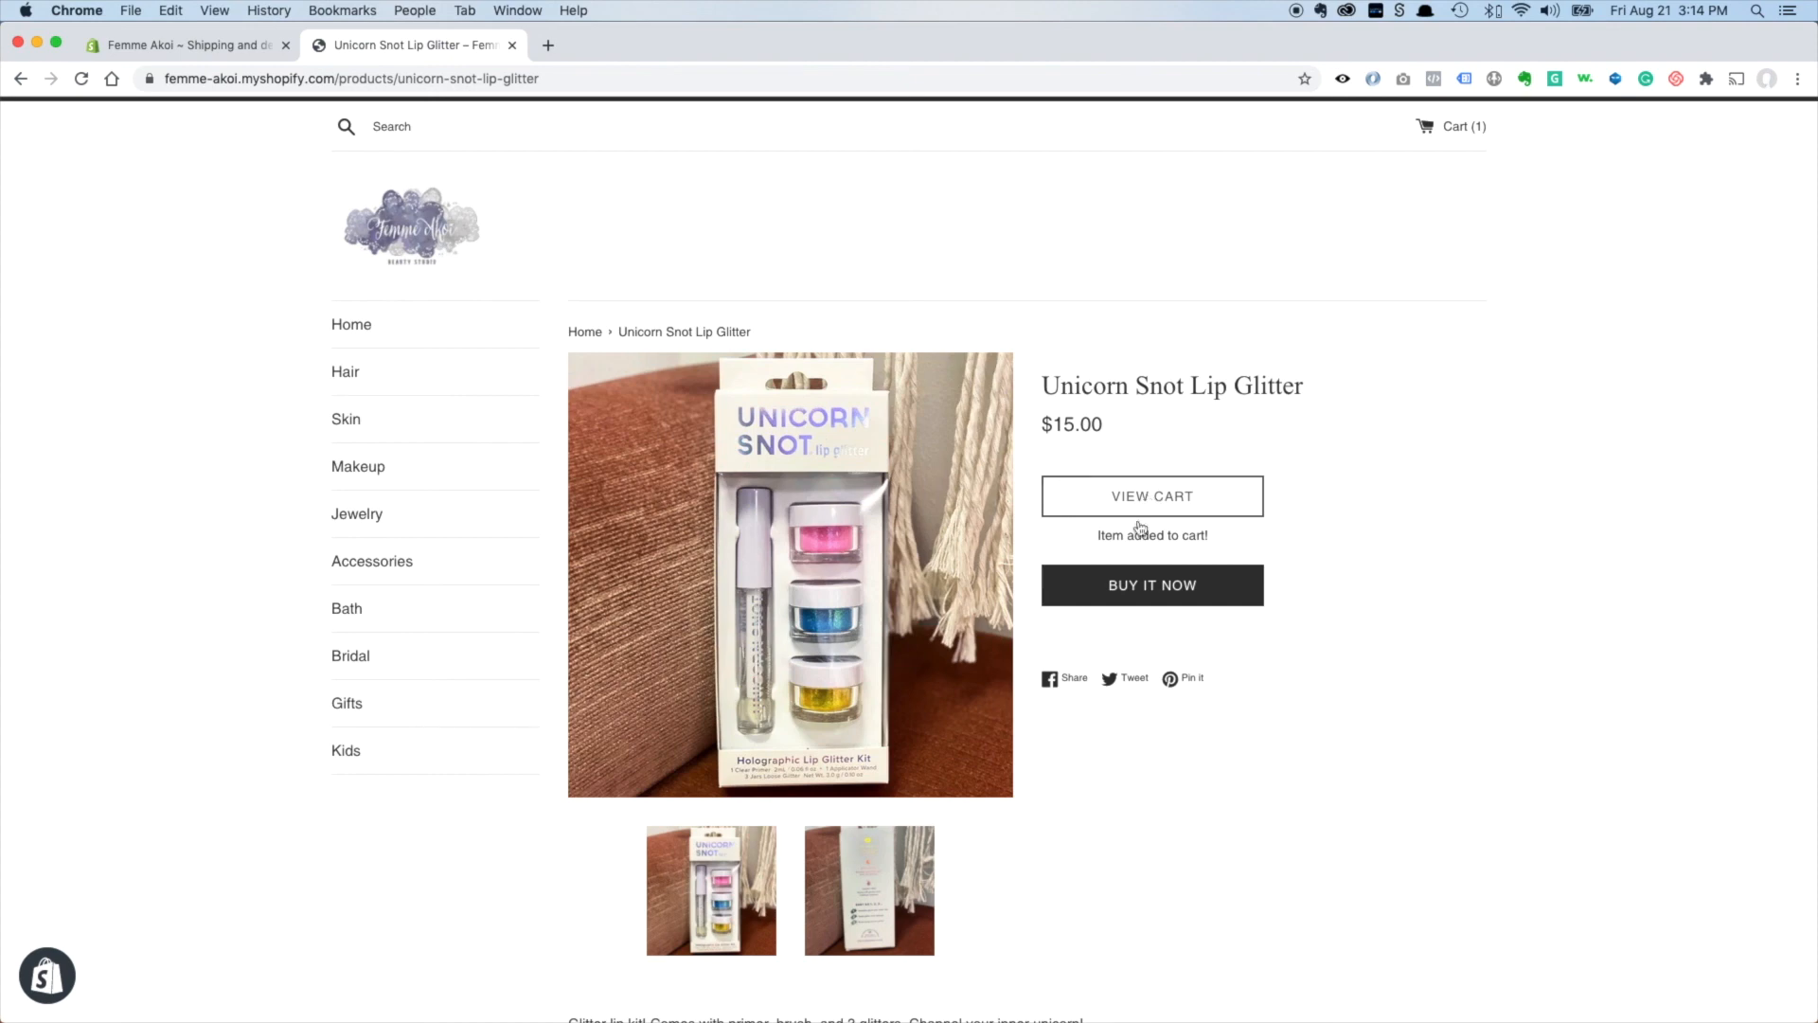
pyautogui.click(1152, 496)
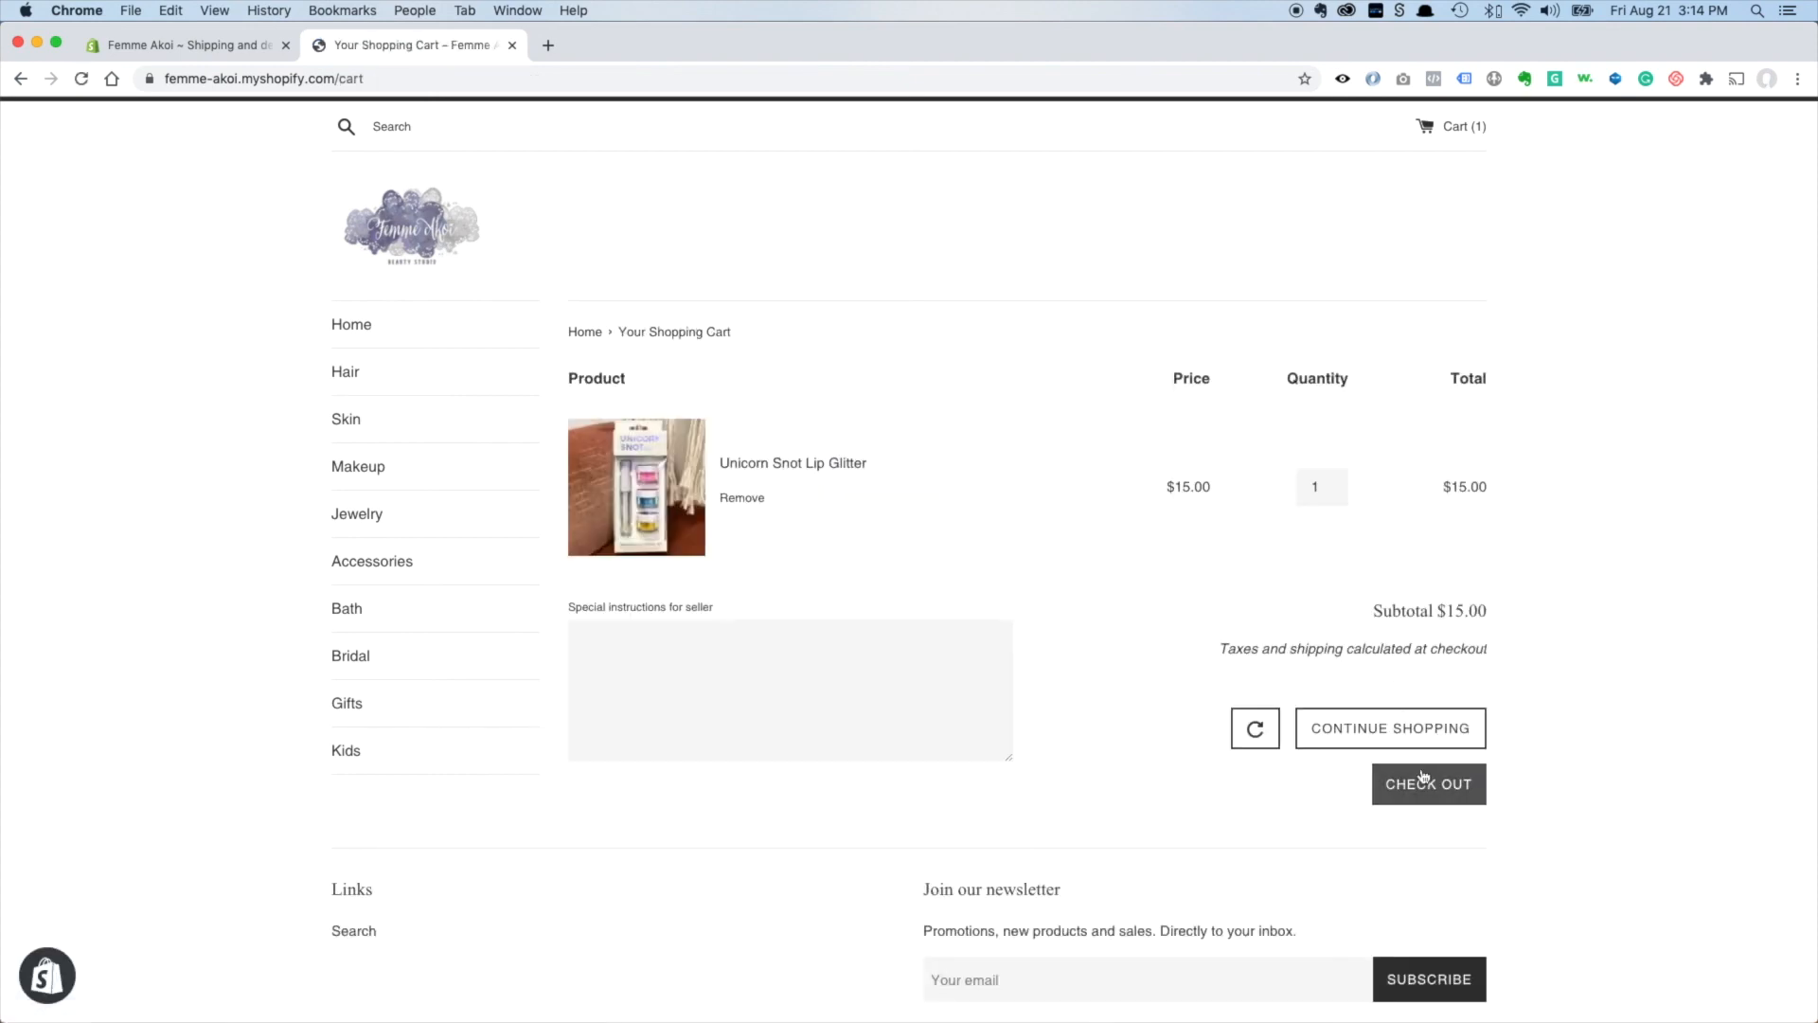
# Check out to see USPS First Class Package $3.21 and Priority Mail $7.02 offered.
pyautogui.click(1429, 784)
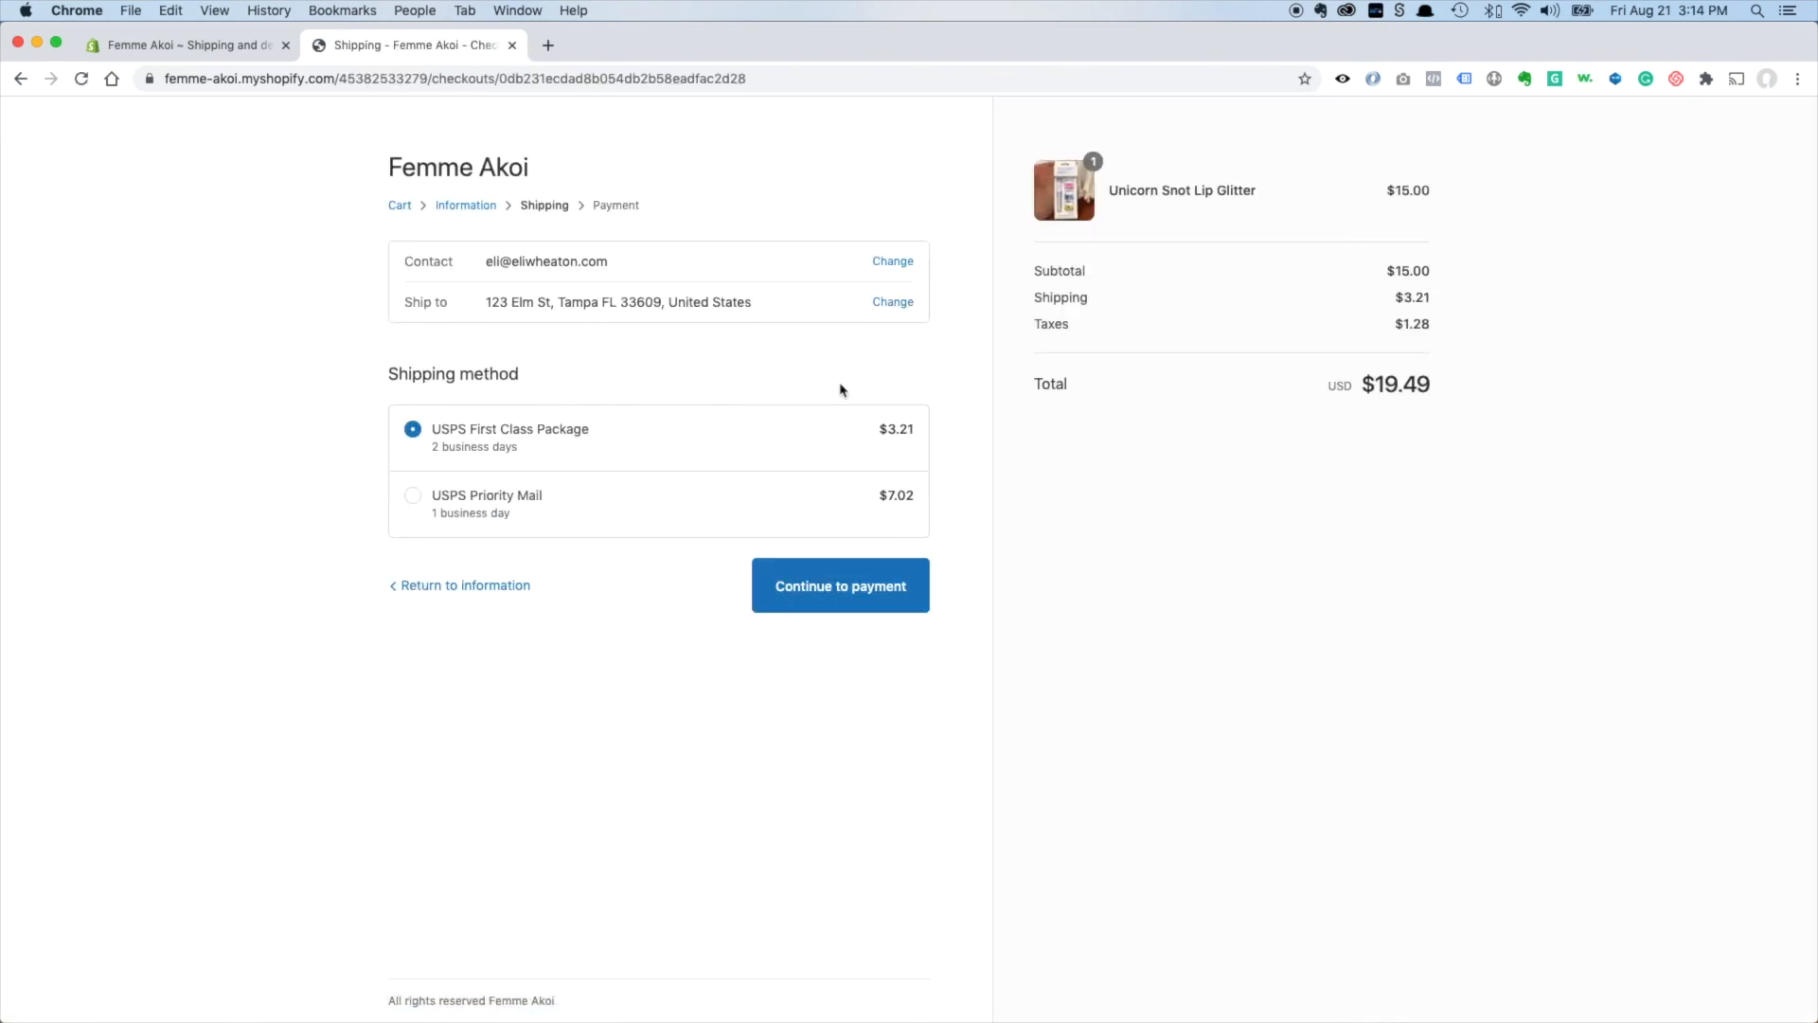
pyautogui.moveTo(757, 309)
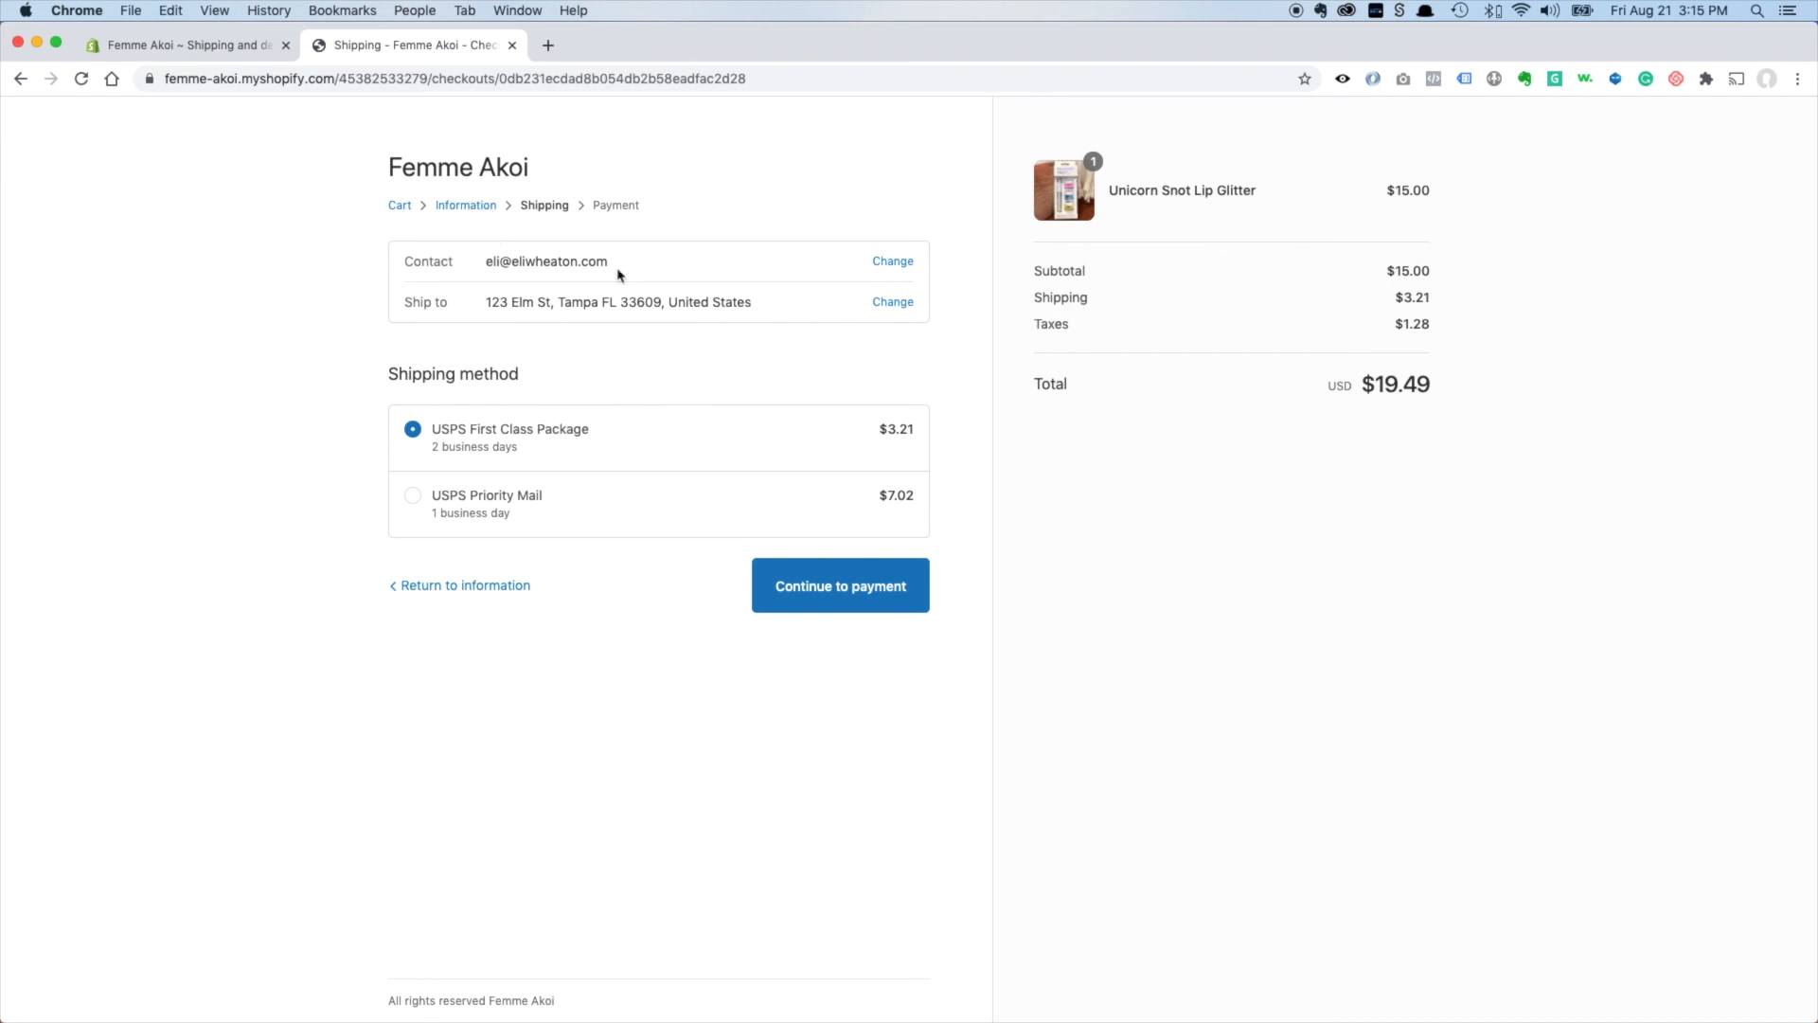
pyautogui.moveTo(717, 395)
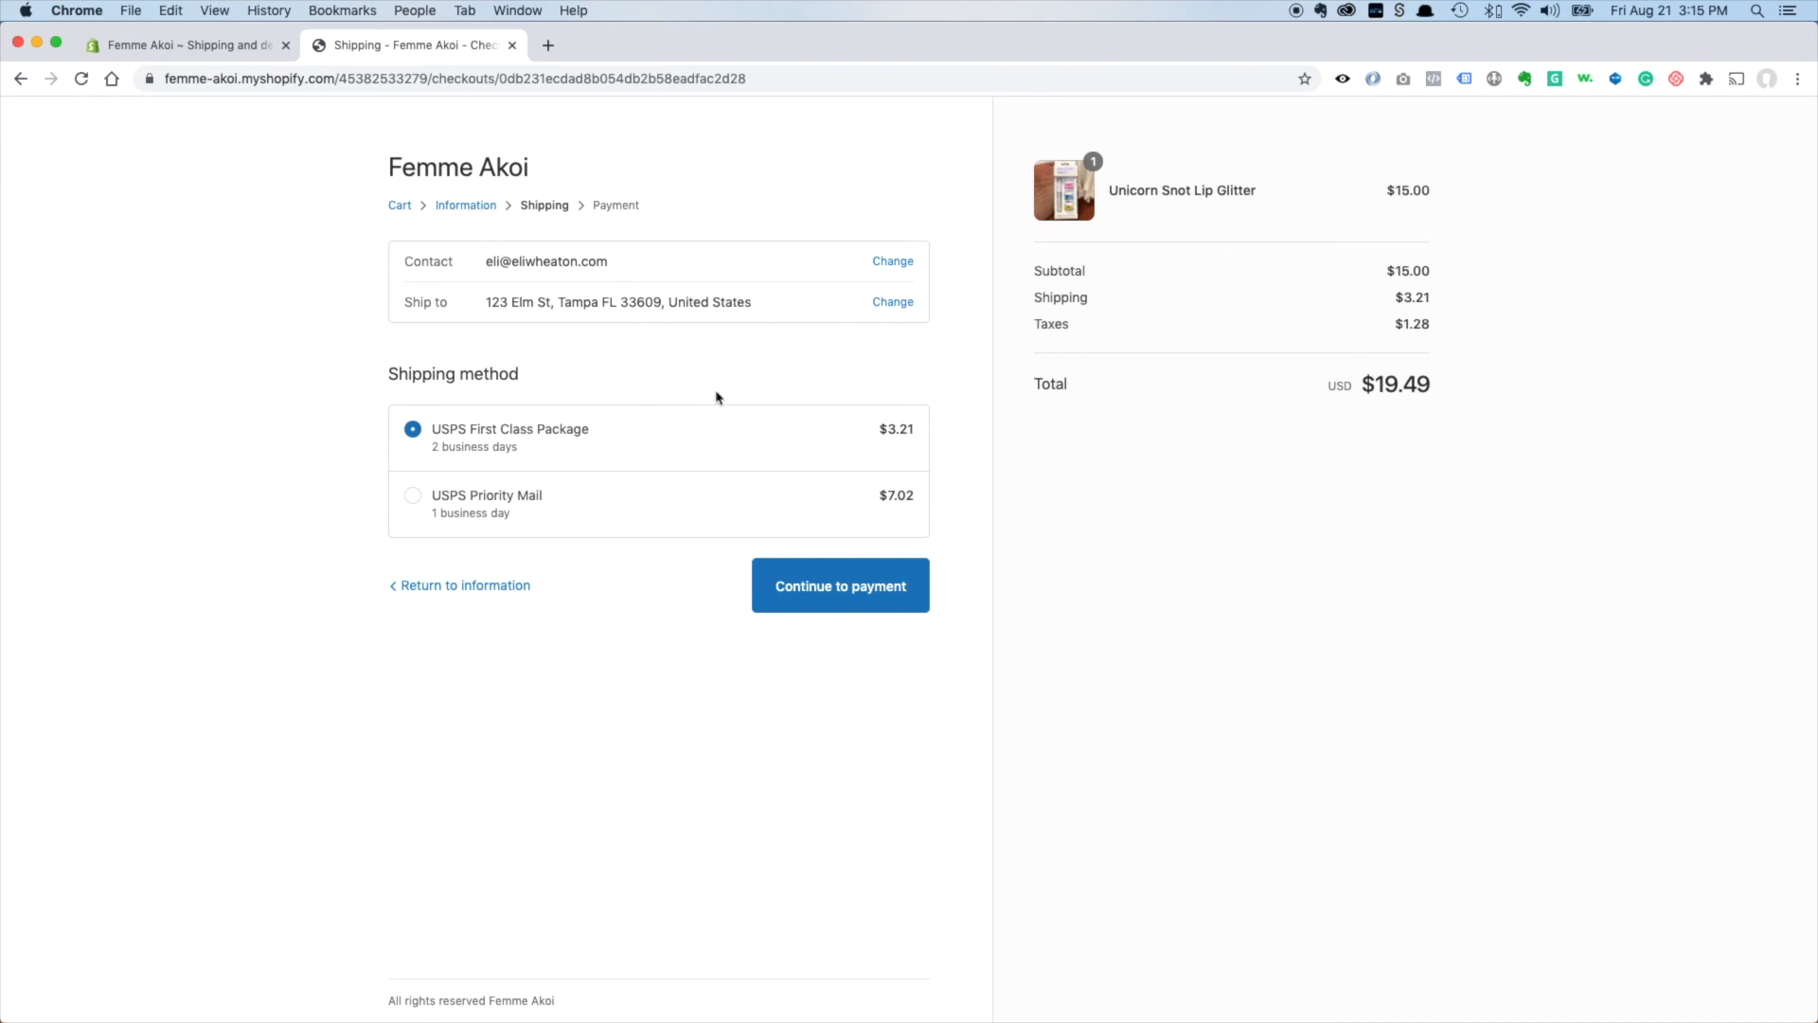
pyautogui.moveTo(751, 390)
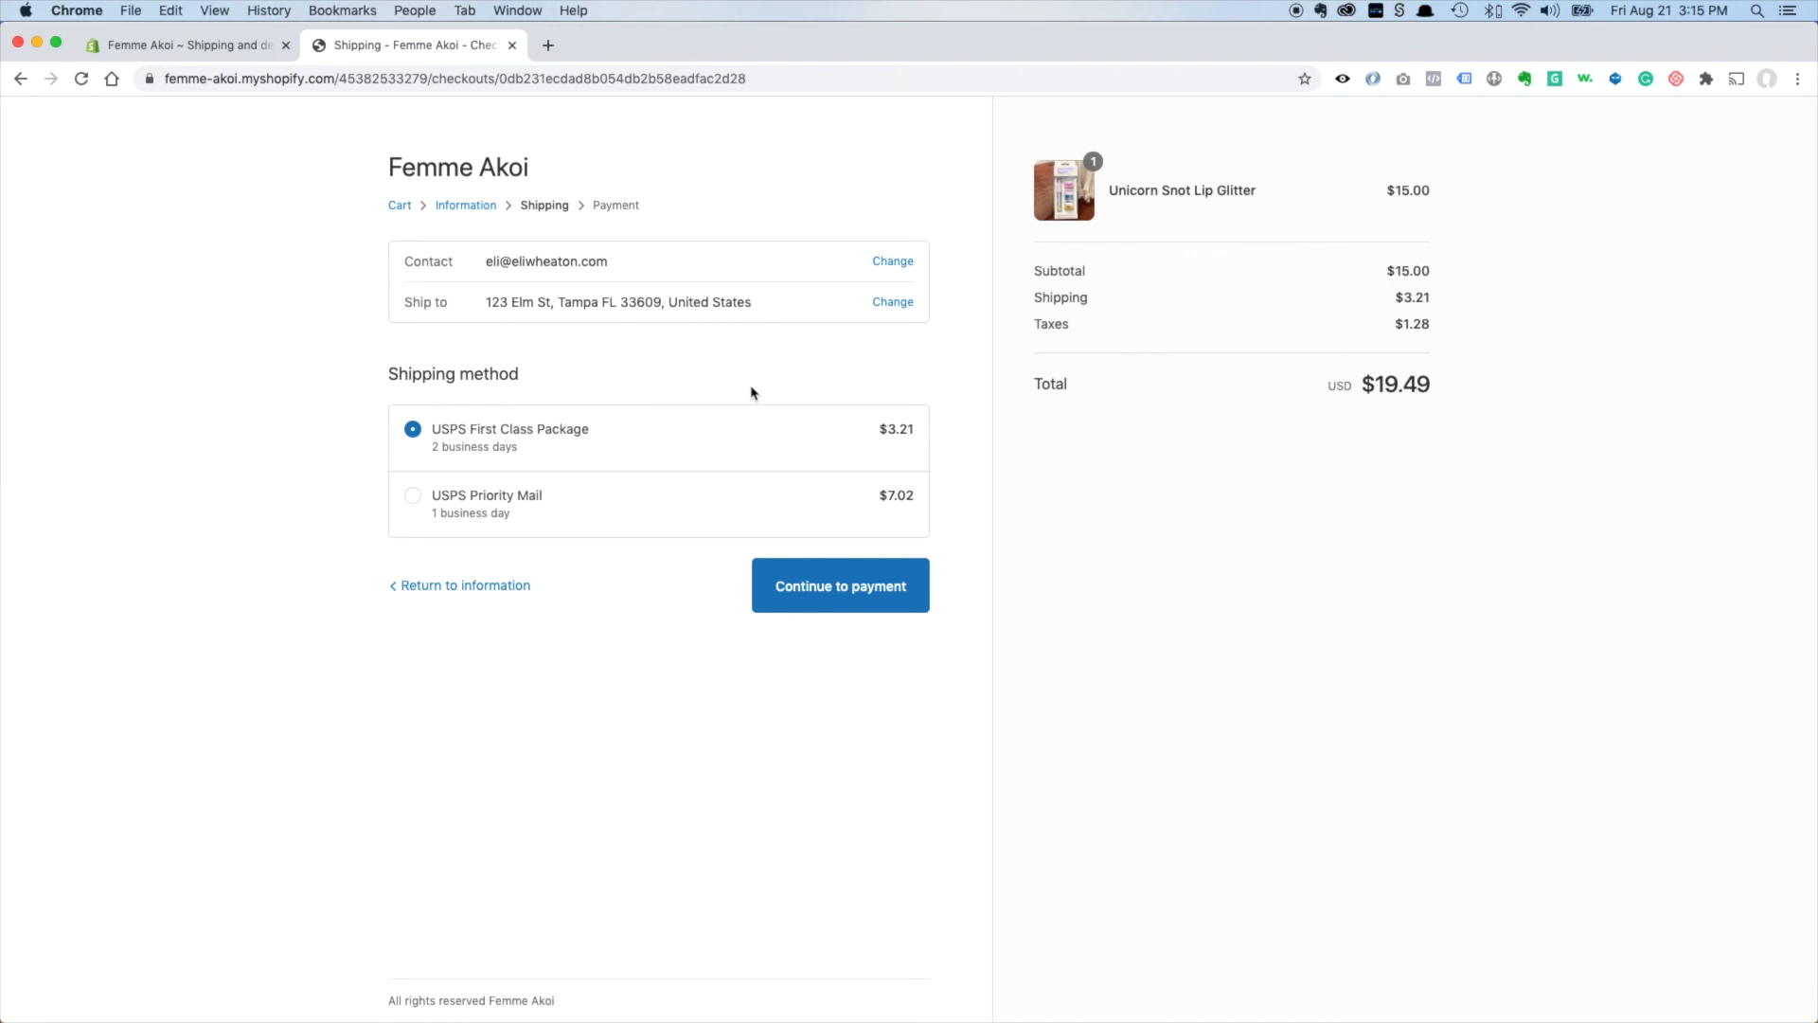
pyautogui.moveTo(551, 499)
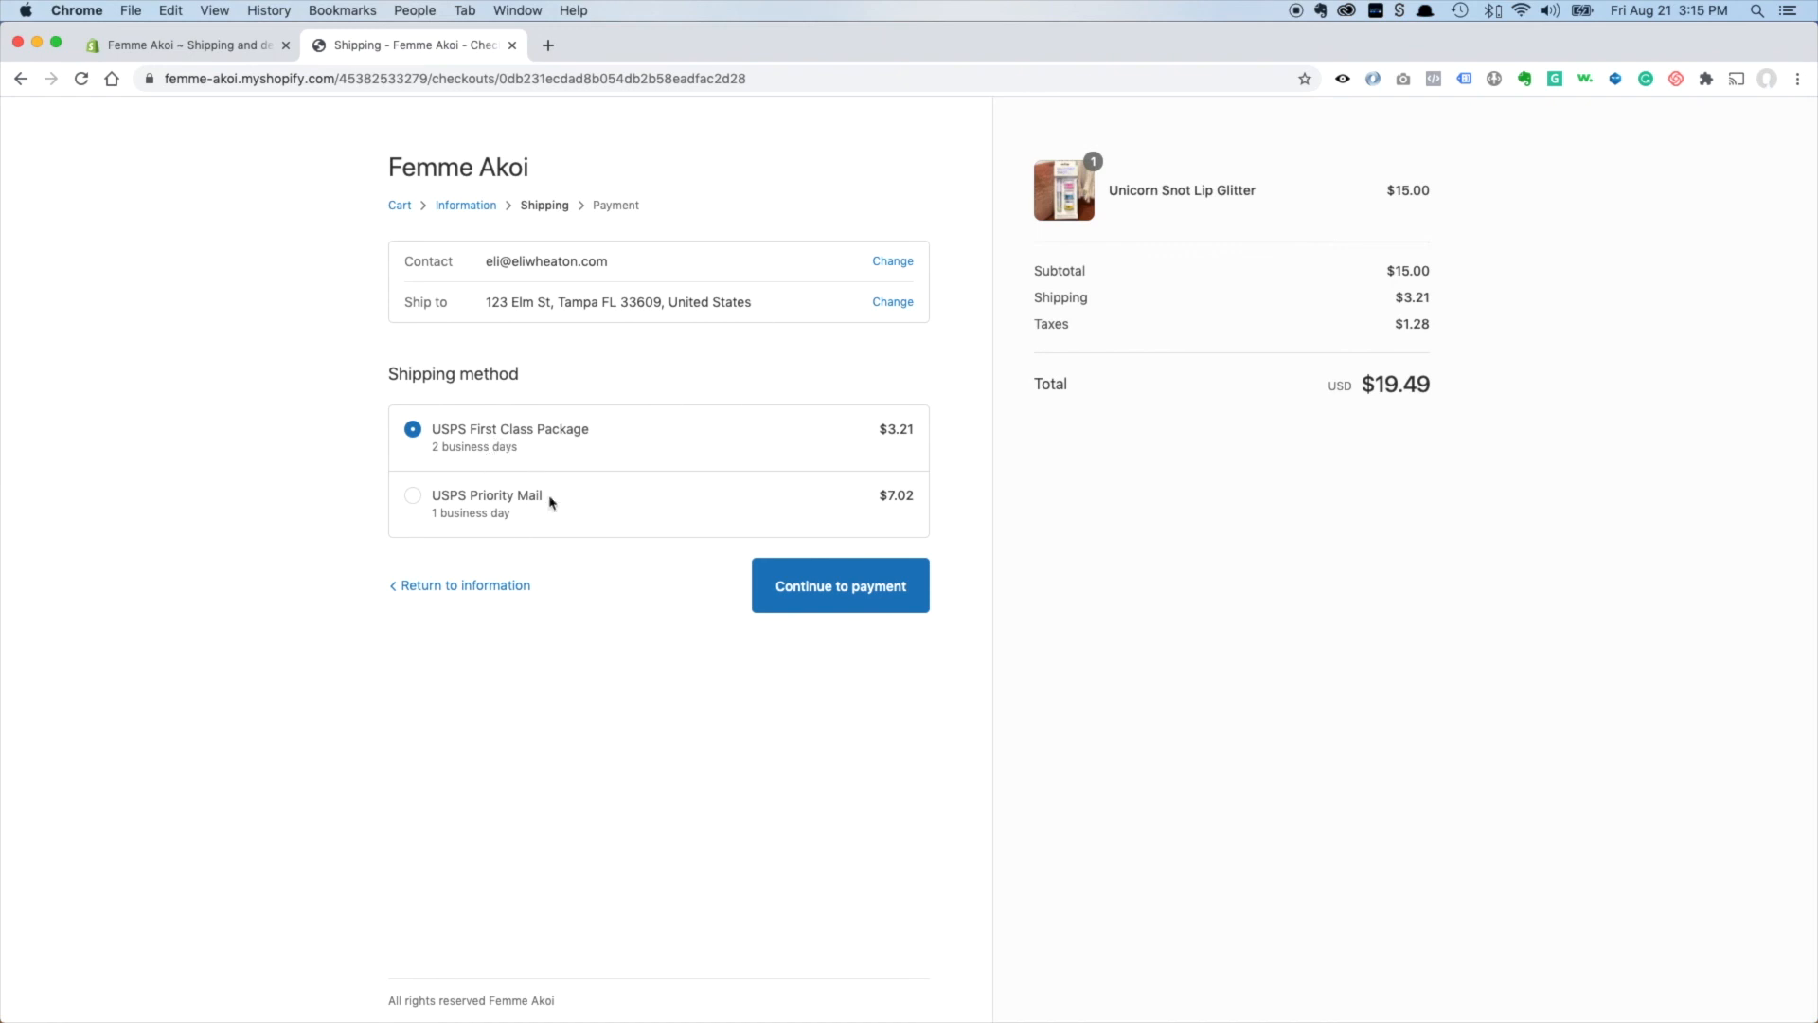
pyautogui.moveTo(529, 452)
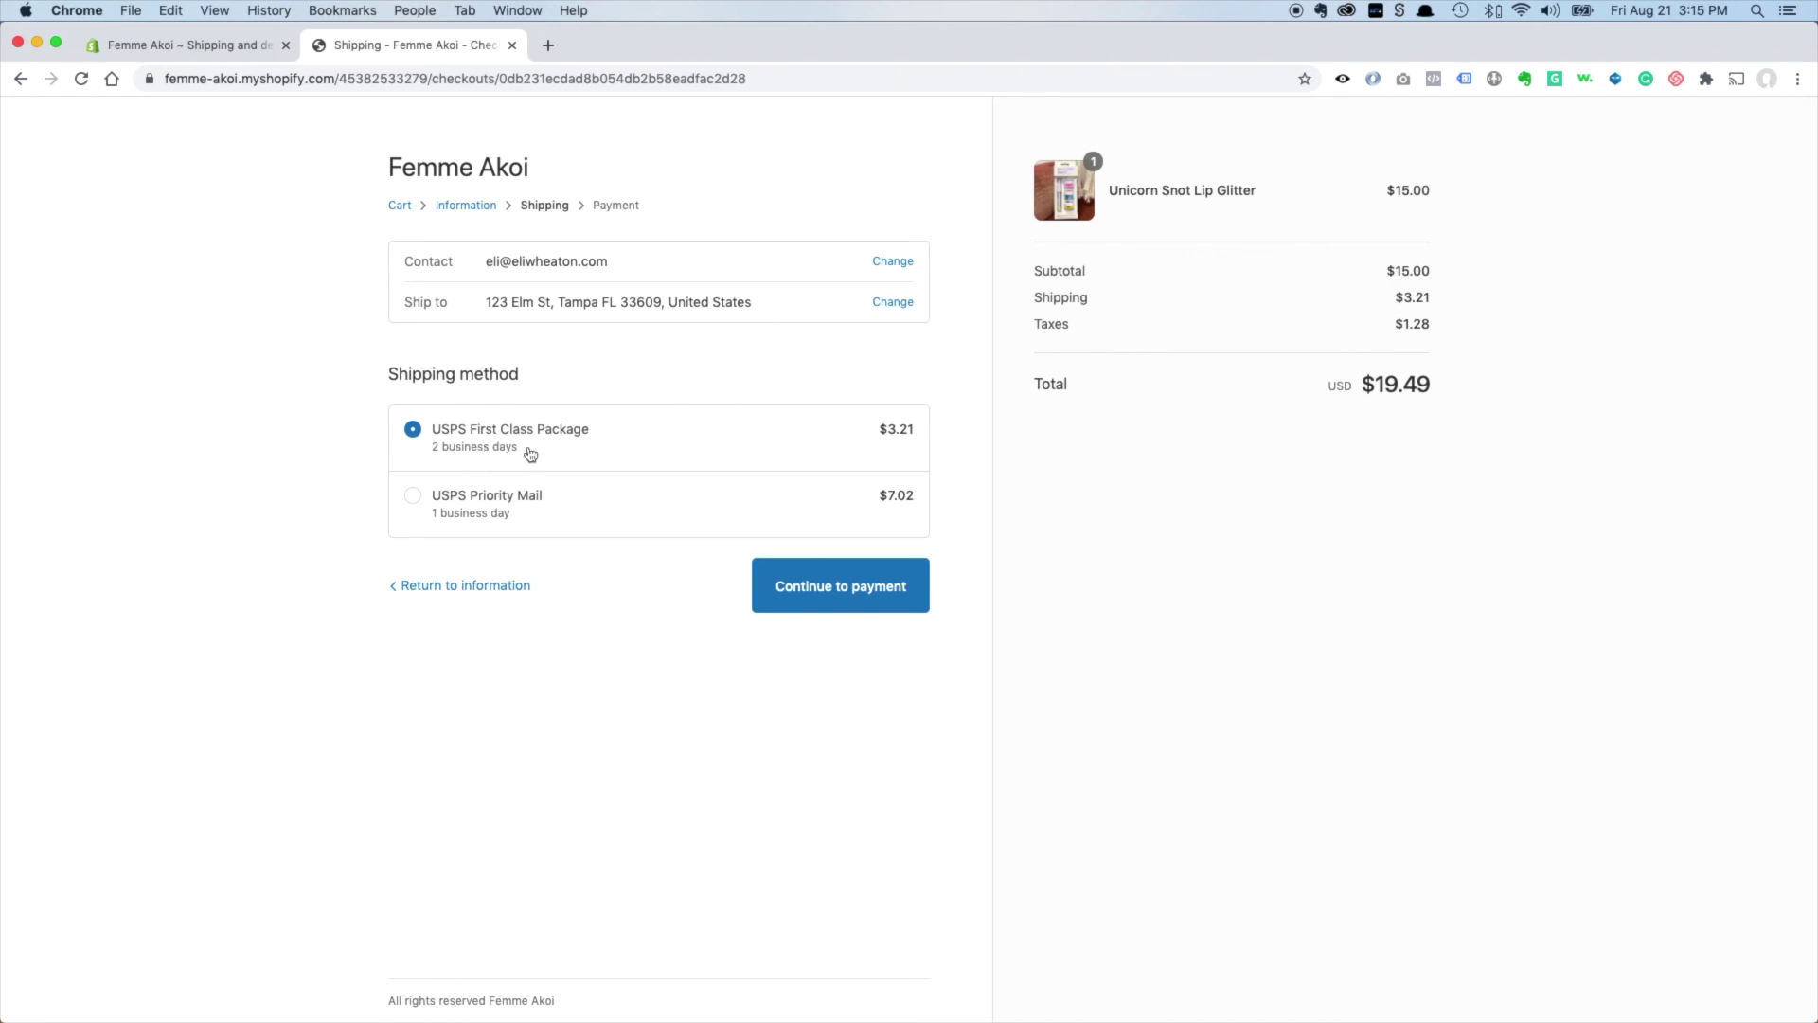
pyautogui.moveTo(946, 470)
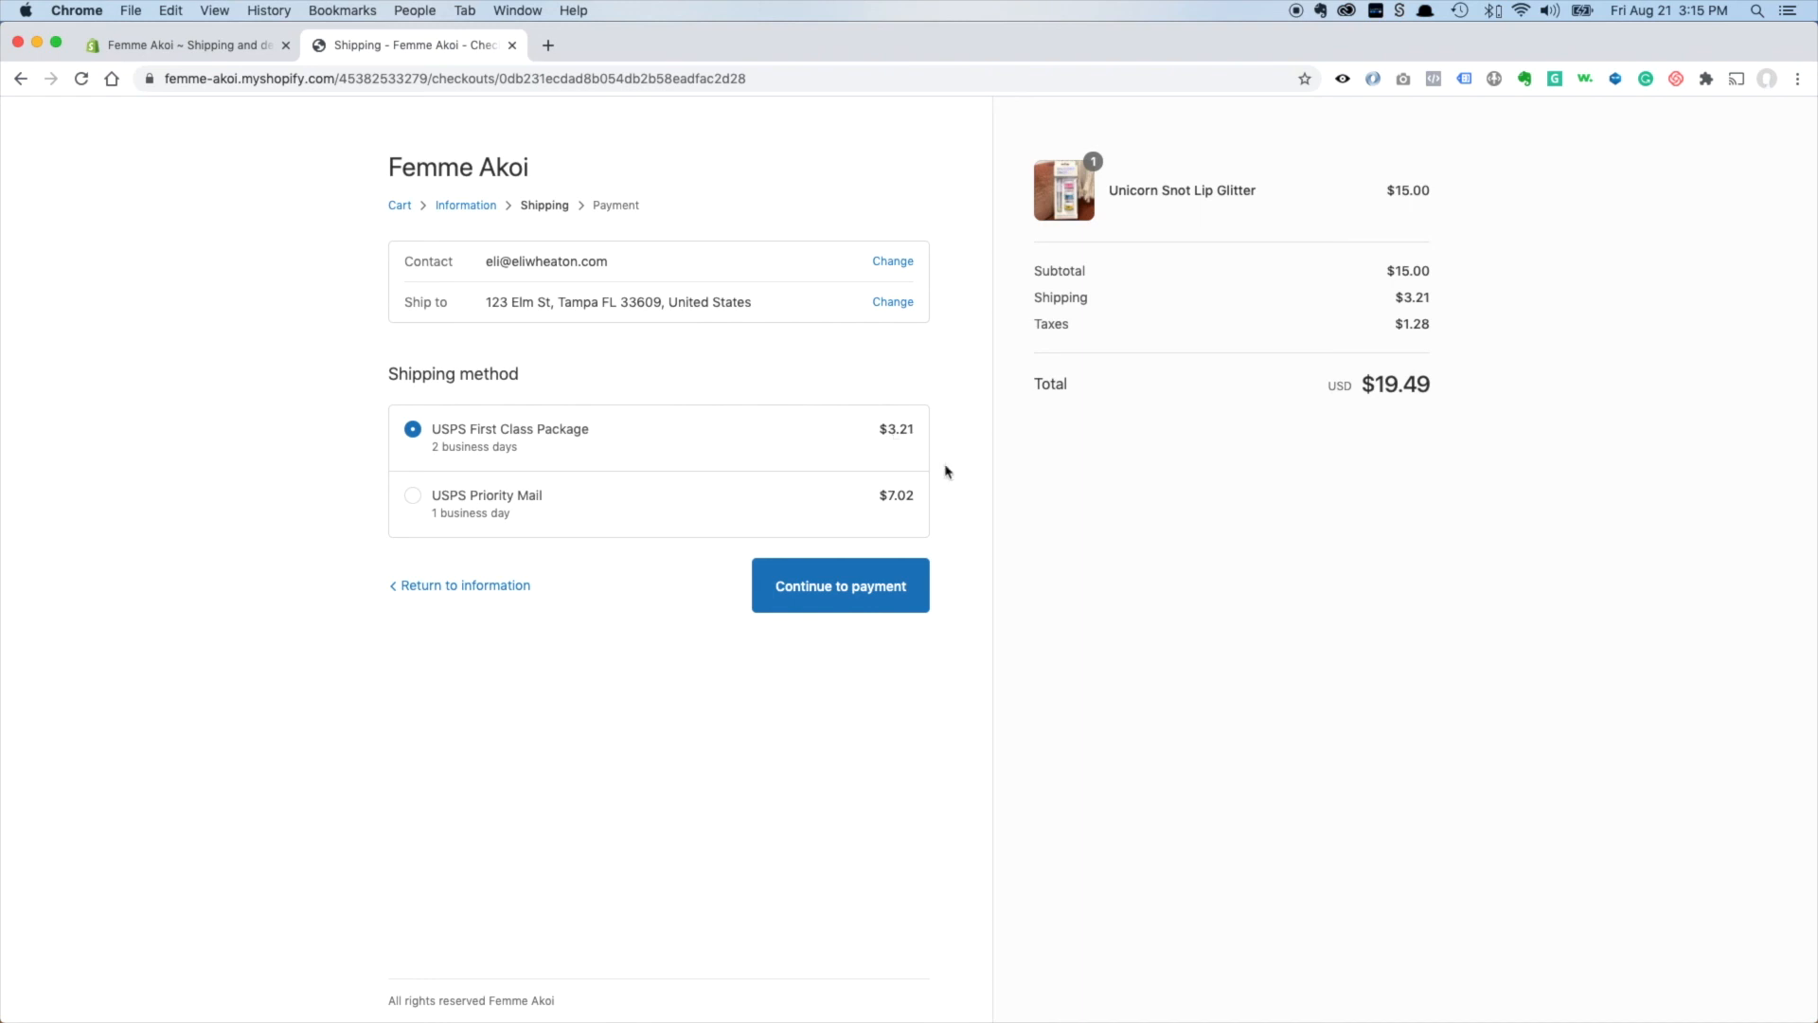
pyautogui.moveTo(959, 546)
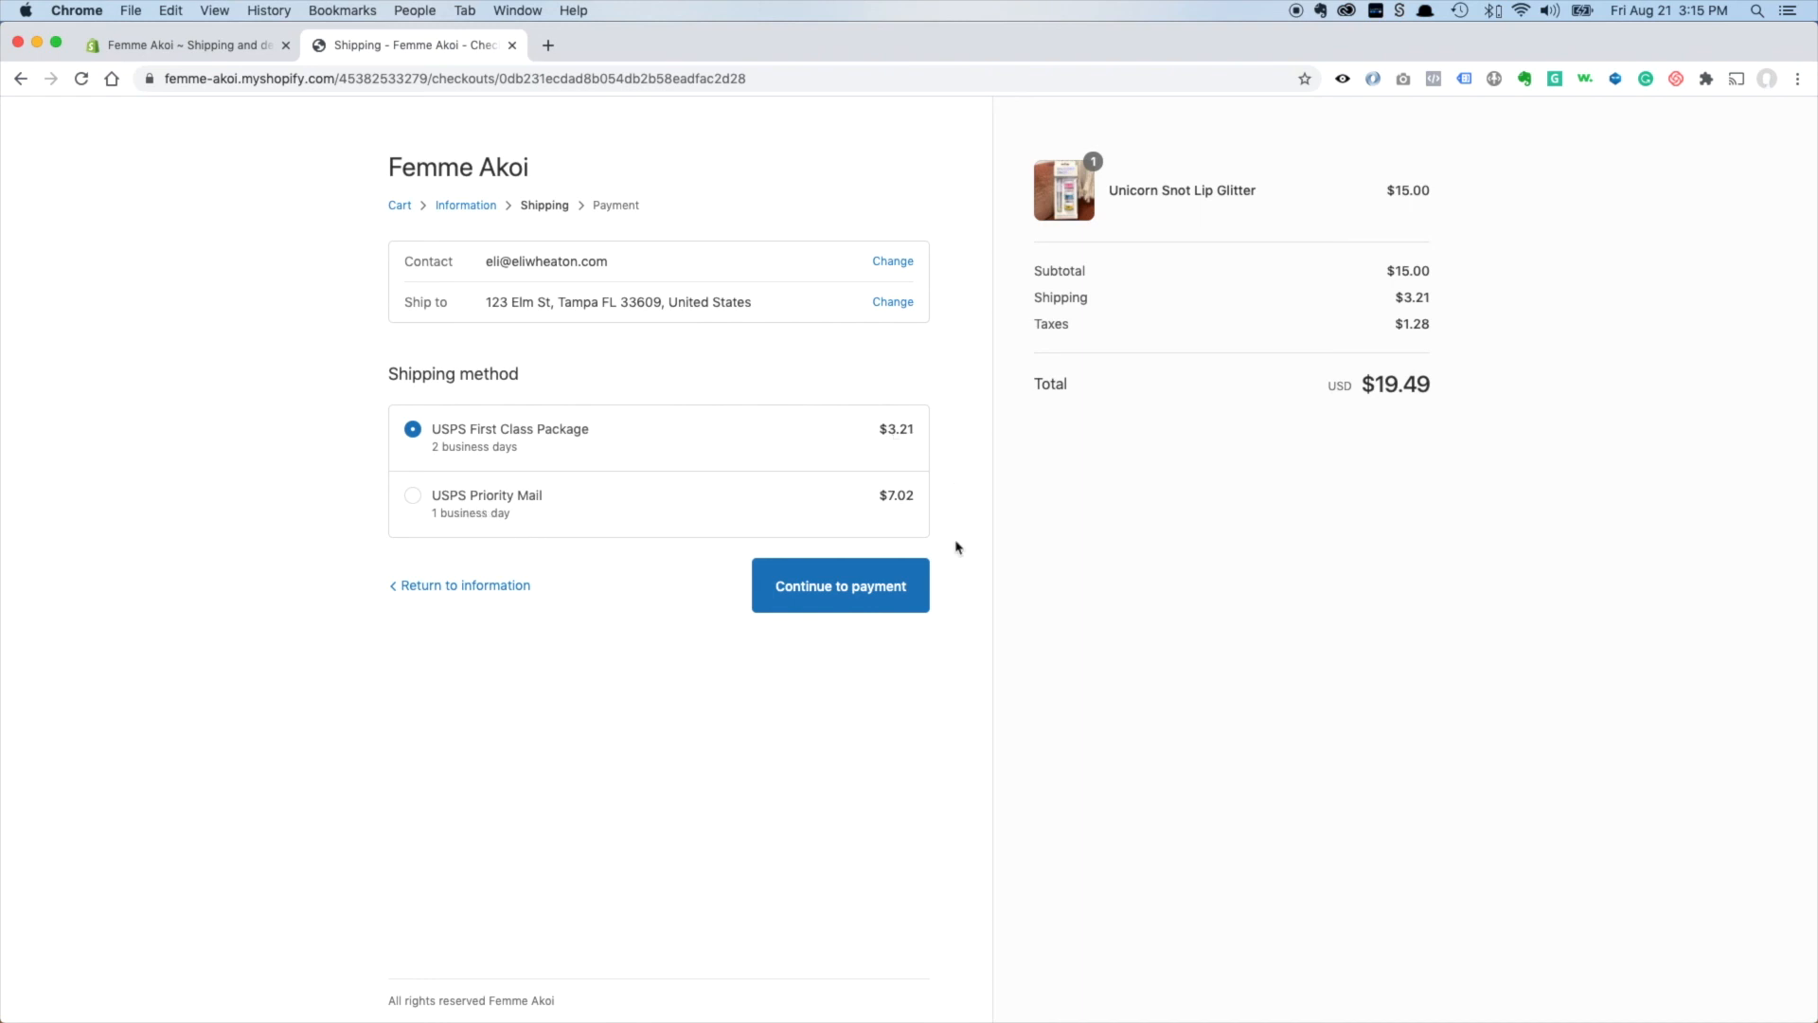
pyautogui.moveTo(228, 297)
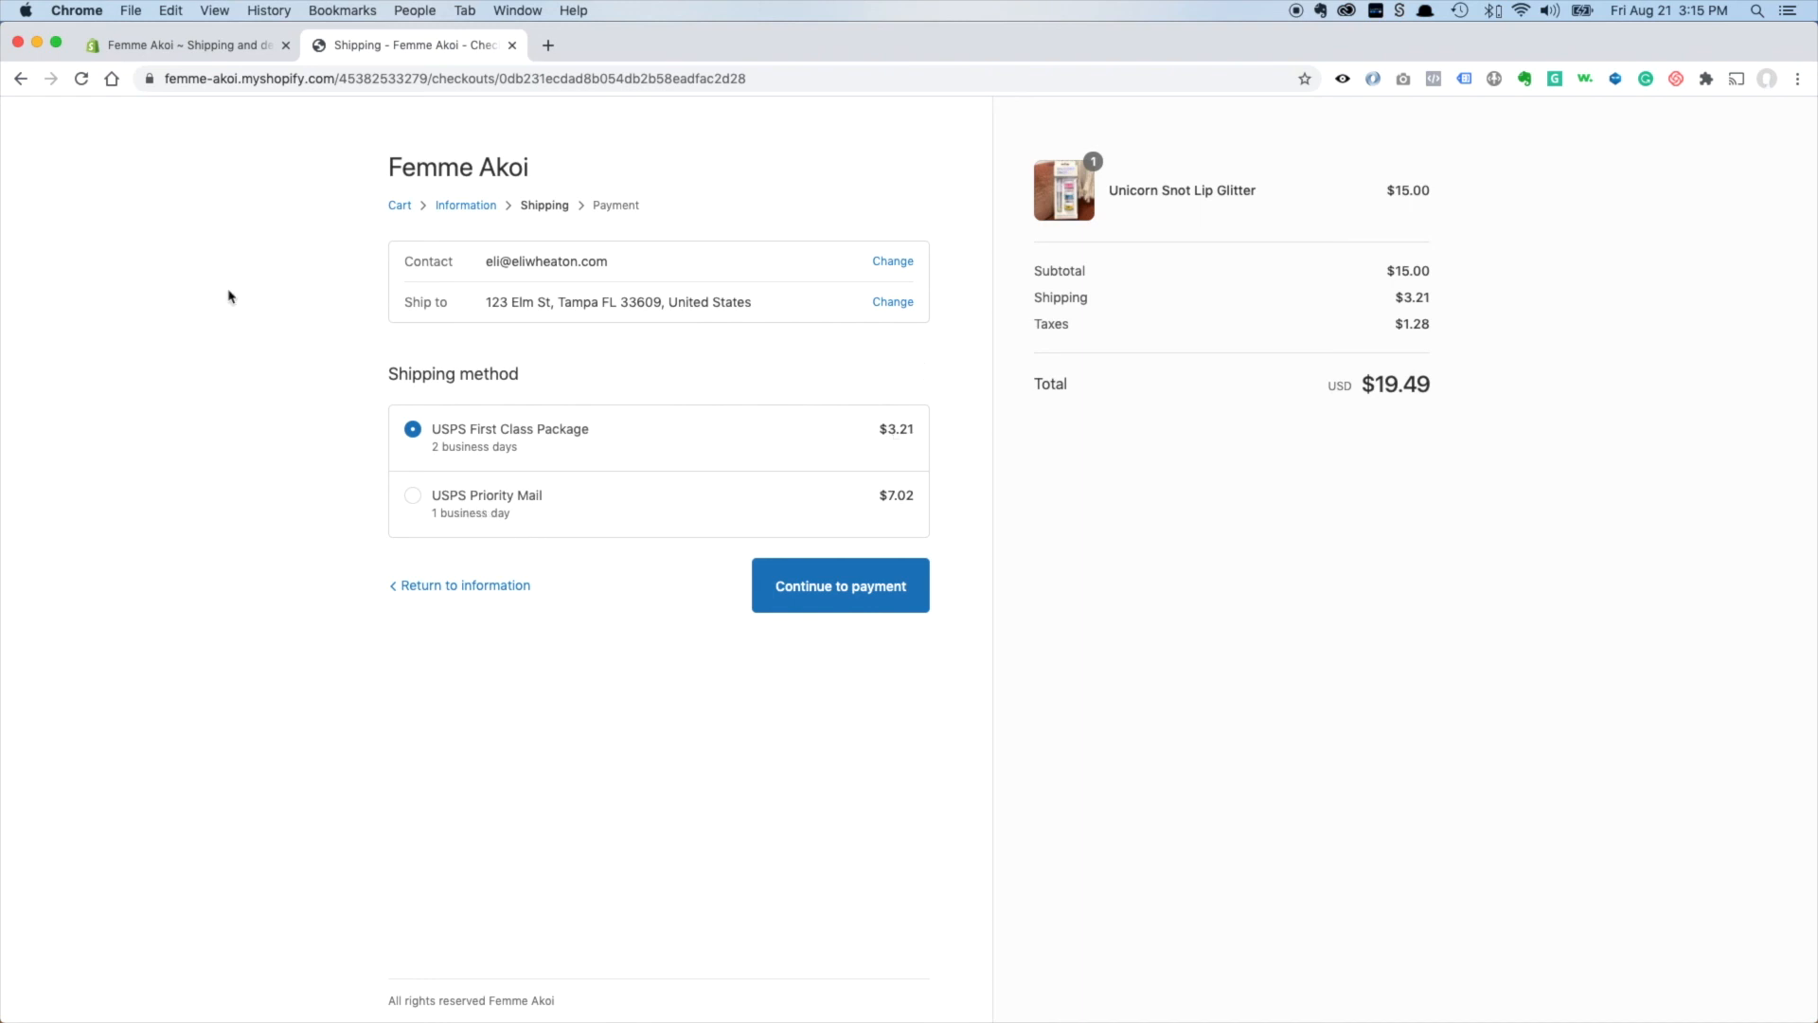
pyautogui.moveTo(248, 305)
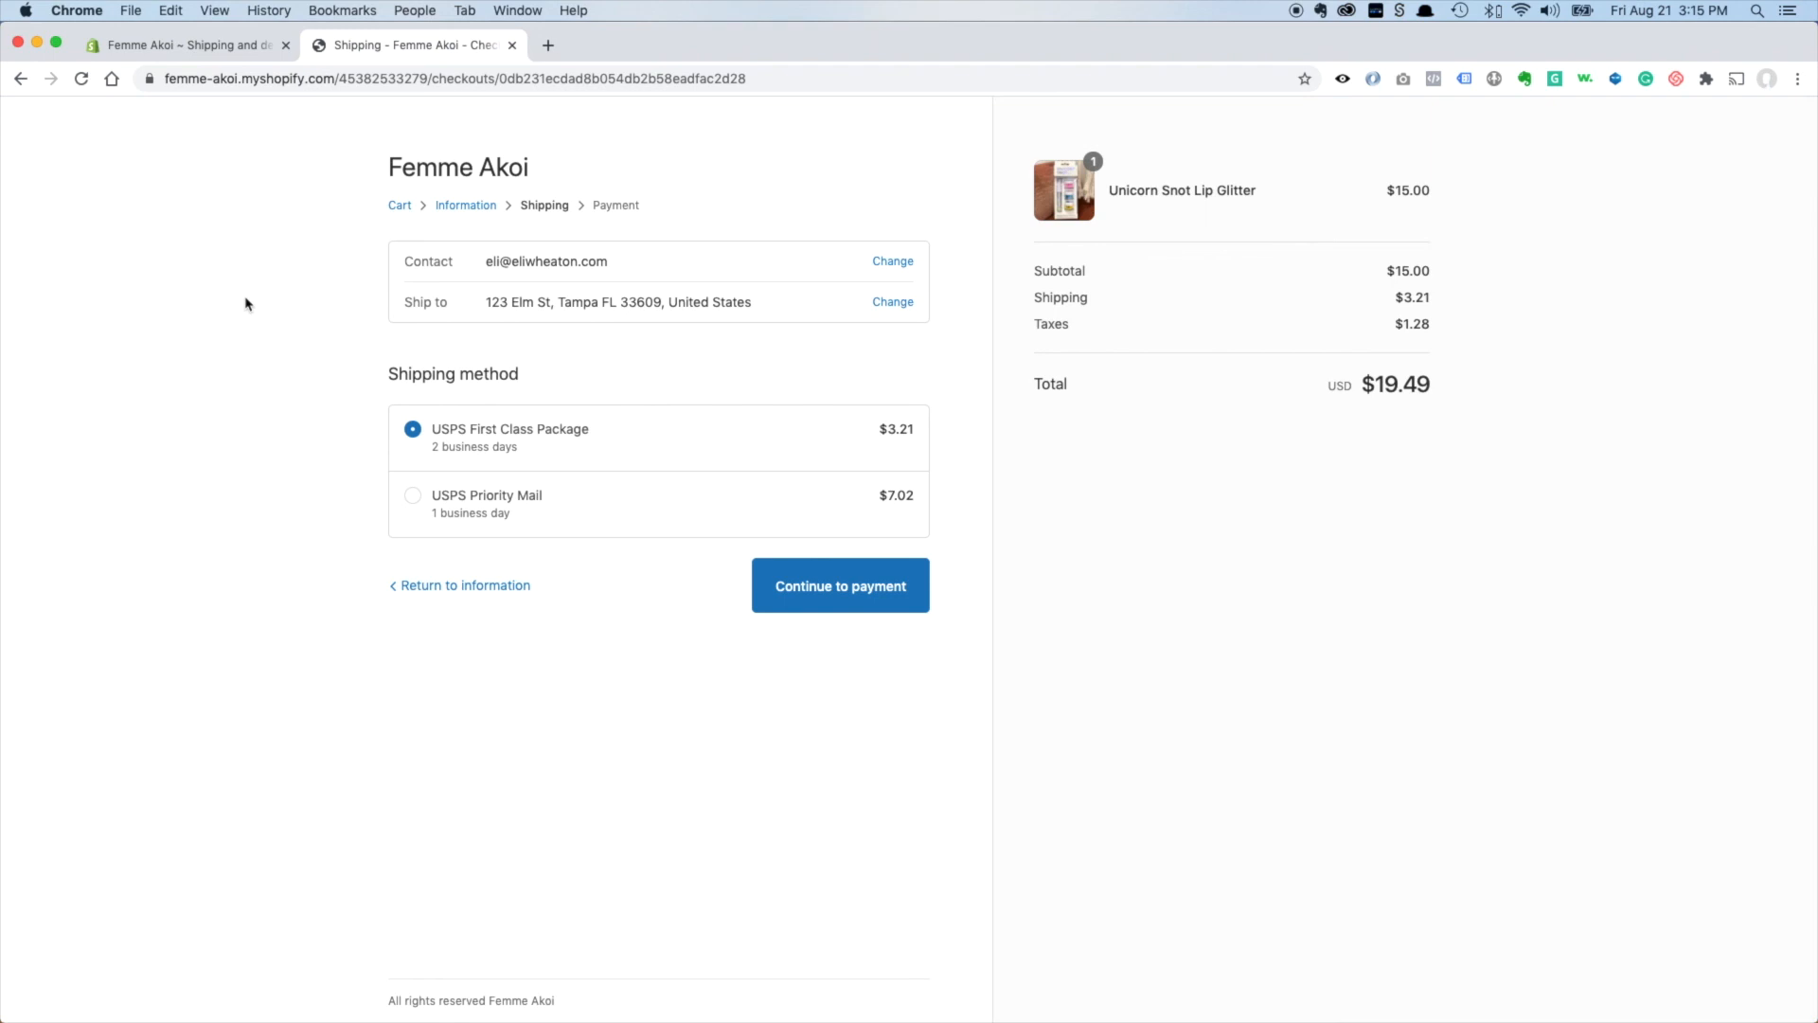